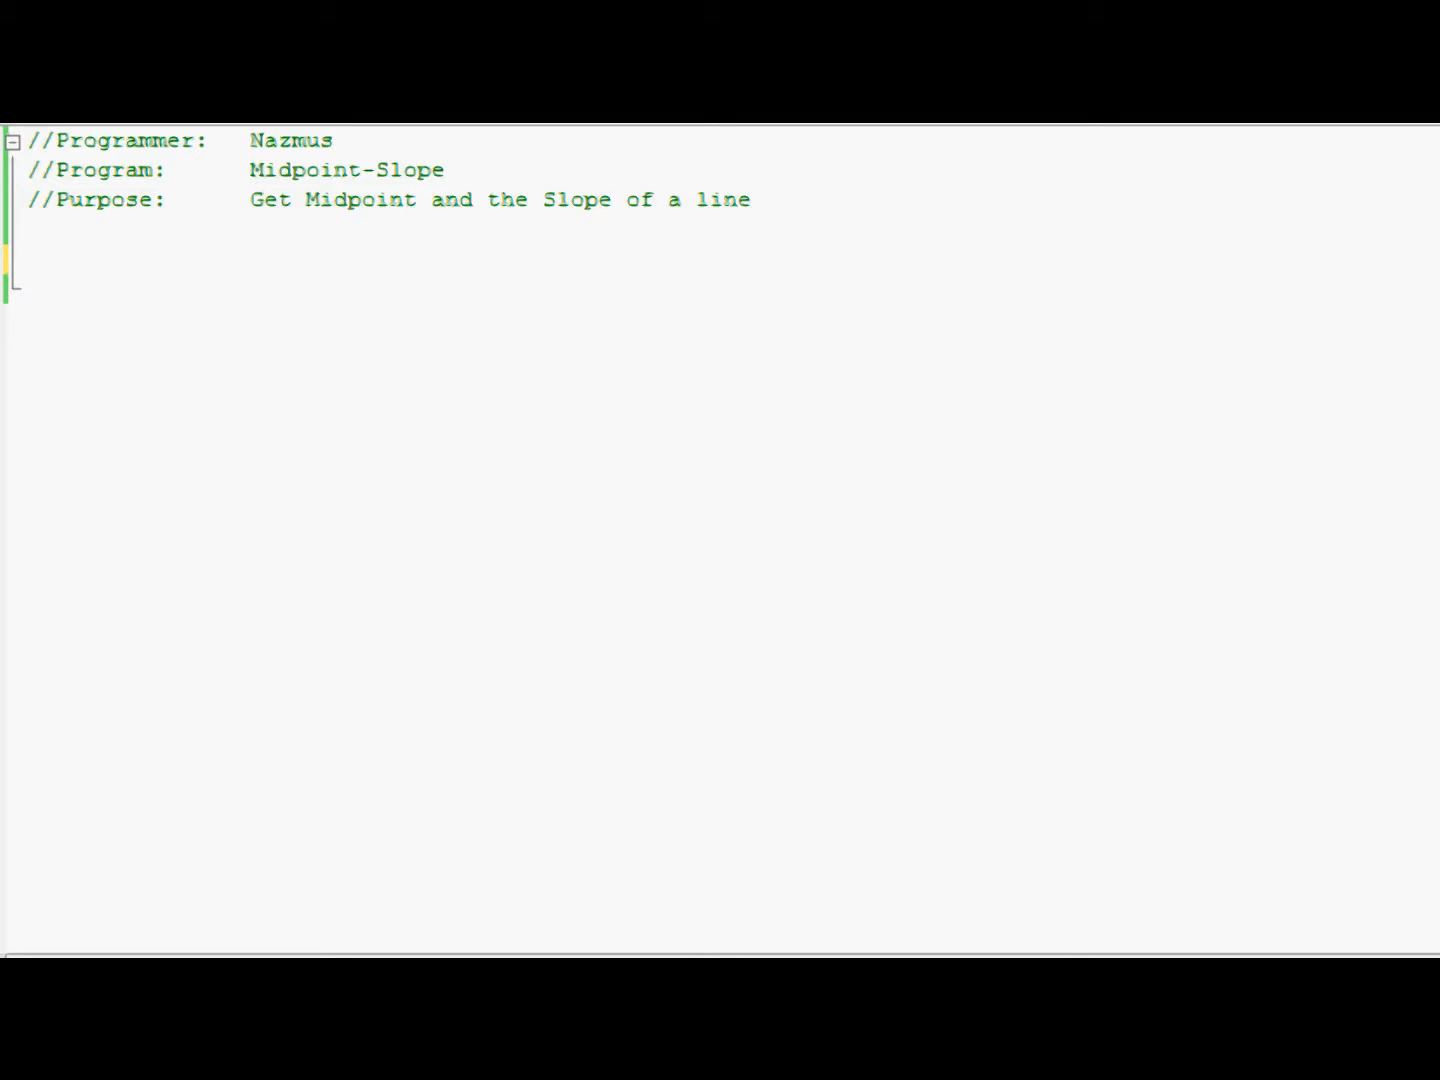
mouse_move(668, 250)
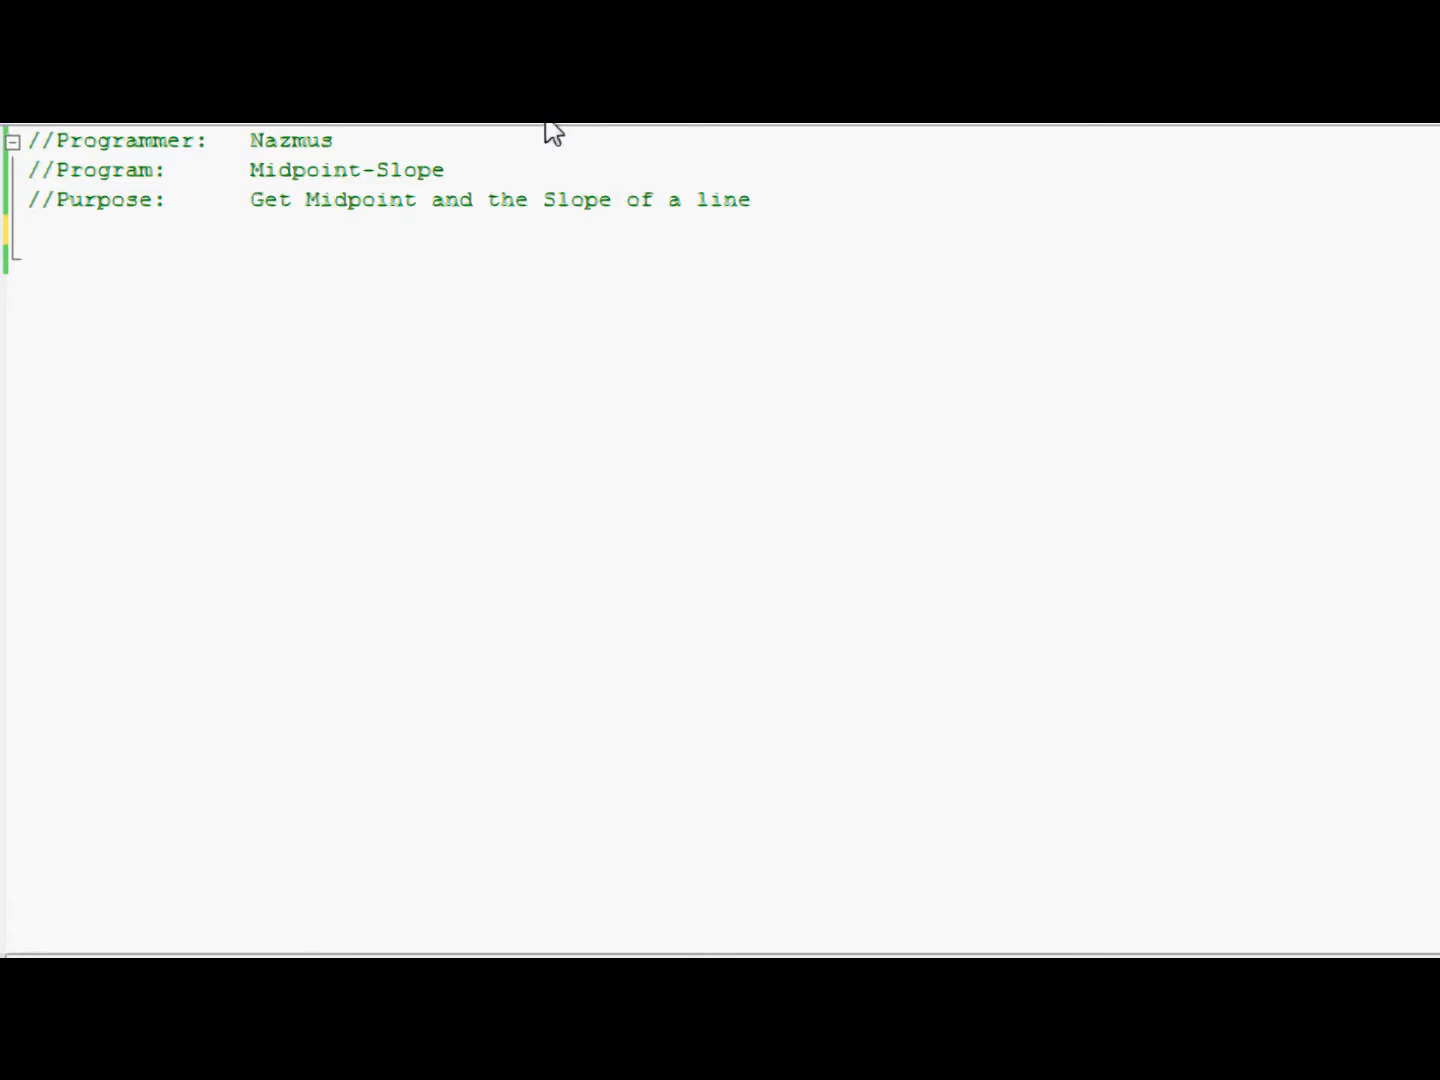
mouse_move(590, 158)
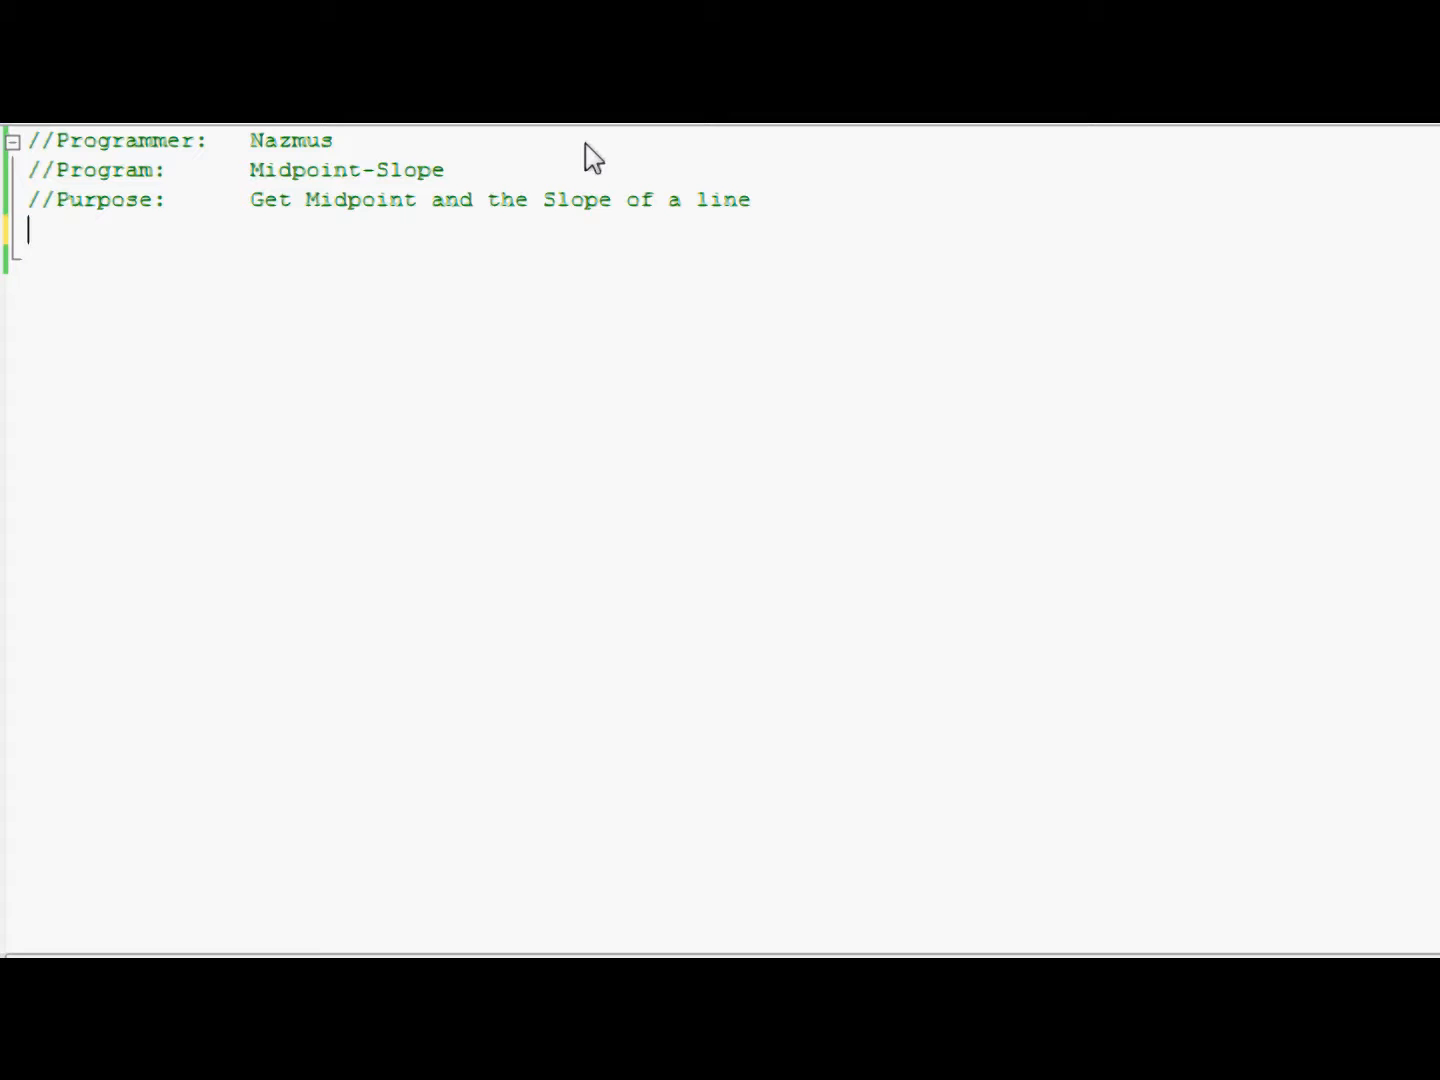
mouse_move(220, 150)
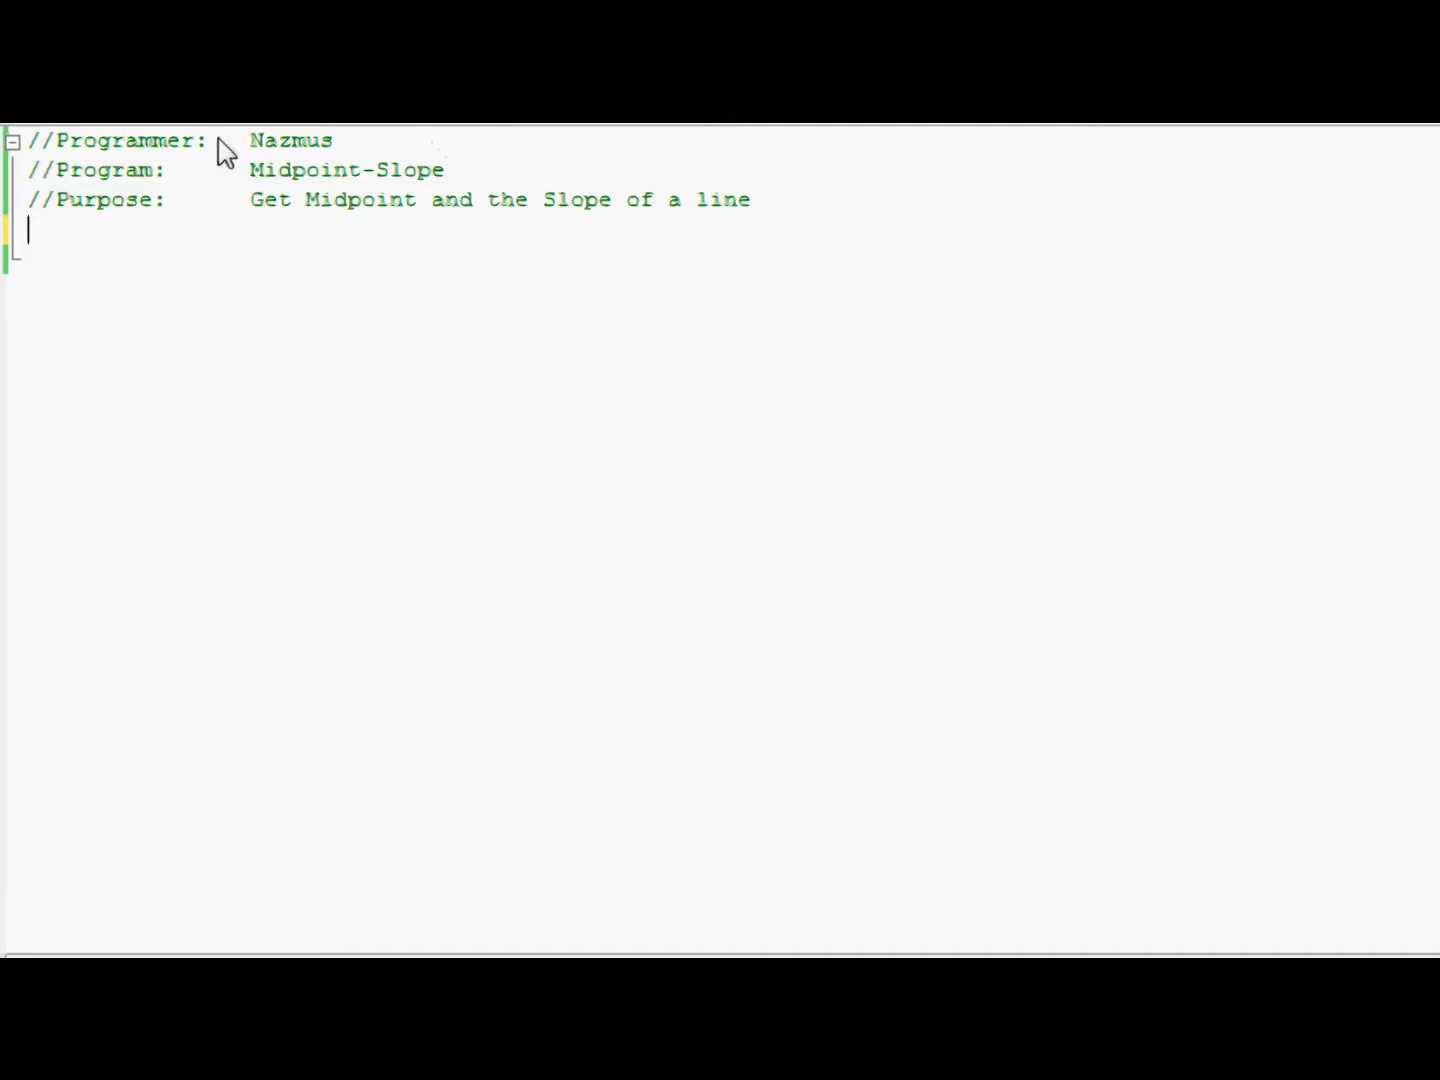
mouse_move(544, 180)
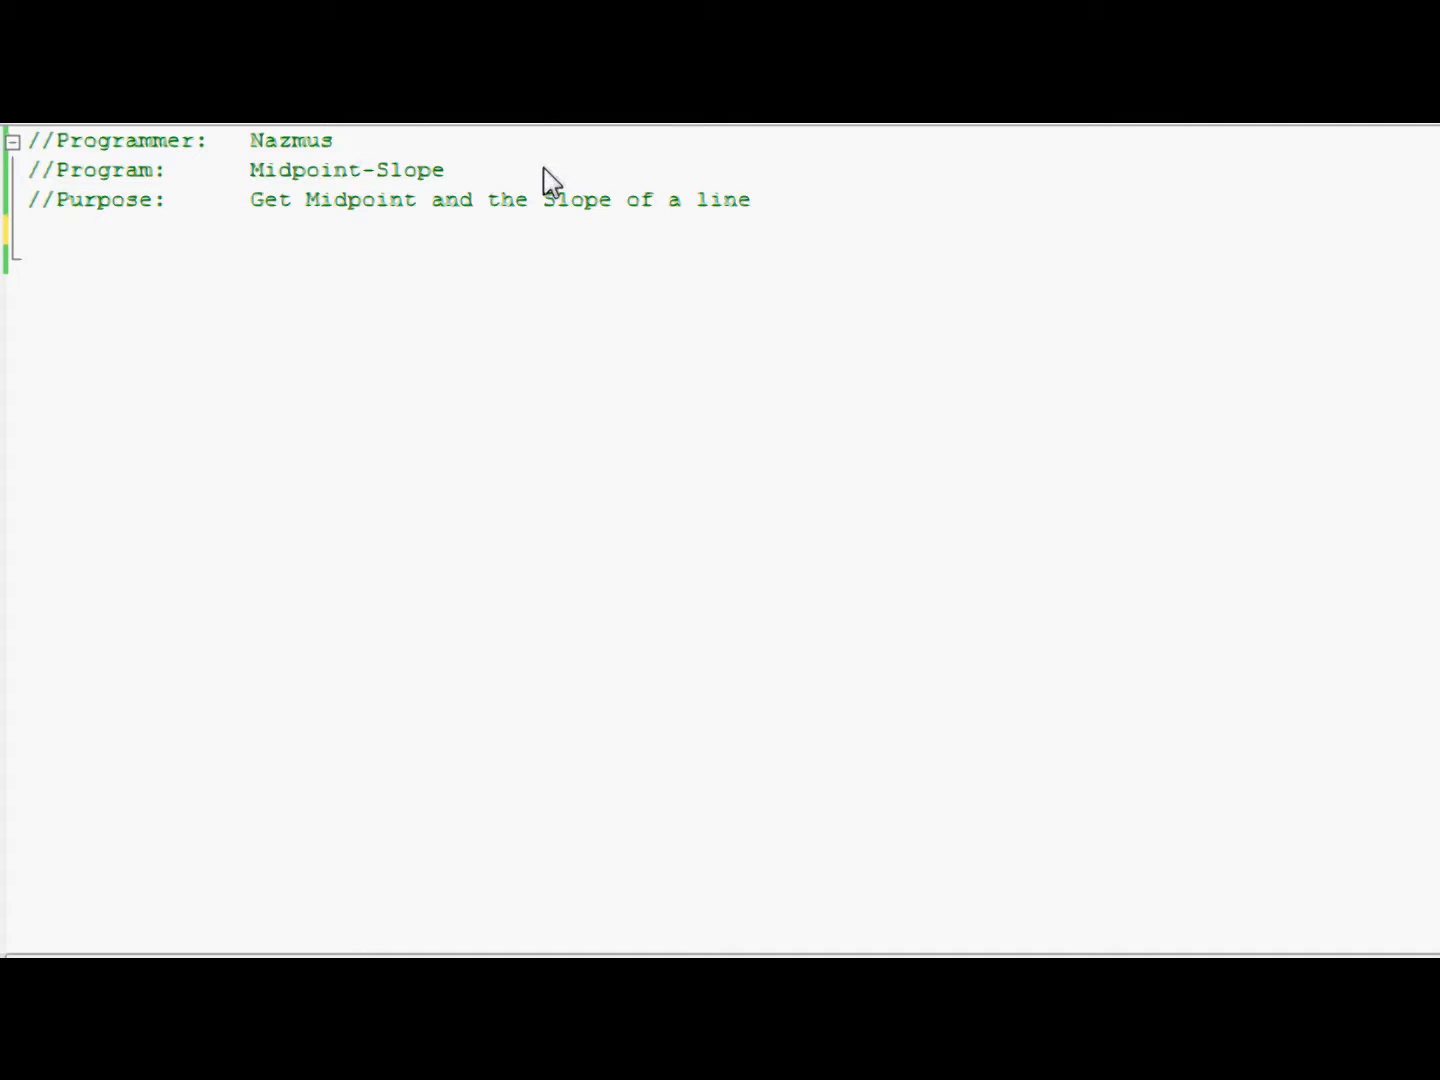
mouse_move(500, 240)
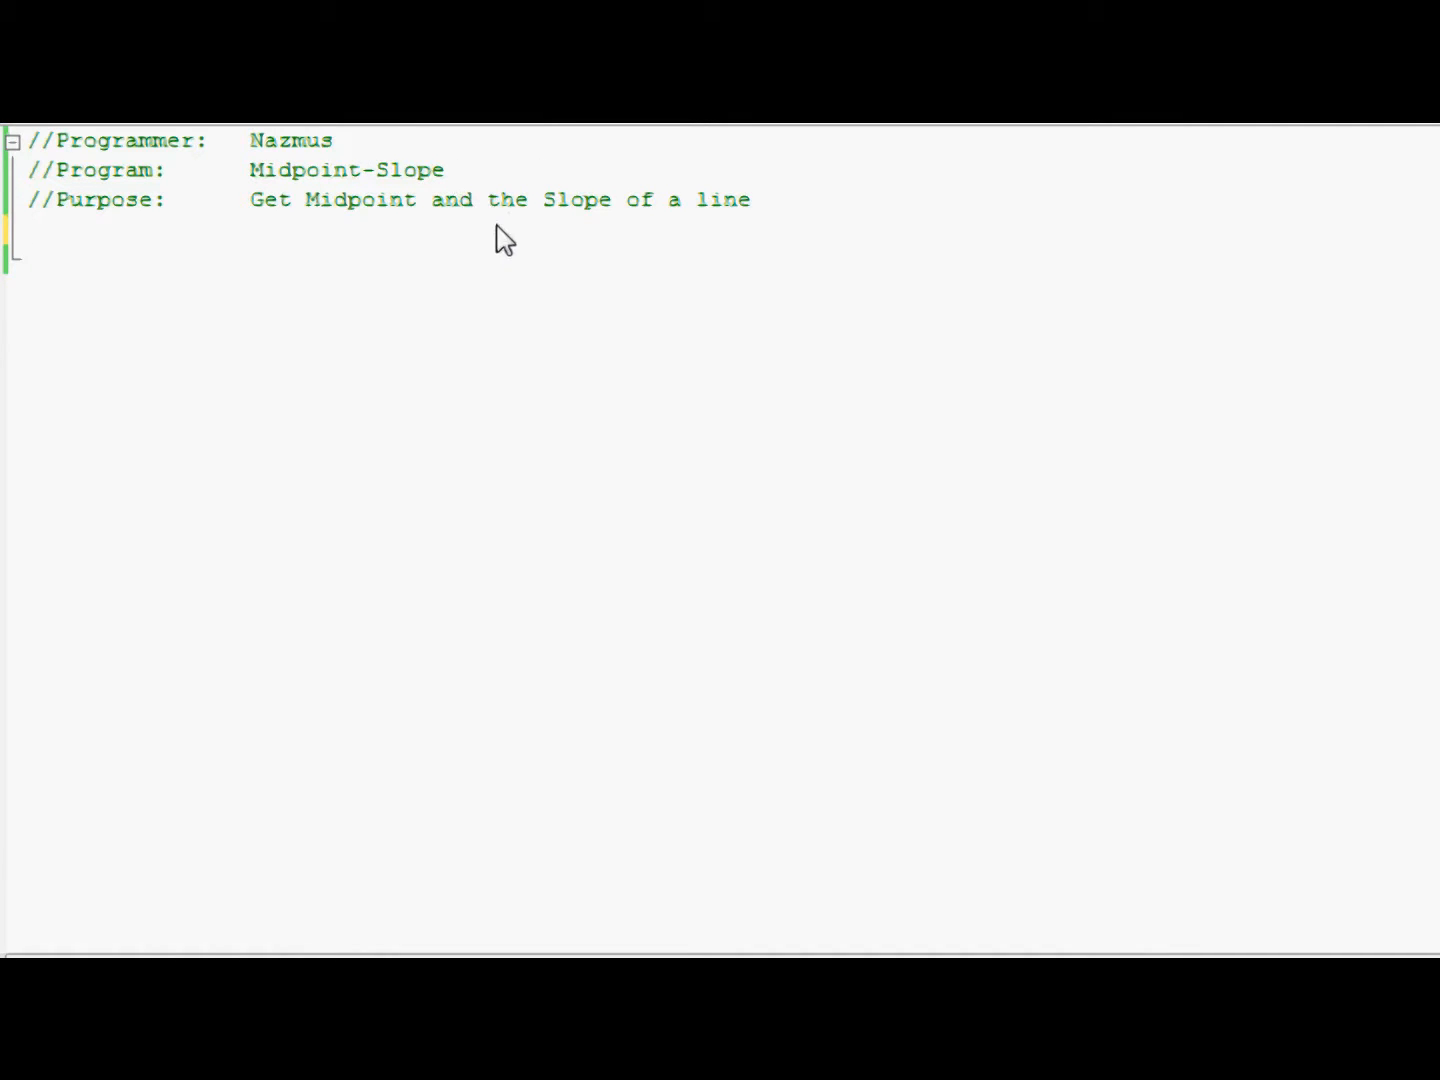
mouse_move(200, 130)
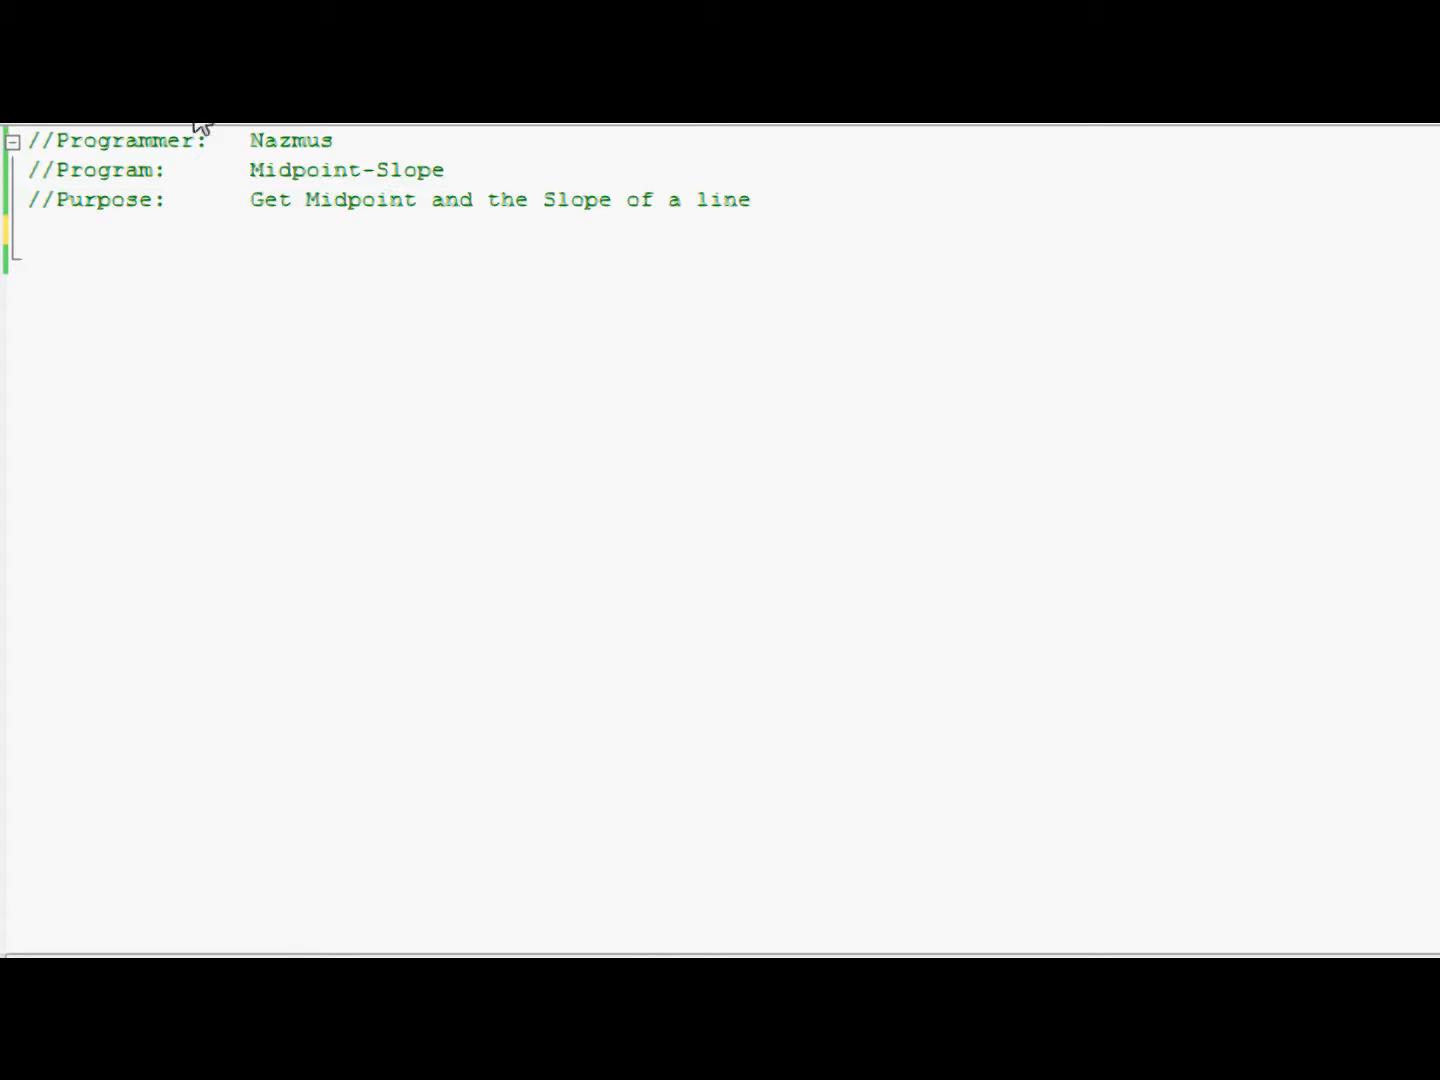
mouse_move(244, 250)
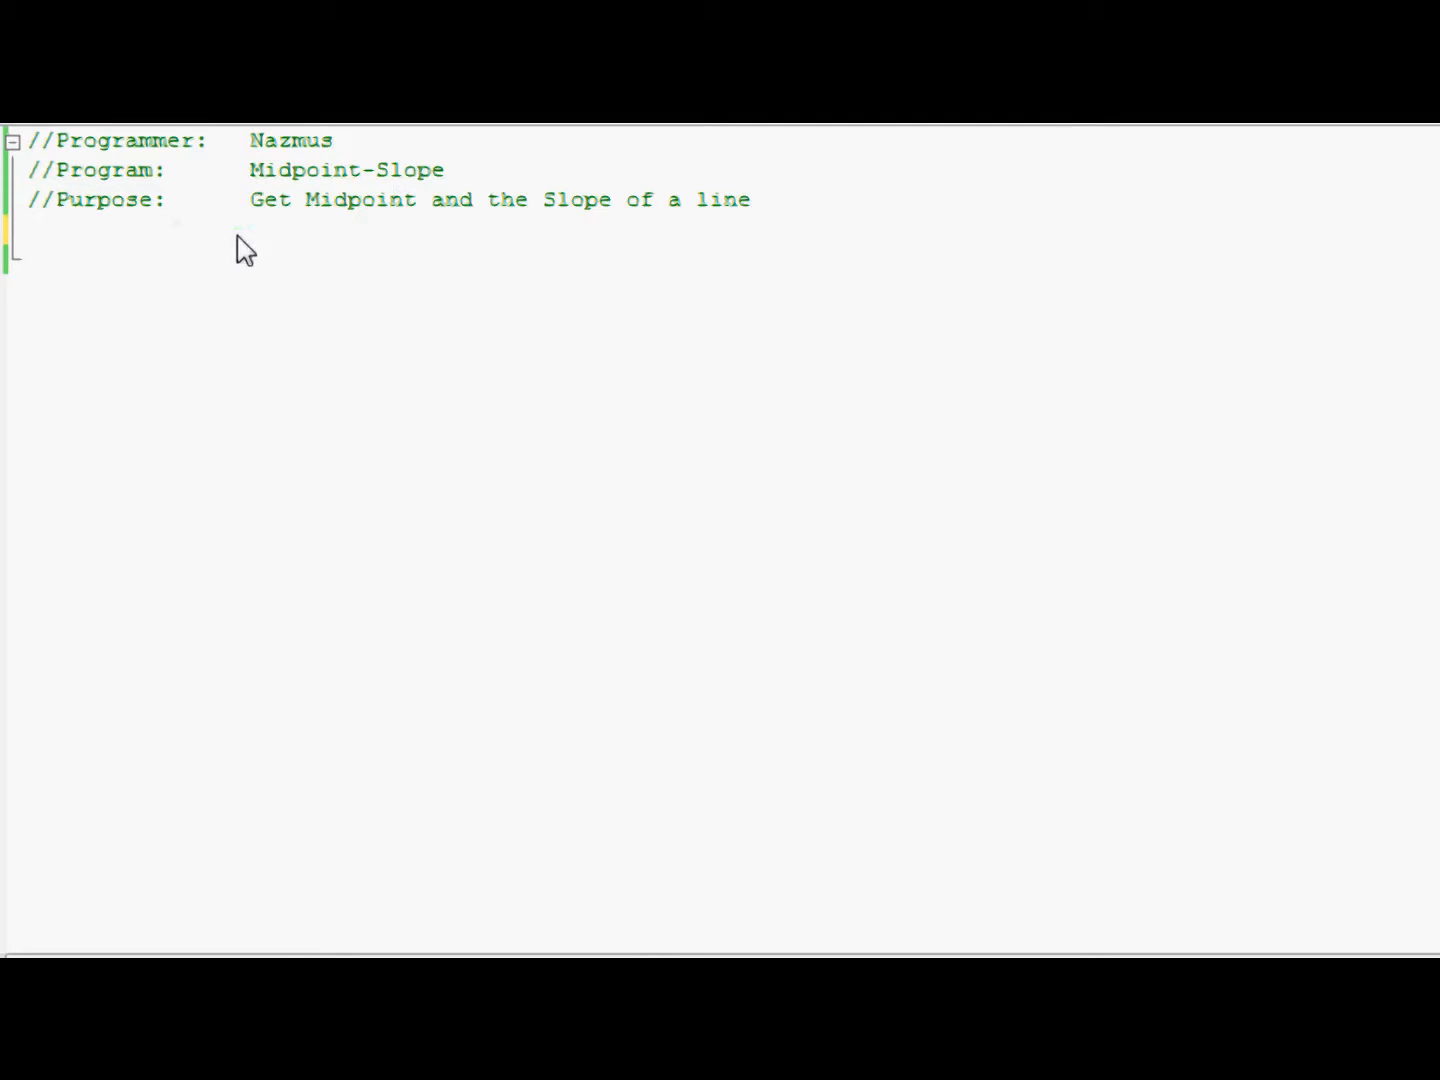
mouse_move(1196, 168)
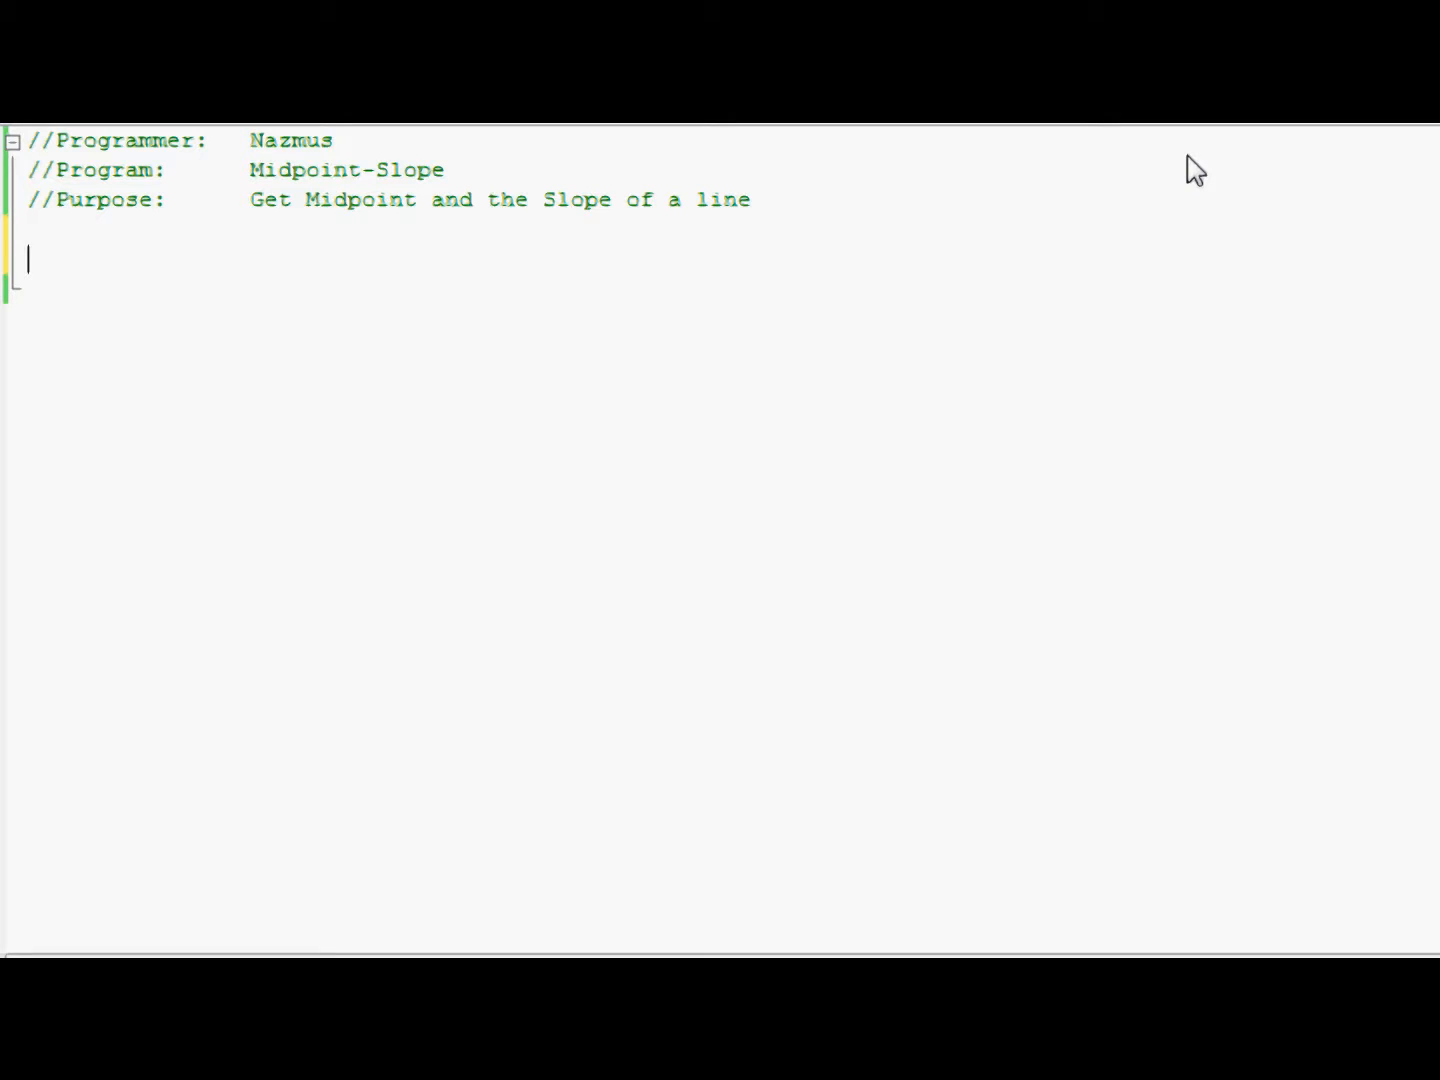
Step: Write #include <iostream> and using namespace std; under the header comments
text(#)
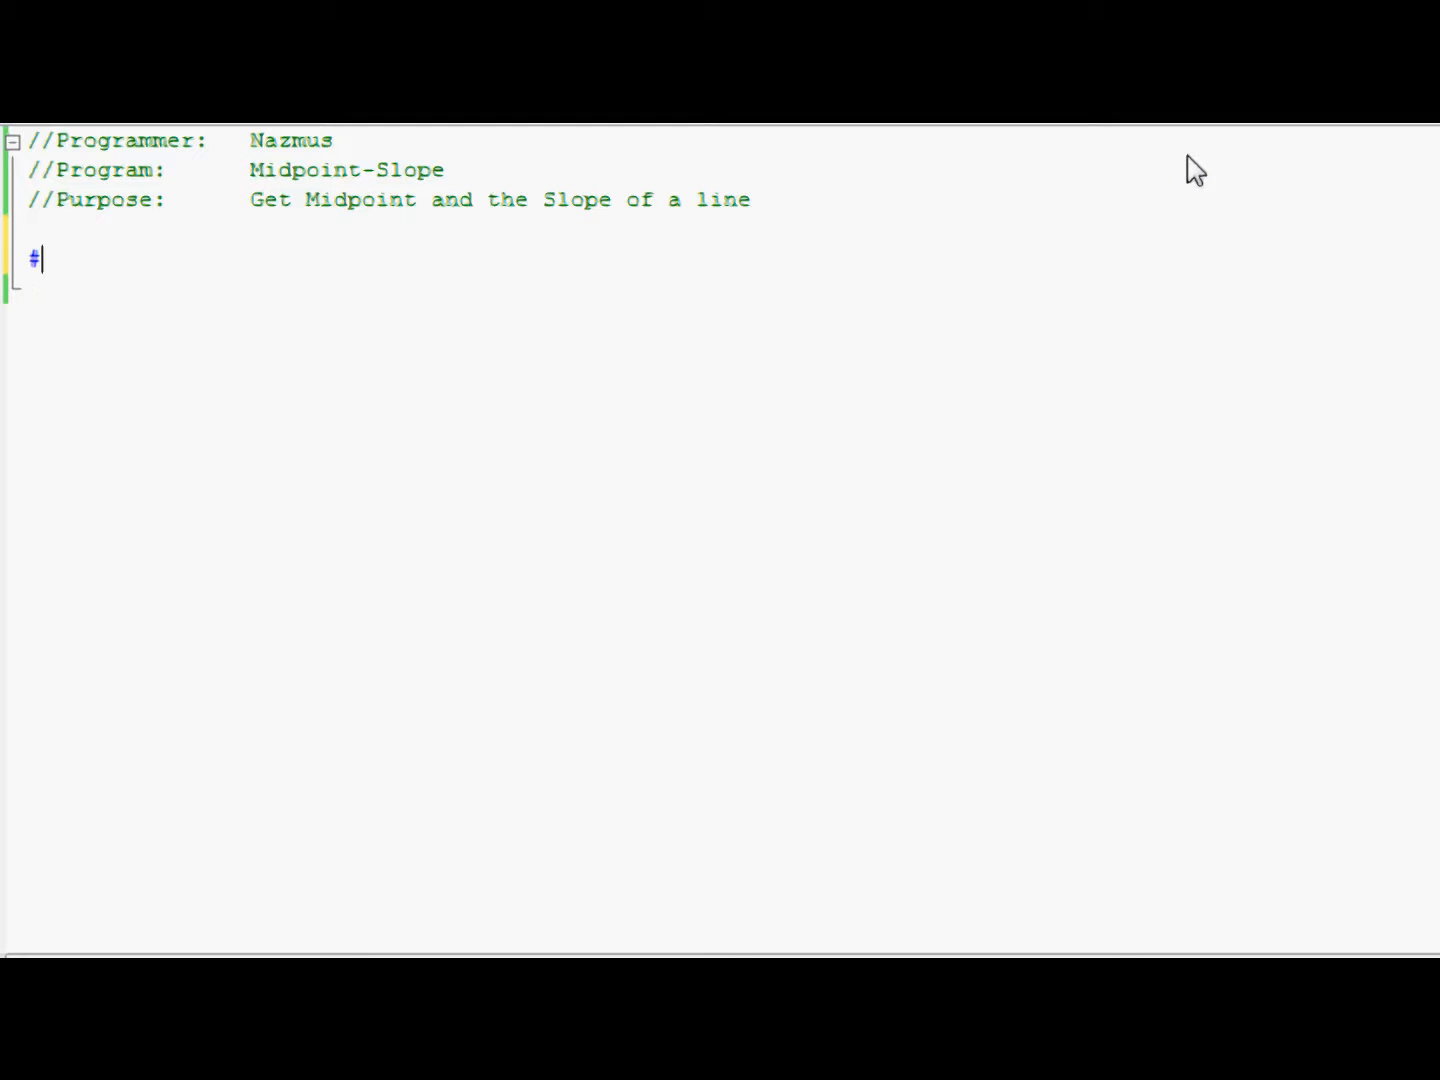
text(include <)
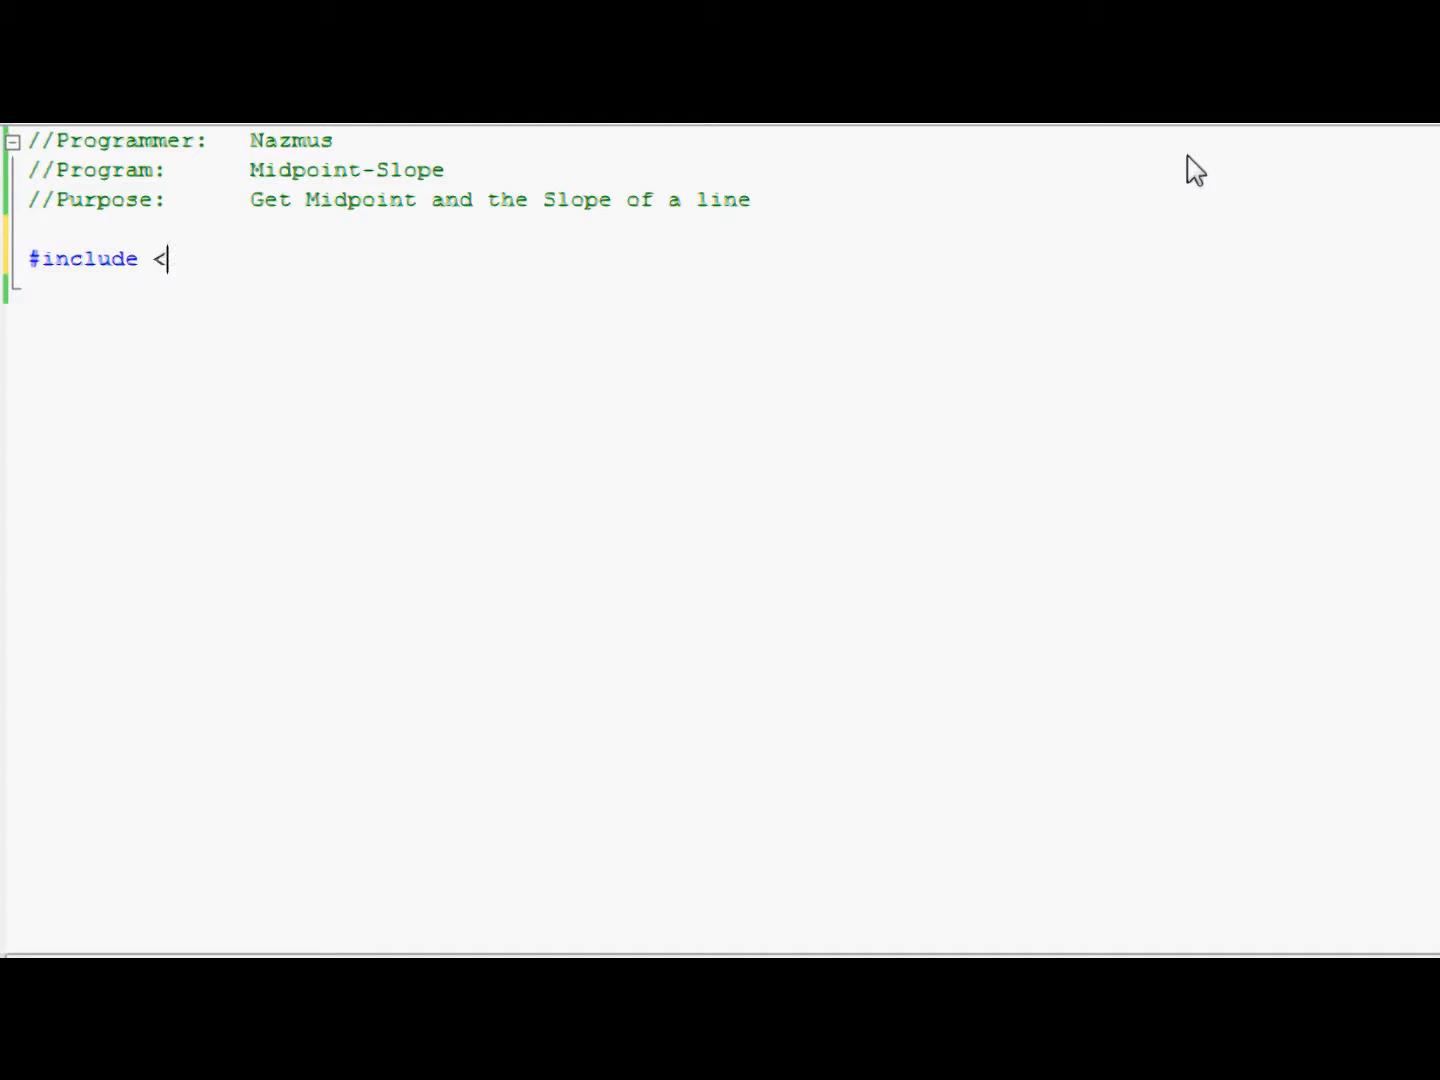
text(iostream>)
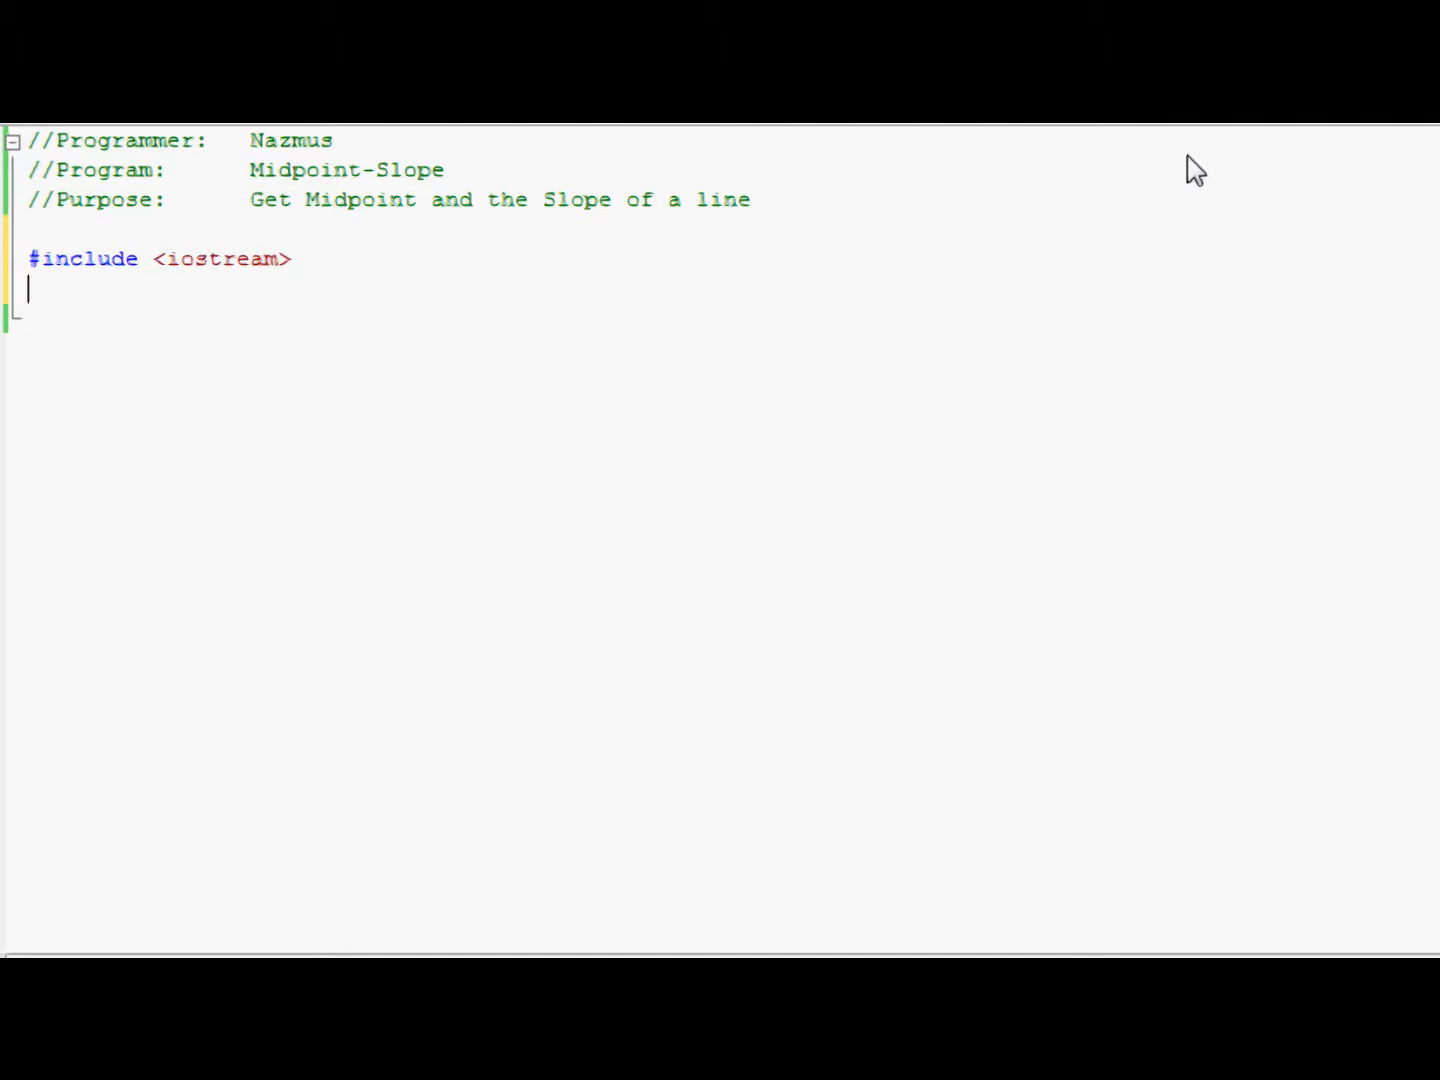
text(using namespace std;)
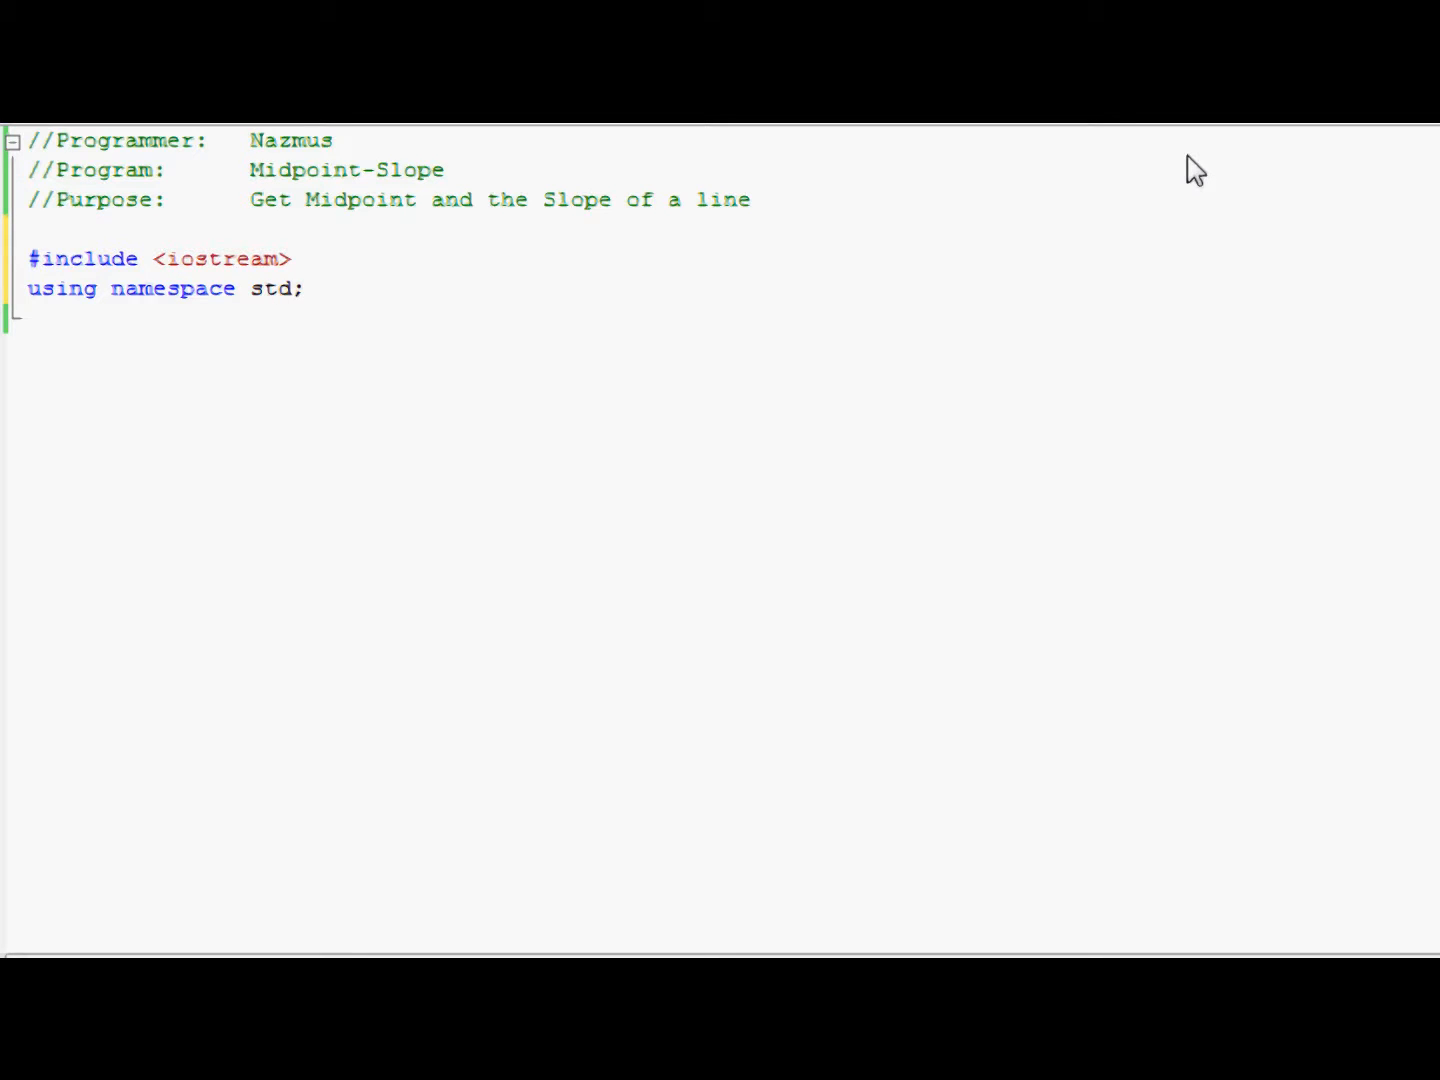
text(v)
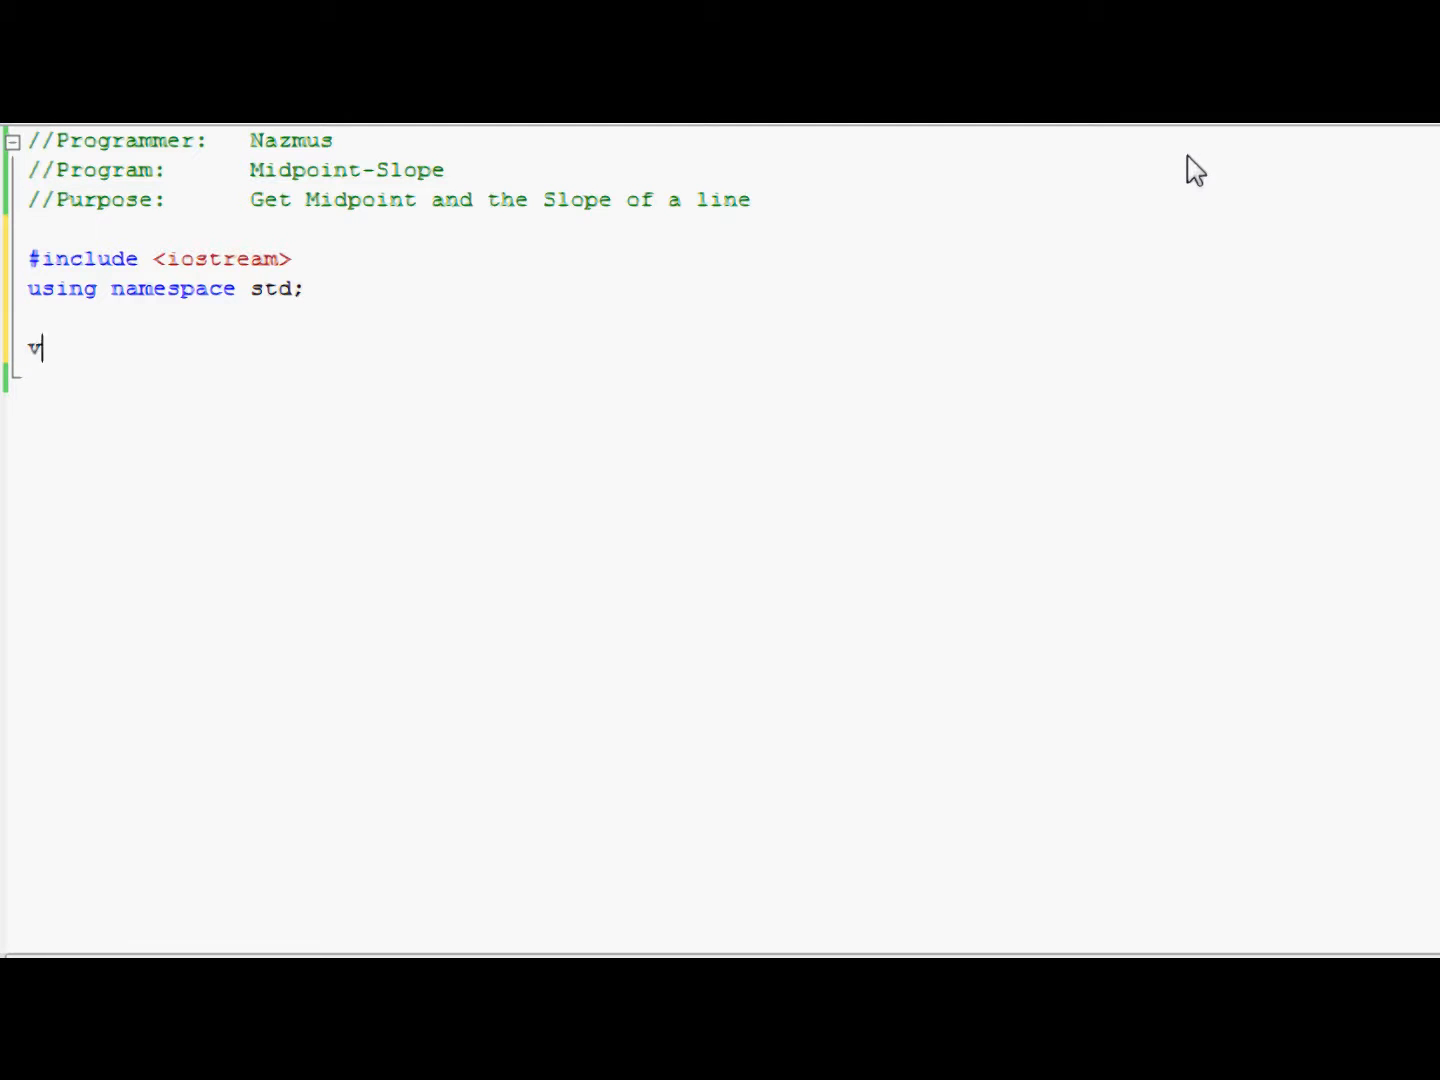
Step: Write void main() with braces and begin a float declaration inside its body
text(oid main()
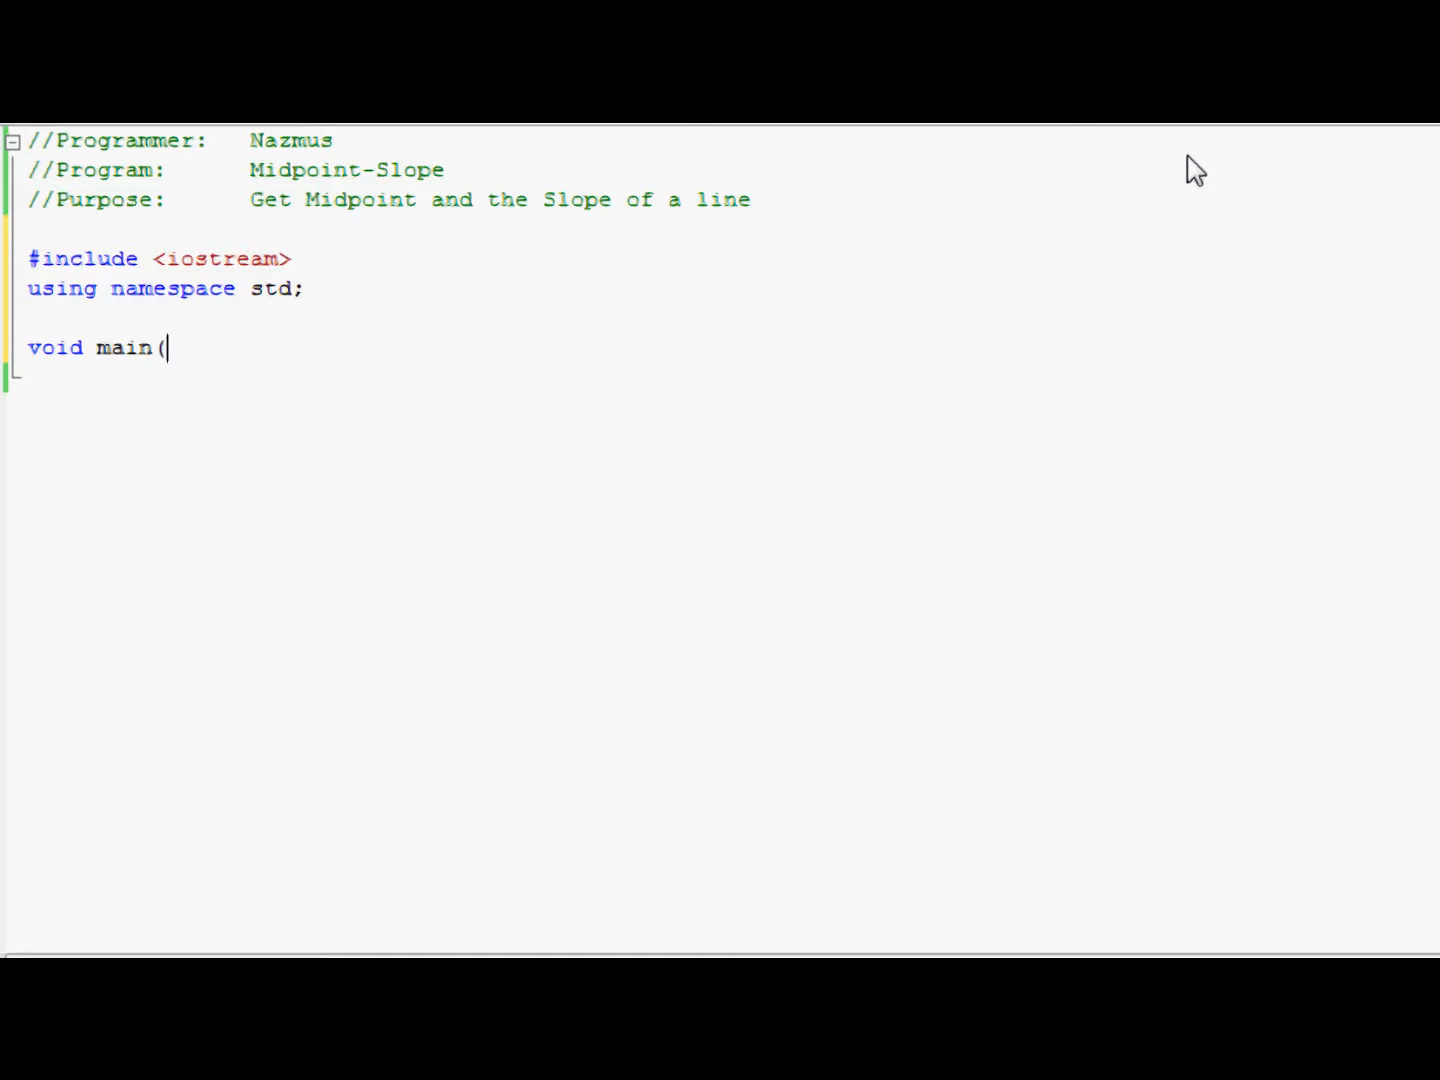
text())
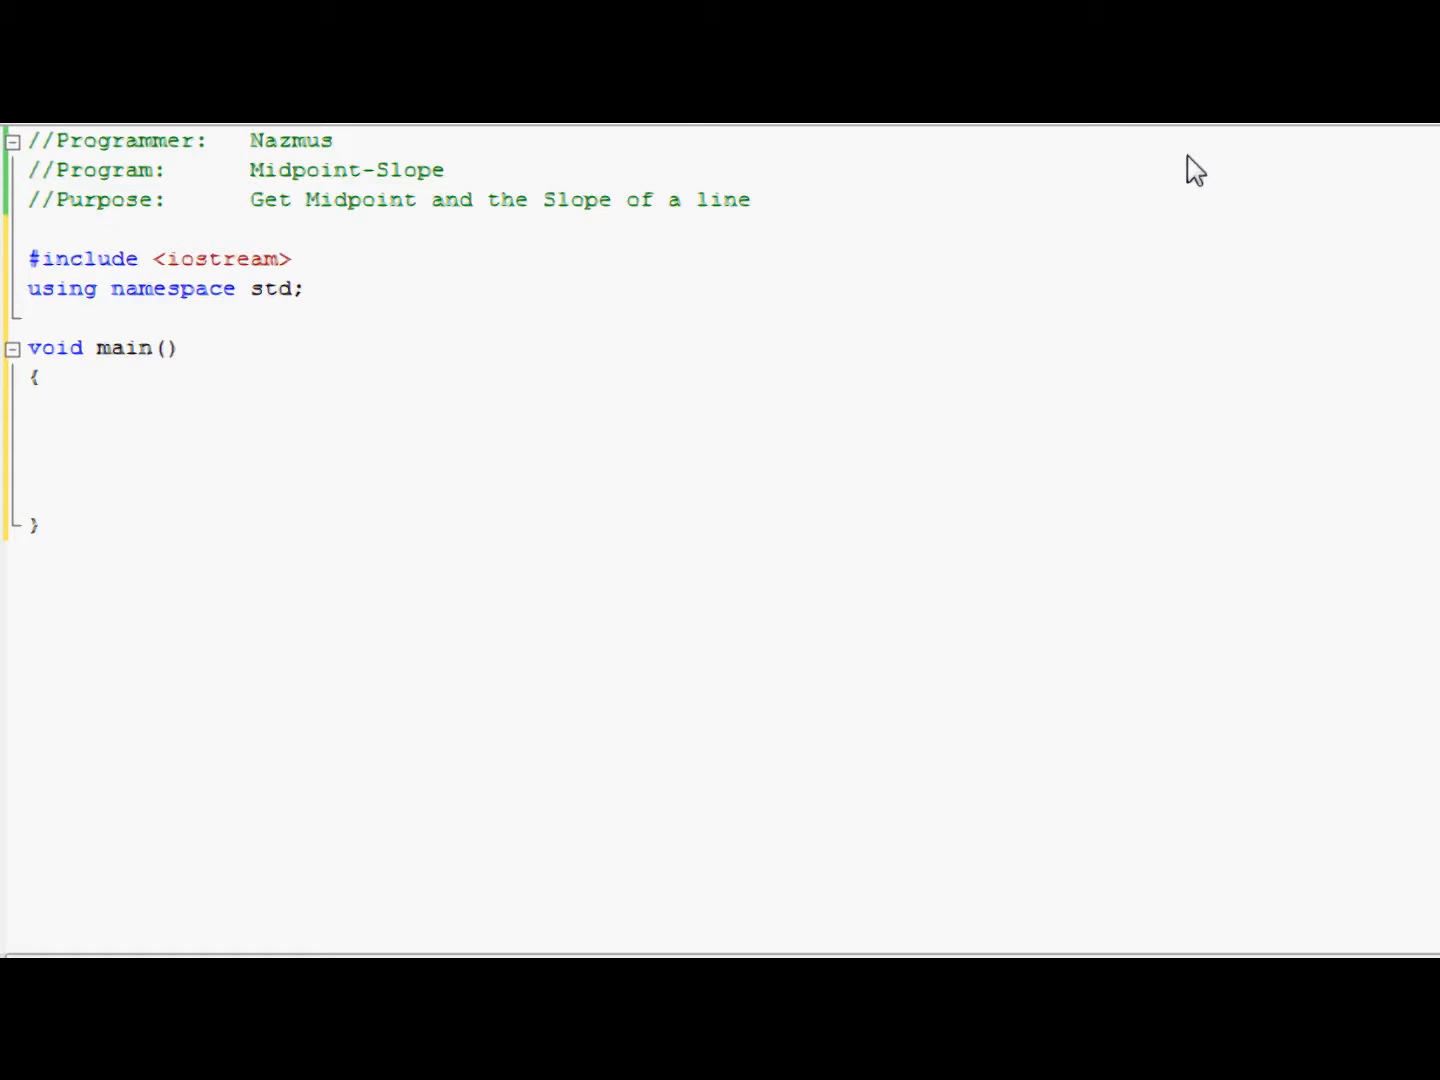
click(84, 408)
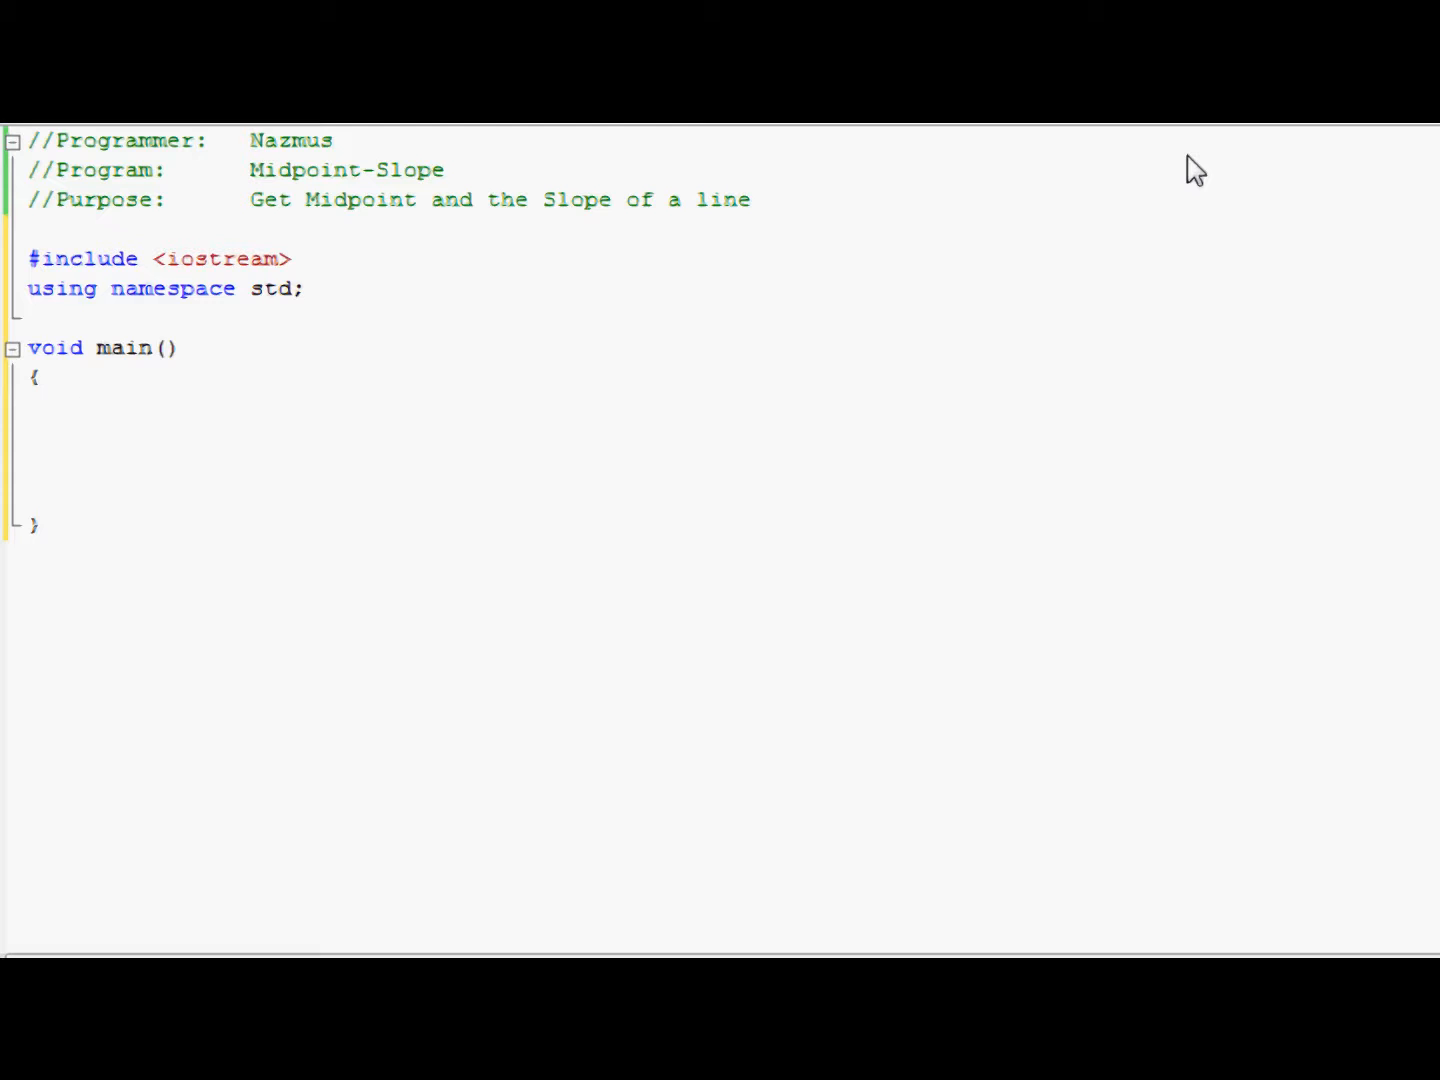
text(float)
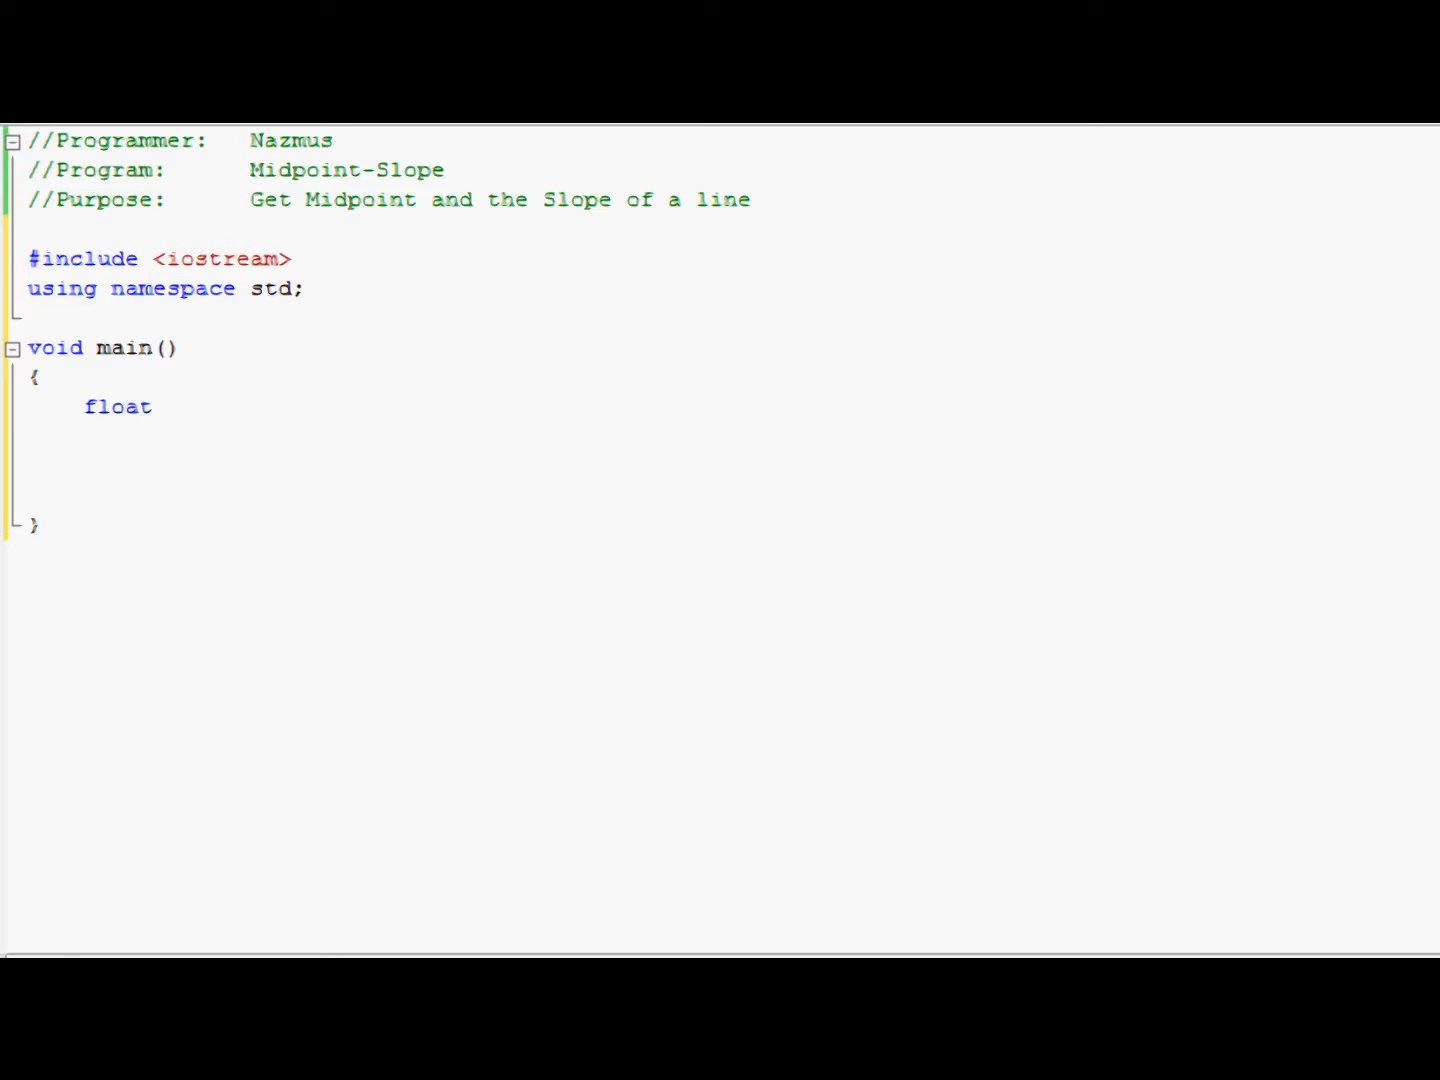
mouse_move(568, 572)
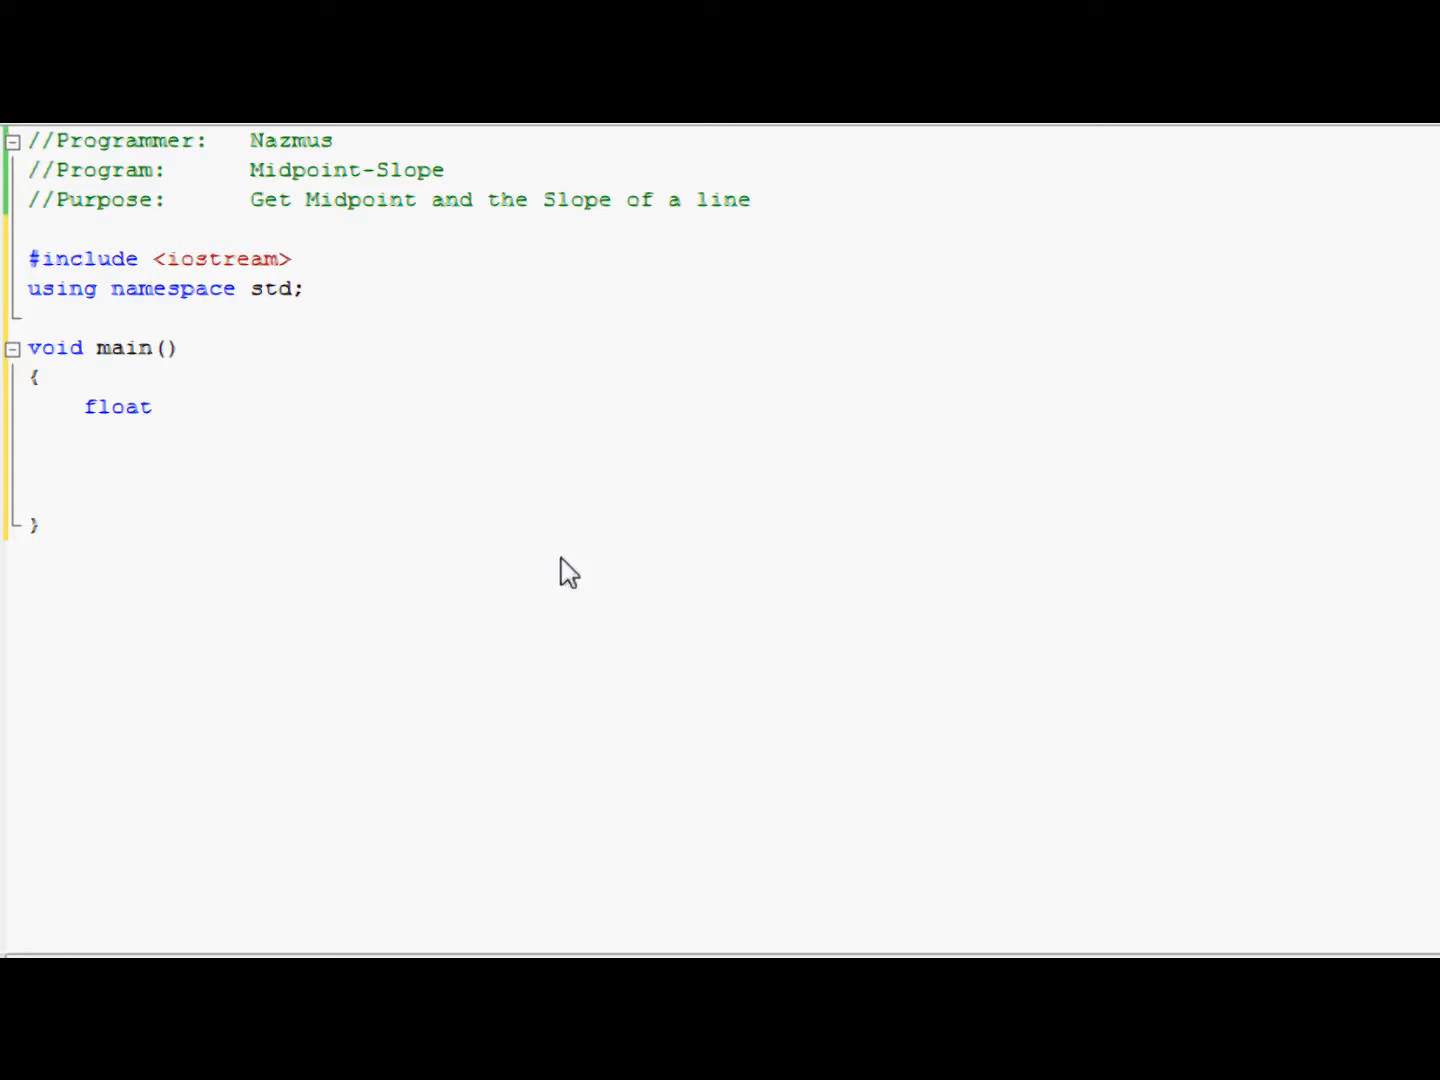
mouse_move(320, 420)
text( x1, x2,)
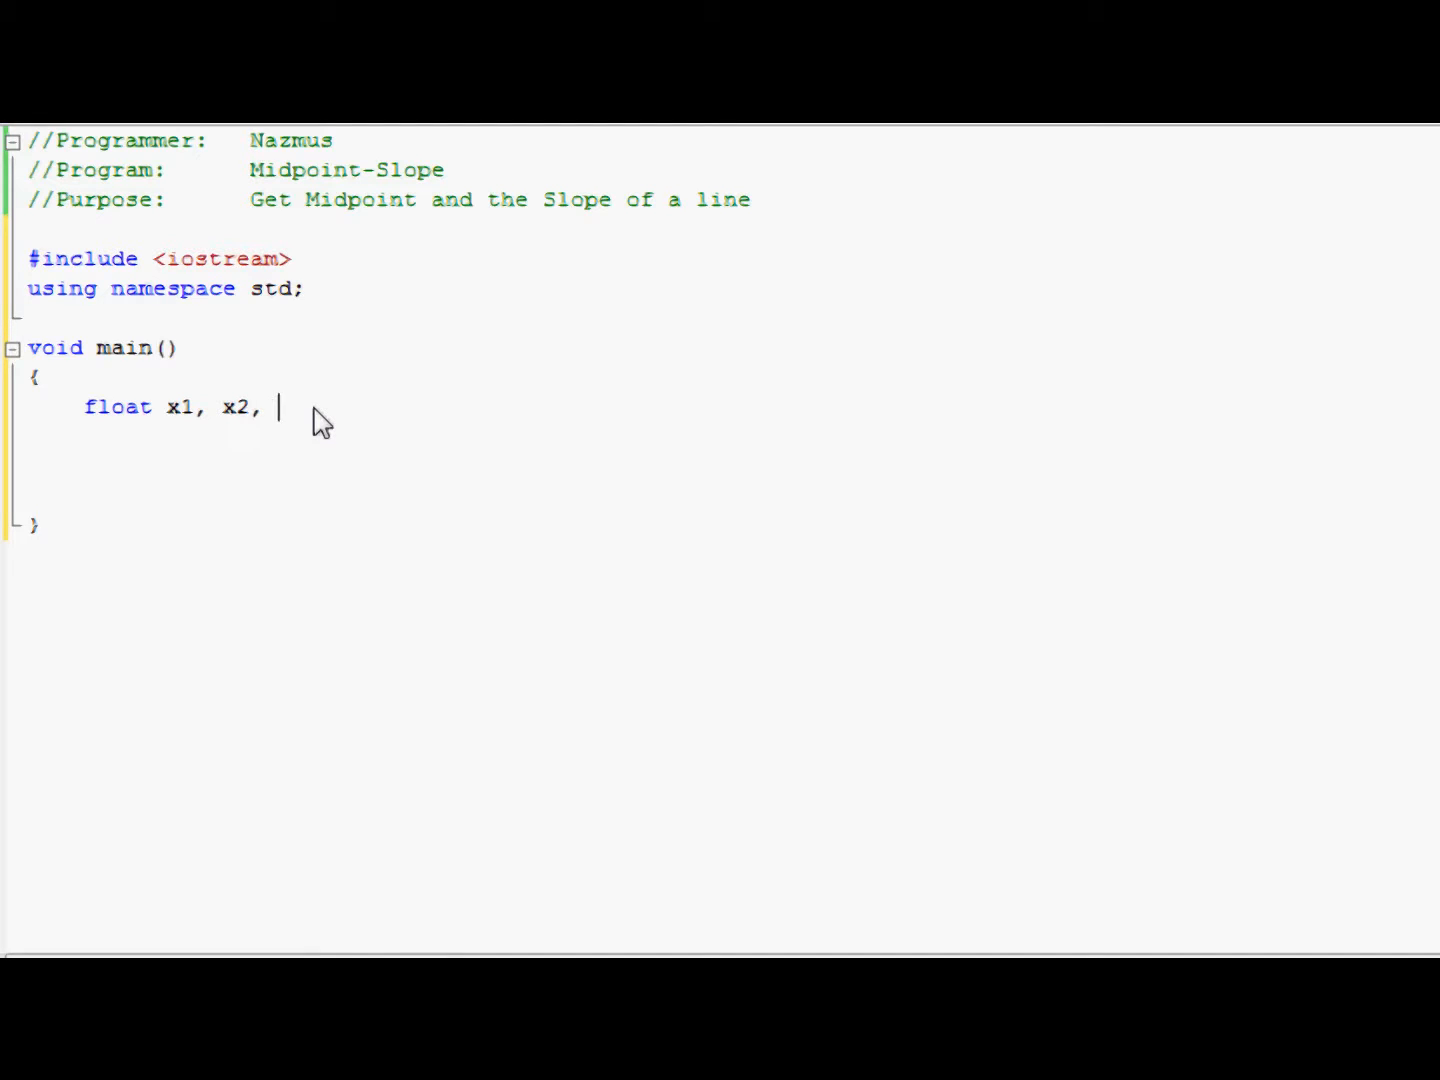
Step: Finish the declaration float x1, x2, y1, y2, midpoint1, midpoint2, slope;
text(y1, y)
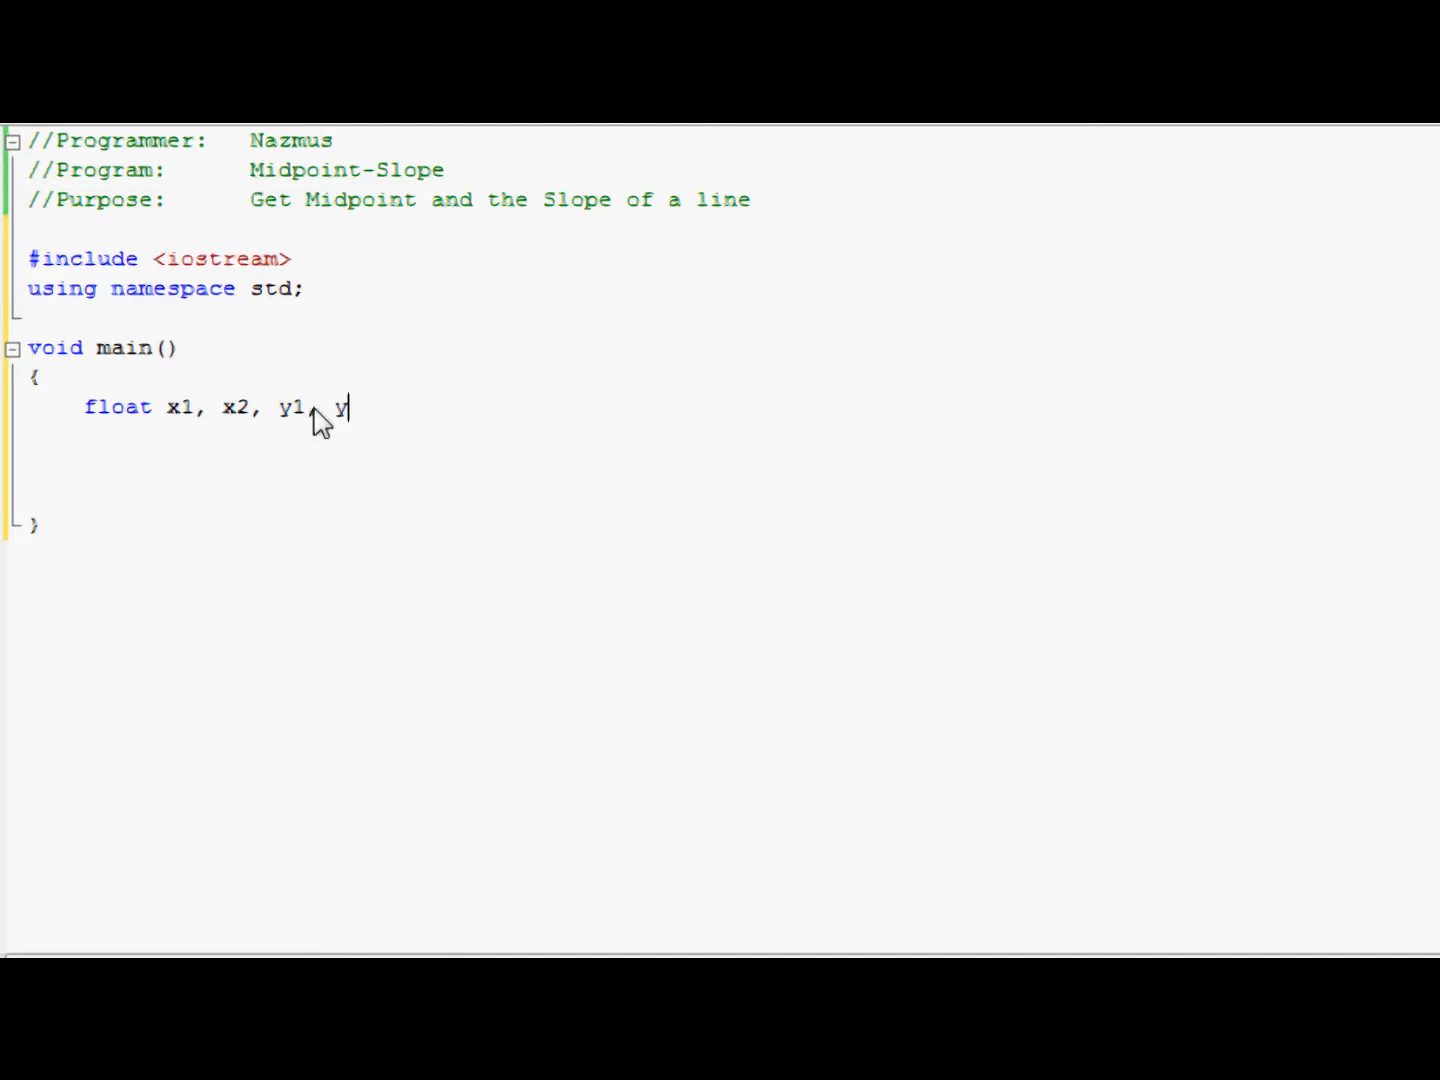
text(2, midpoin)
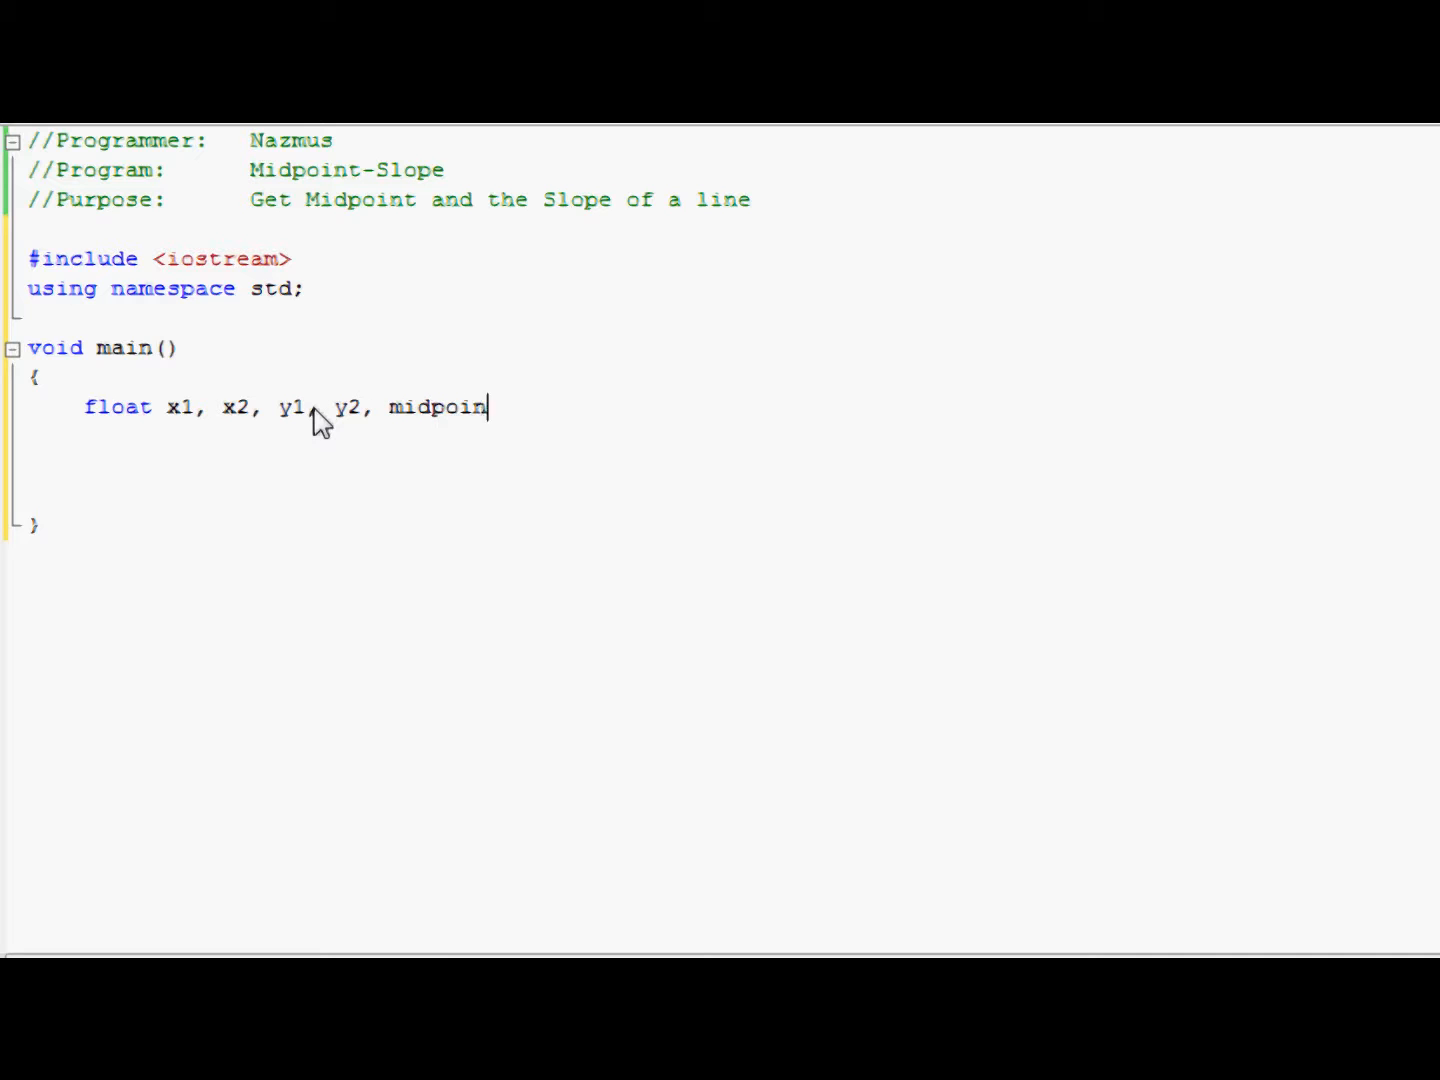
text(t1, midpoint2,)
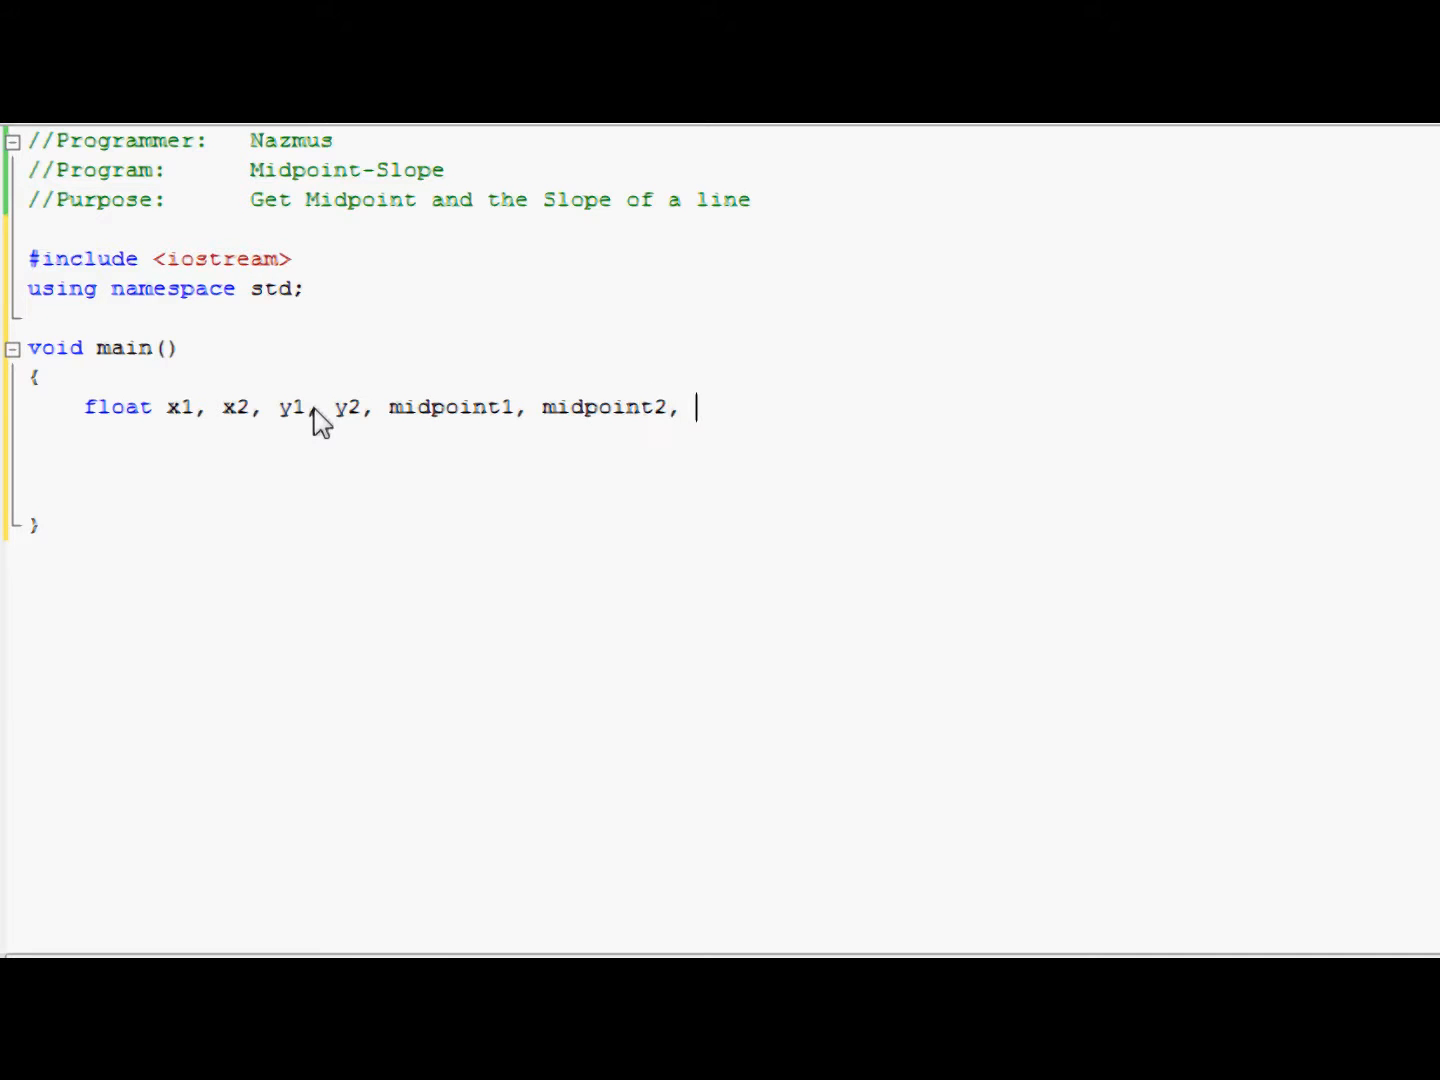
text(slope;)
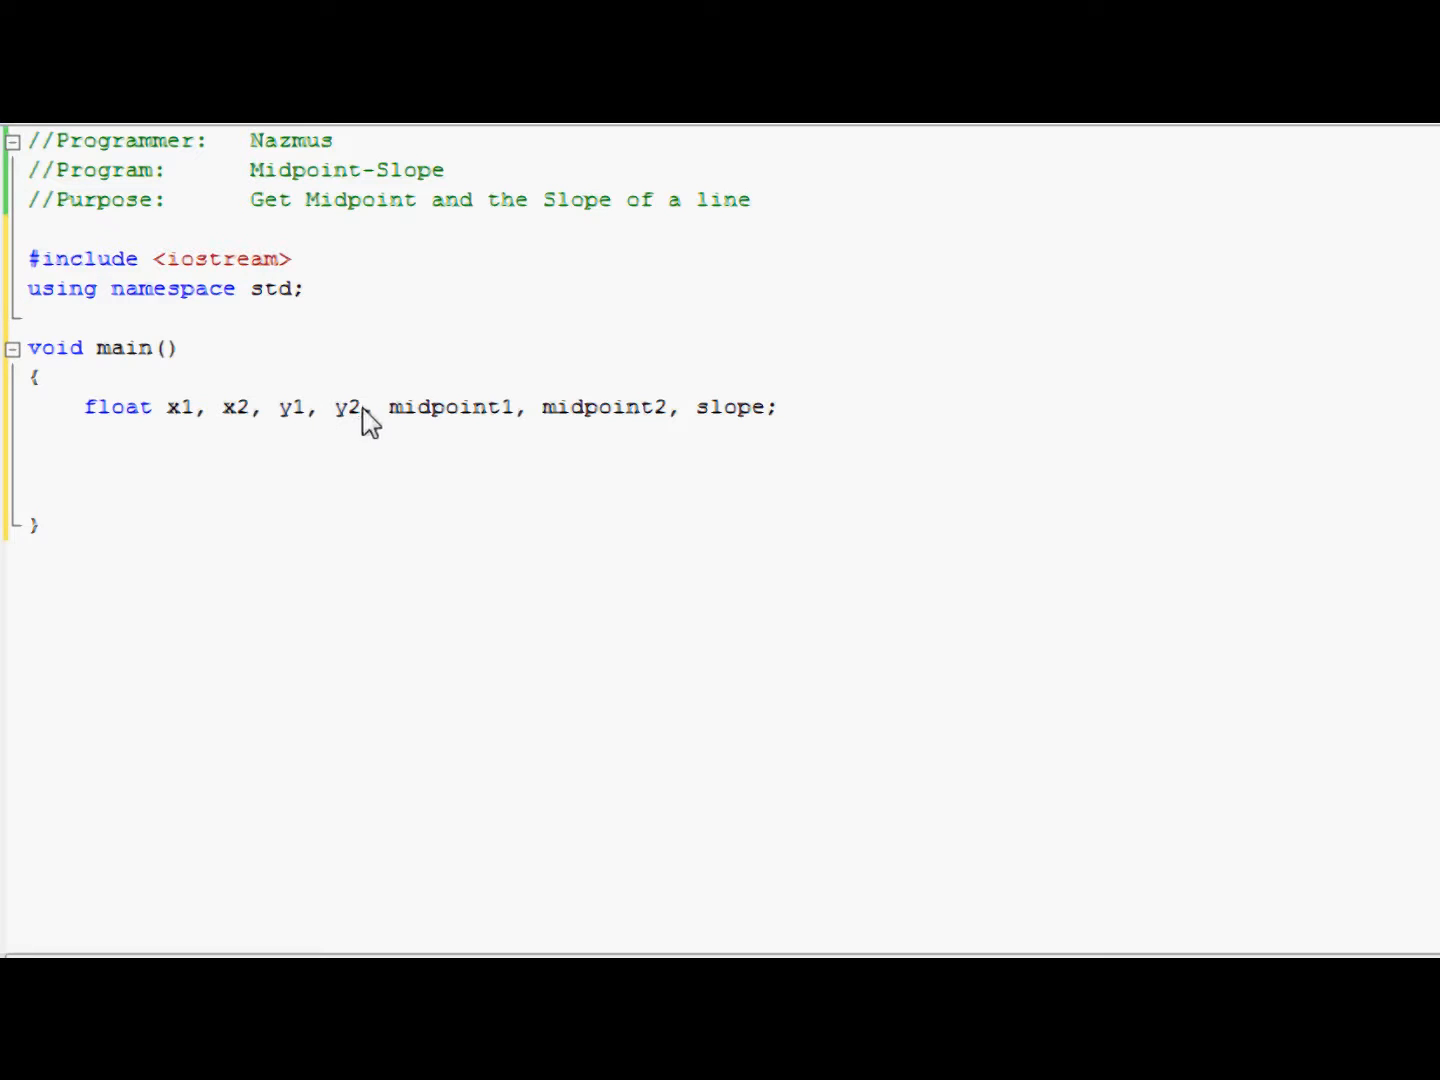
mouse_move(664, 438)
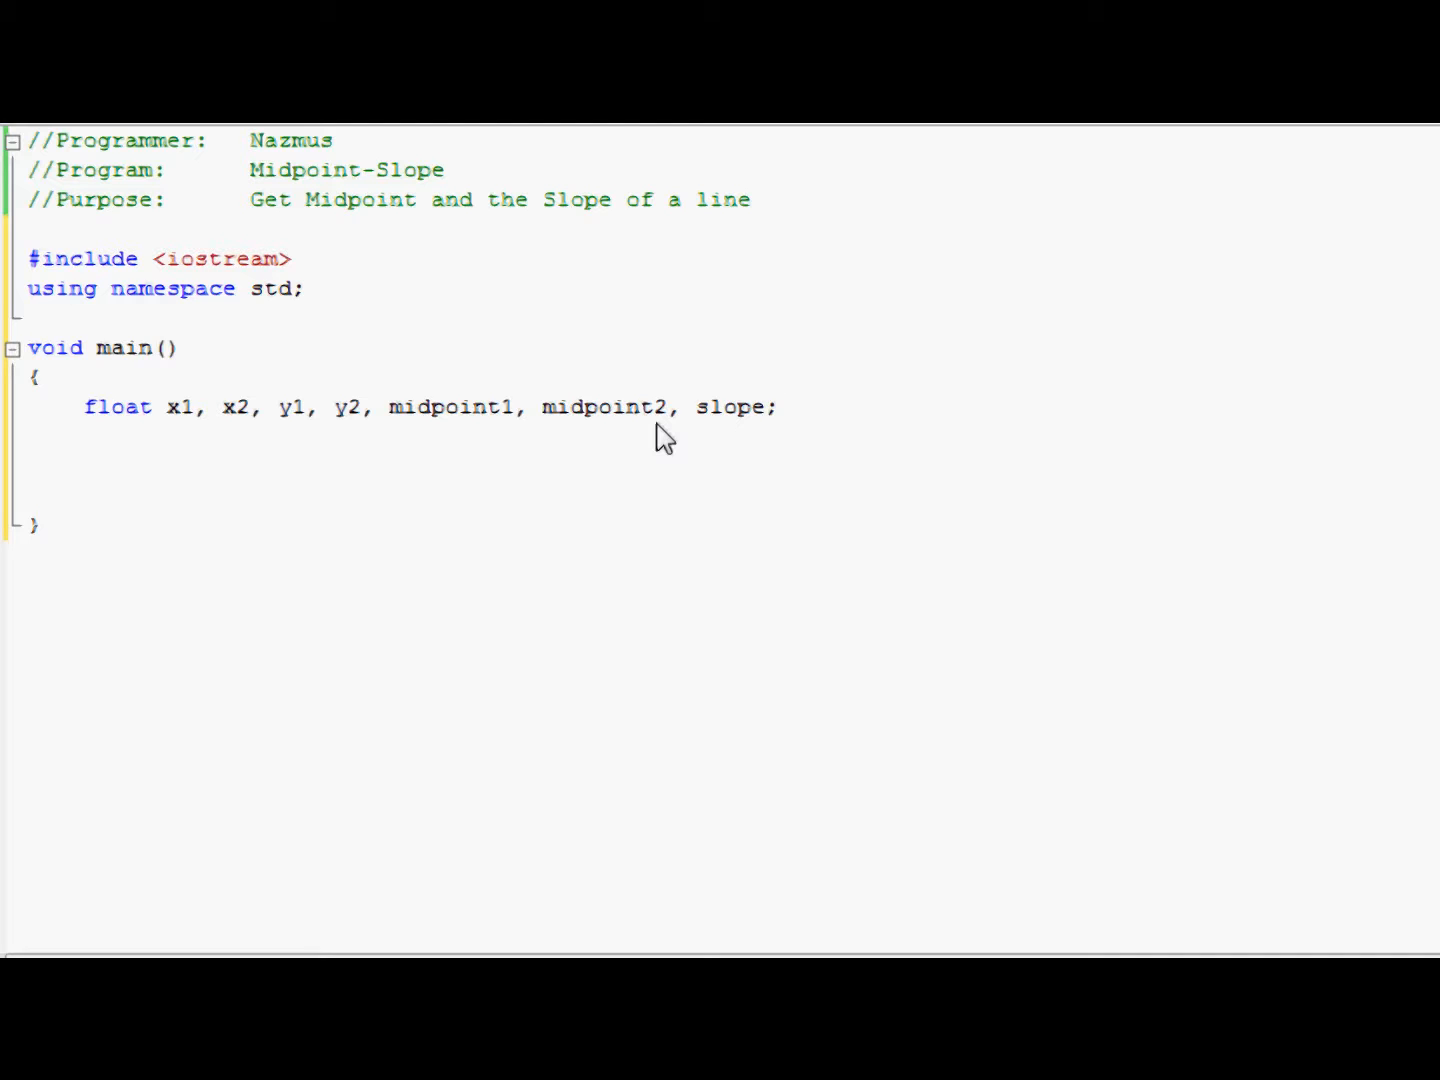
click(782, 408)
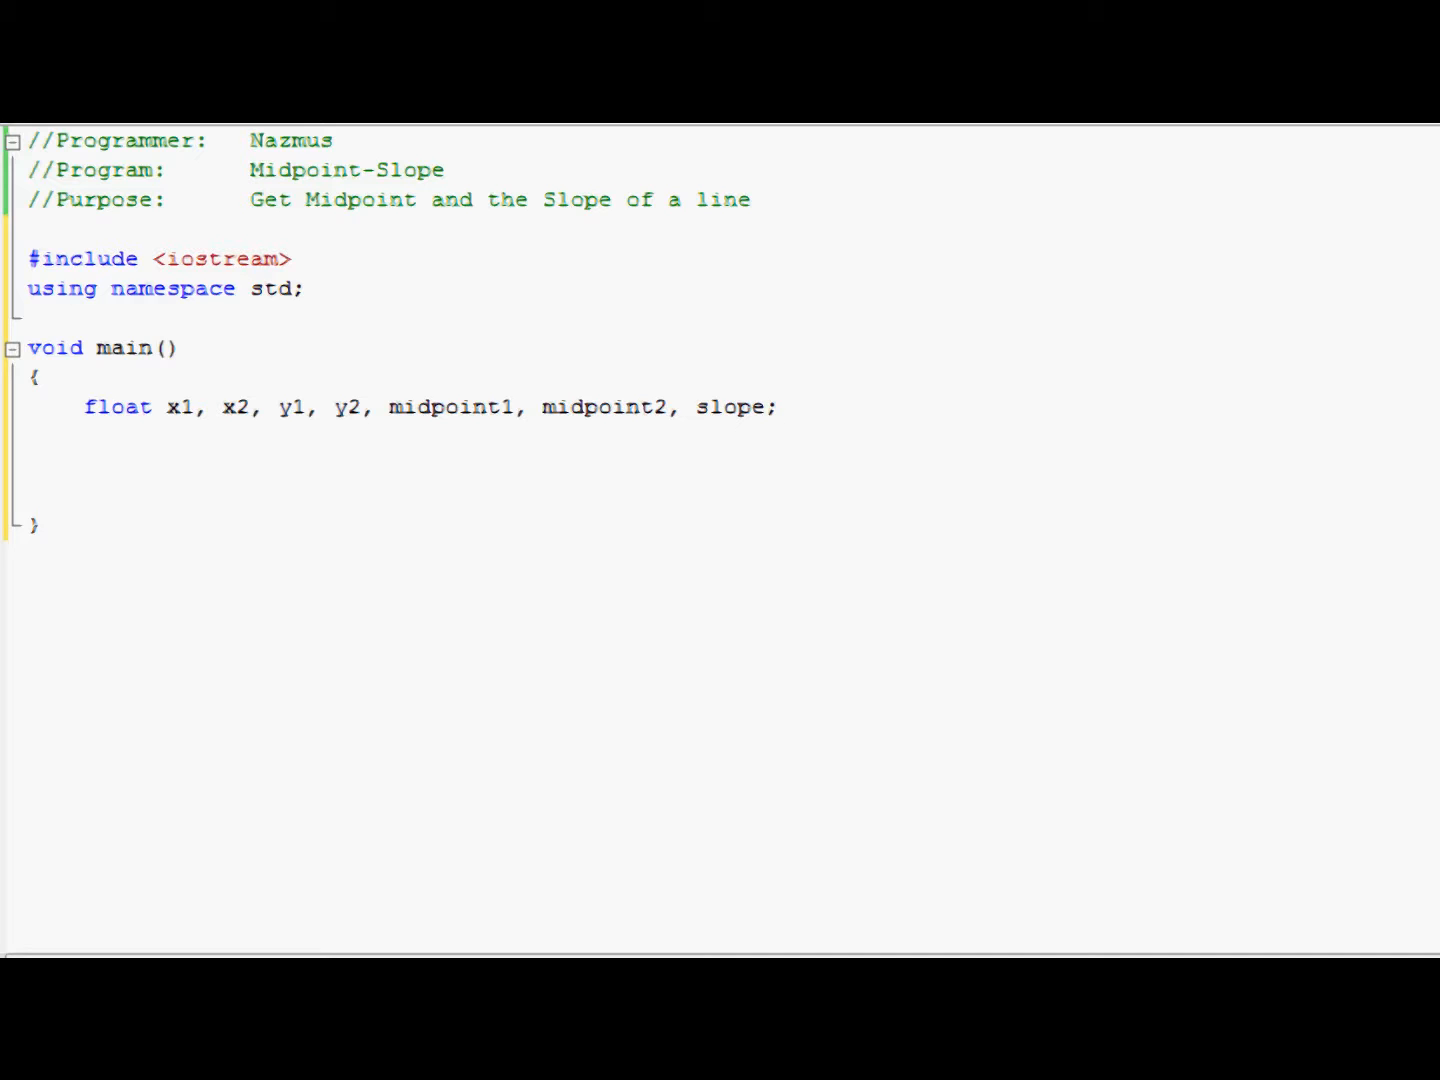
mouse_move(834, 440)
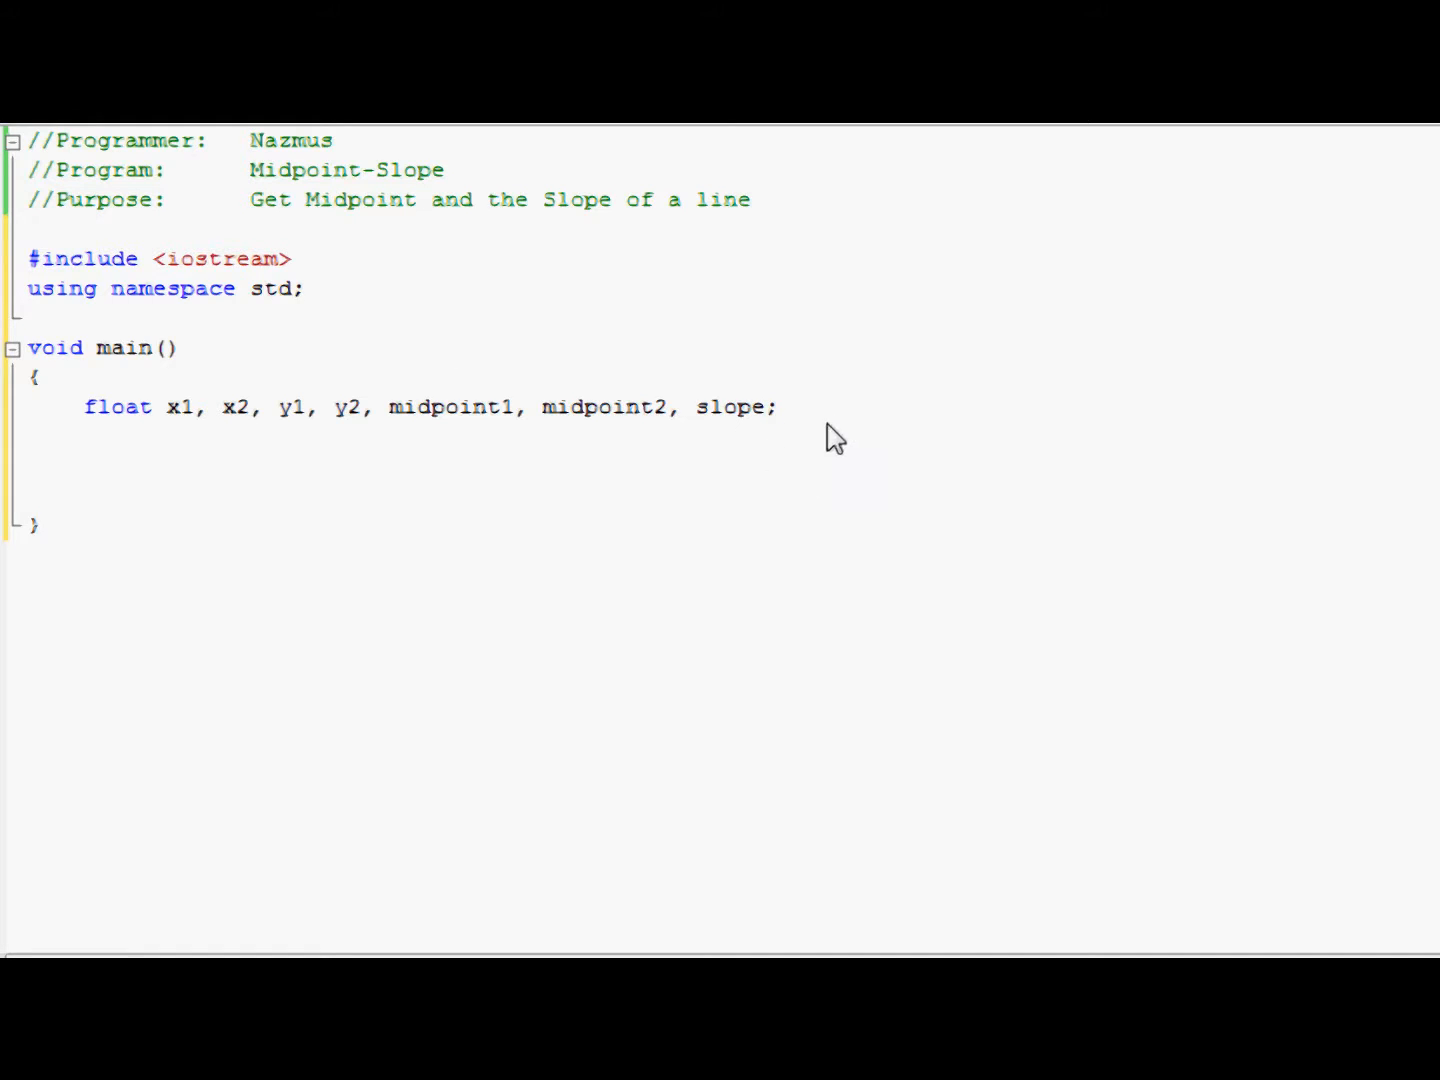
Step: Write the cout intro string 'This program will help you calculate the Midpoint and Slope of a line'
click(780, 408)
text(cout <<)
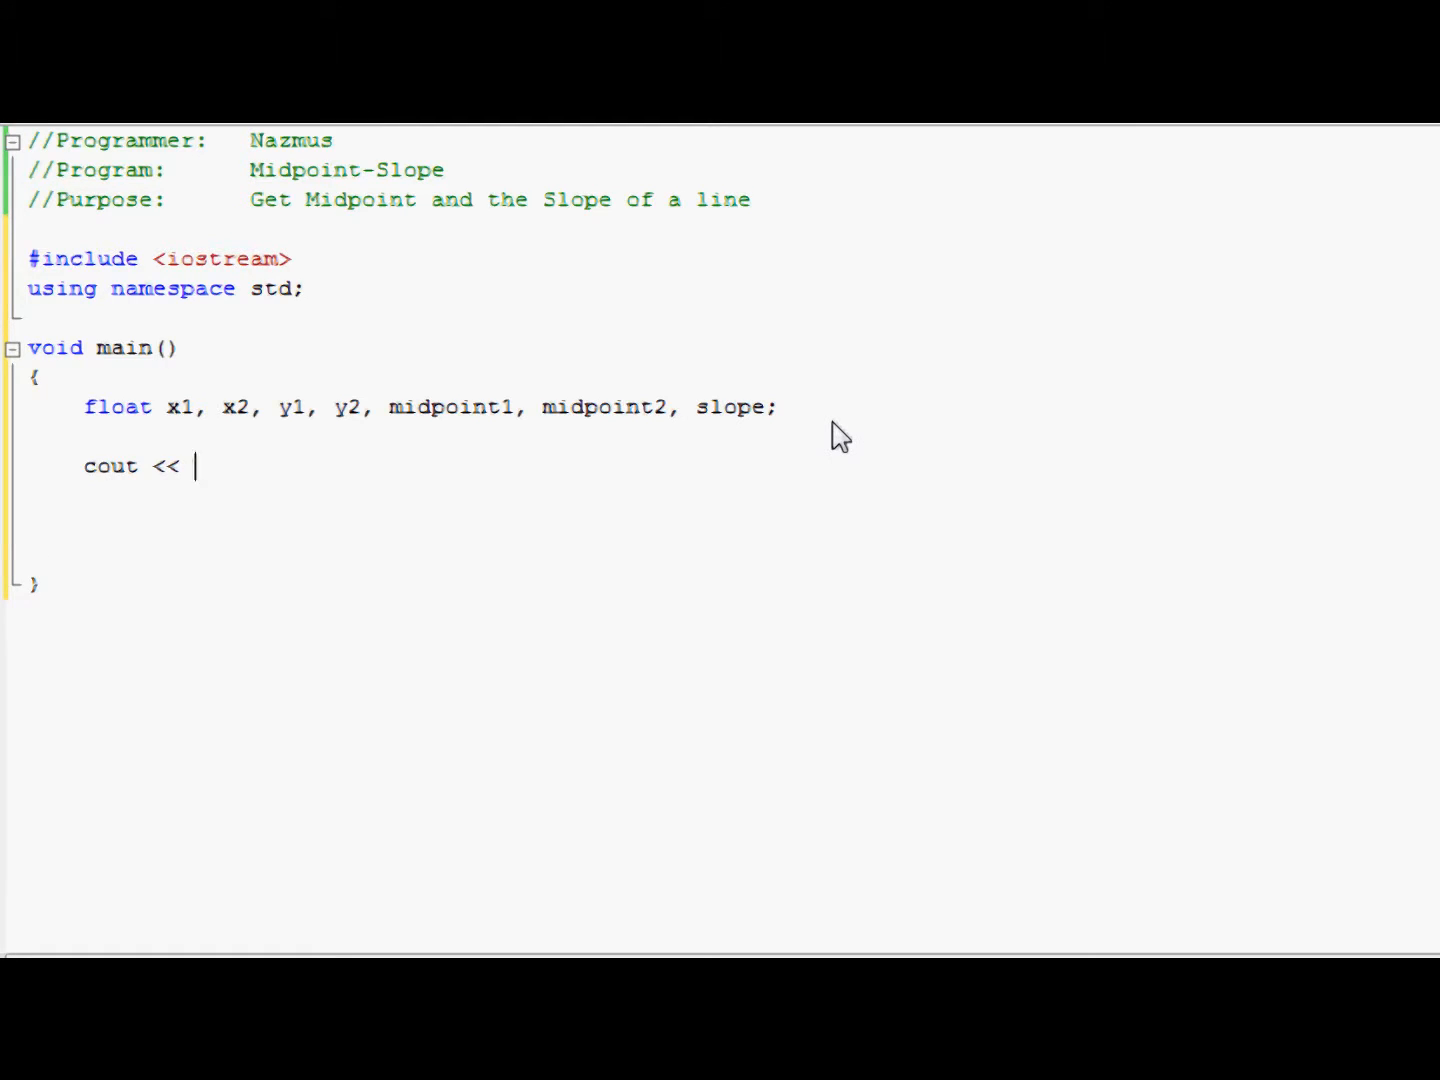
text(")
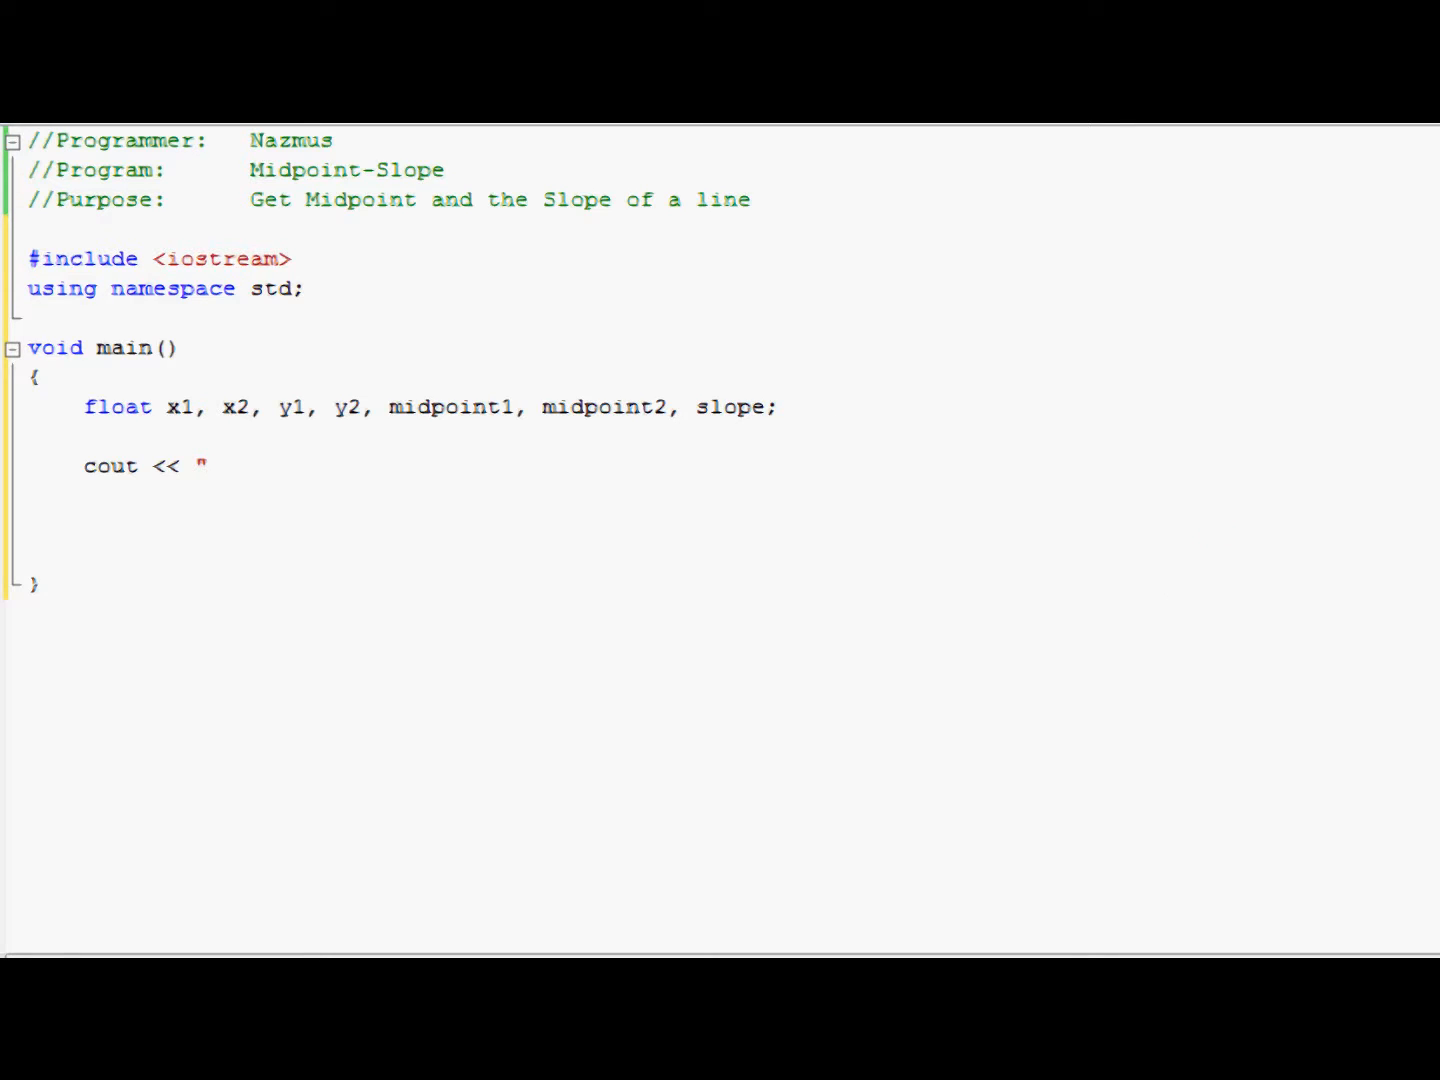
text(Th)
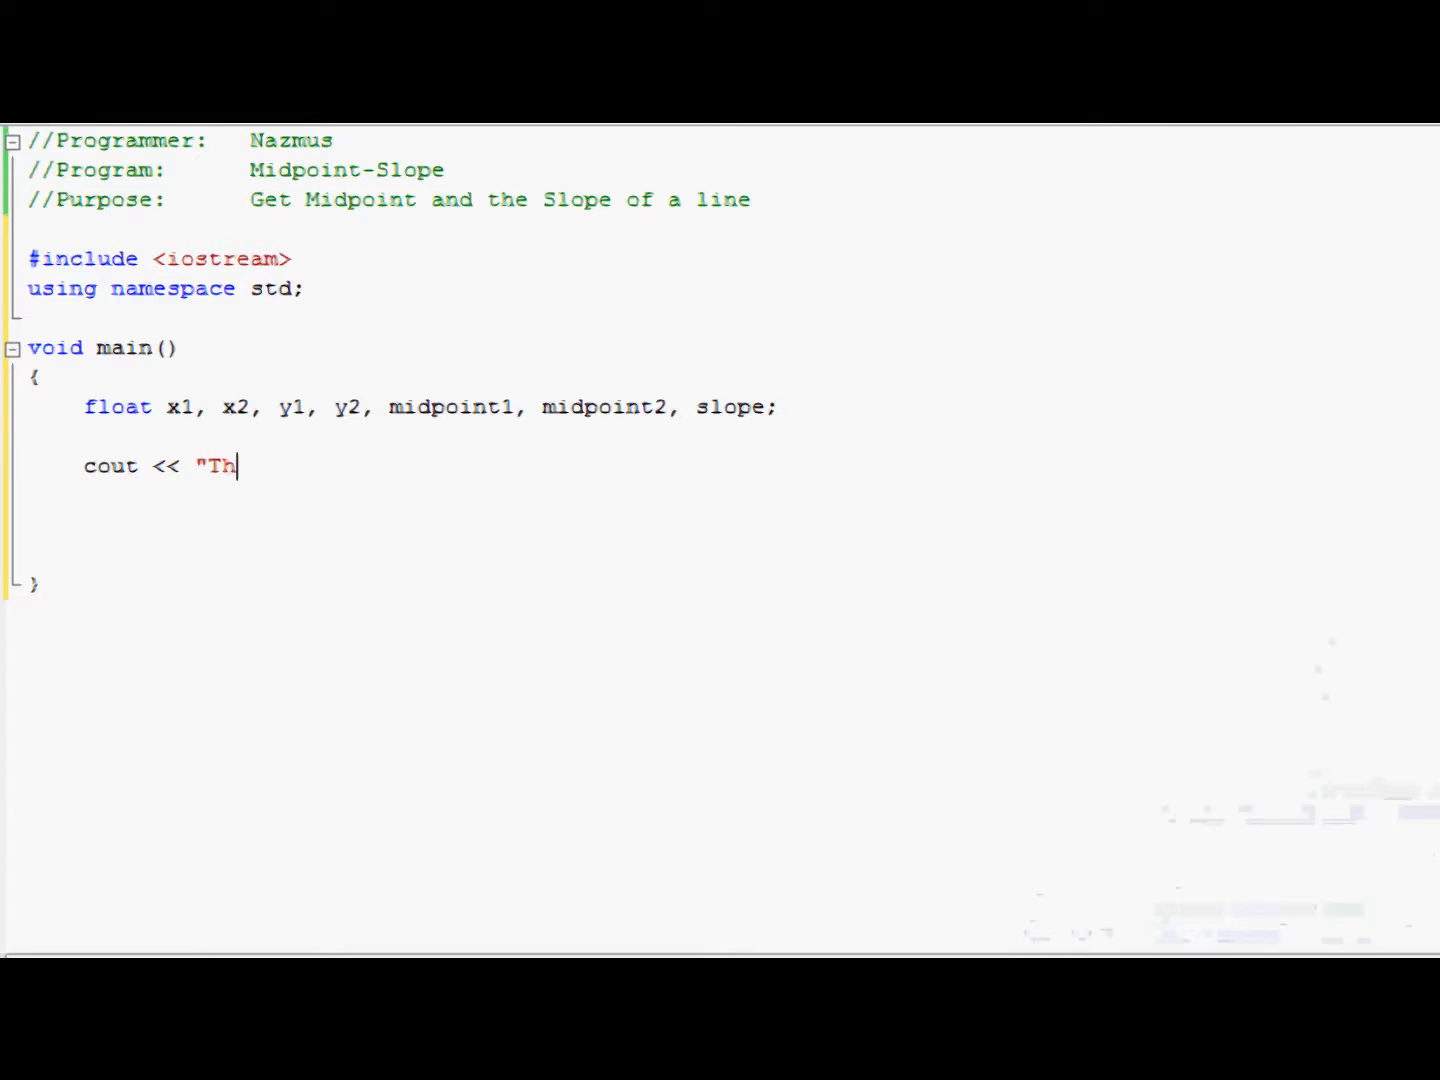
text(is program will help you)
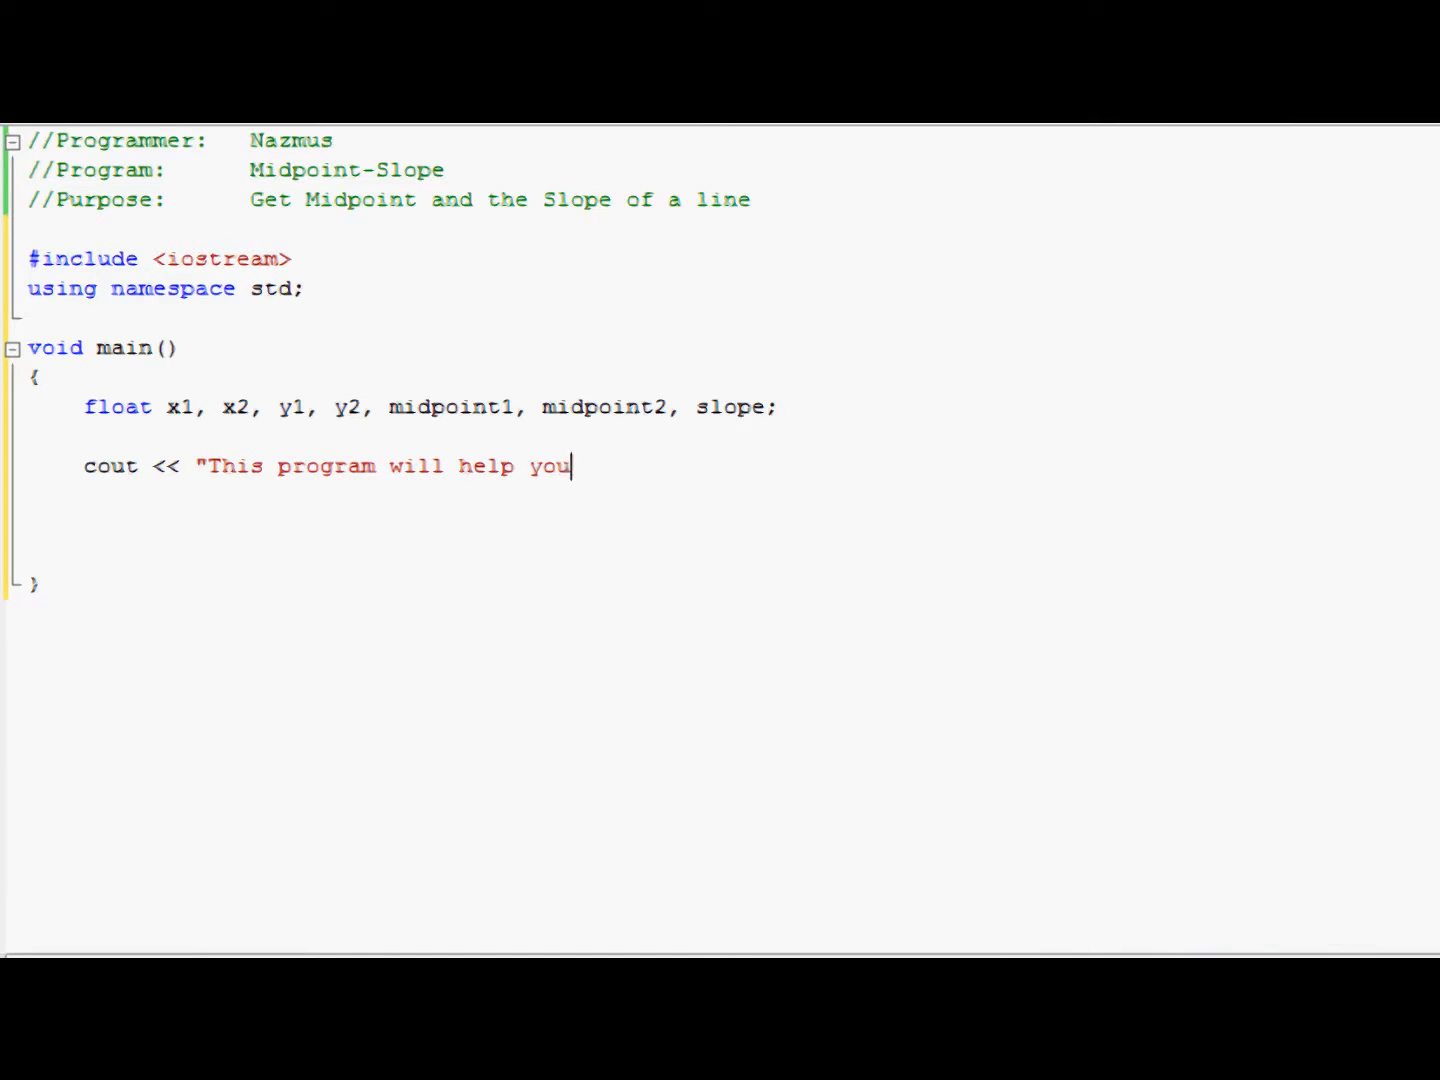
text(calculate the Midp)
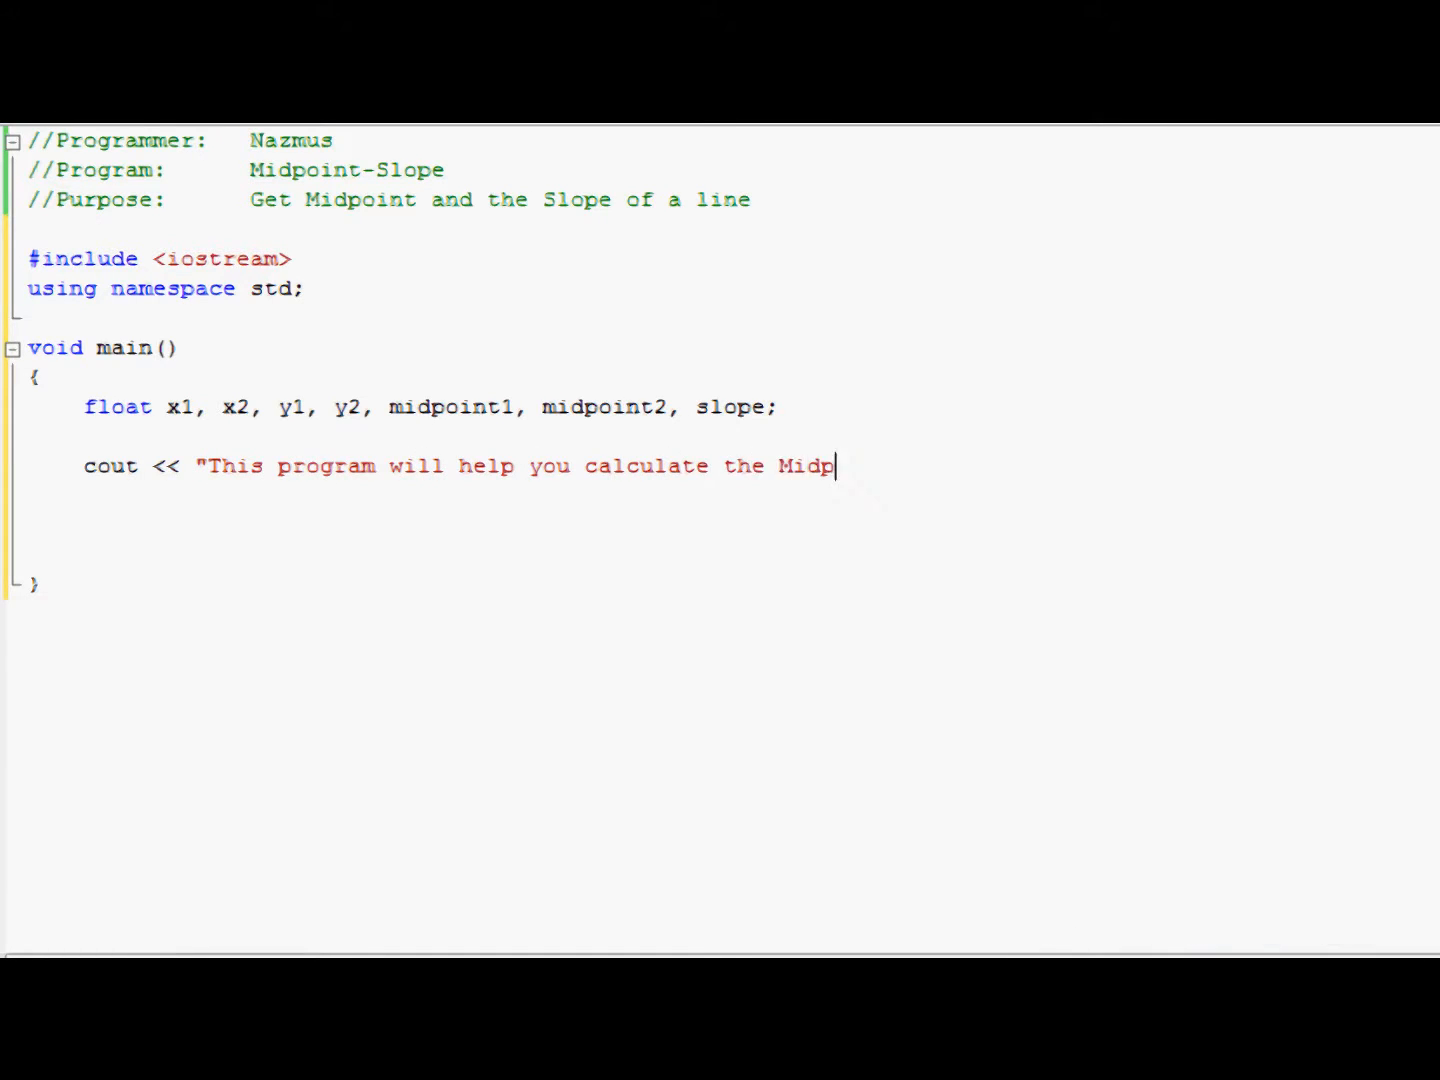
text(oint and Slope of a l)
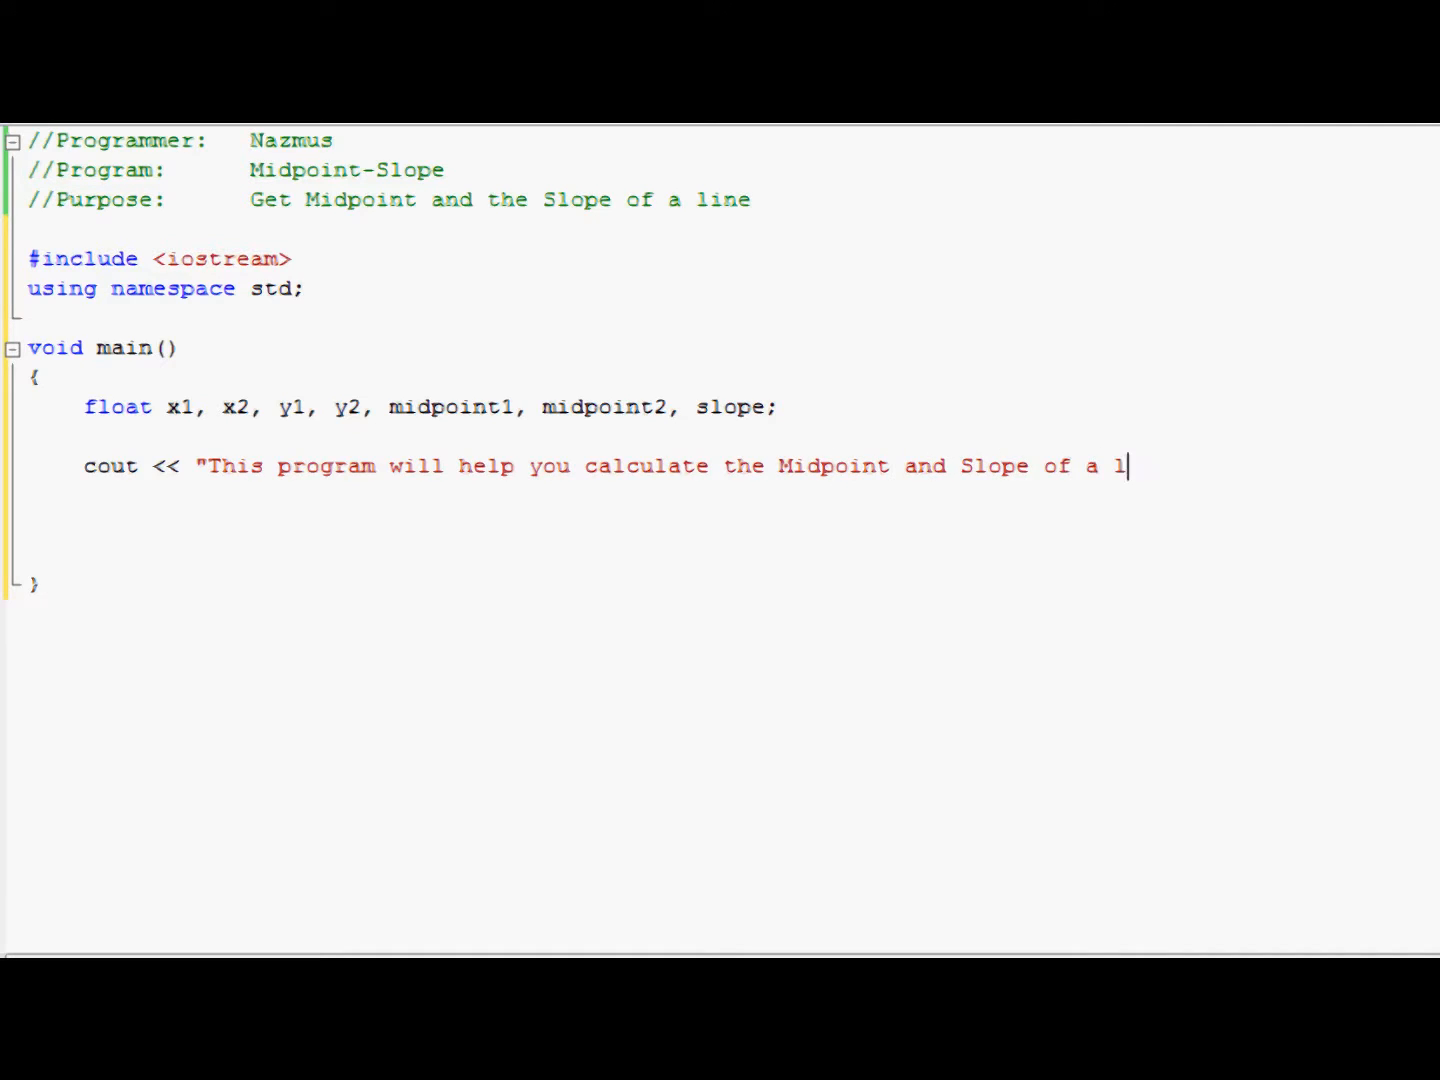
text(ine)
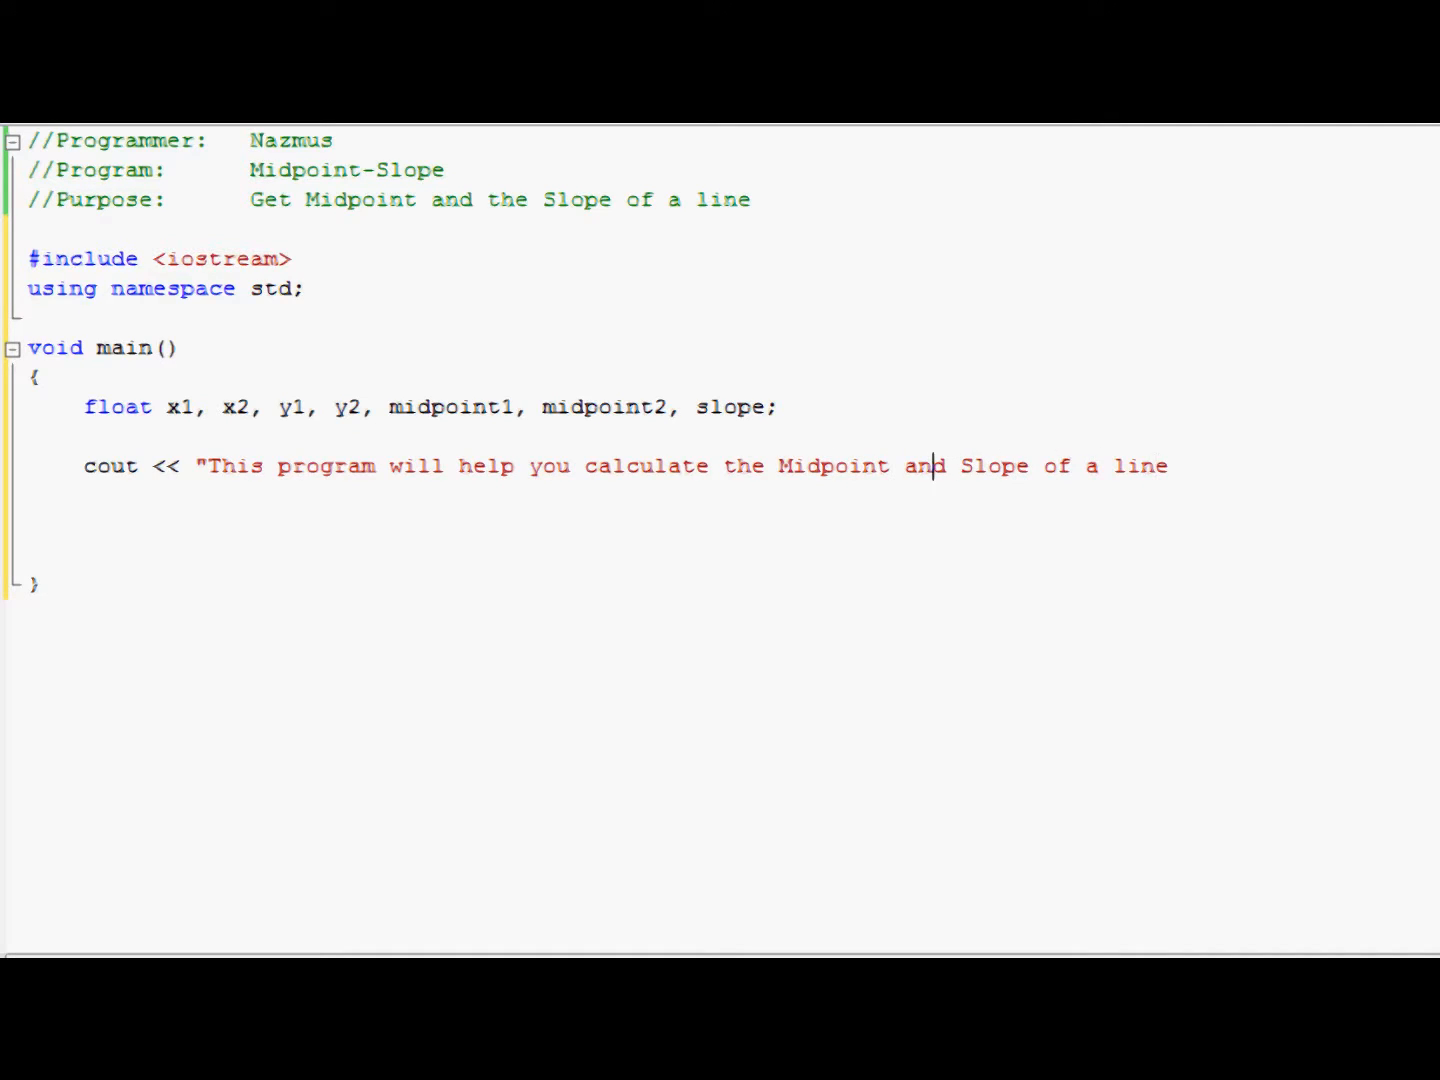
Step: Replace 'and' with '&' and end the statement with << endl<<endl;
double_click(924, 464)
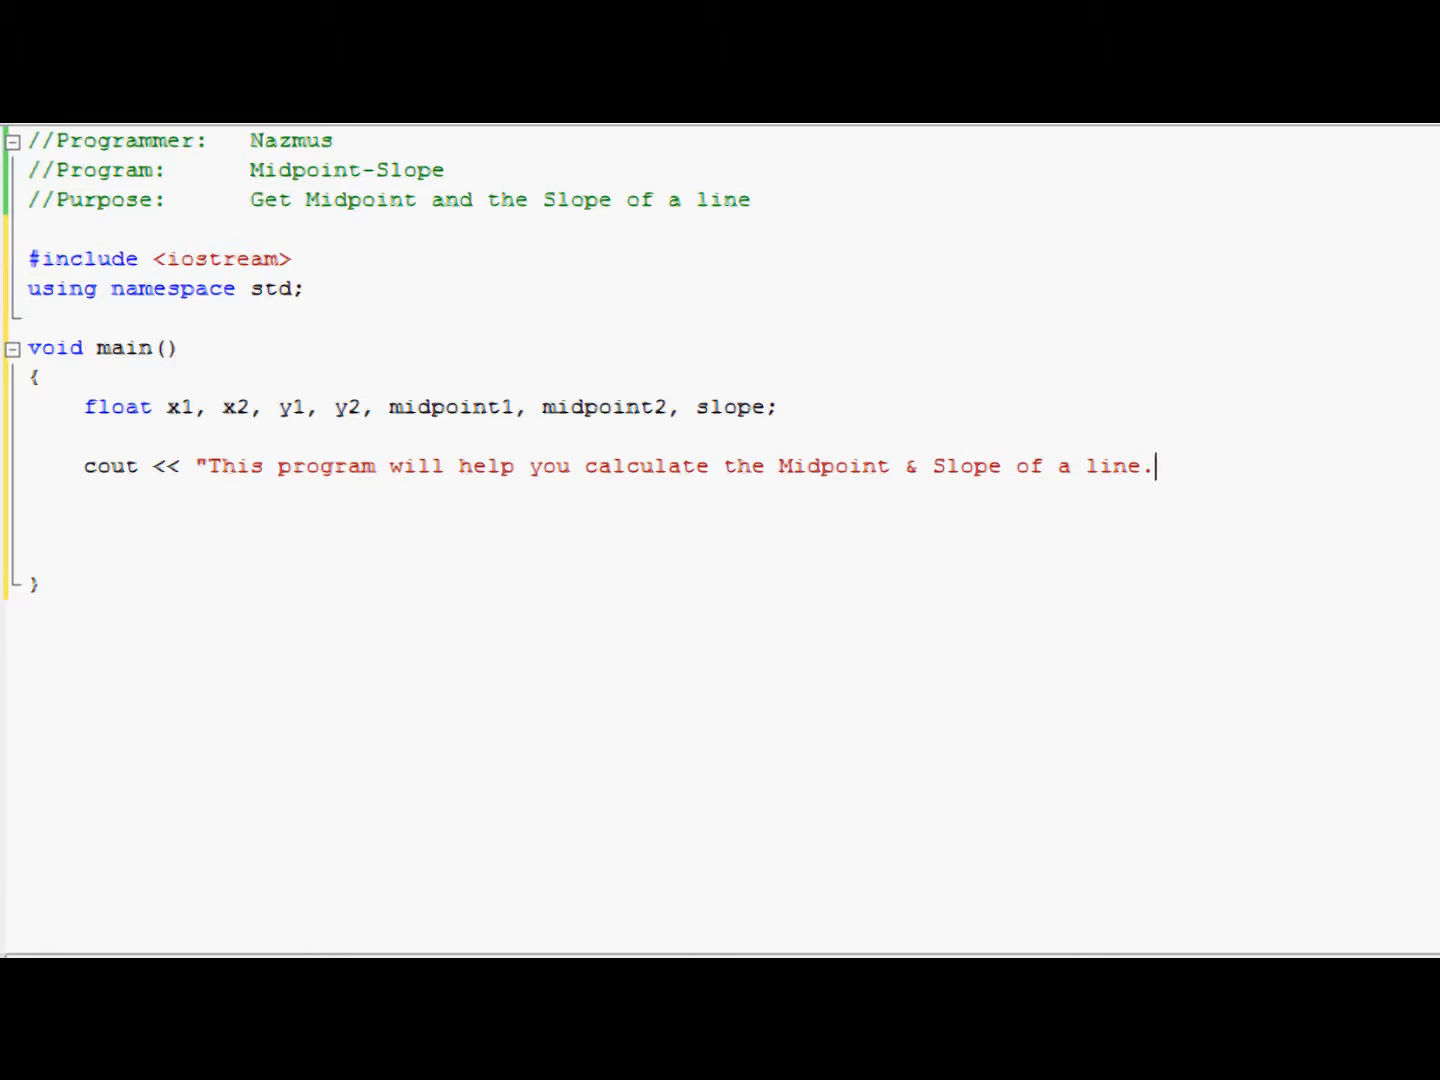
text(" <<)
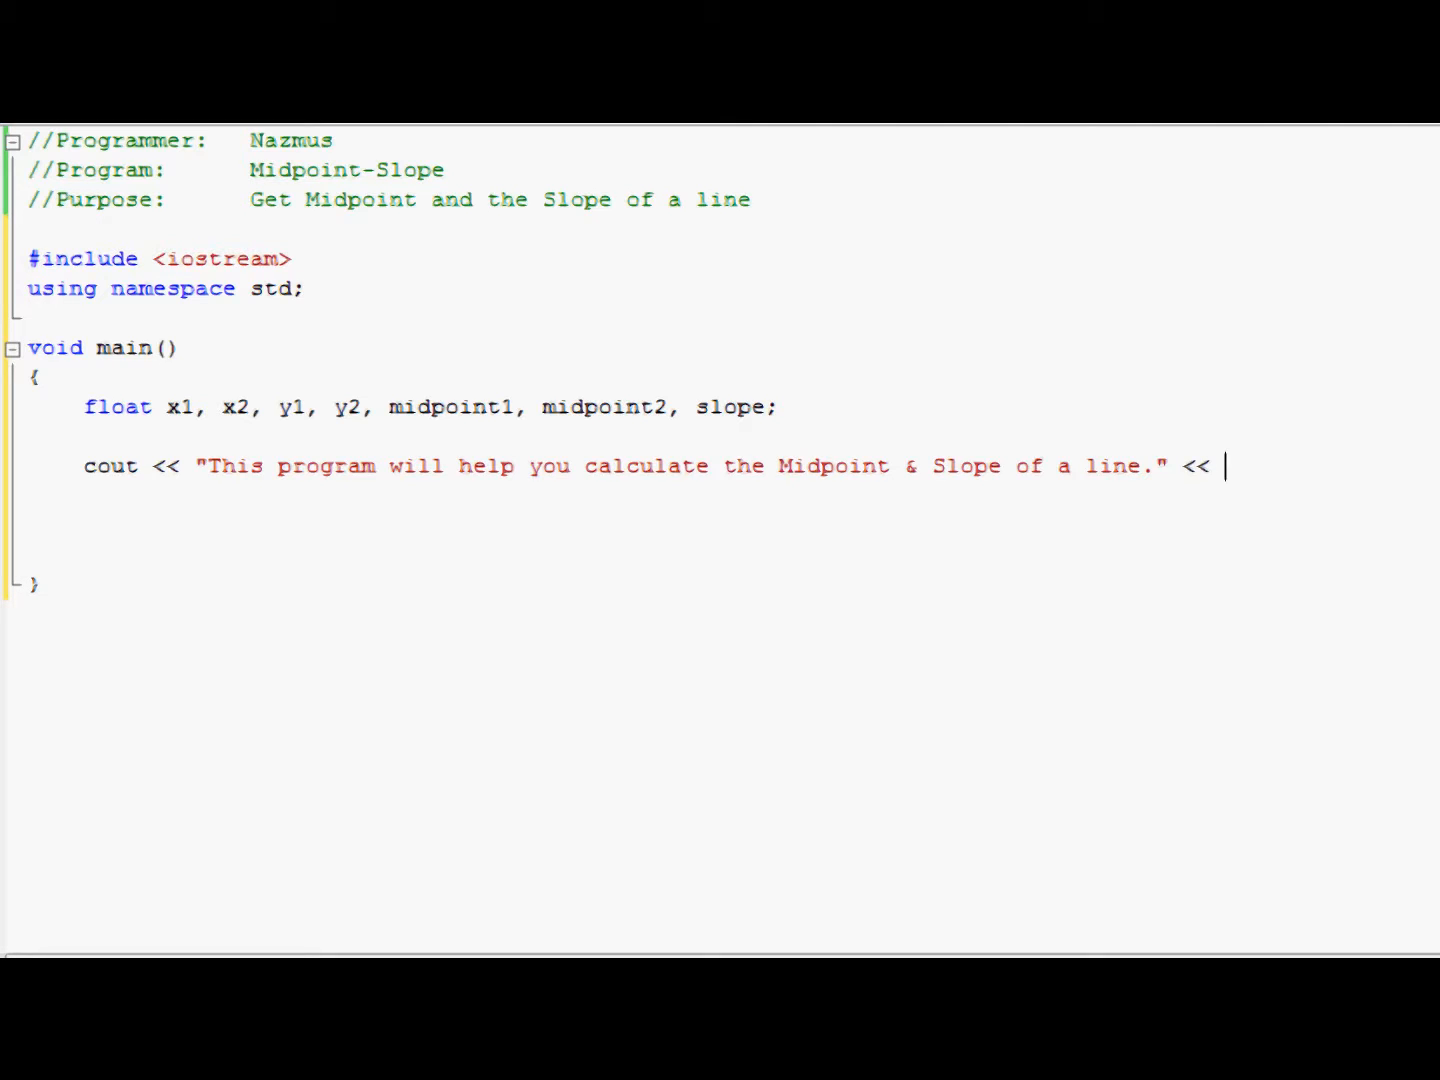
text(endl<<)
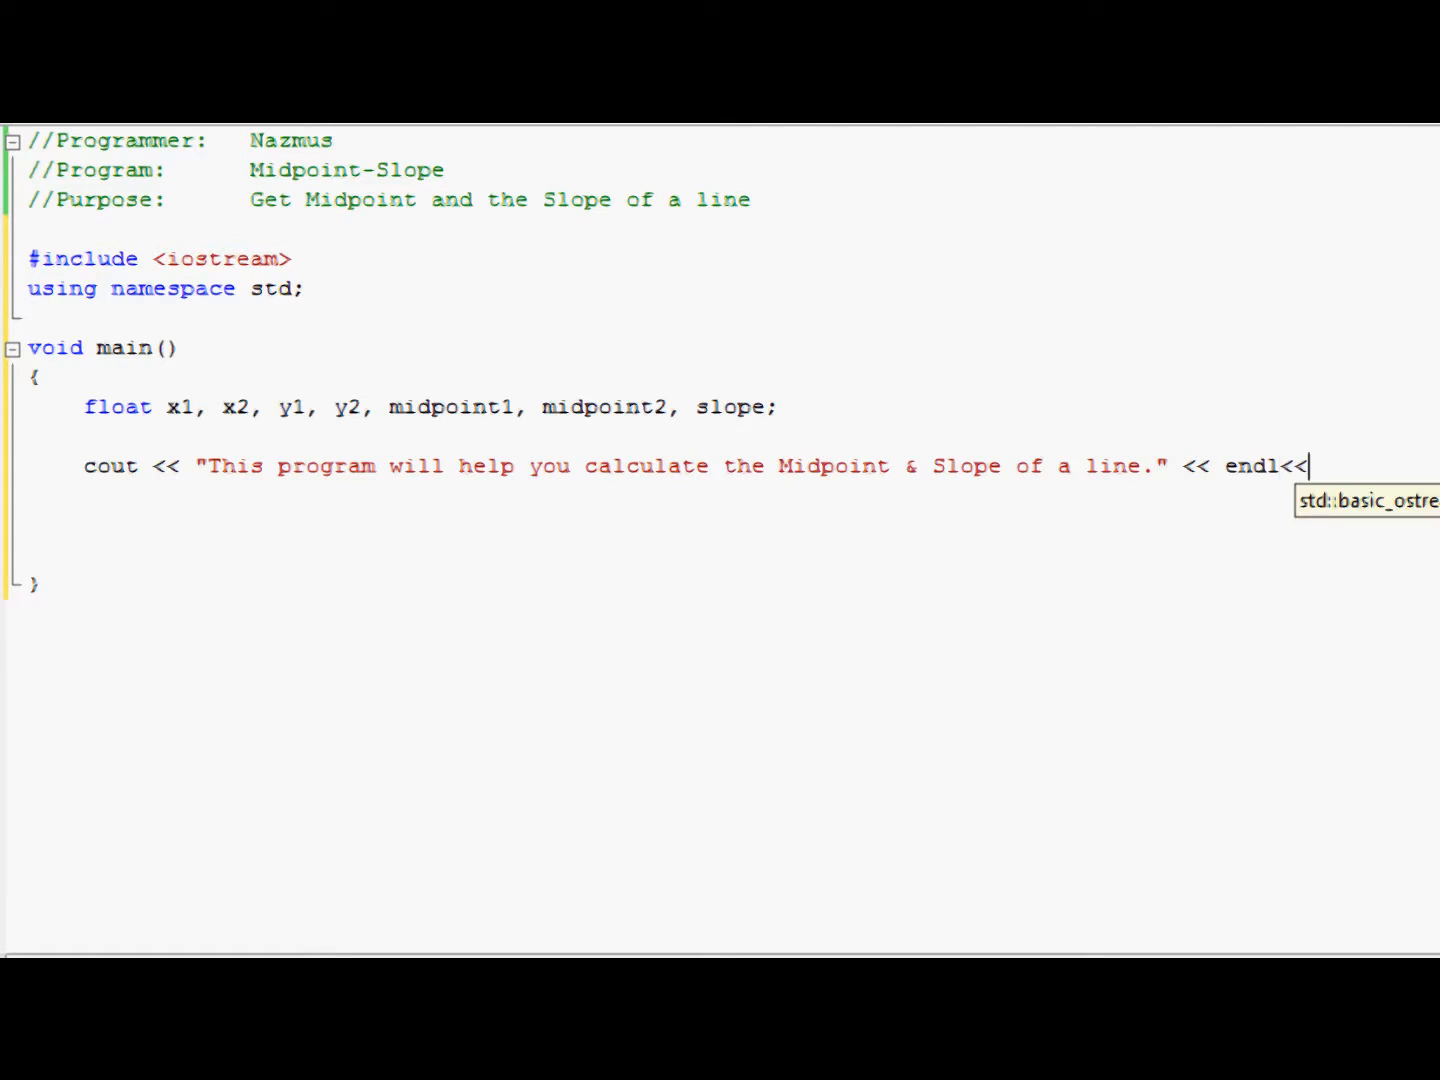
text(endl;)
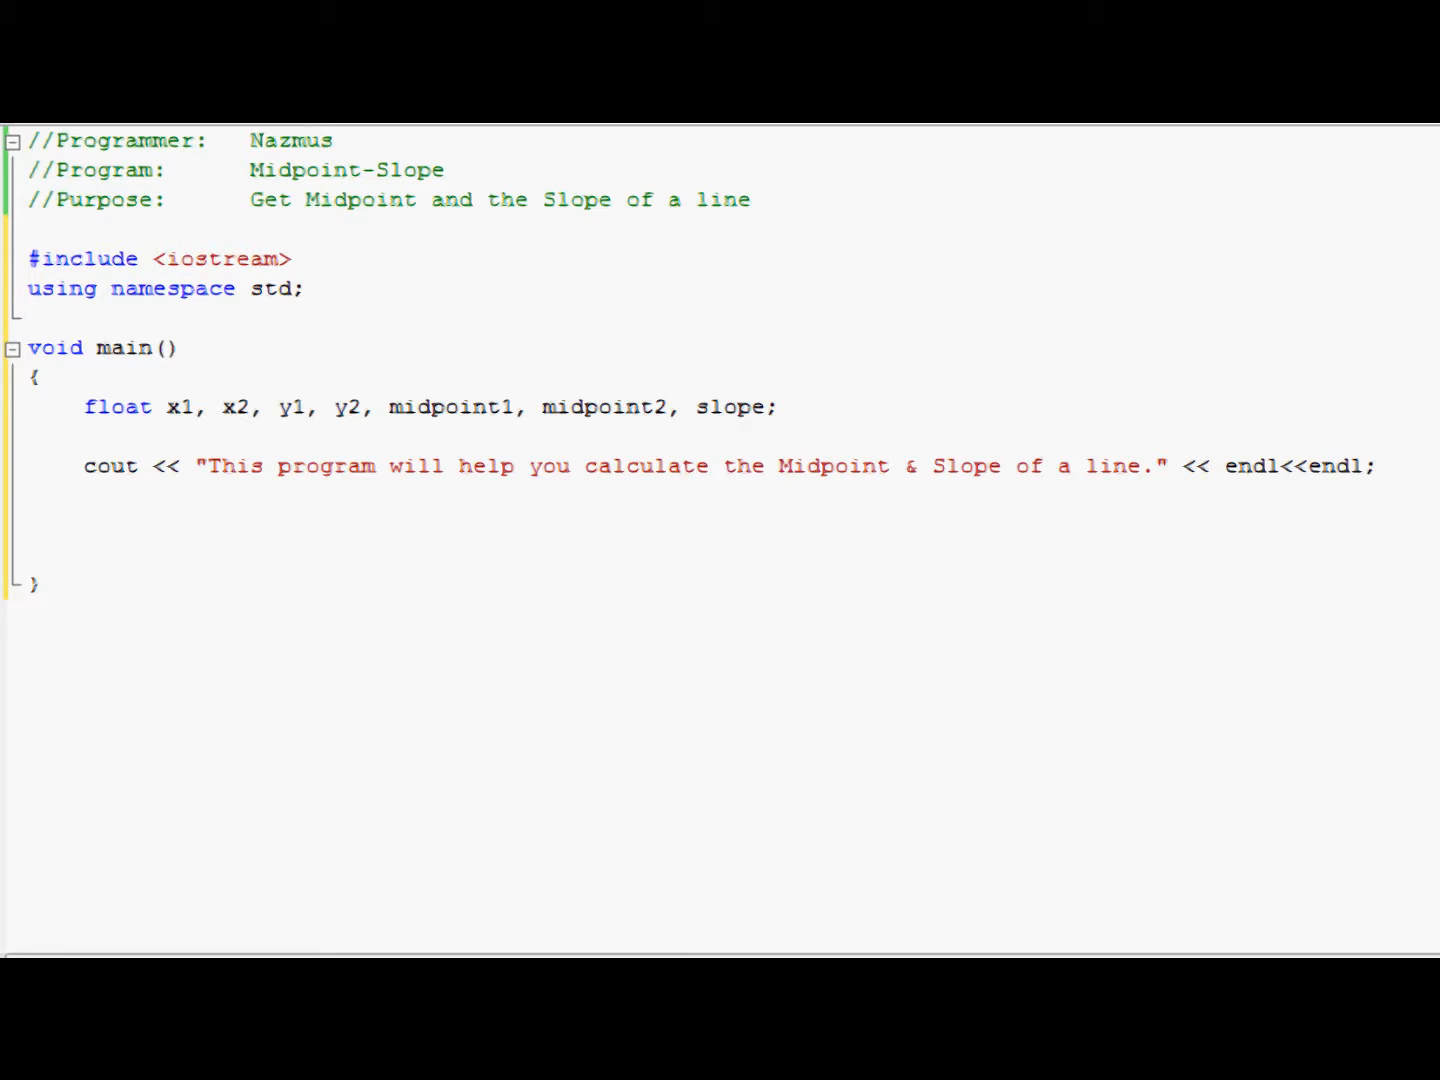
click(1378, 466)
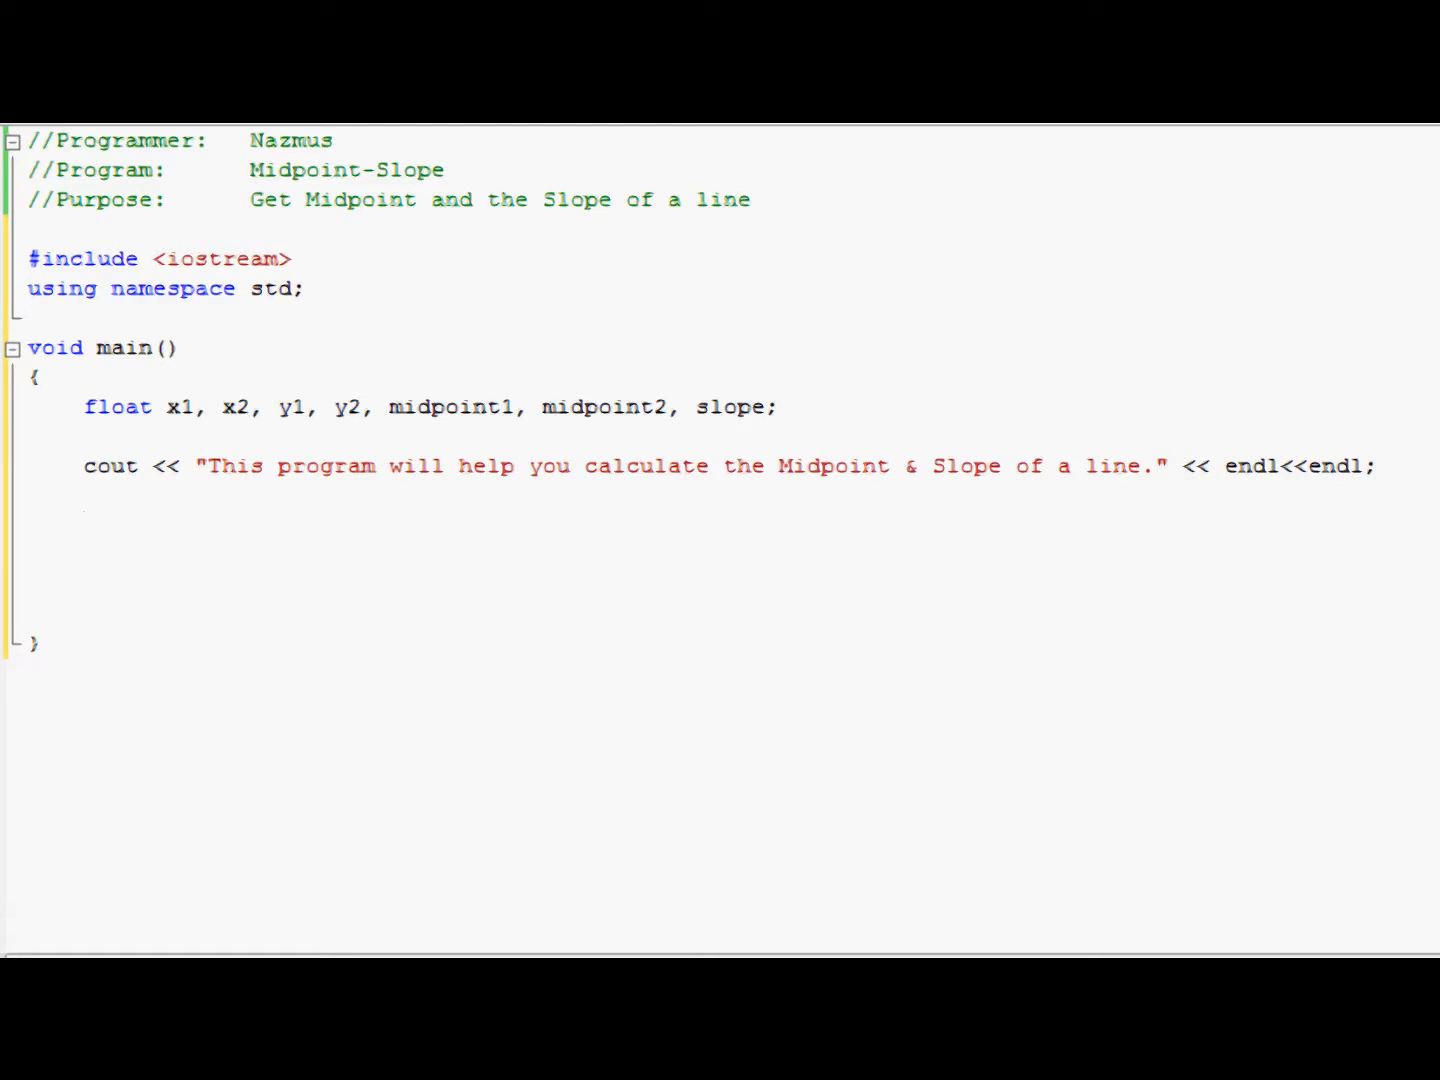
mouse_move(1330, 292)
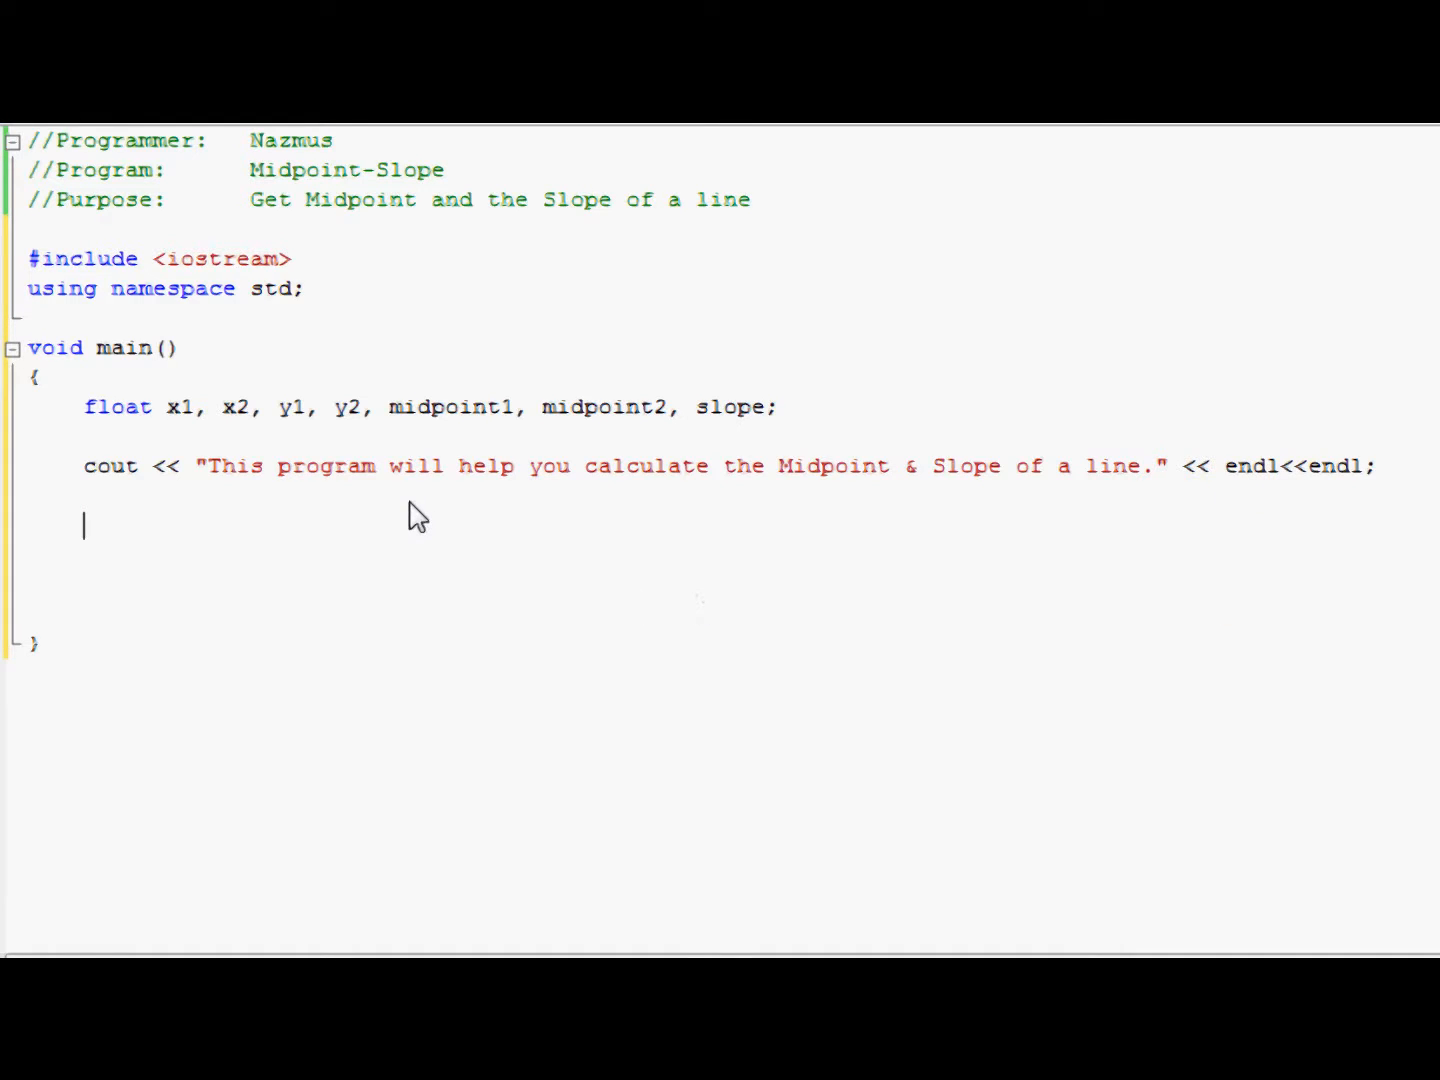
Step: Write a cout prompting for the first point, x1 & y1 with a space in between, ending with endl
text(cout)
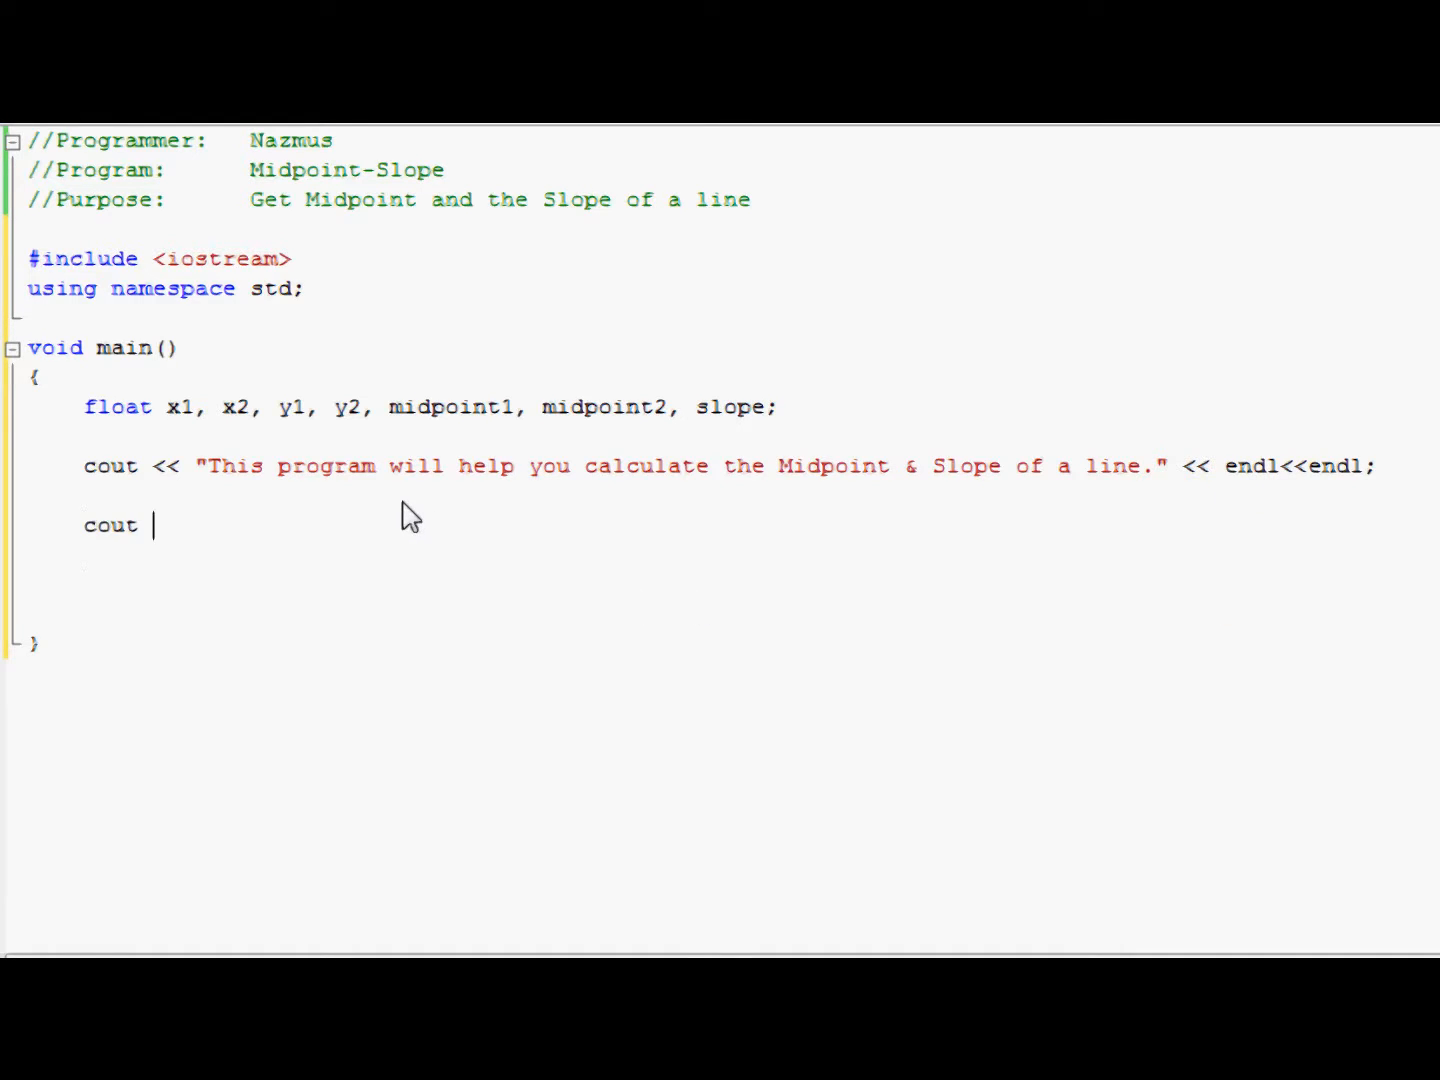
text(<< ")
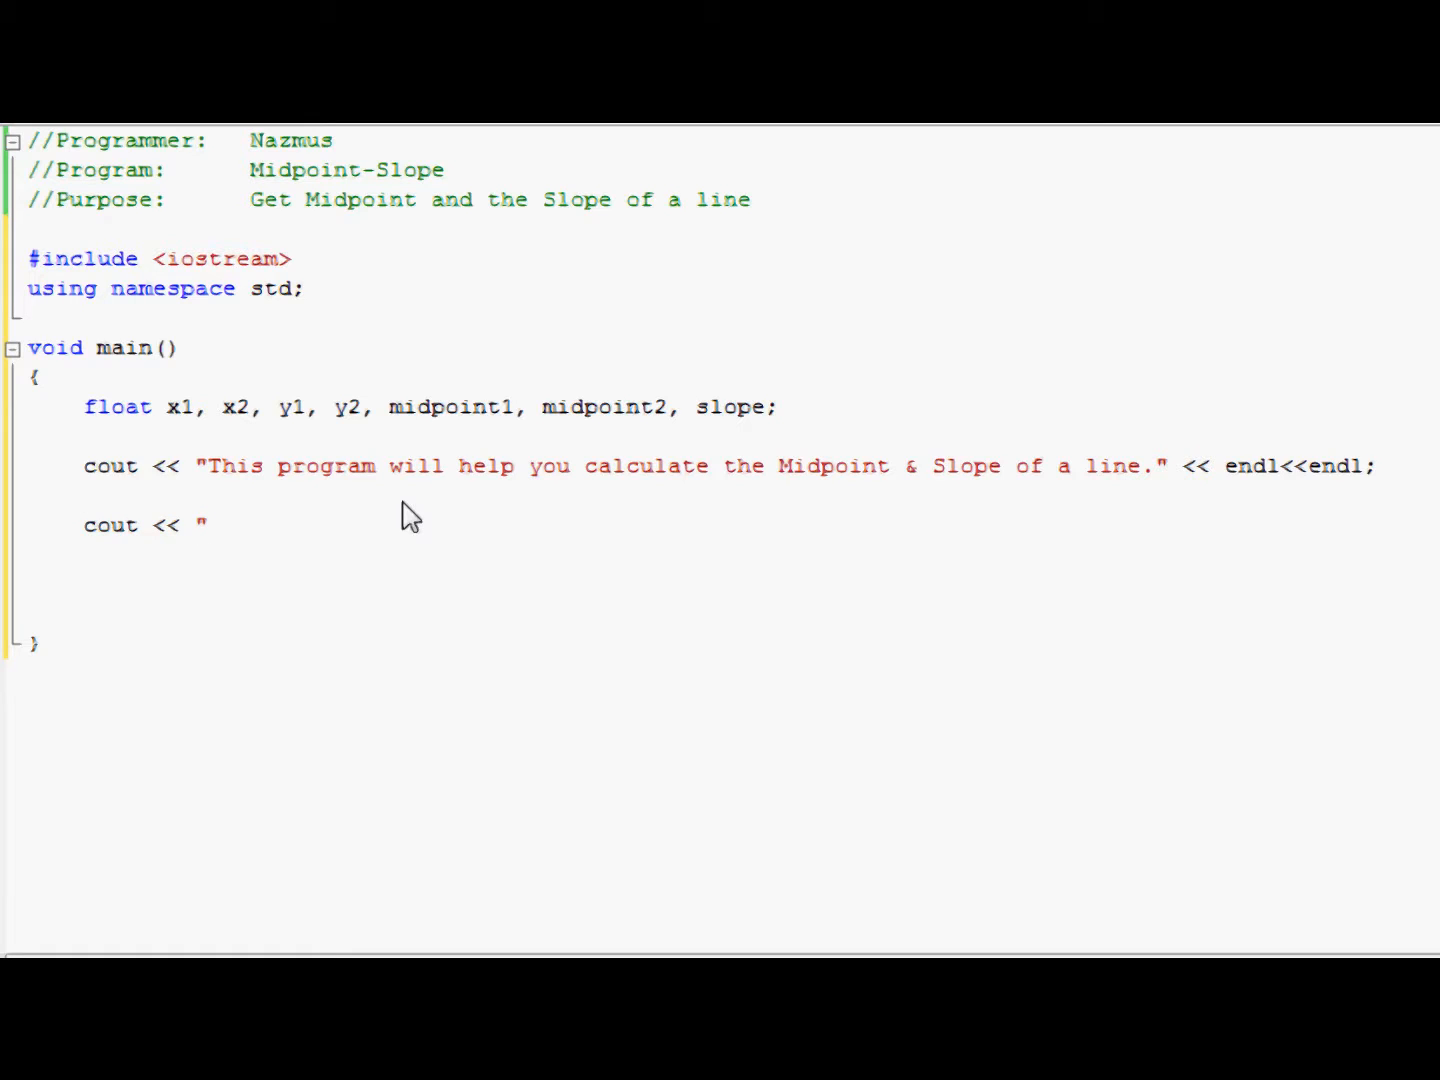
text(Please input t)
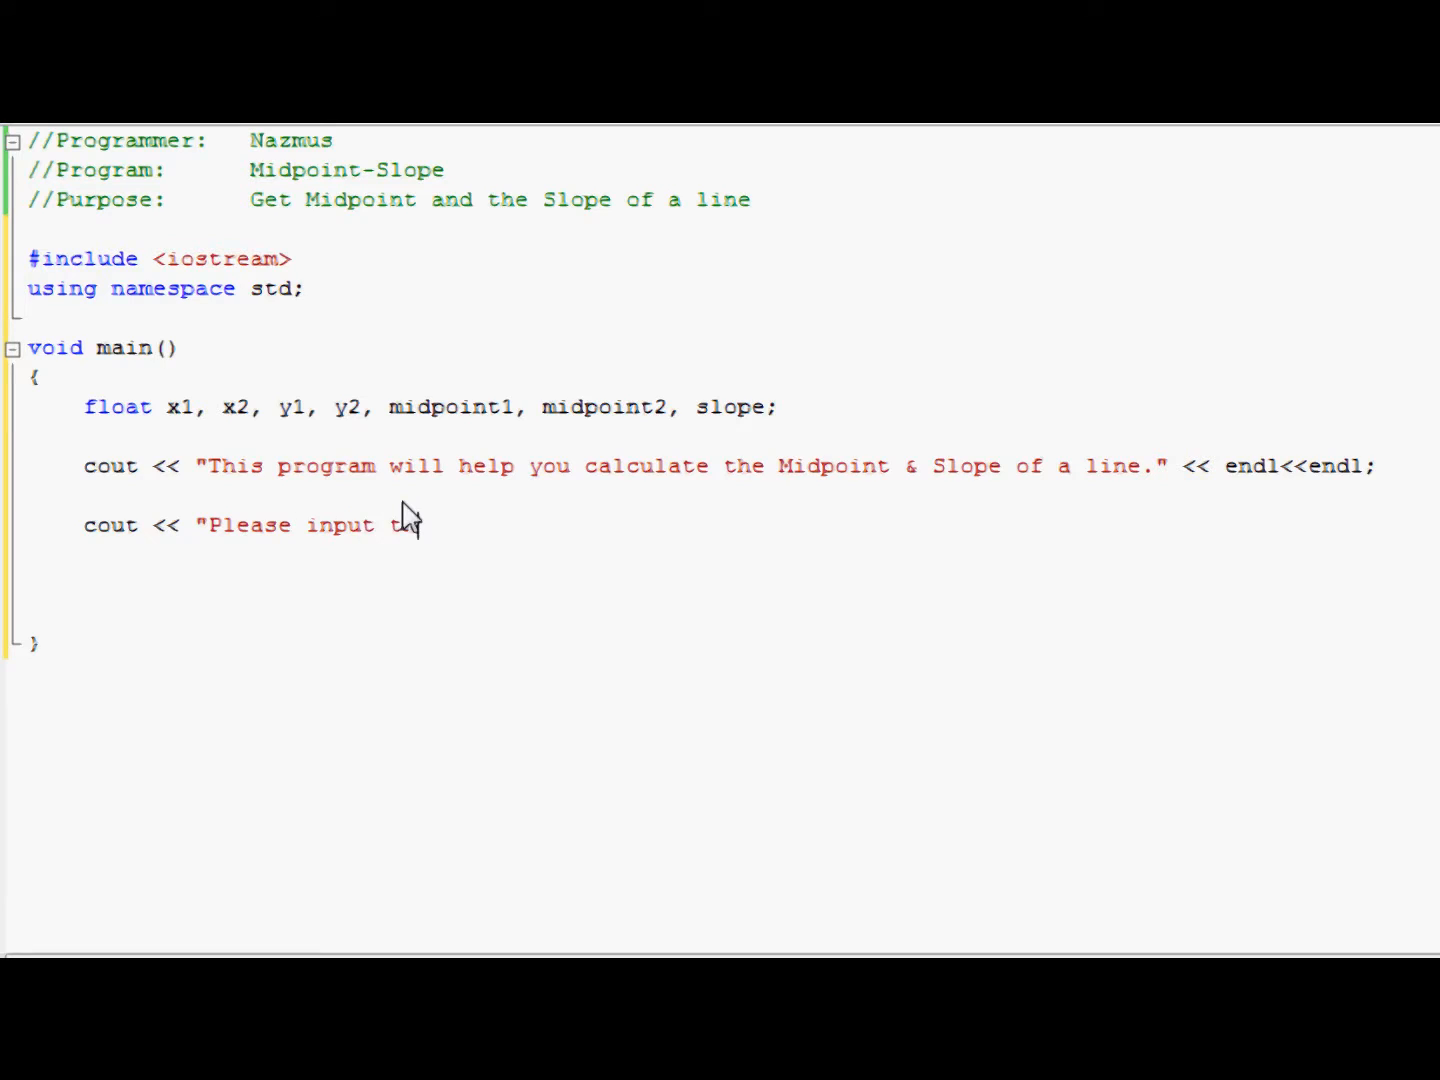
text(e)
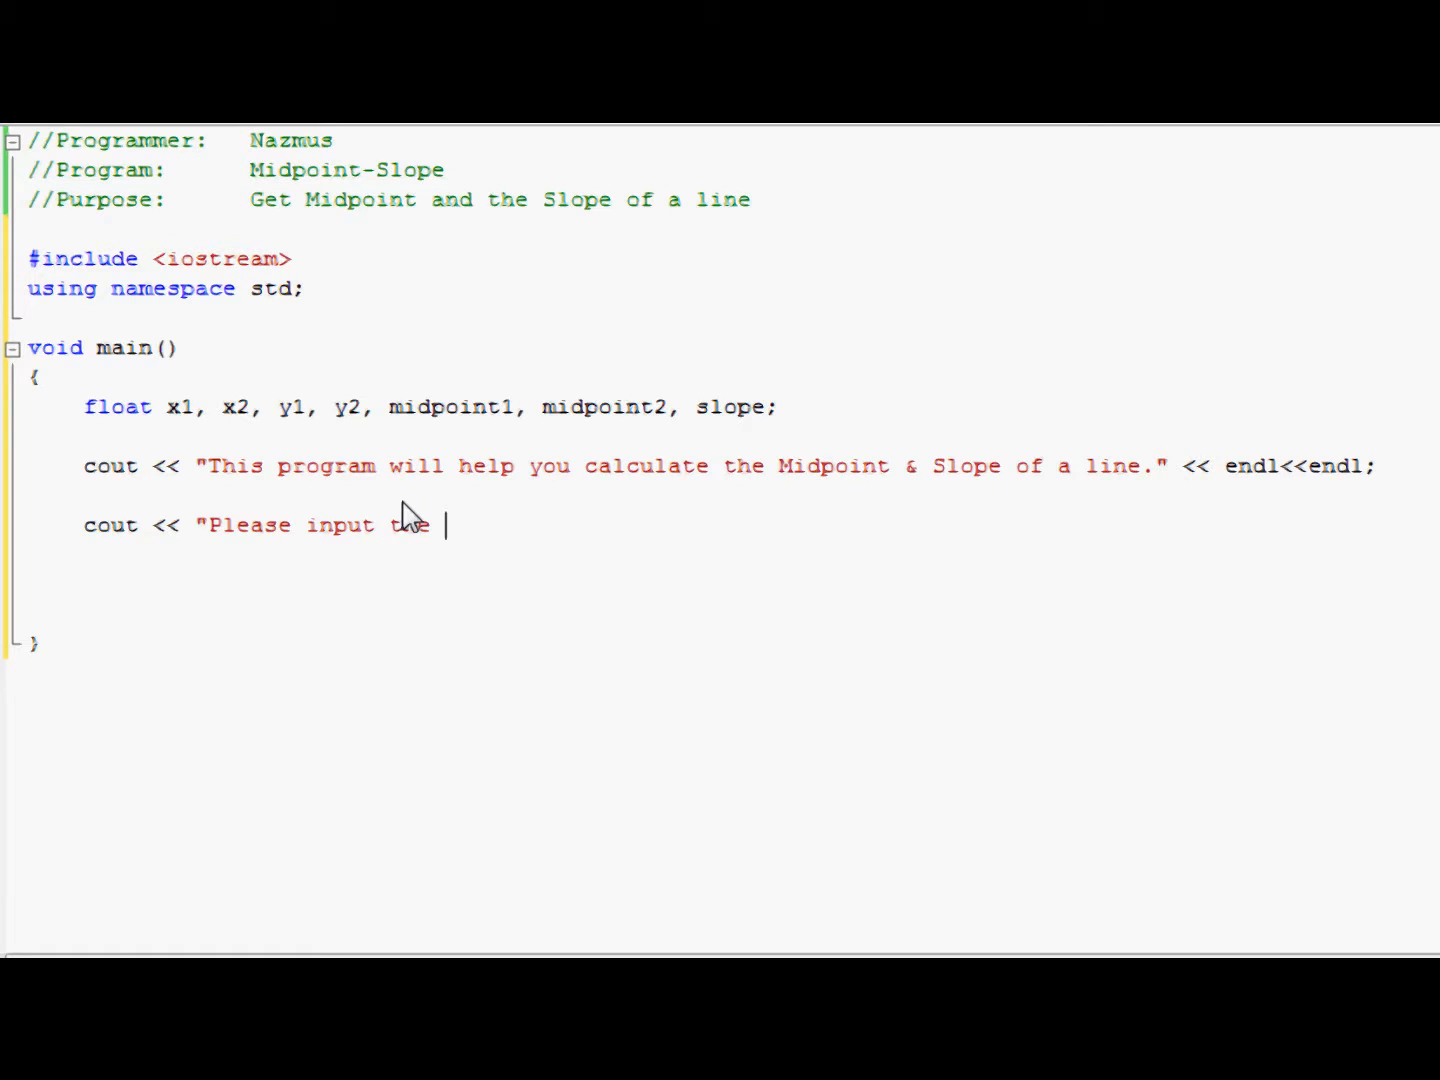
text(points of the f)
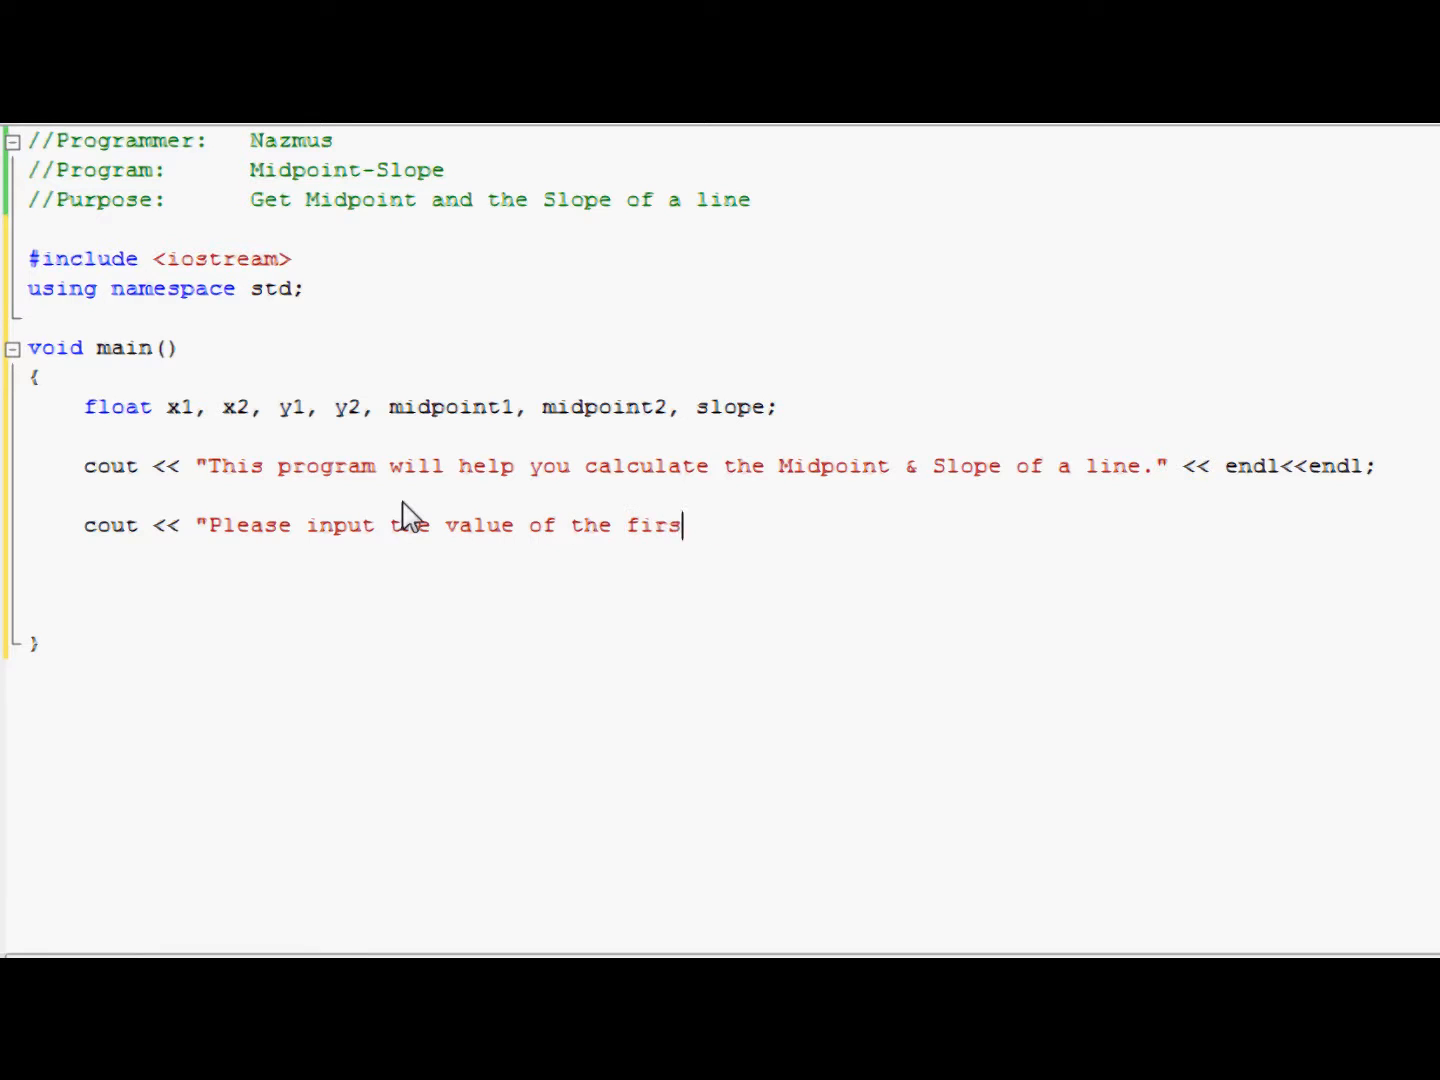
text(t point)
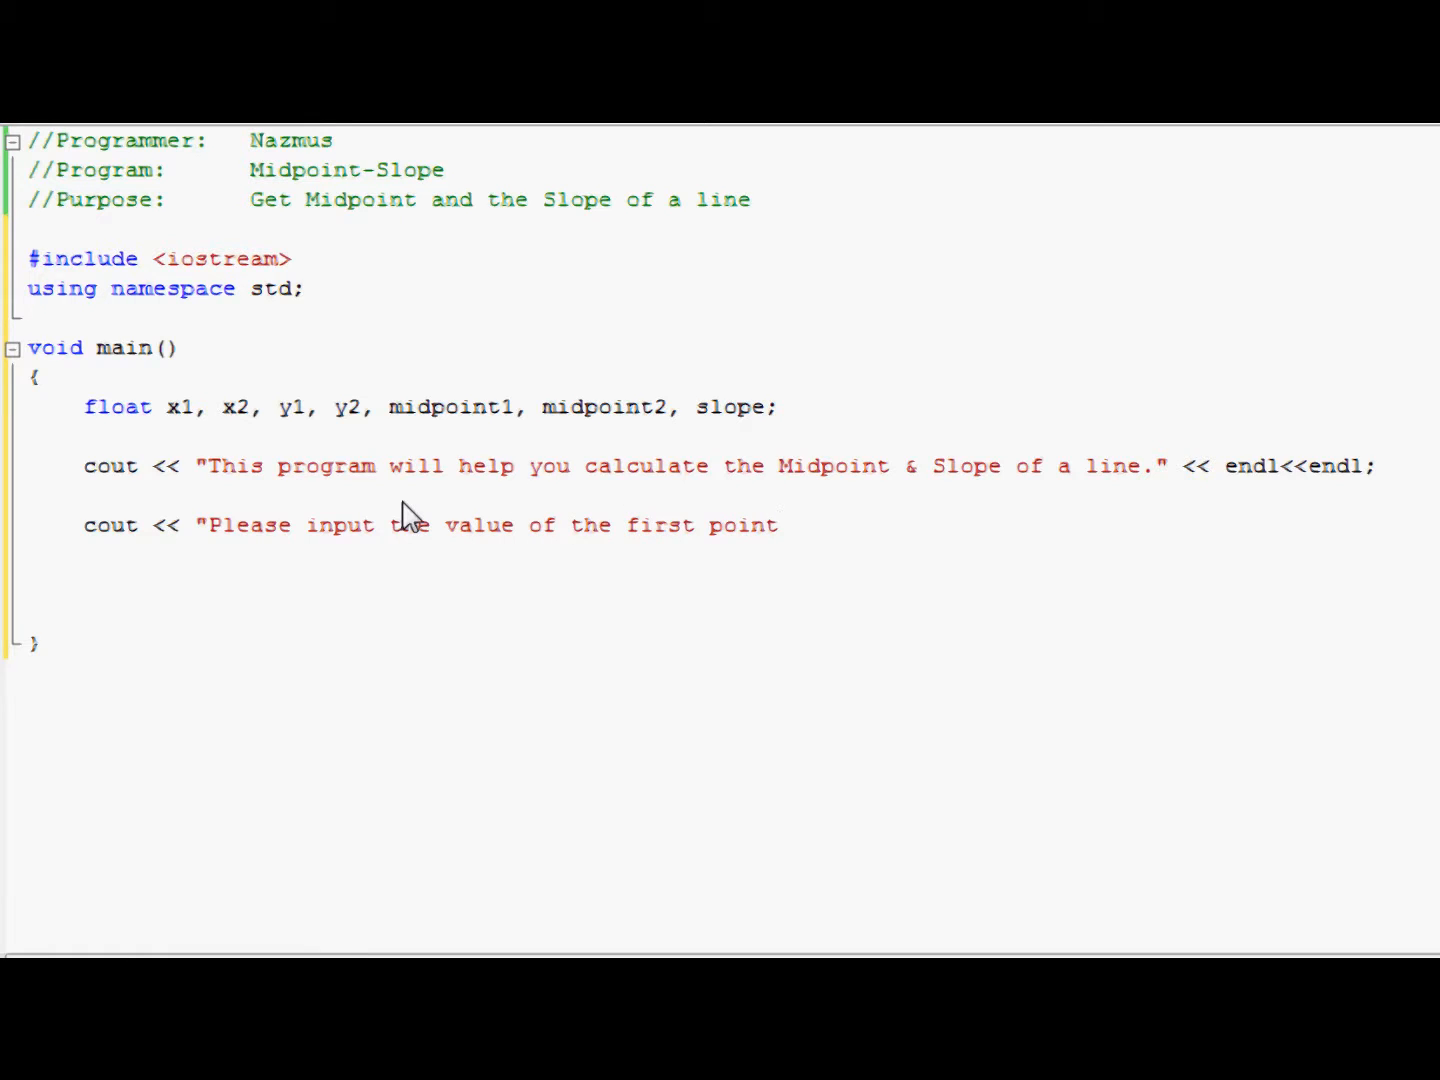
text(, x1 and)
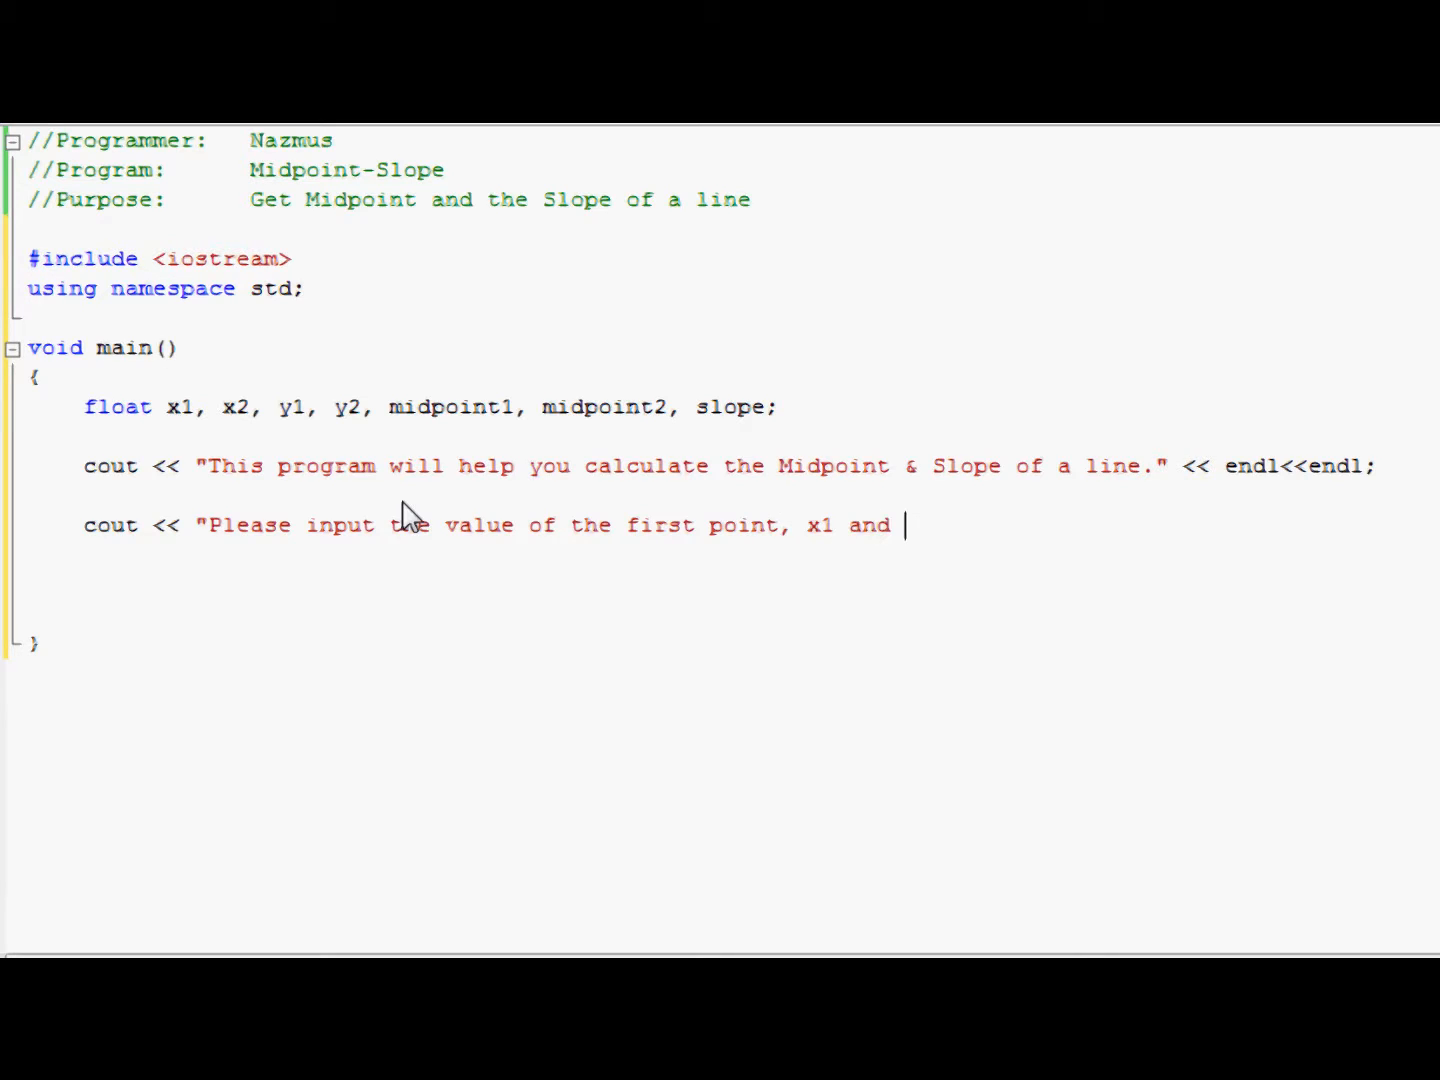
text(*)
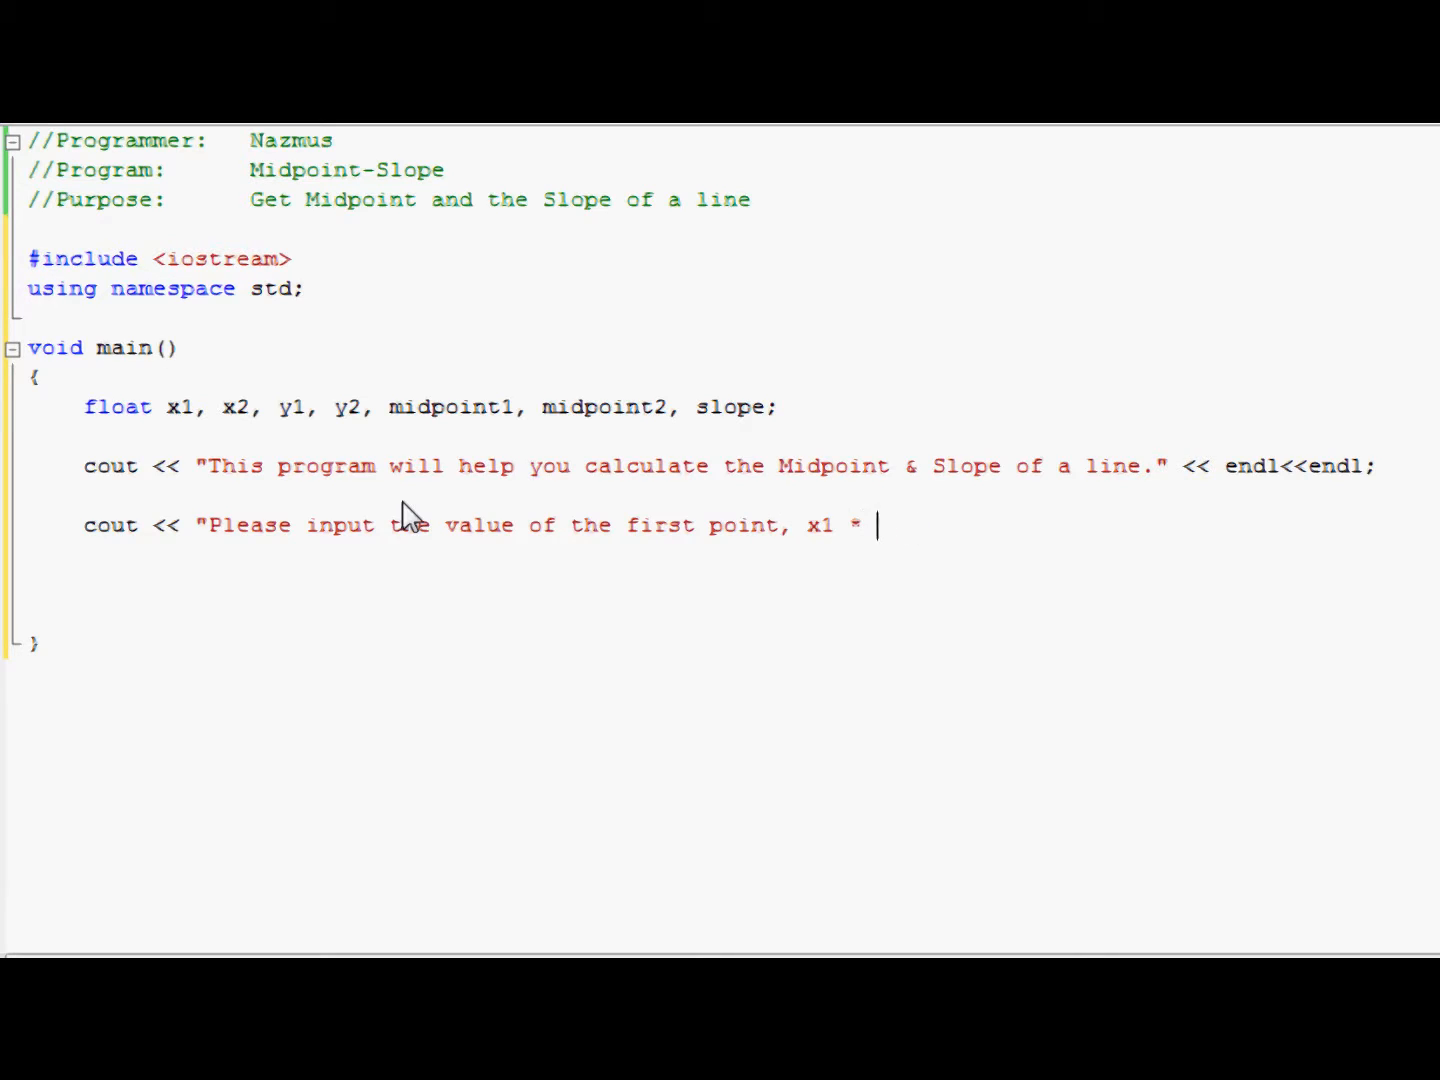
text(& y1)
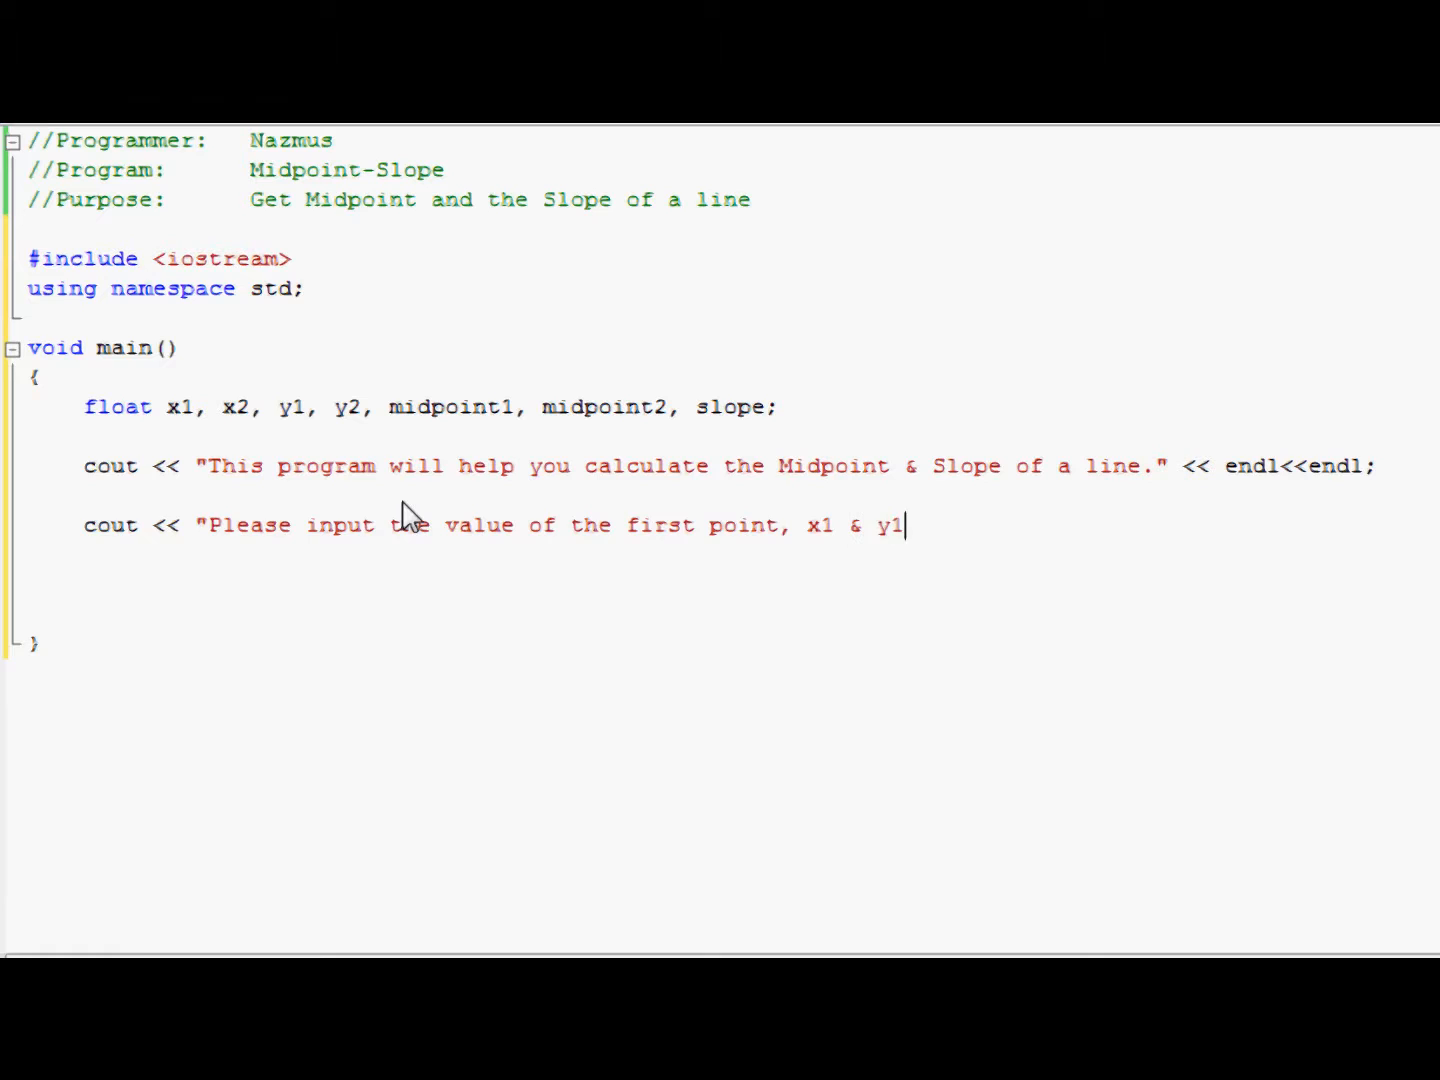
text(with a space)
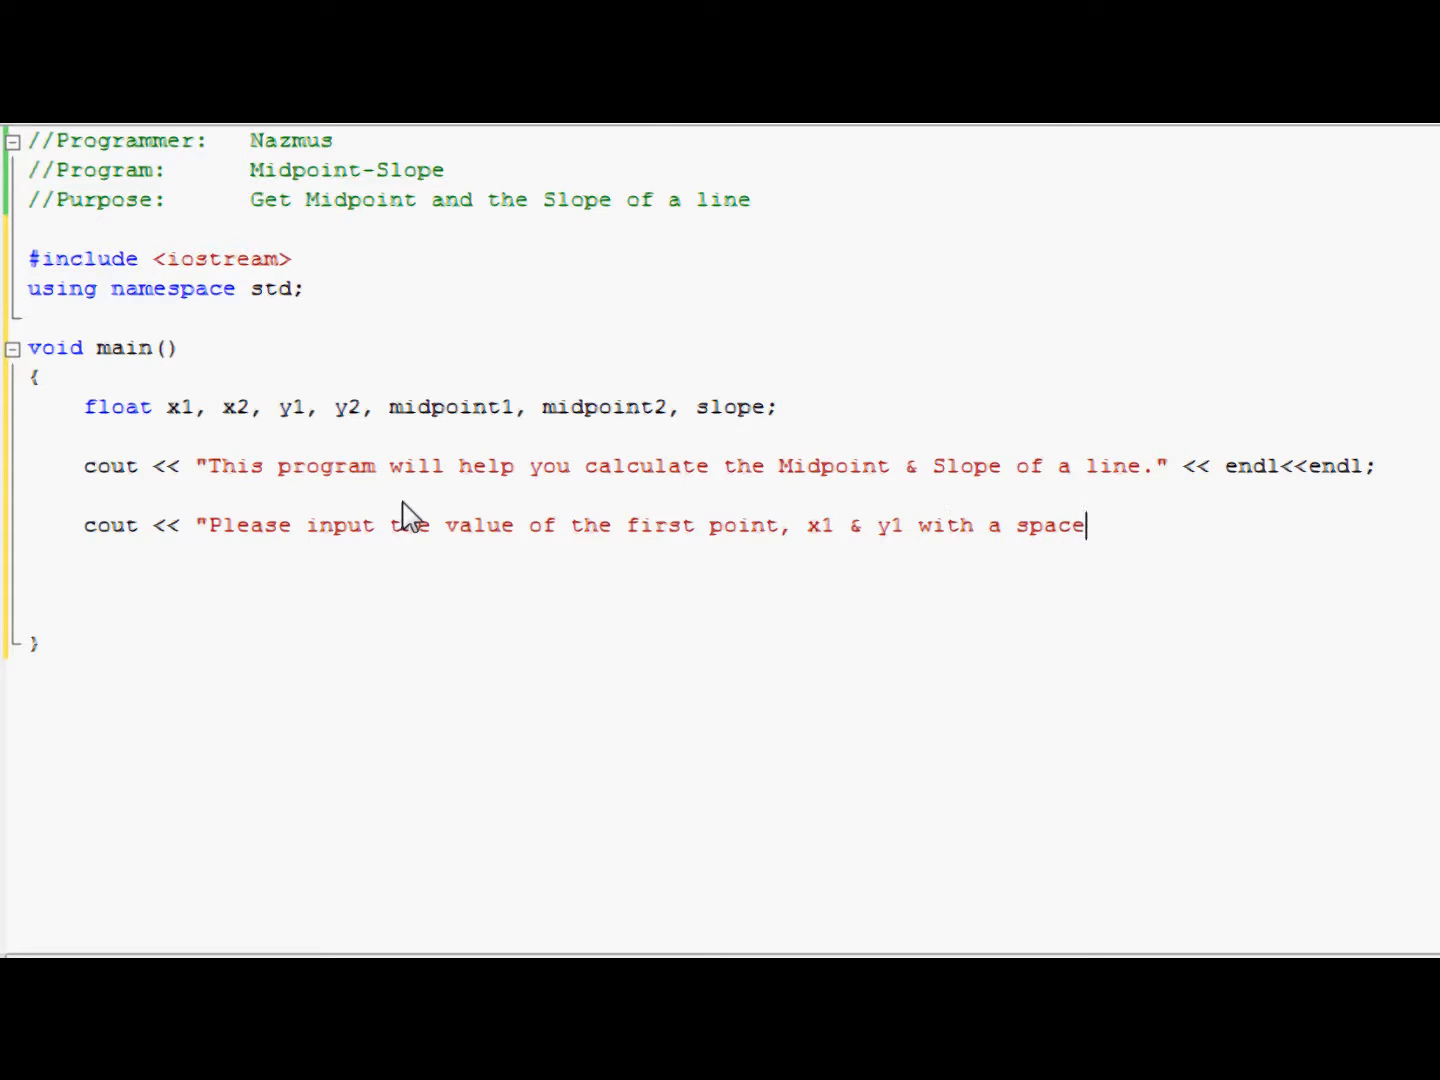
text(in between: ")
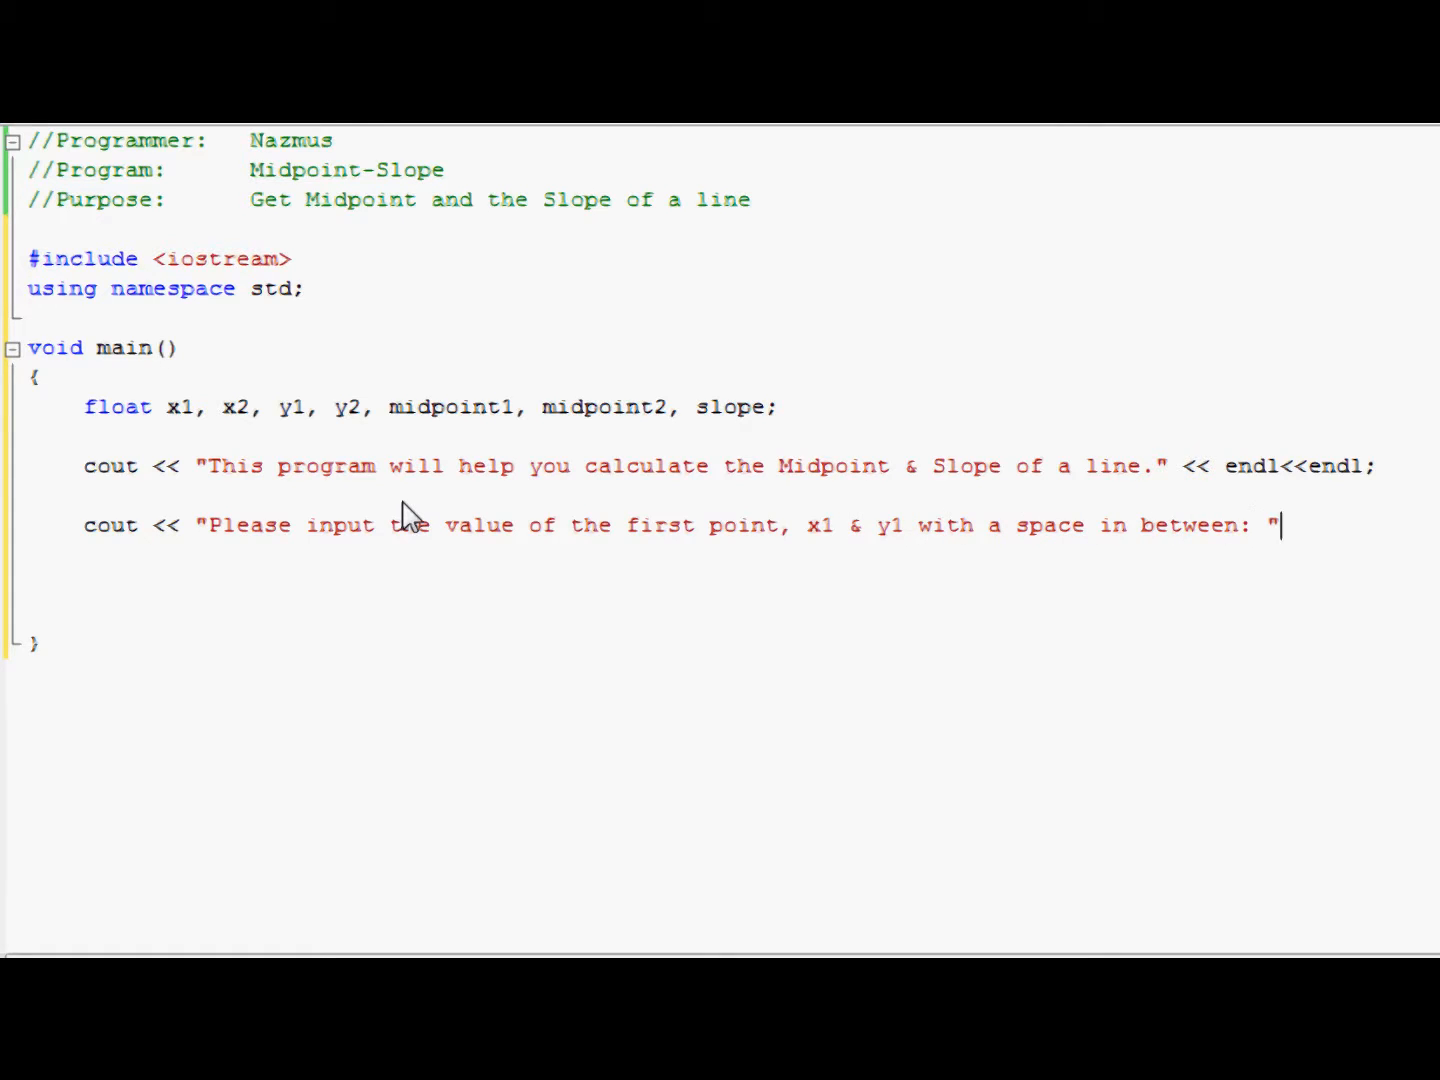
text(<< endl;)
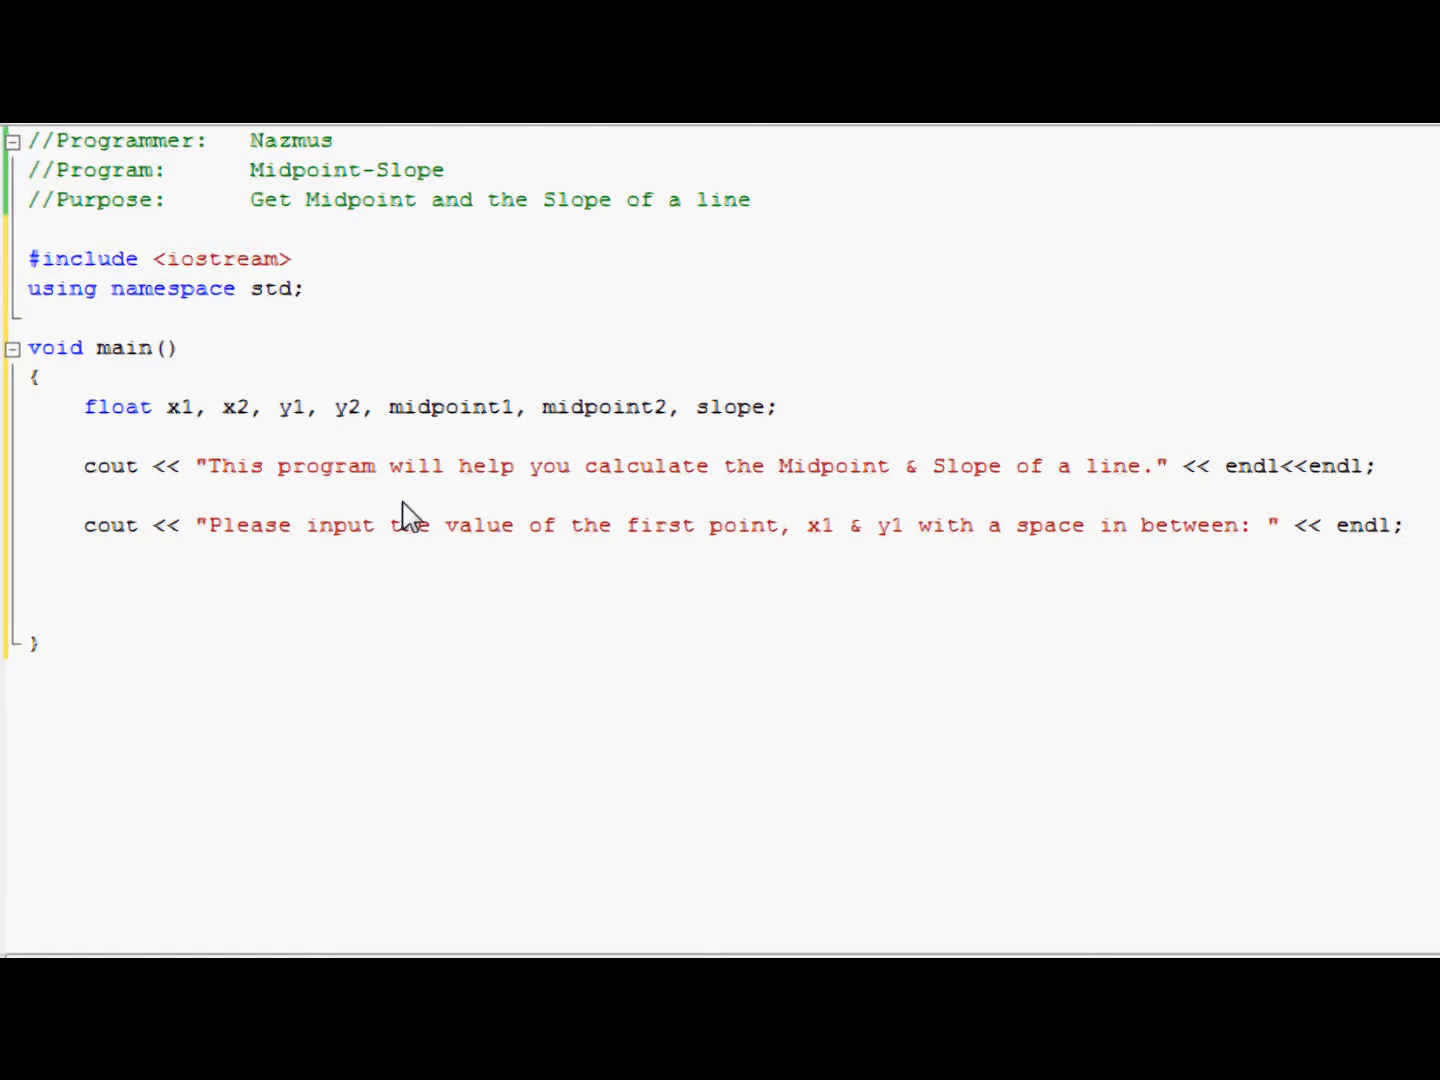
text(c)
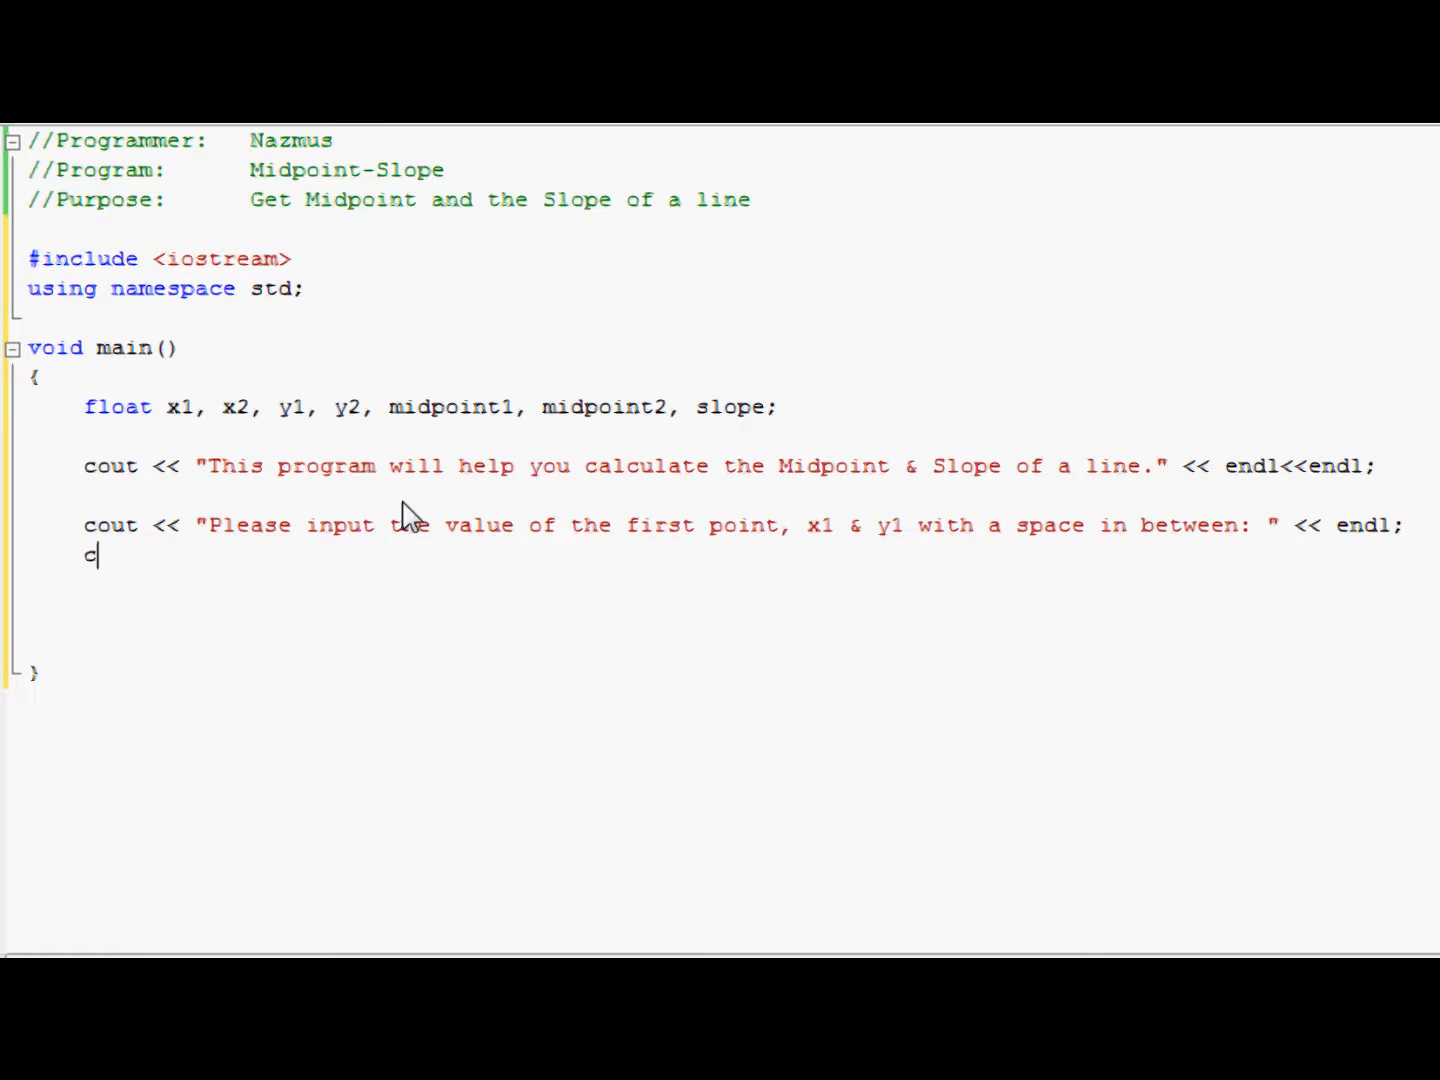
Step: Write cin >> x1 >> y1; to read the first point
text(in >>)
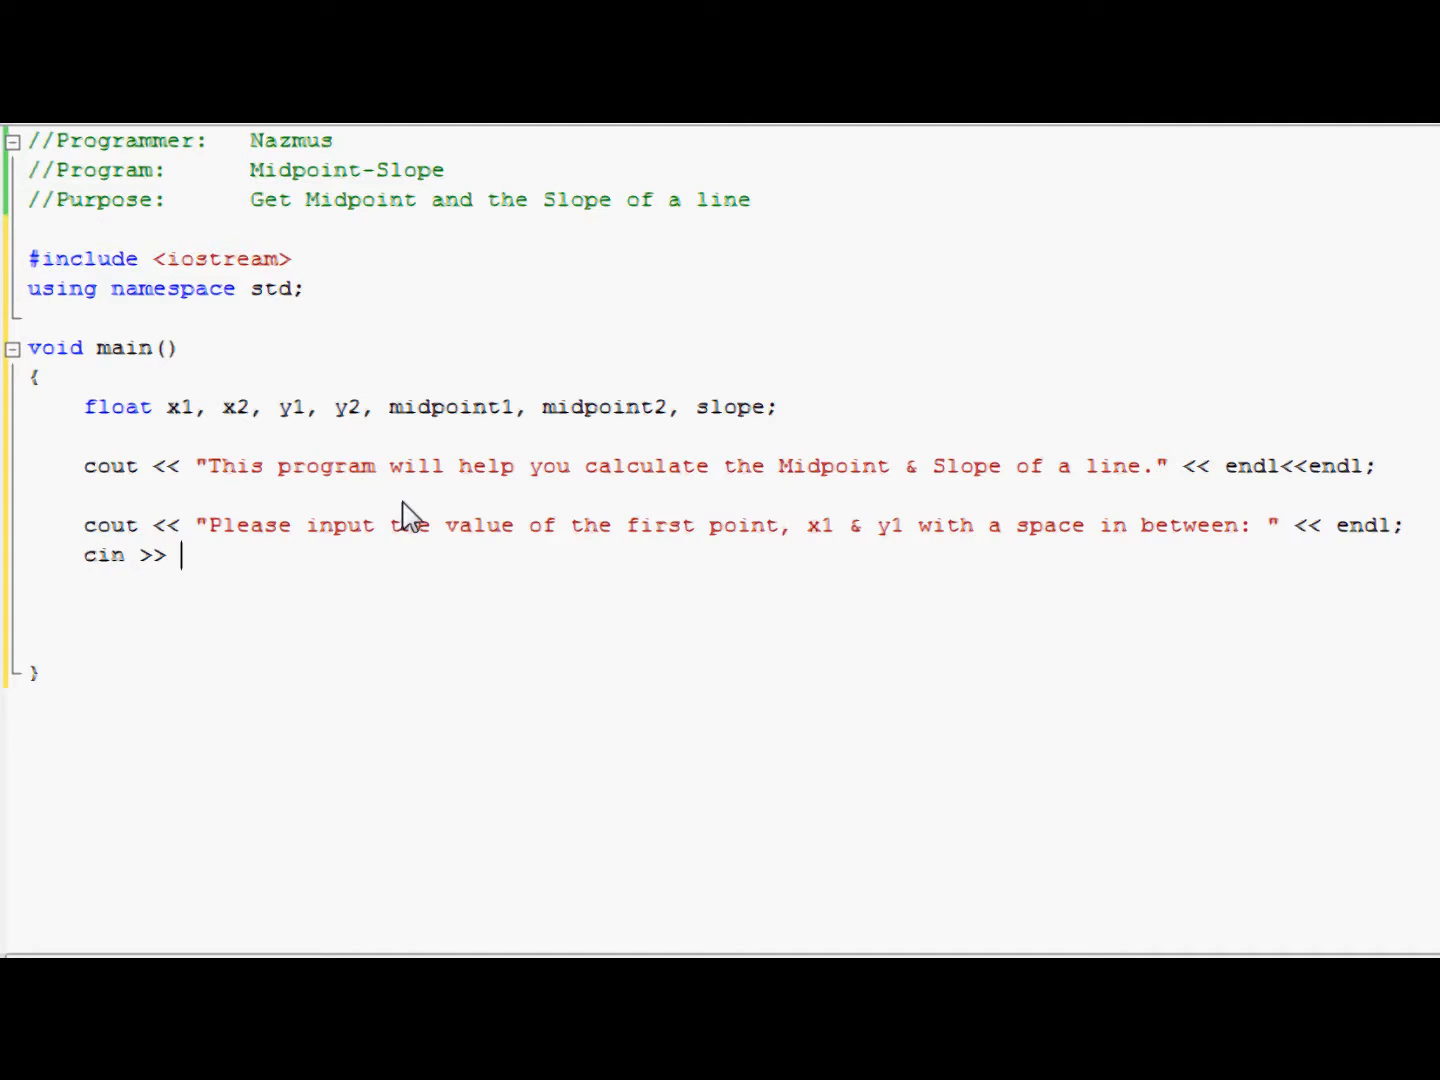
text(x1 >>)
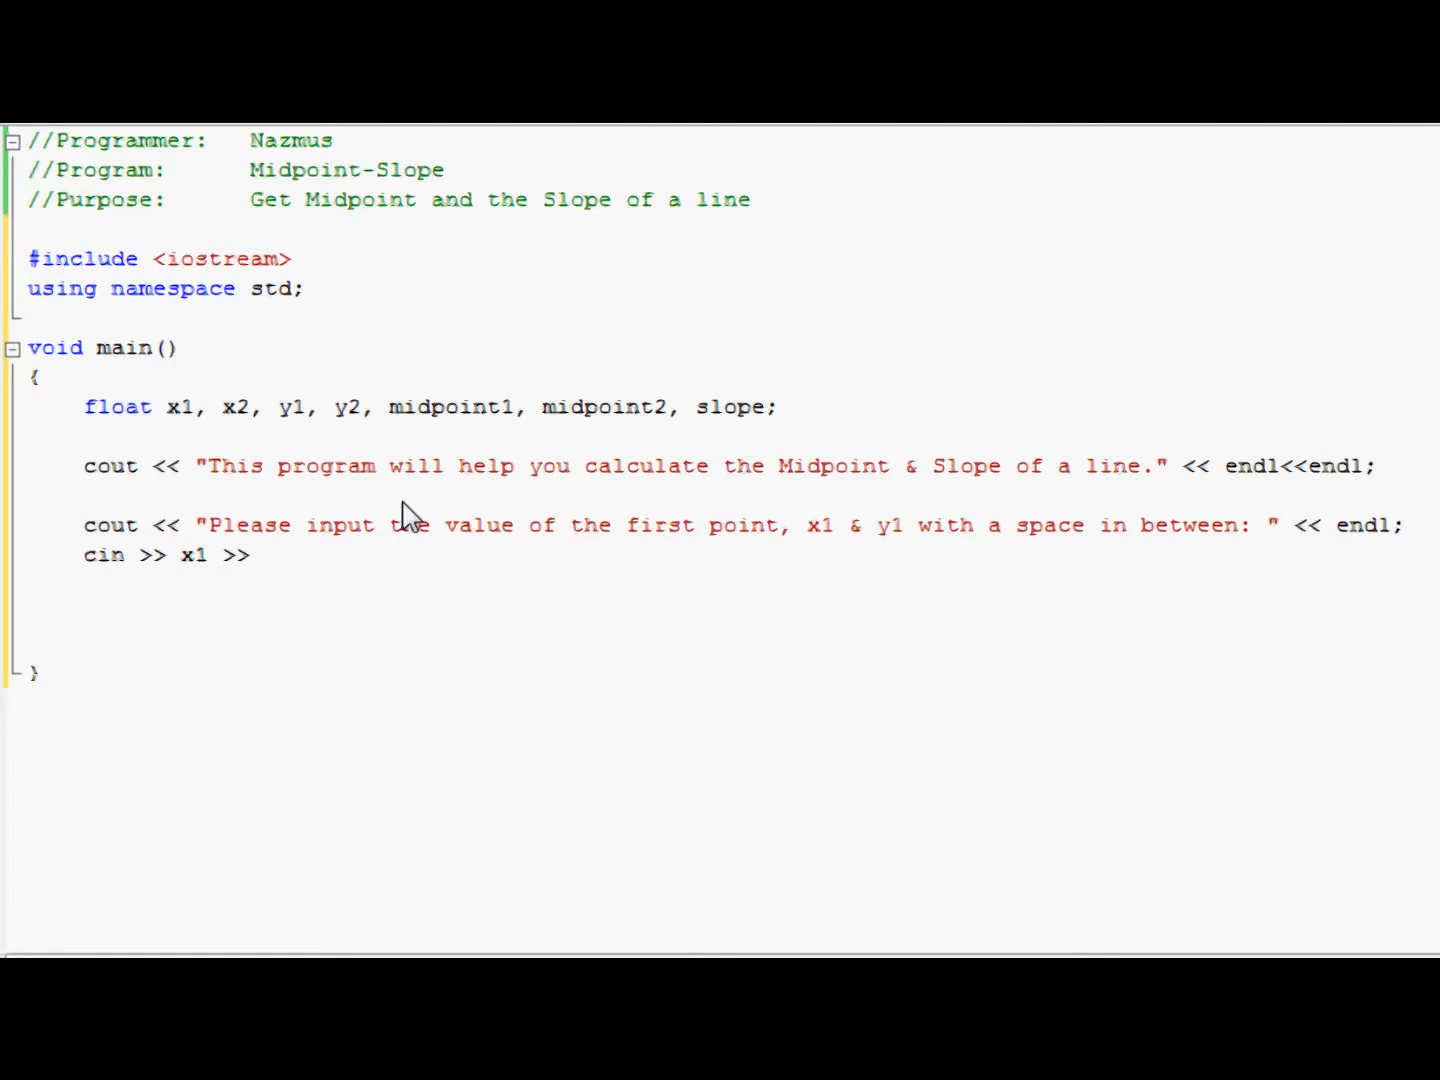
text(y1;)
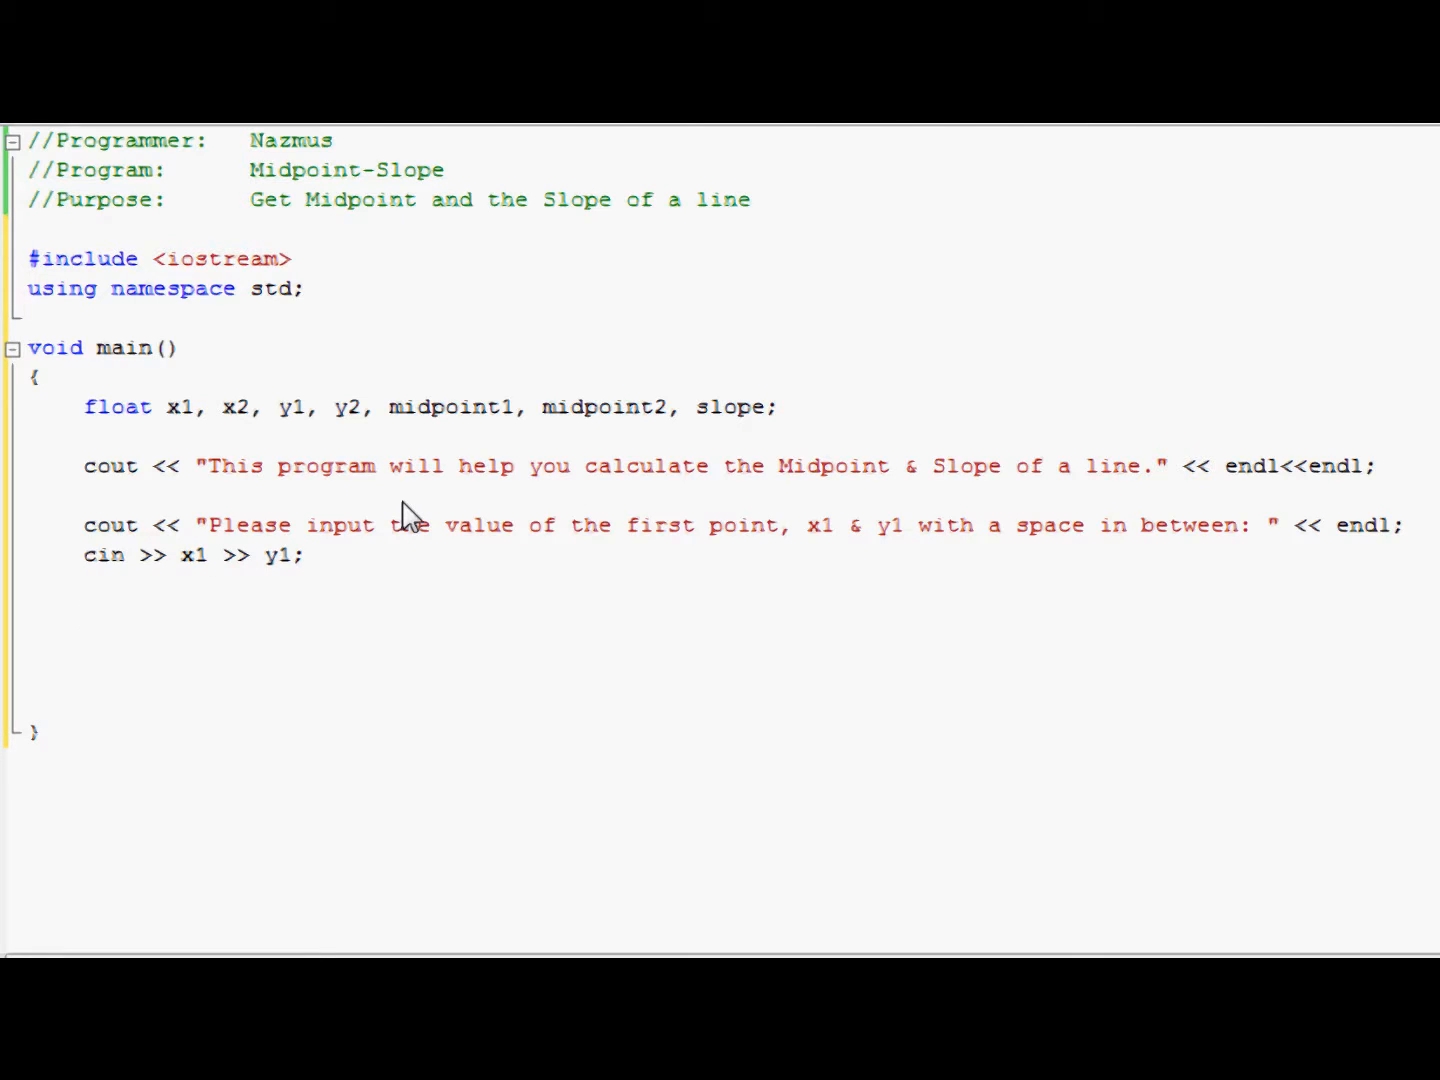
Step: Write a cout thanking the user and asking for the value of the second point, ending with endl
text(cout)
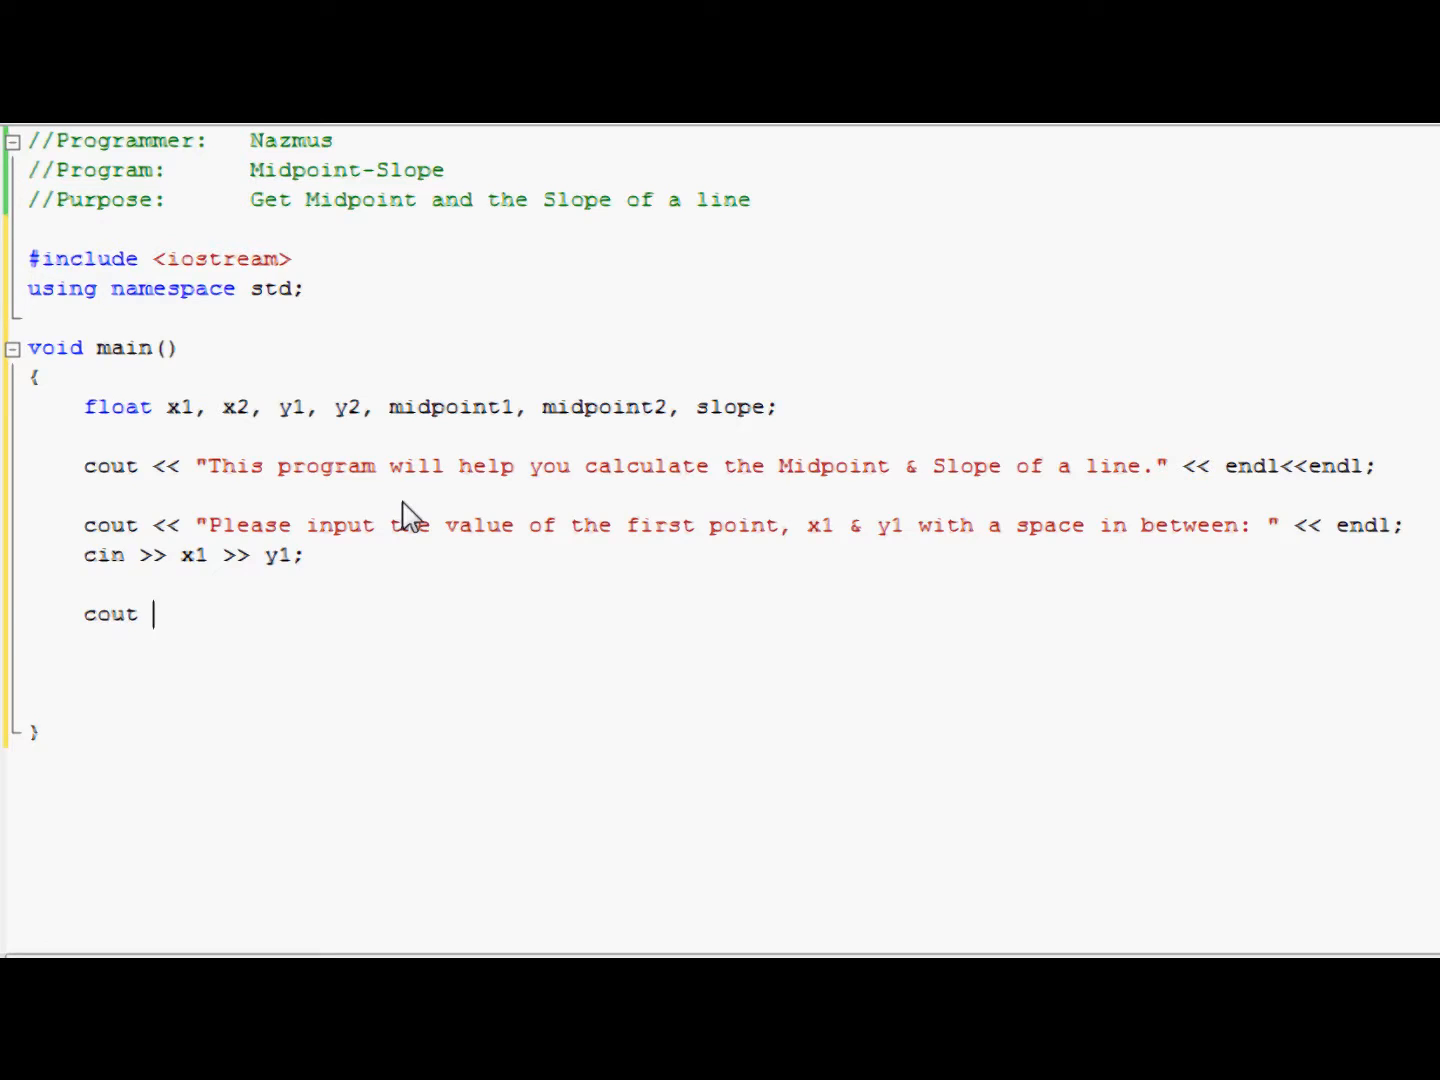
text(<<)
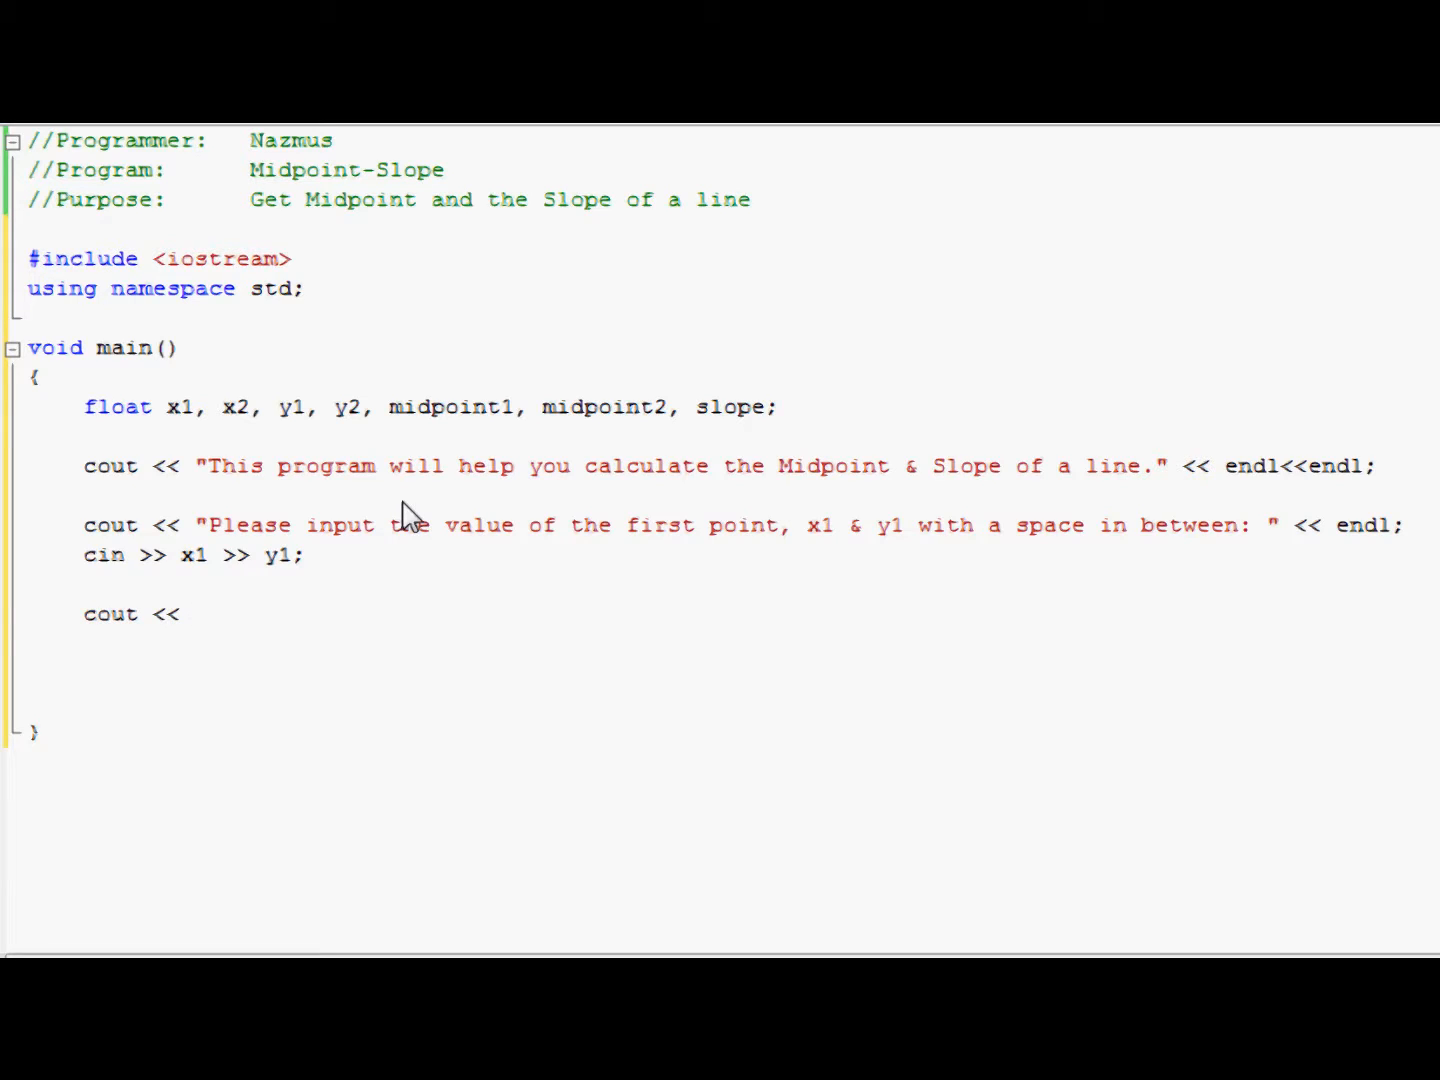
text("Plea)
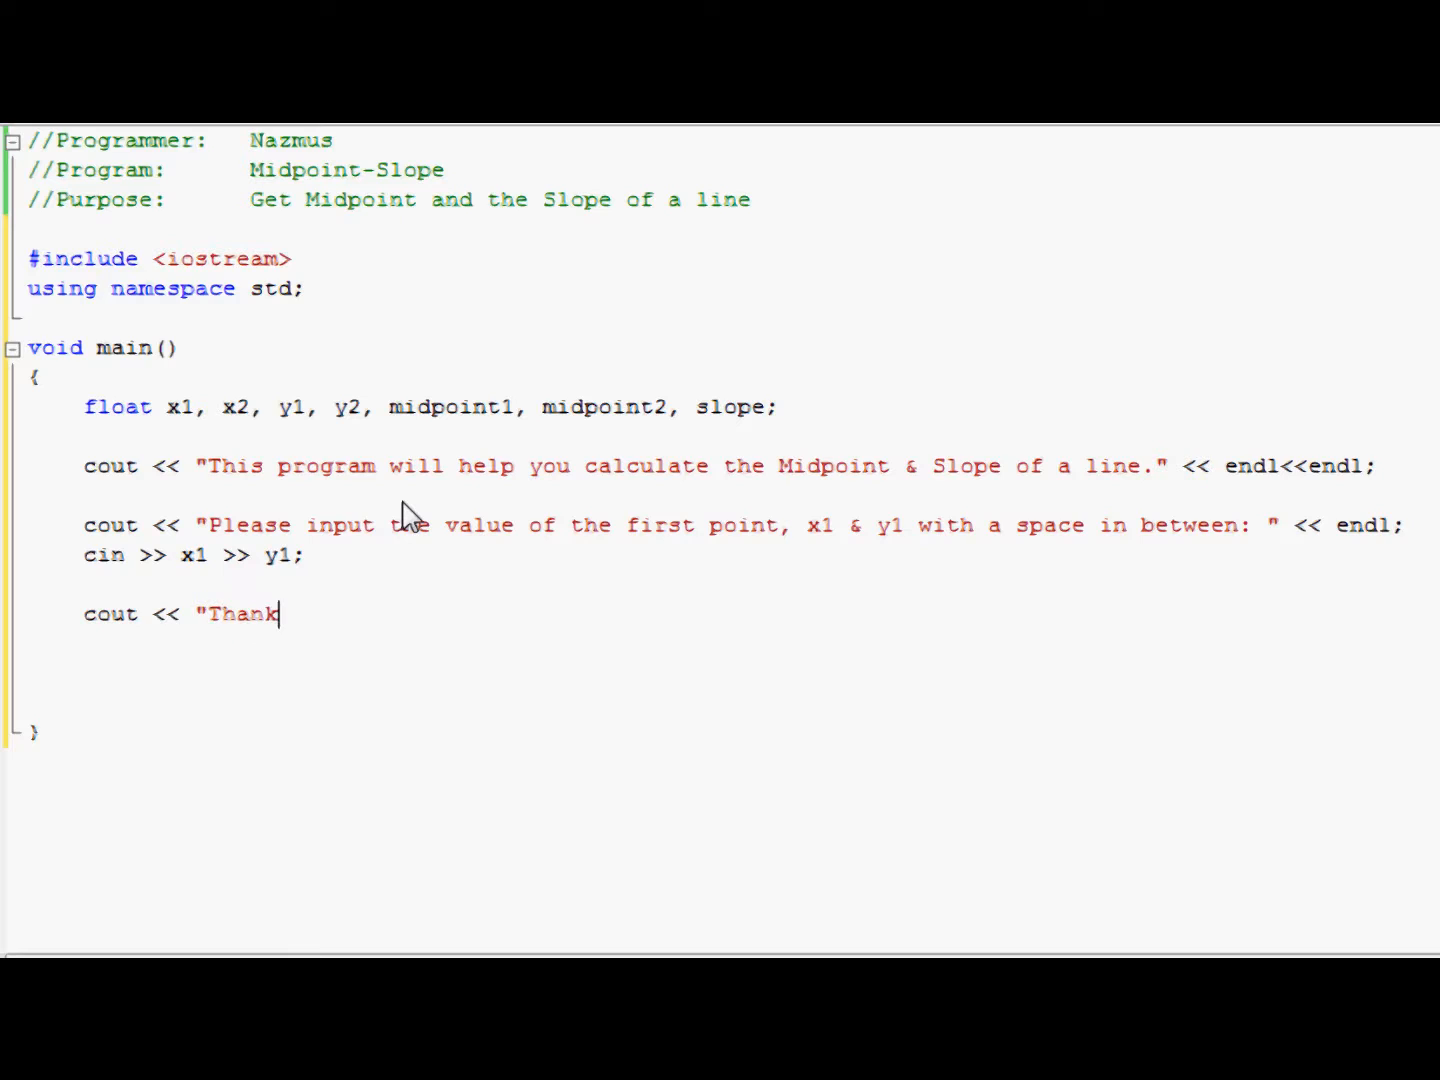
text(you, please inp)
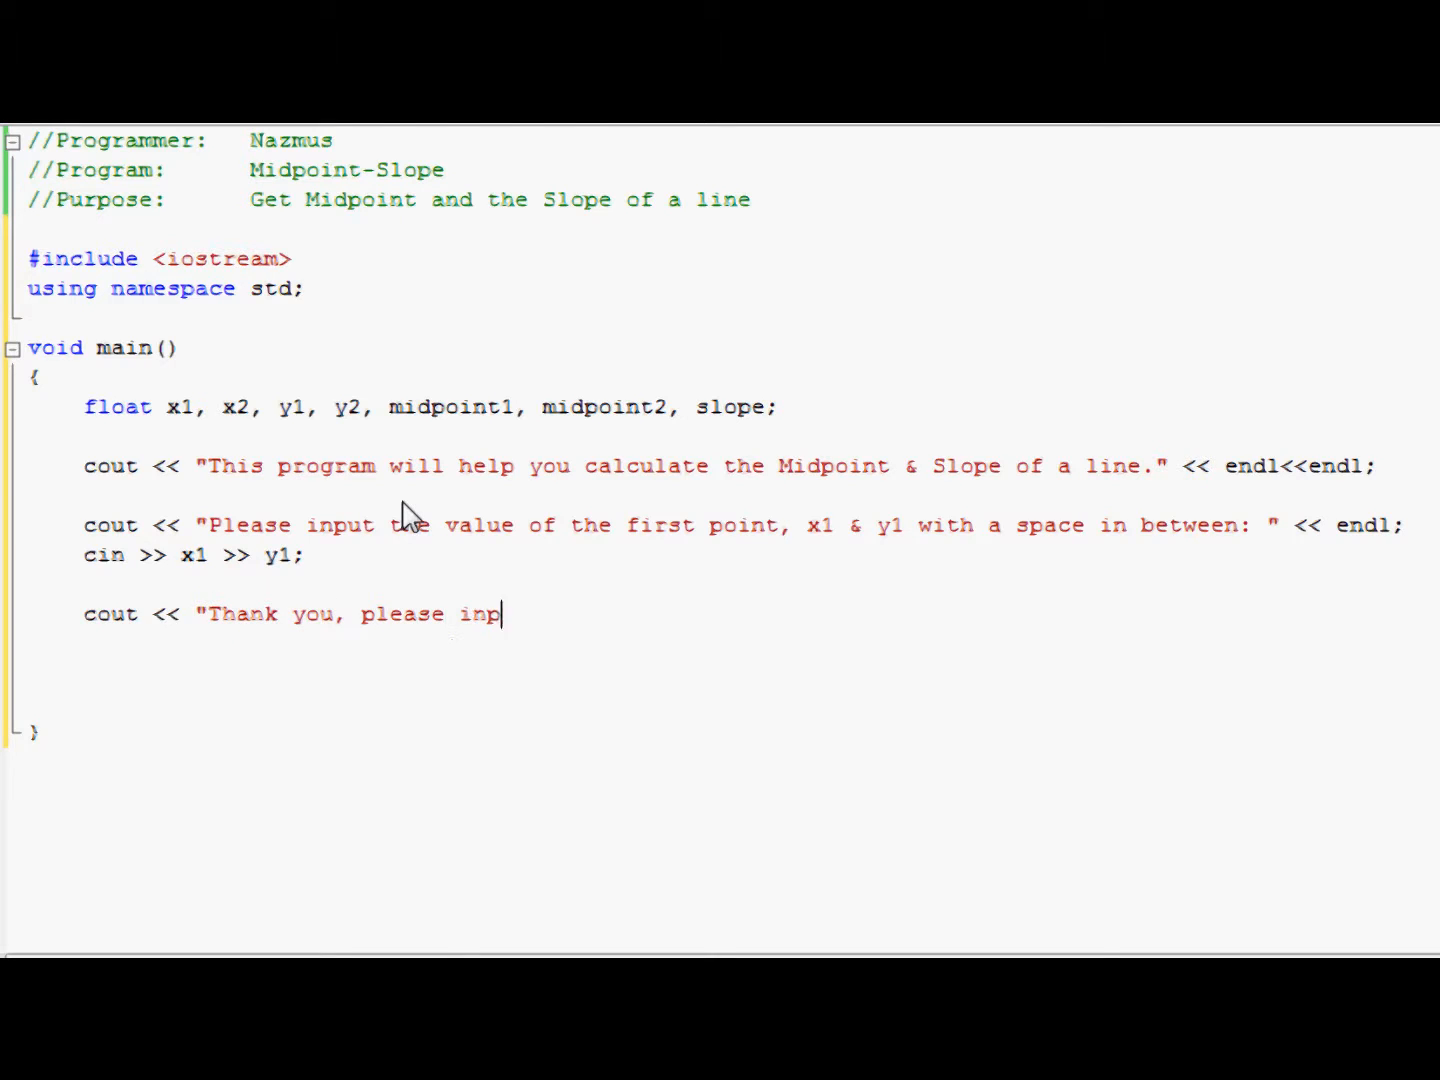
text(ut the value of the second)
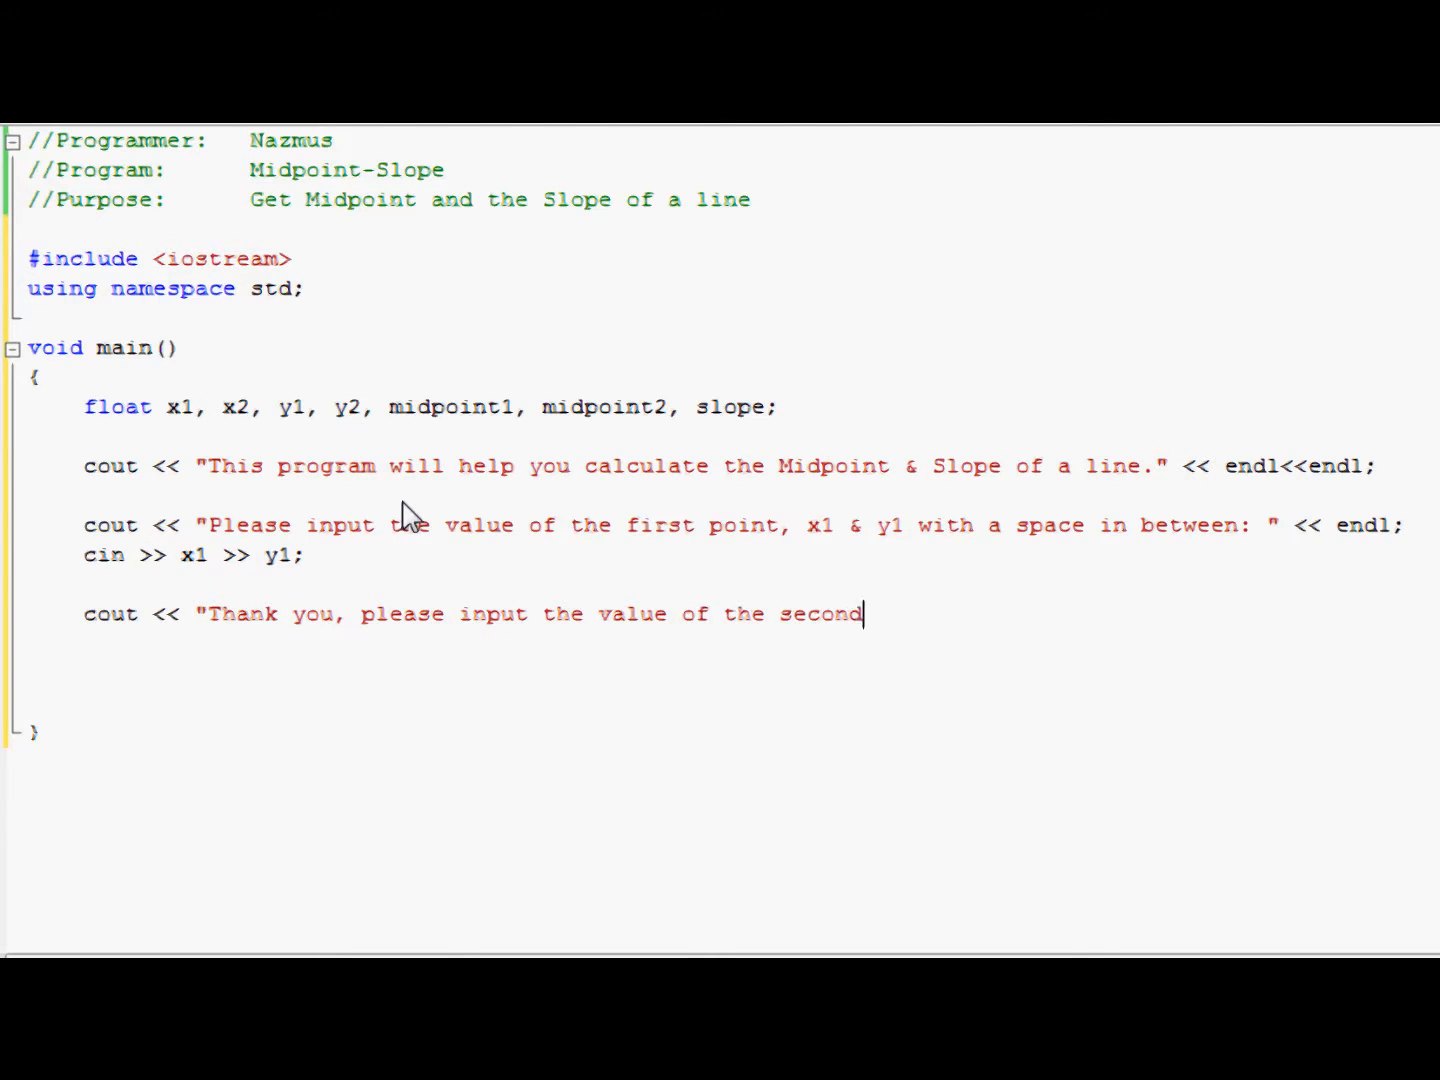
text(point:)
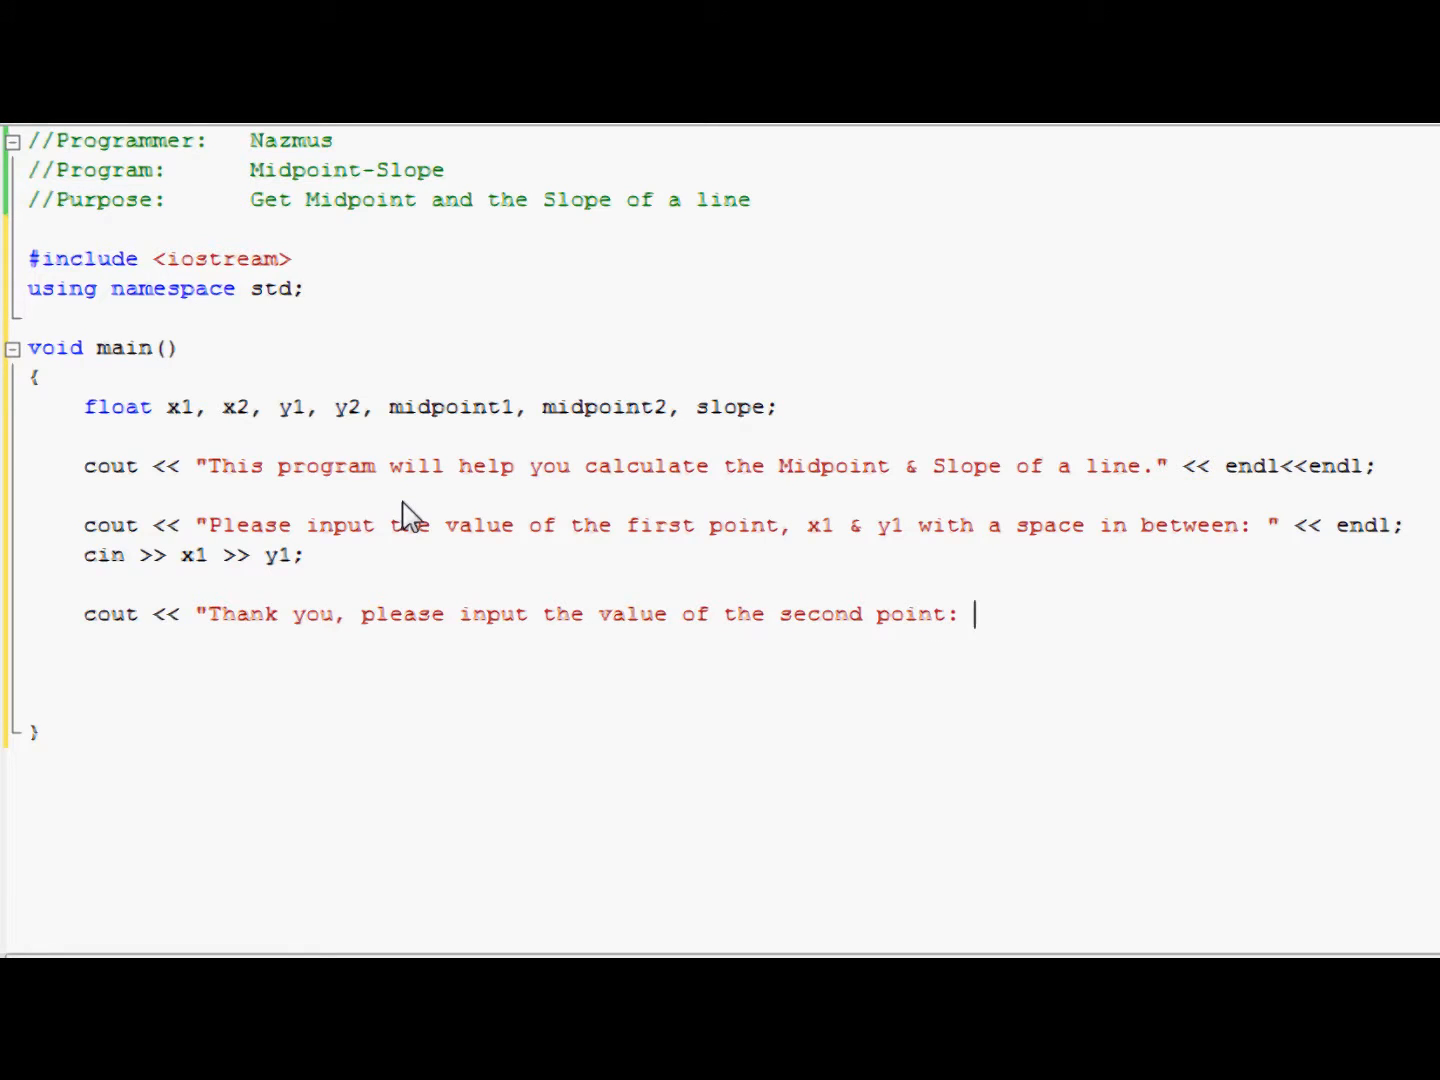
text(")
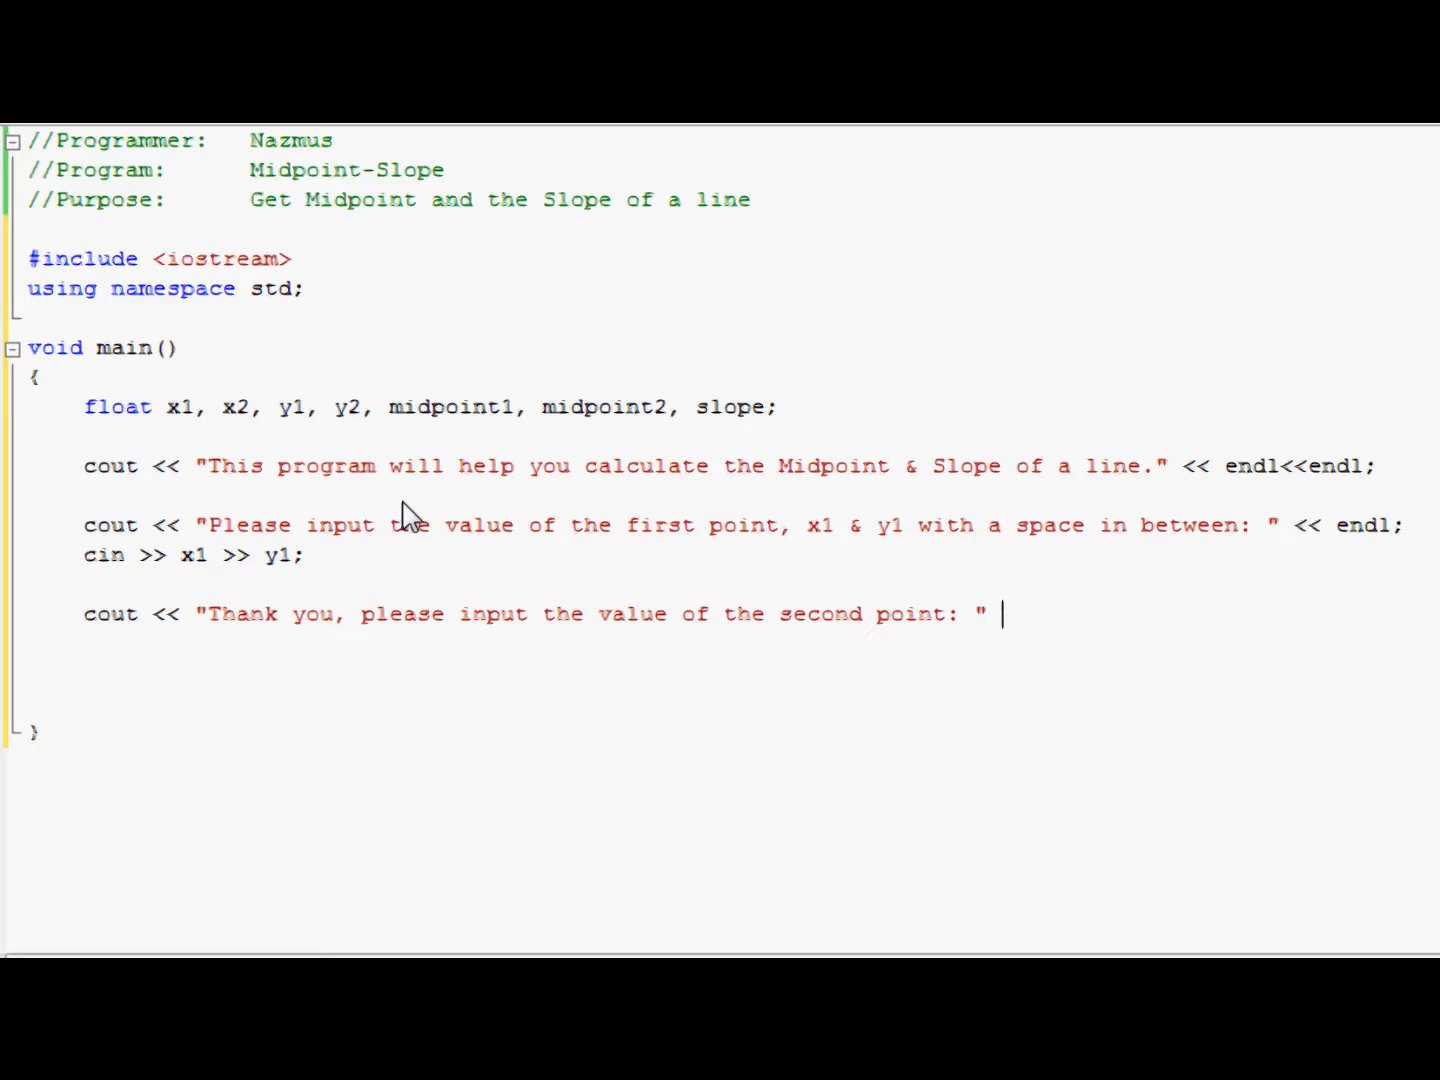
text(<< endl;)
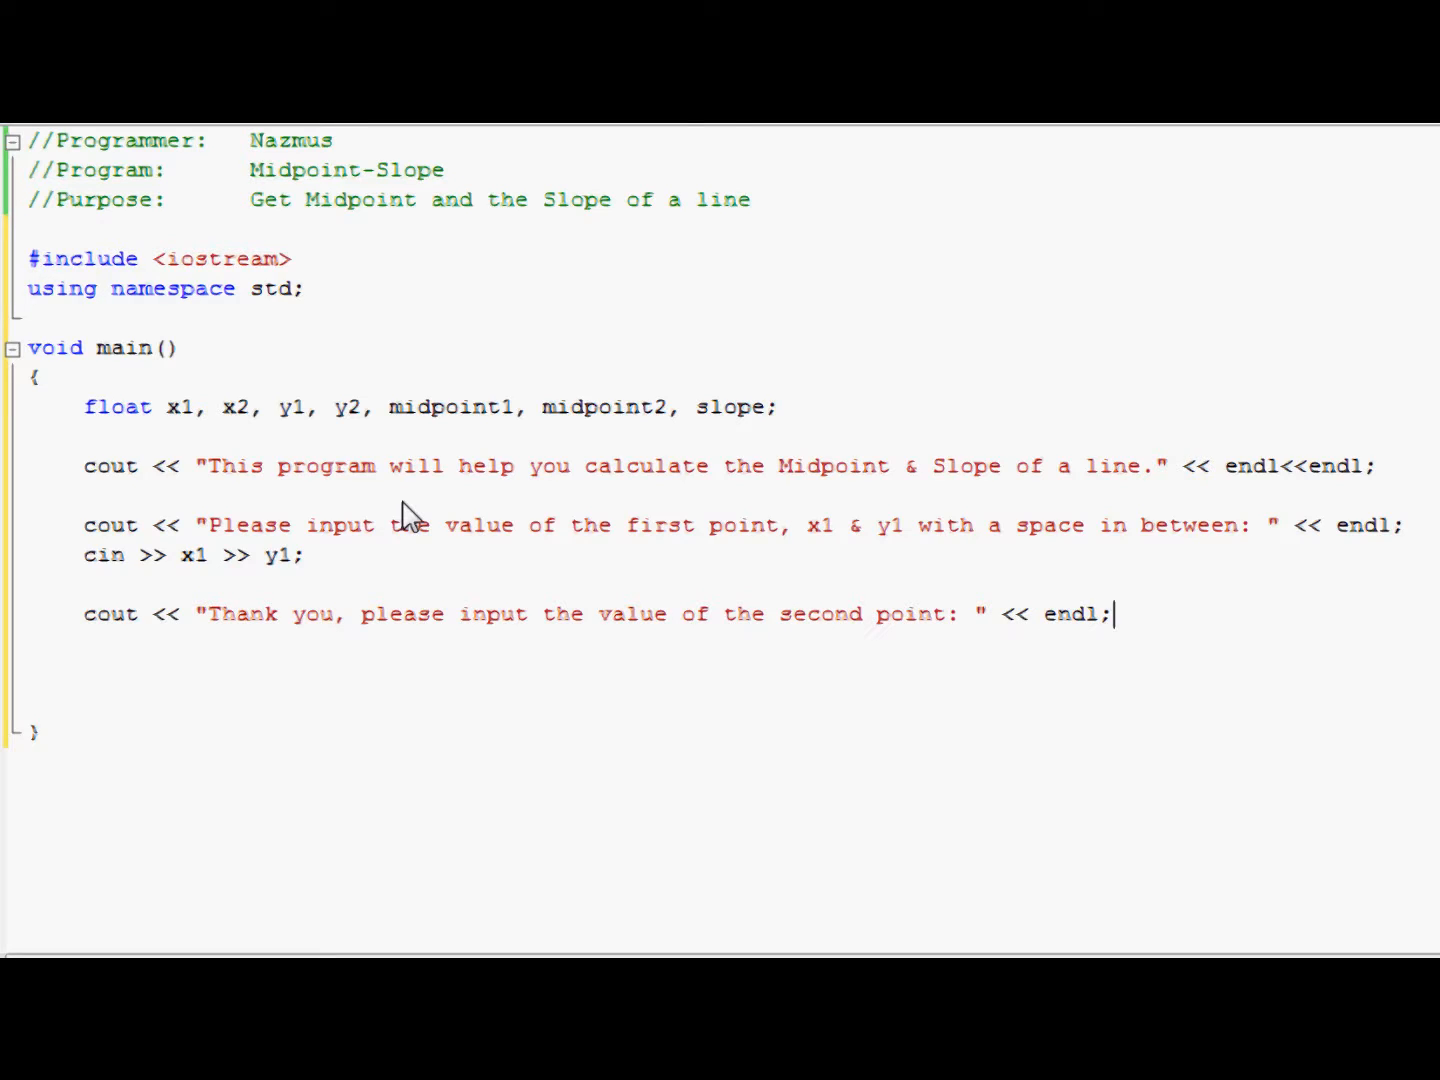
mouse_move(1376, 524)
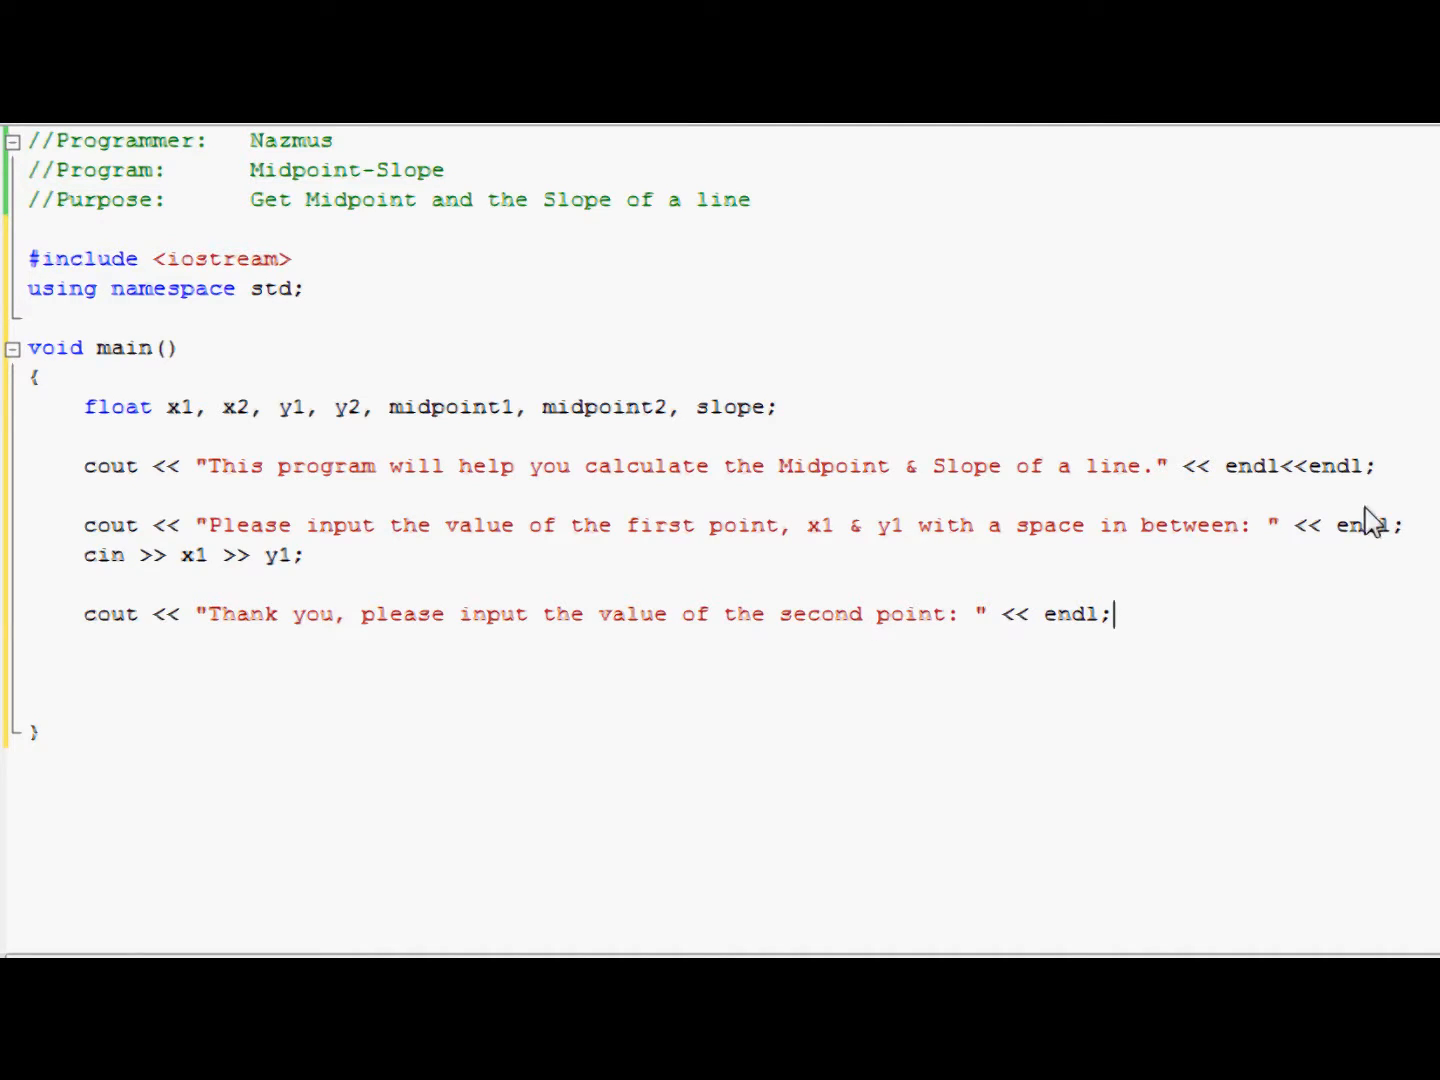
Step: Remove the << endl from both point prompt lines so input stays on the prompt line
double_click(1360, 524)
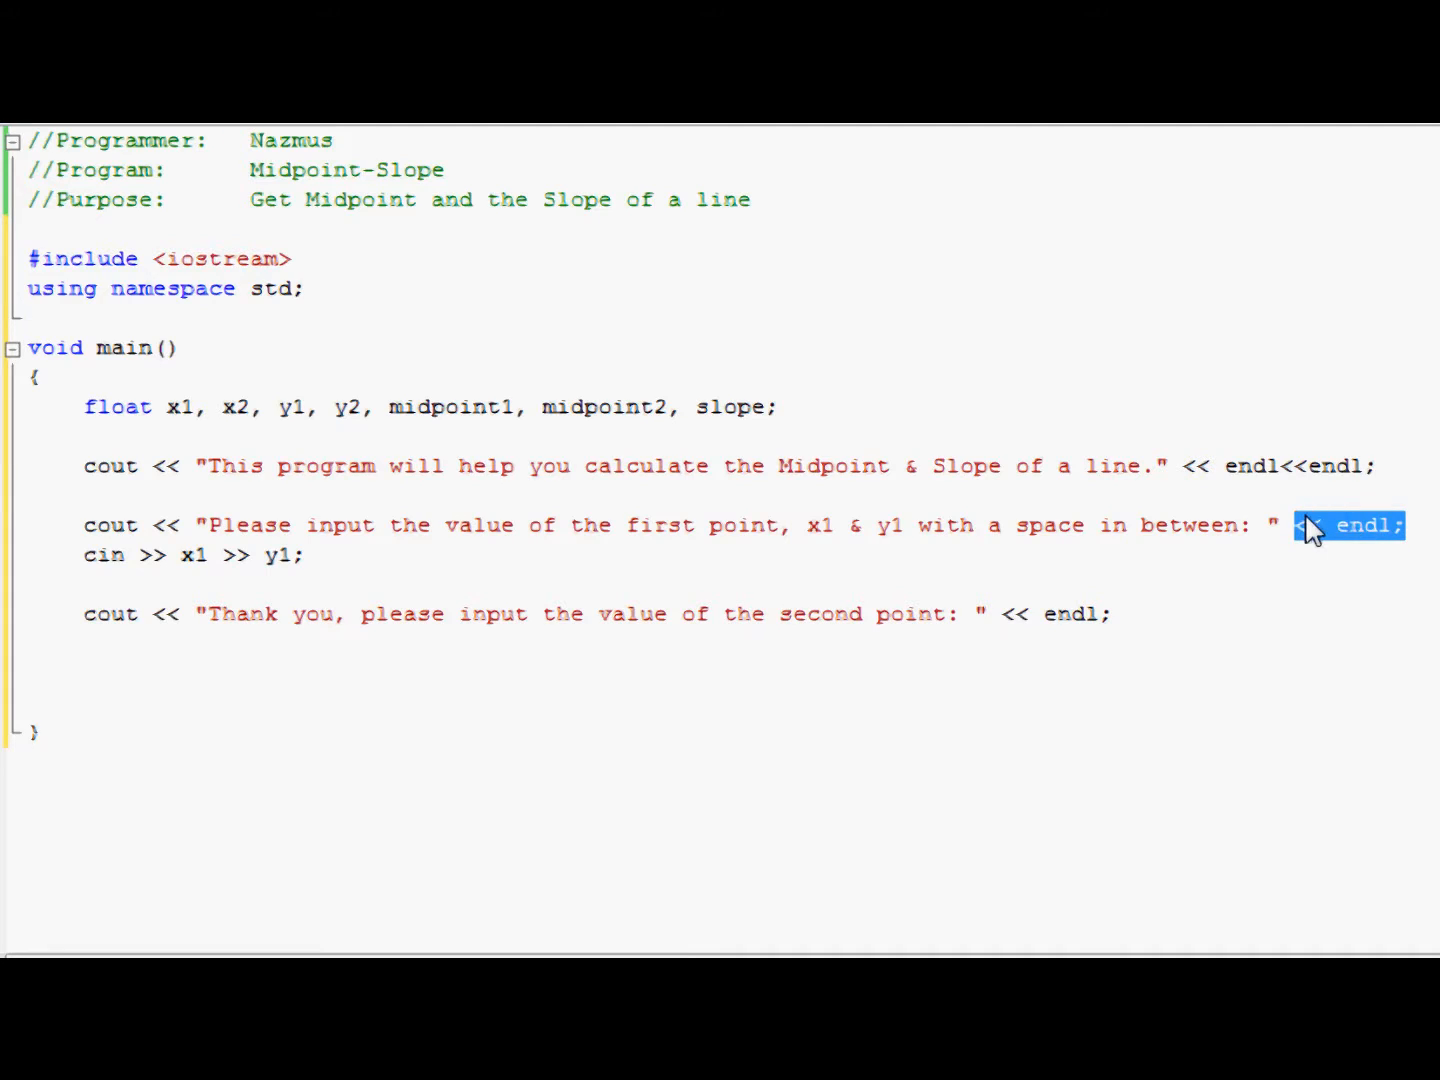
click(1350, 524)
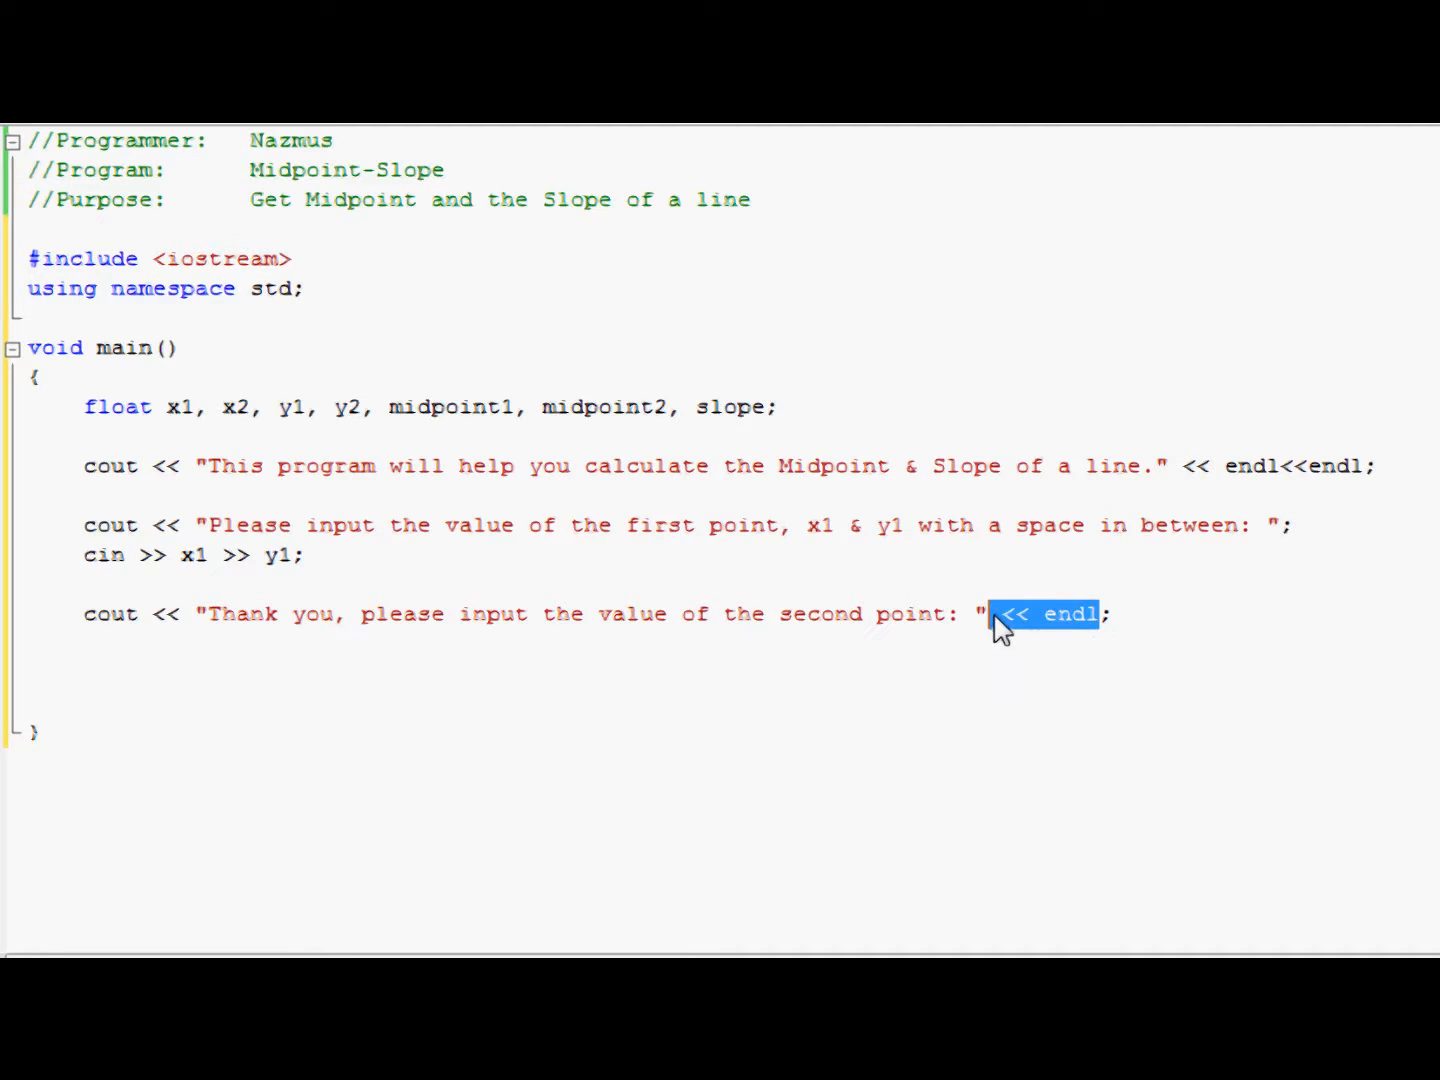
key(Delete)
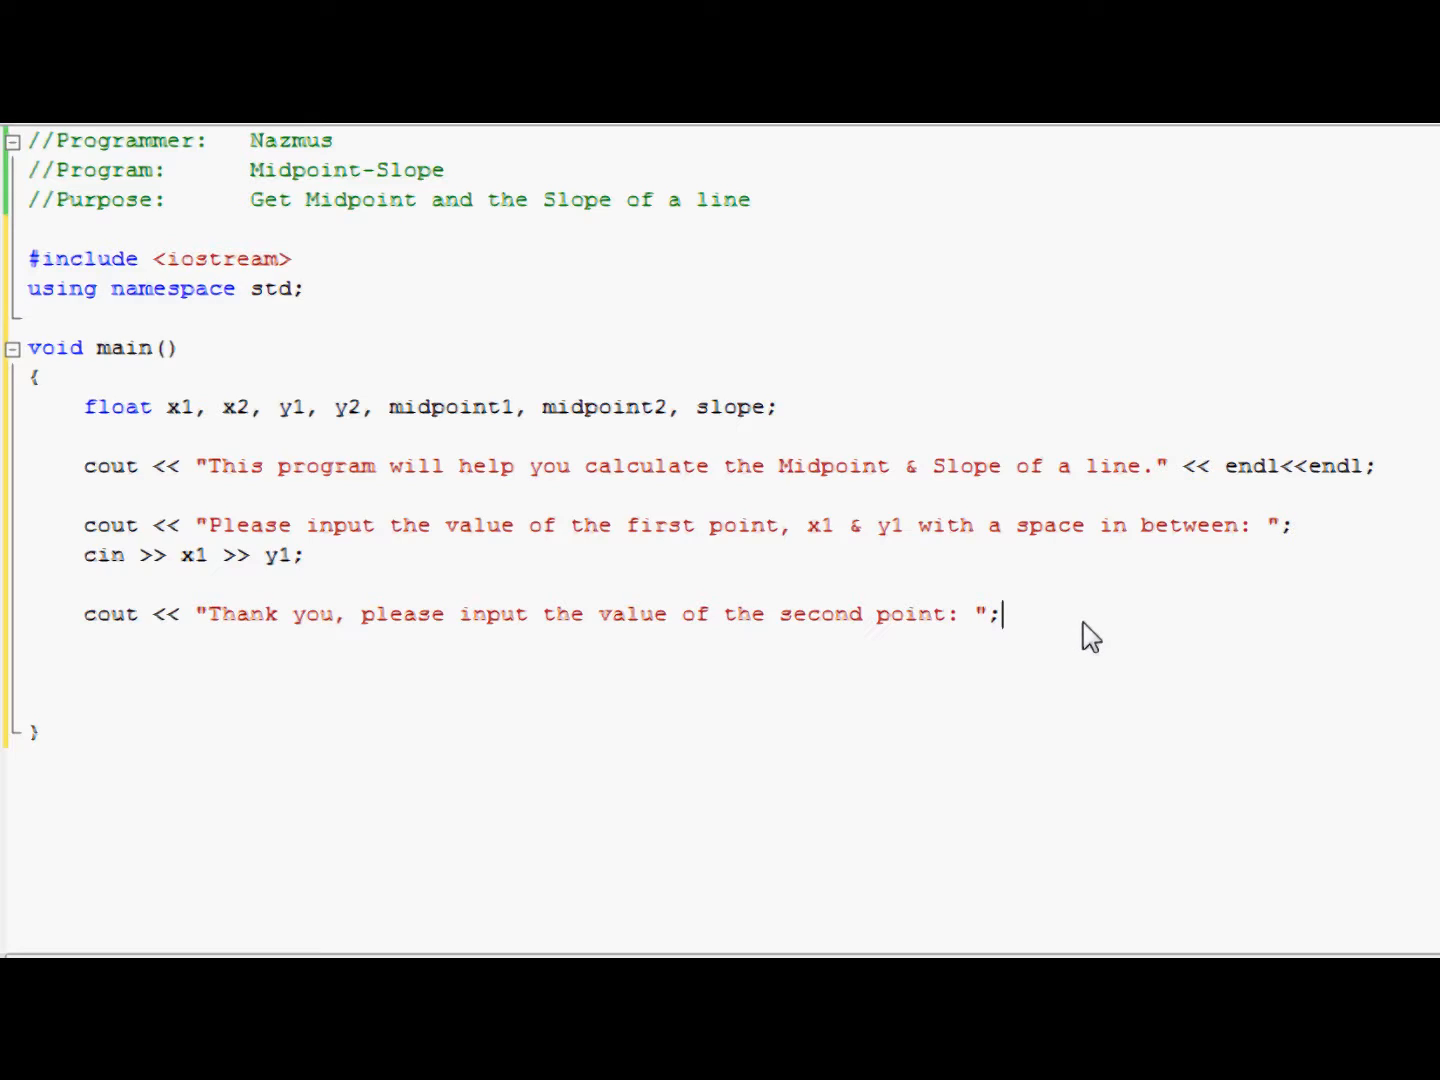
Step: Write cin >> x2 >> y2; to read the second point
text(cin >> x)
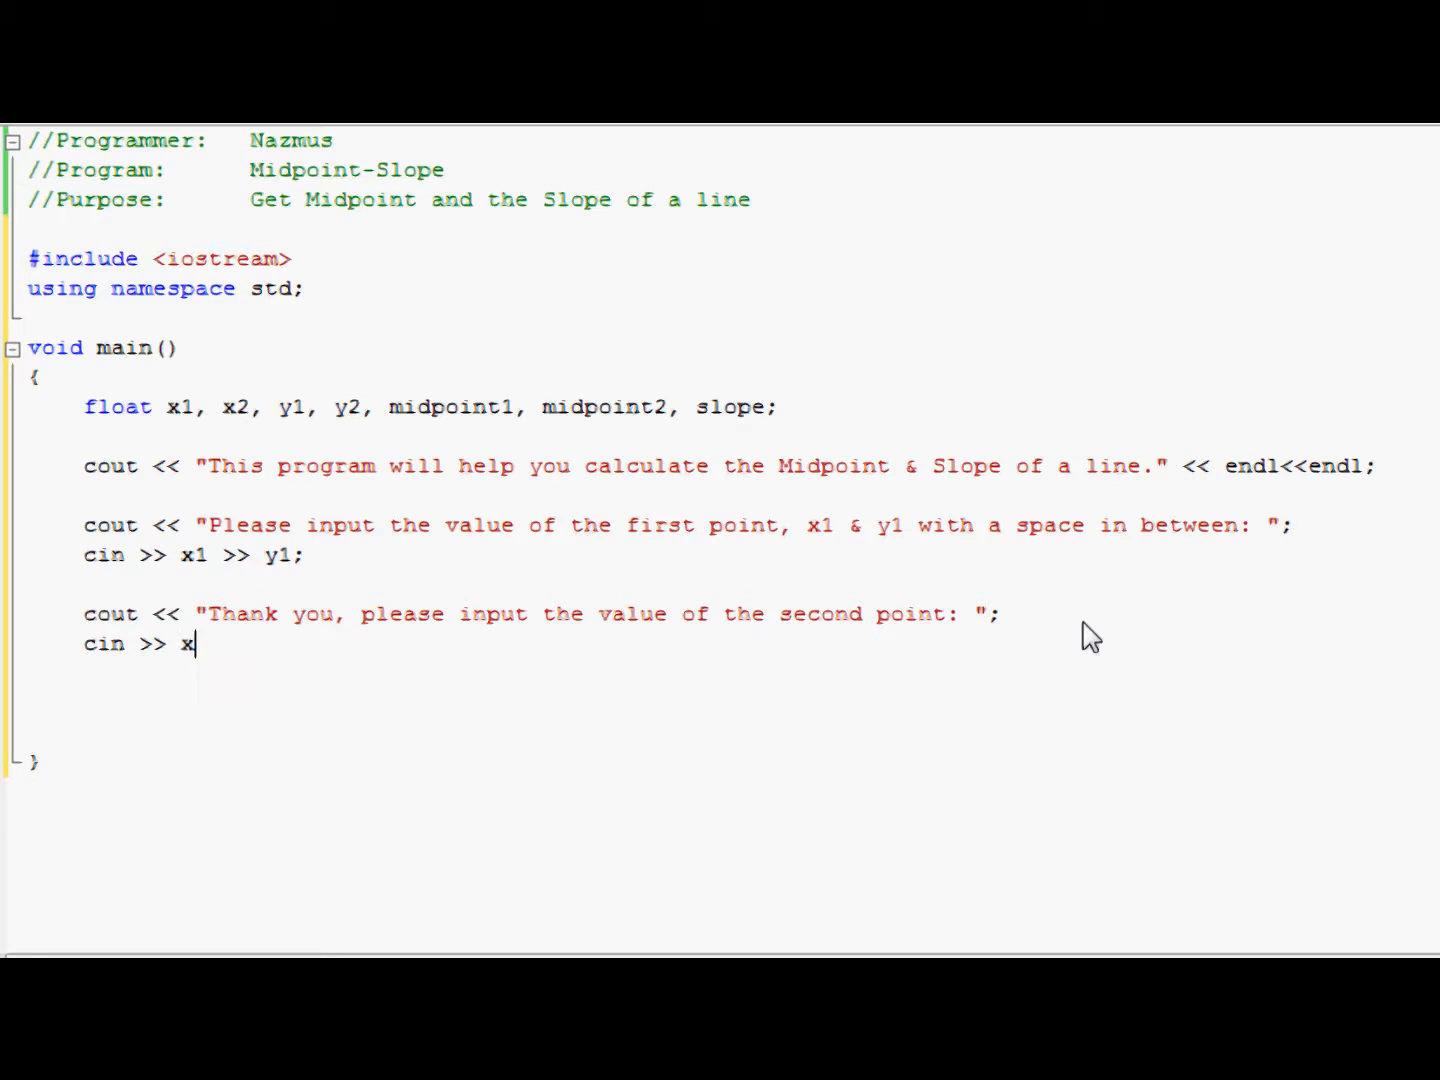
text(2 >> y2)
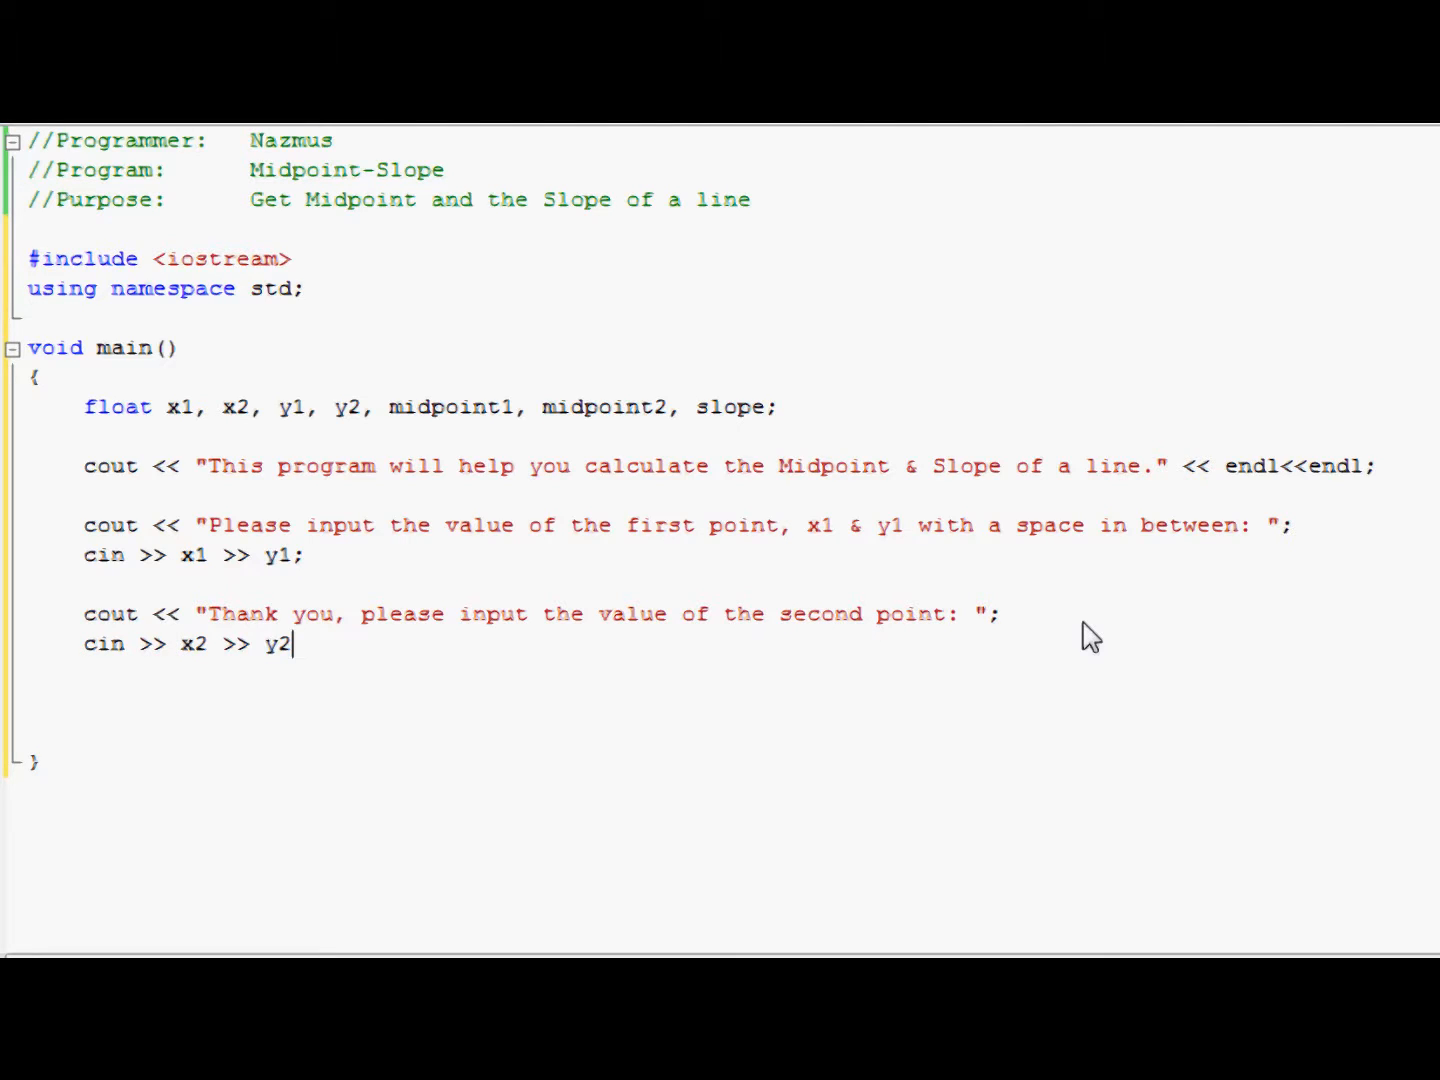
text(;)
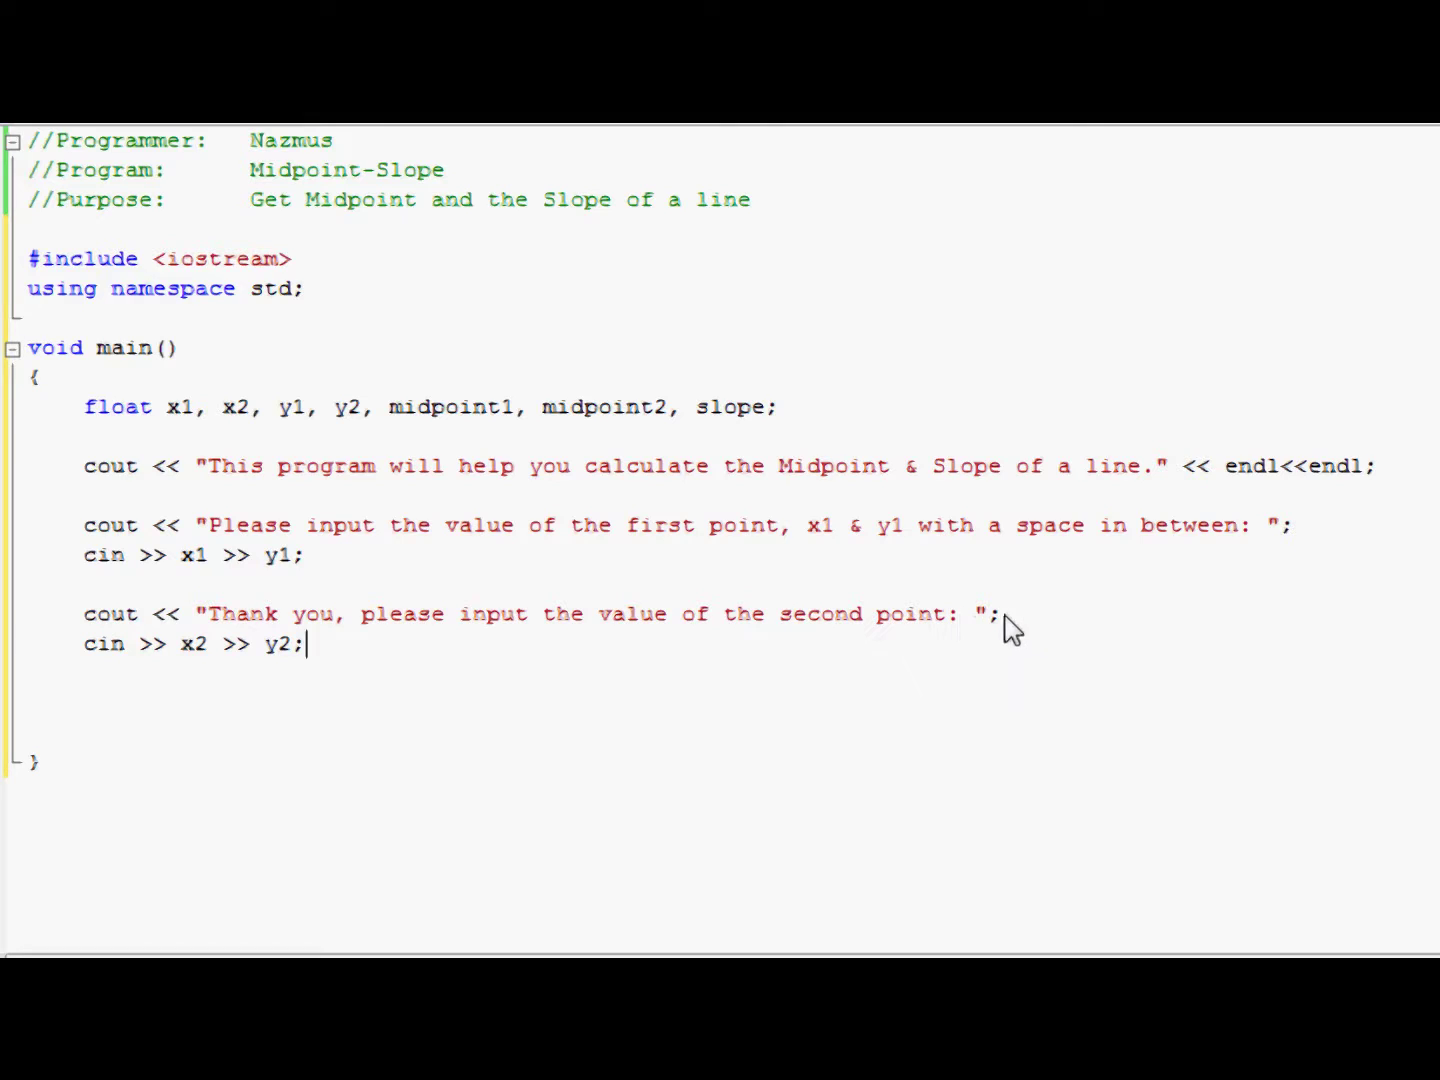
mouse_move(998, 624)
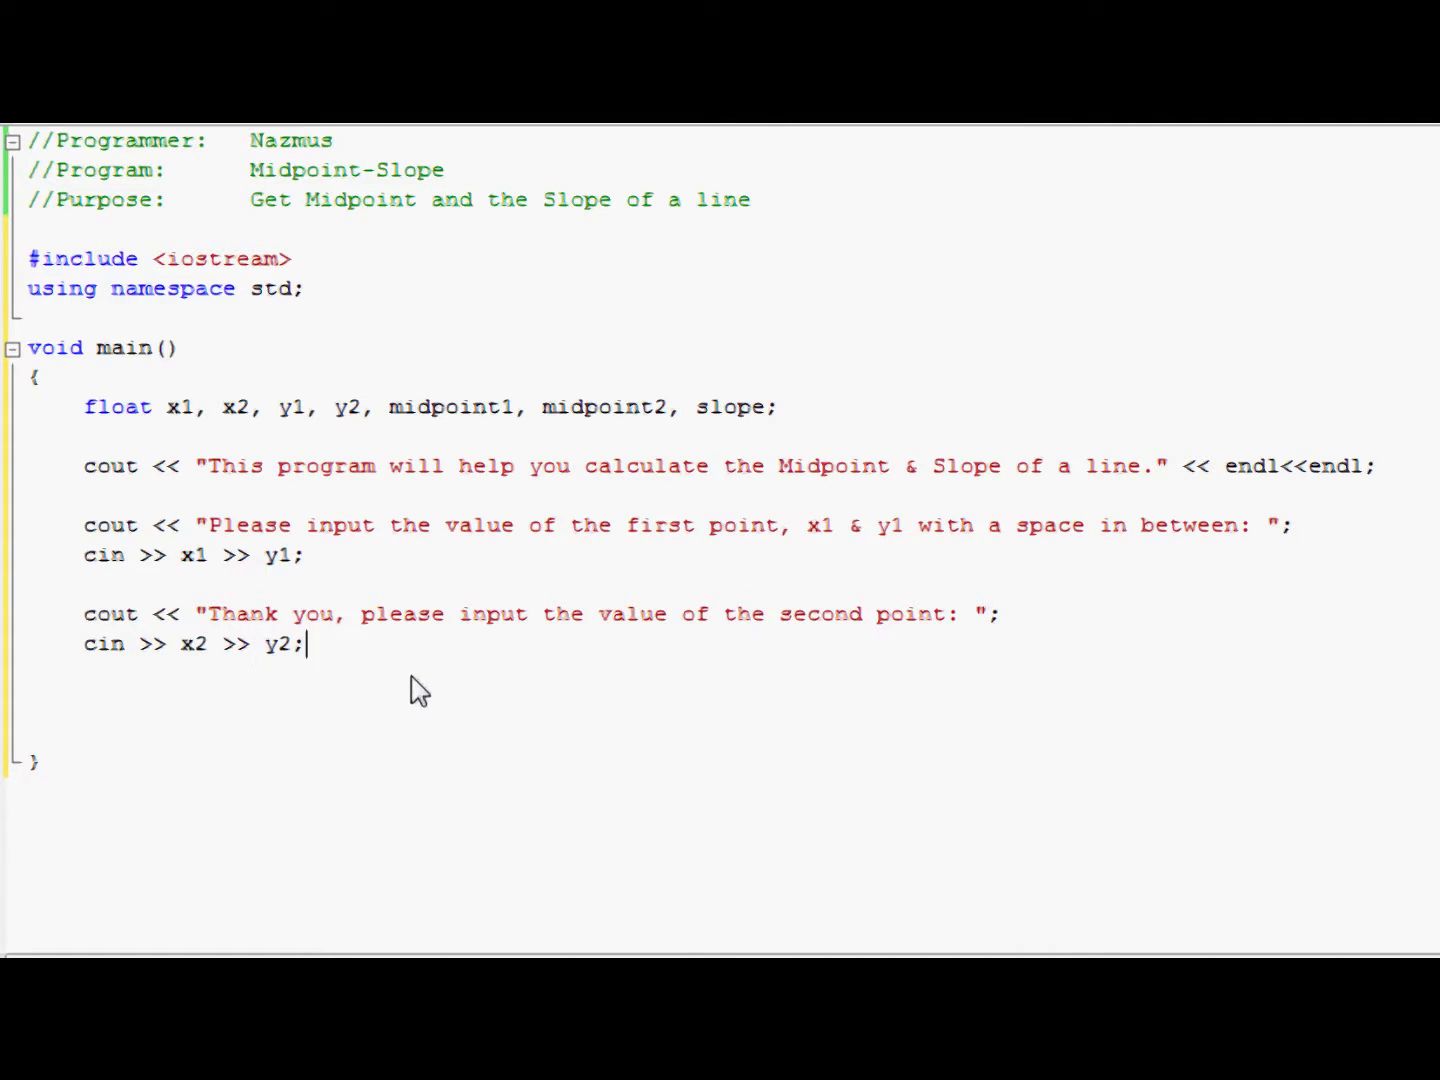
mouse_move(428, 668)
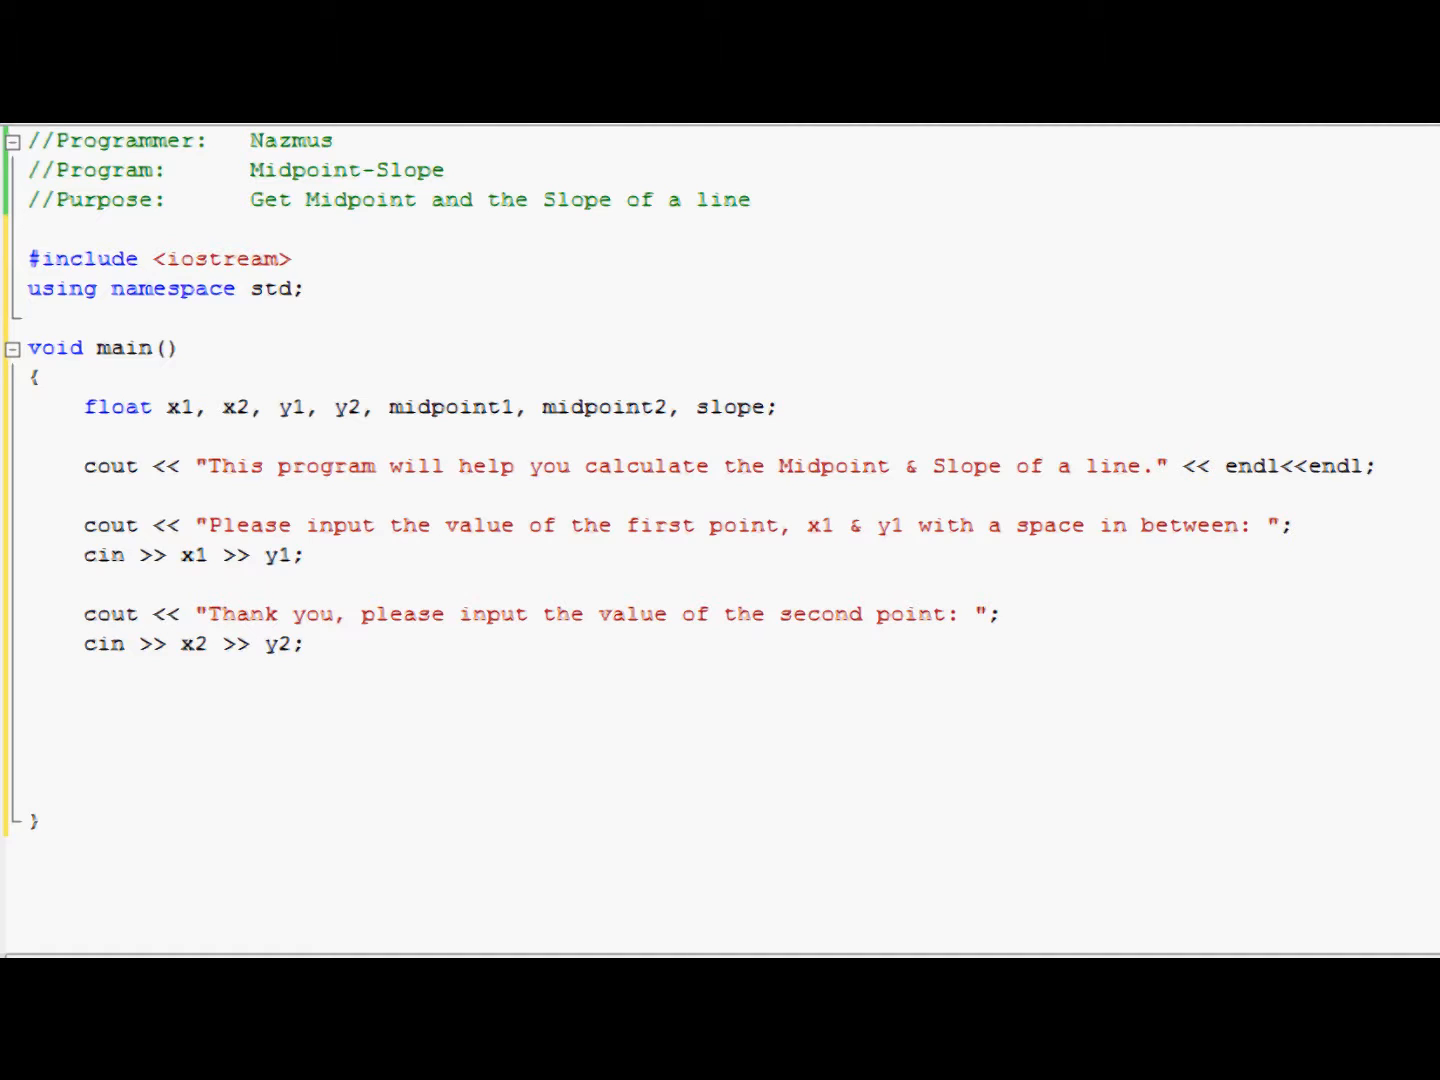
Step: Write midpoint1 = (x1 + x2) / 2;, fixing the misplaced parenthesis
text(mid)
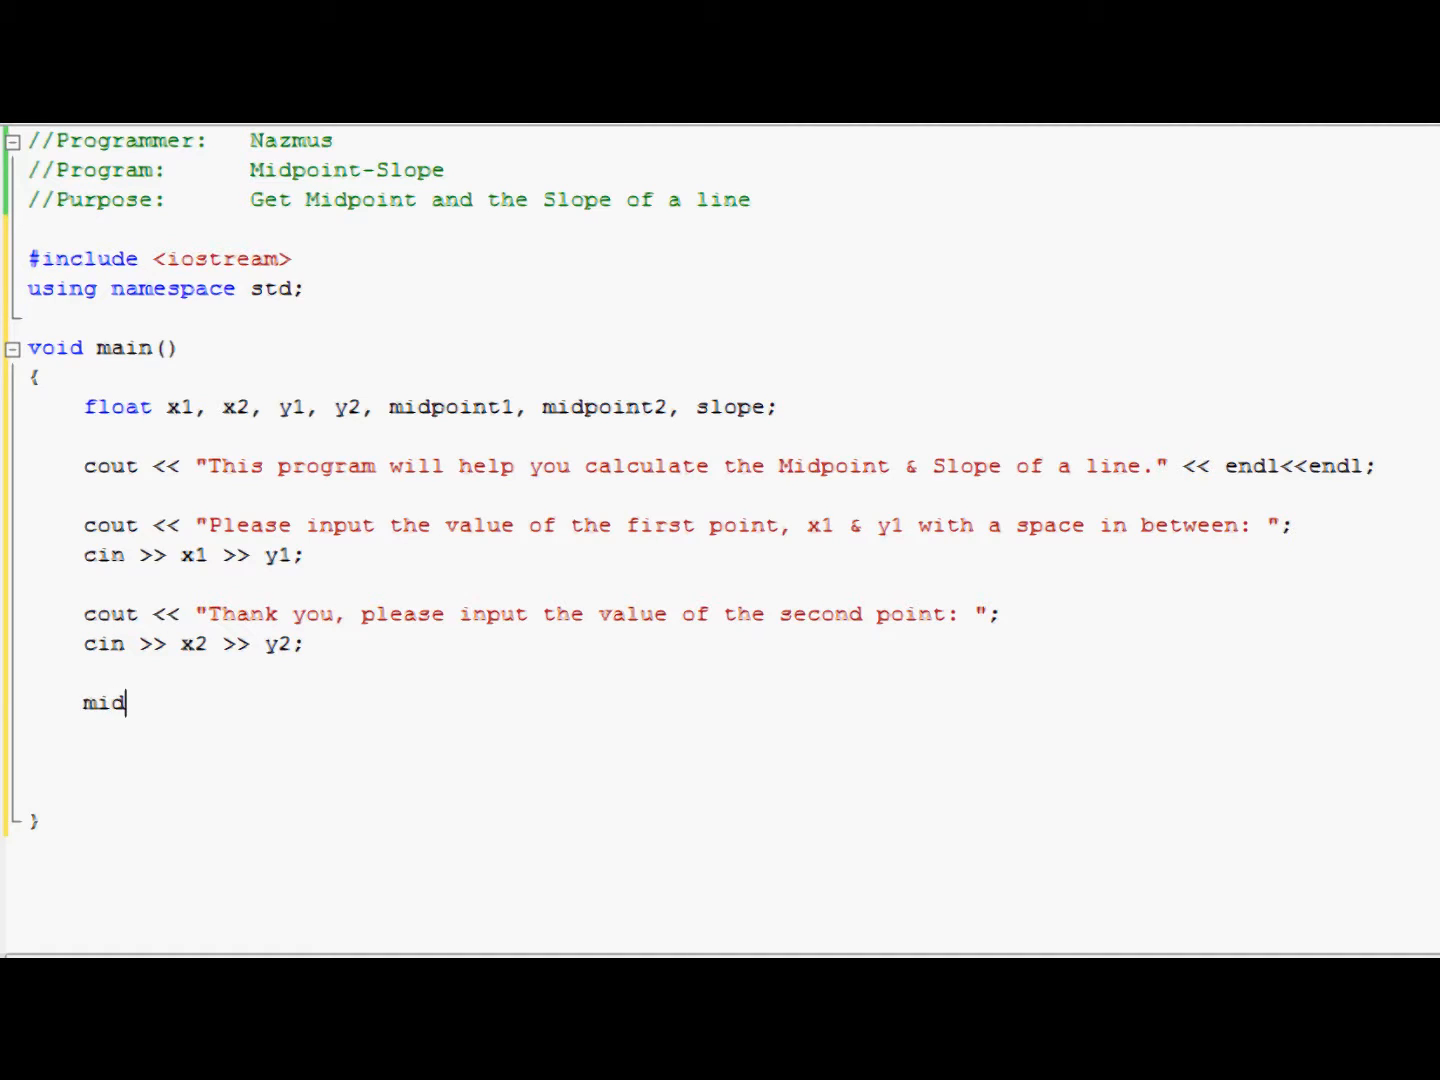
text(point1)
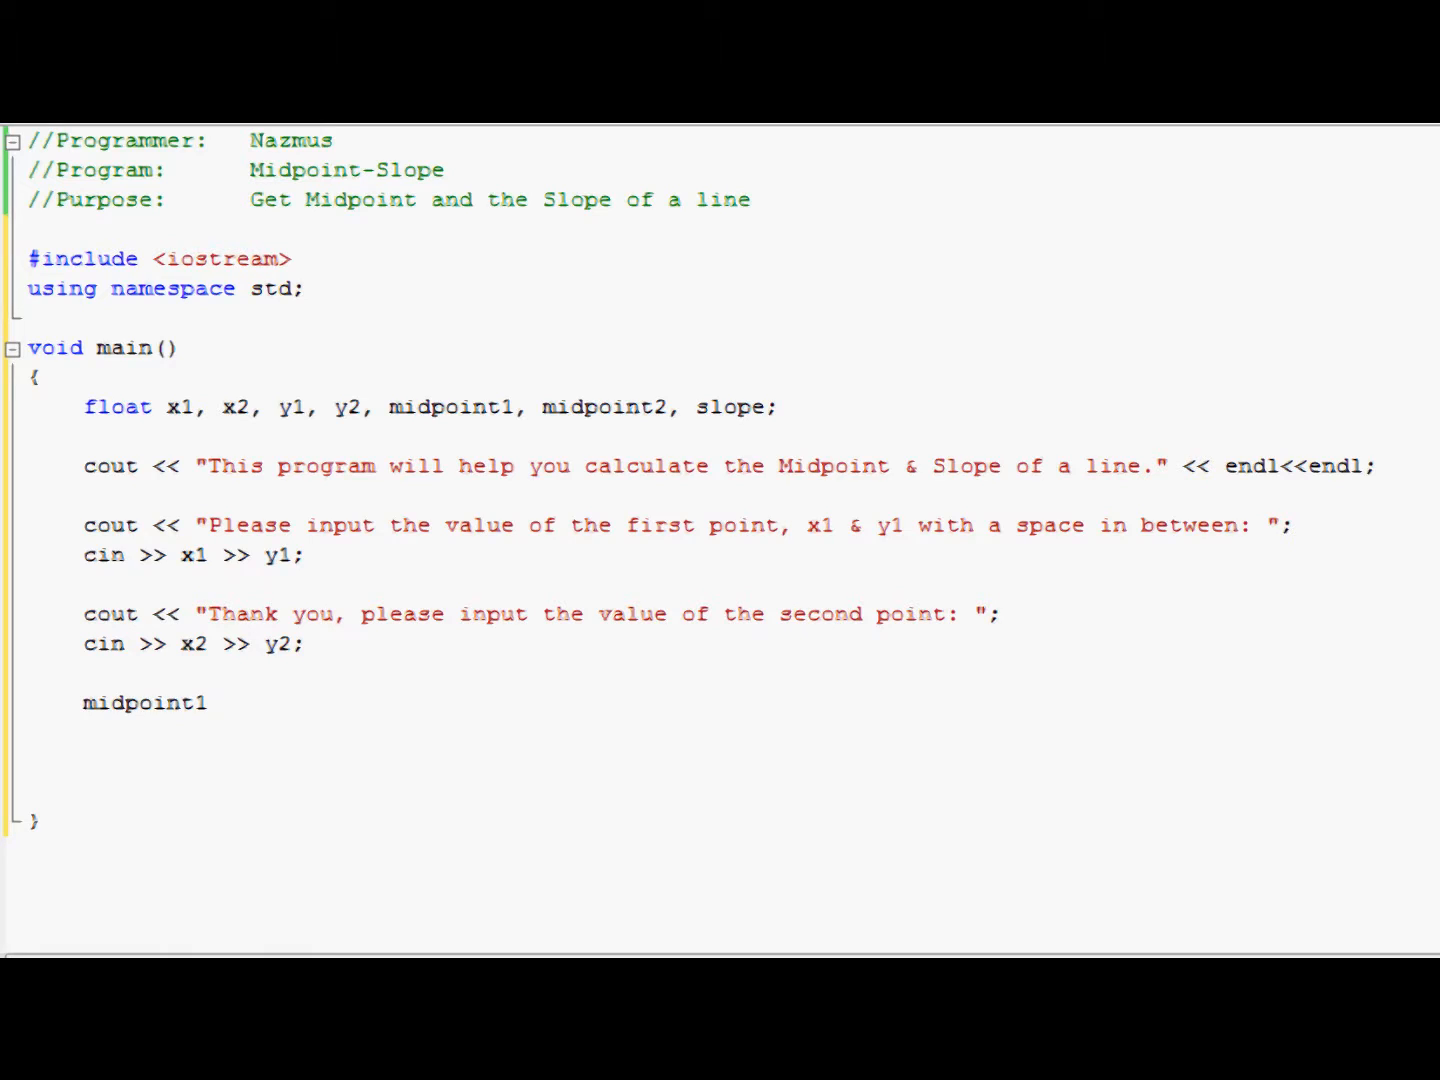
text(=)
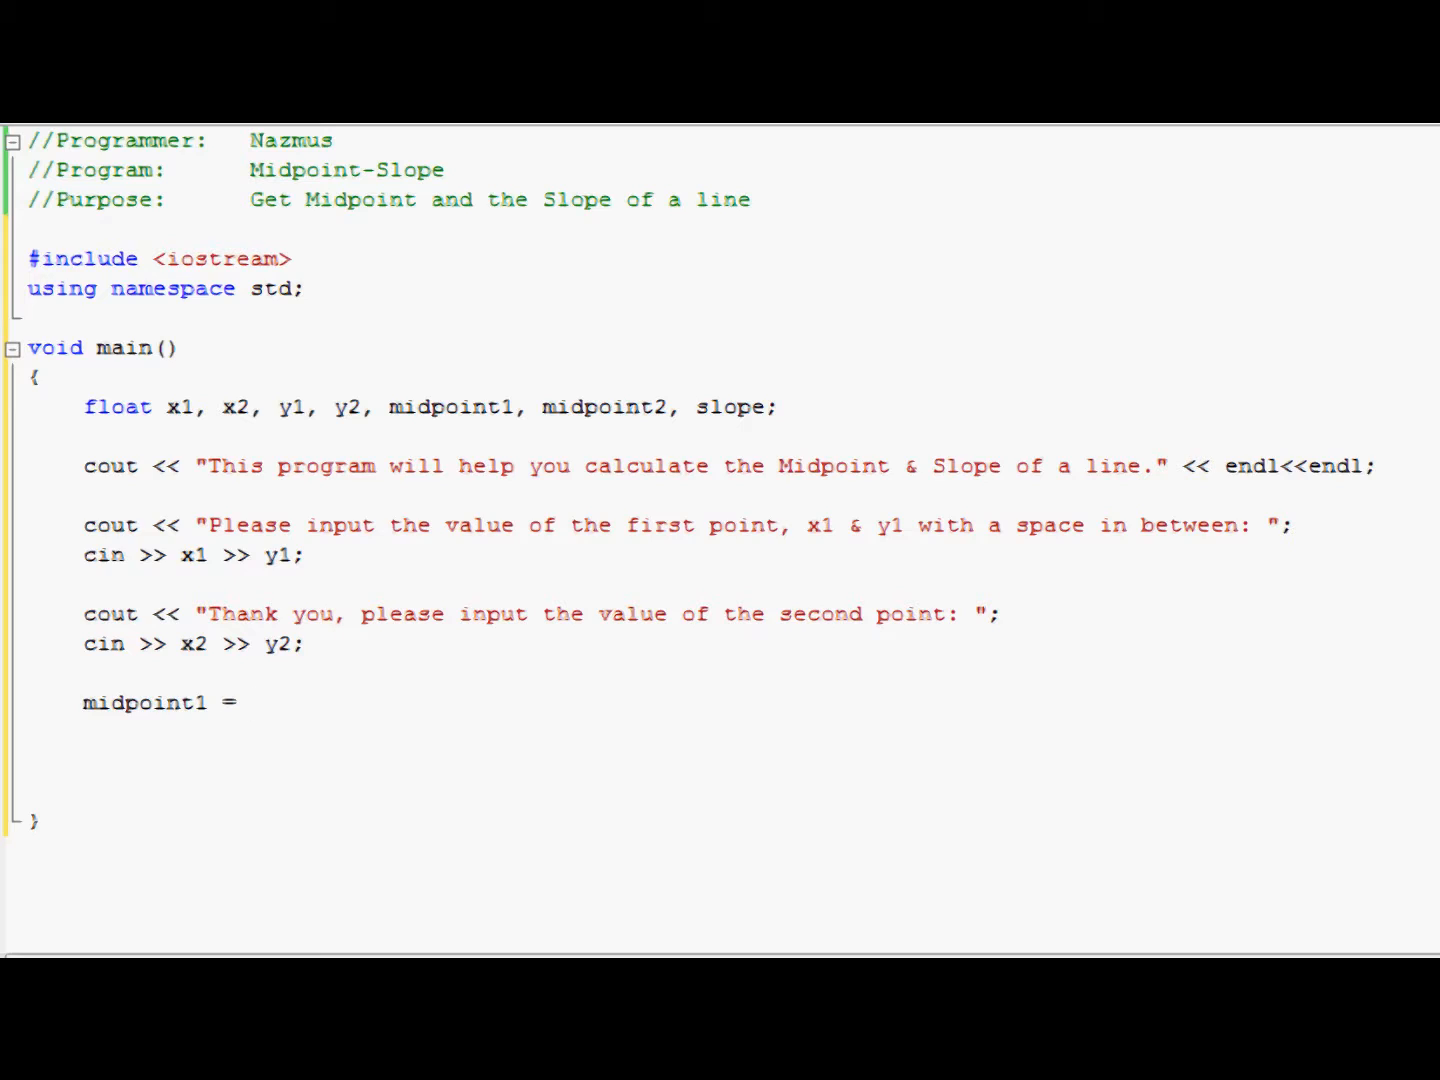
text(x)
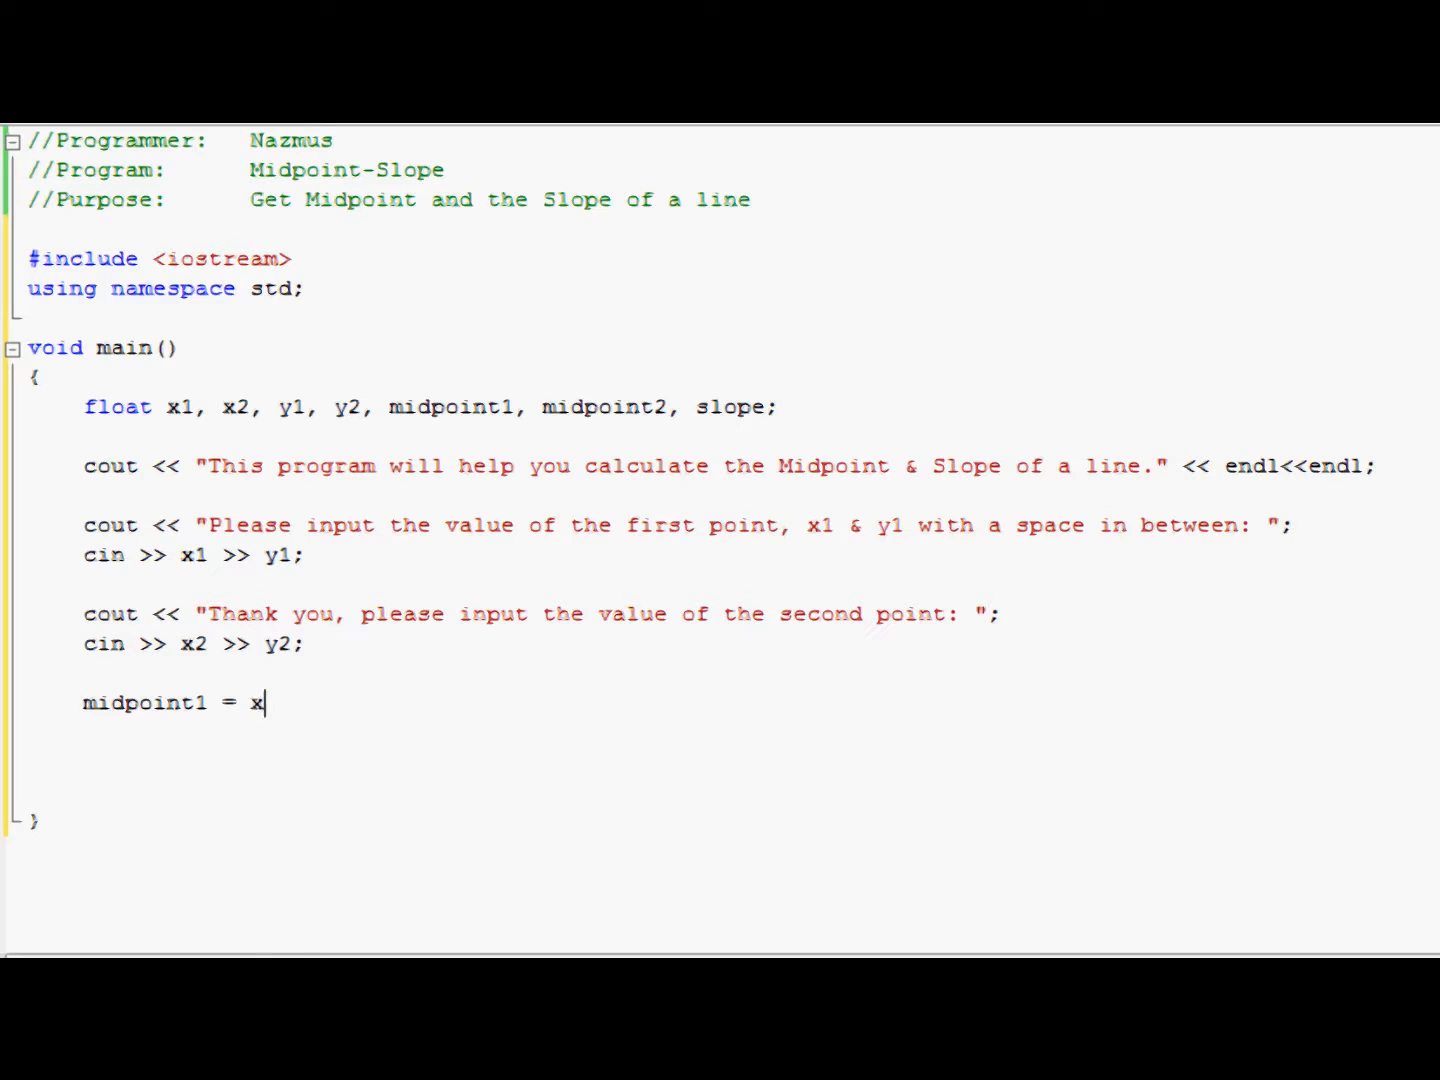
text((1)
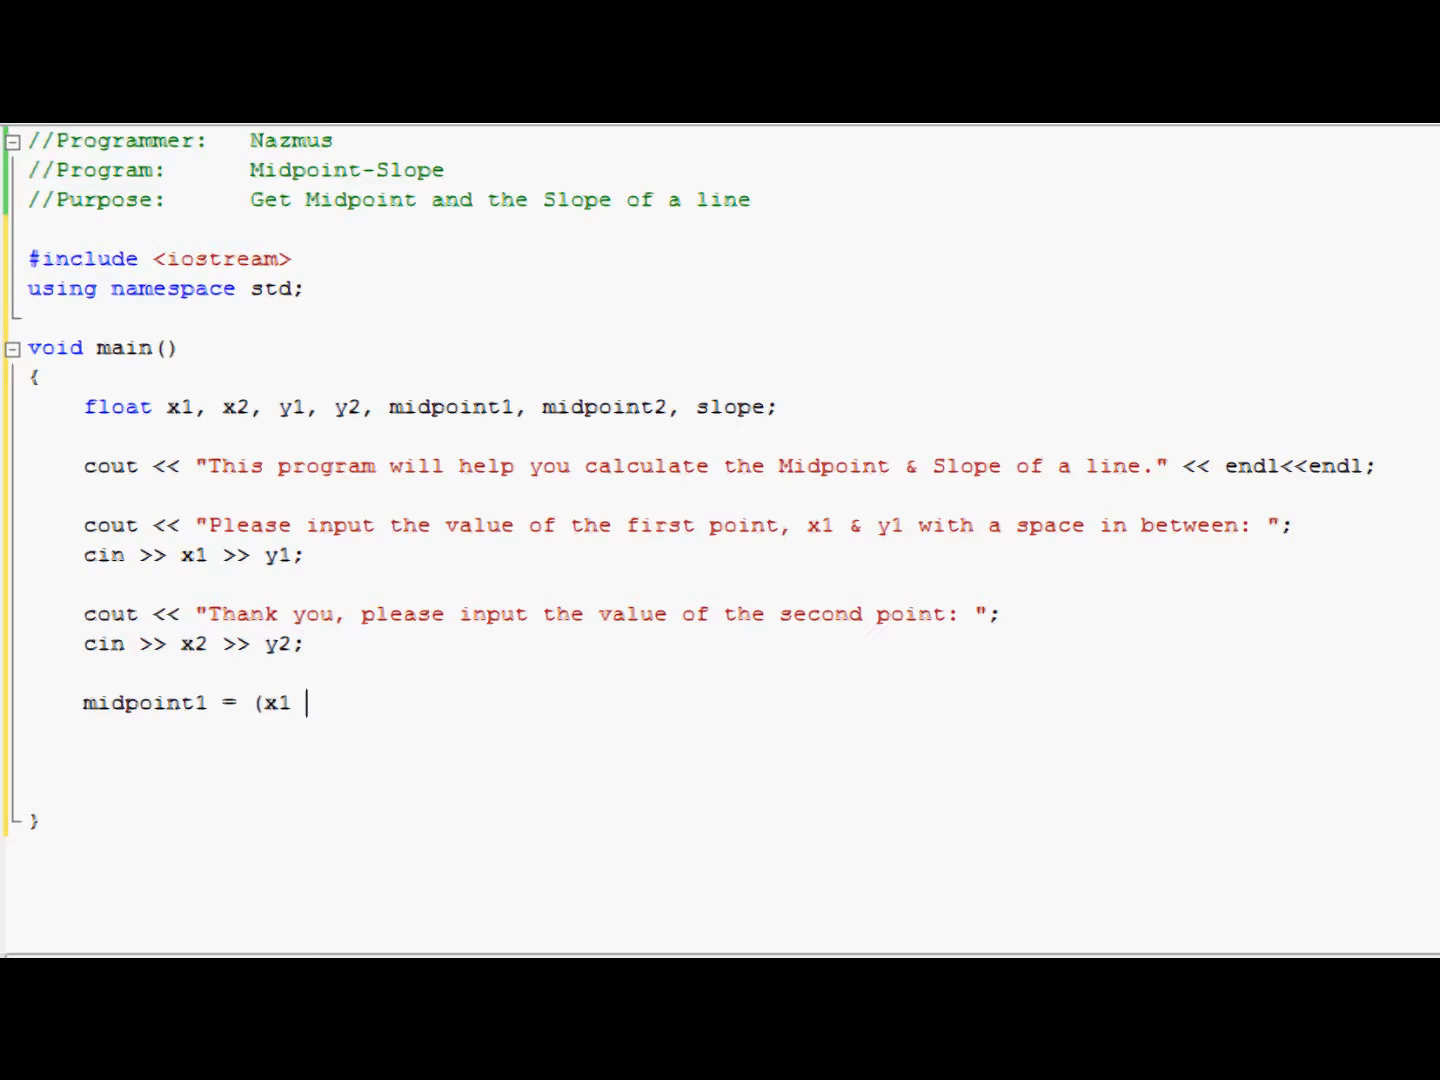
text(+ x2))
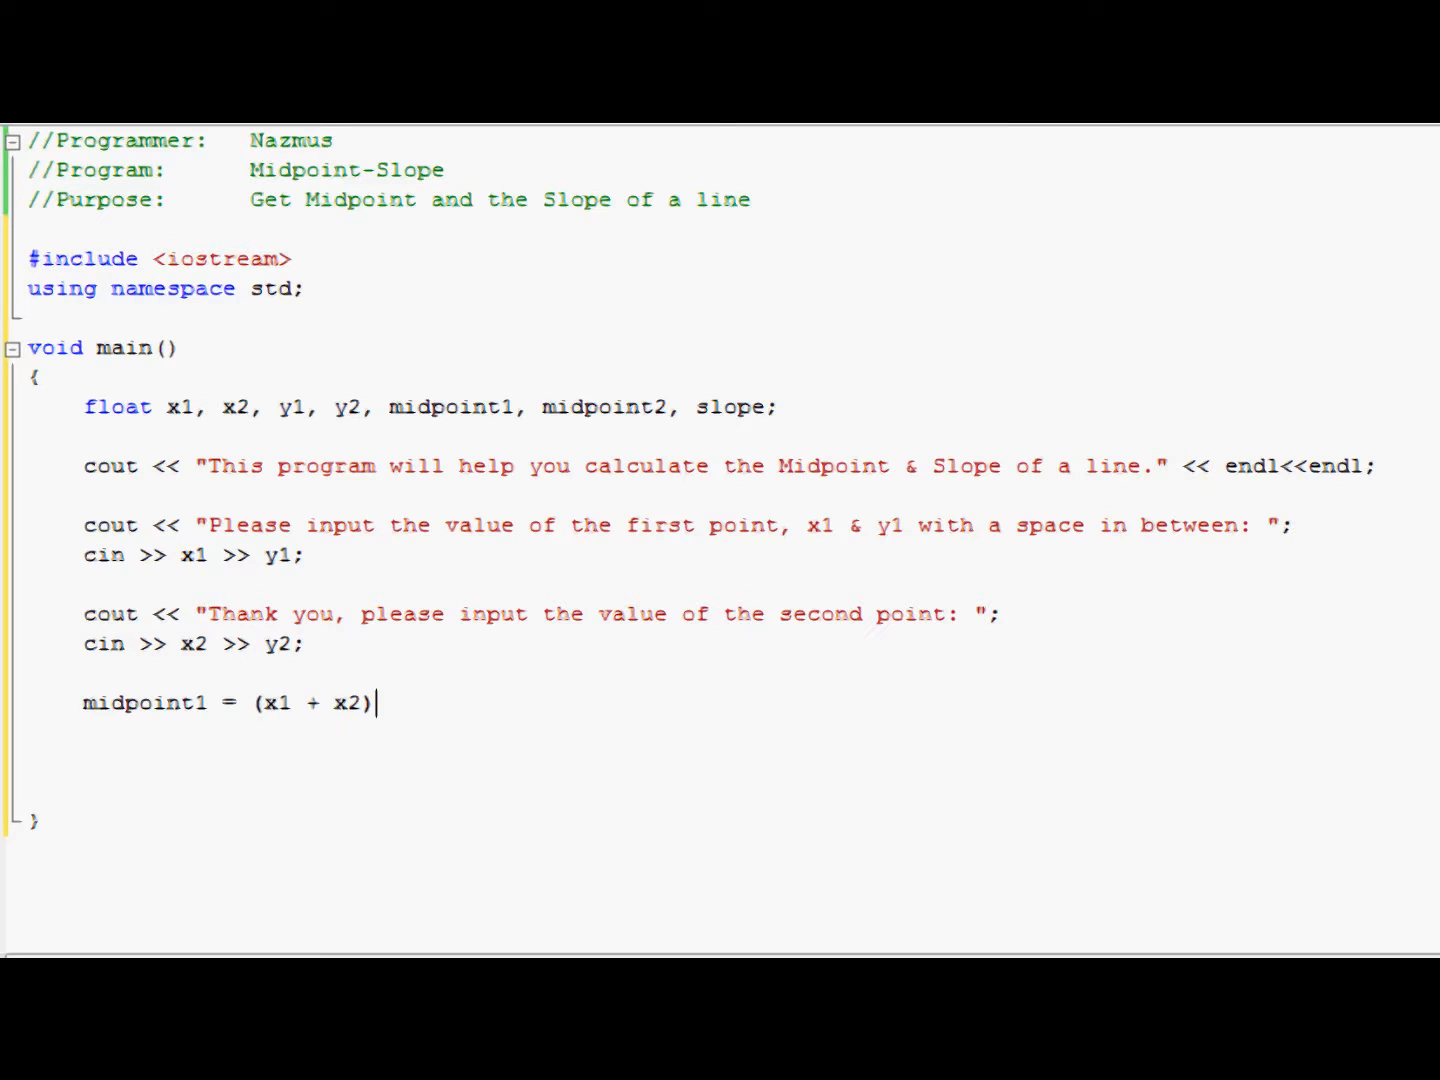
text(/ 2;)
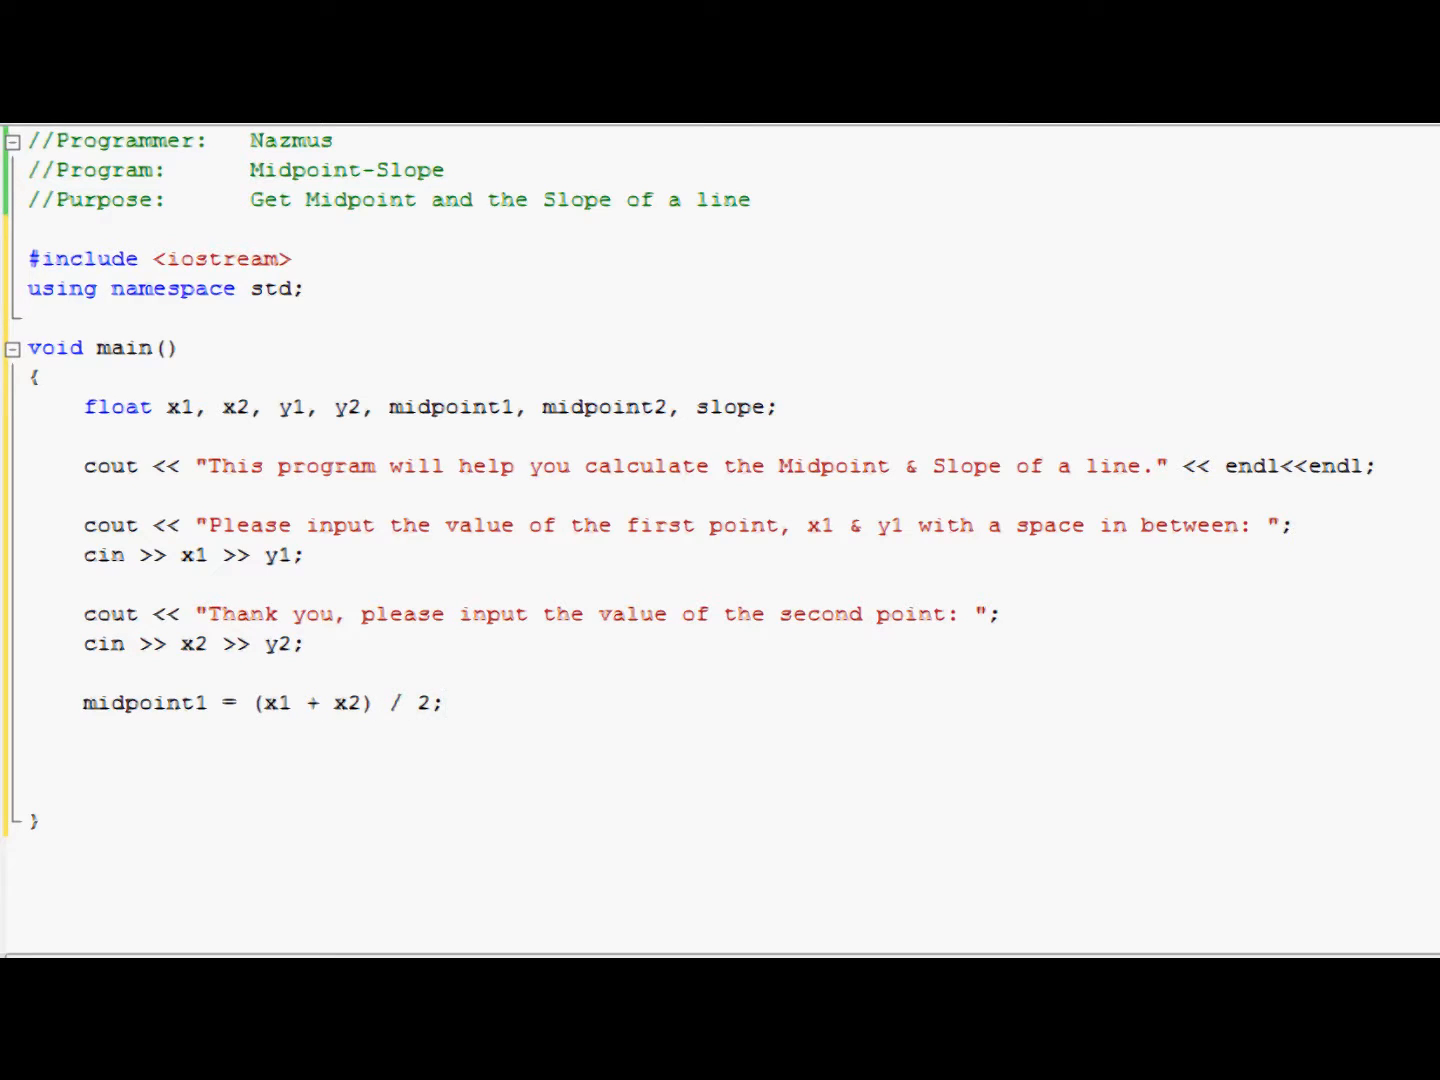
Step: Write midpoint2 = (y1 + y2) / 2;, correcting typos along the way
text(midpoint2 =)
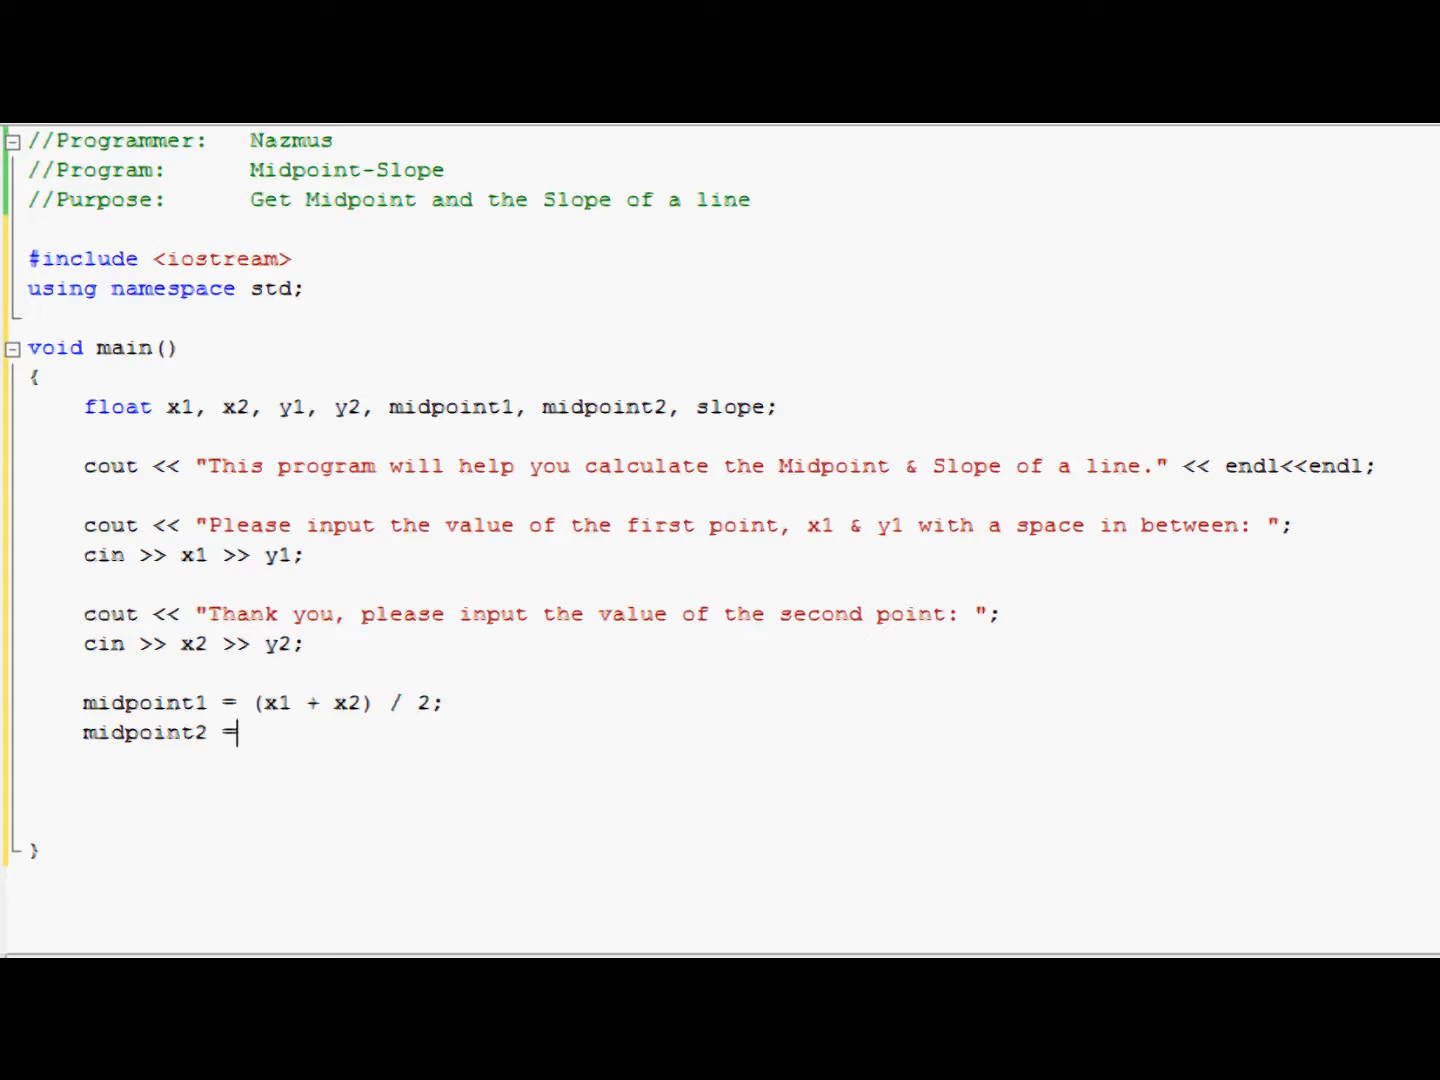
text((y1)
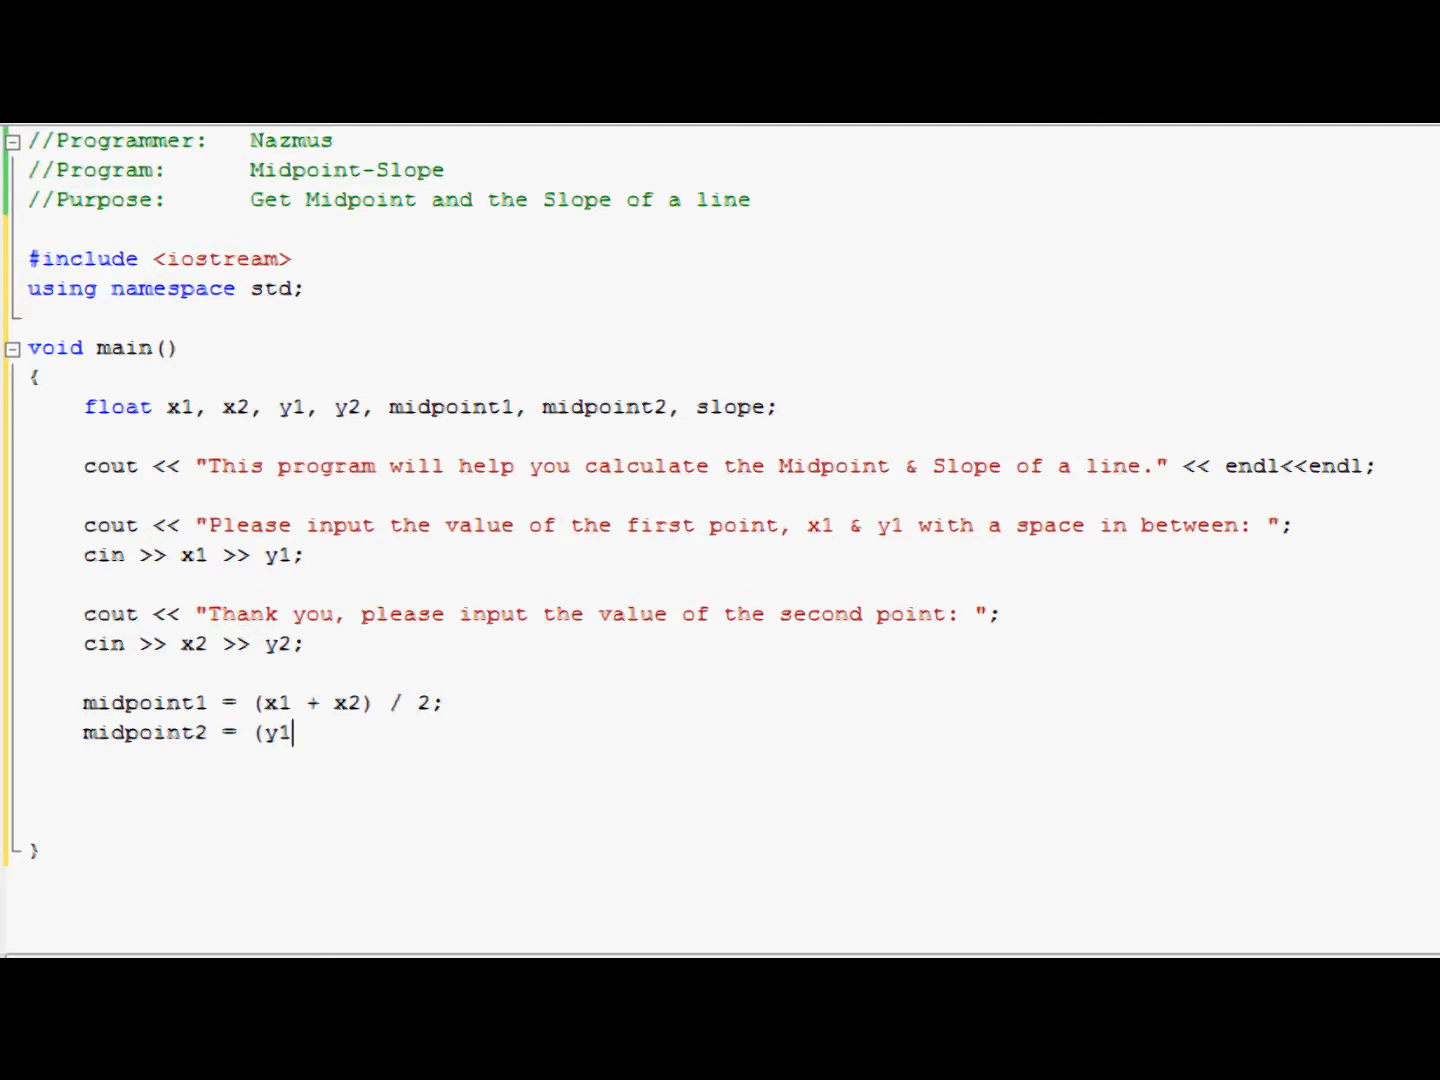
text(+y20)
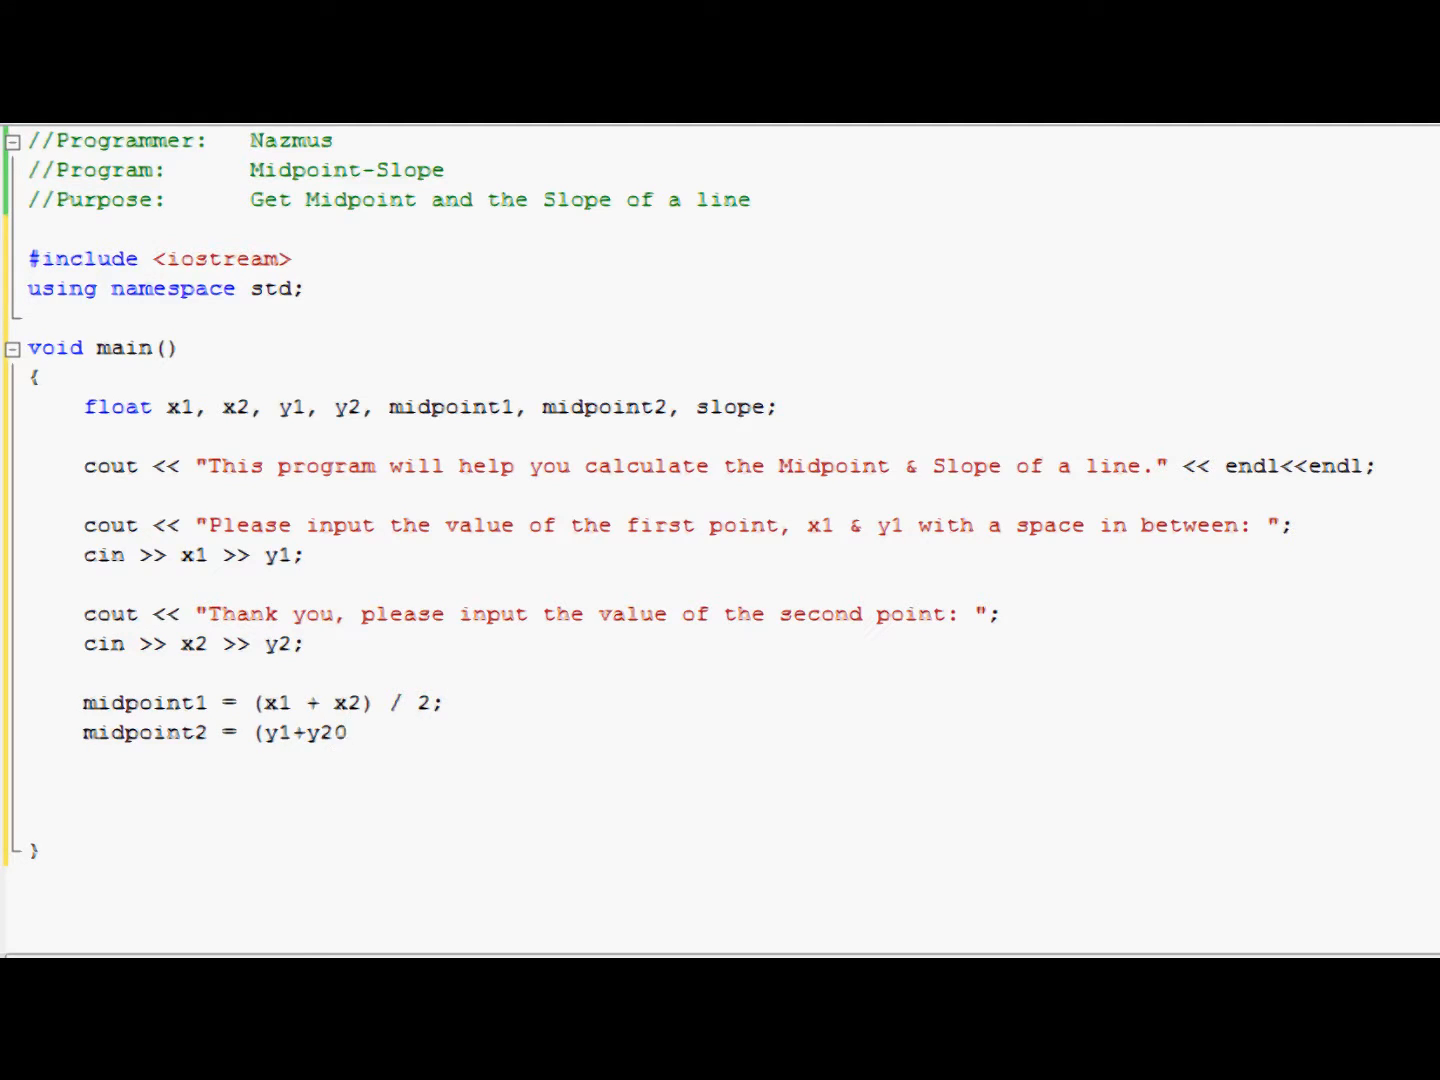
text() /2;)
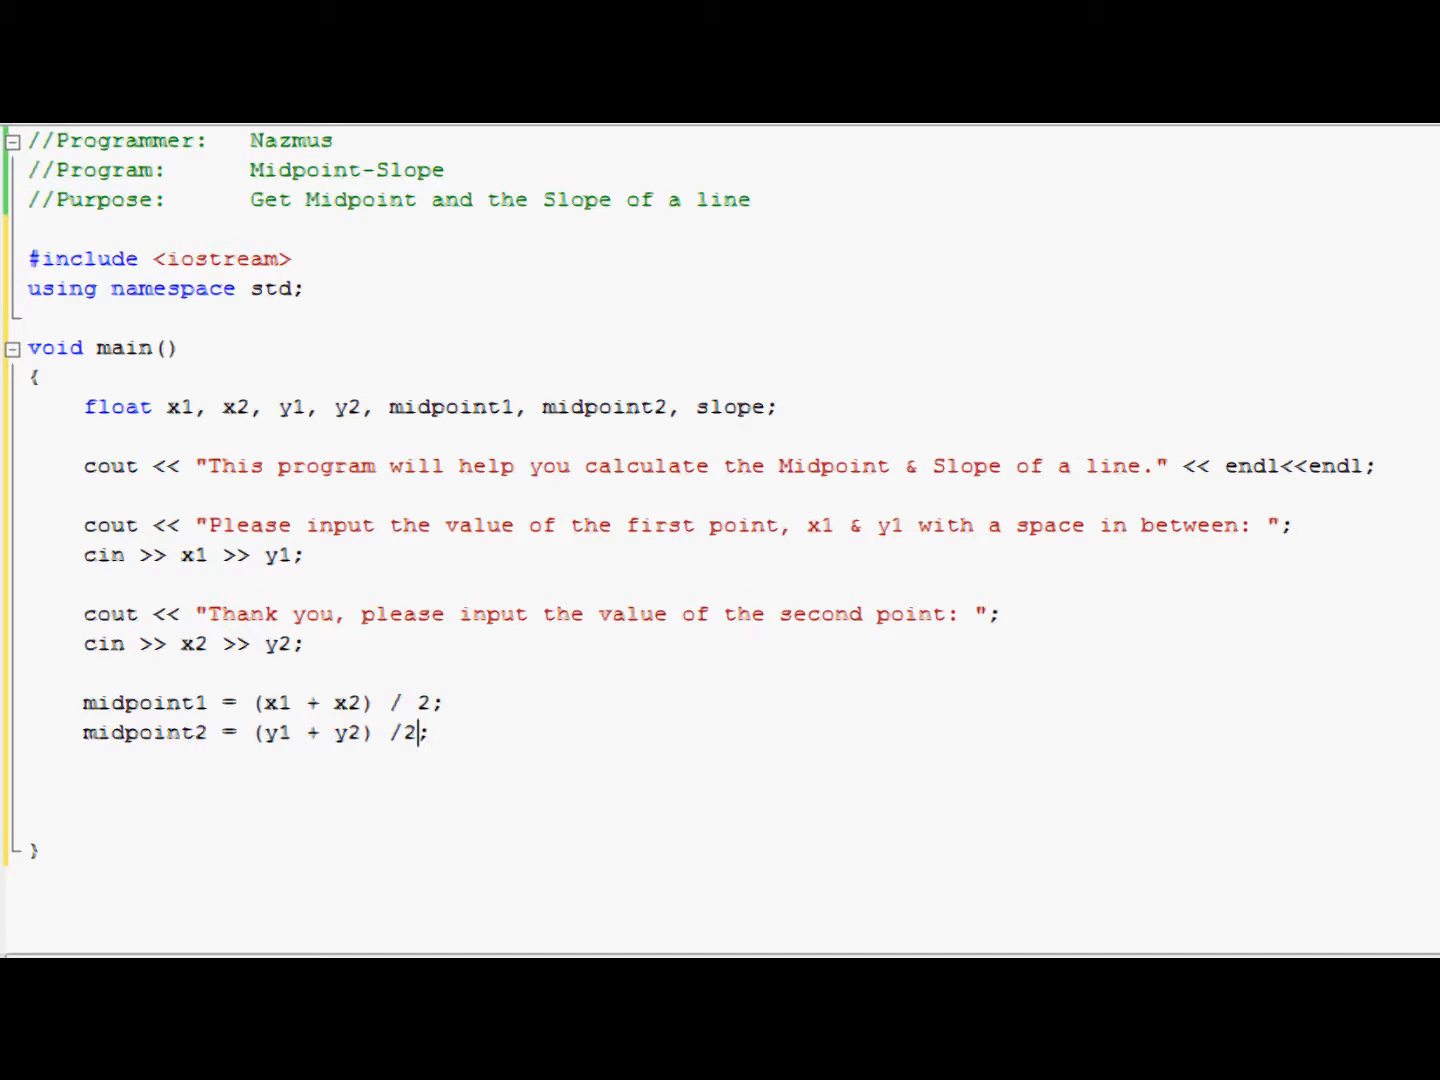
text(2;)
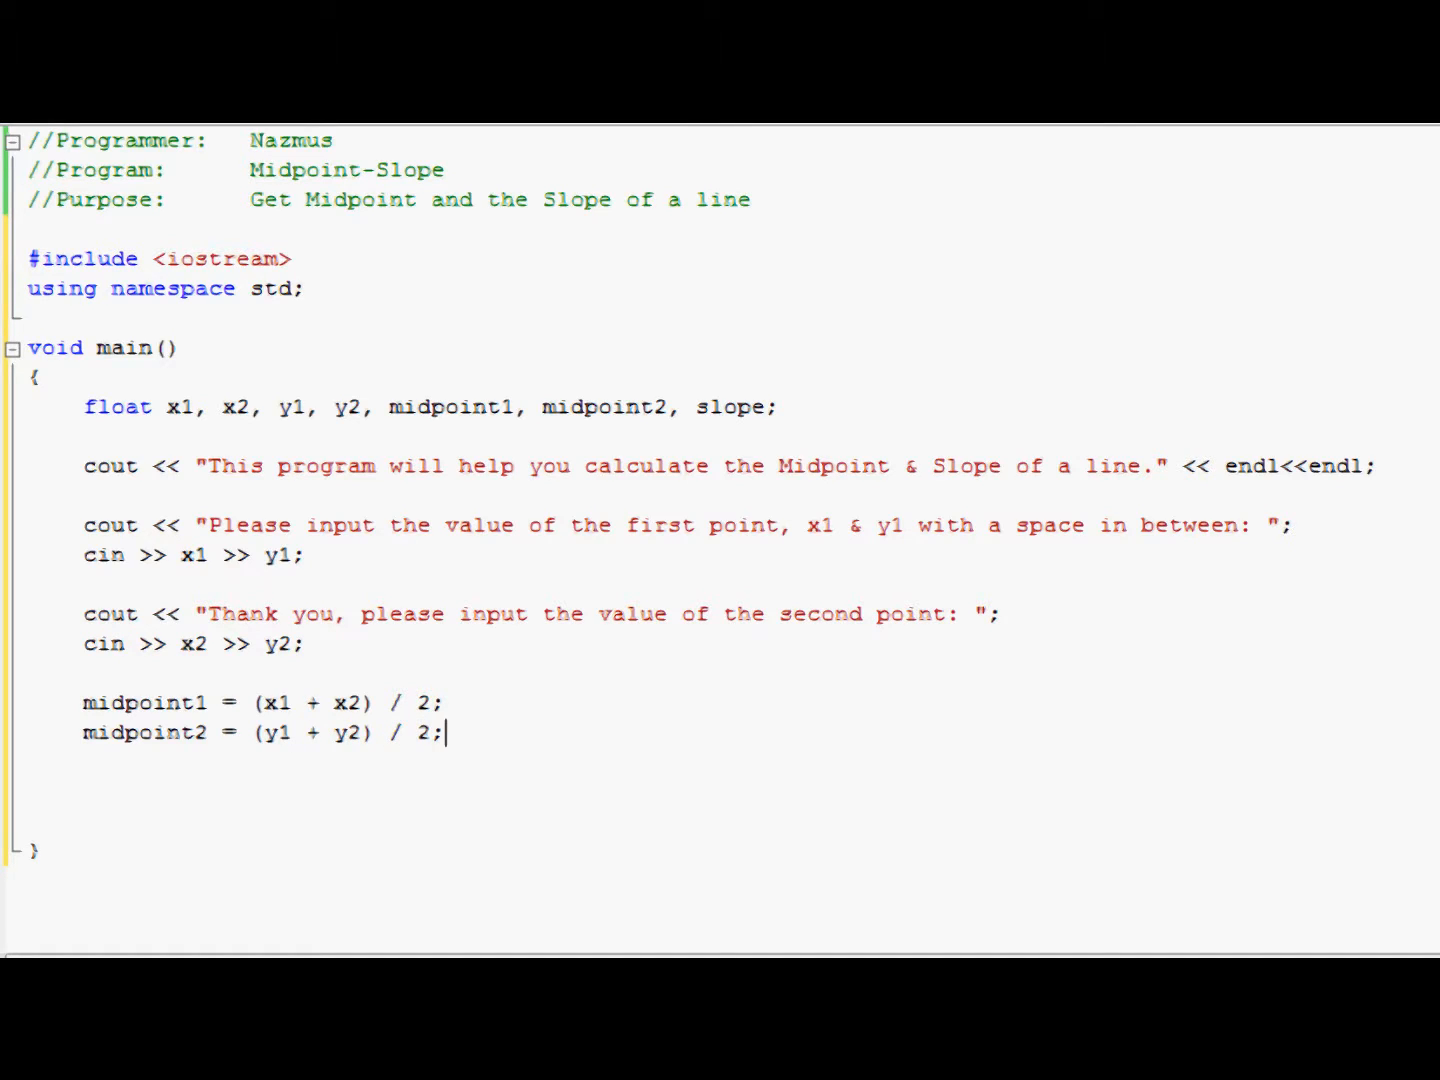
mouse_move(228, 718)
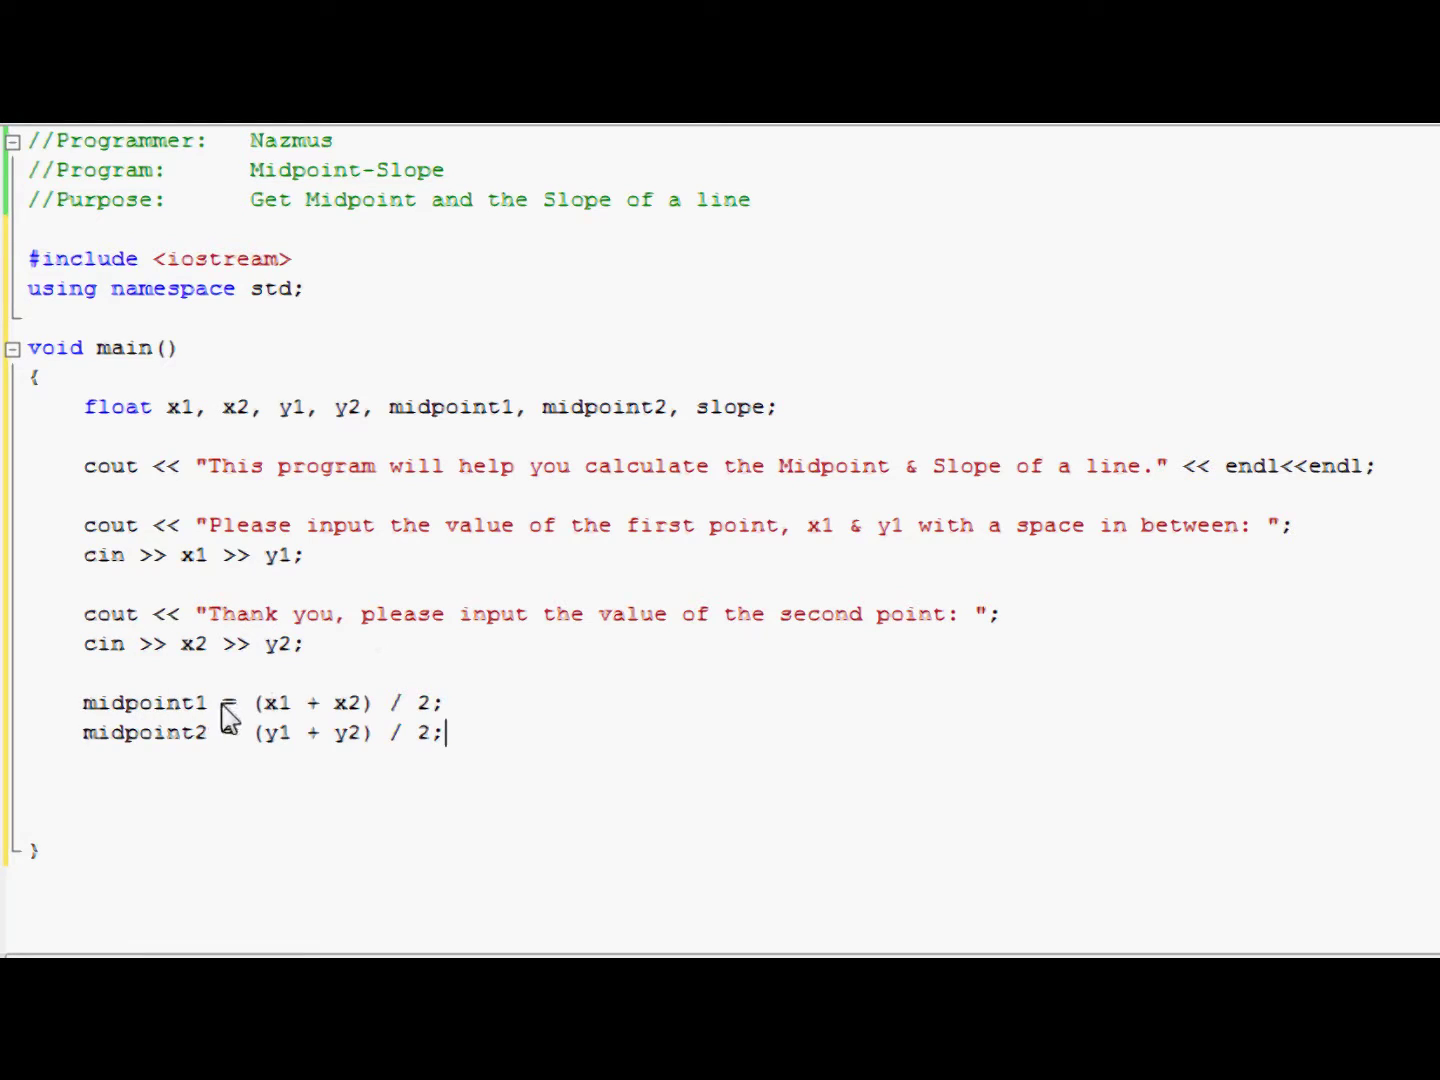
mouse_move(210, 716)
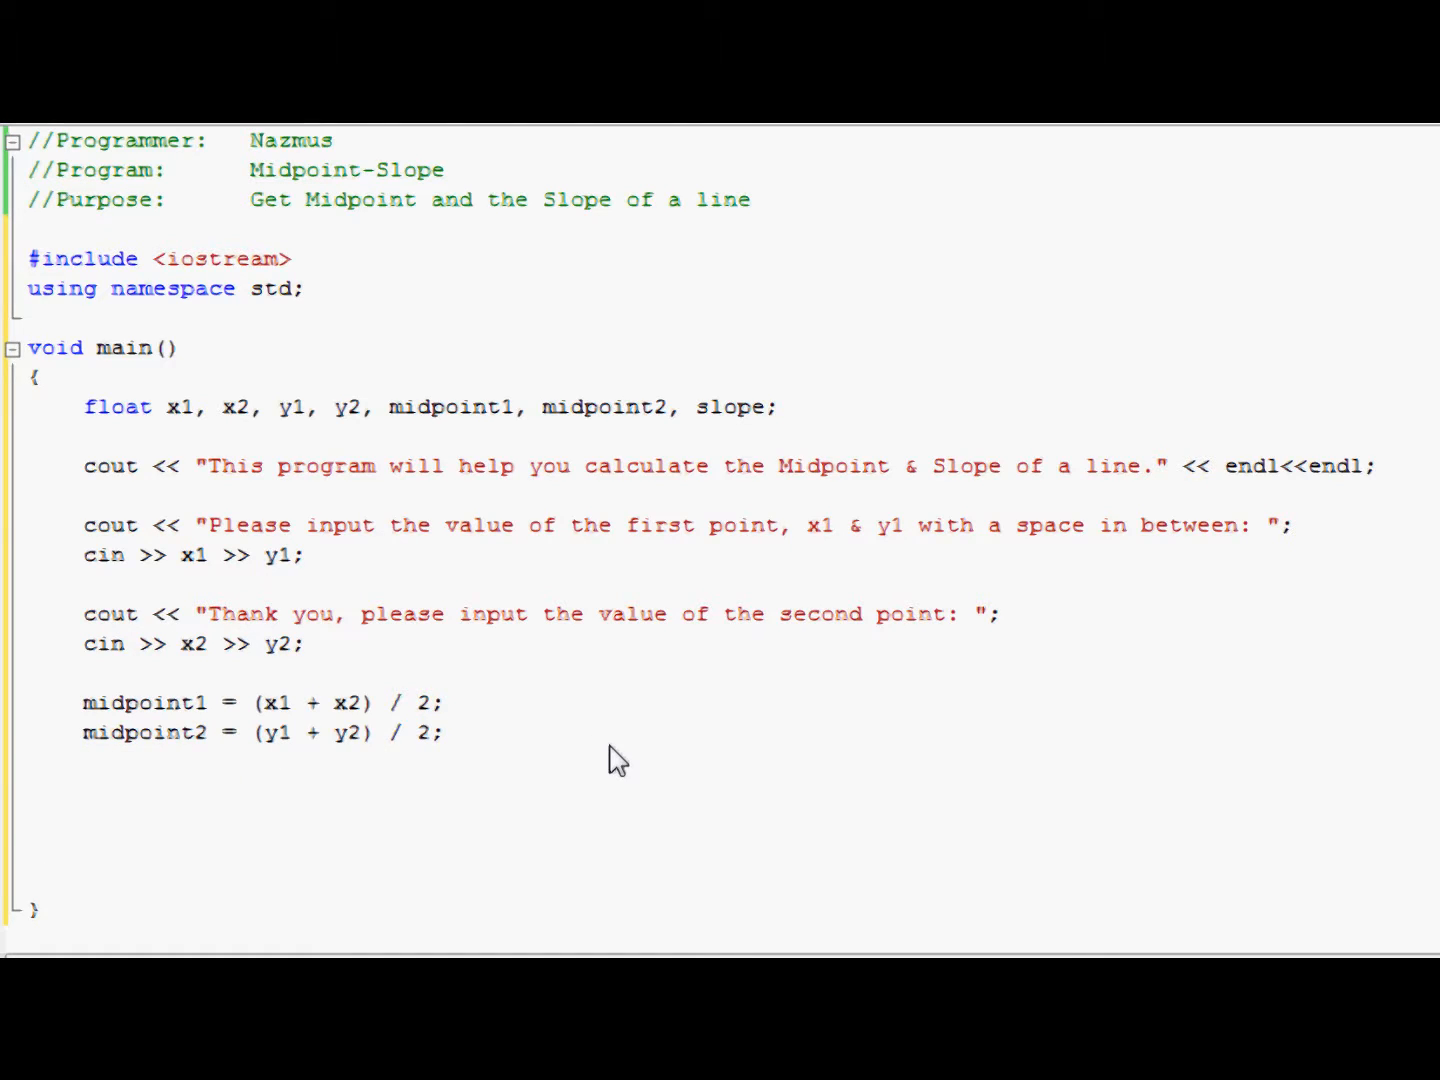
Step: Write the assignment slope = (y2 - y1) / (x2 - x1); after the midpoint lines
text(s)
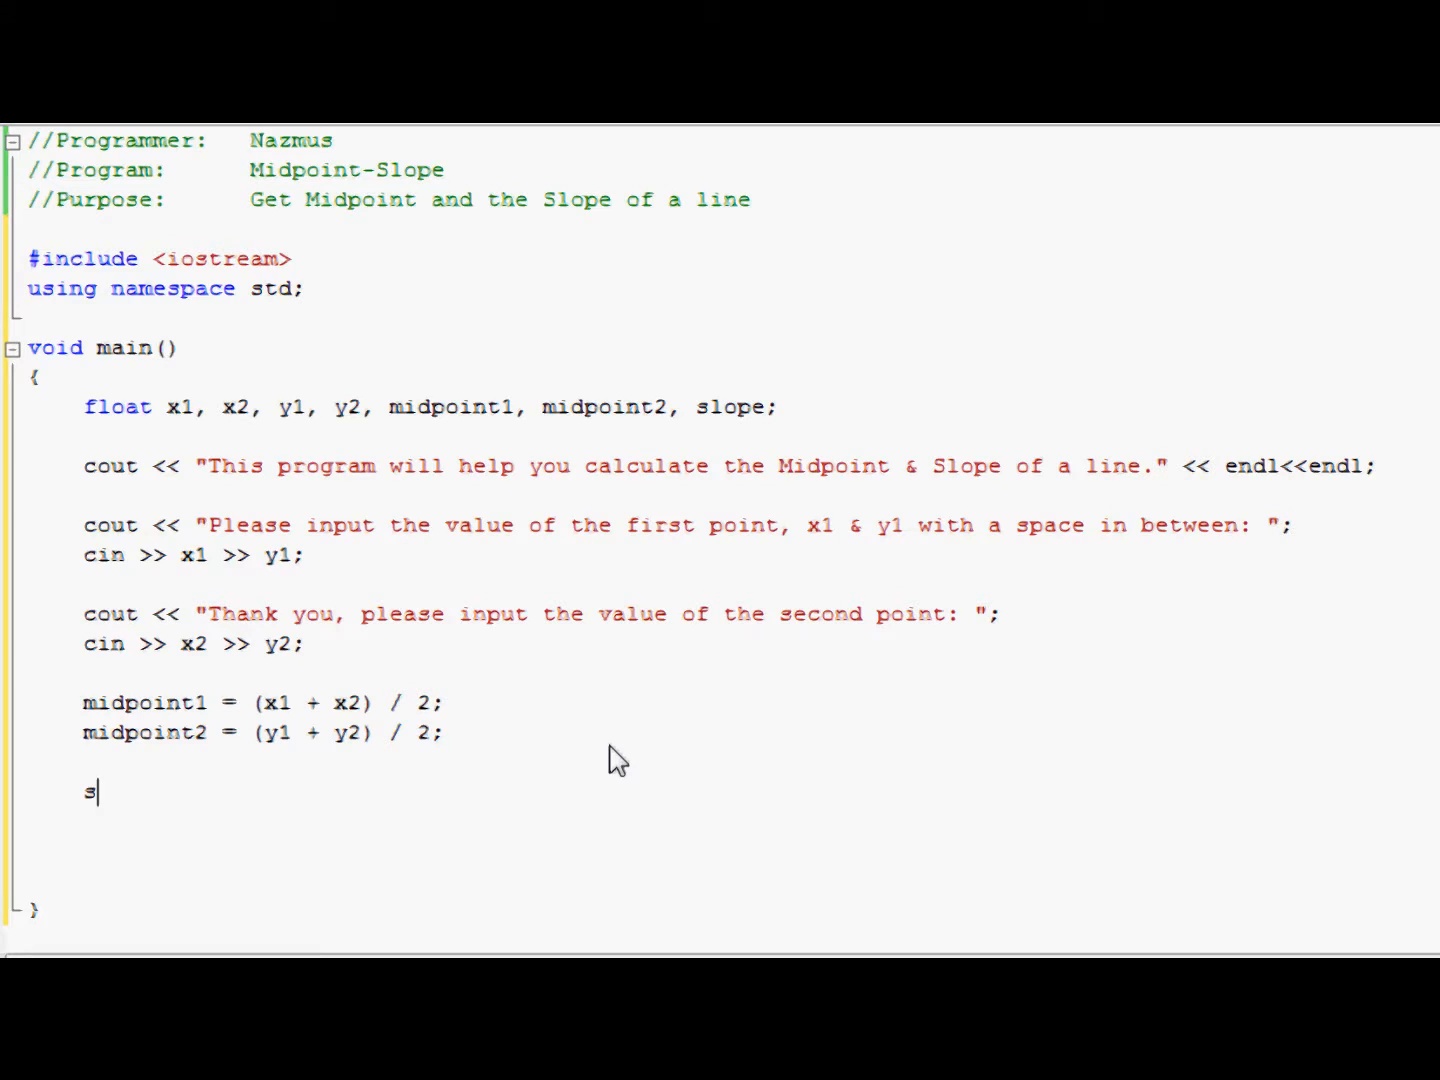
text(lope =)
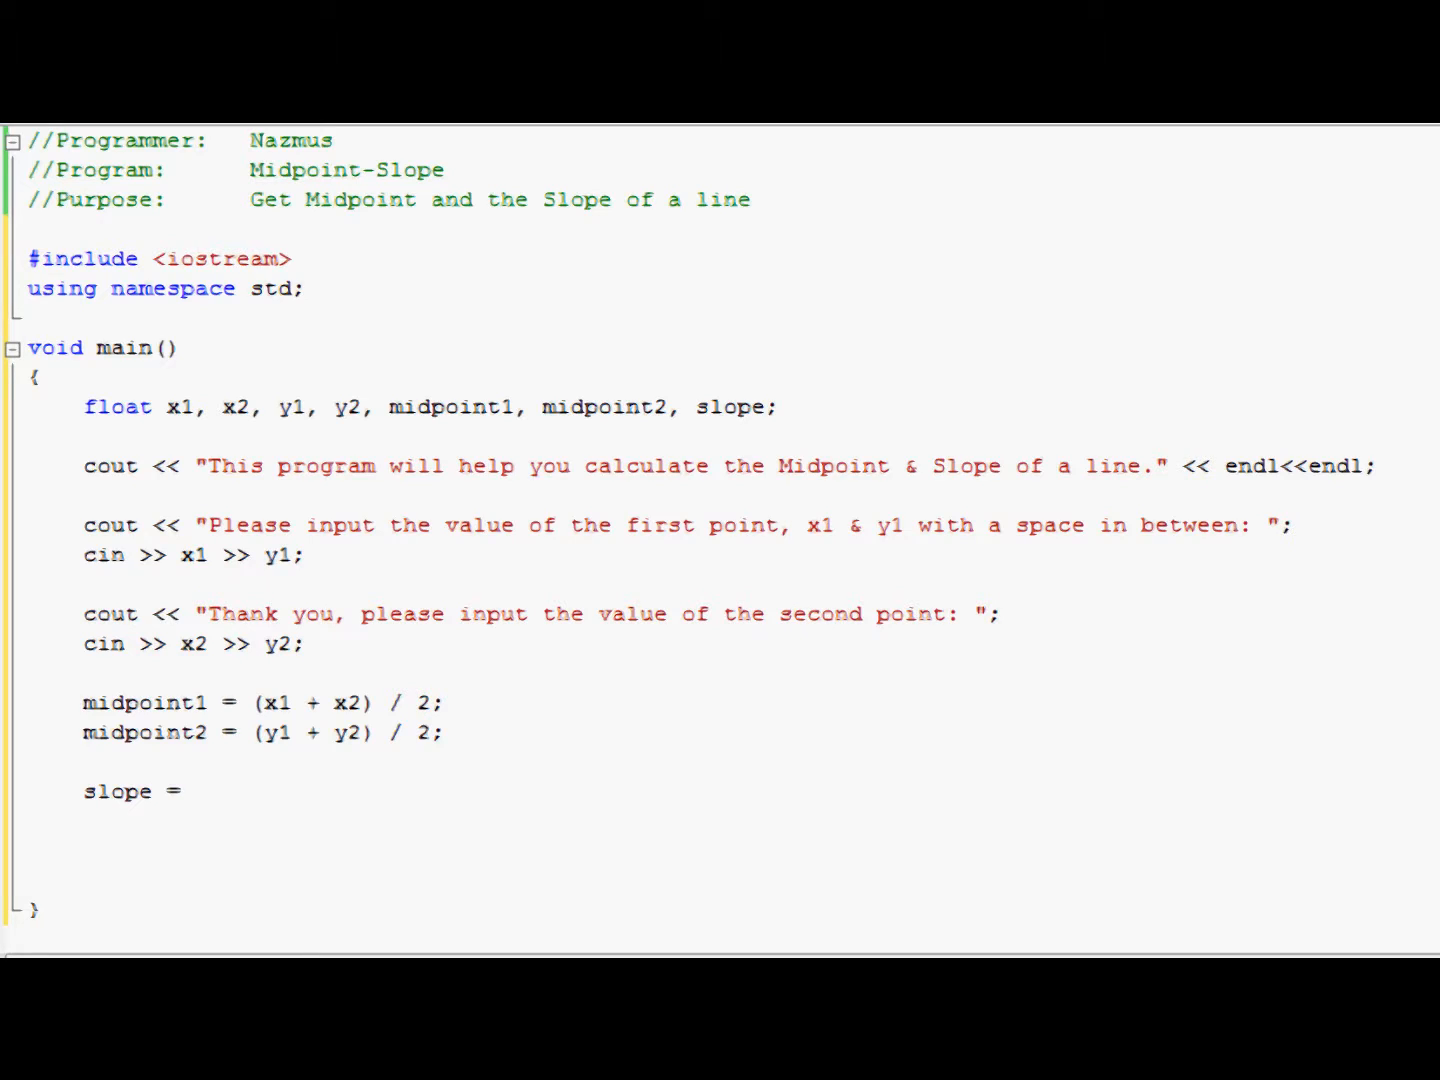
mouse_move(310, 836)
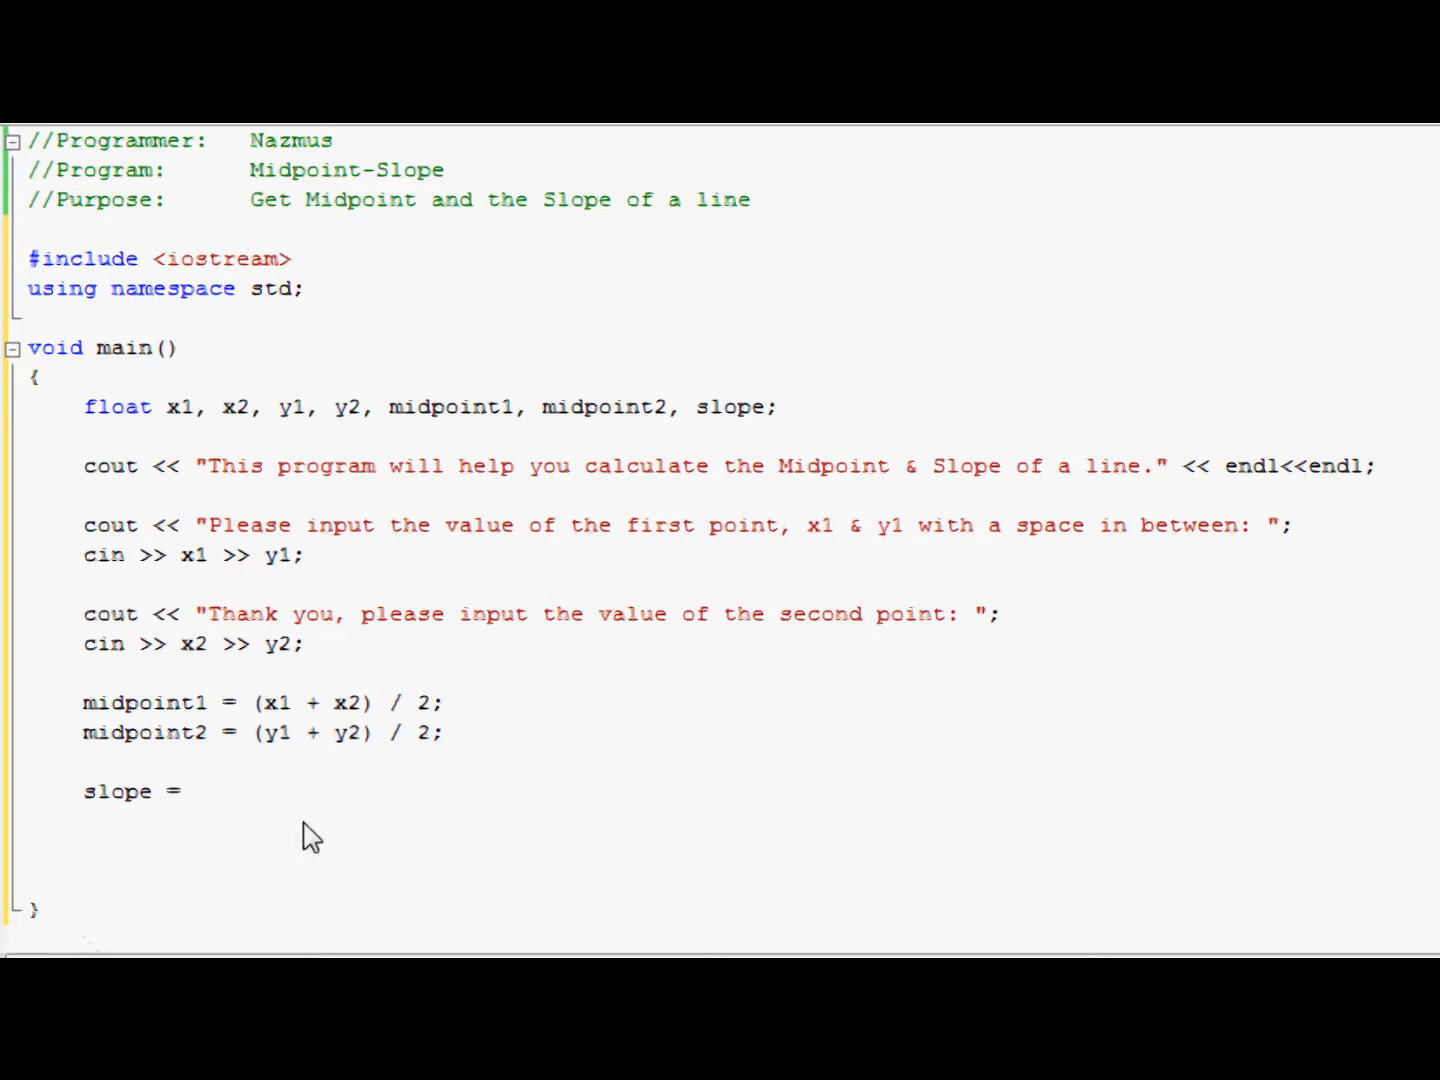
text(()
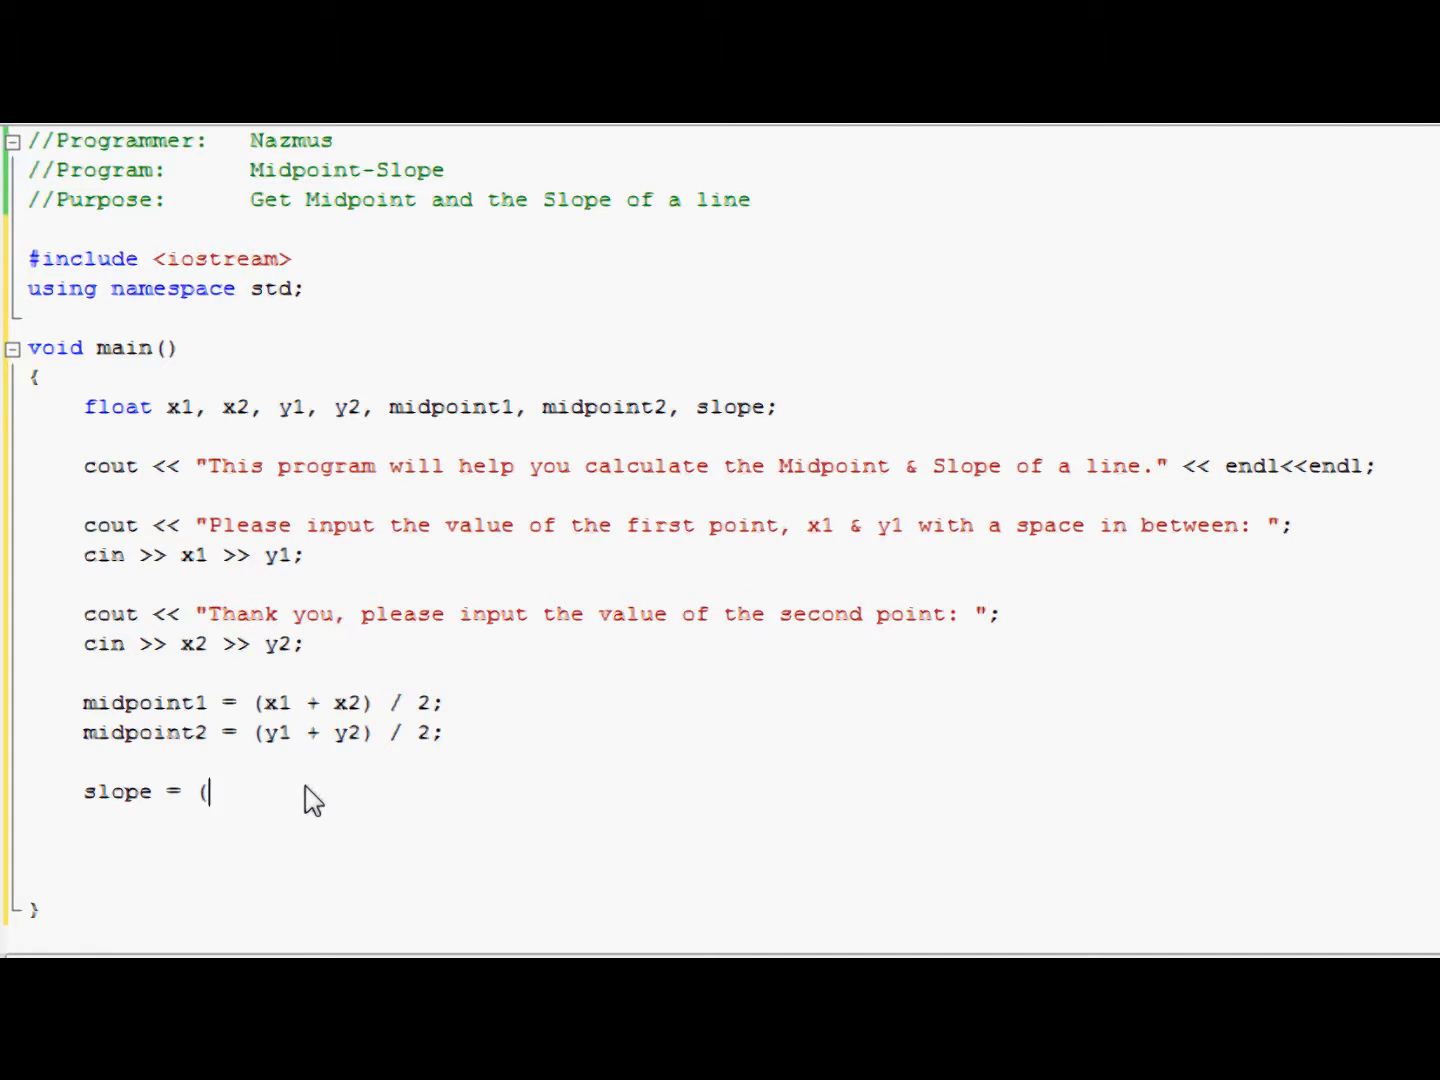
text(y2)
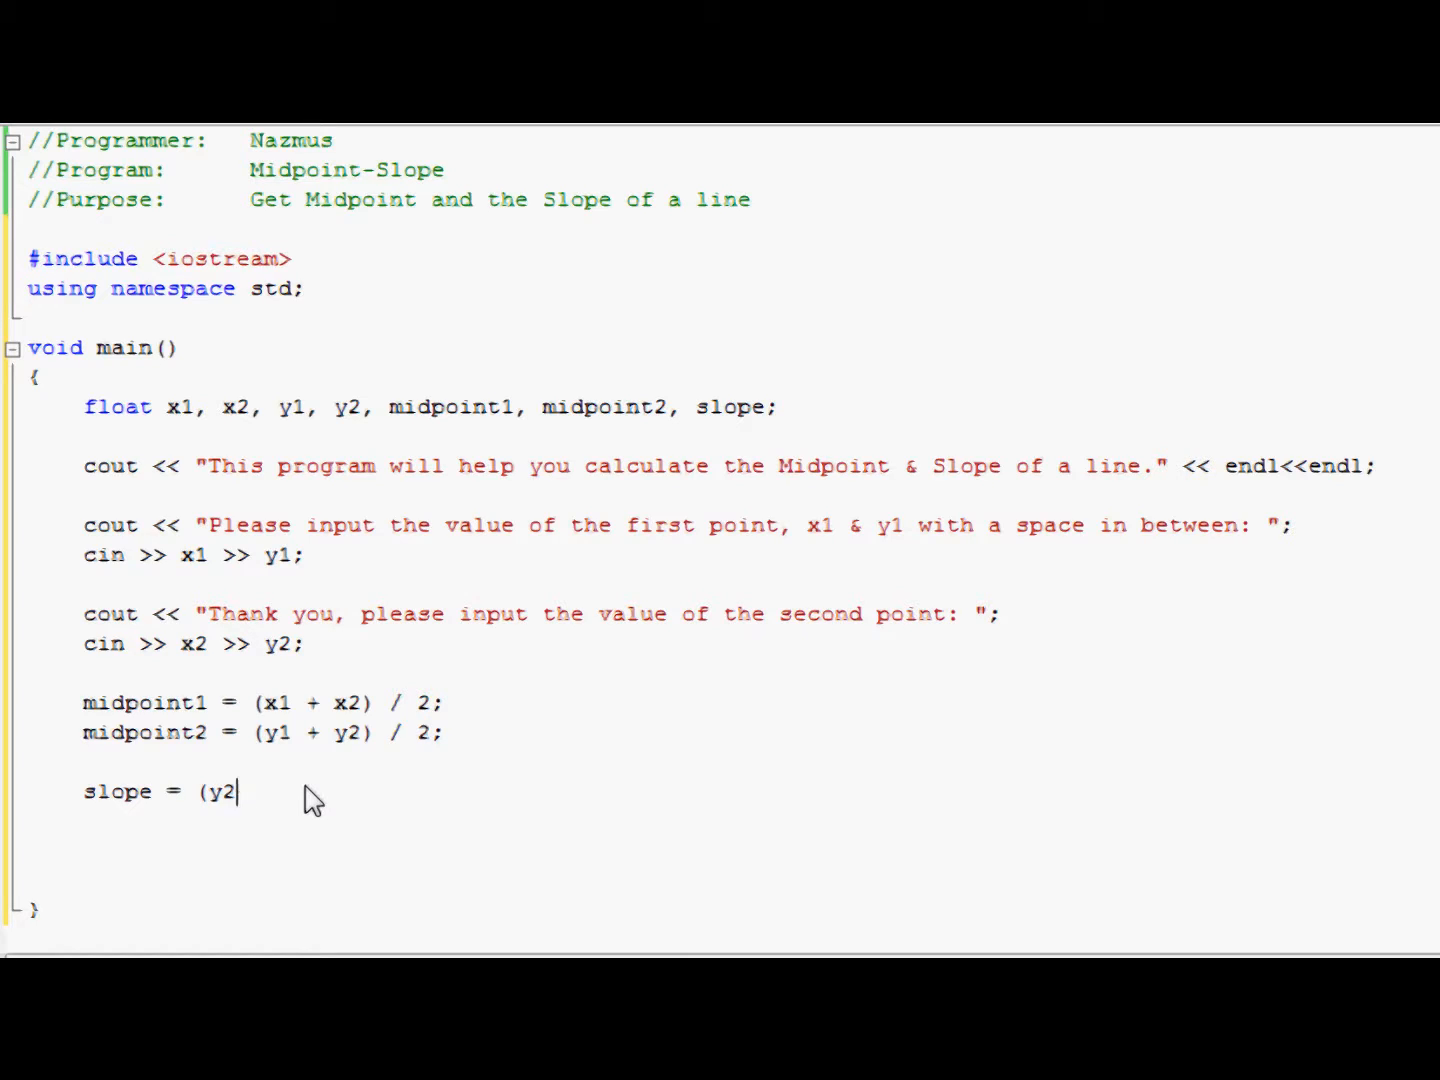
text(- y1) / ()
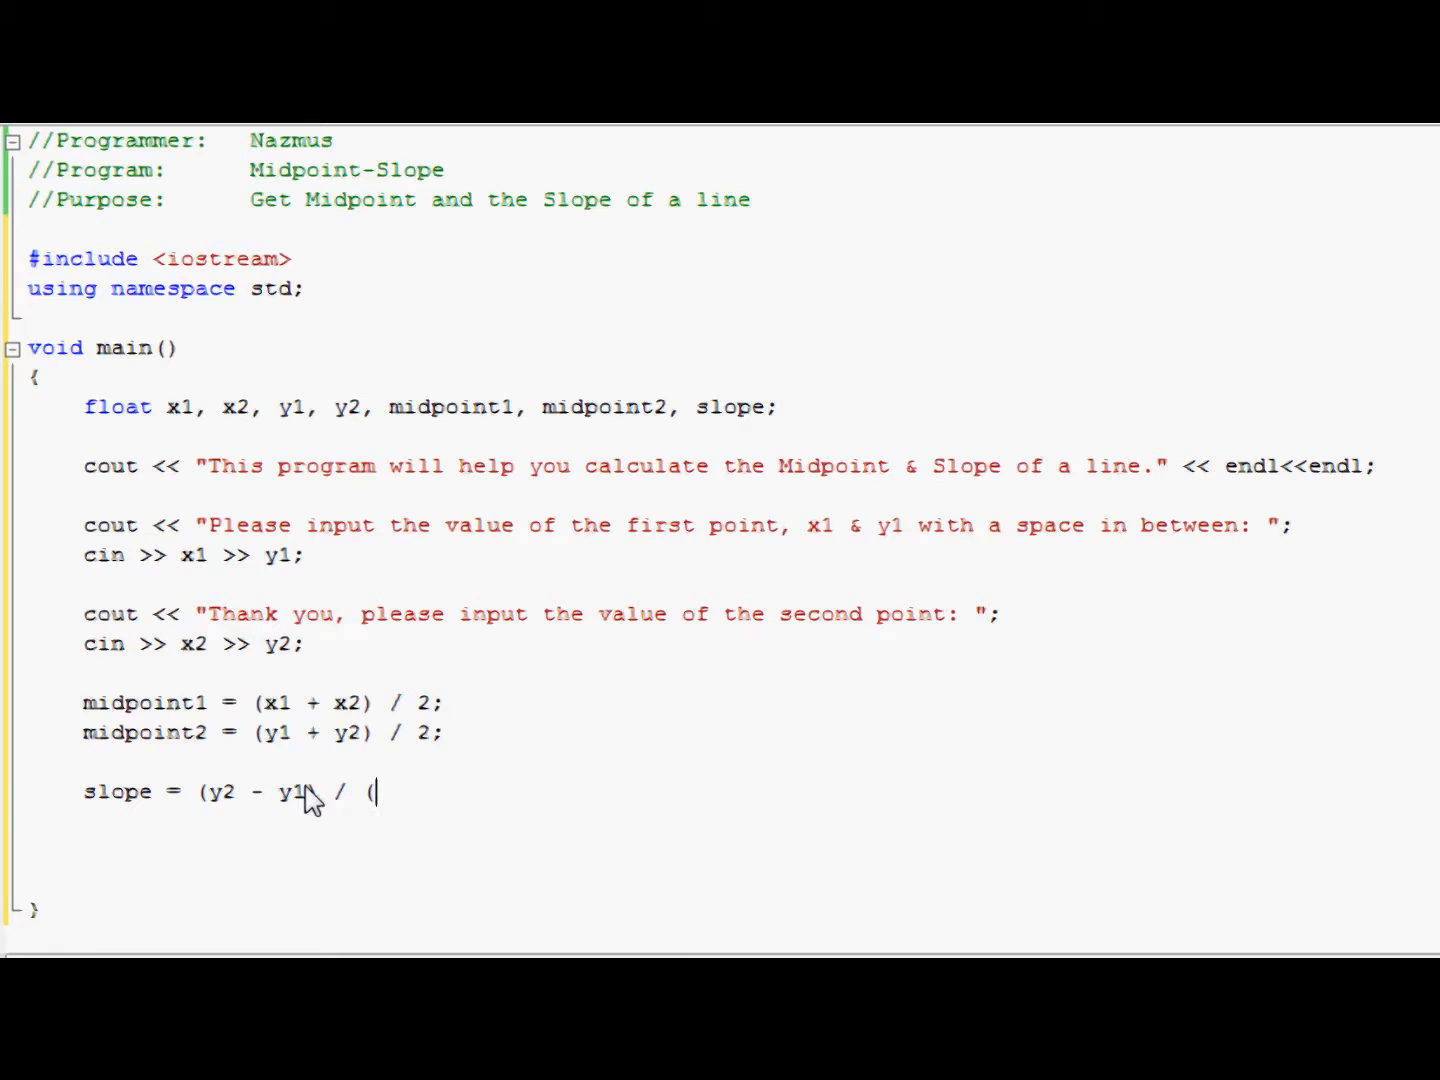
text(x2 -)
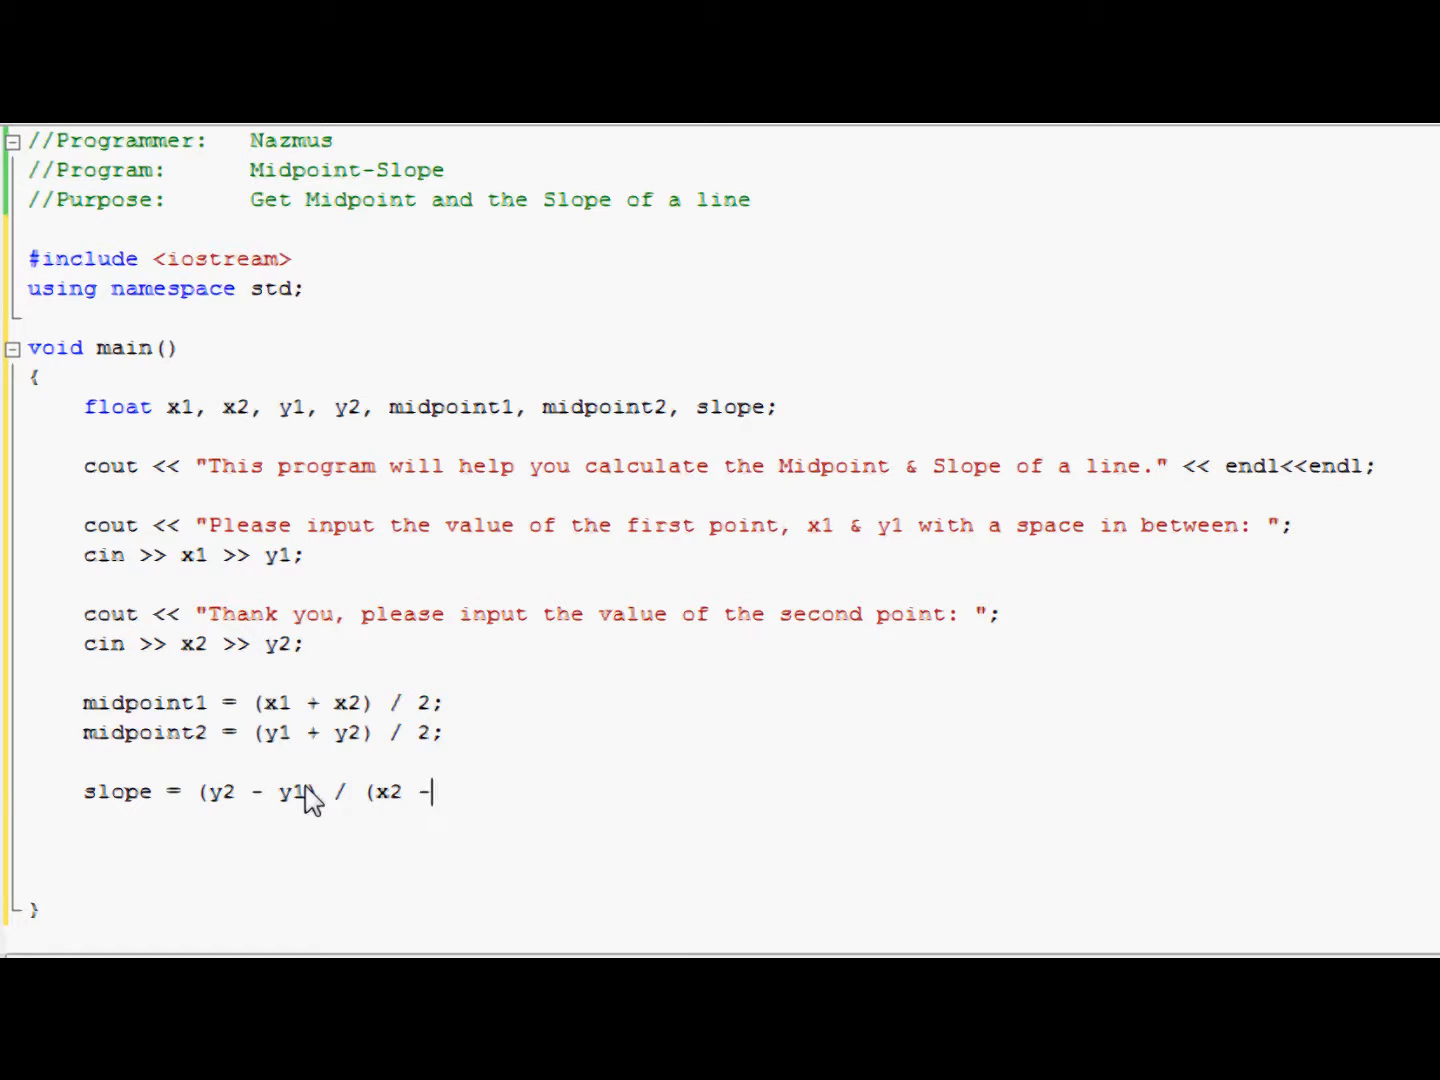
text(x1);)
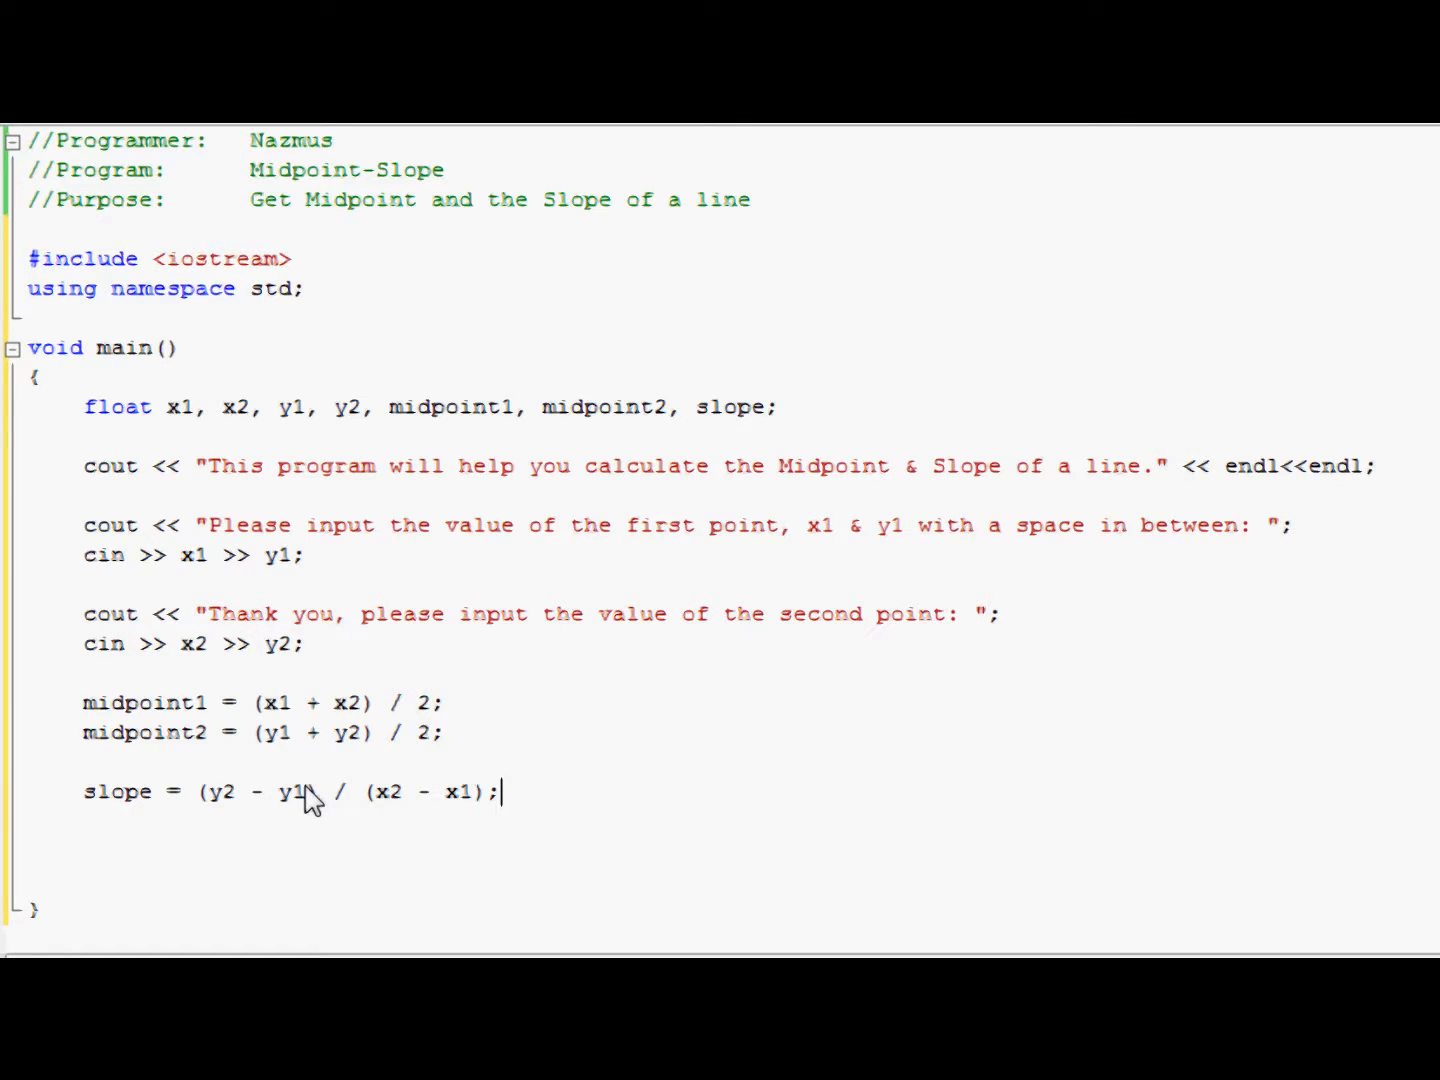
mouse_move(388, 800)
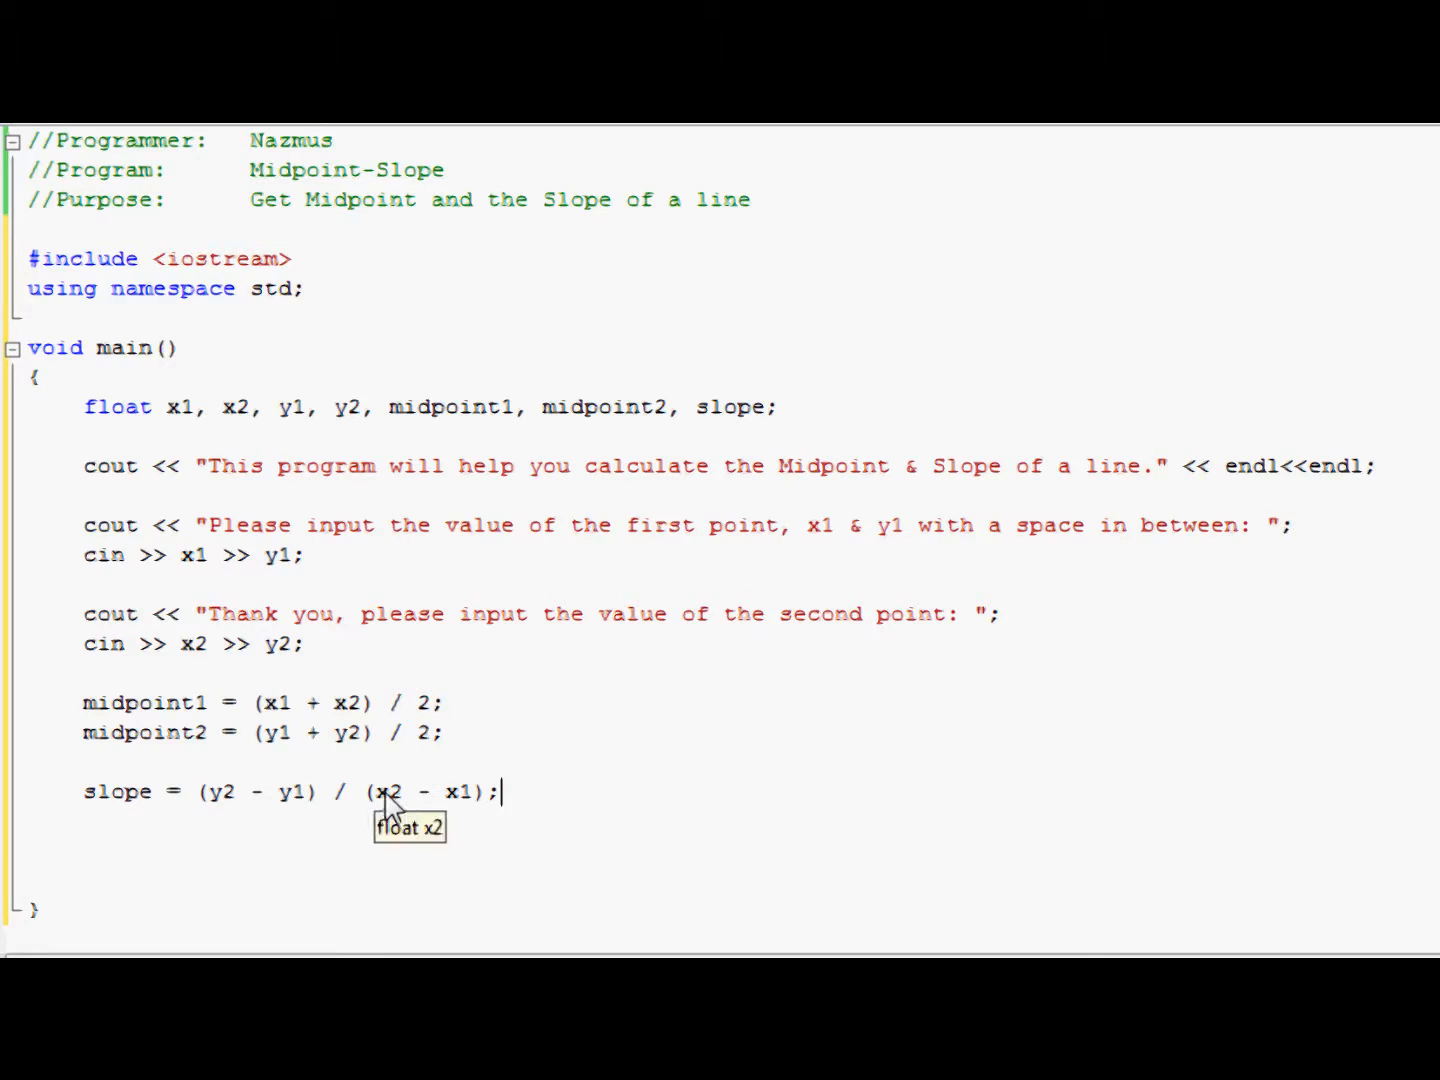
mouse_move(398, 768)
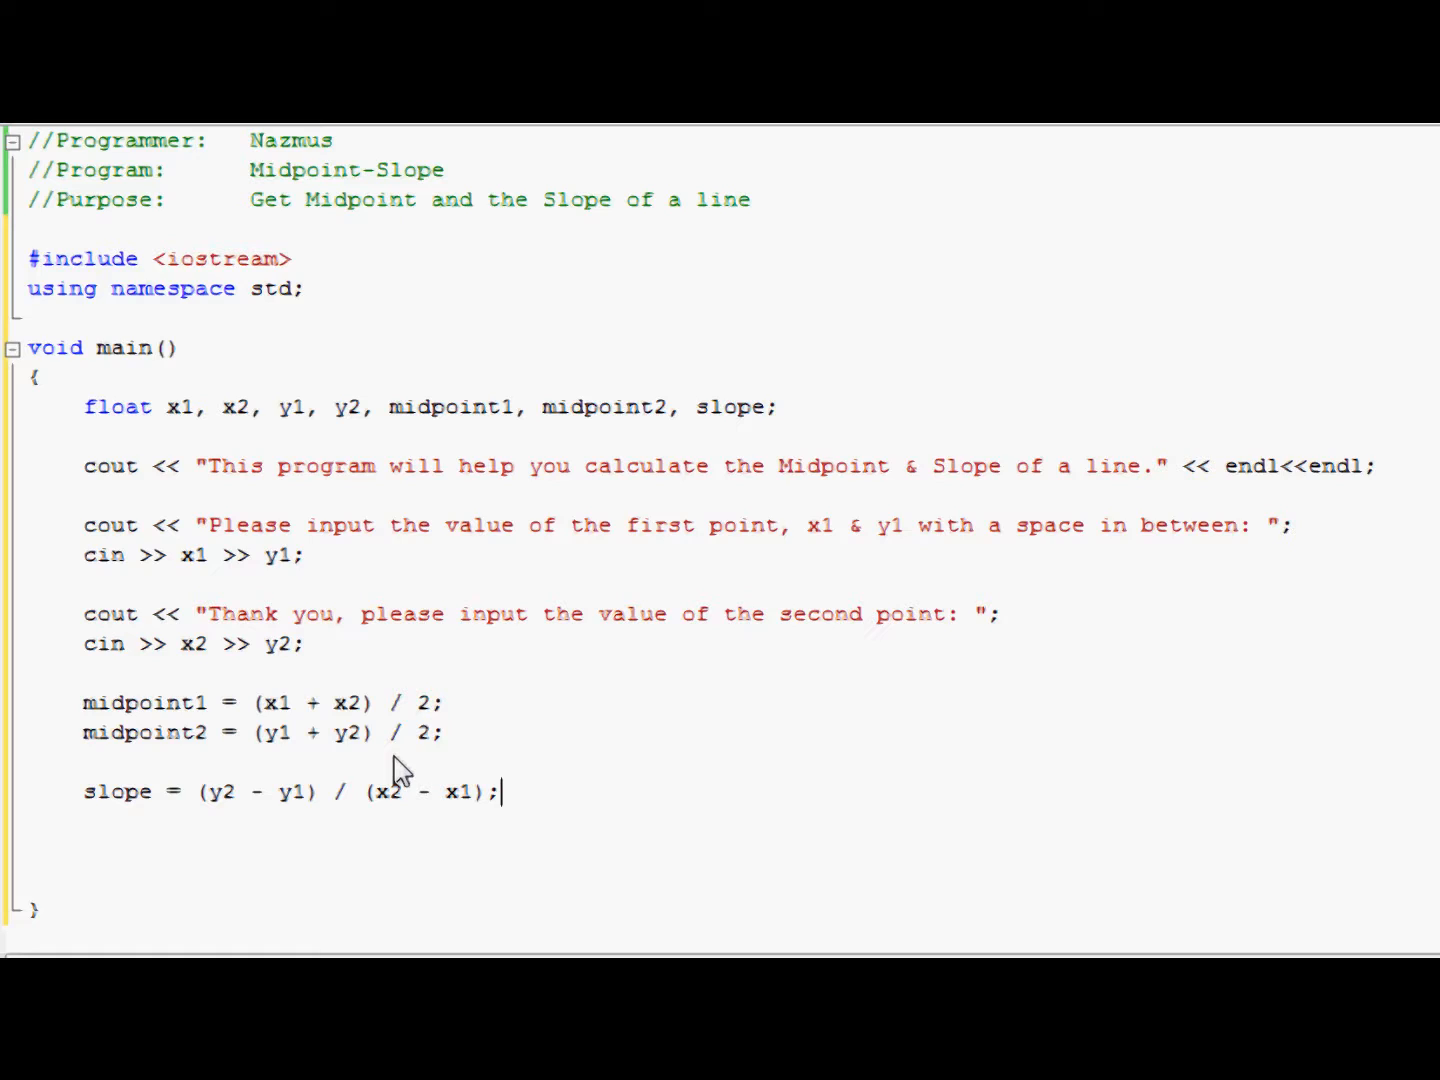
mouse_move(388, 796)
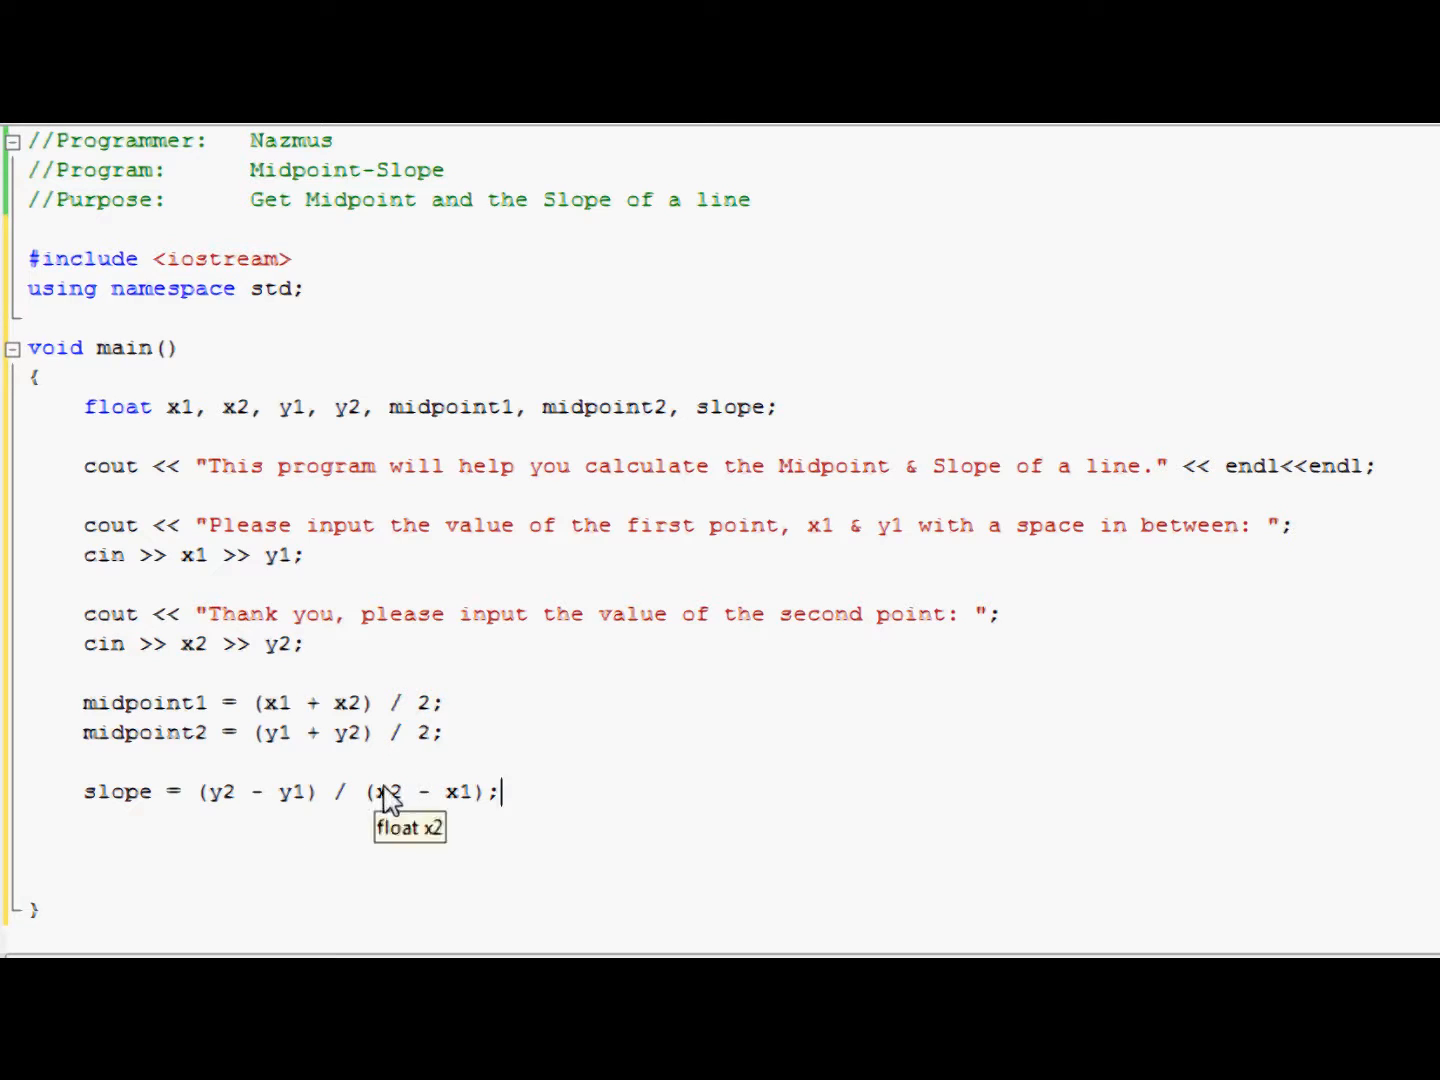
mouse_move(436, 804)
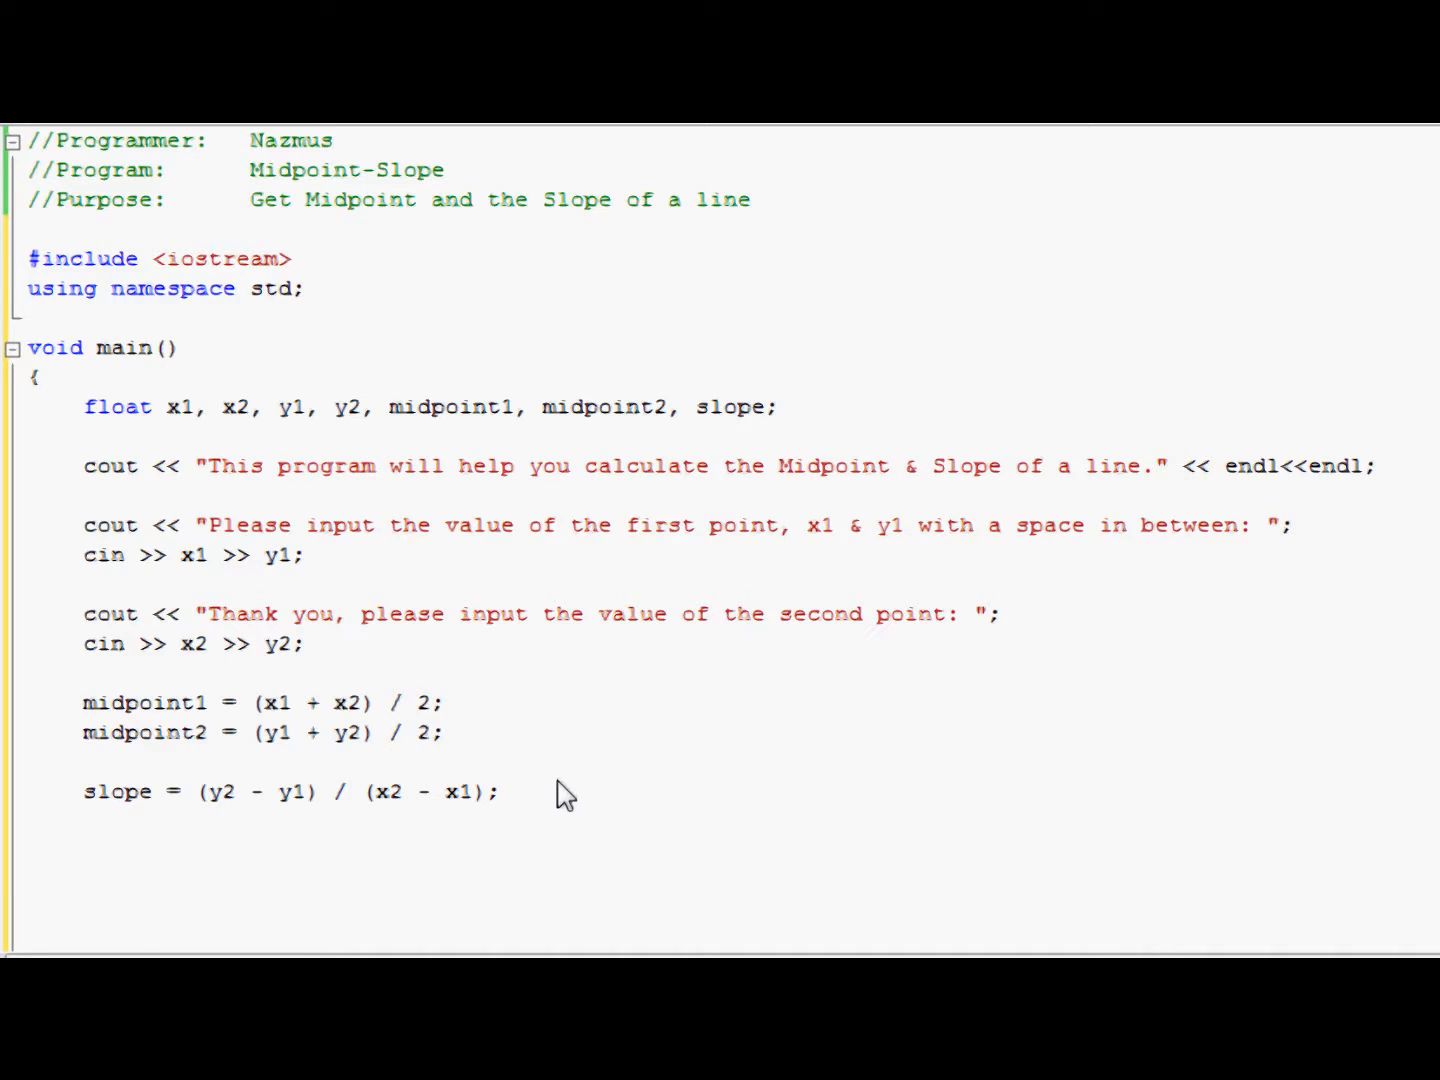
mouse_move(520, 780)
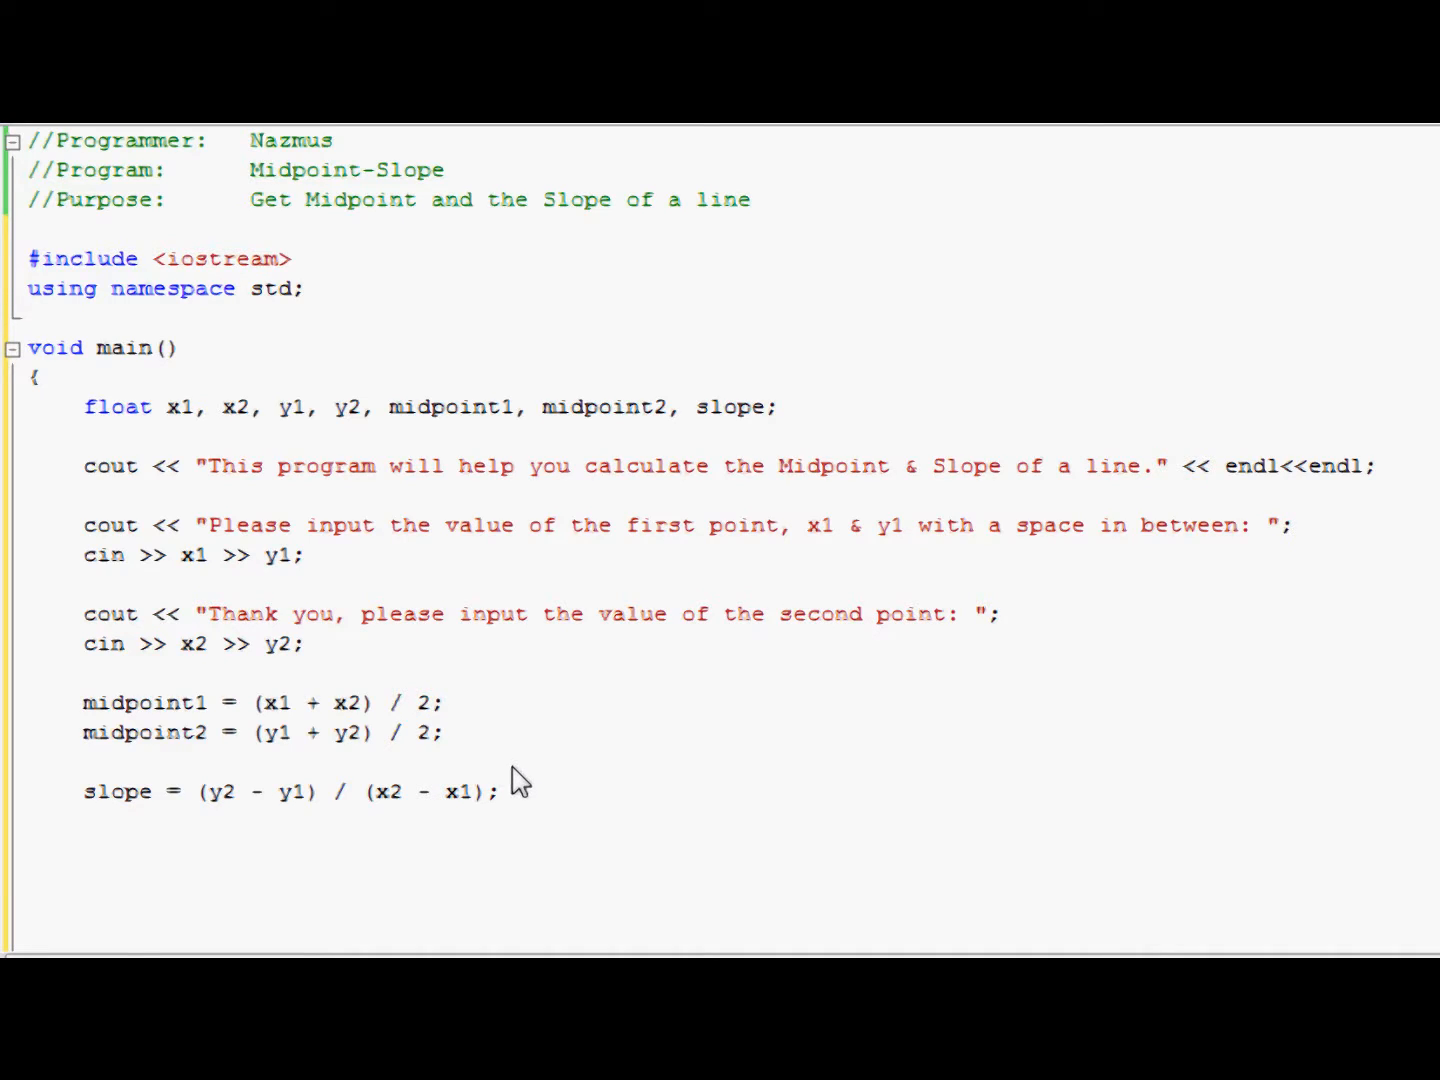
Step: Start the midpoint cout with "The midpoint of the line is (" << midpoint1 << ", "
text(cout <)
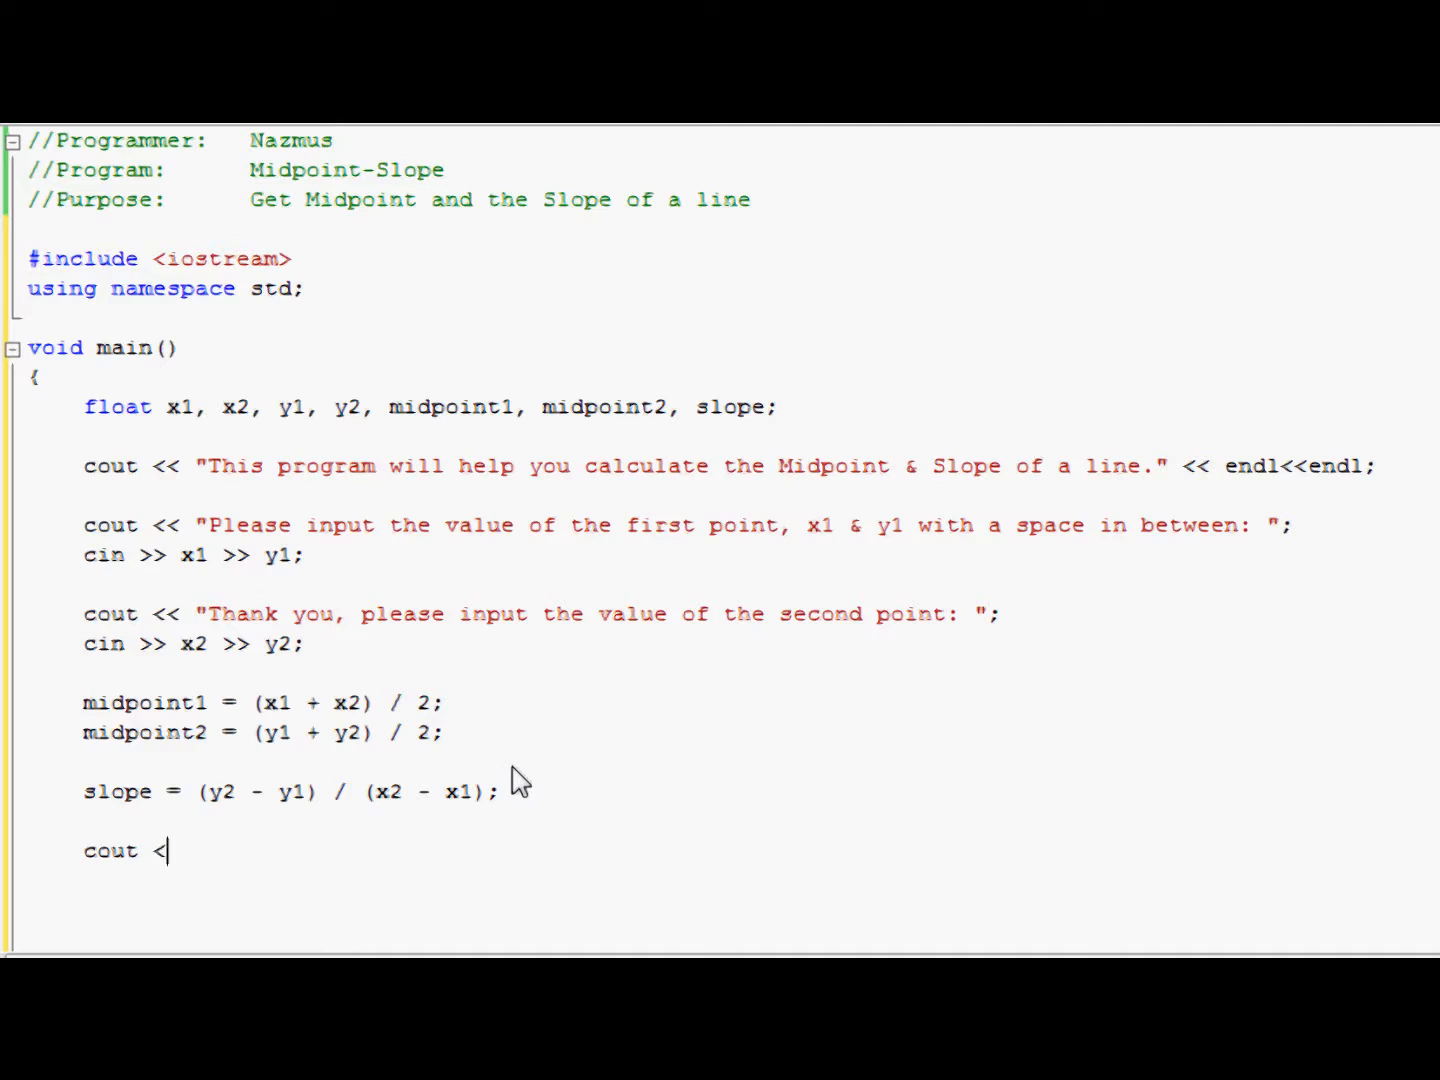
text(< "The)
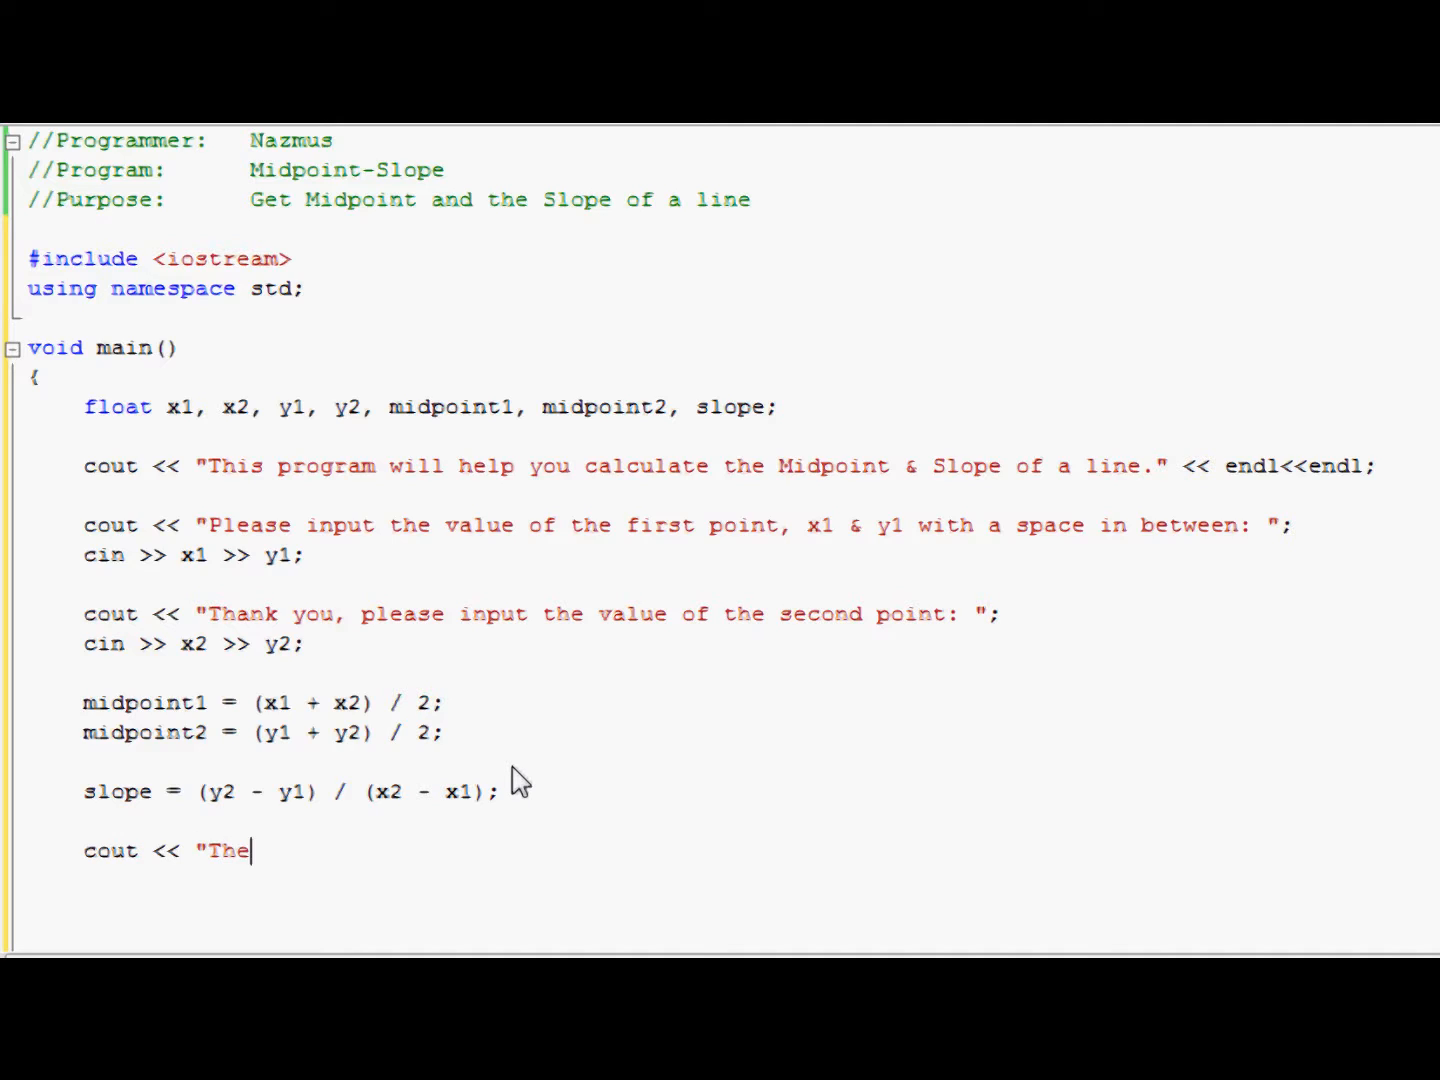
text(midpoint of)
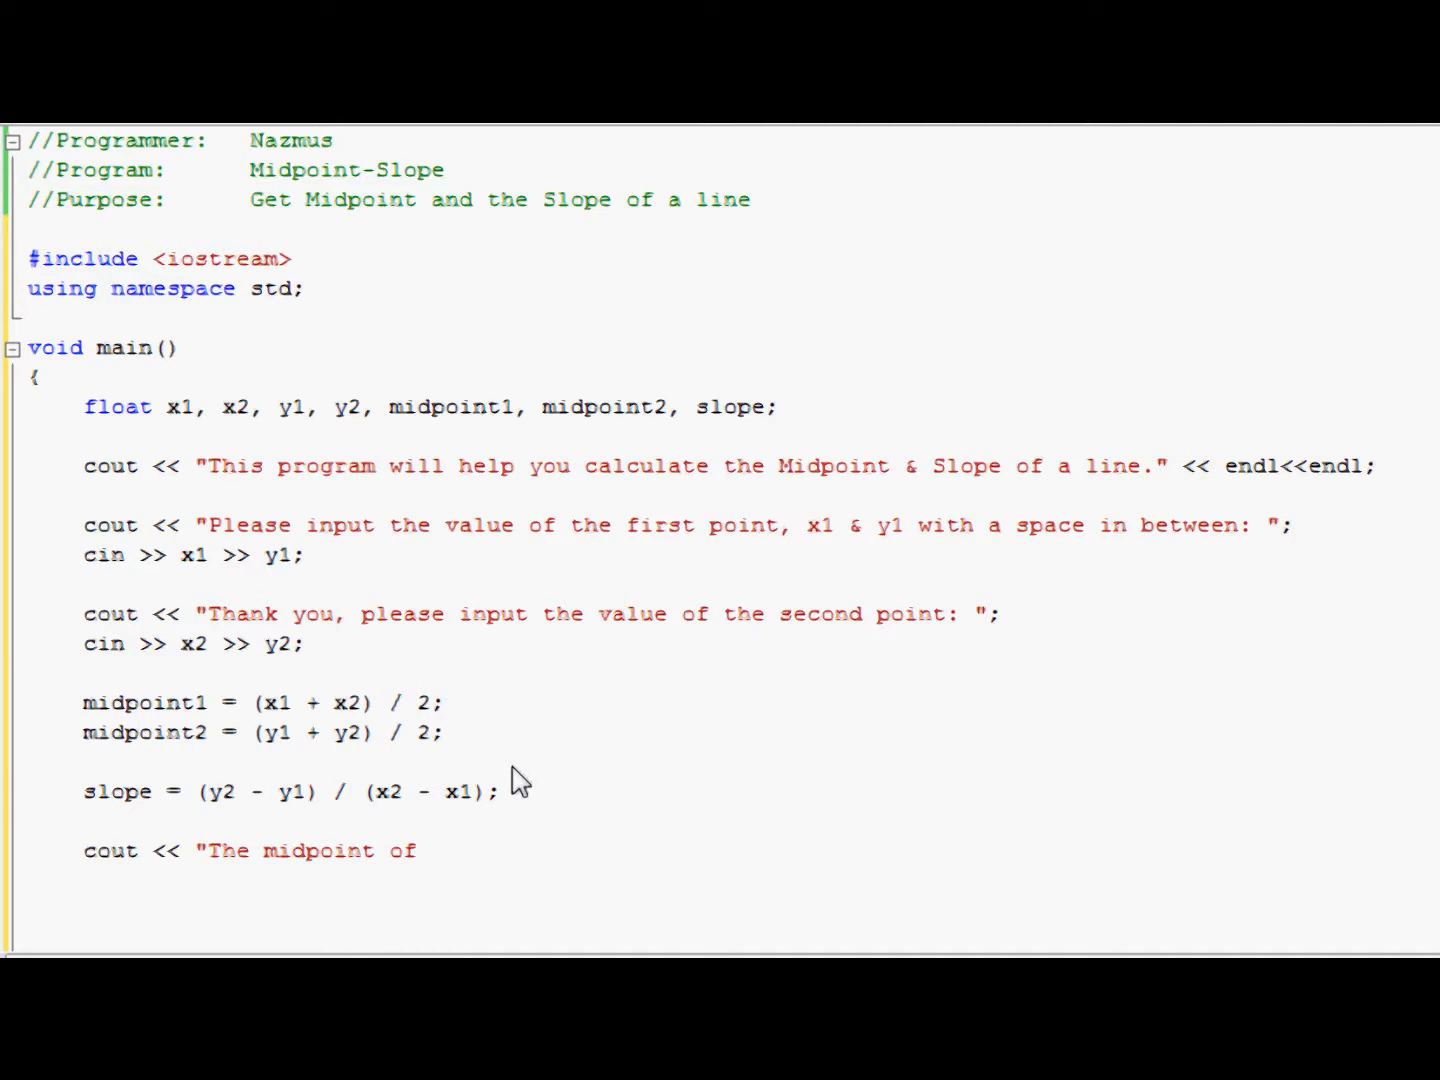
text(the line is ")
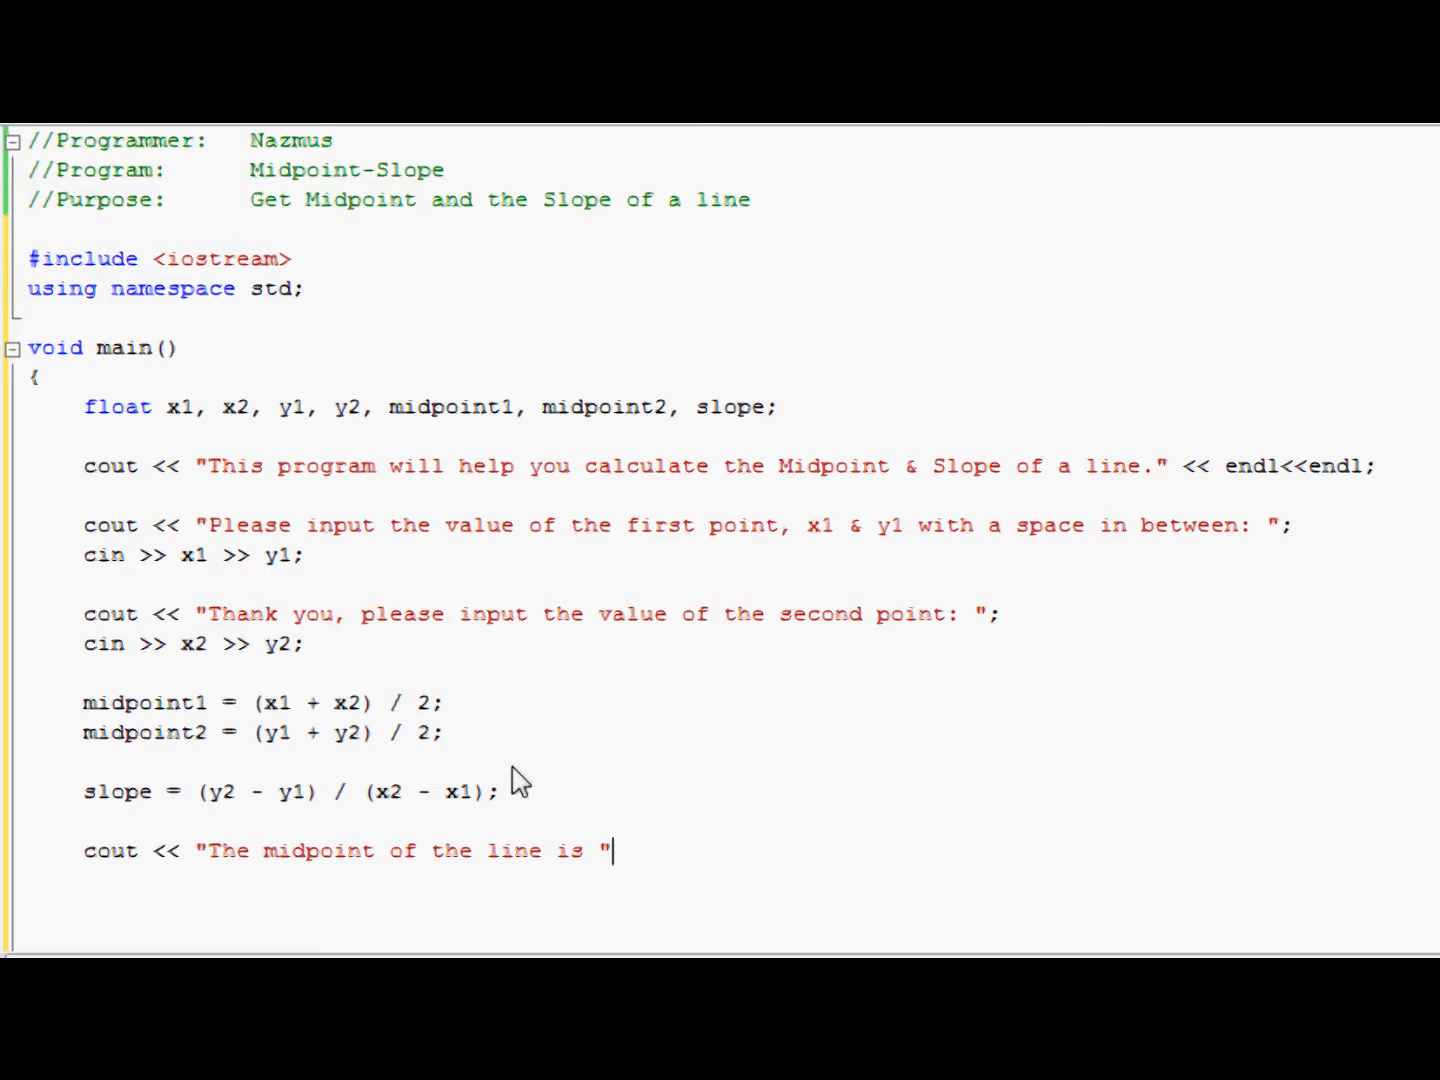
text(()
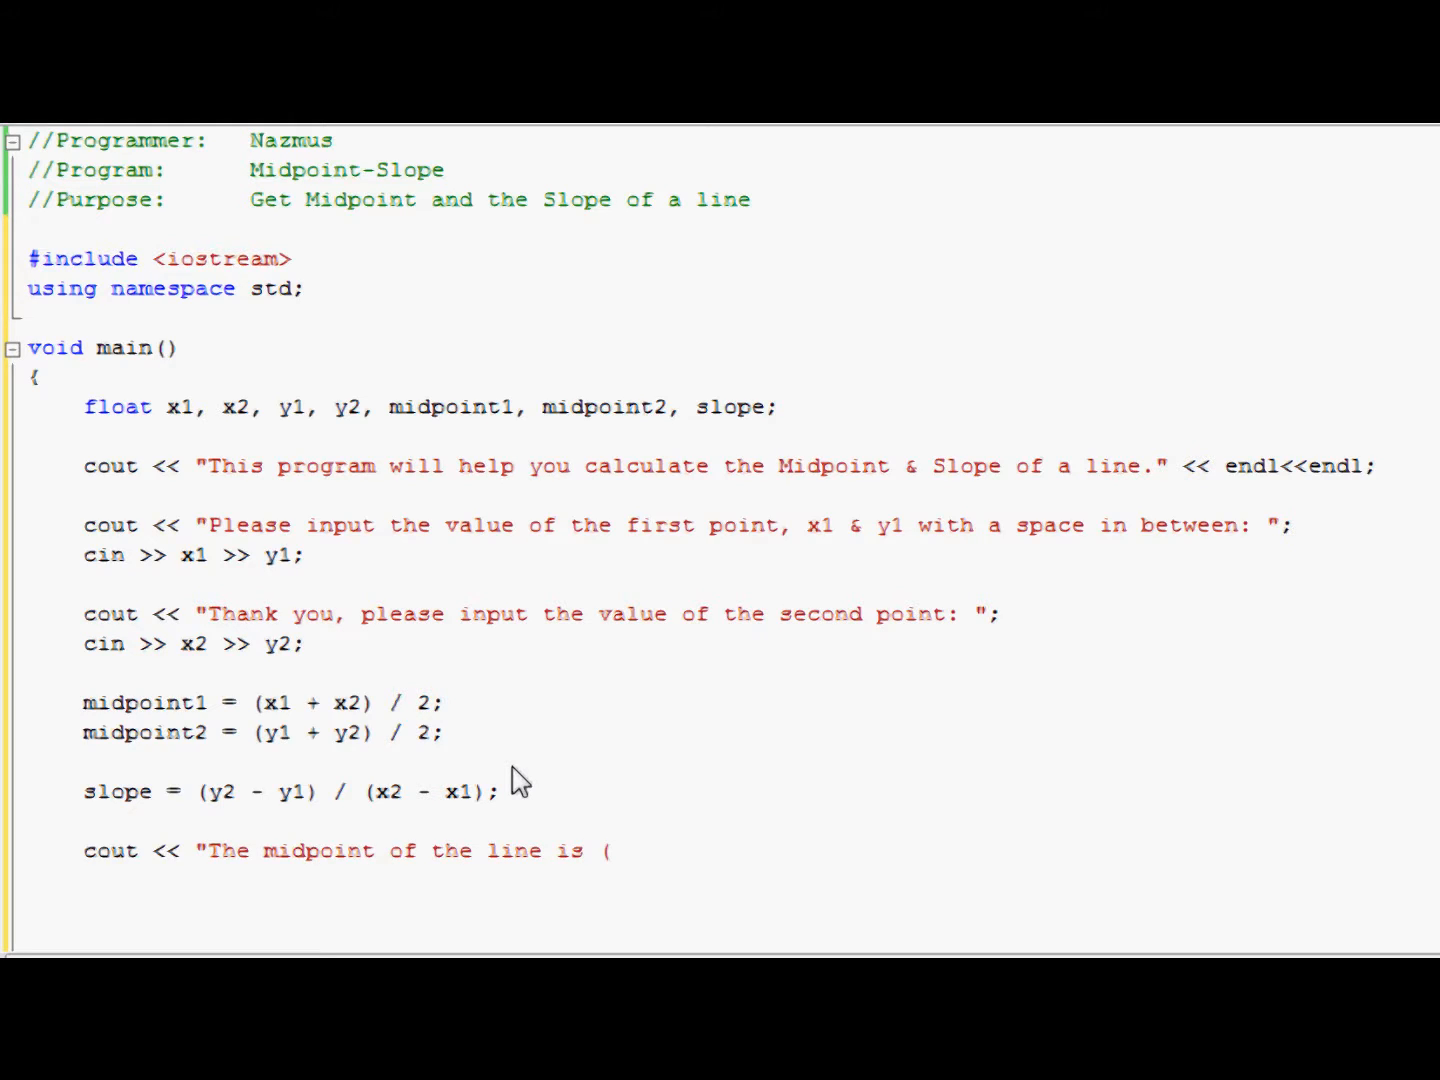
text(")
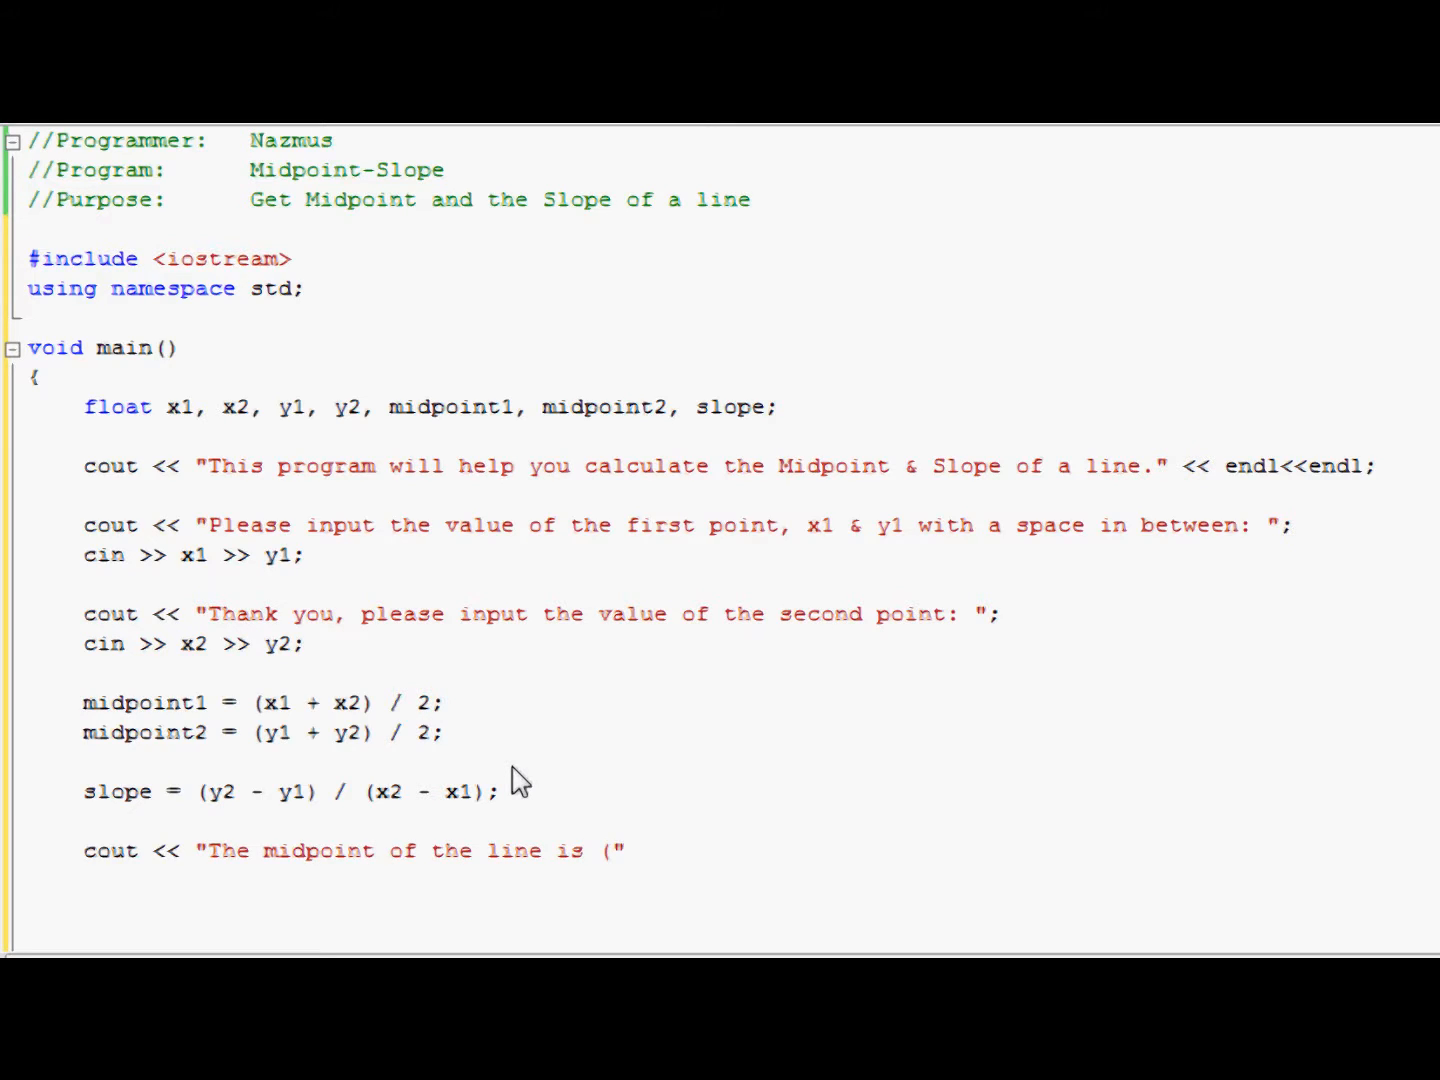
click(624, 852)
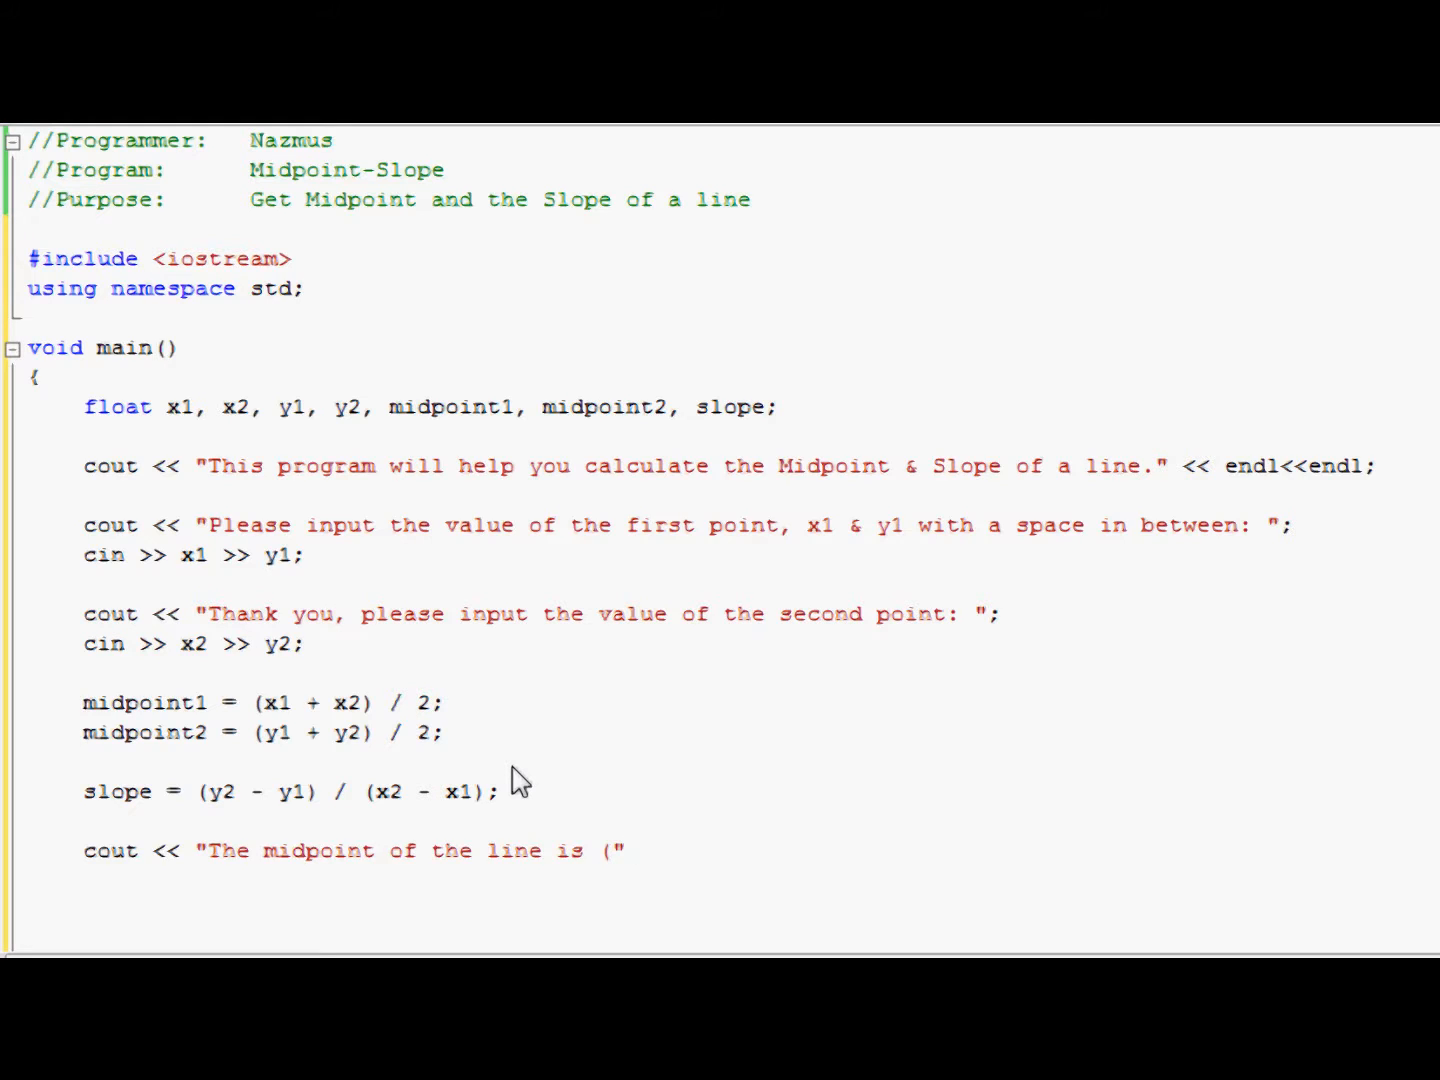
text(<<)
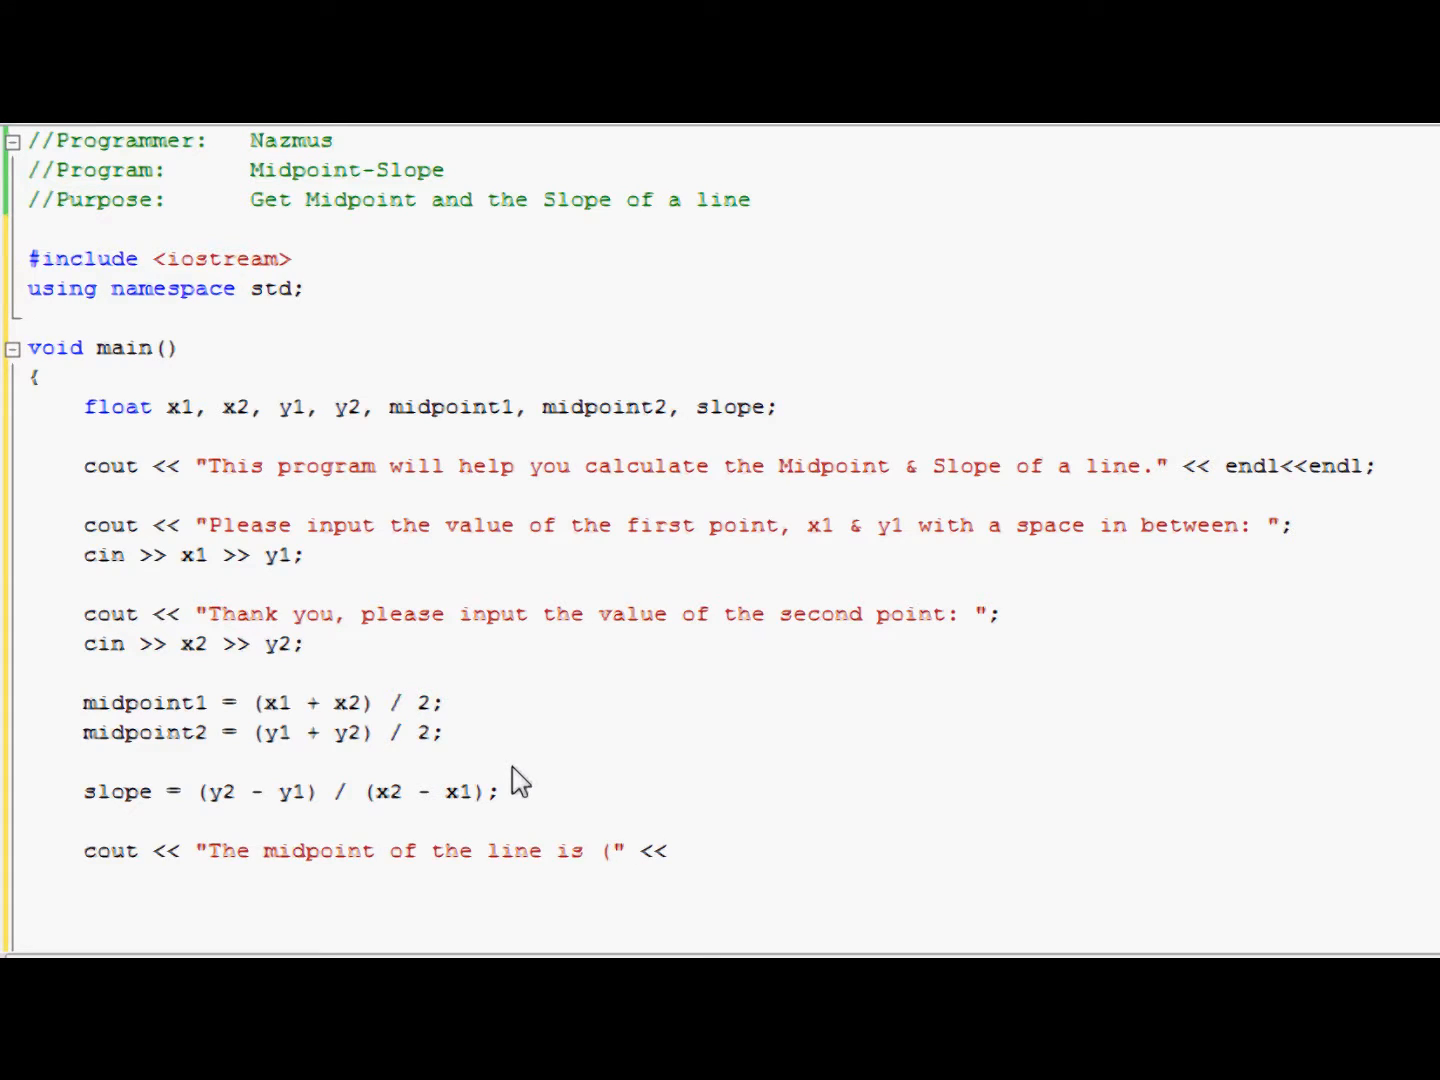
text(midpoint1)
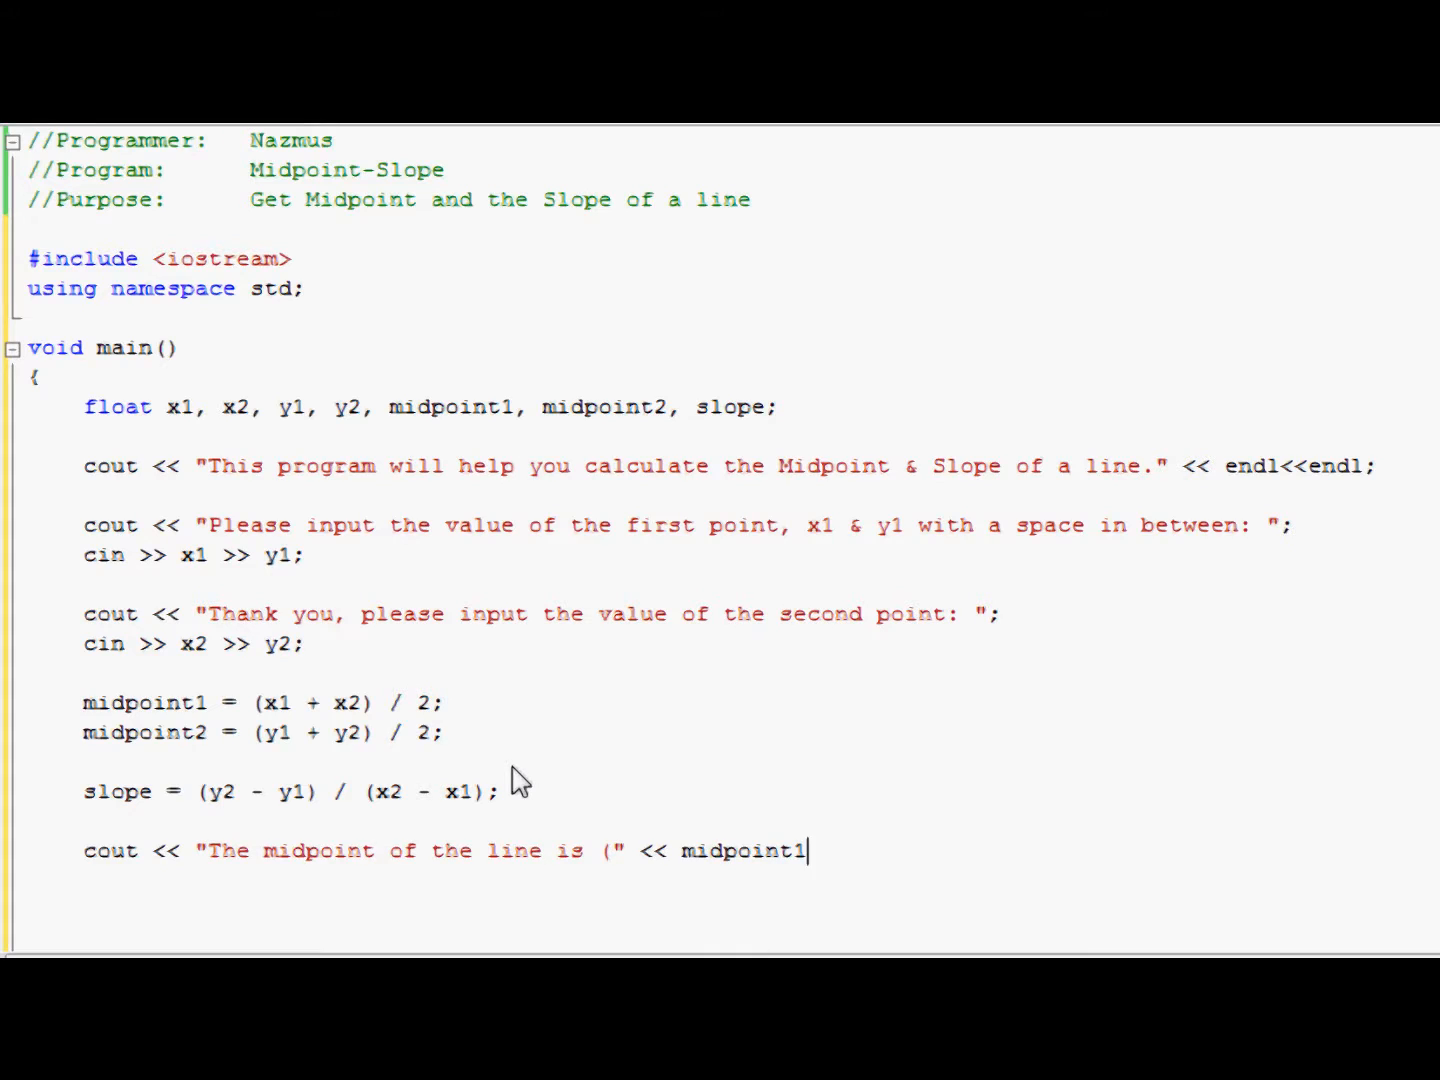
text(<< ")
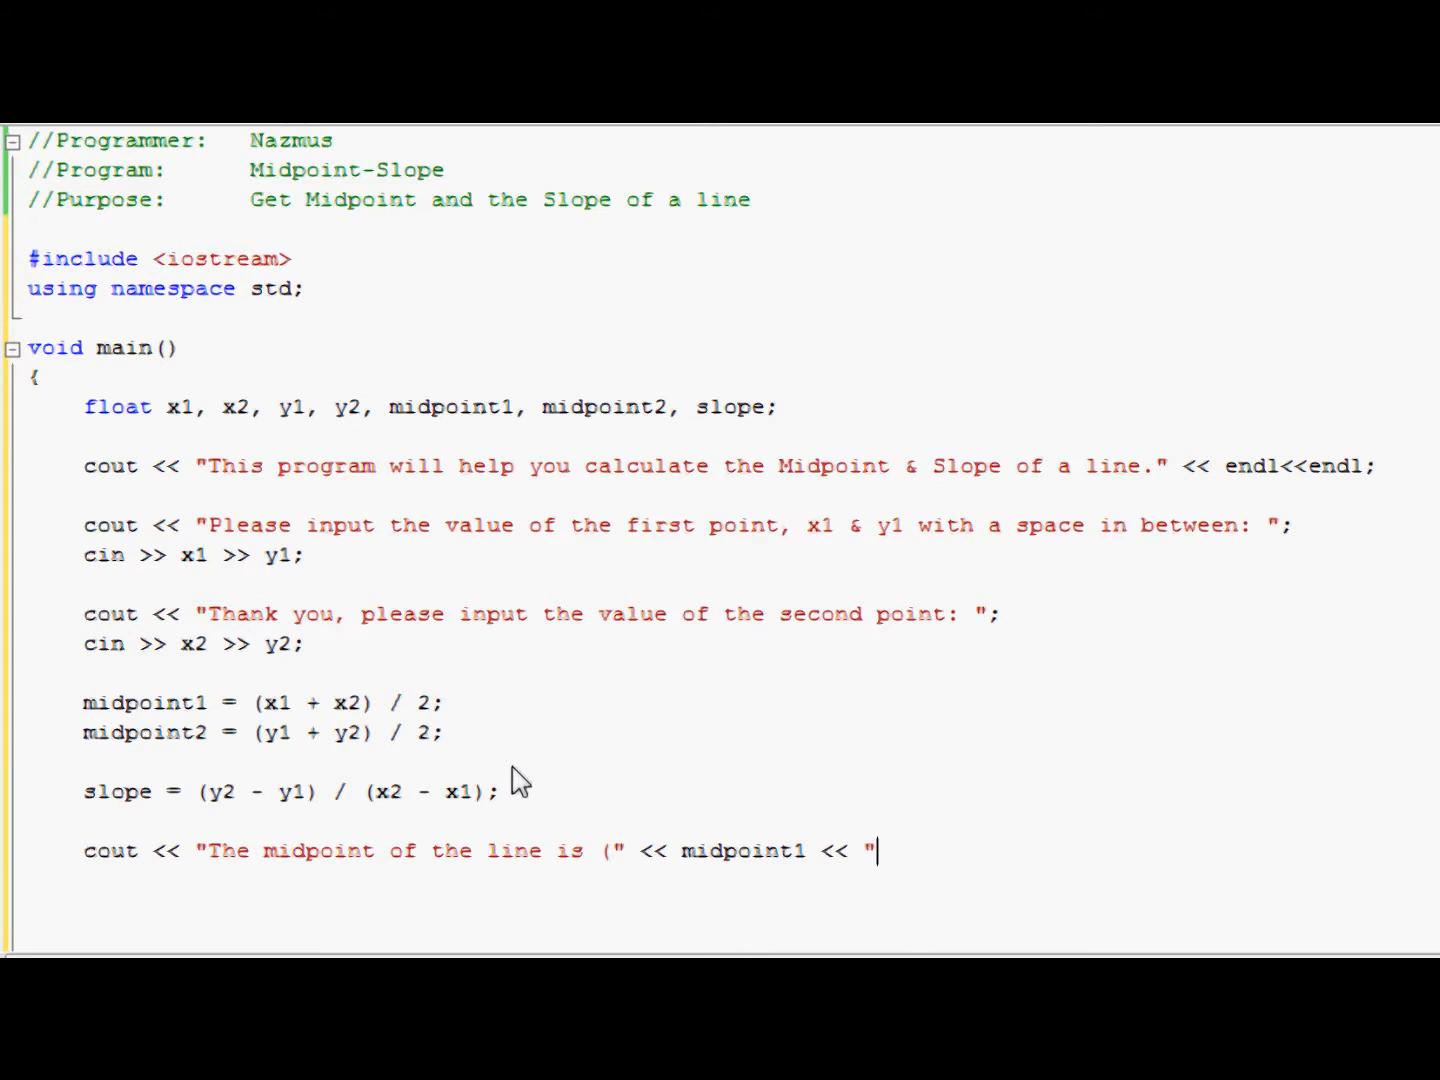
text(,)
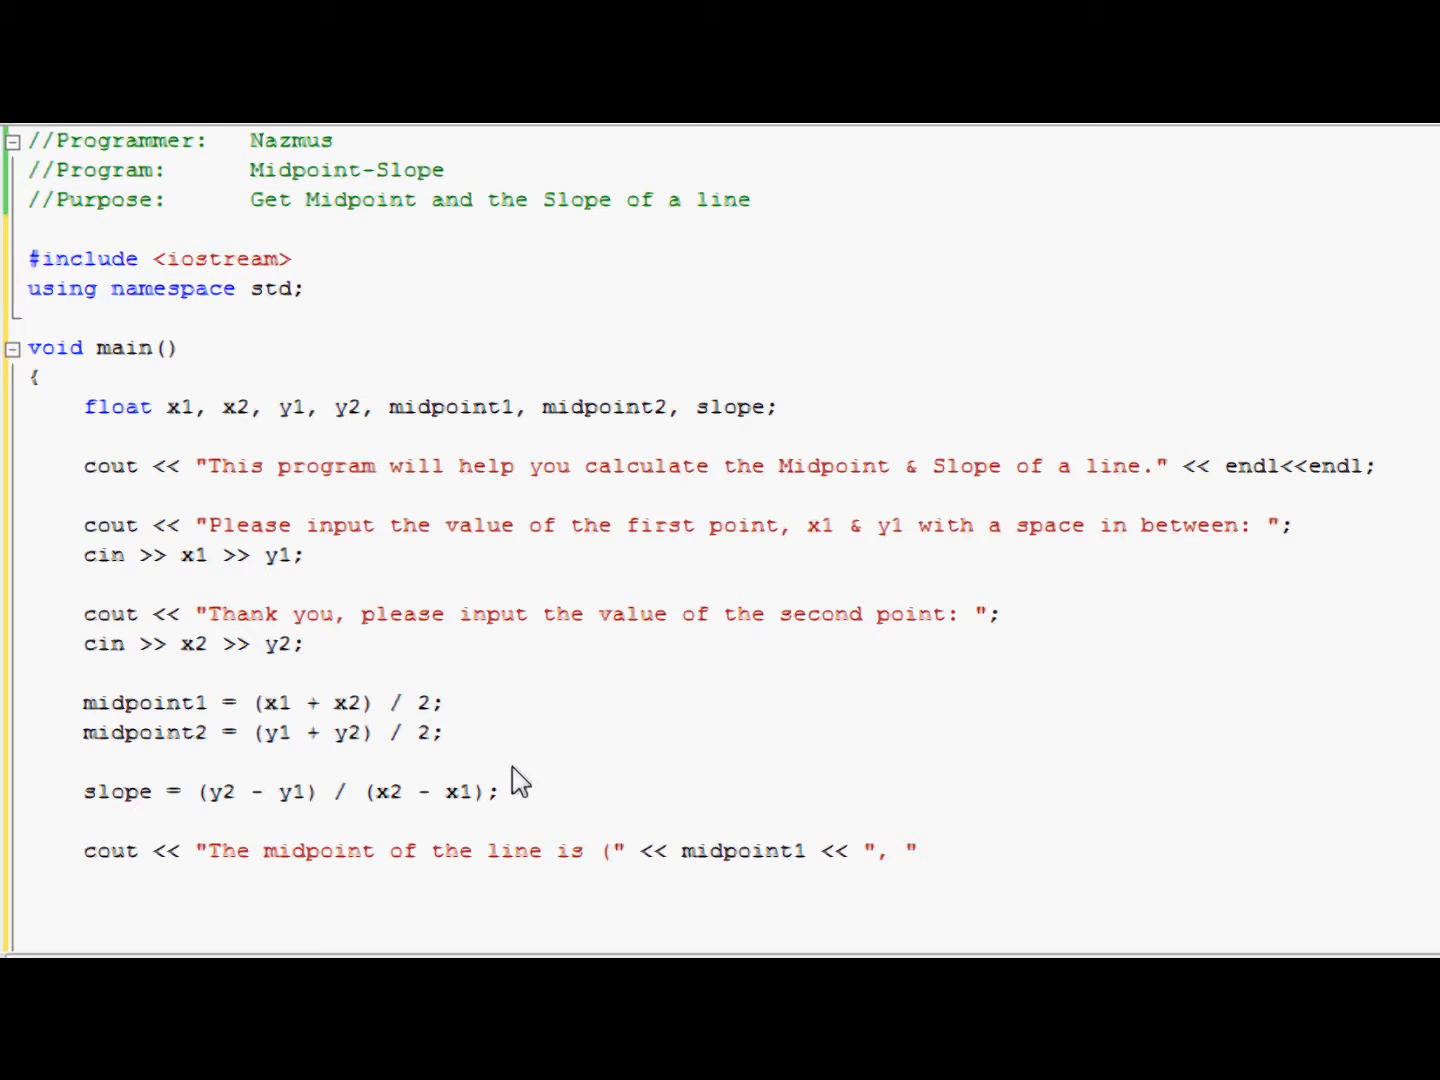
Step: Finish it with << midpoint2 << ")." << endl << endl;
click(916, 852)
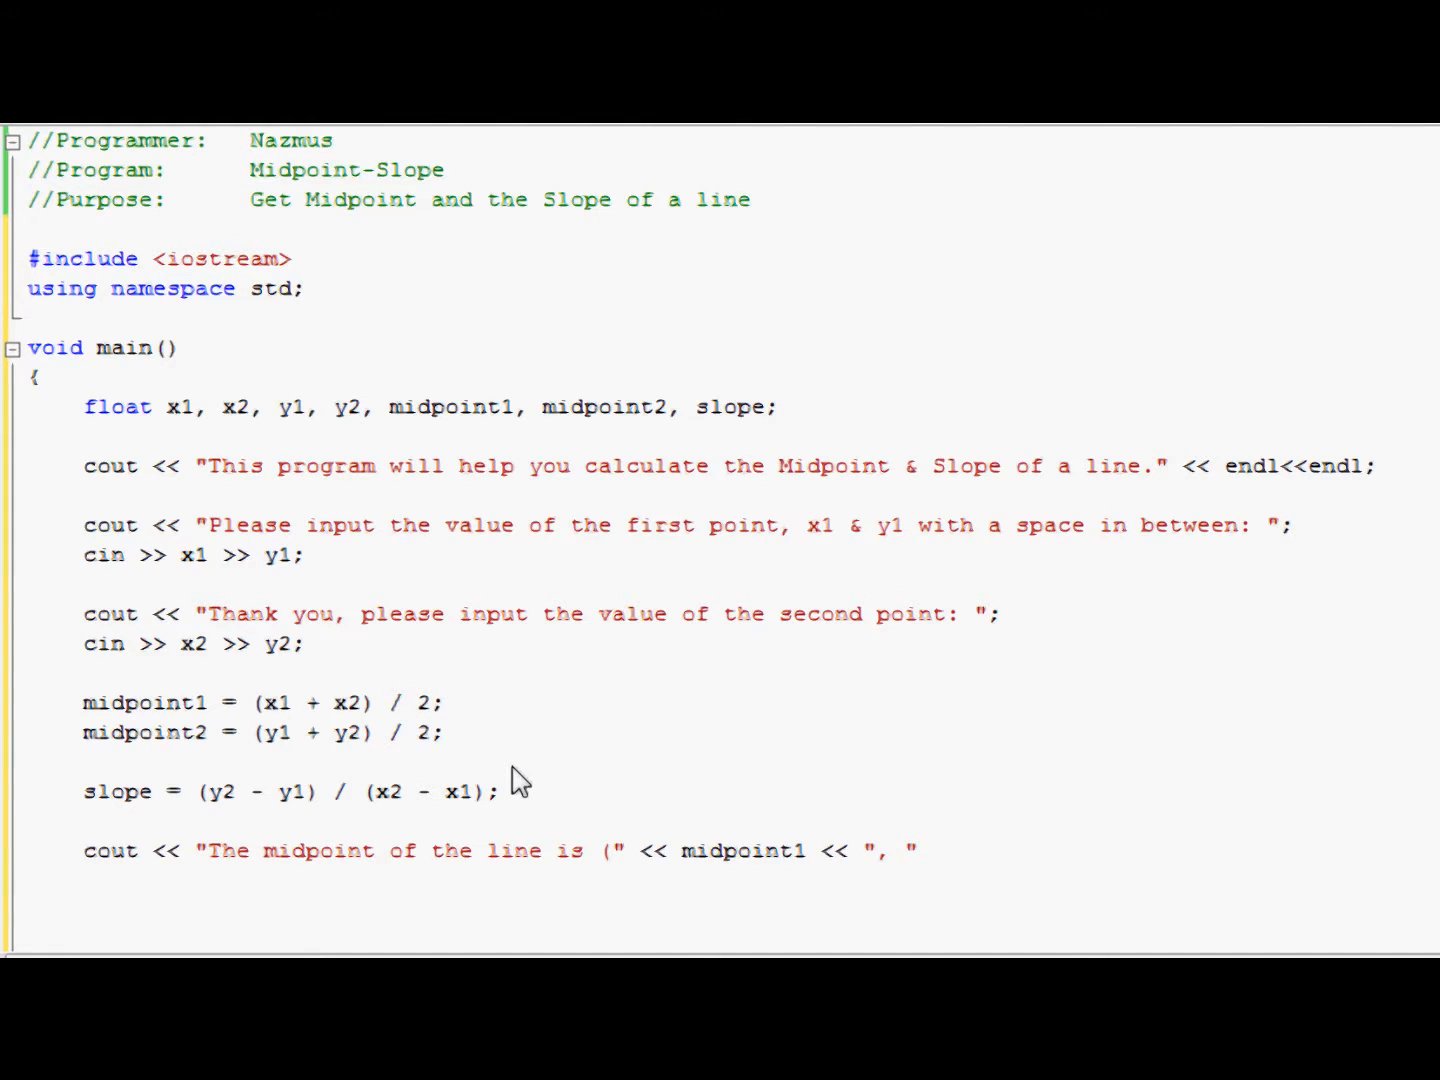
text(<< midpoi)
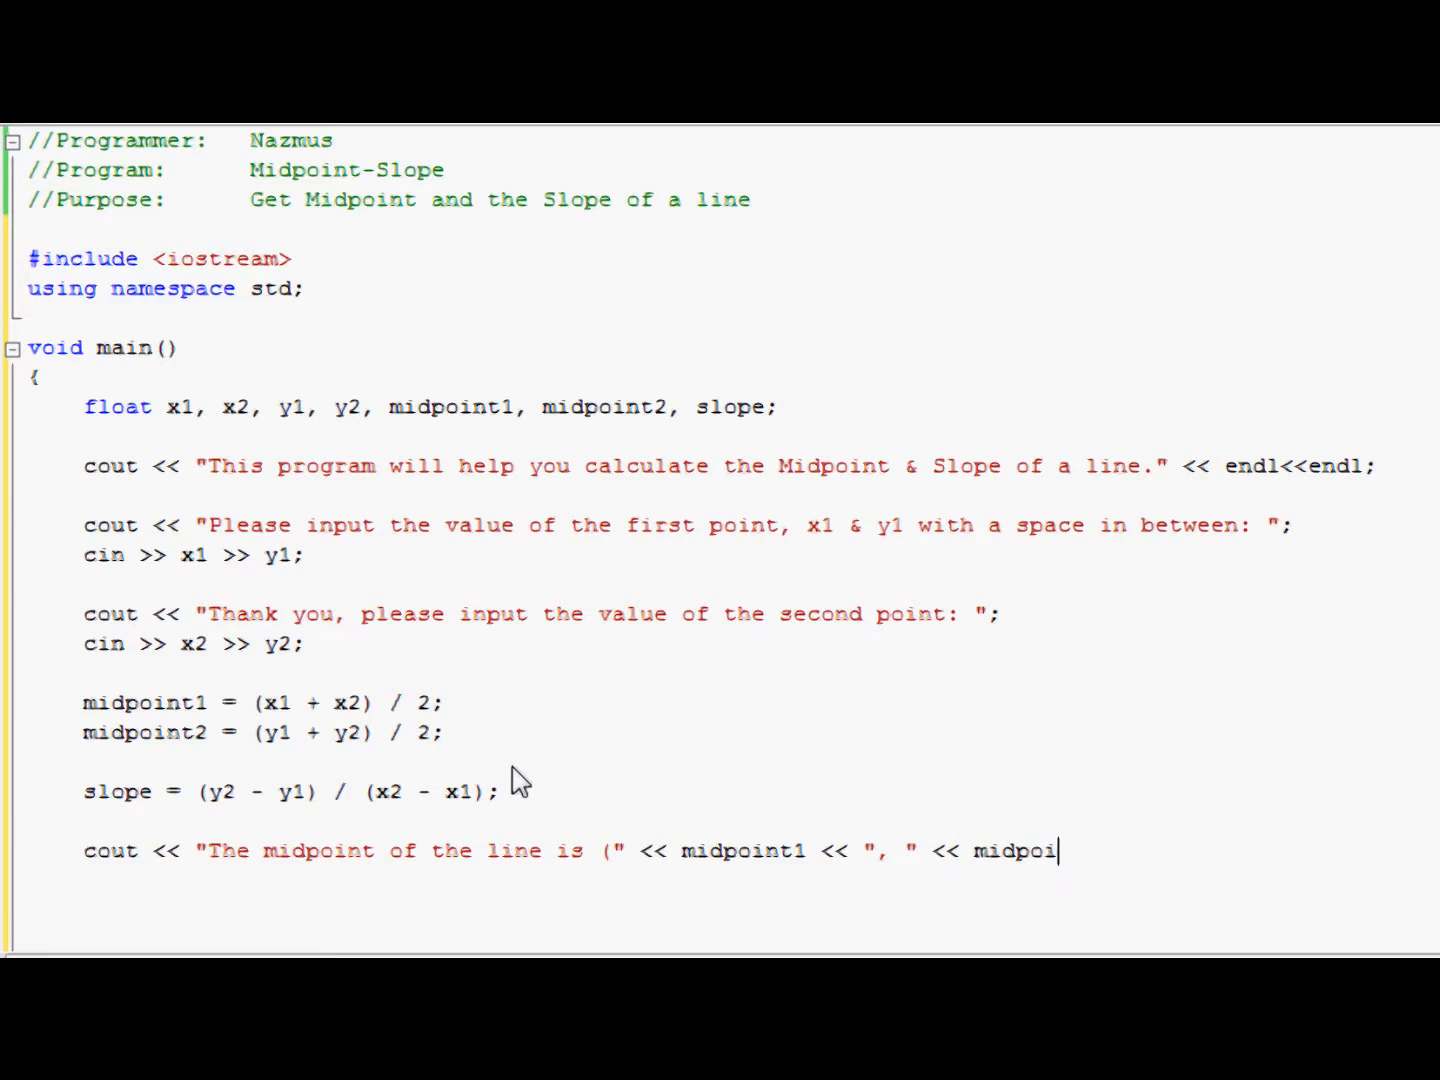
text(nt2 <)
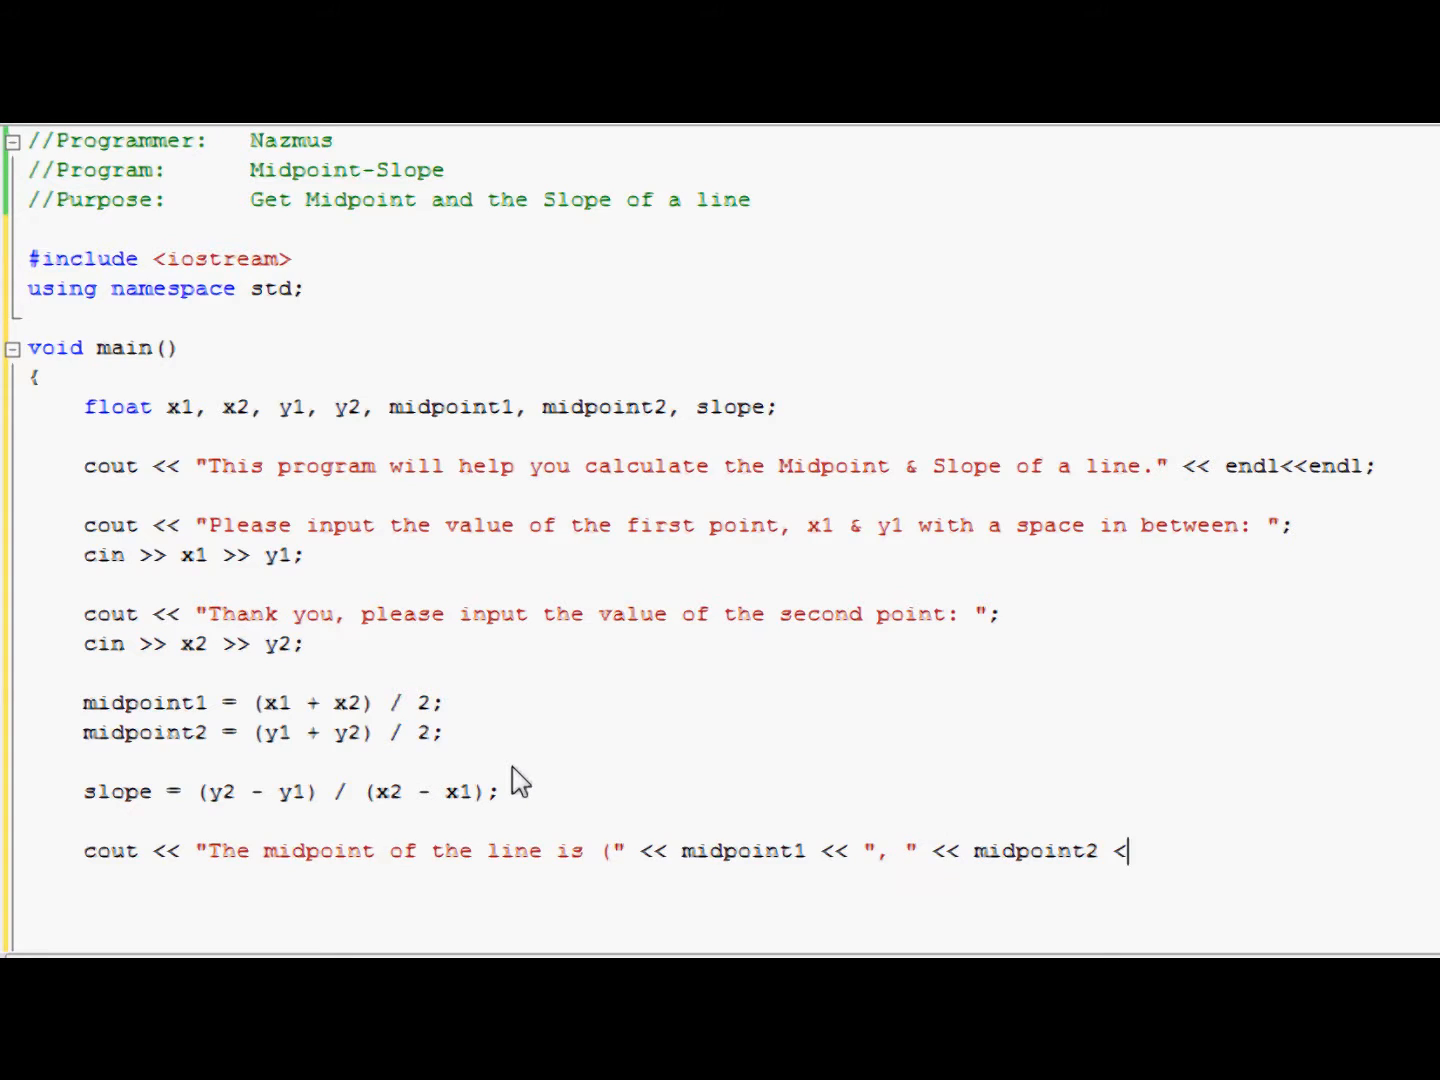
text(<)
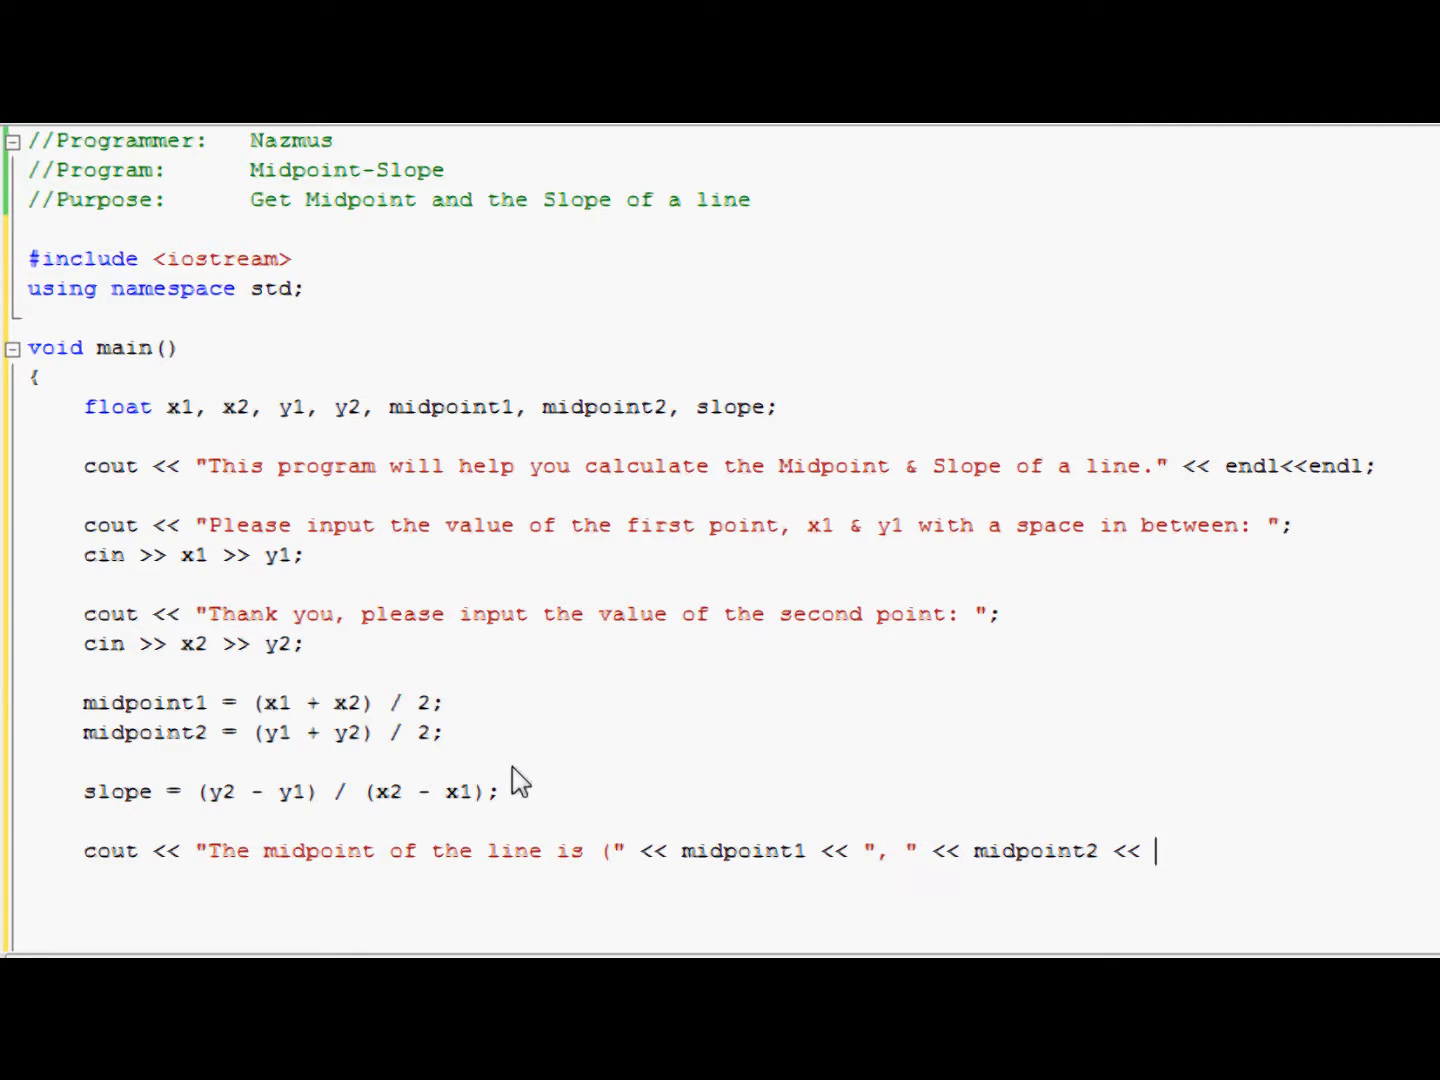
text("))
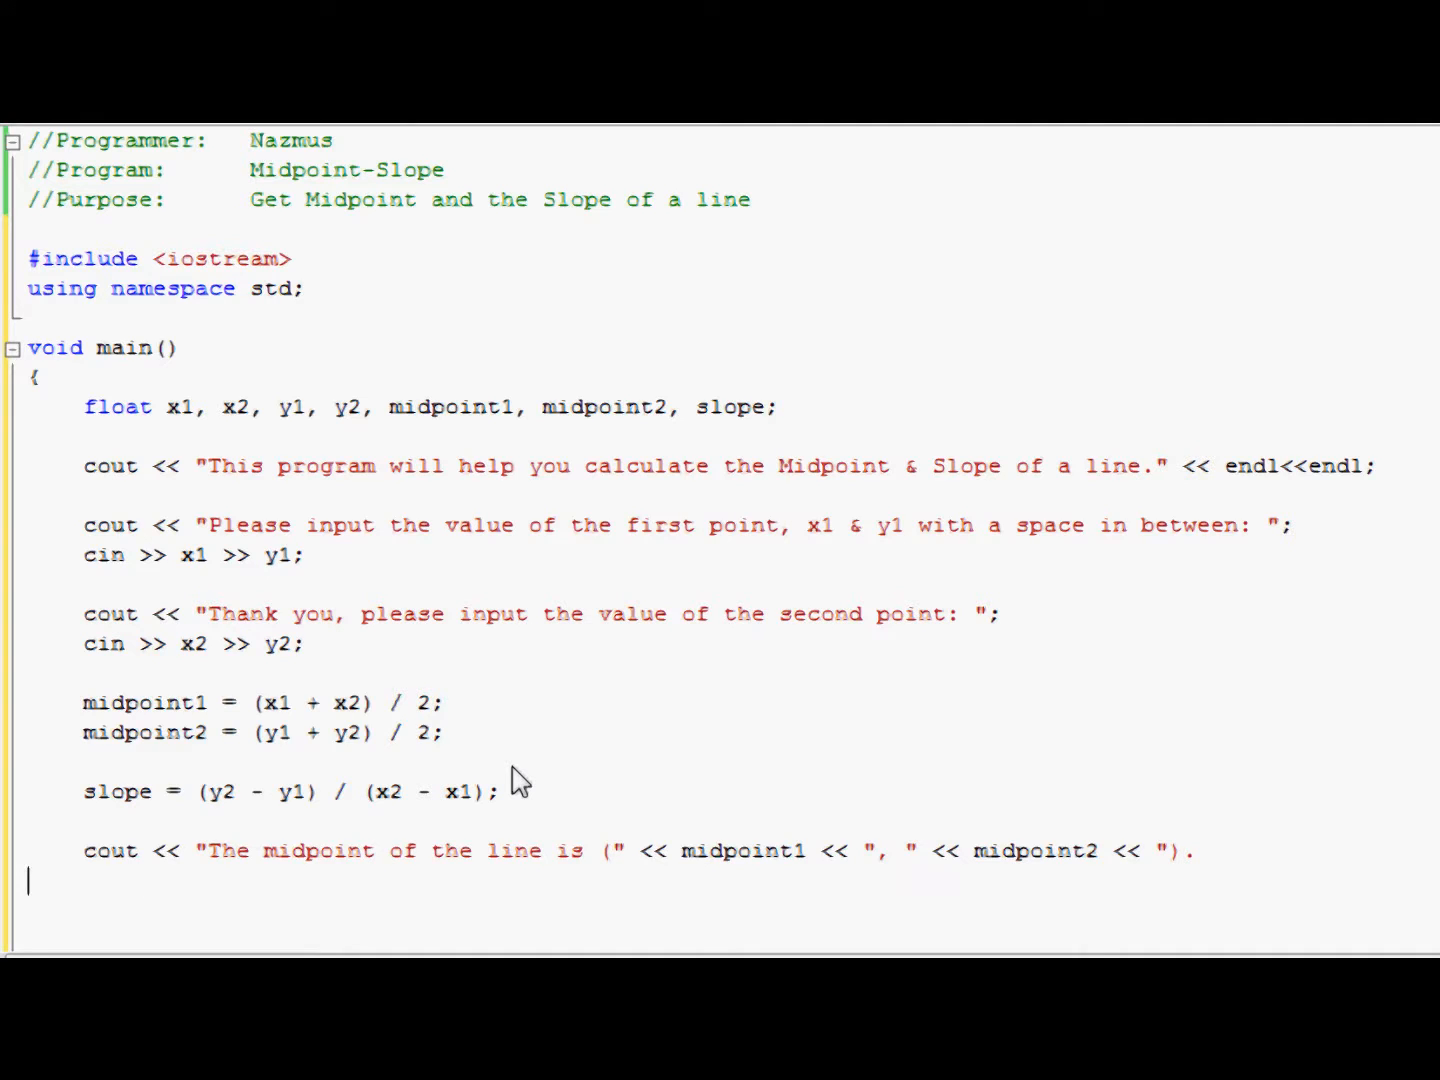
text(." <)
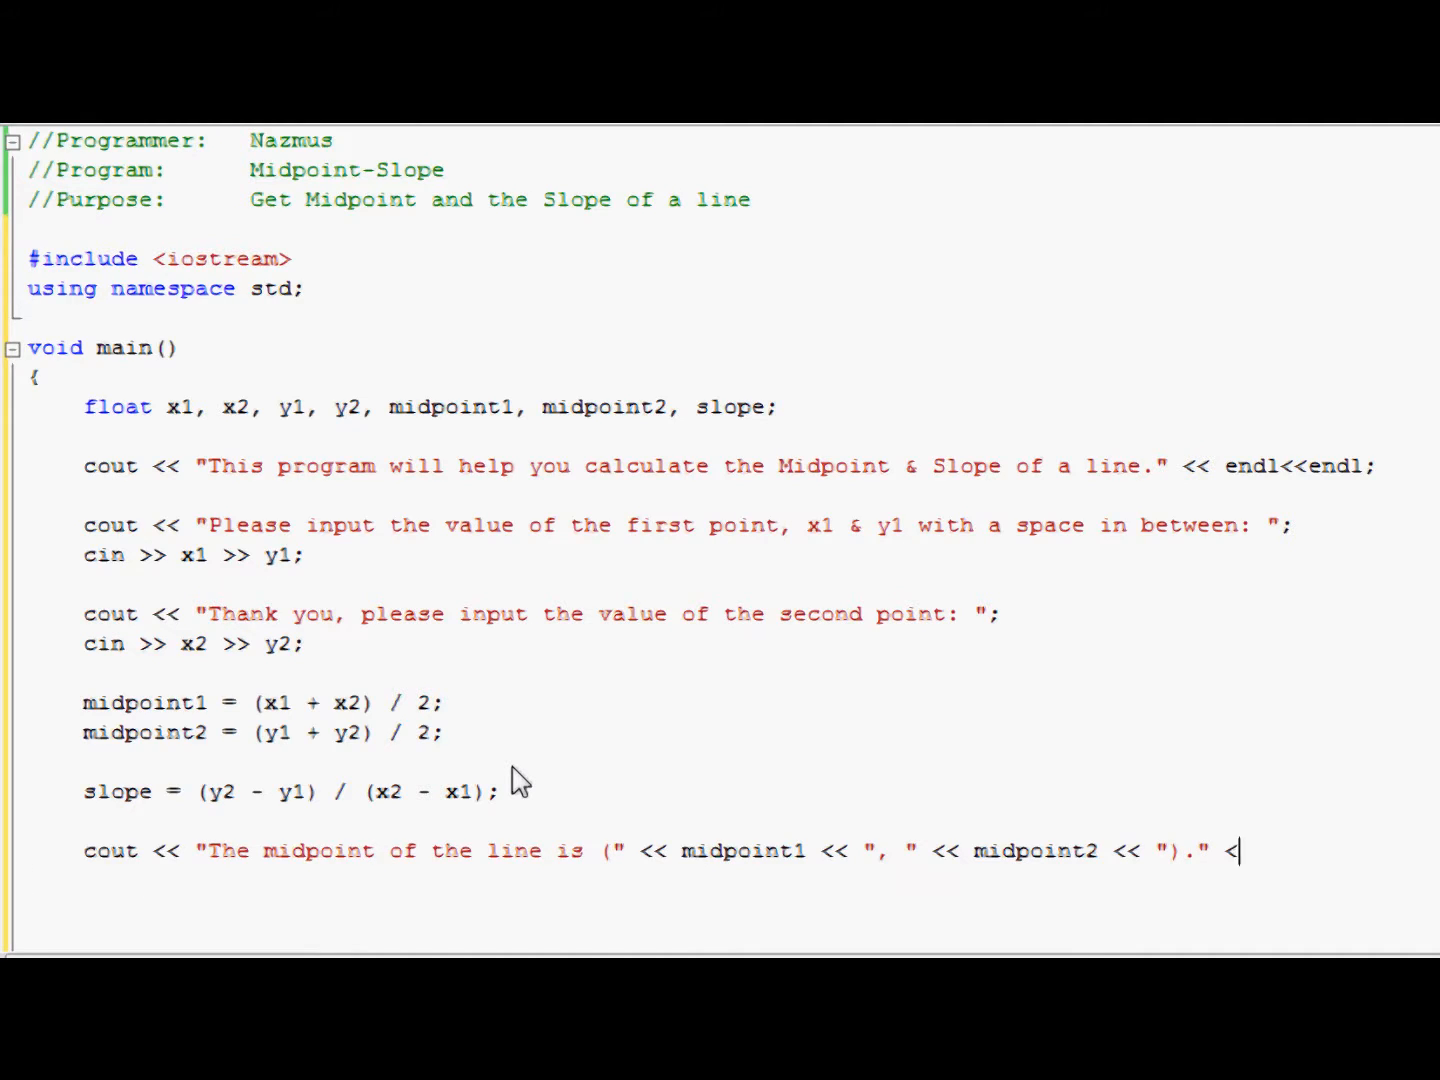
text(< endl;)
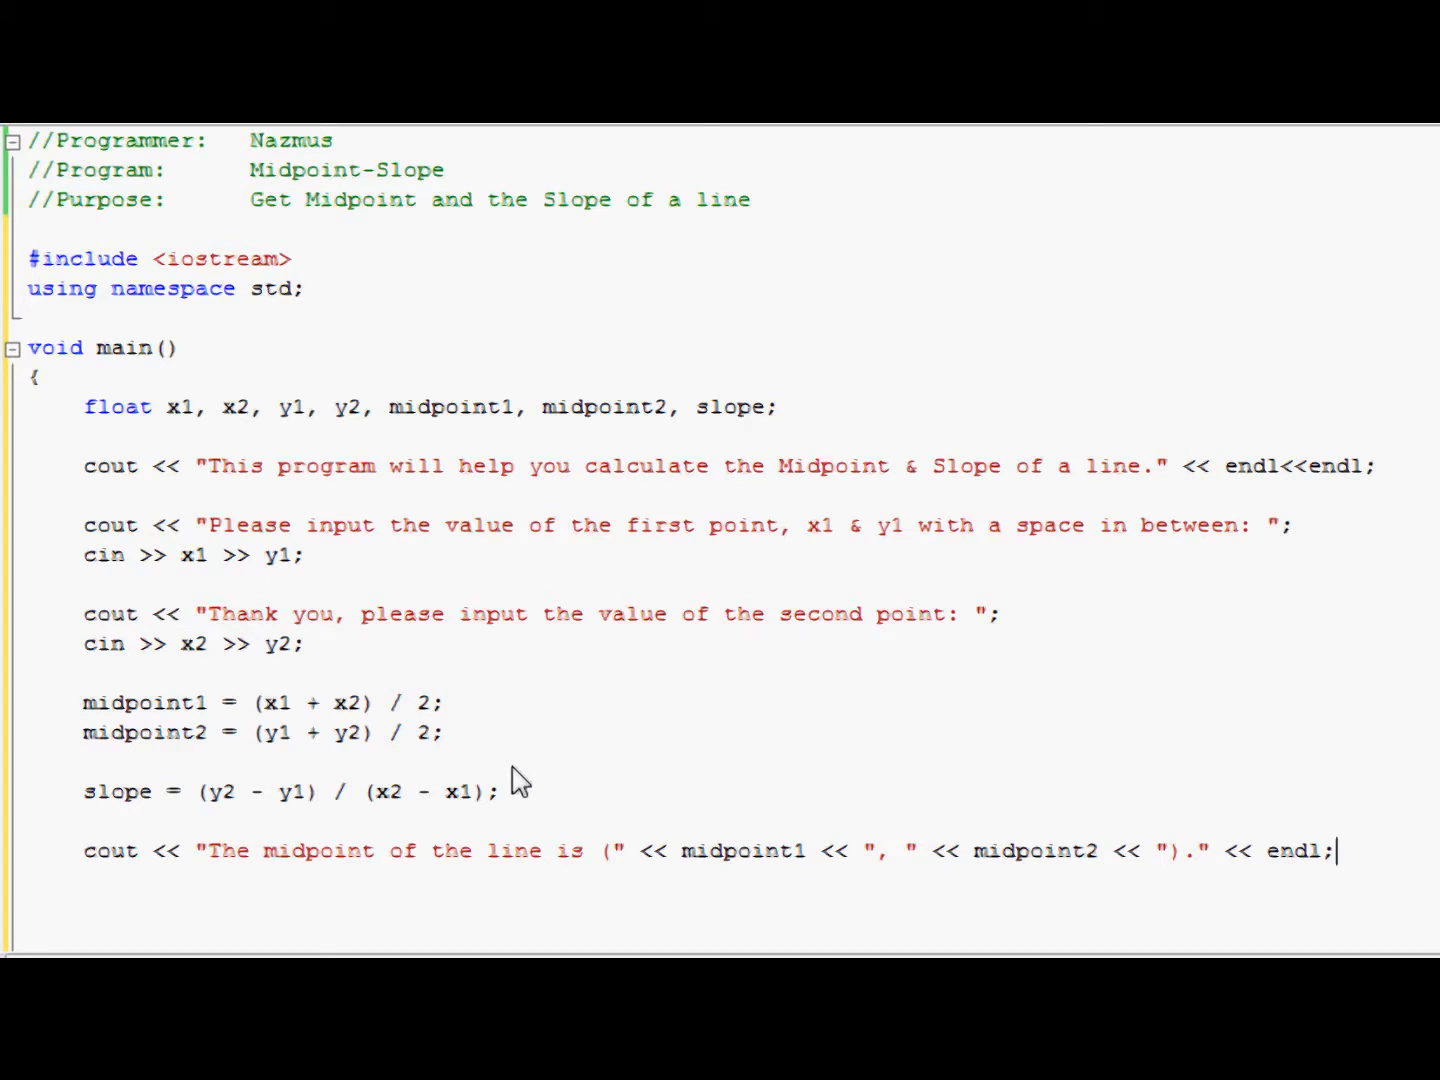
text(<<endl)
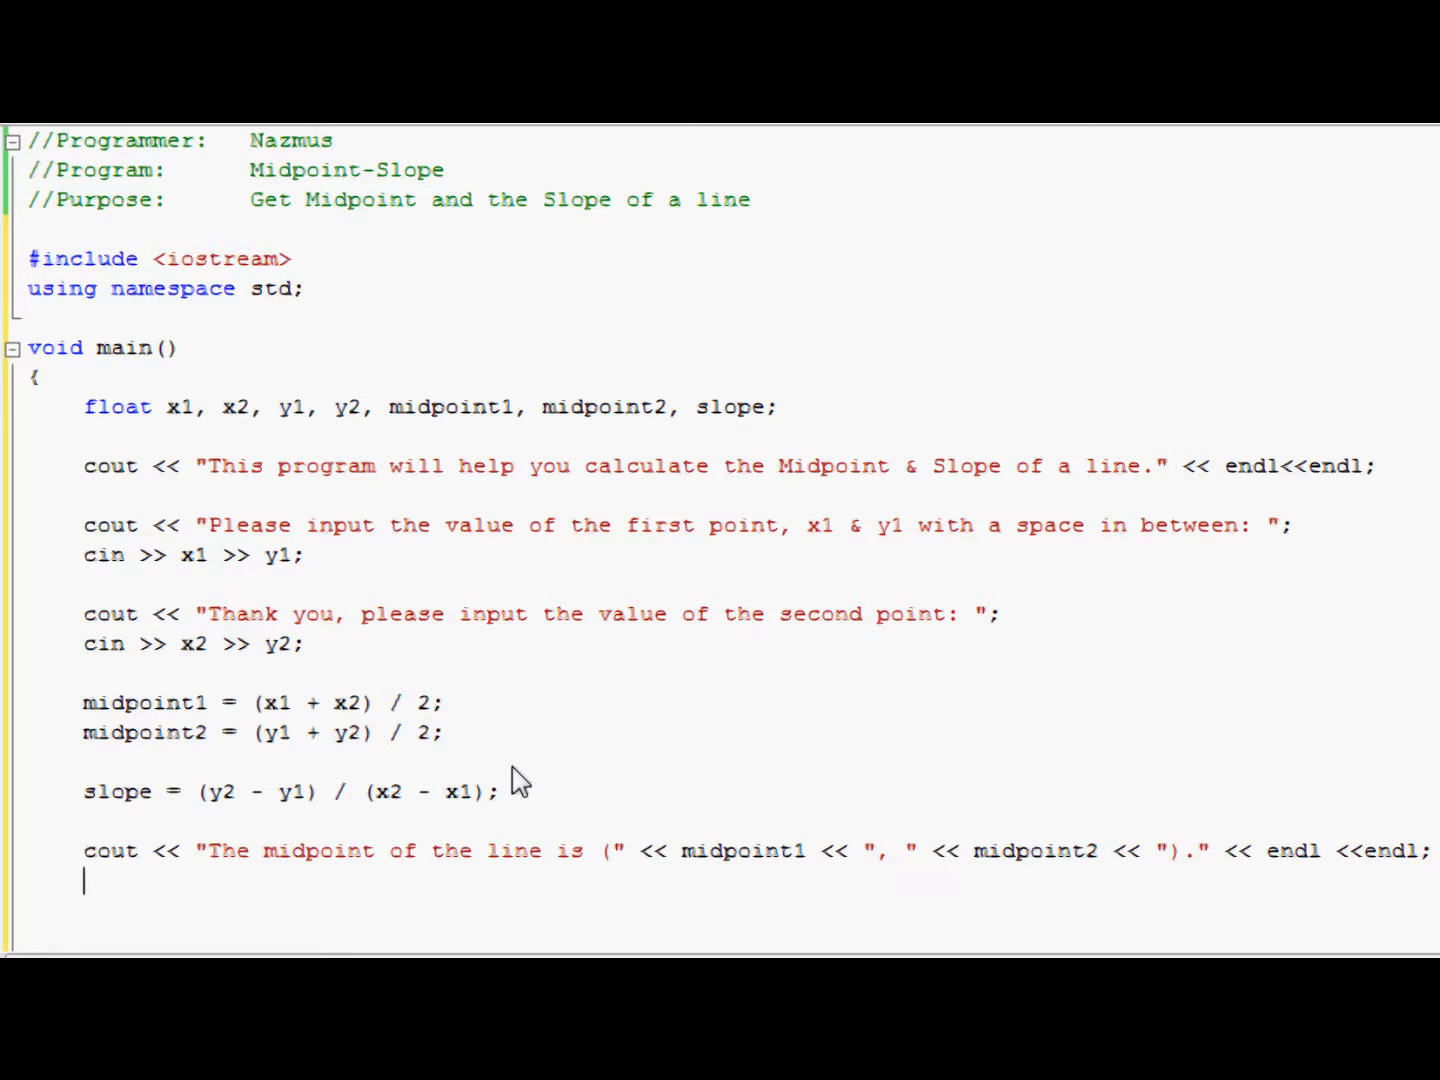
Step: Write cout << "The slope fo the line is " << slope << '.' << endl << endl;
text(cout <)
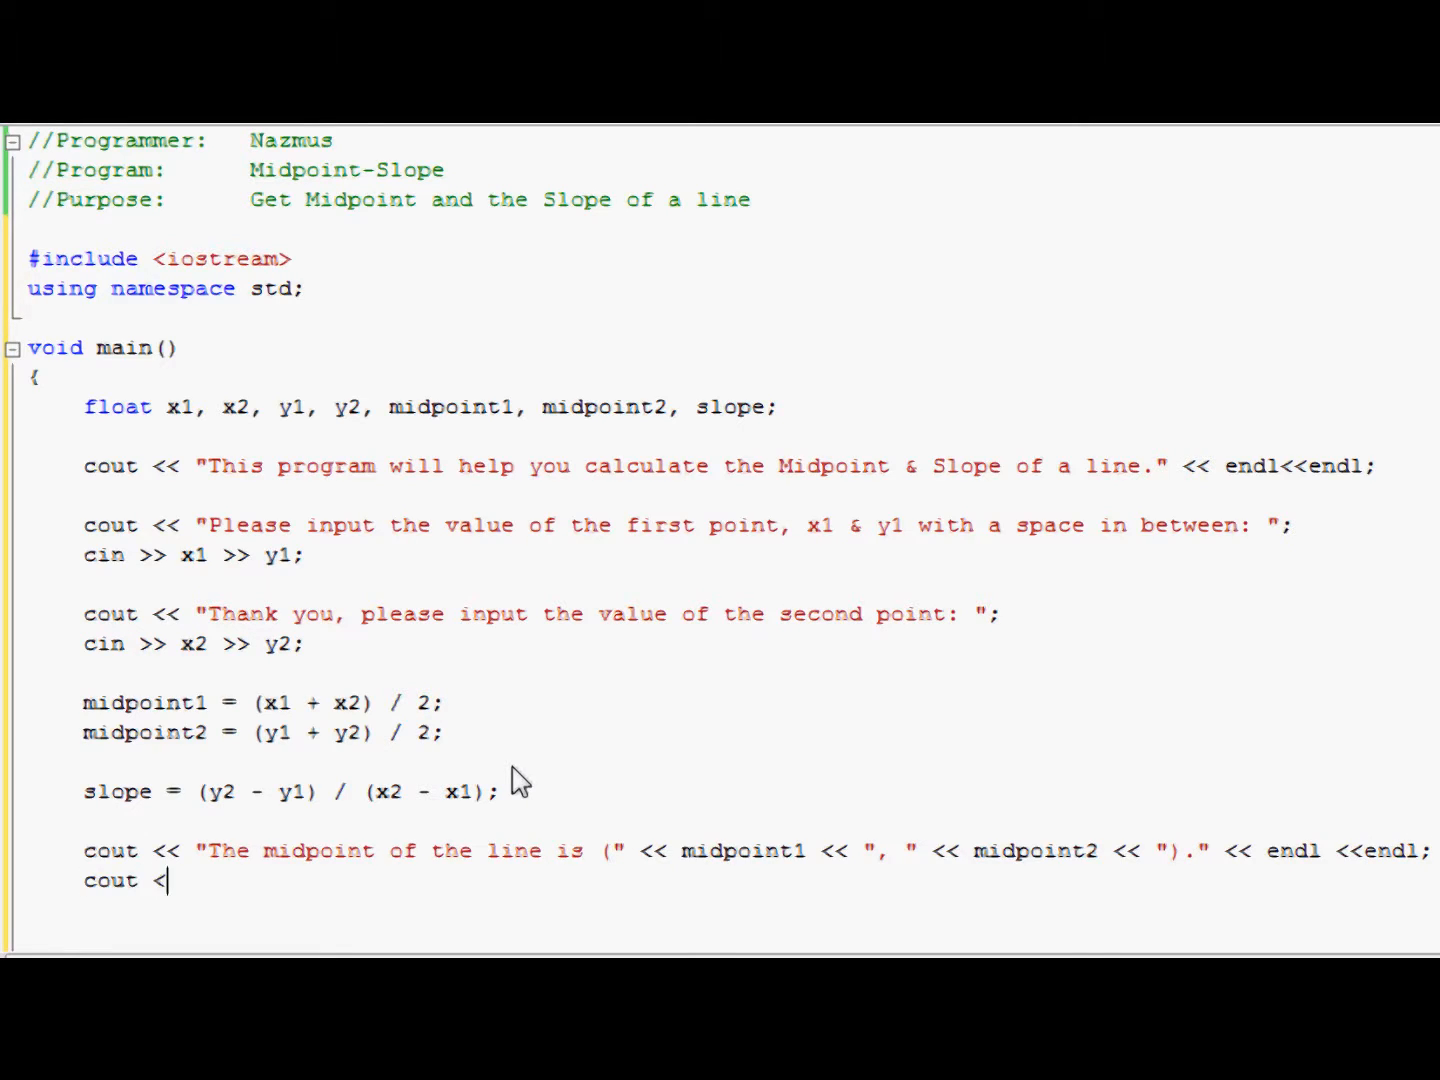
text(< "The s)
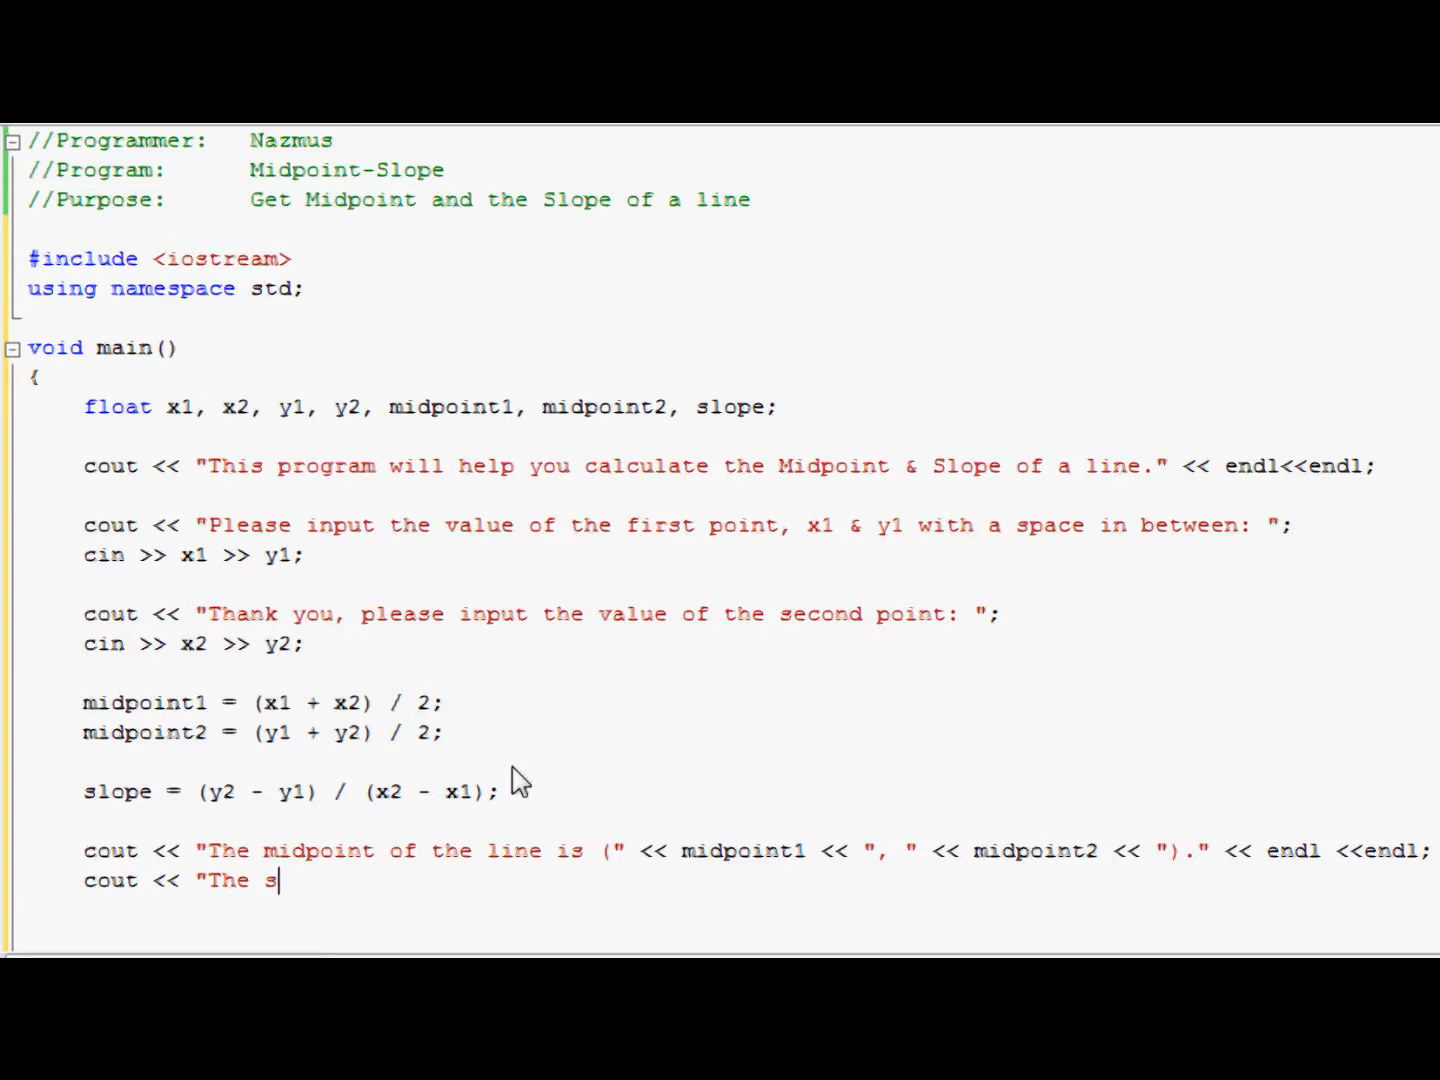
text(lope fo the line is)
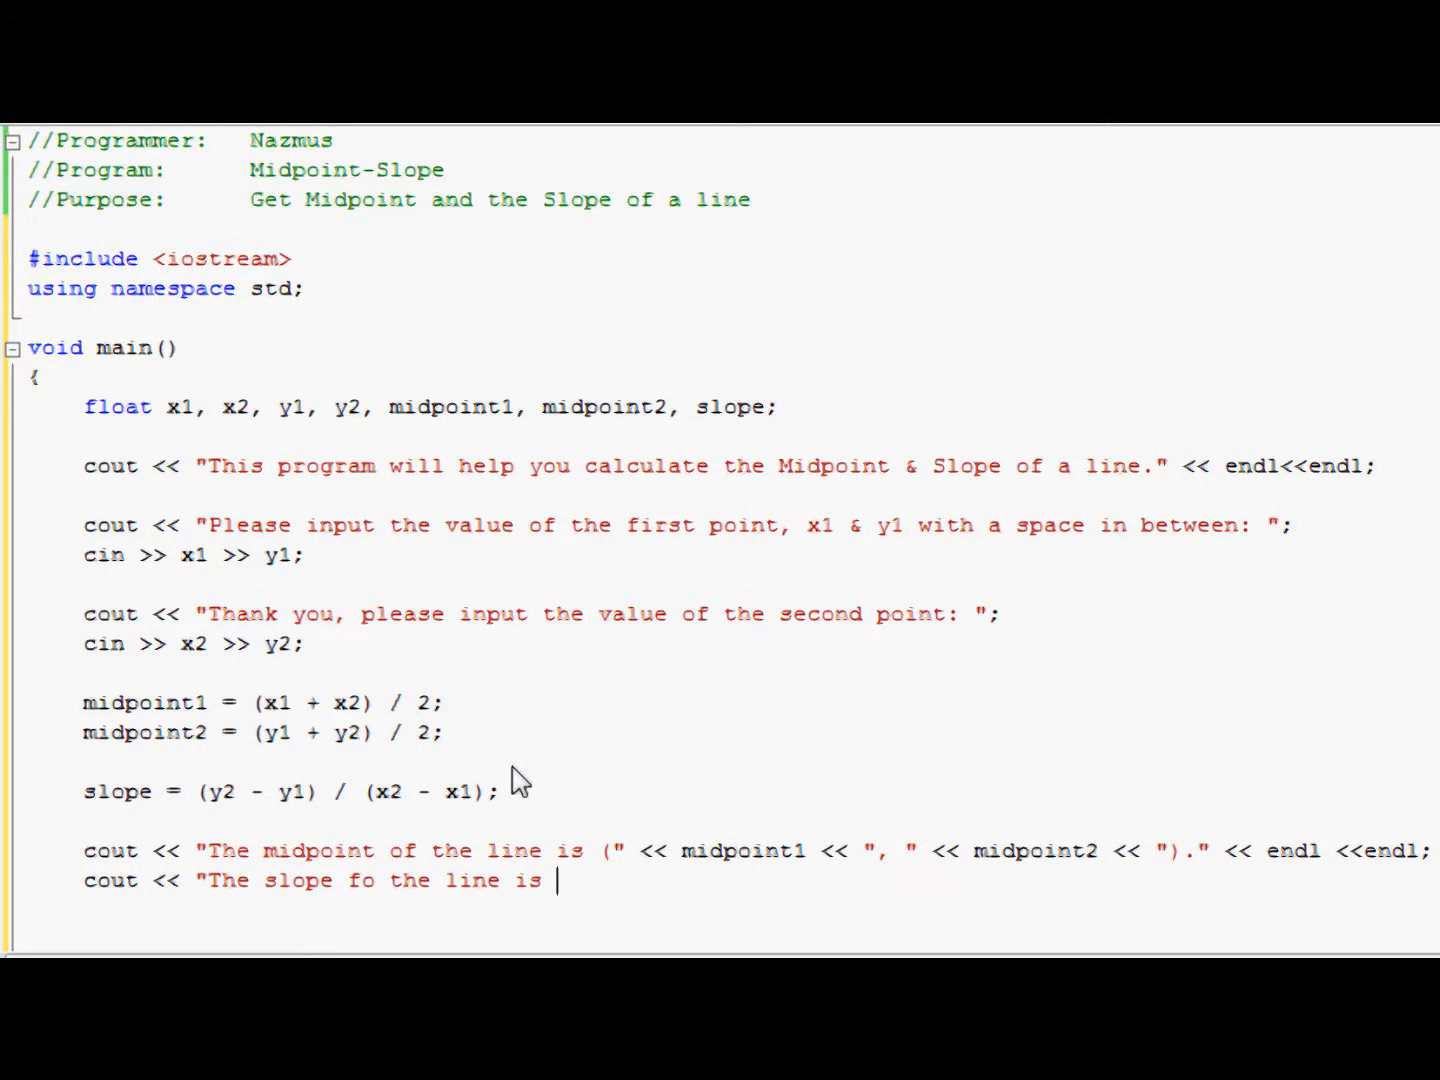
text(")
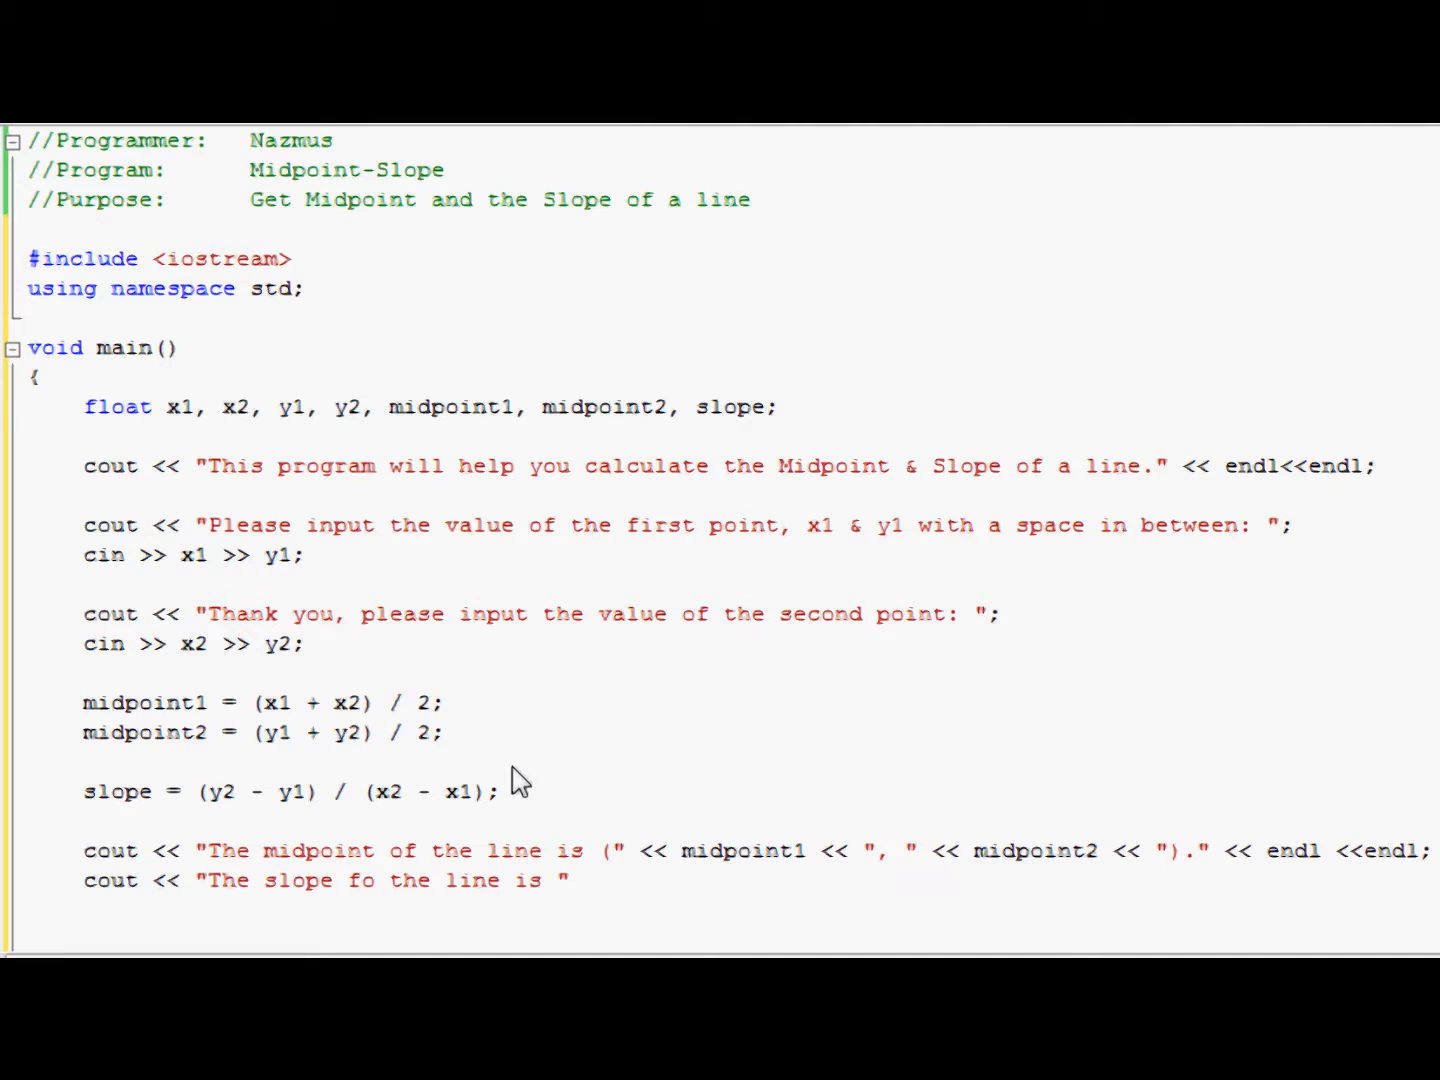
text(<< slope)
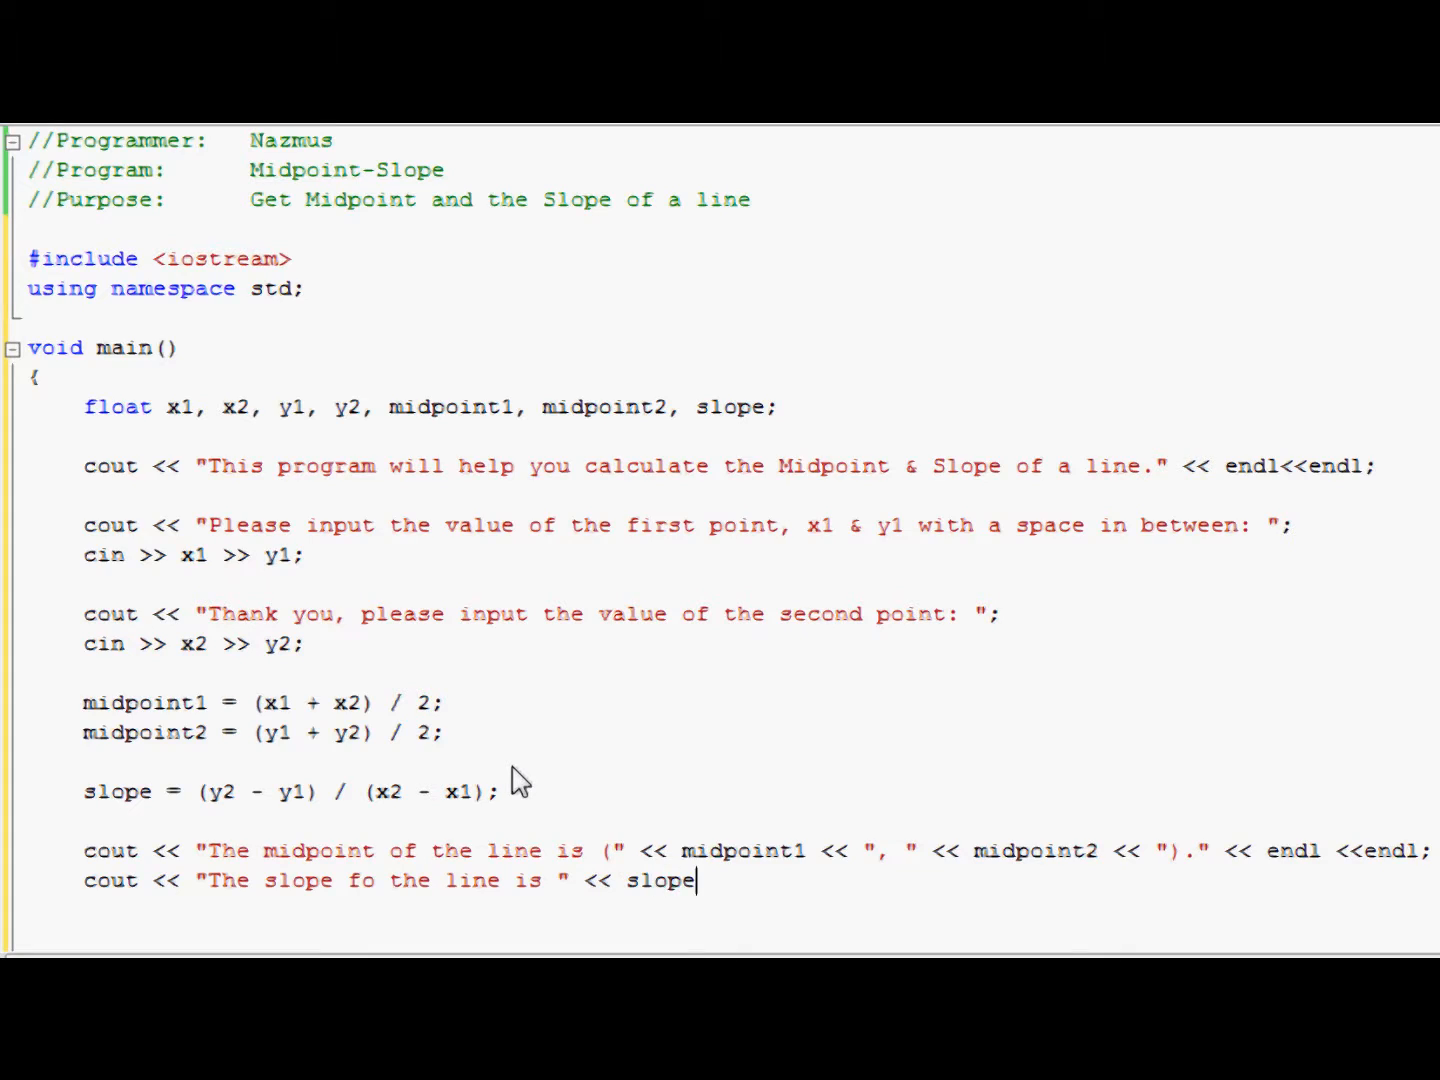
text(<< ')
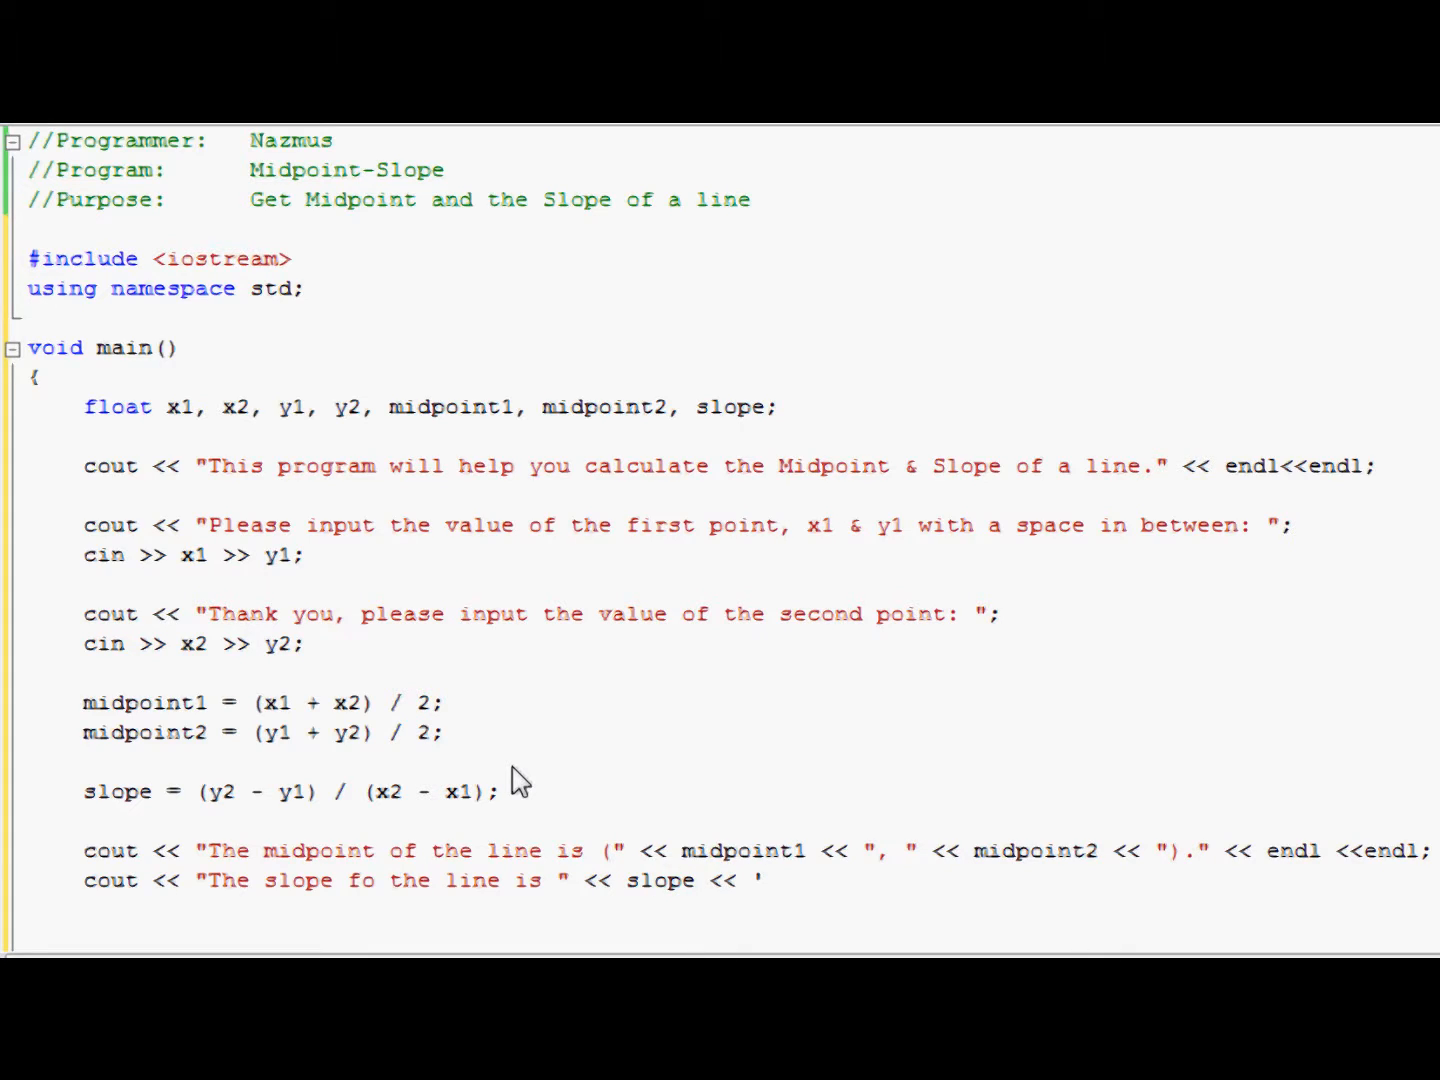
text(.' <<)
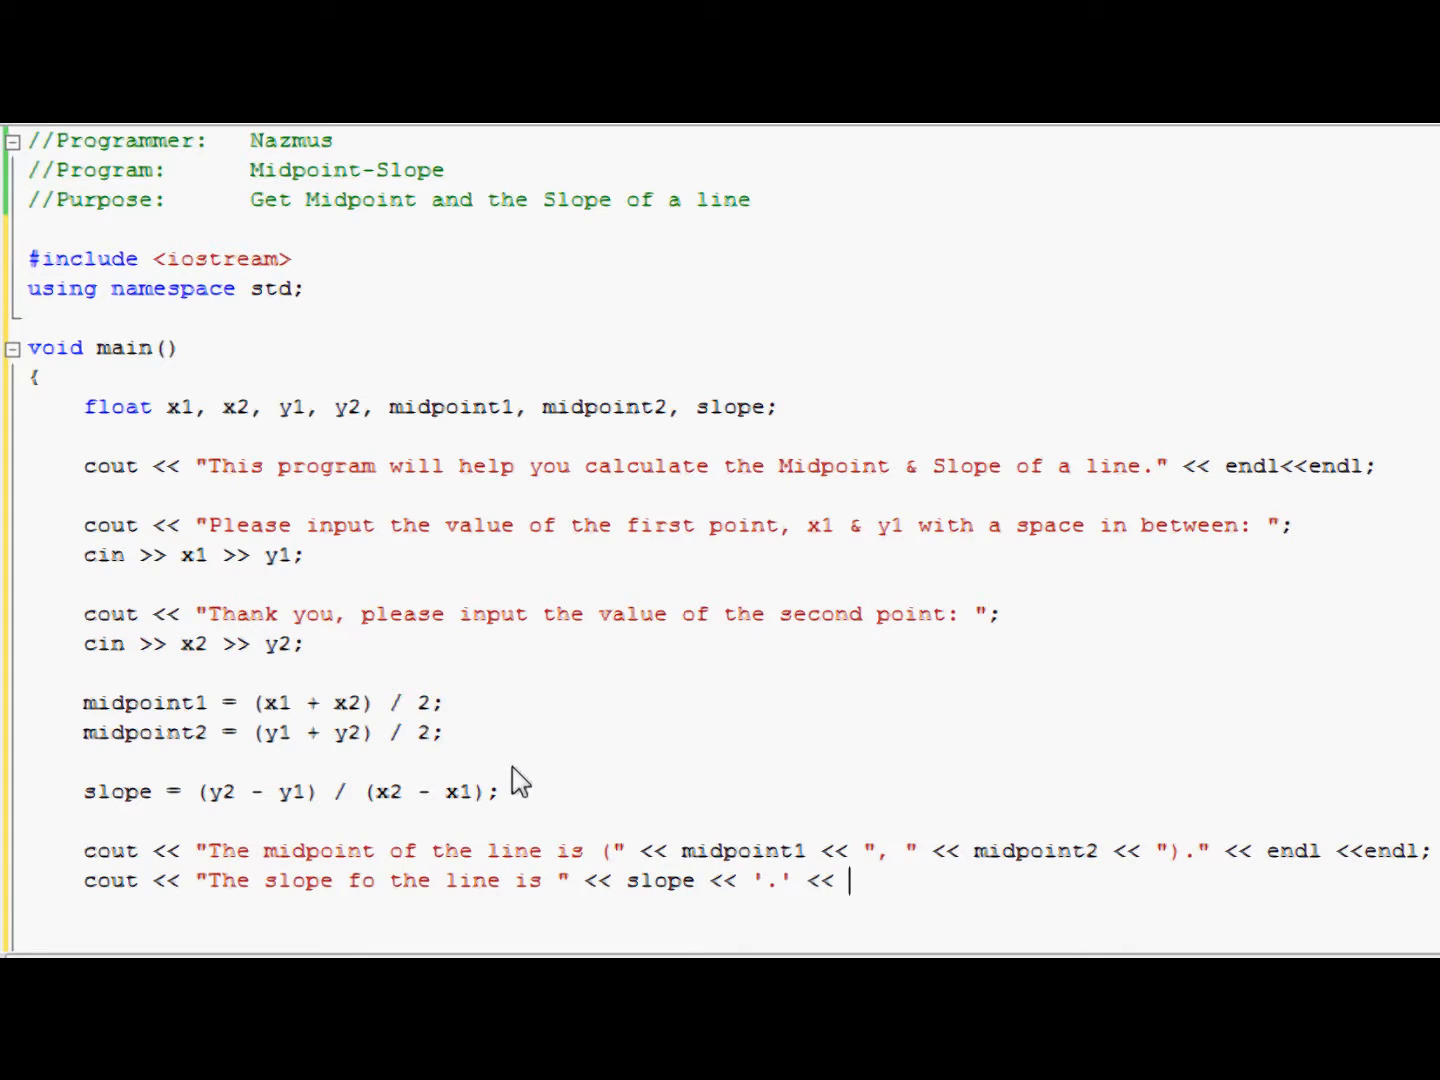
text(endl)
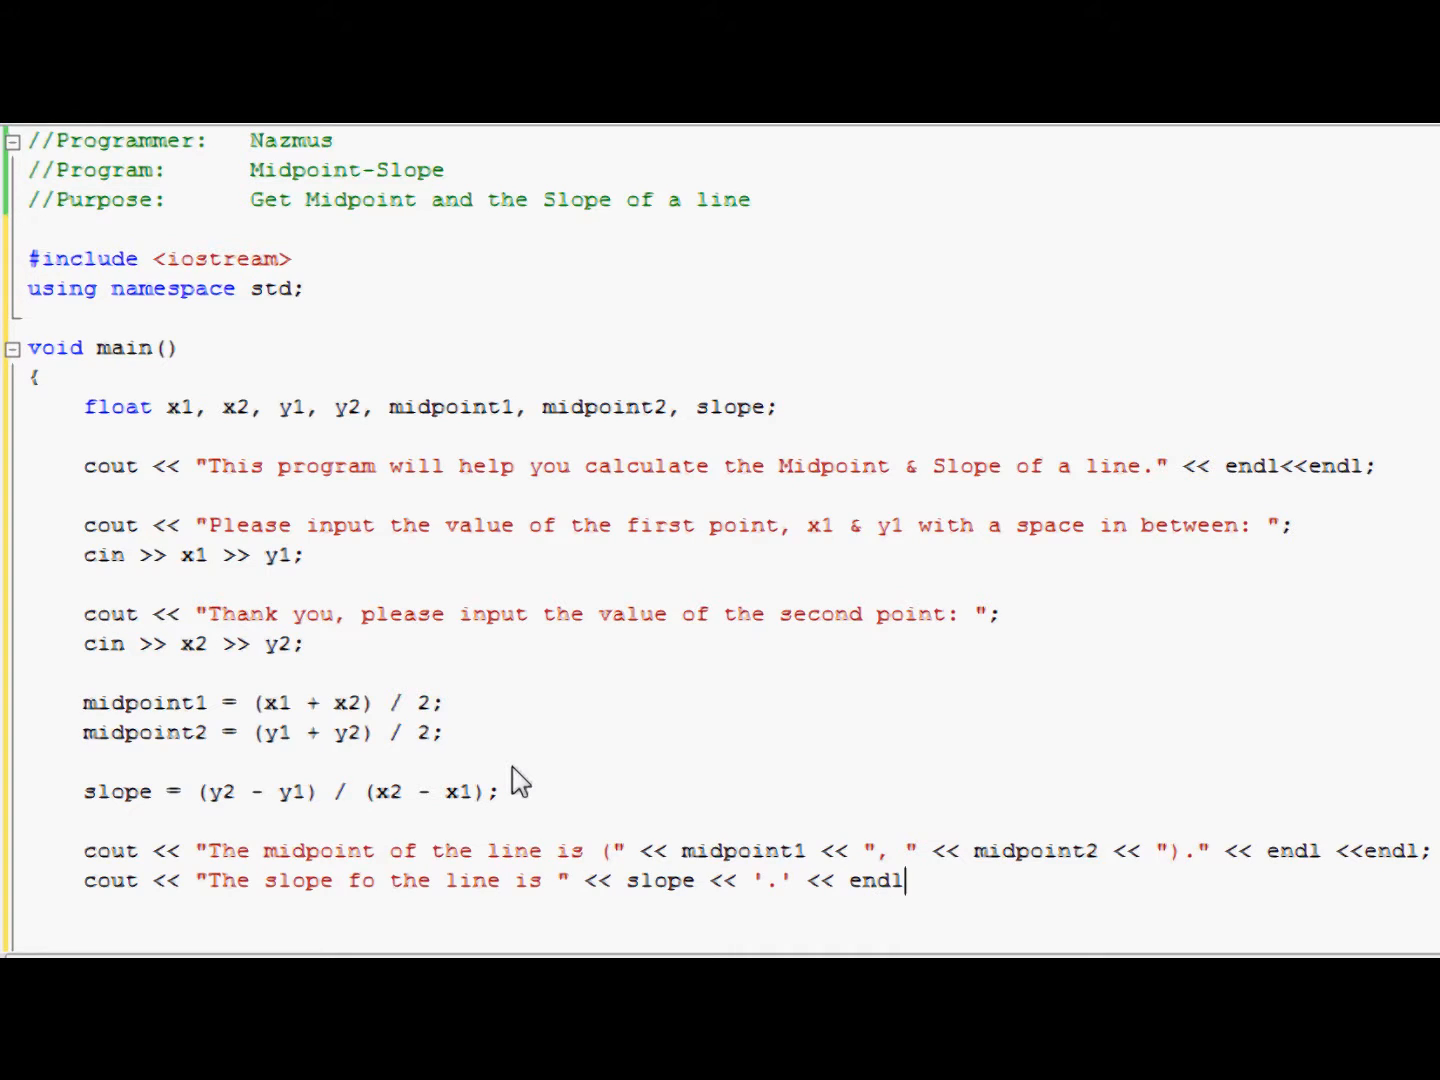
text(<< e)
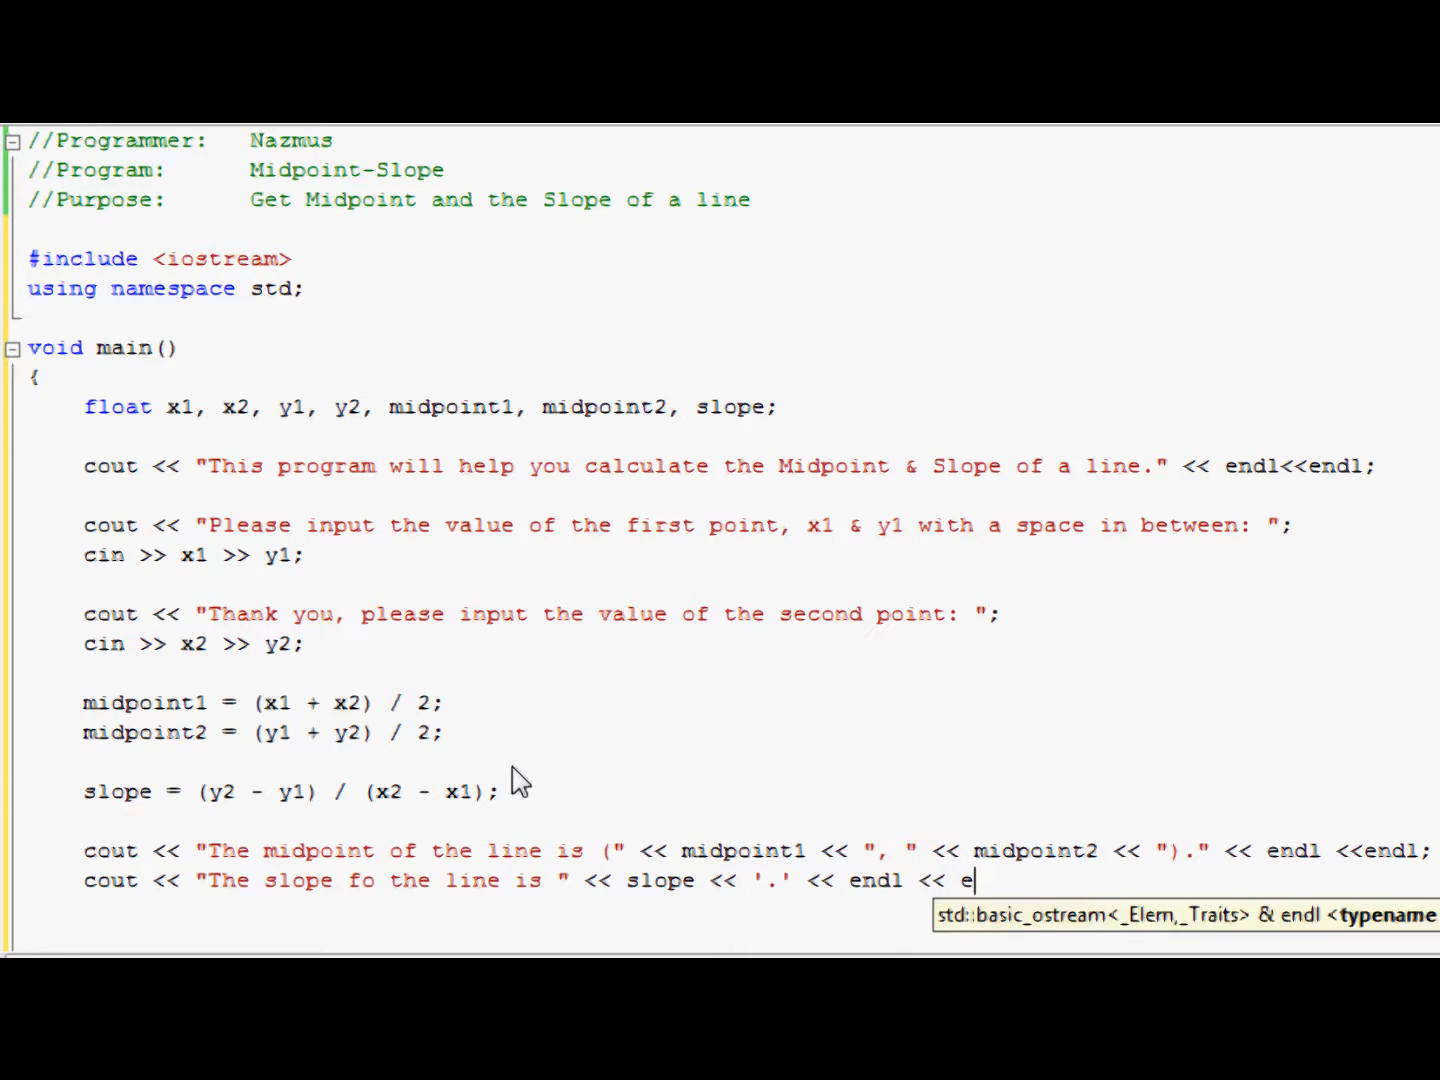
text(ndl;)
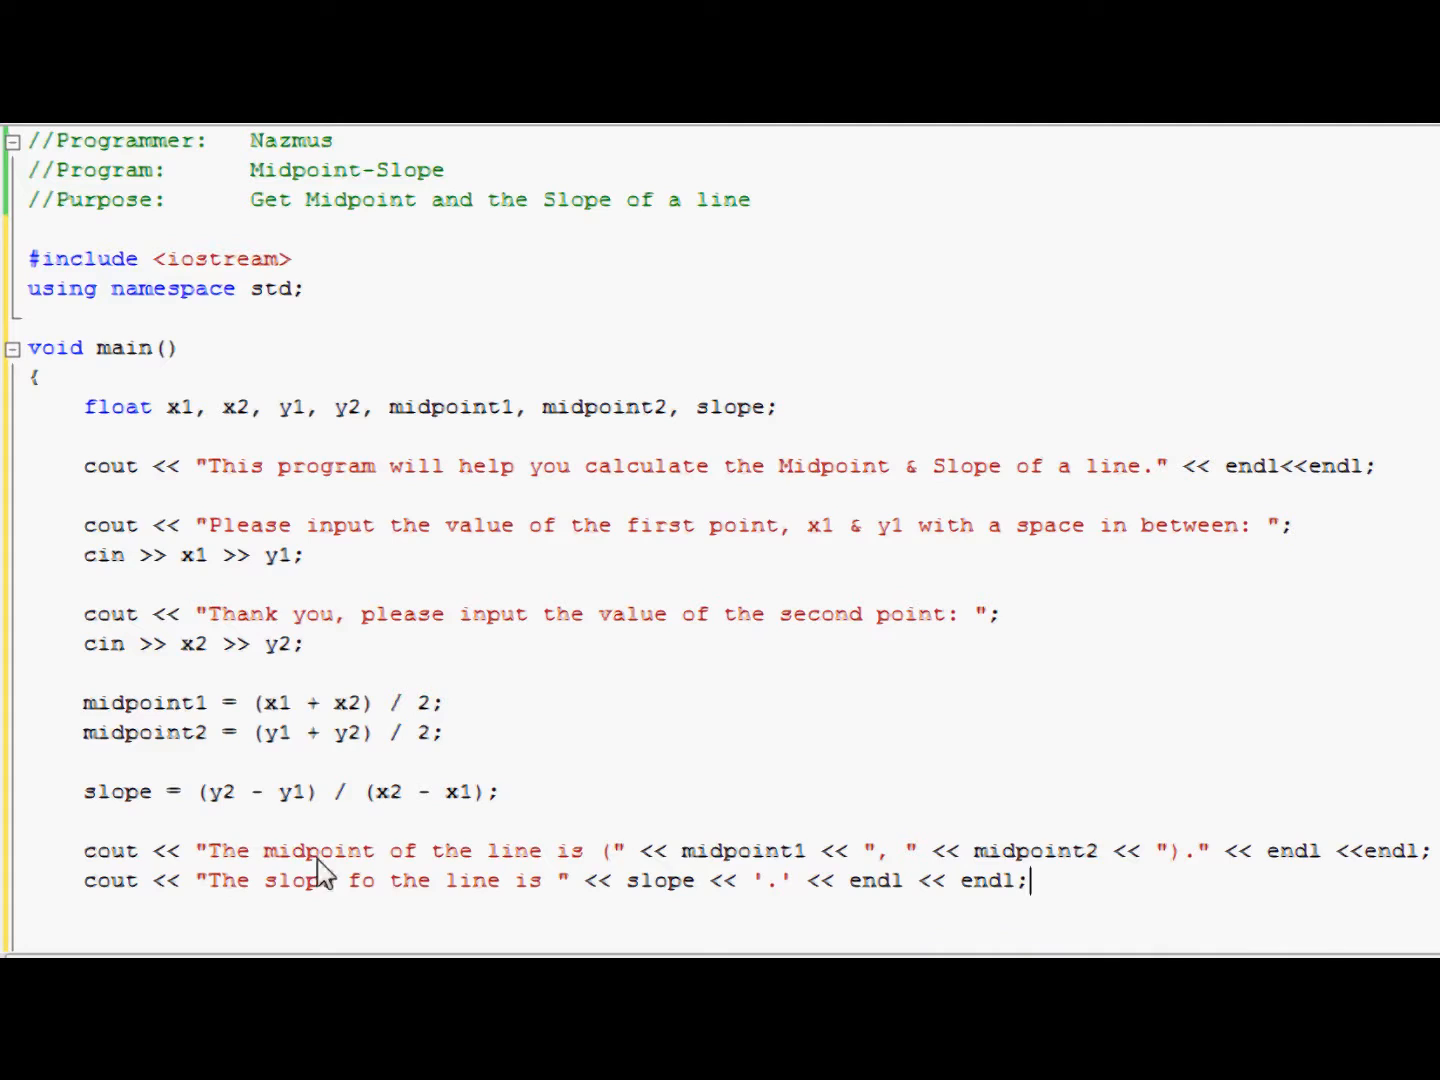
mouse_move(1014, 868)
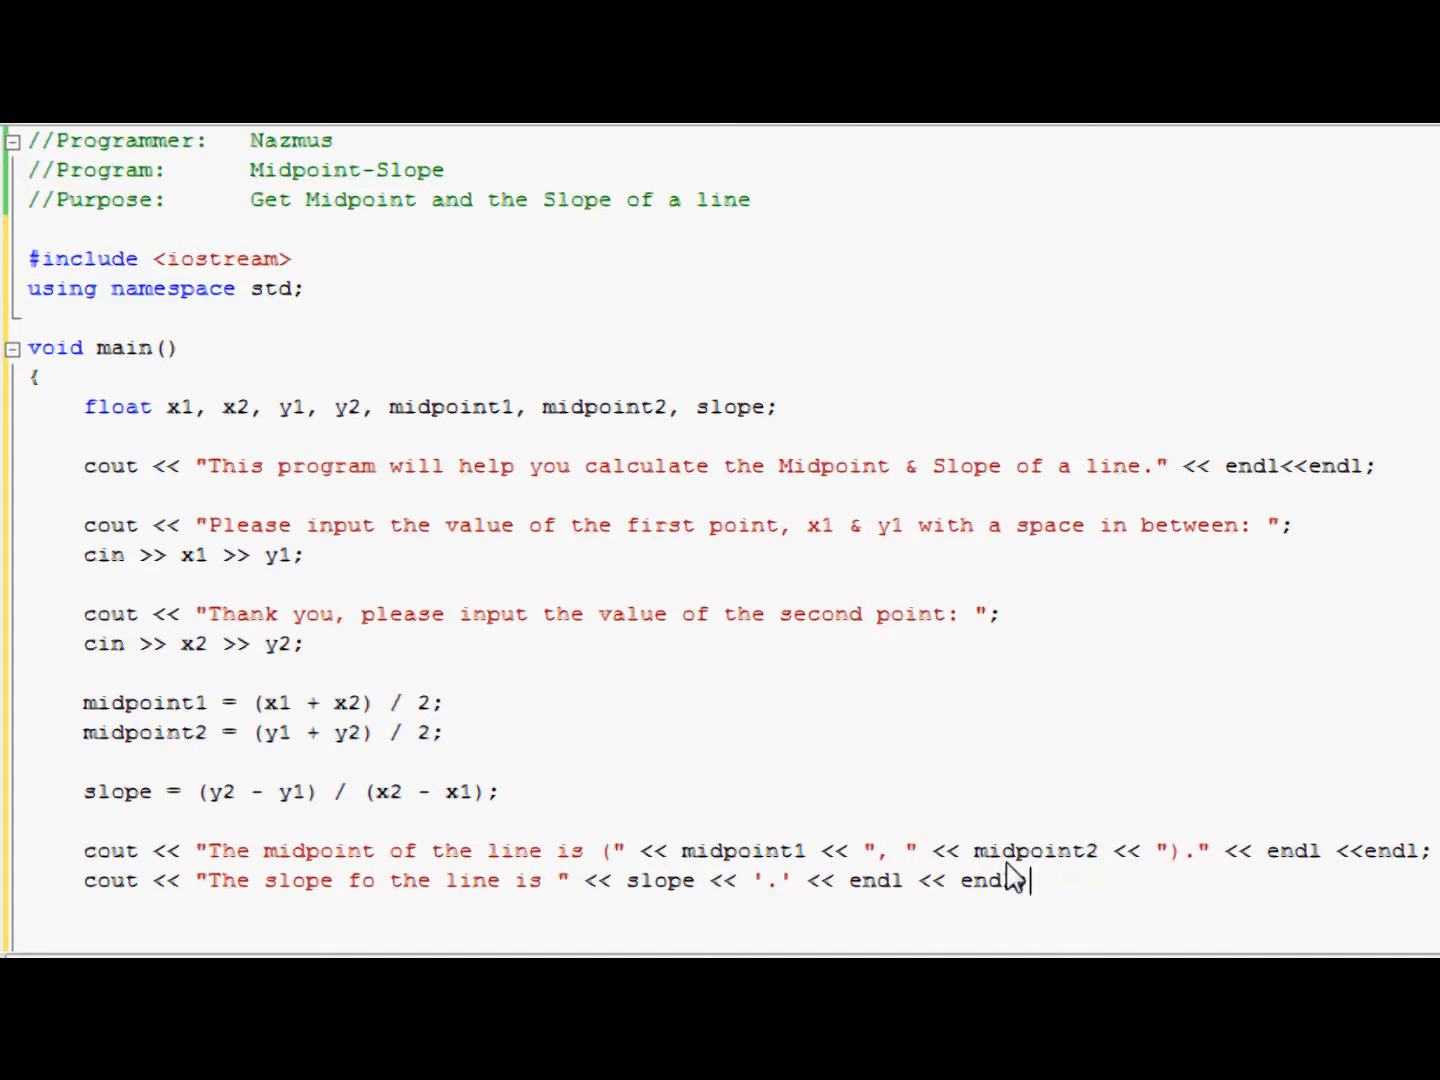
text(;)
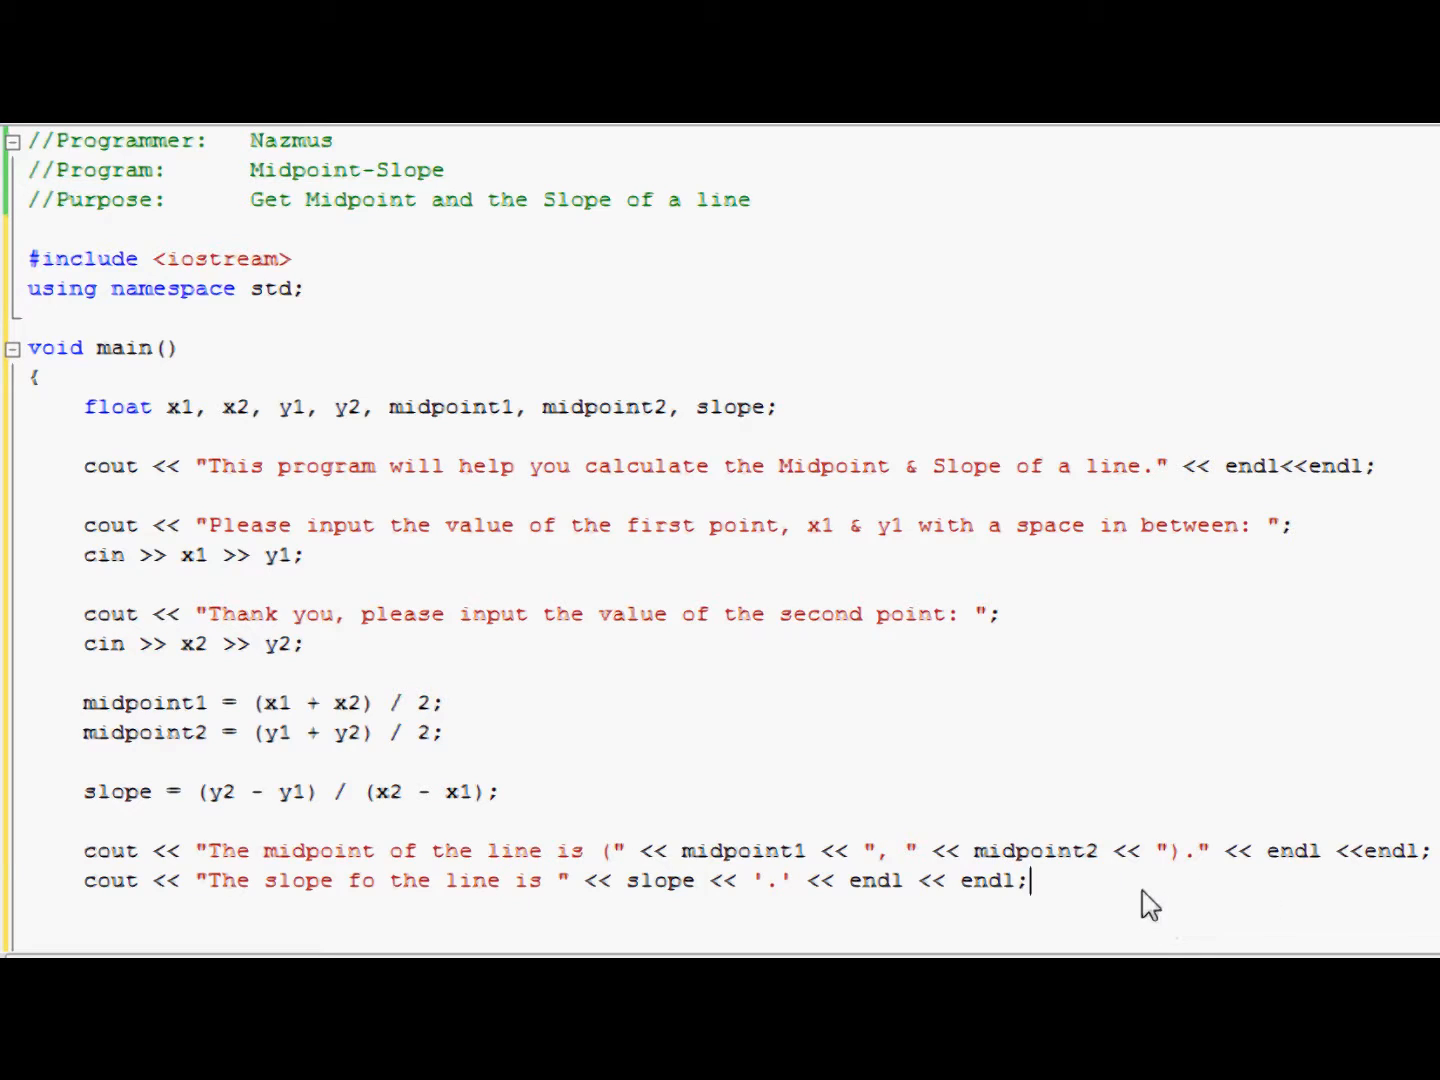
text(s)
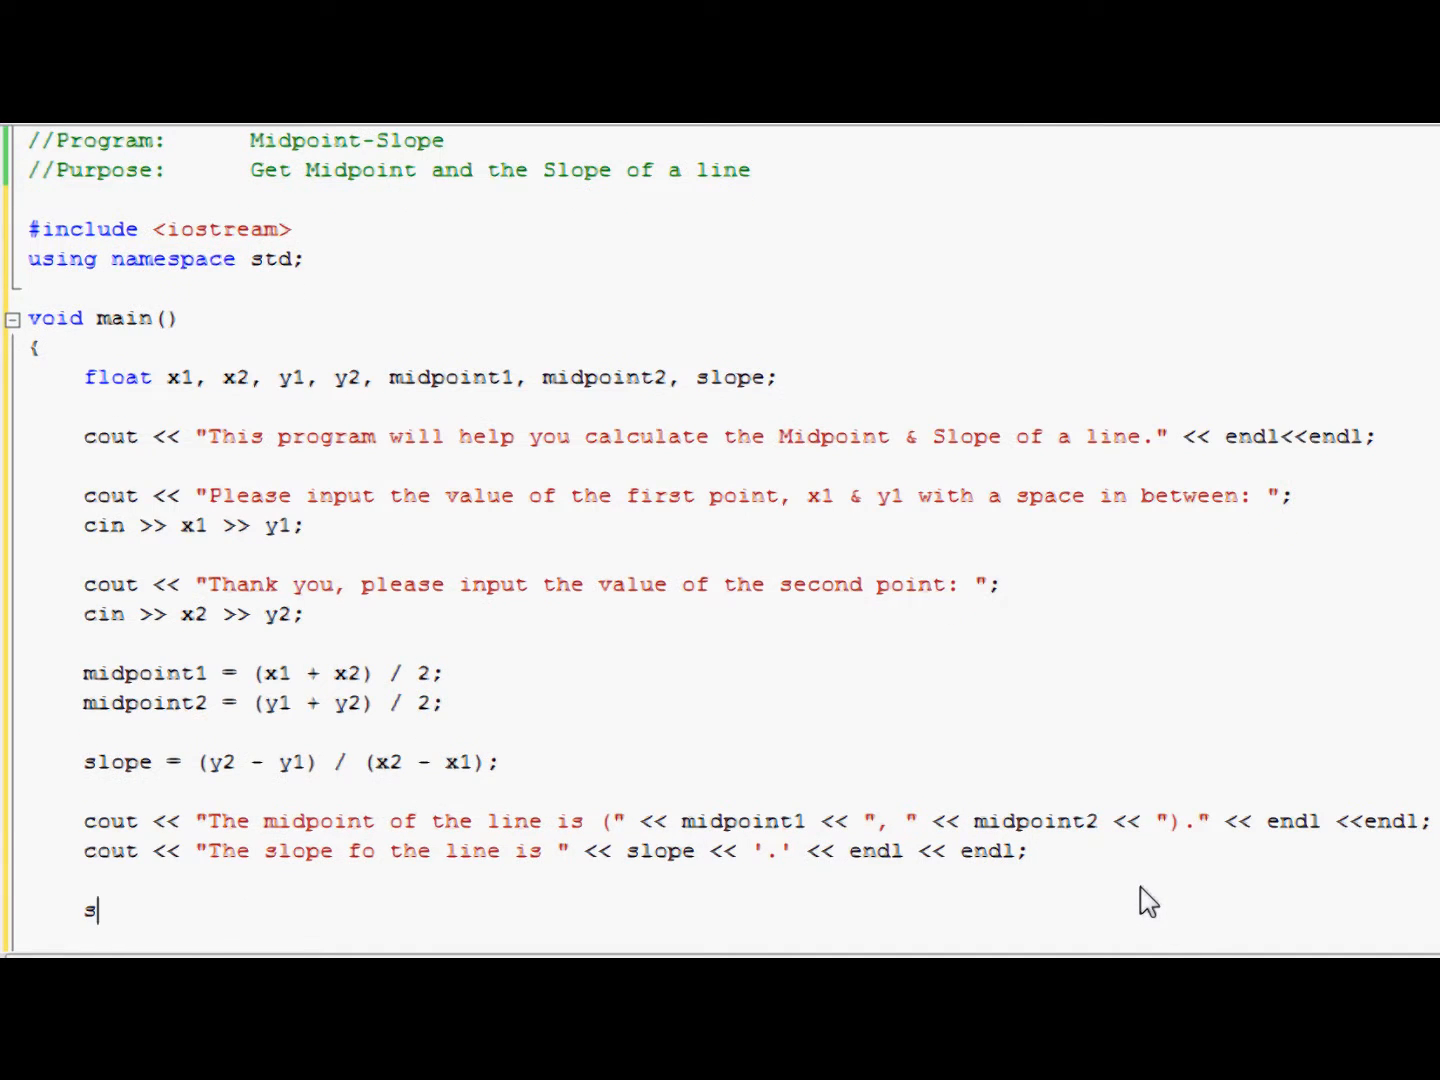
Step: Add system("pause"); after the slope output so the console stays open
text(ystem)
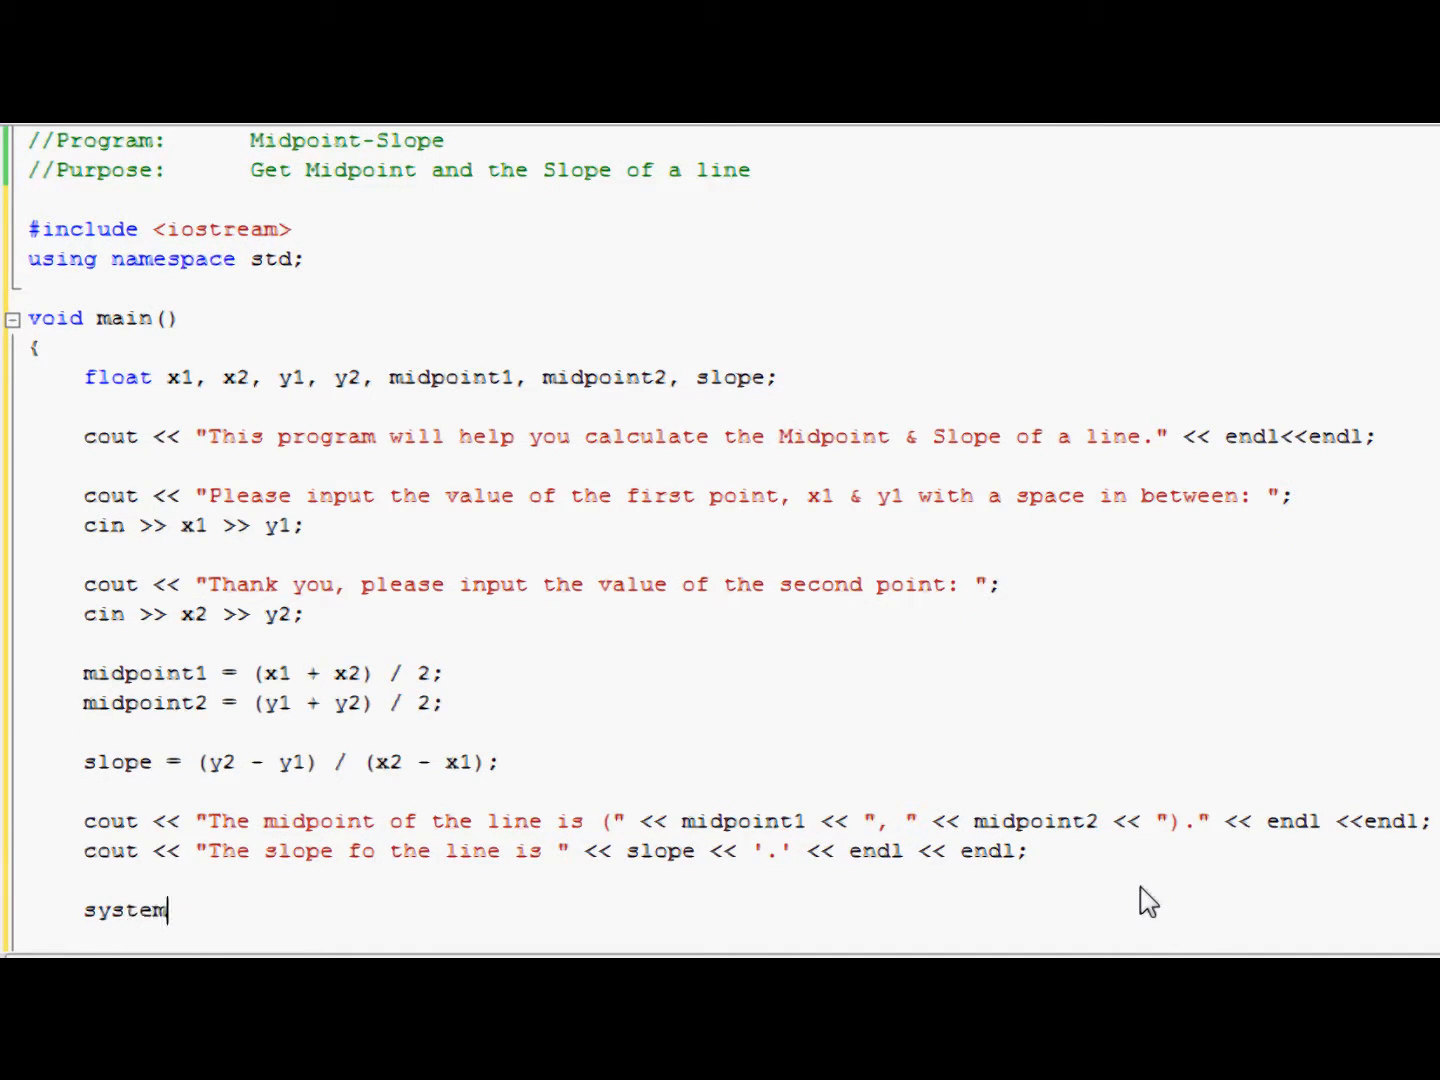
text(()
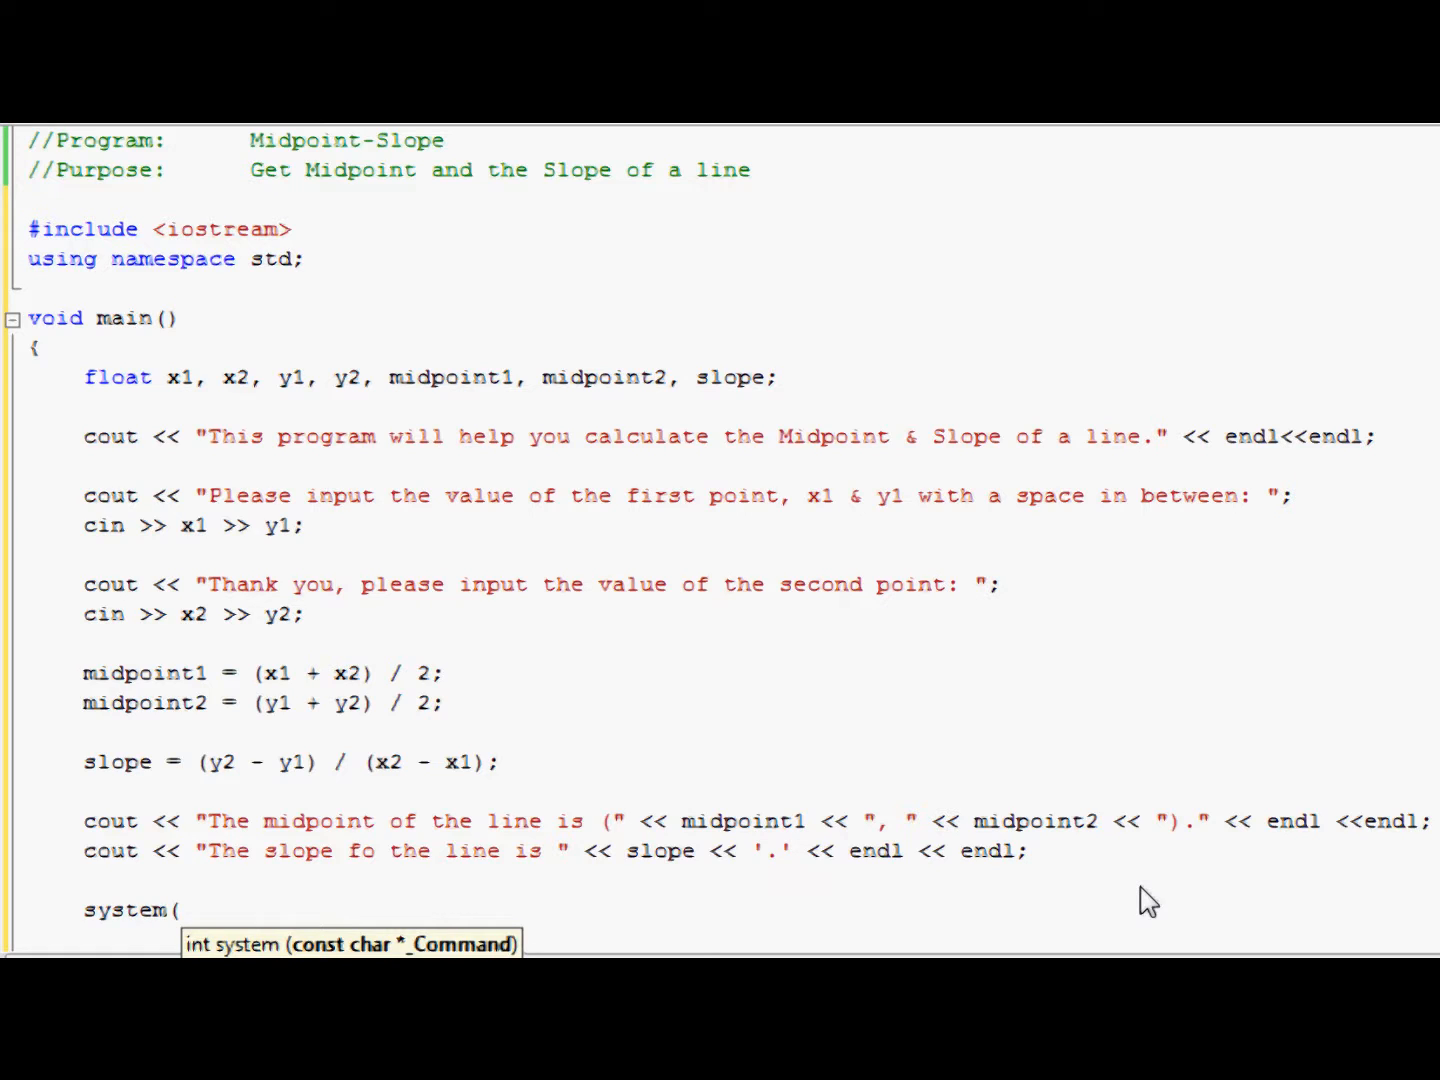
text("pause")
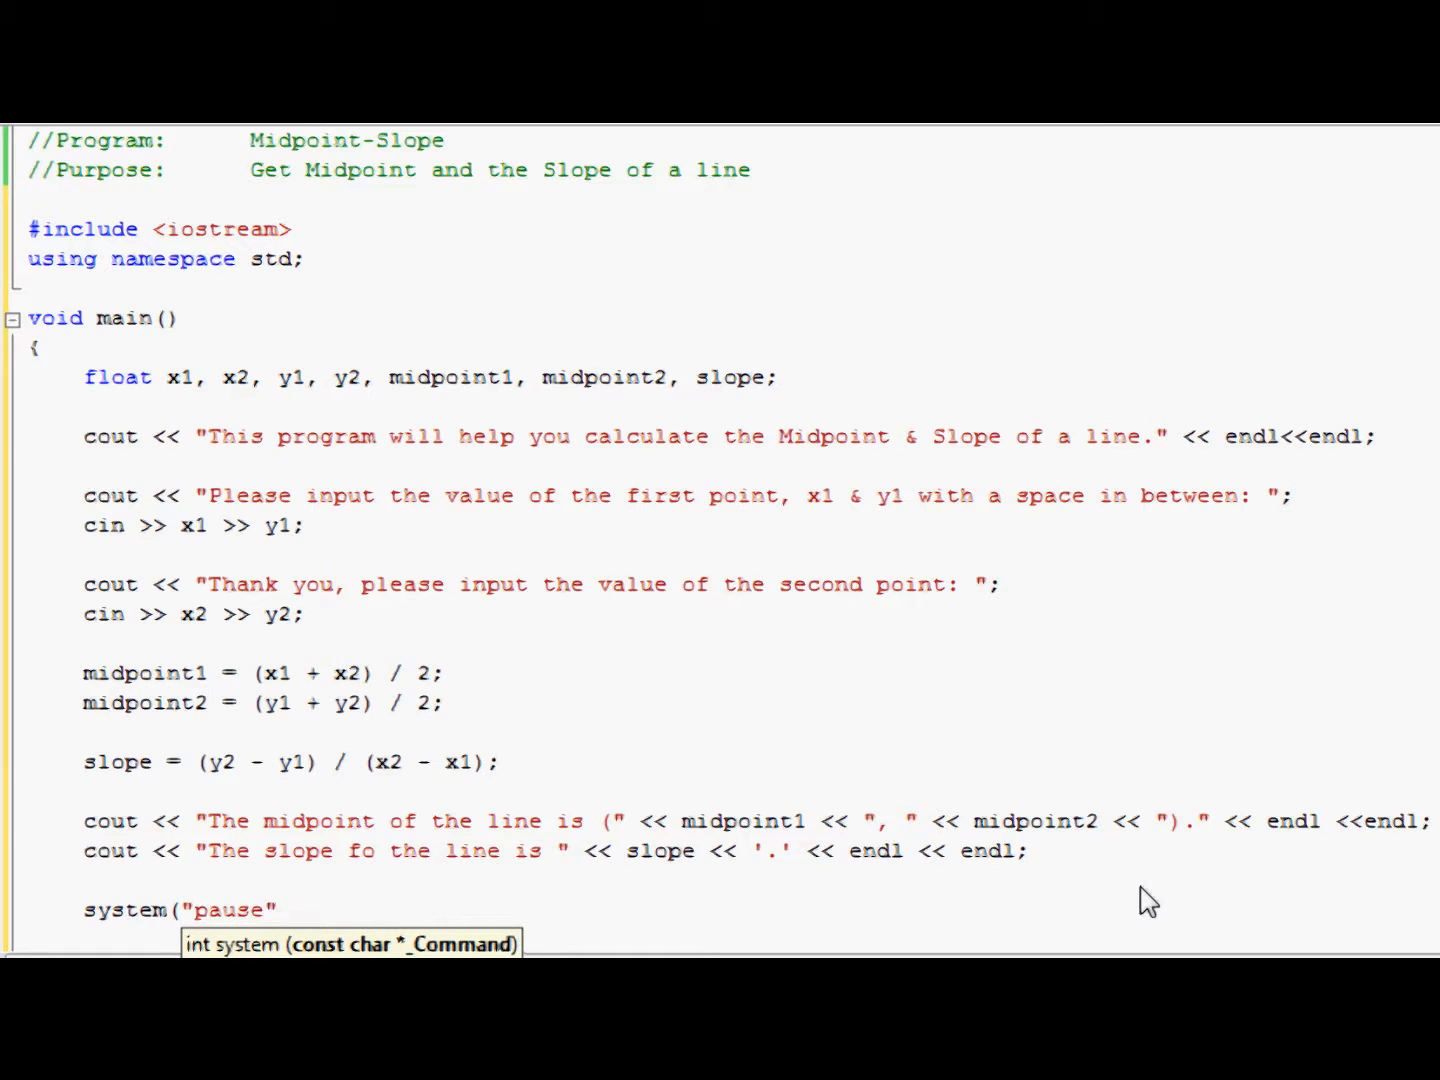
text();)
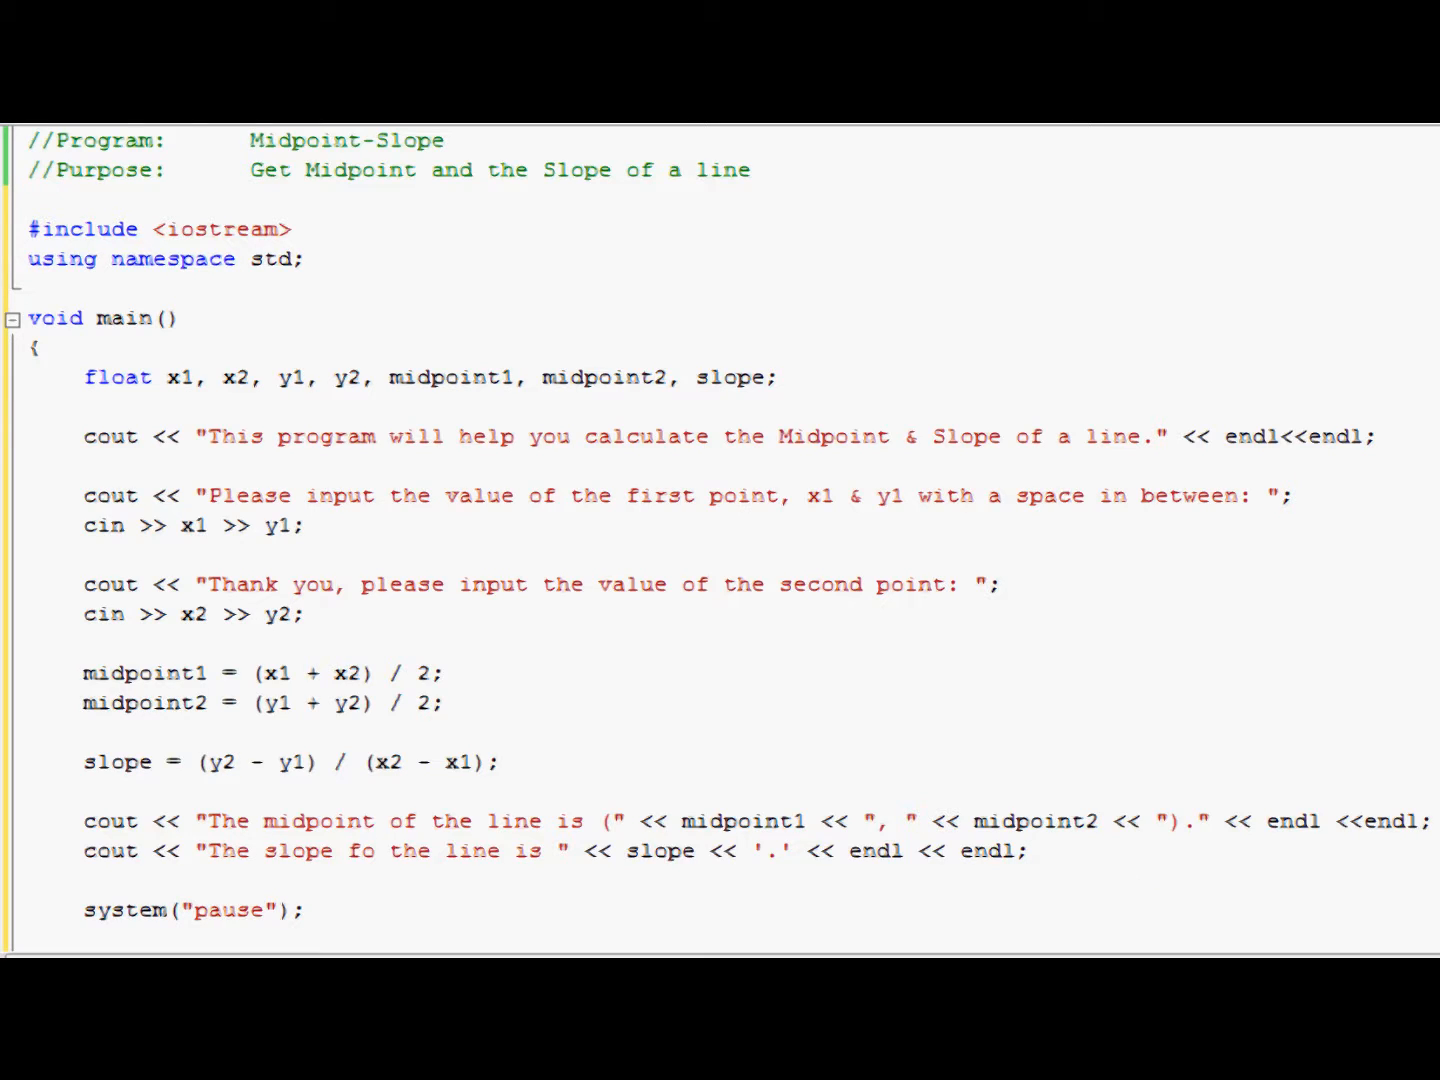
click(310, 910)
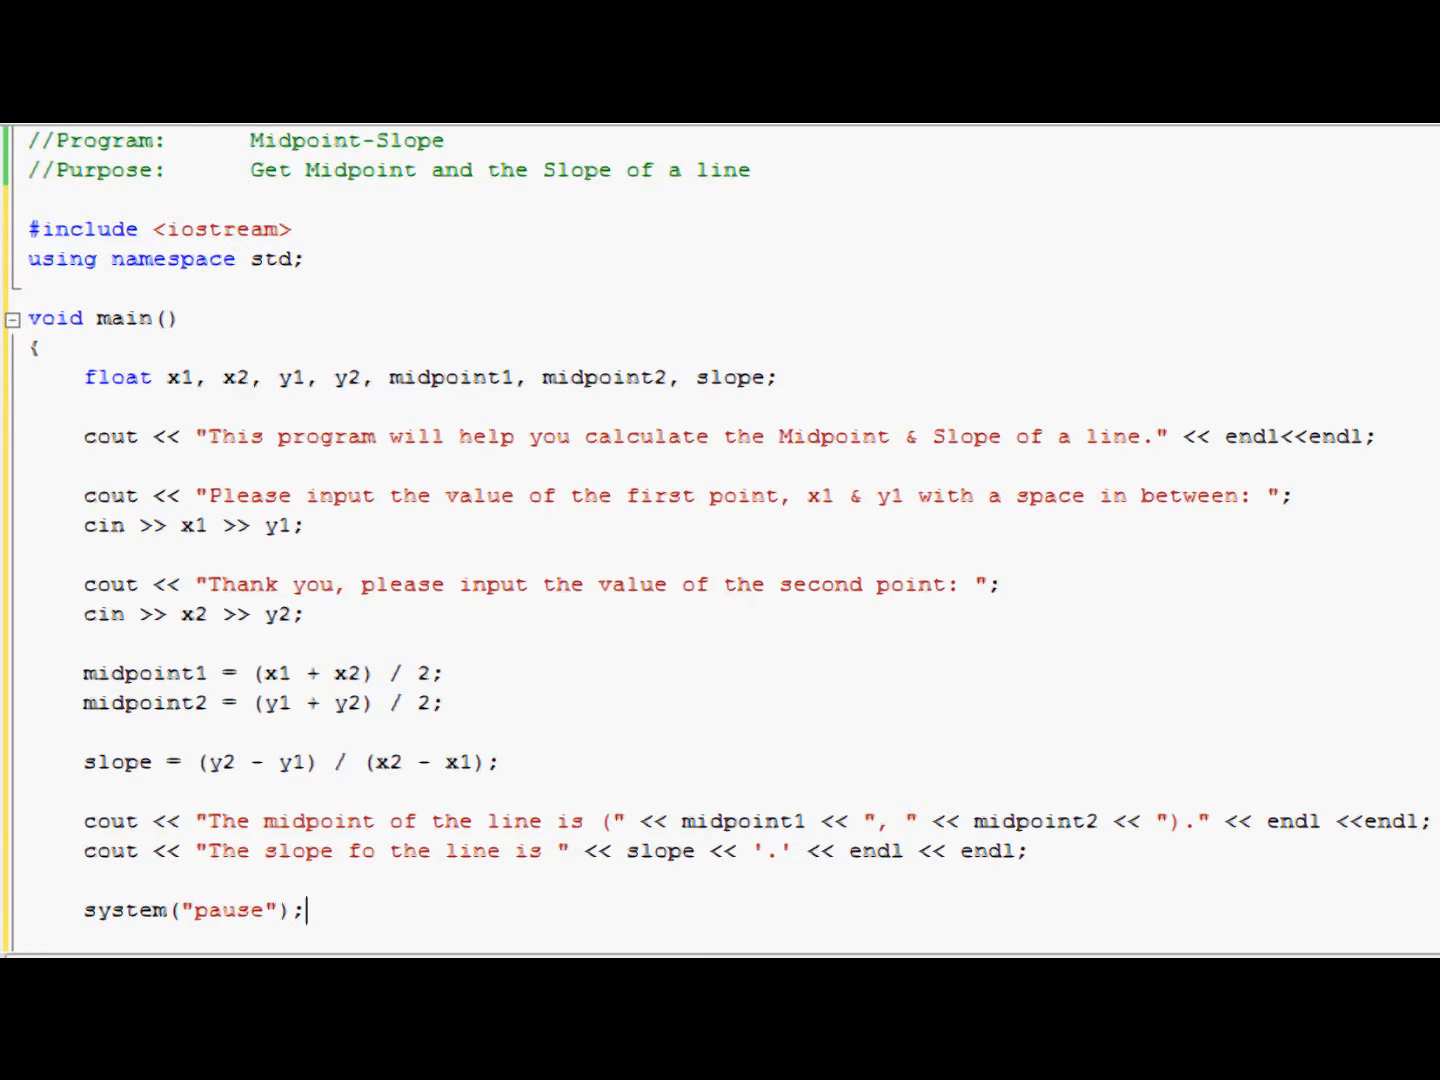
mouse_move(218, 448)
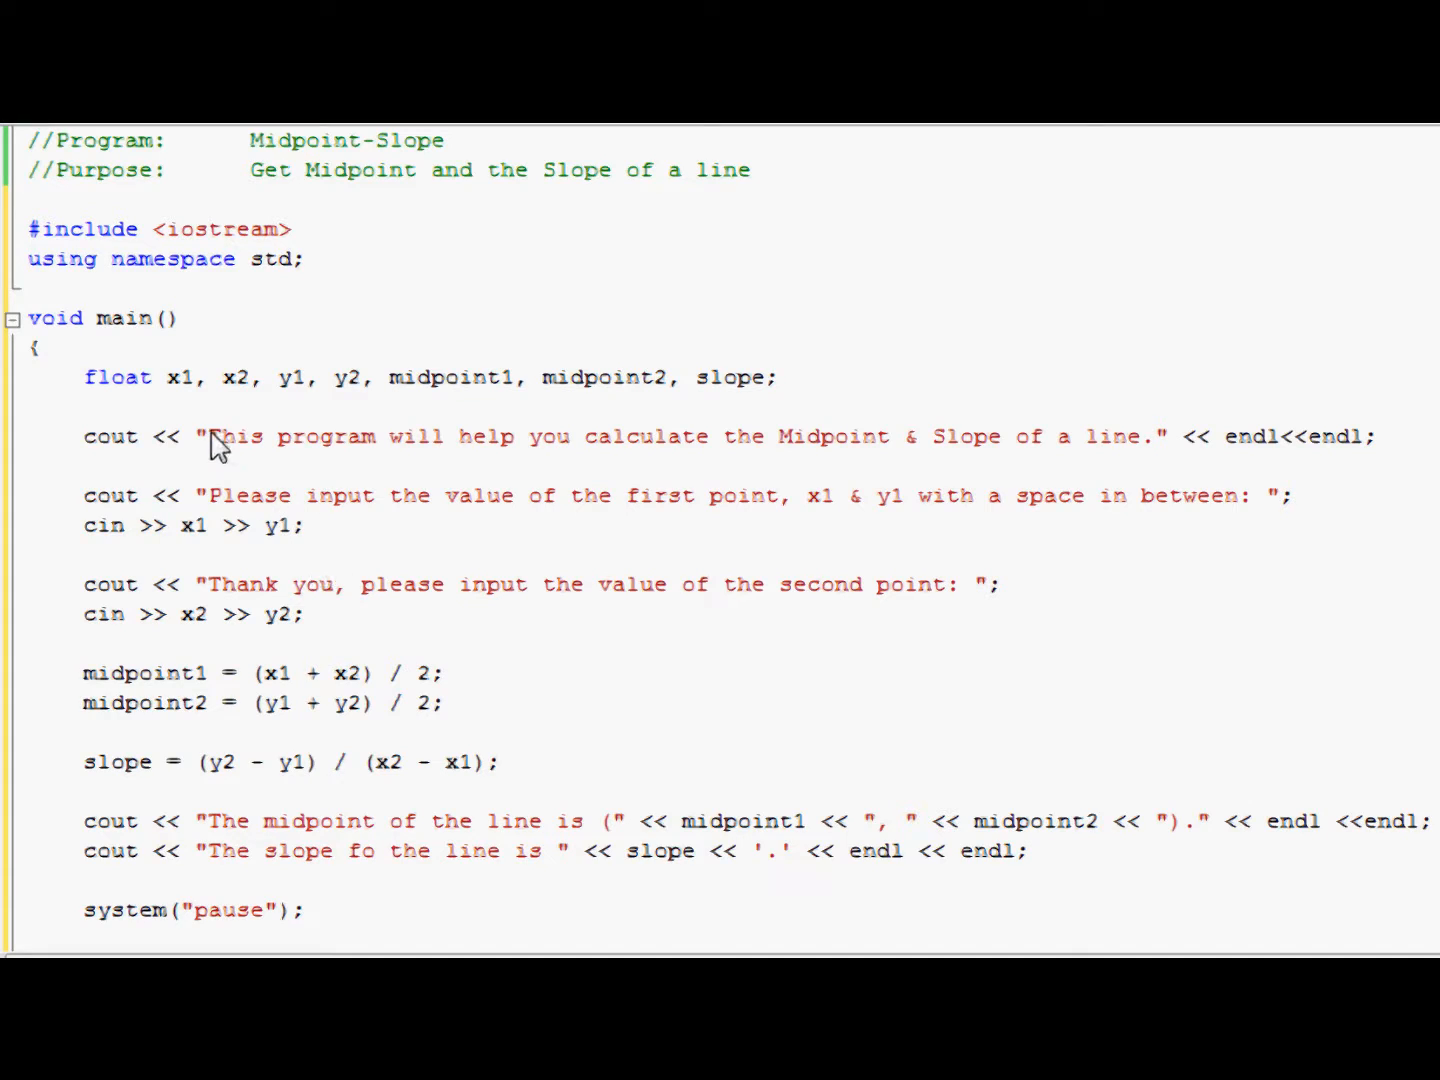
mouse_move(1156, 888)
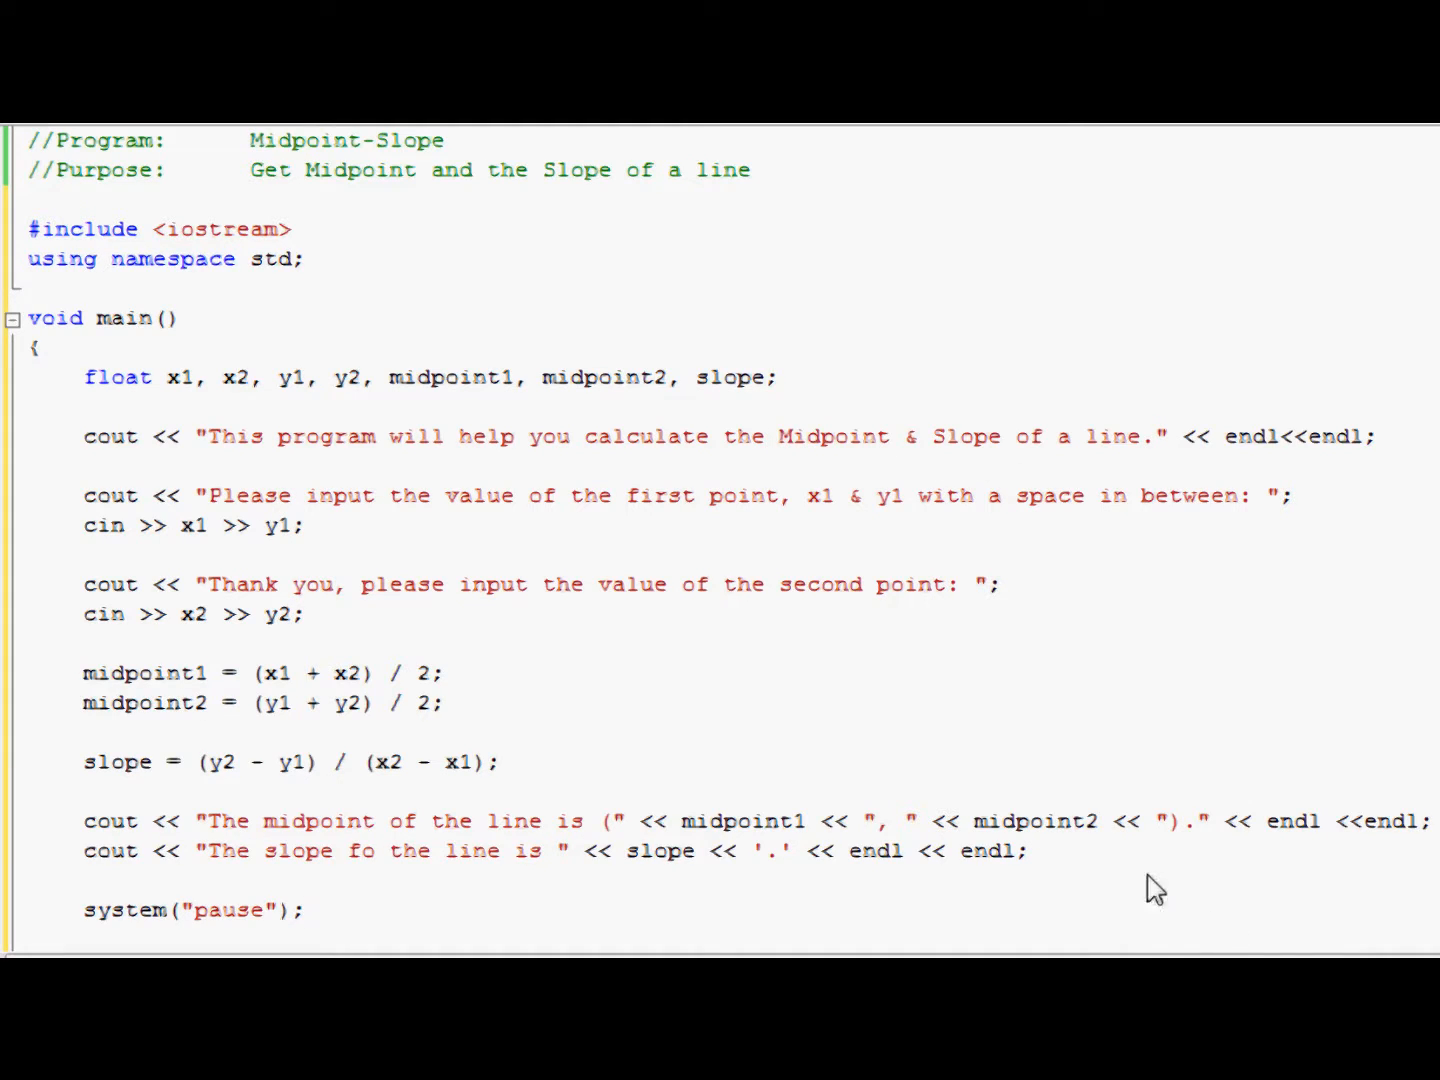
Step: Add cout << "Thanks for using this program." << endl; before the pause call
text(co)
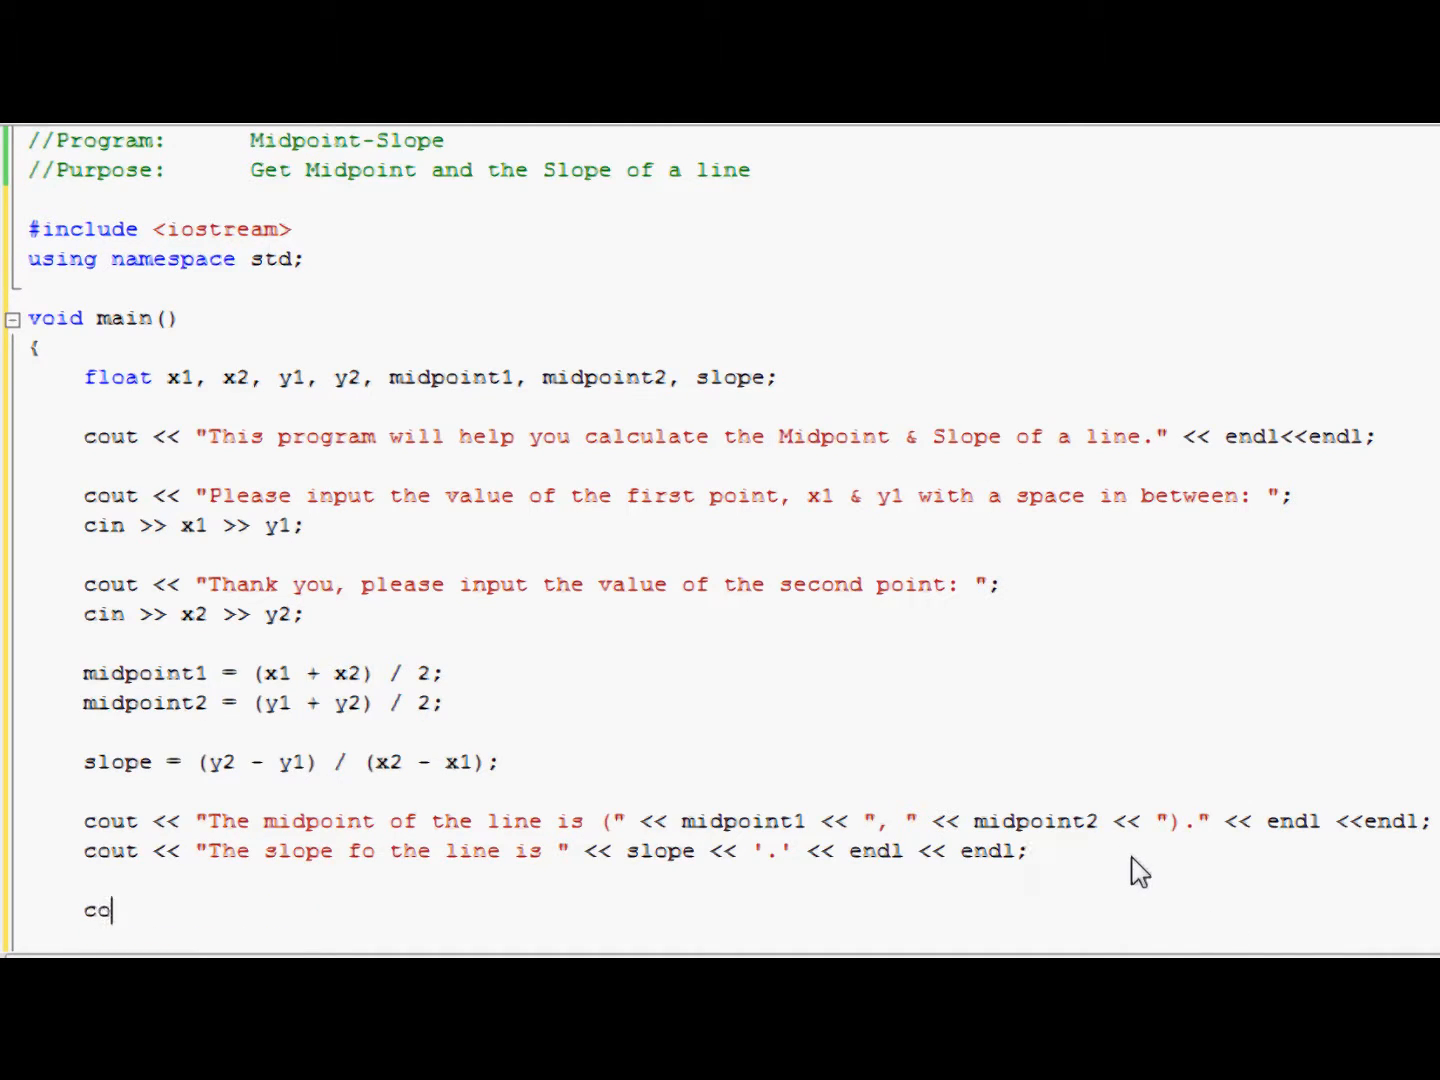
text(ut <<)
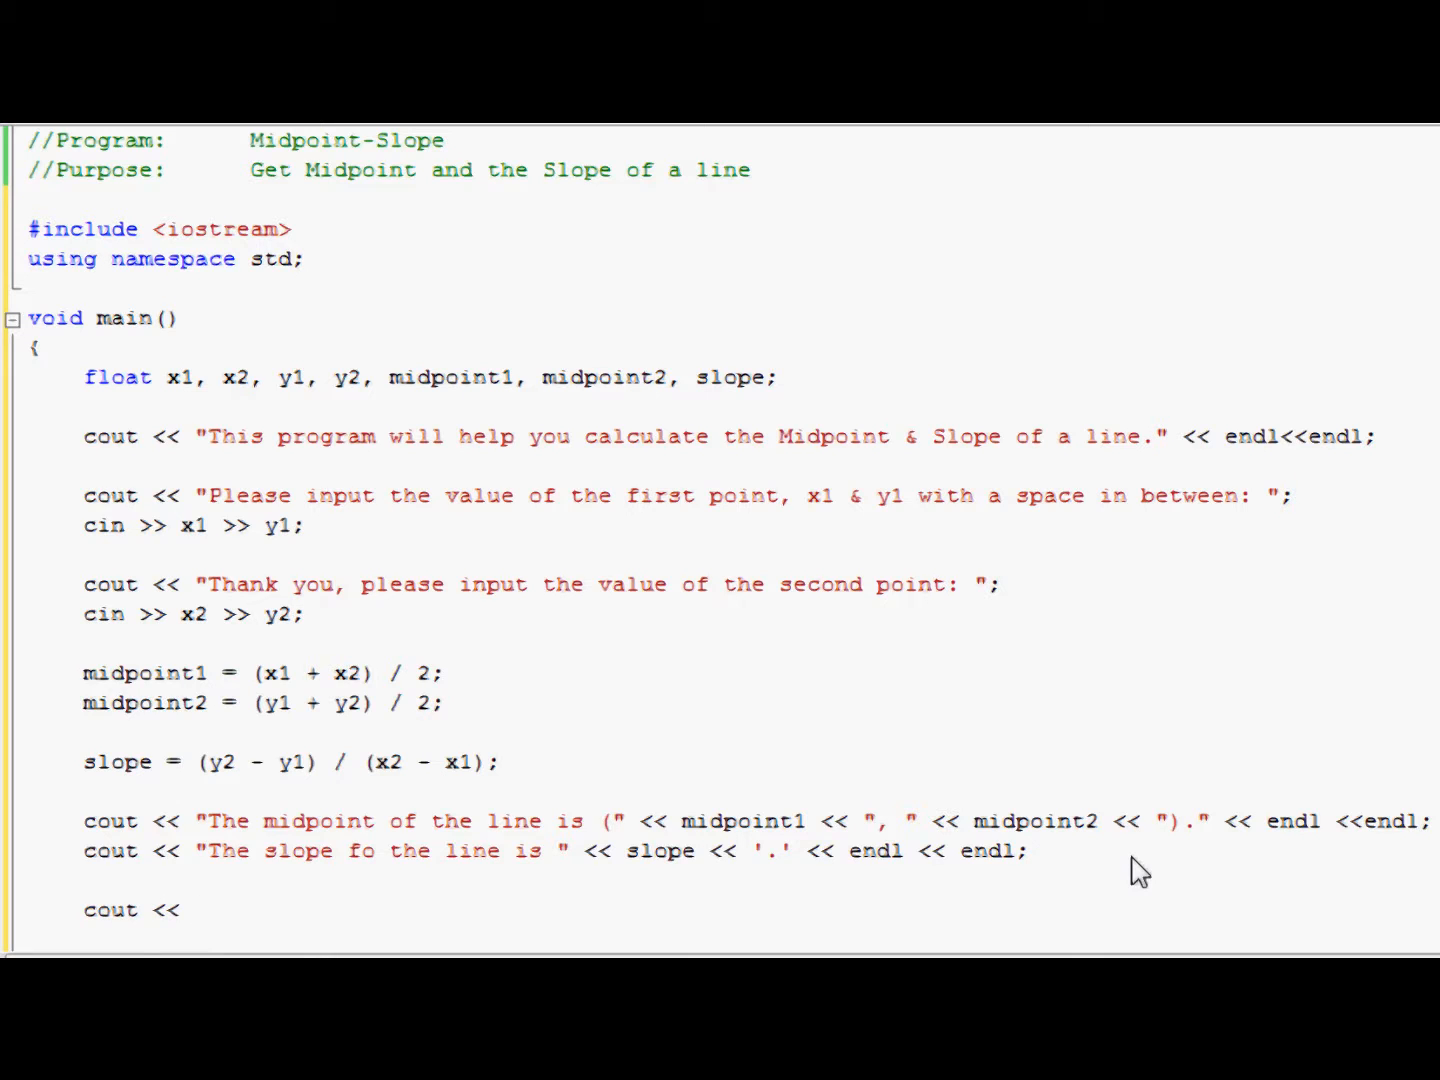
text("Thanks for using thi)
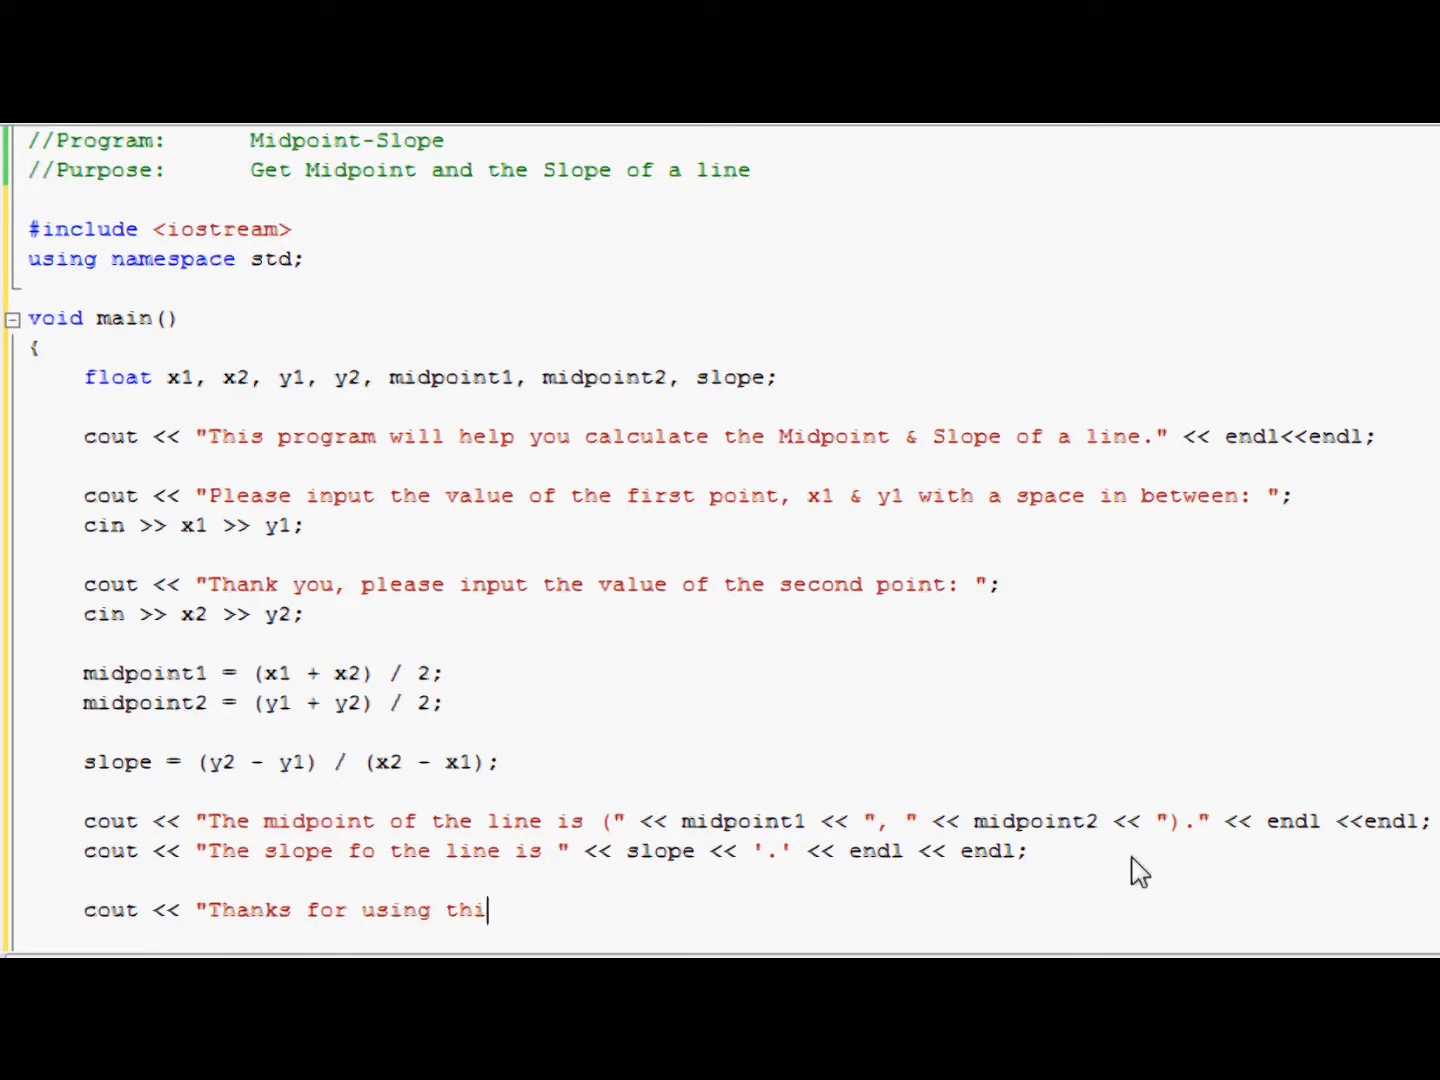
text(s program")
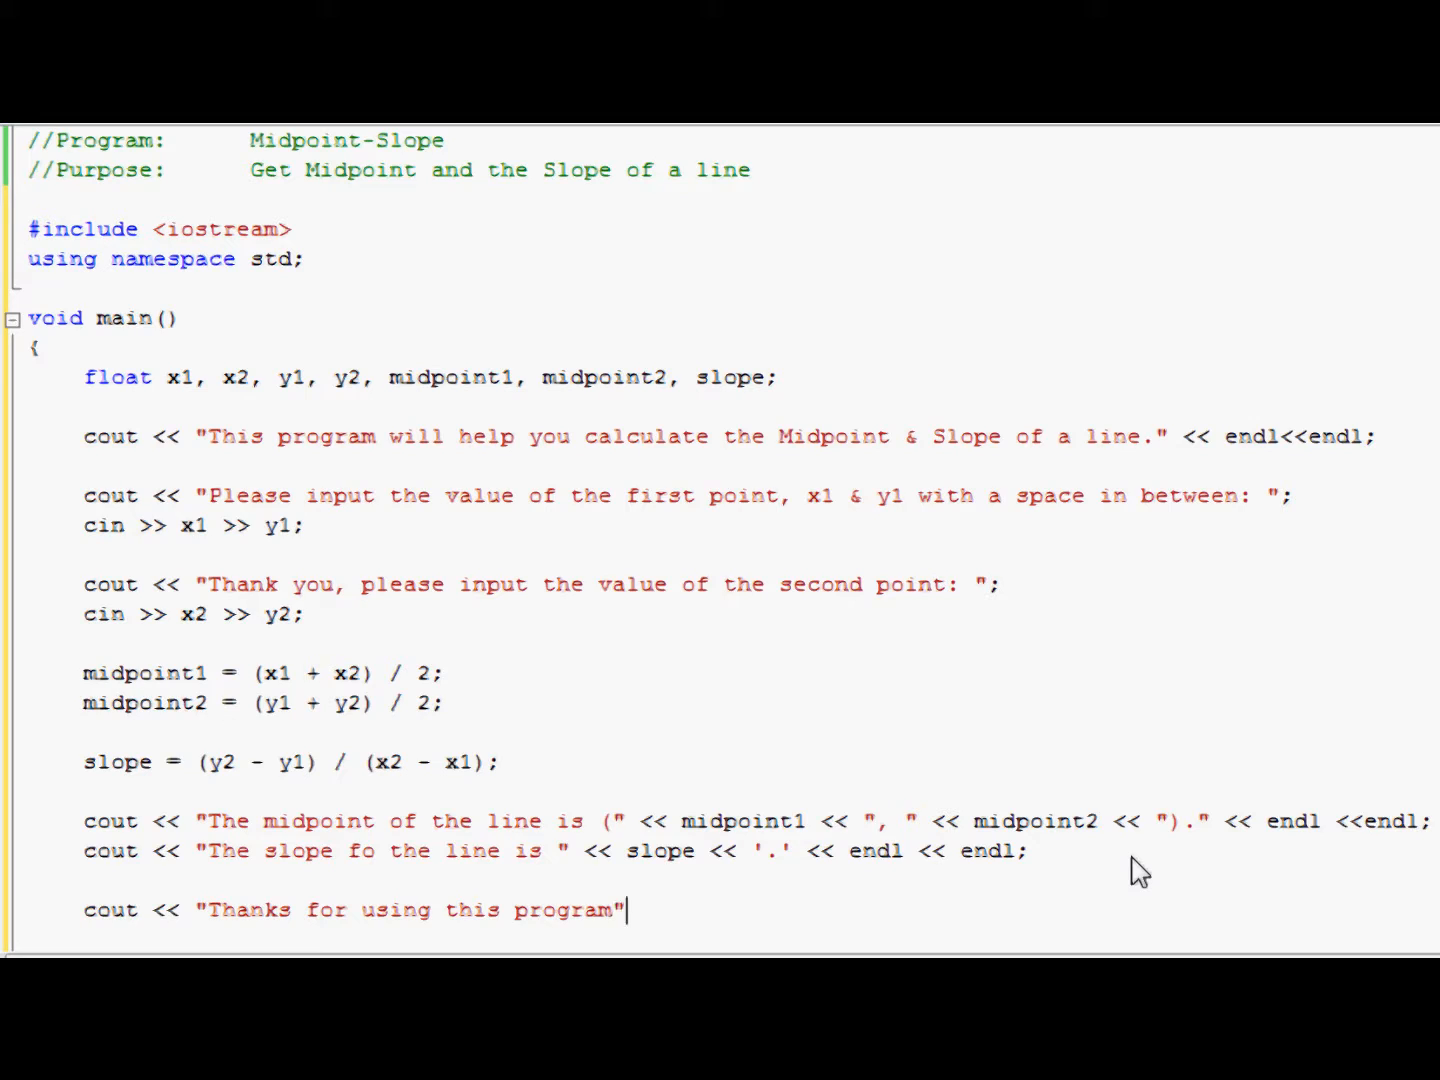
text(.)
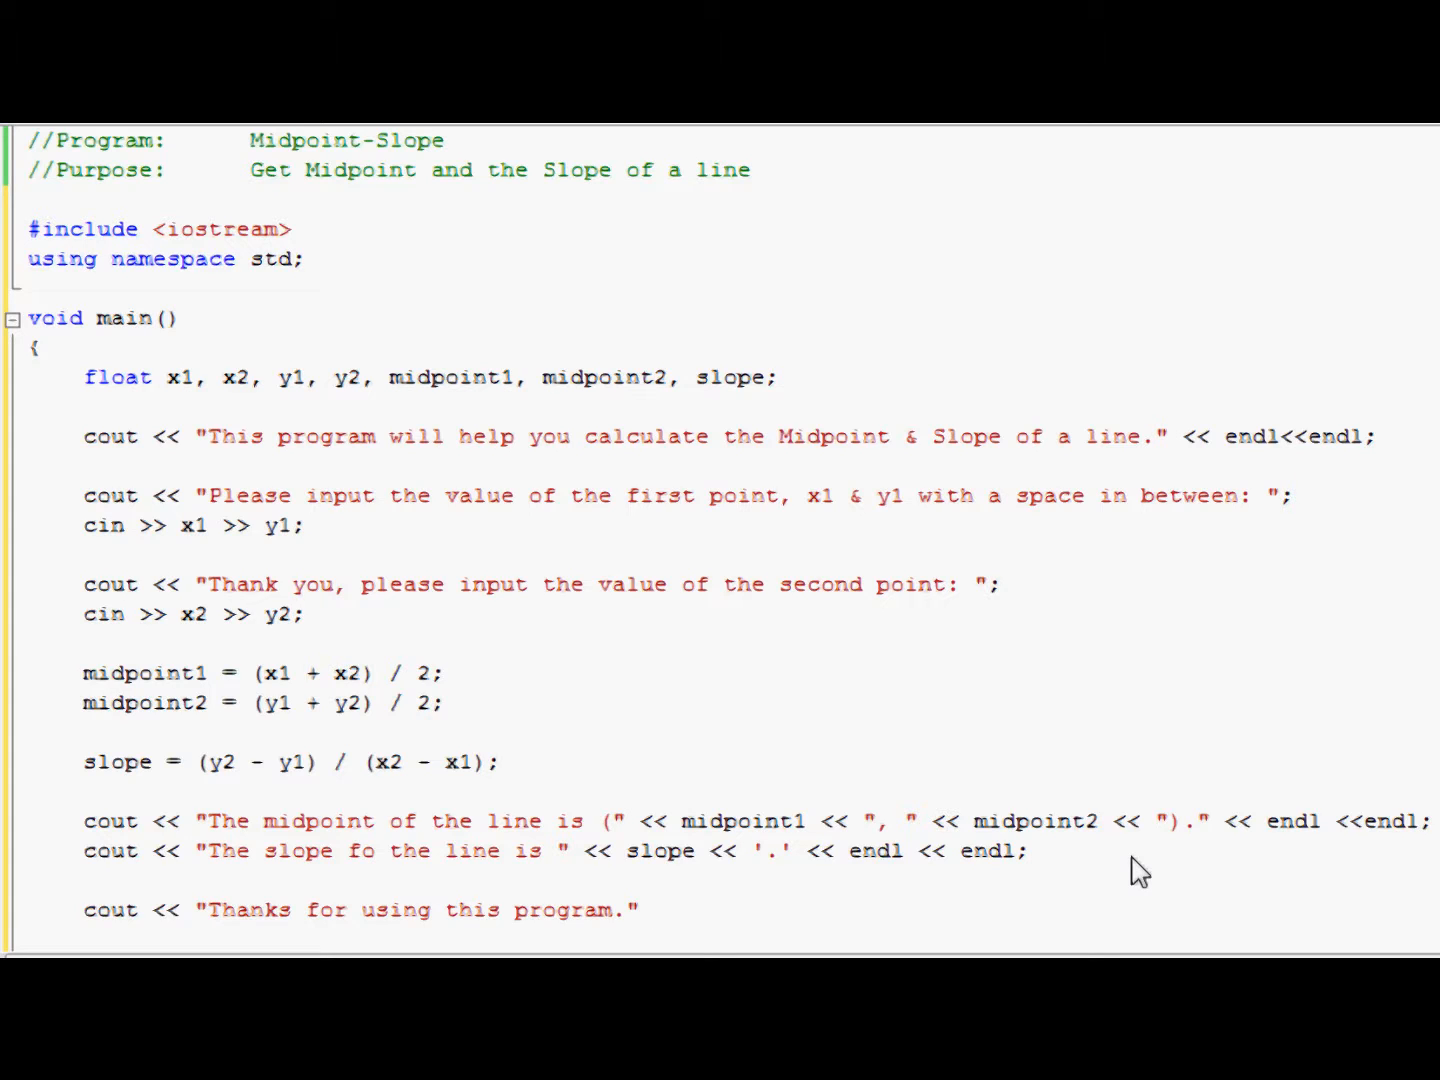
text(<< endl)
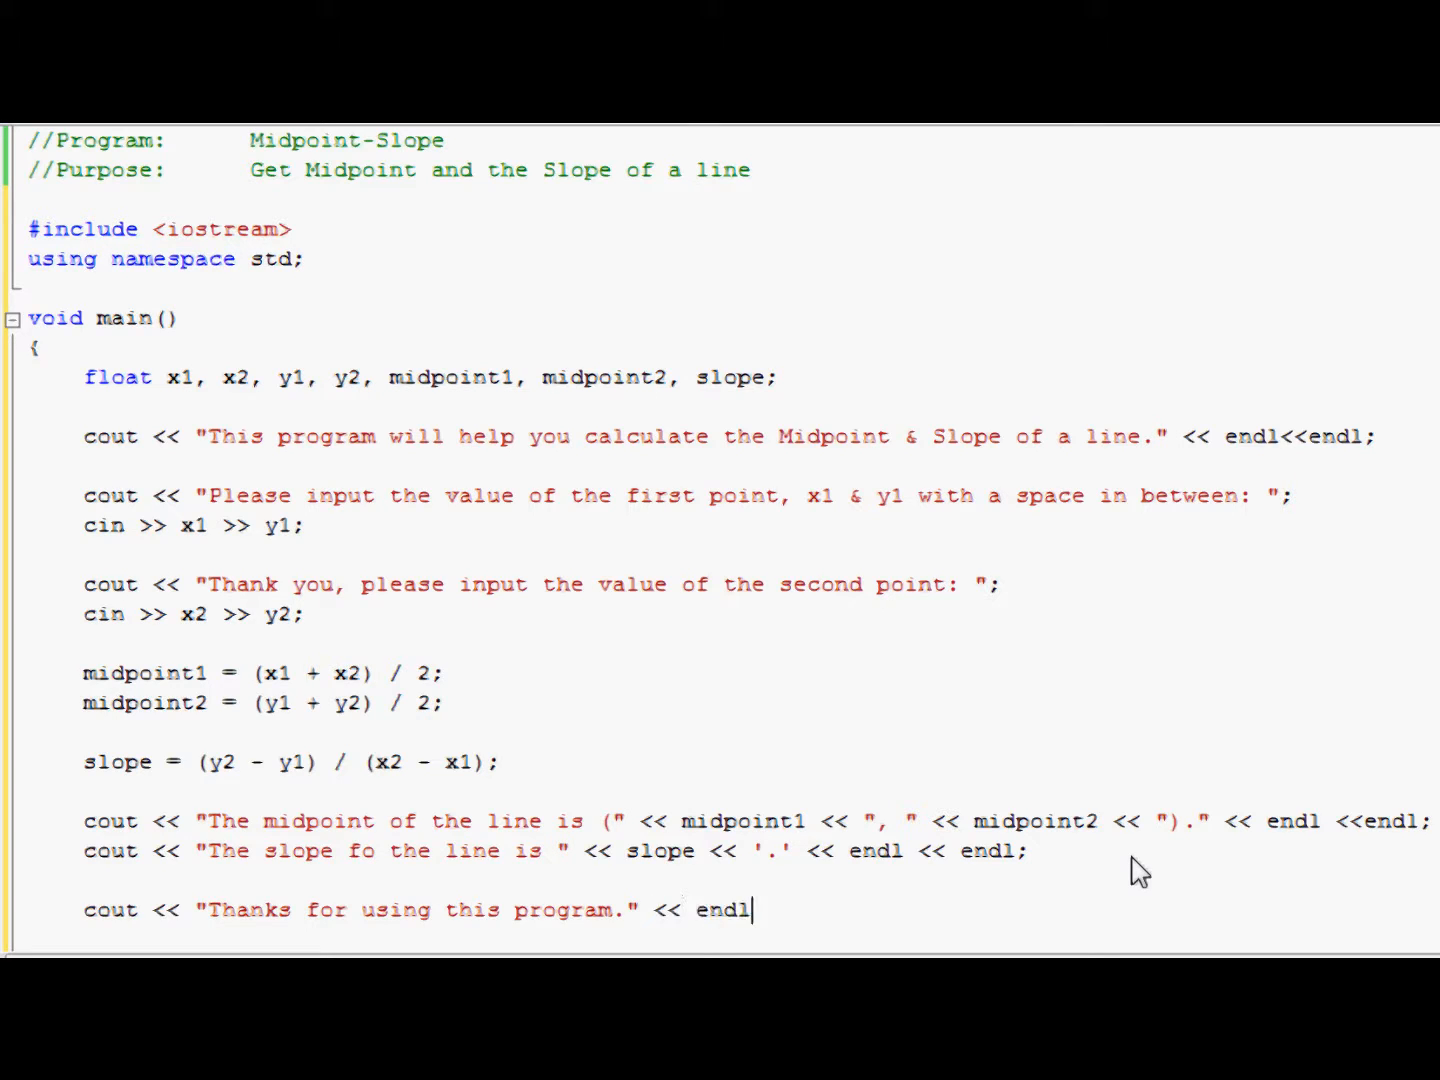
text(;)
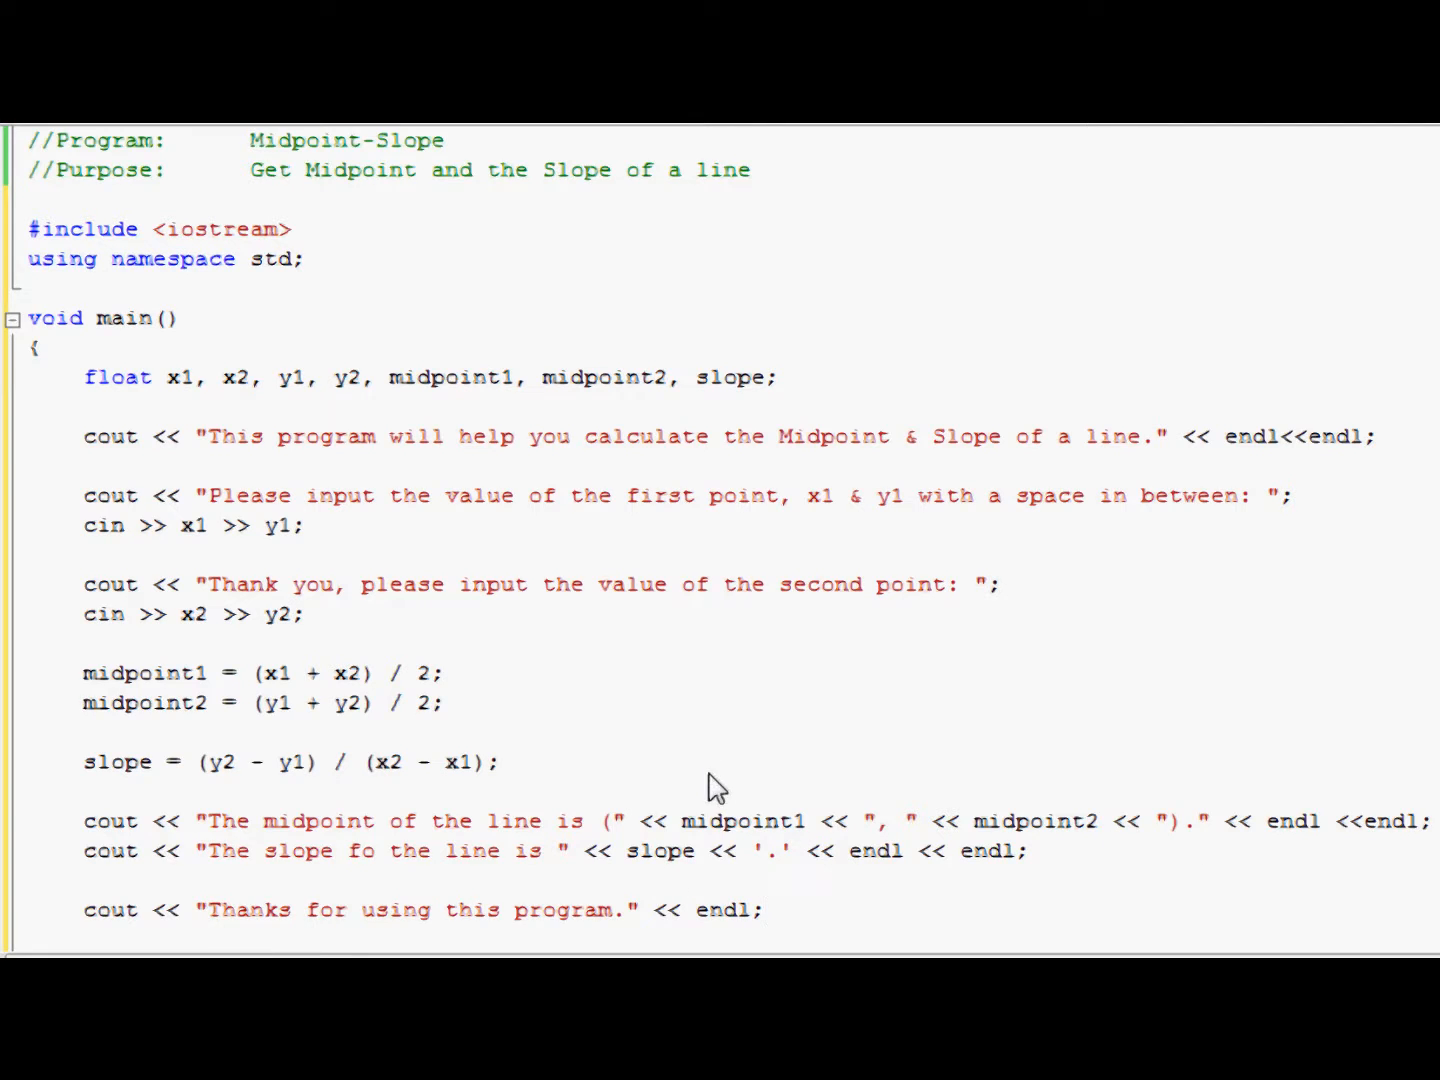
scroll(down, 3)
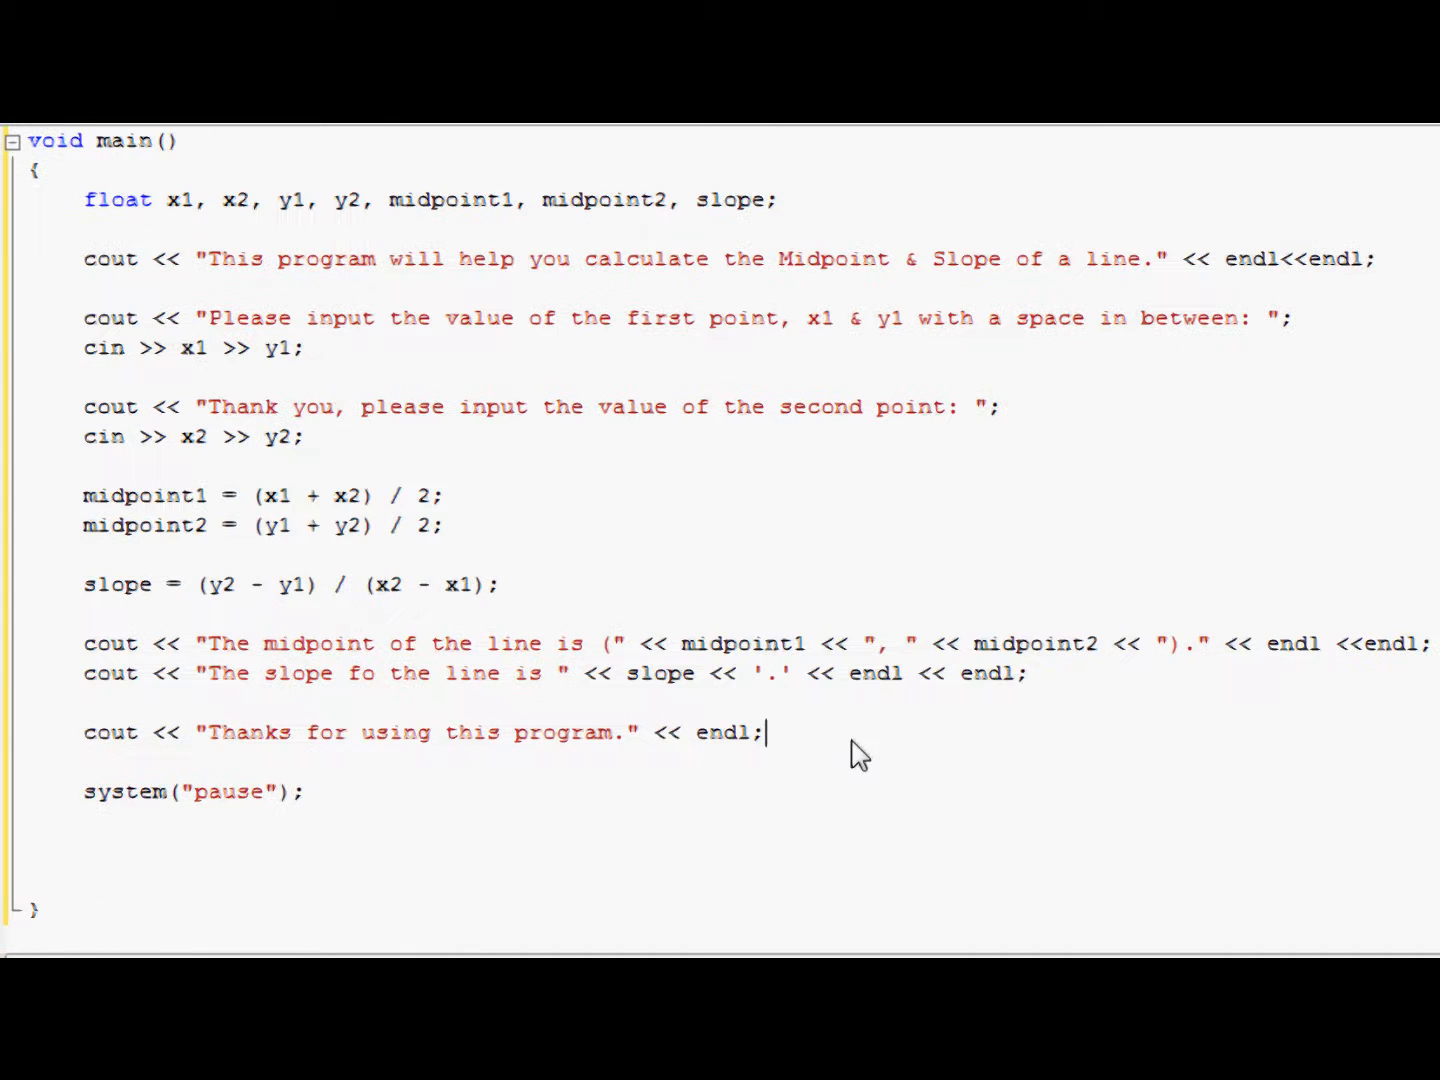
mouse_move(1224, 770)
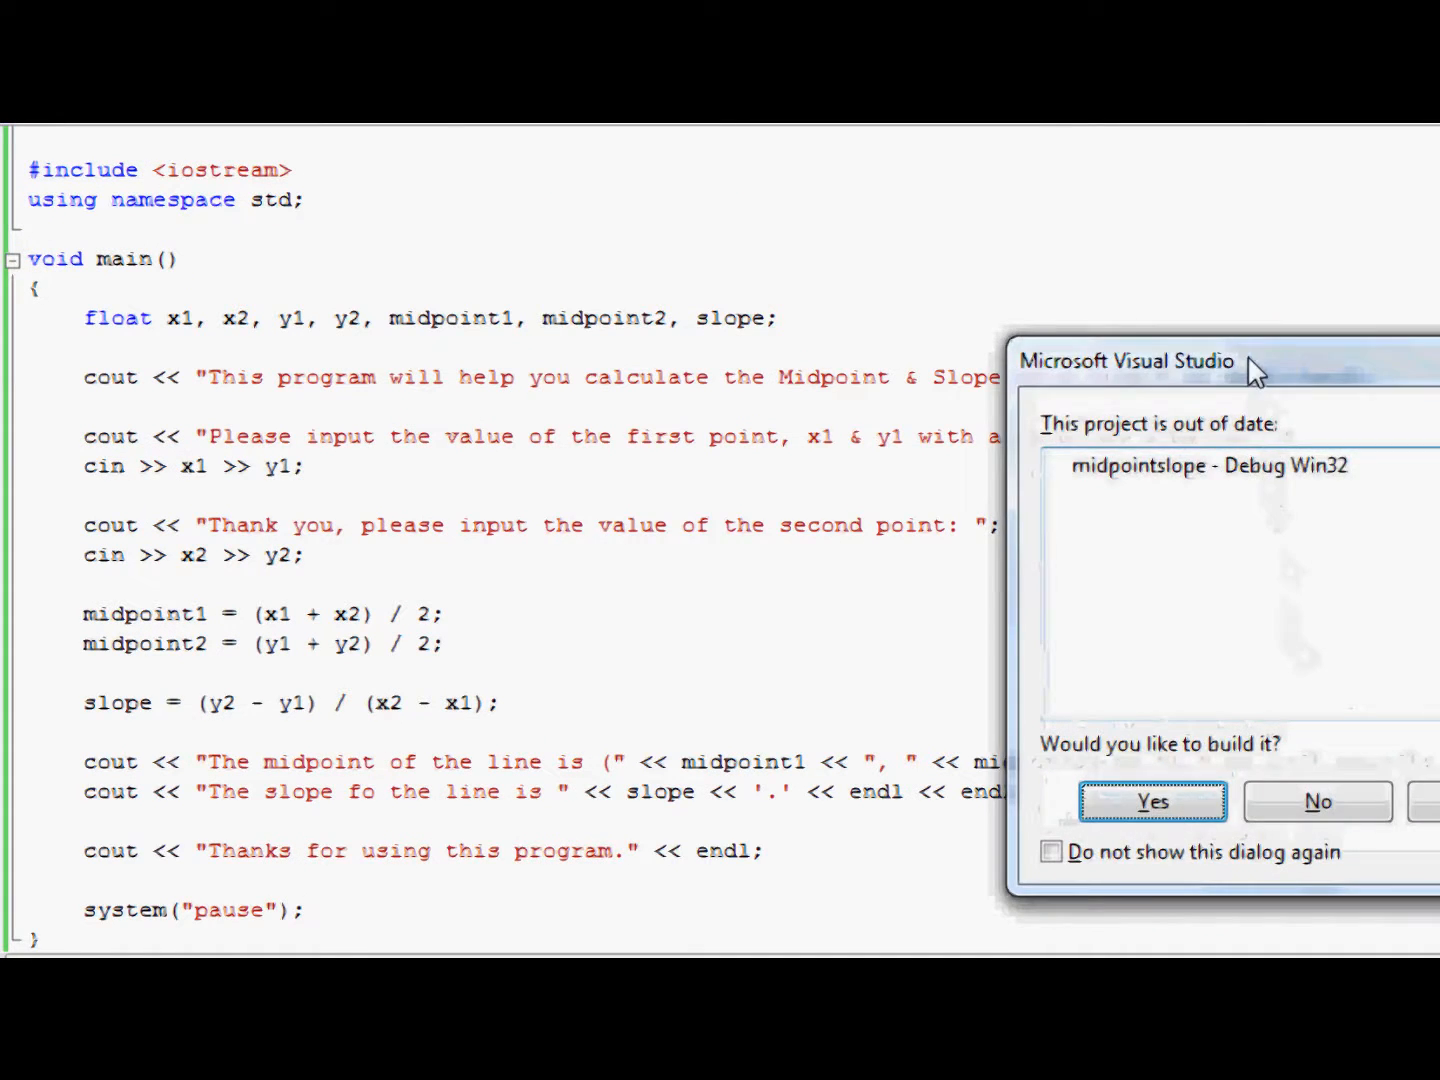
Step: Build the out-of-date project and start it with F5
click(1152, 800)
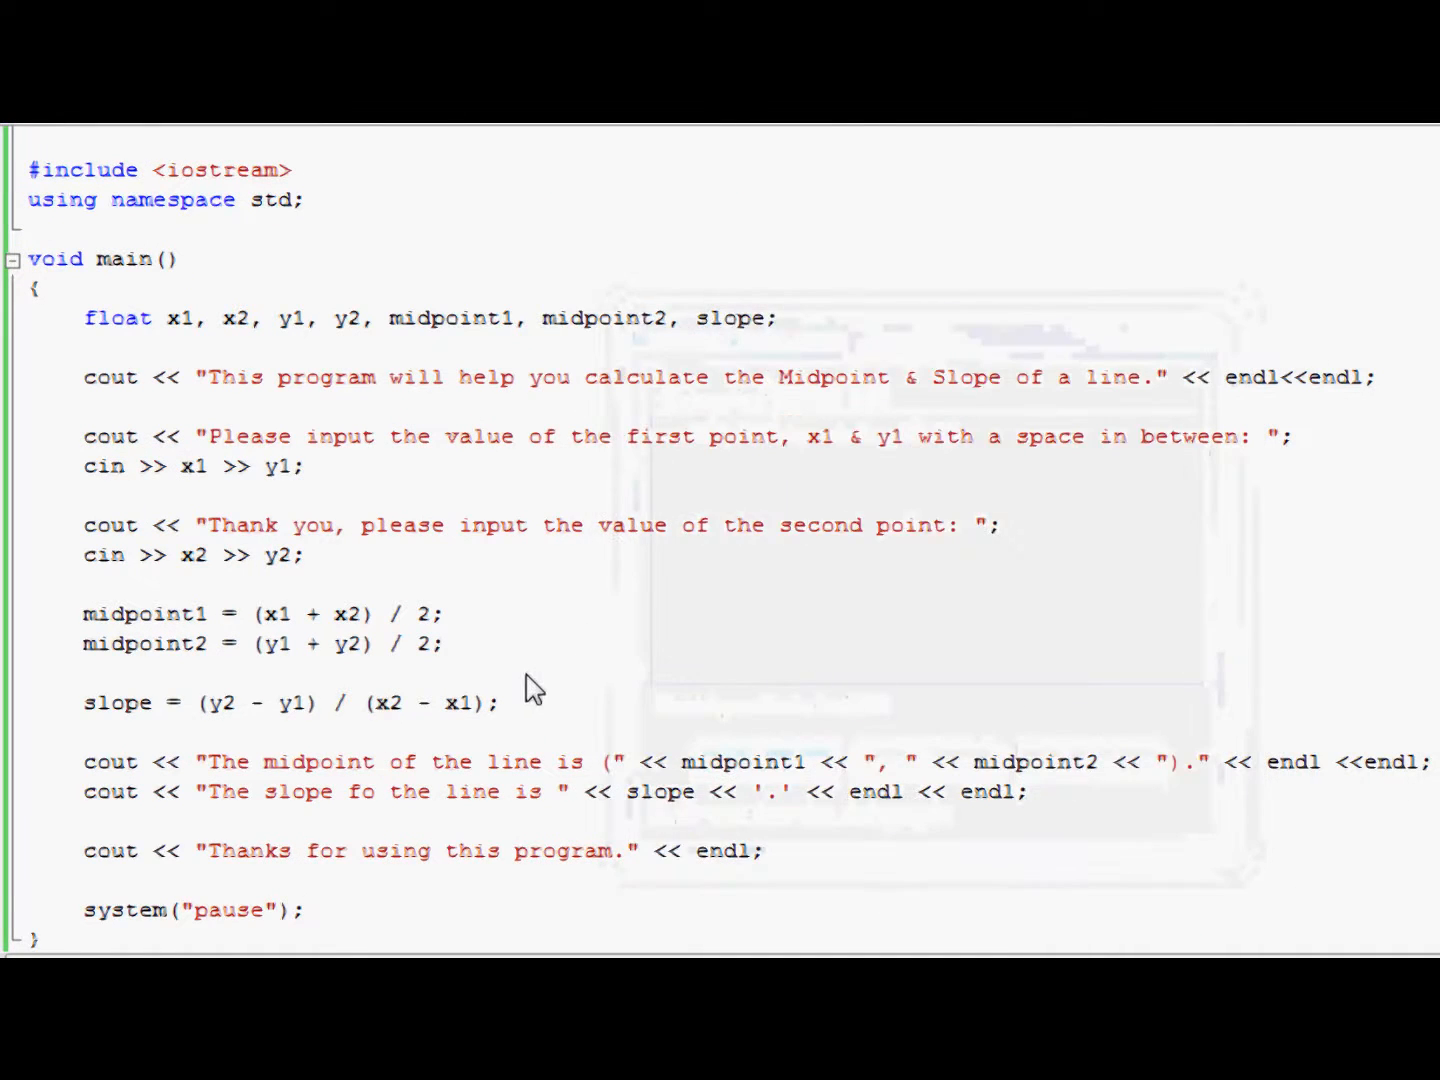
key(F5)
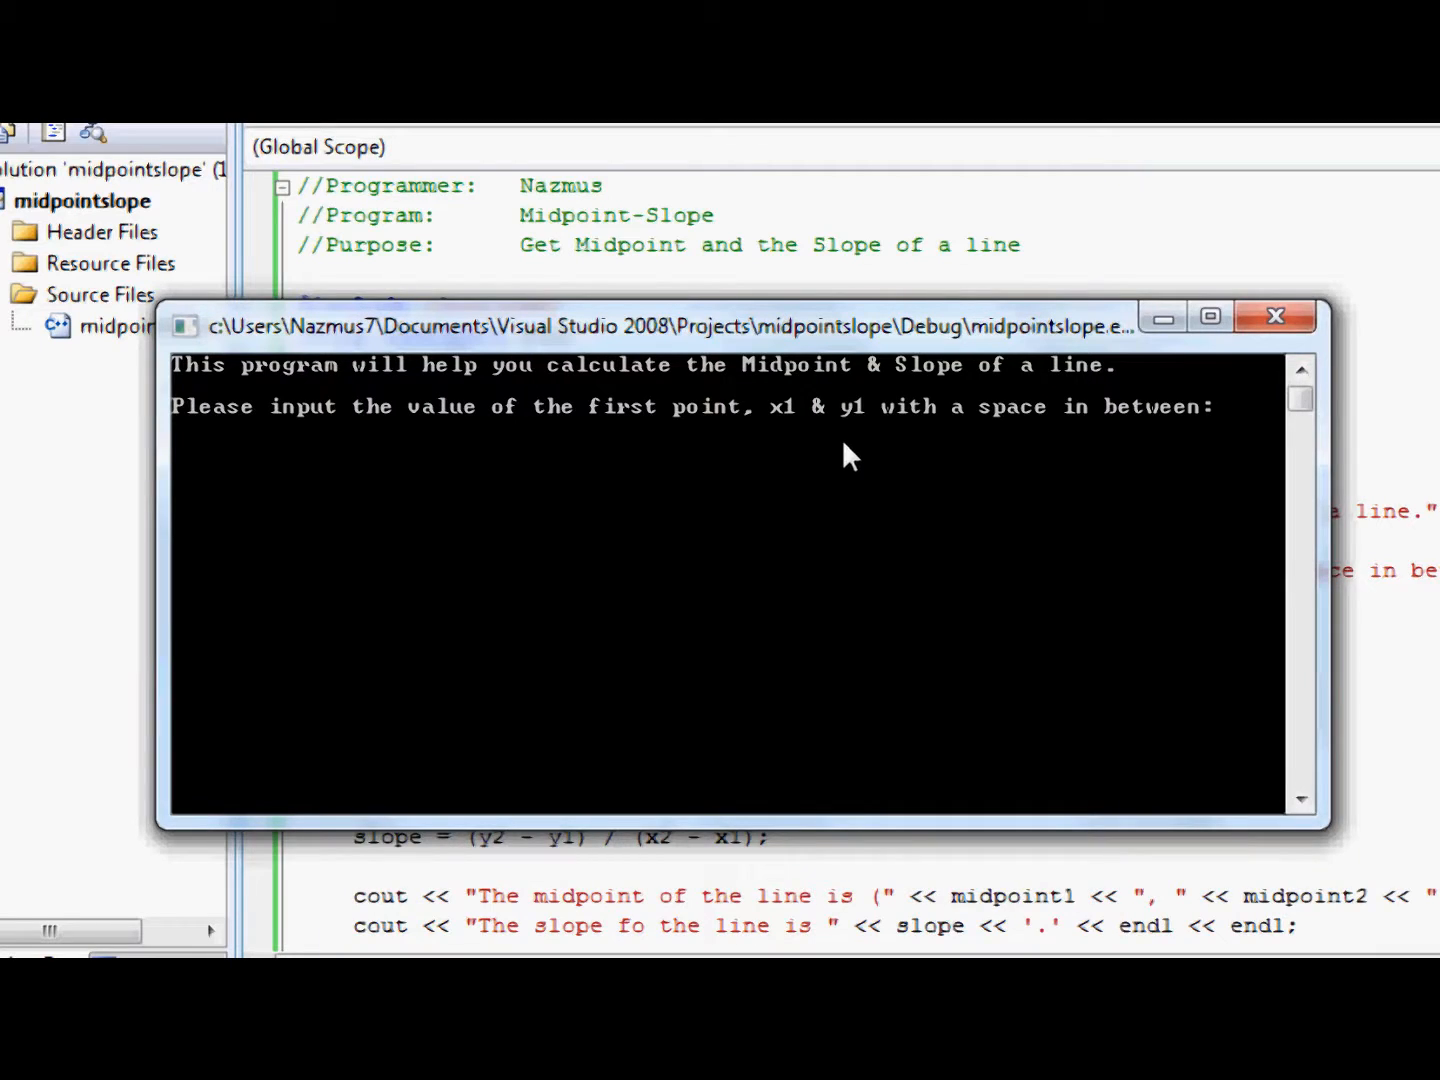
mouse_move(1116, 450)
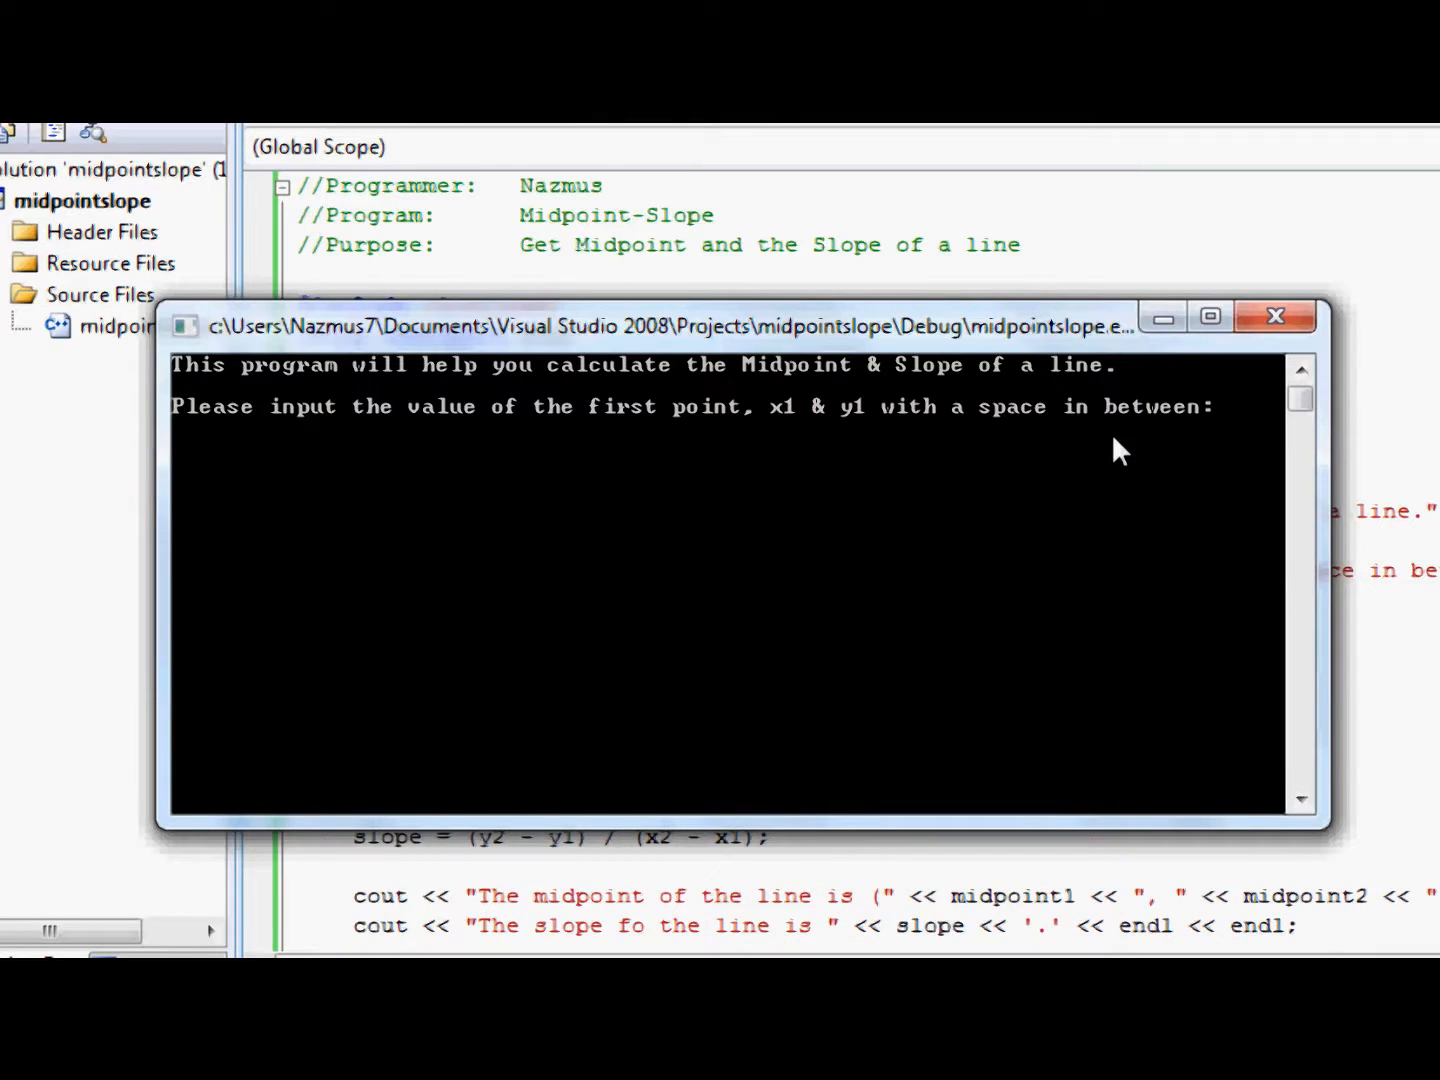
Step: Enter points 2 5 and 8 3, getting midpoint (5, 4) and slope -0.333333
text(2 5)
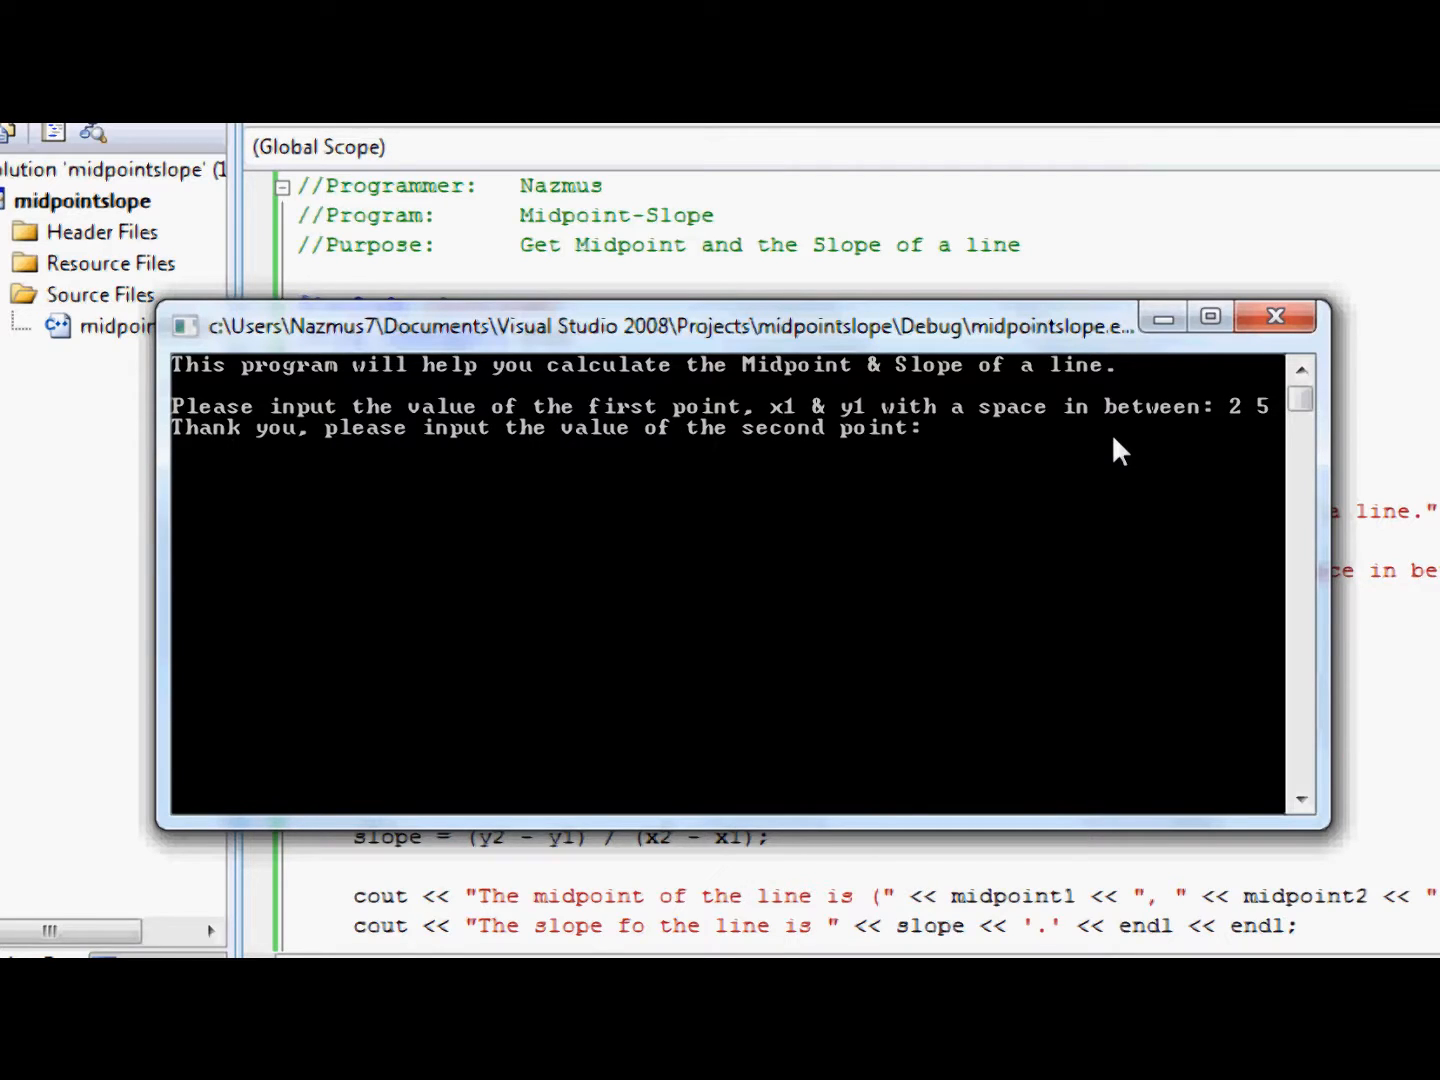
mouse_move(1060, 490)
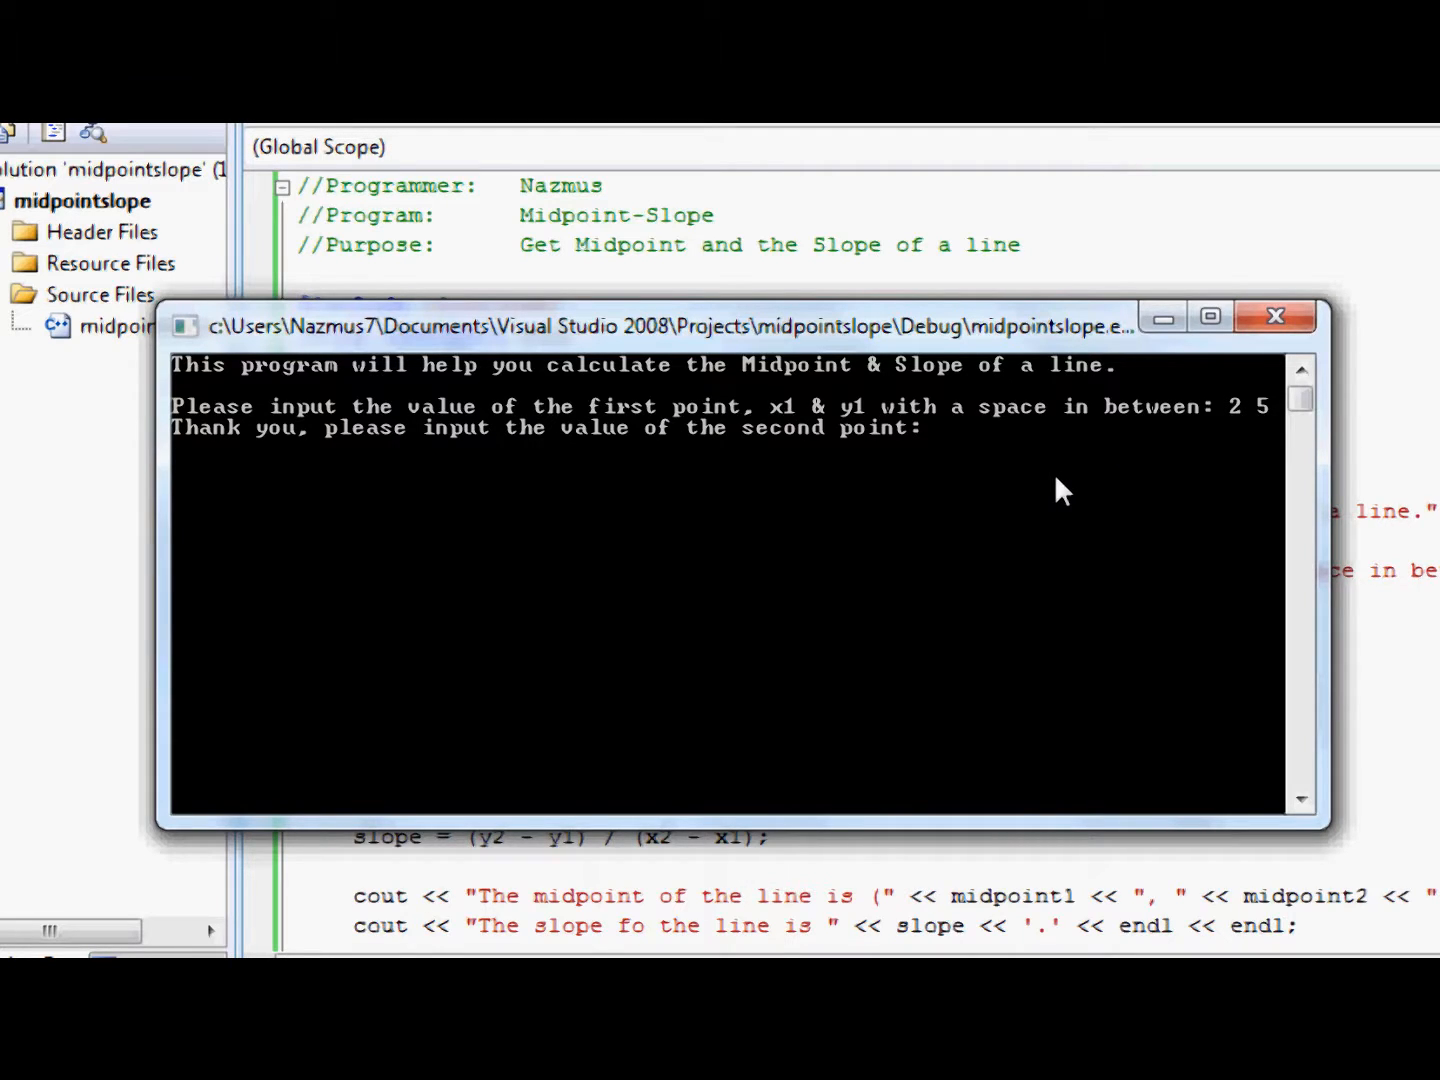
text(8 3)
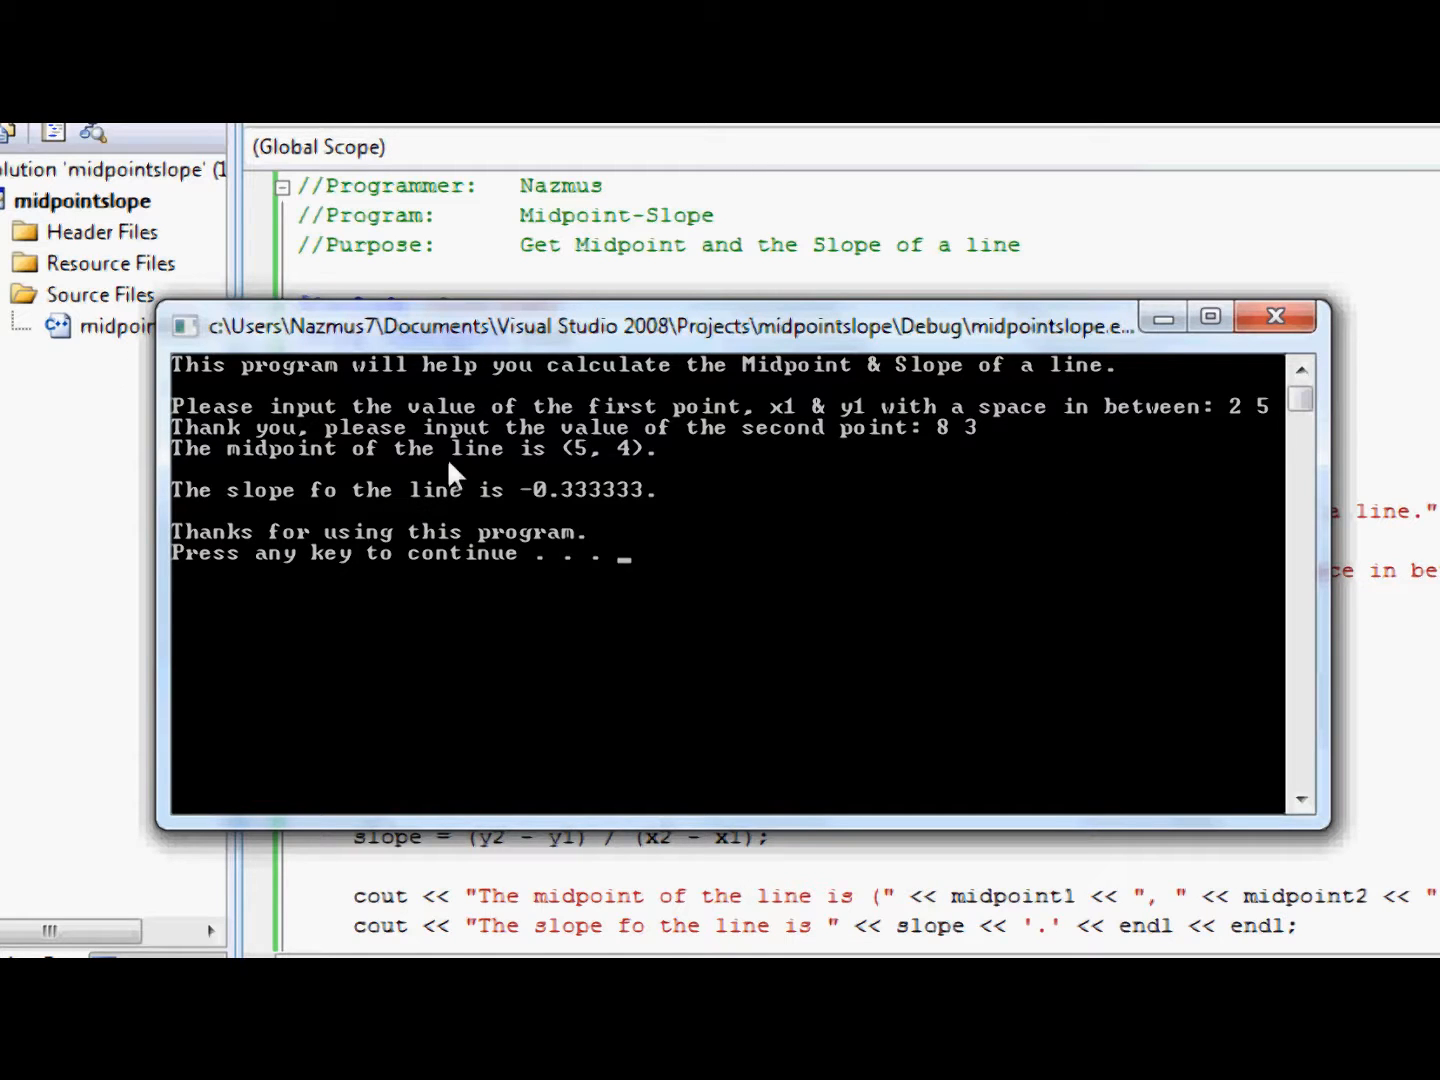
mouse_move(384, 556)
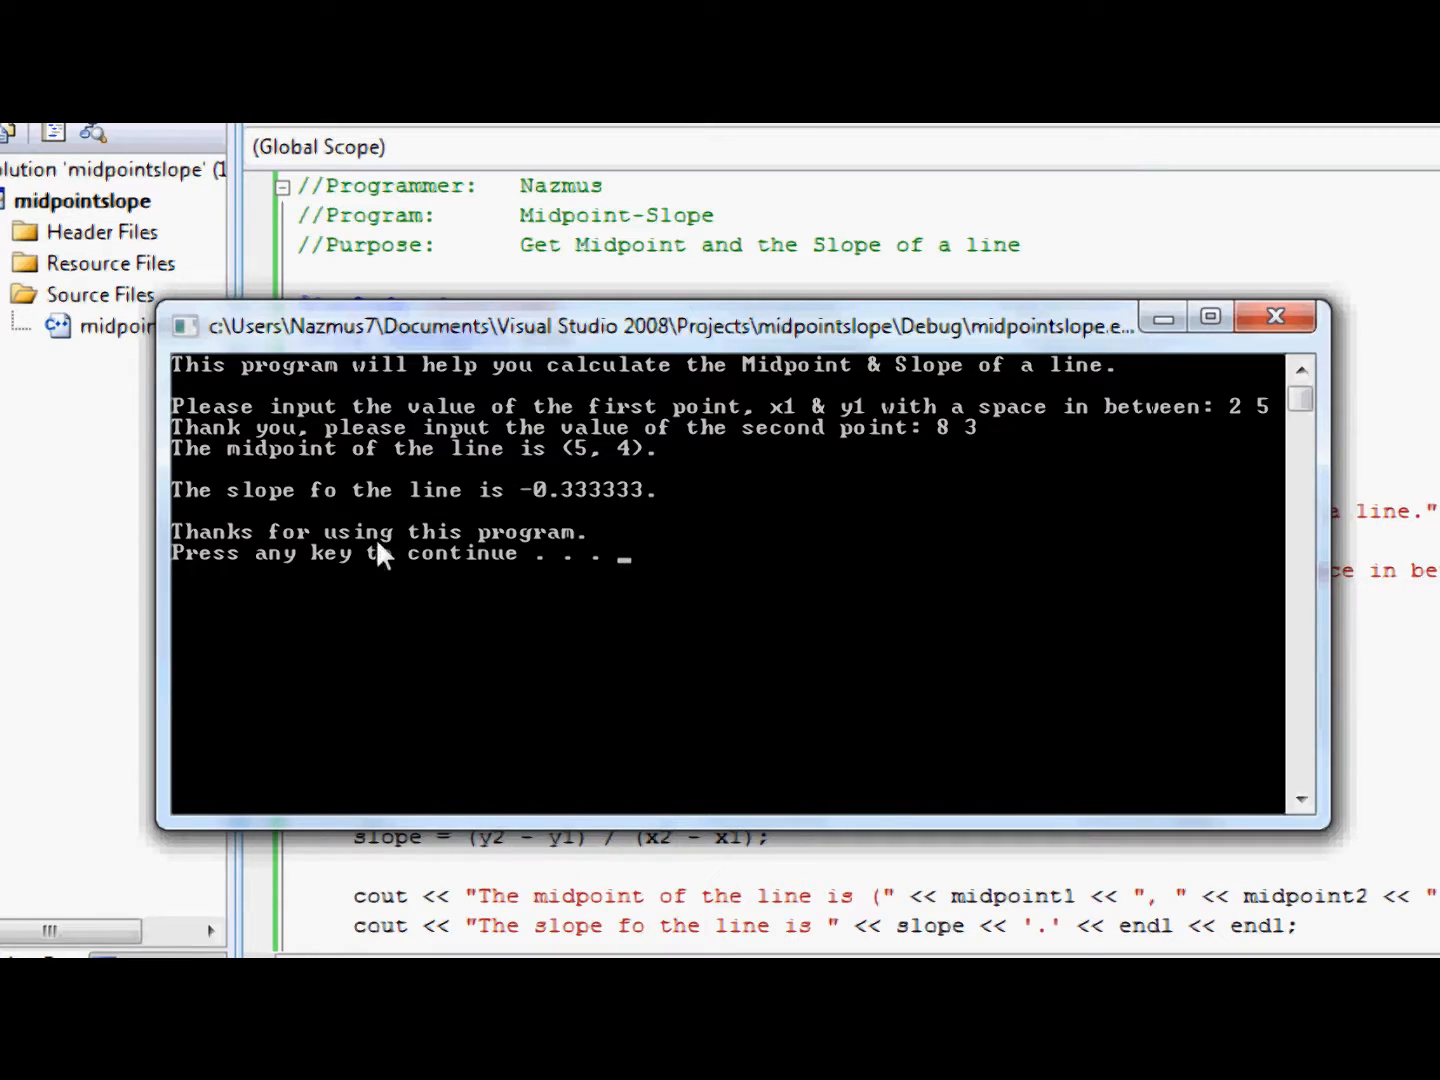
mouse_move(694, 530)
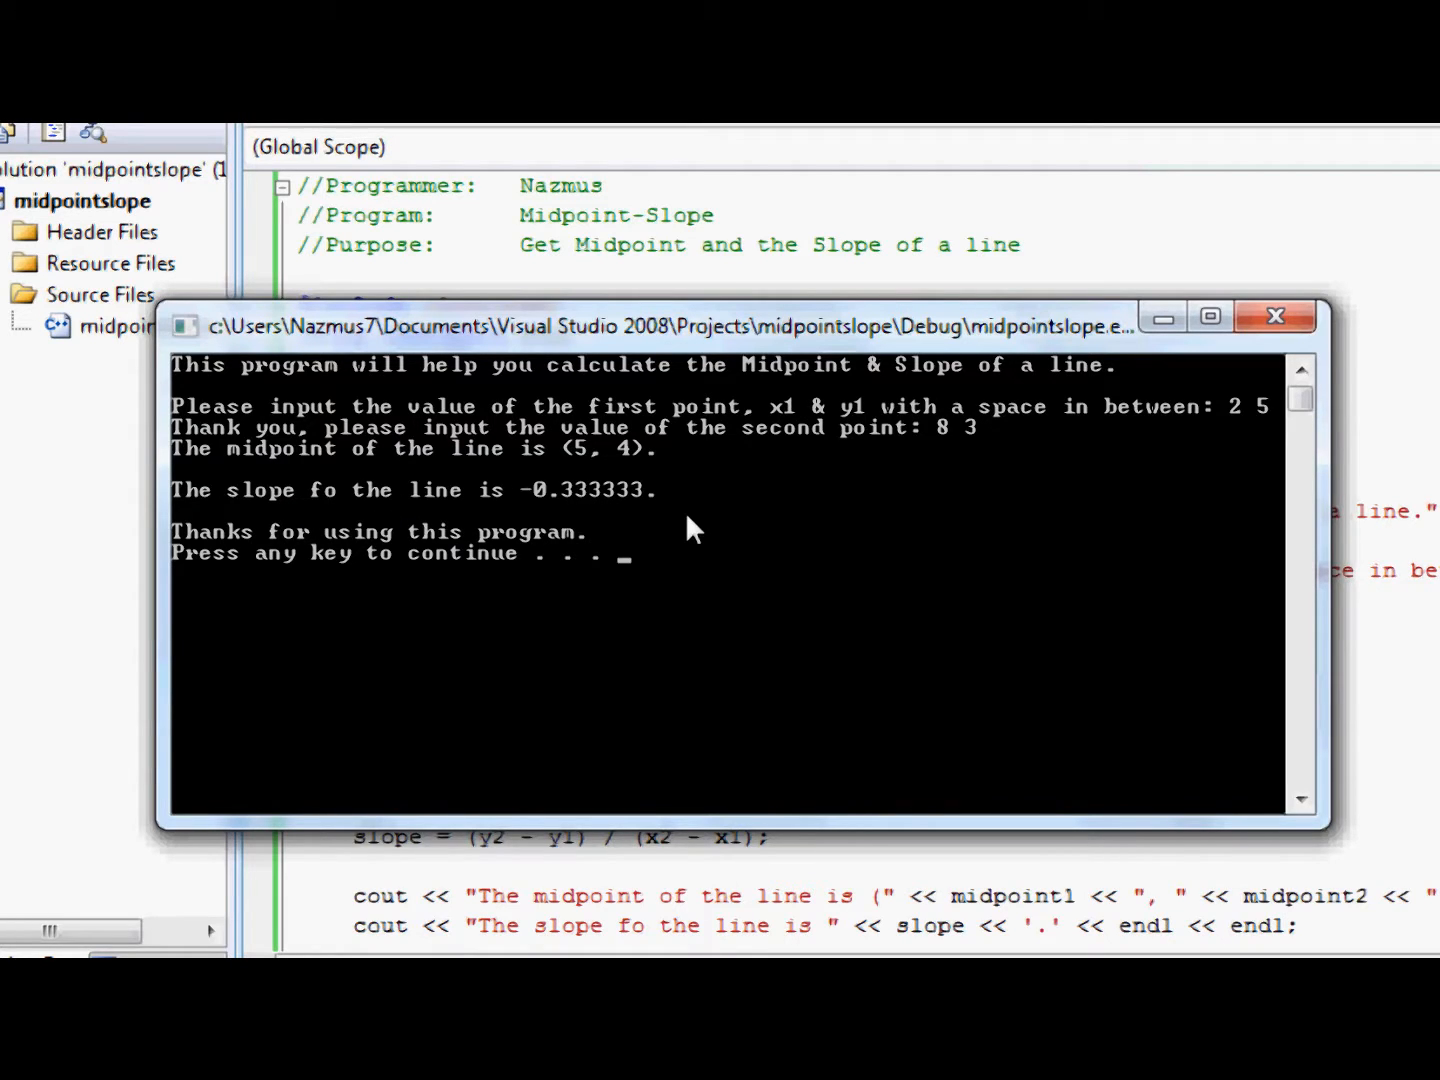
mouse_move(1224, 430)
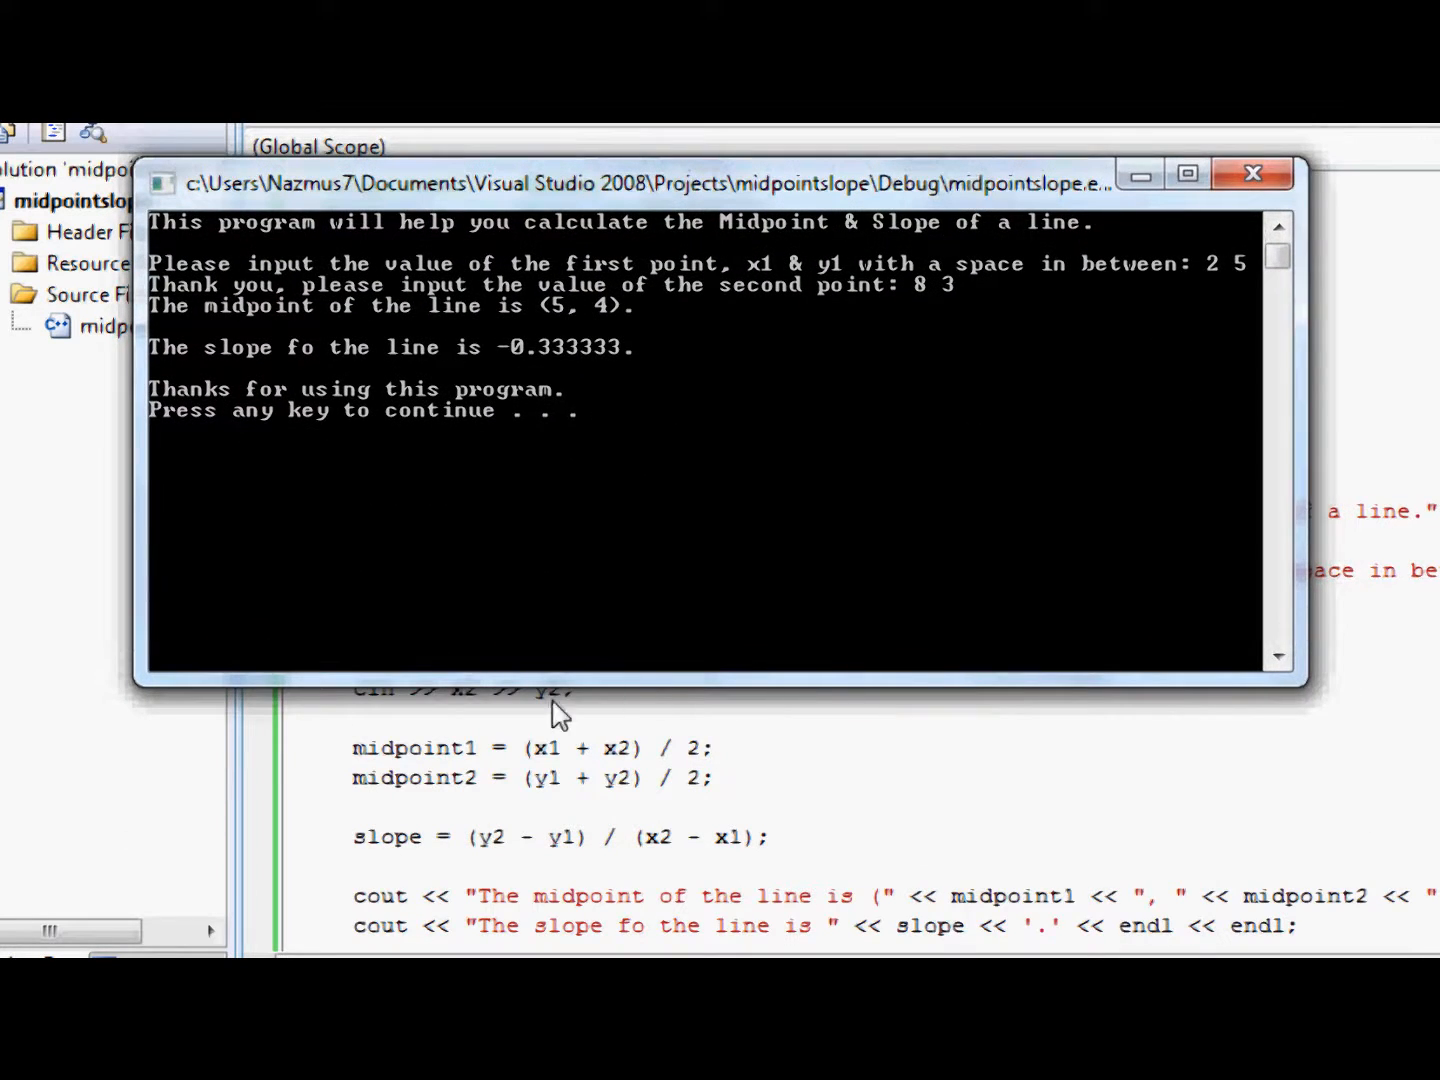
mouse_move(888, 320)
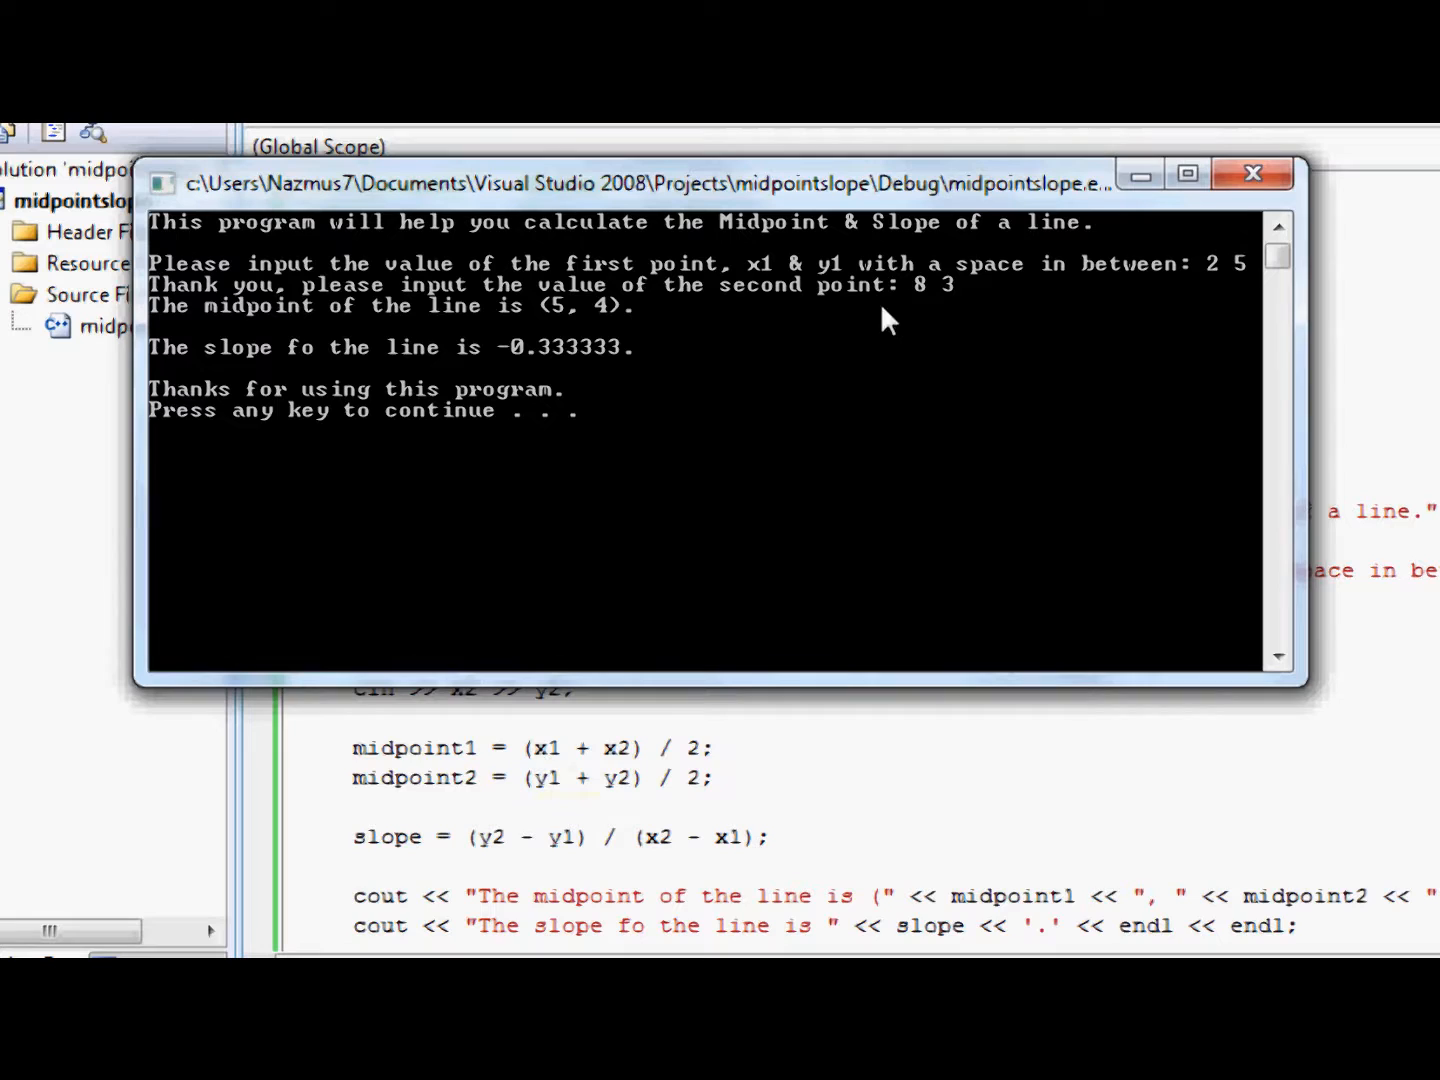
mouse_move(1220, 272)
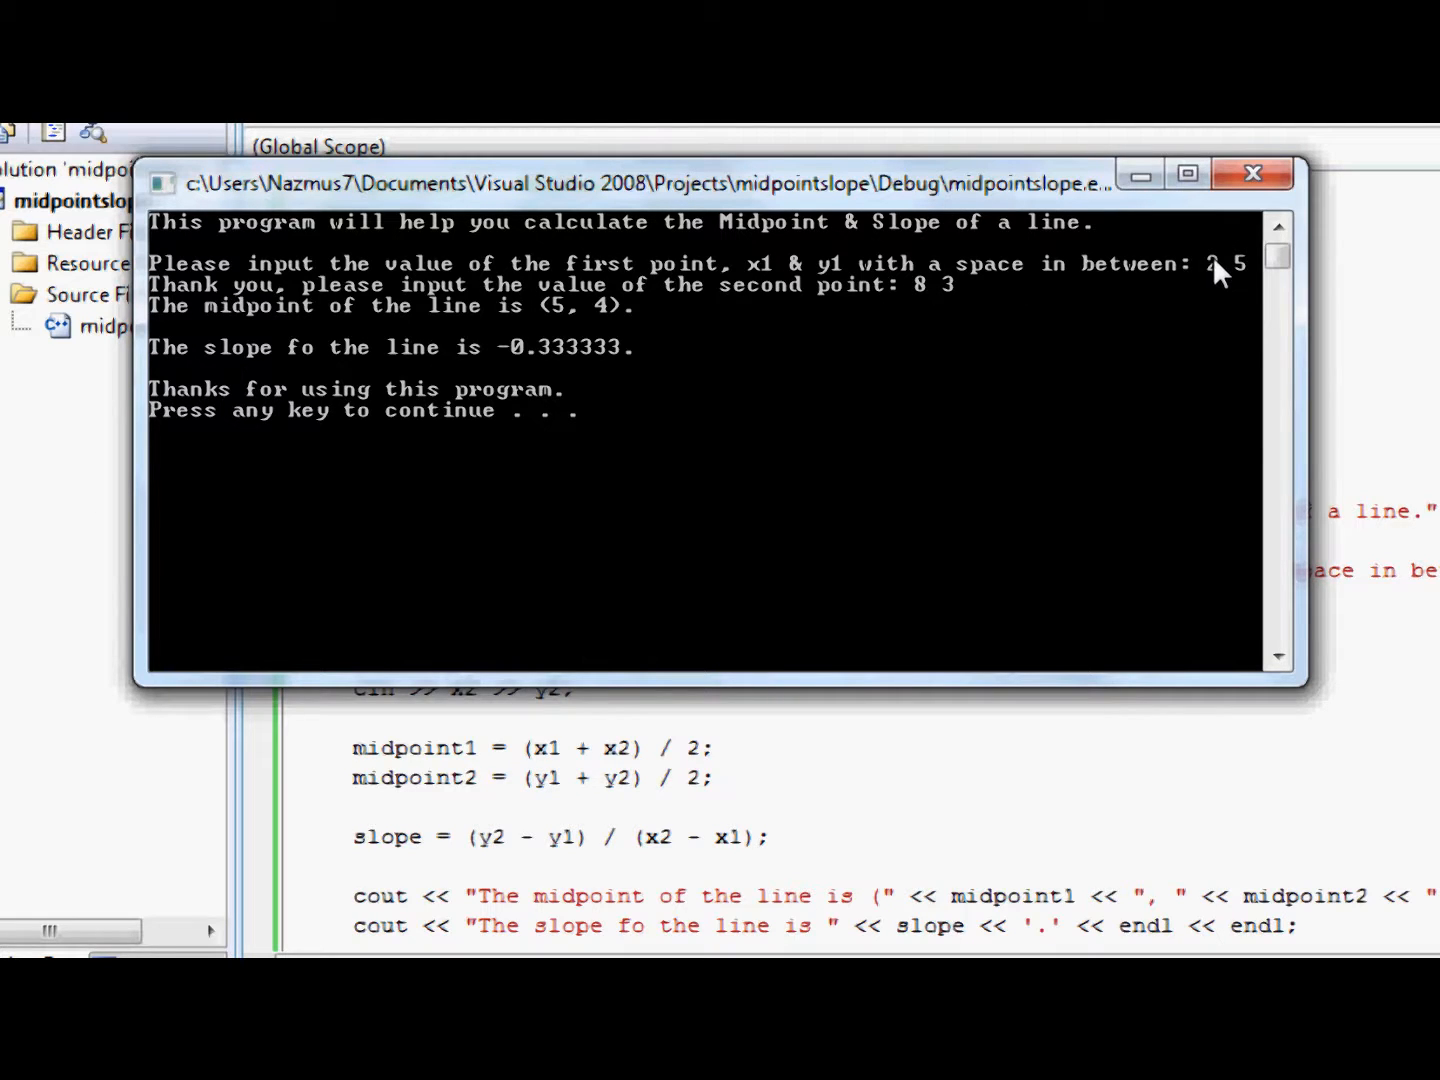
mouse_move(590, 324)
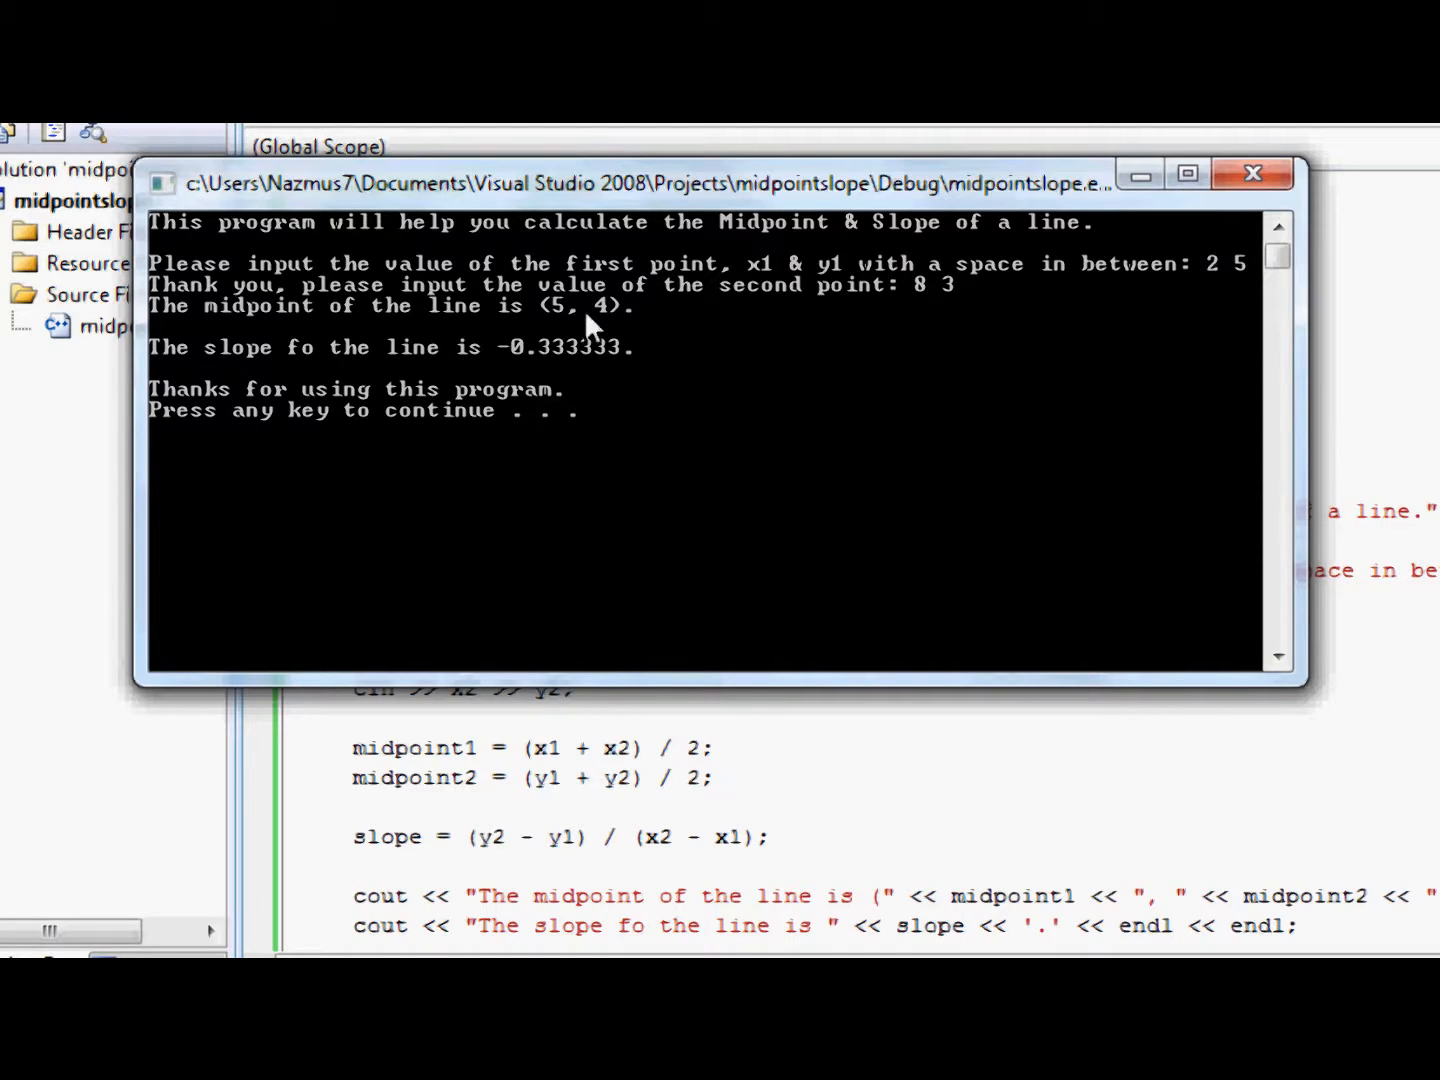
mouse_move(1256, 280)
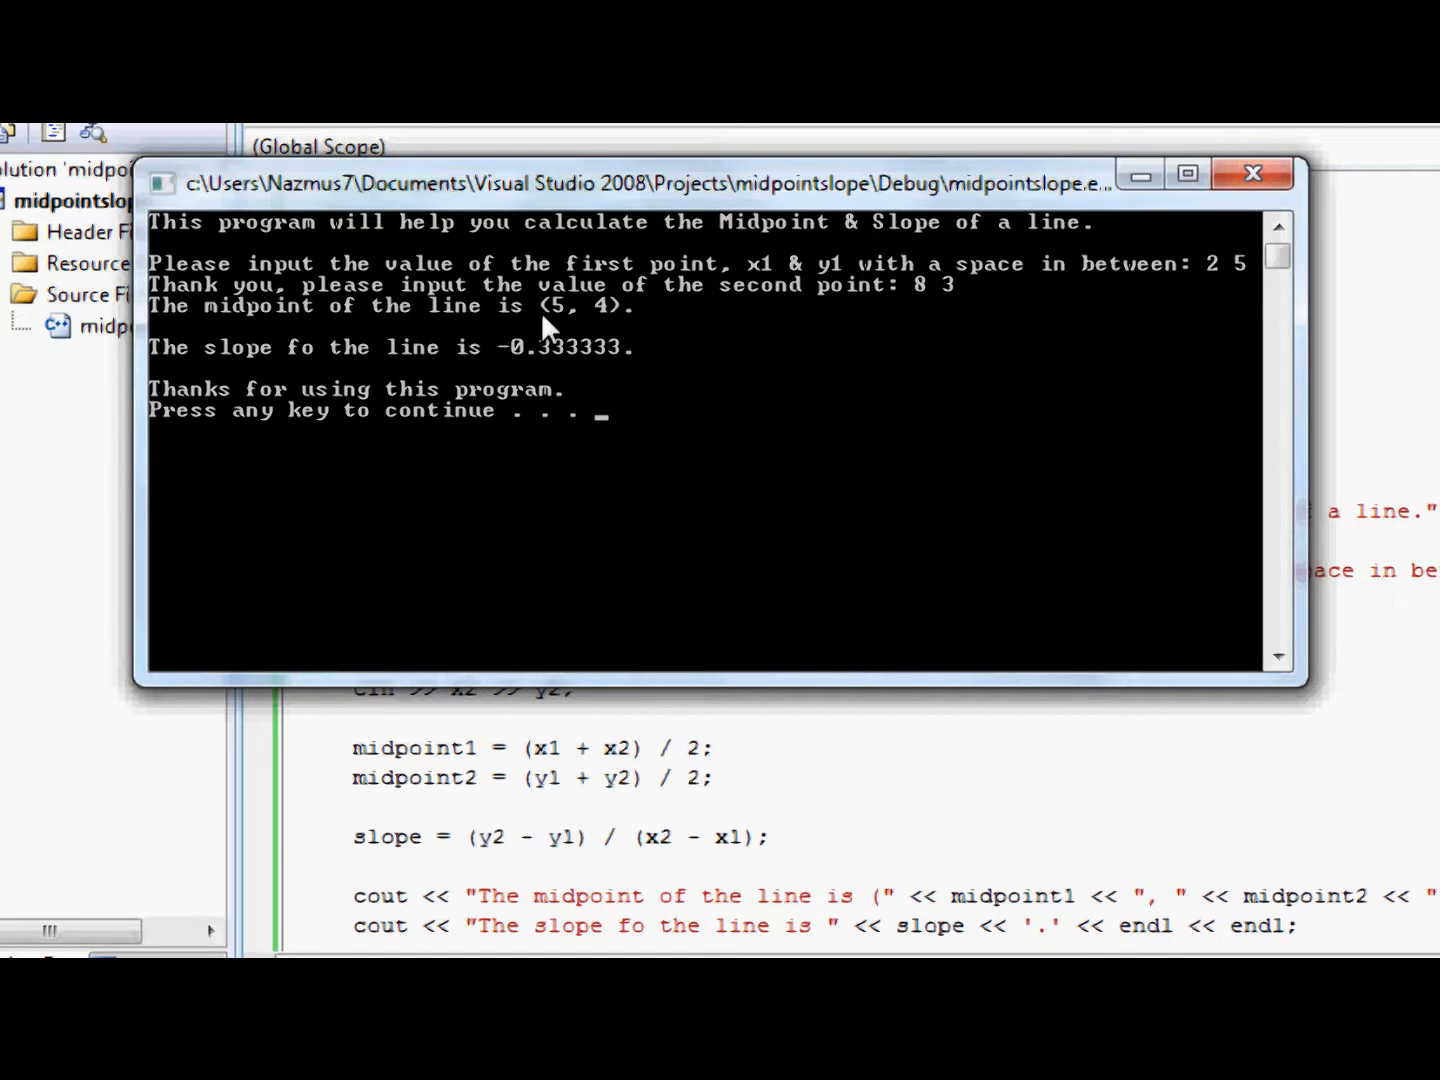
mouse_move(504, 856)
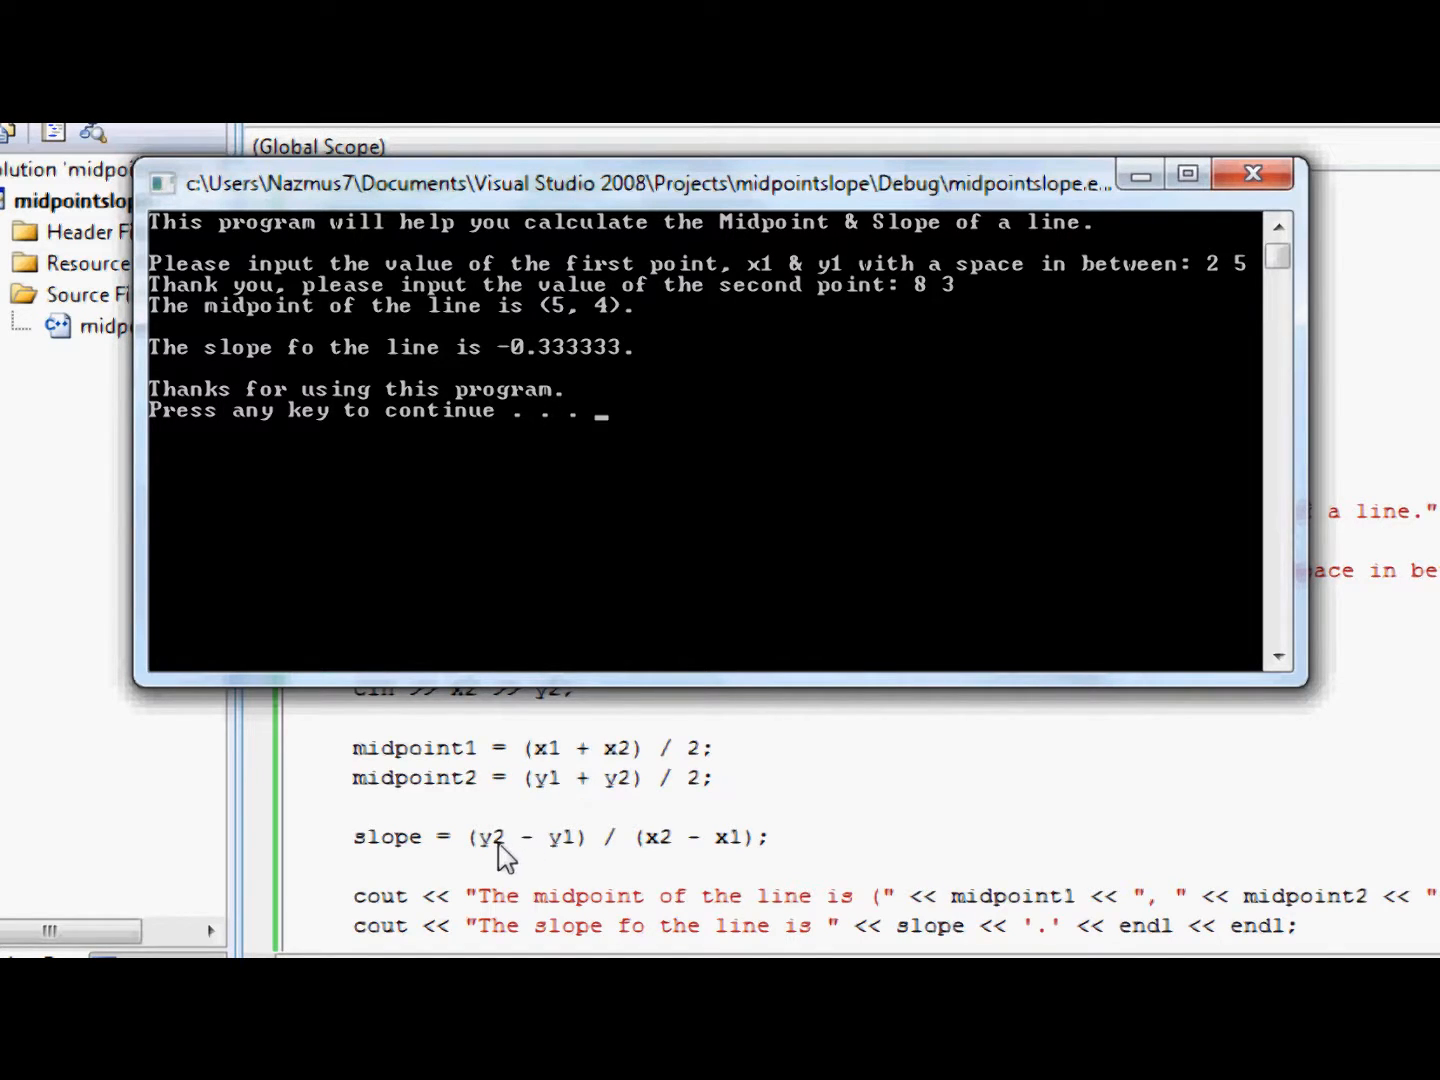
mouse_move(730, 578)
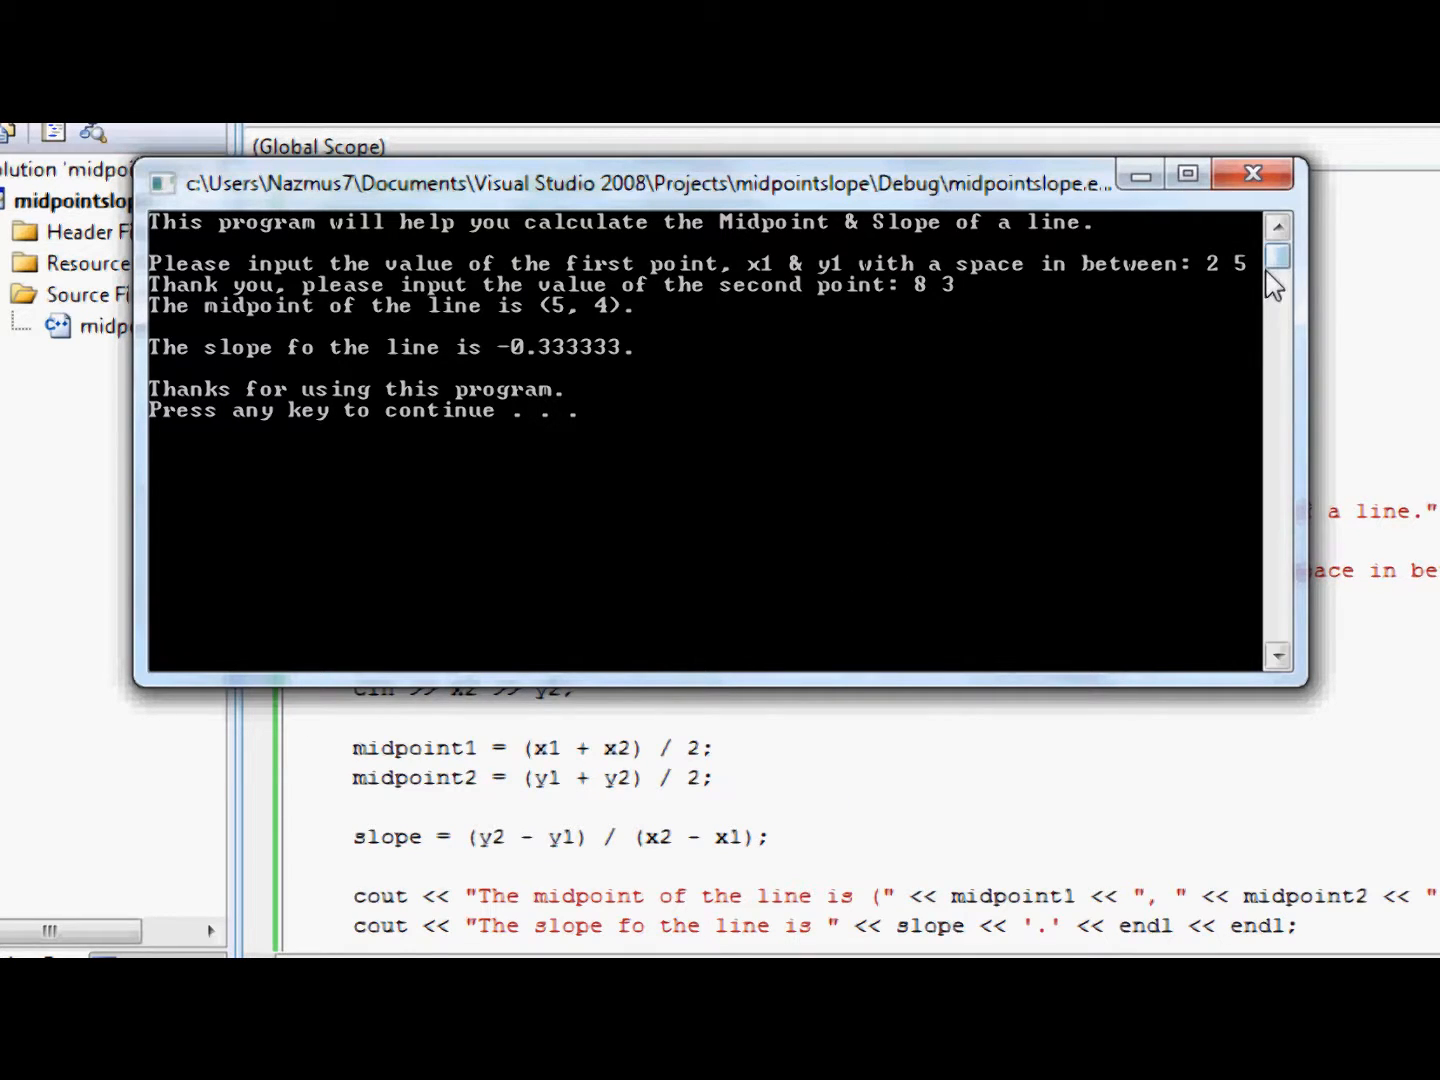
mouse_move(1256, 258)
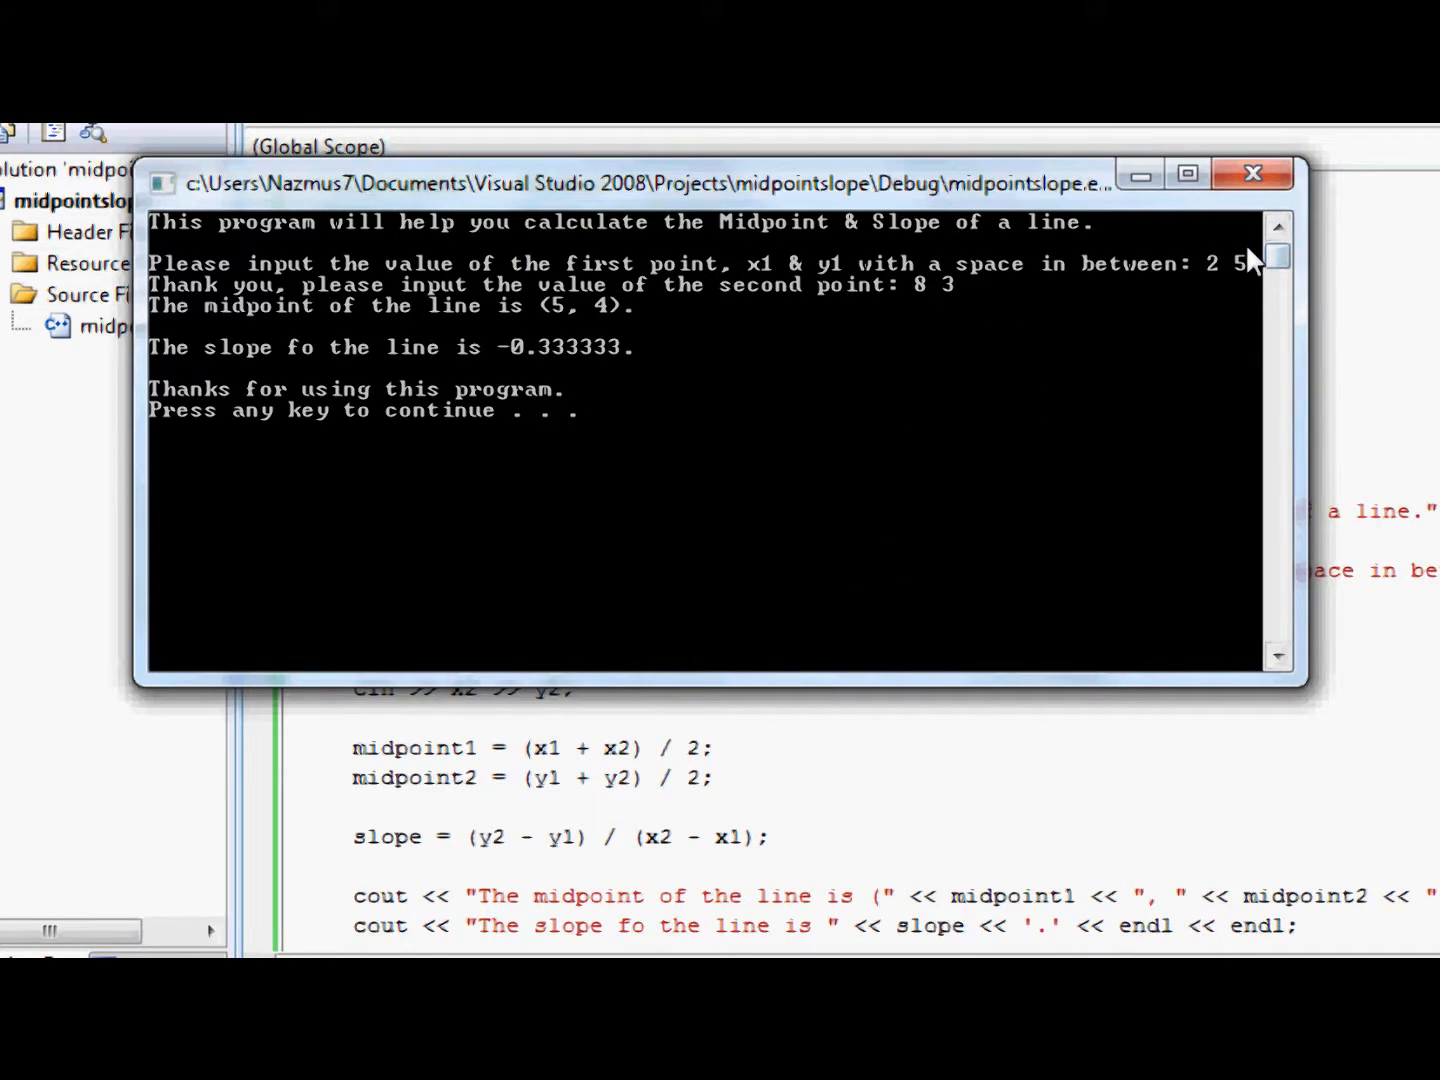
mouse_move(700, 880)
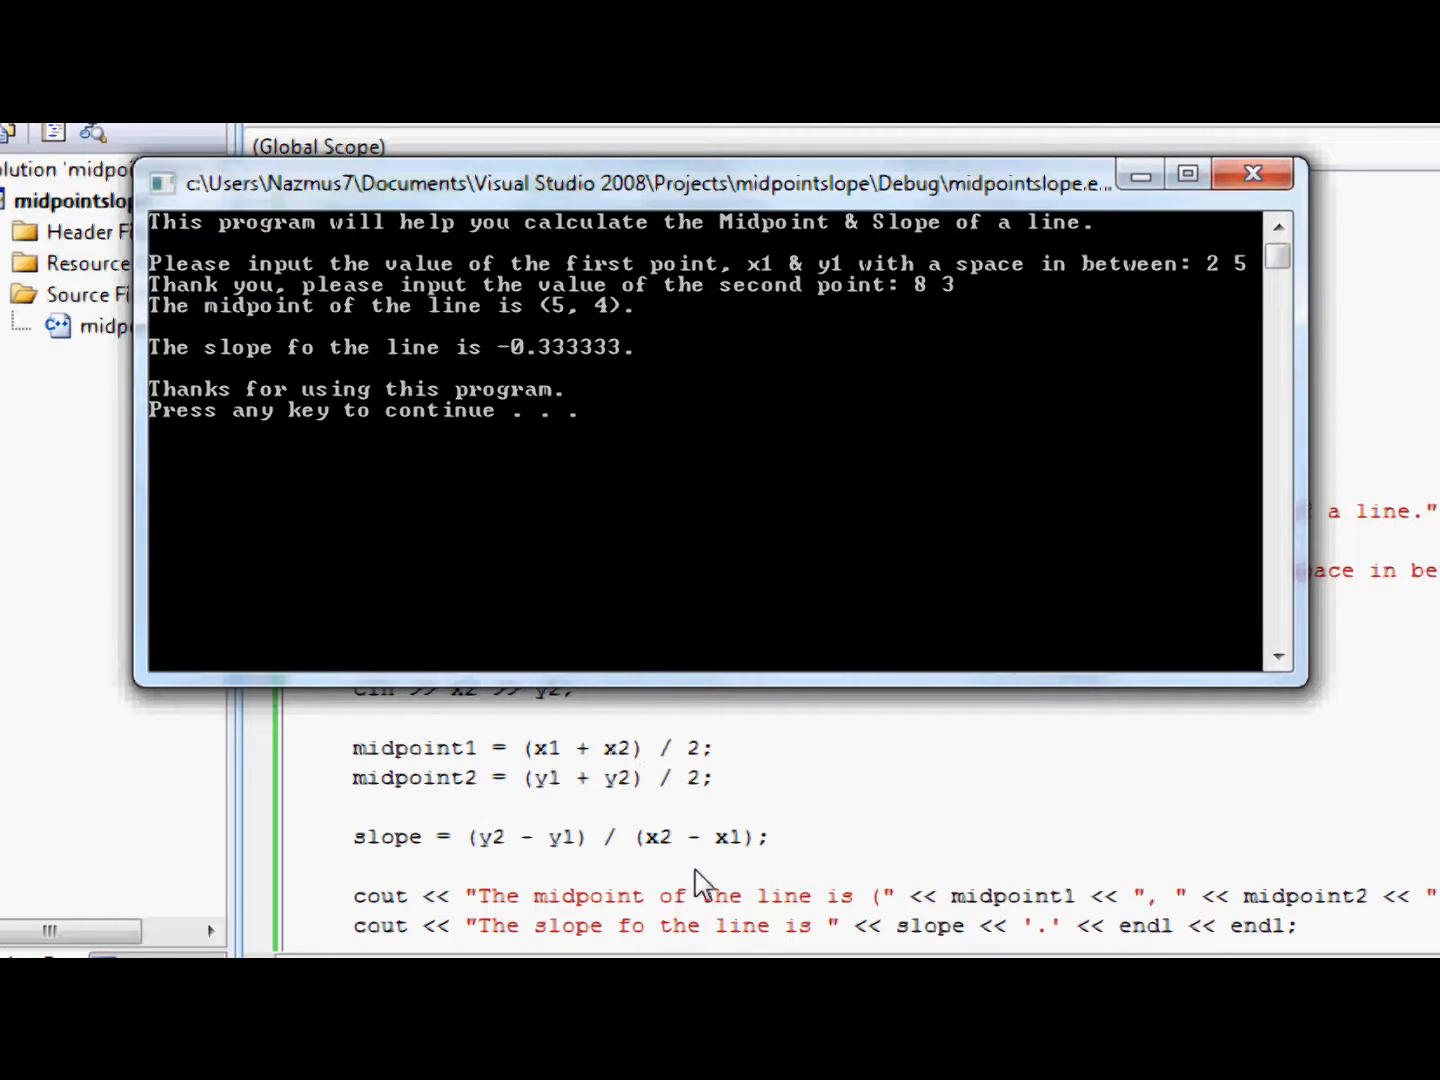
mouse_move(1132, 292)
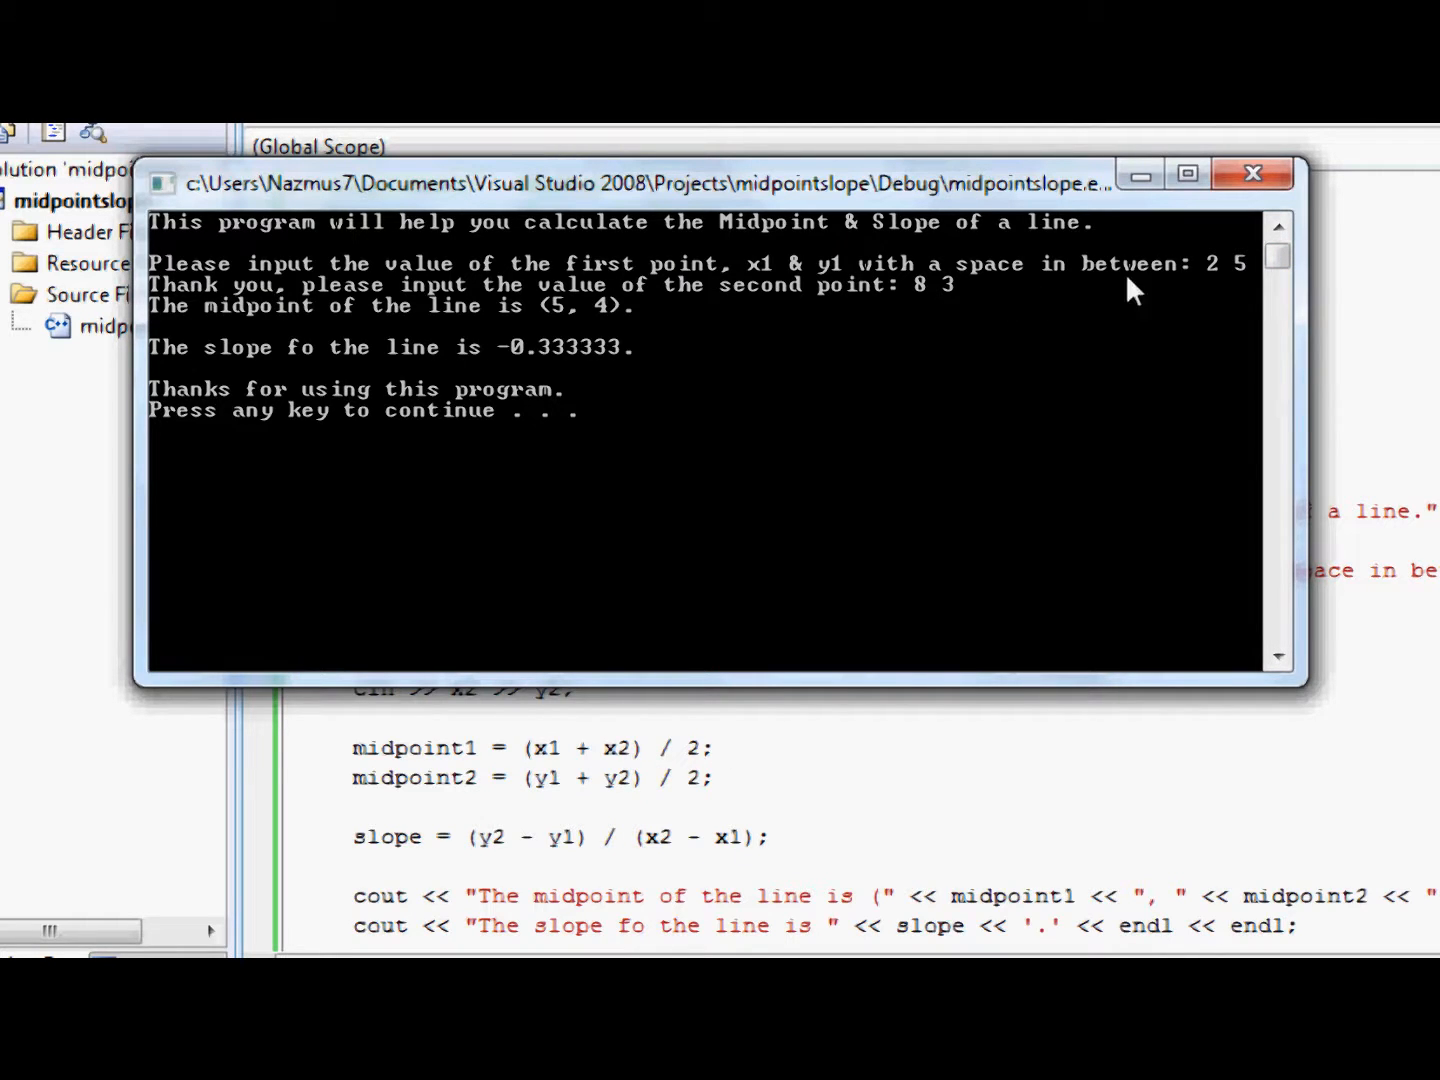
mouse_move(1104, 328)
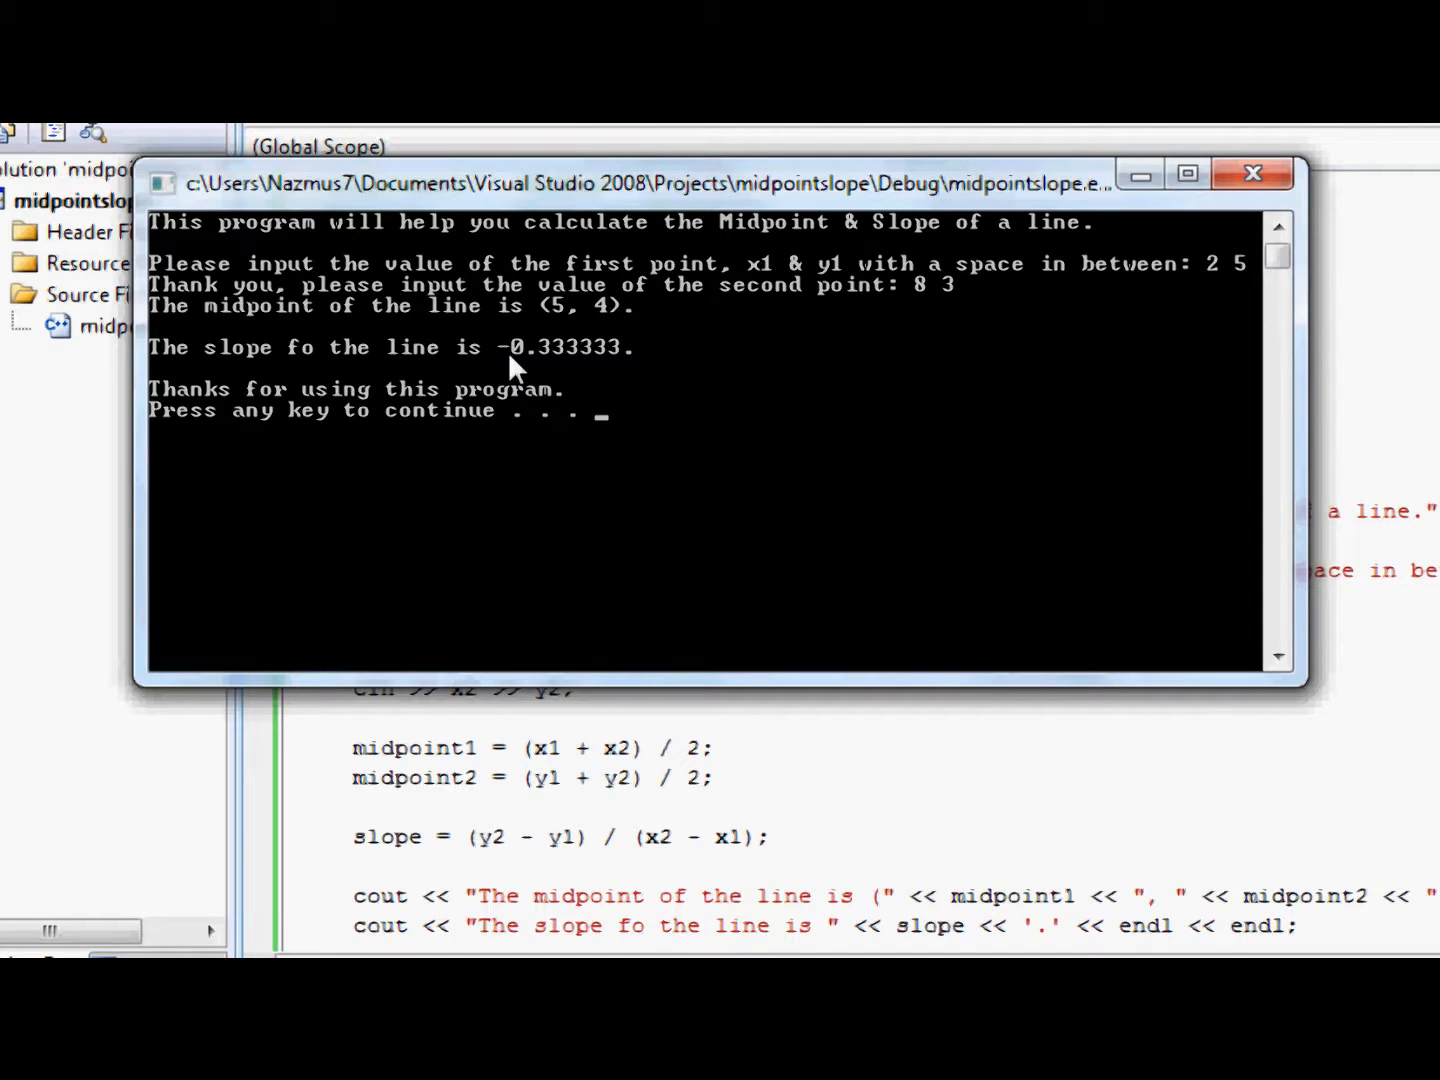
mouse_move(710, 364)
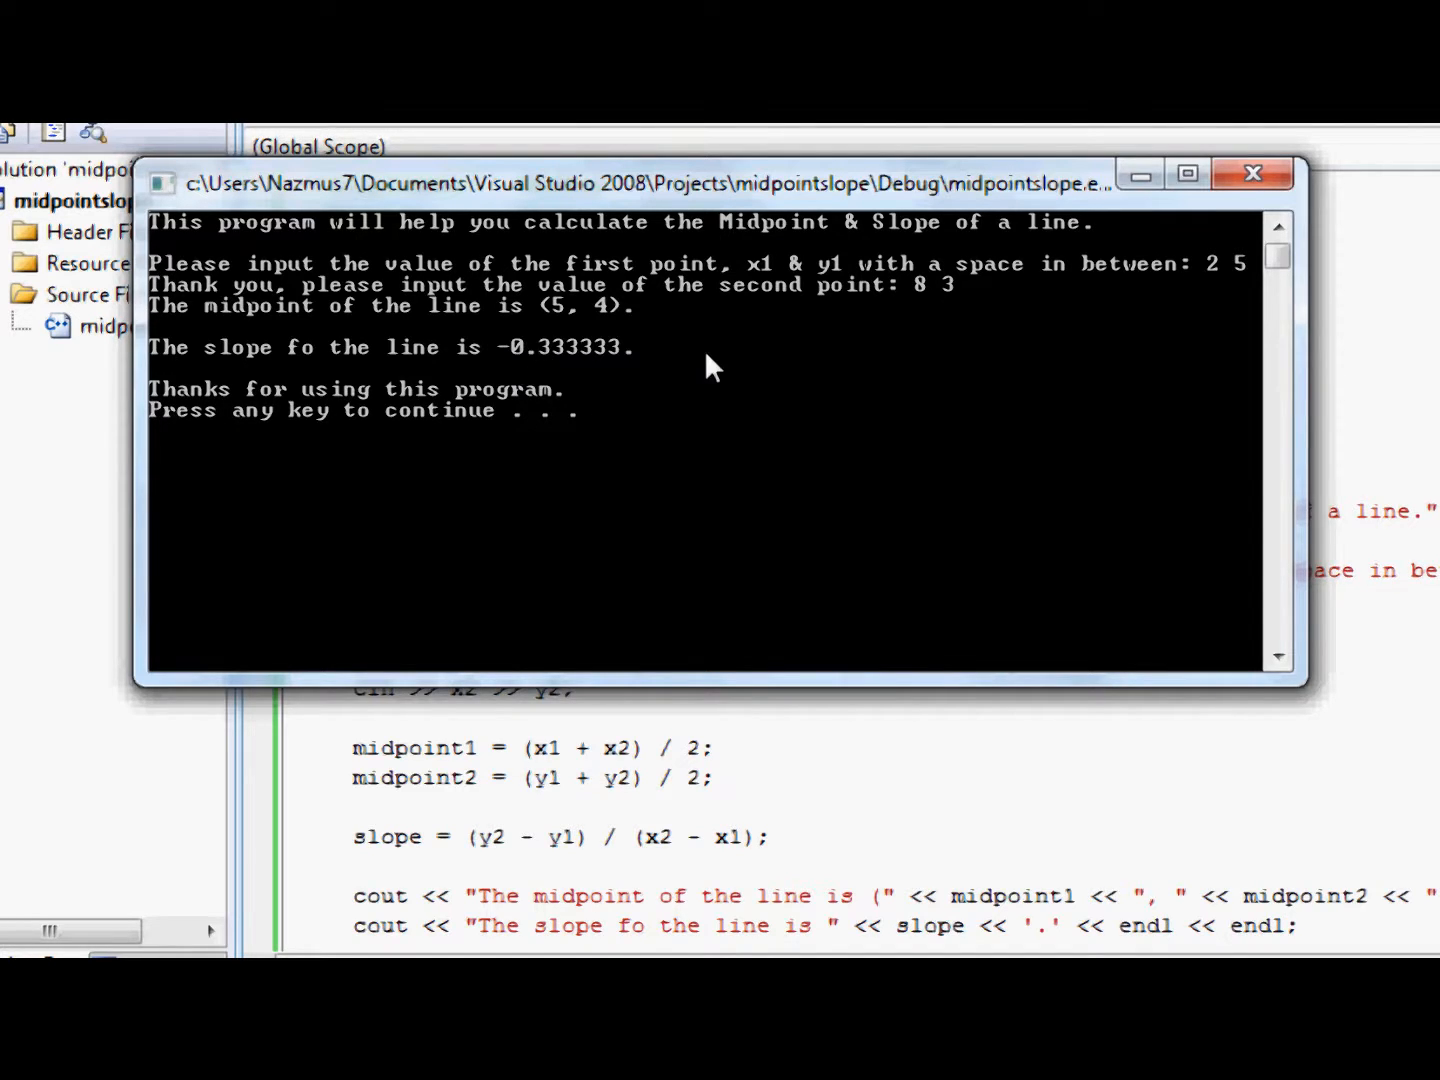
mouse_move(320, 320)
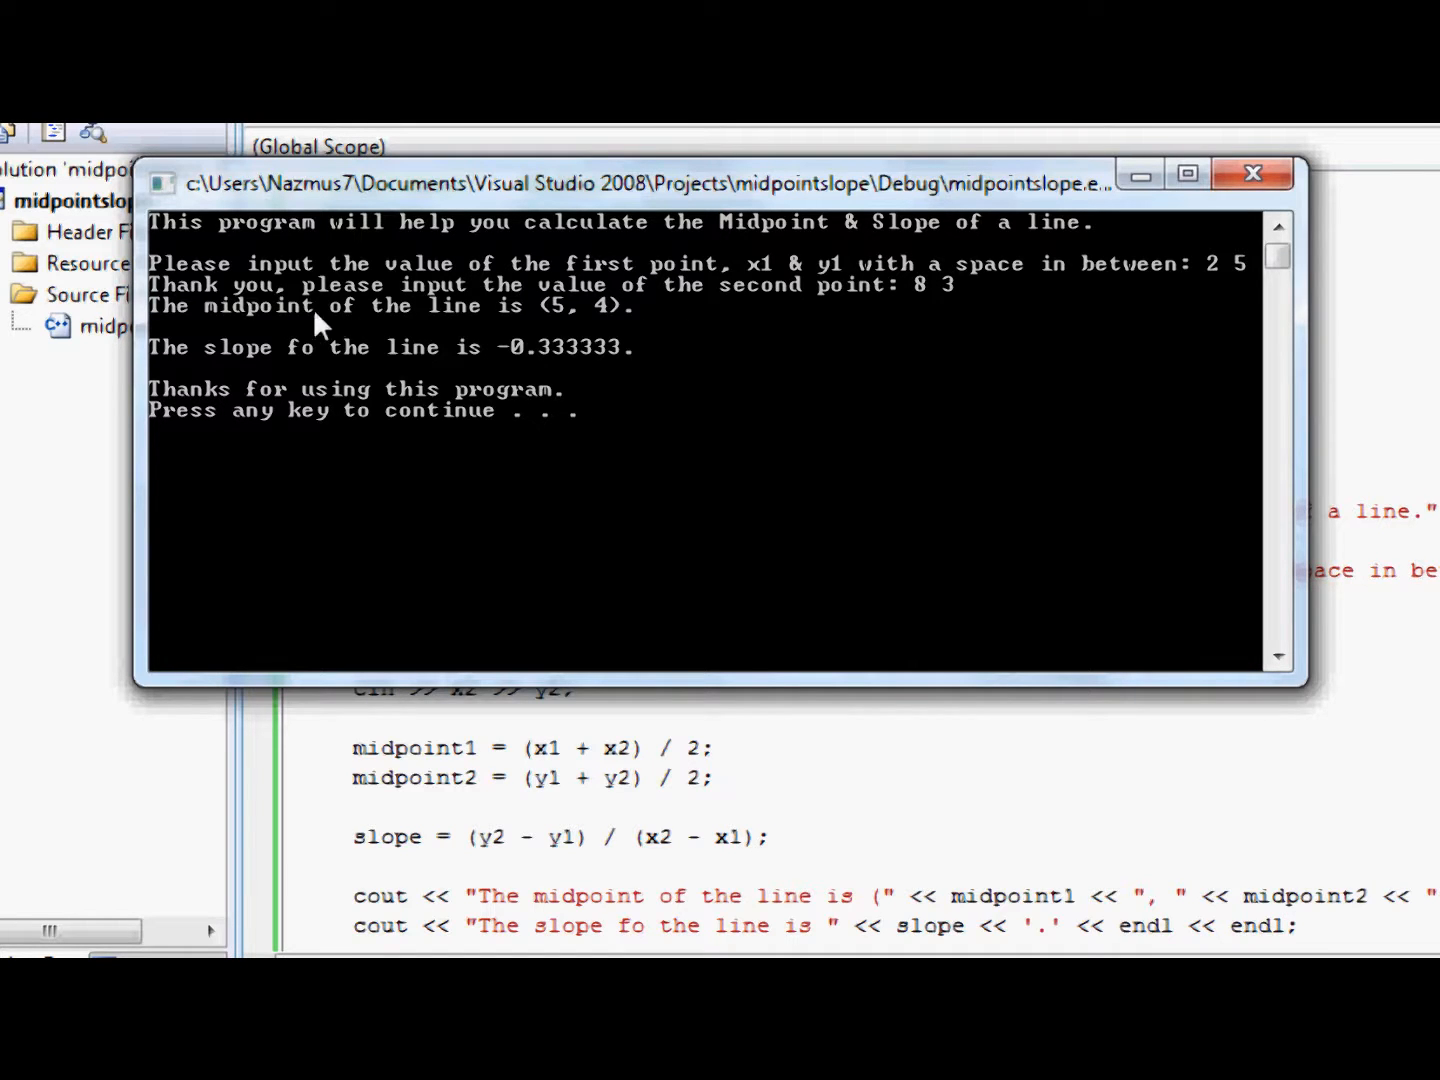
mouse_move(724, 322)
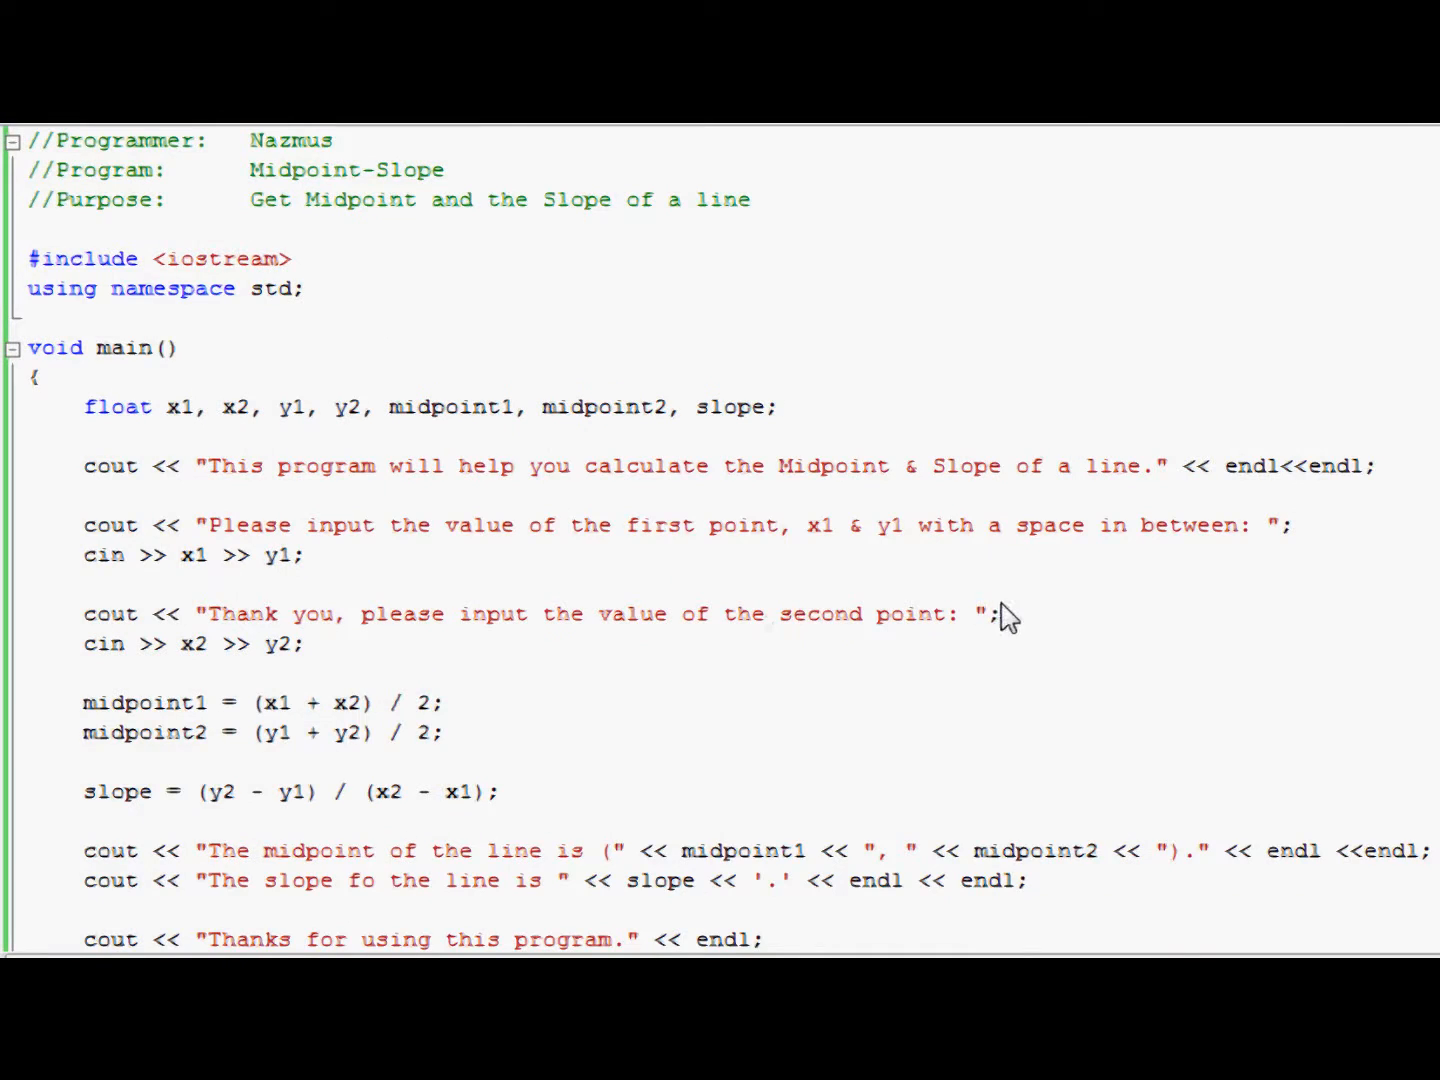
mouse_move(1024, 628)
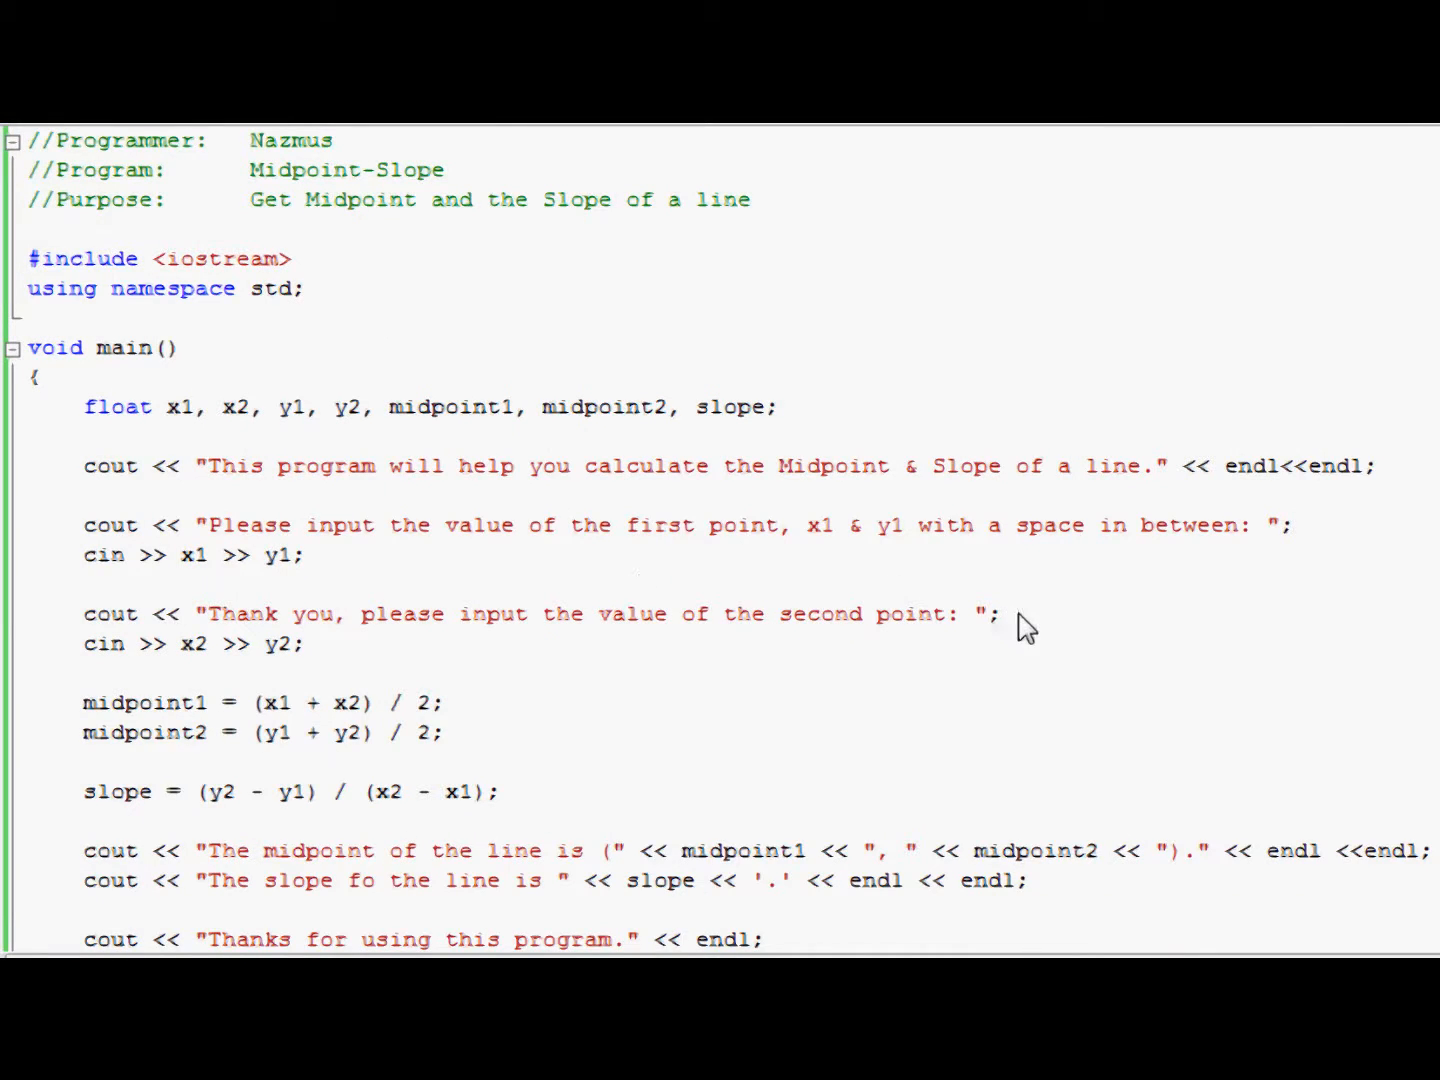
mouse_move(296, 656)
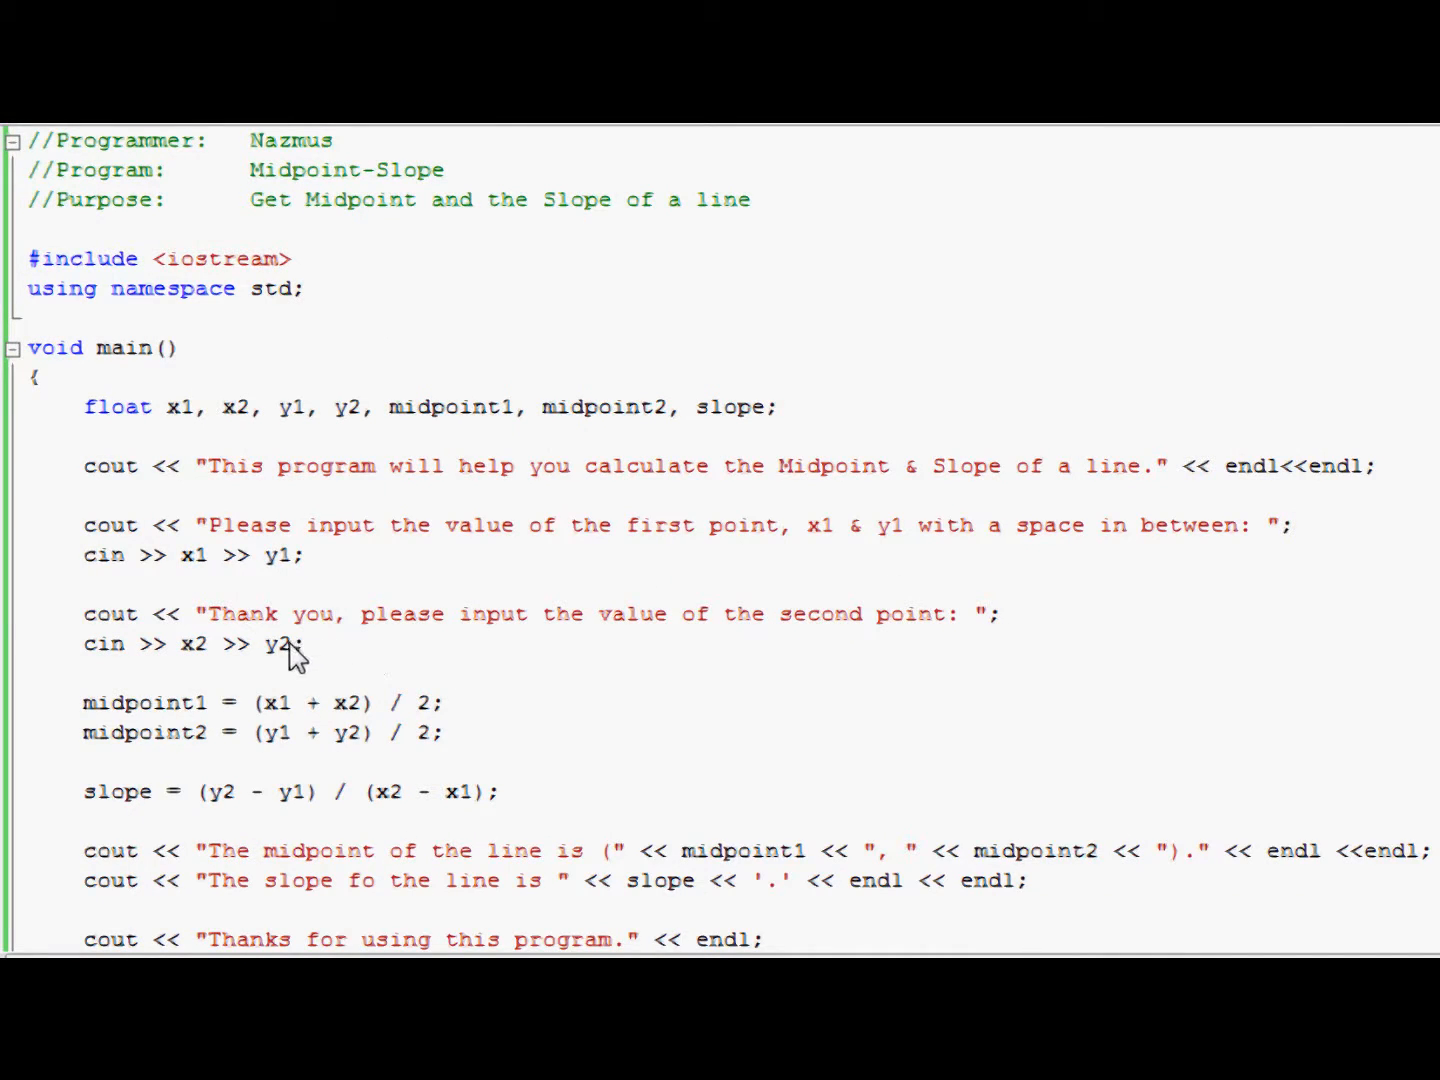
mouse_move(190, 856)
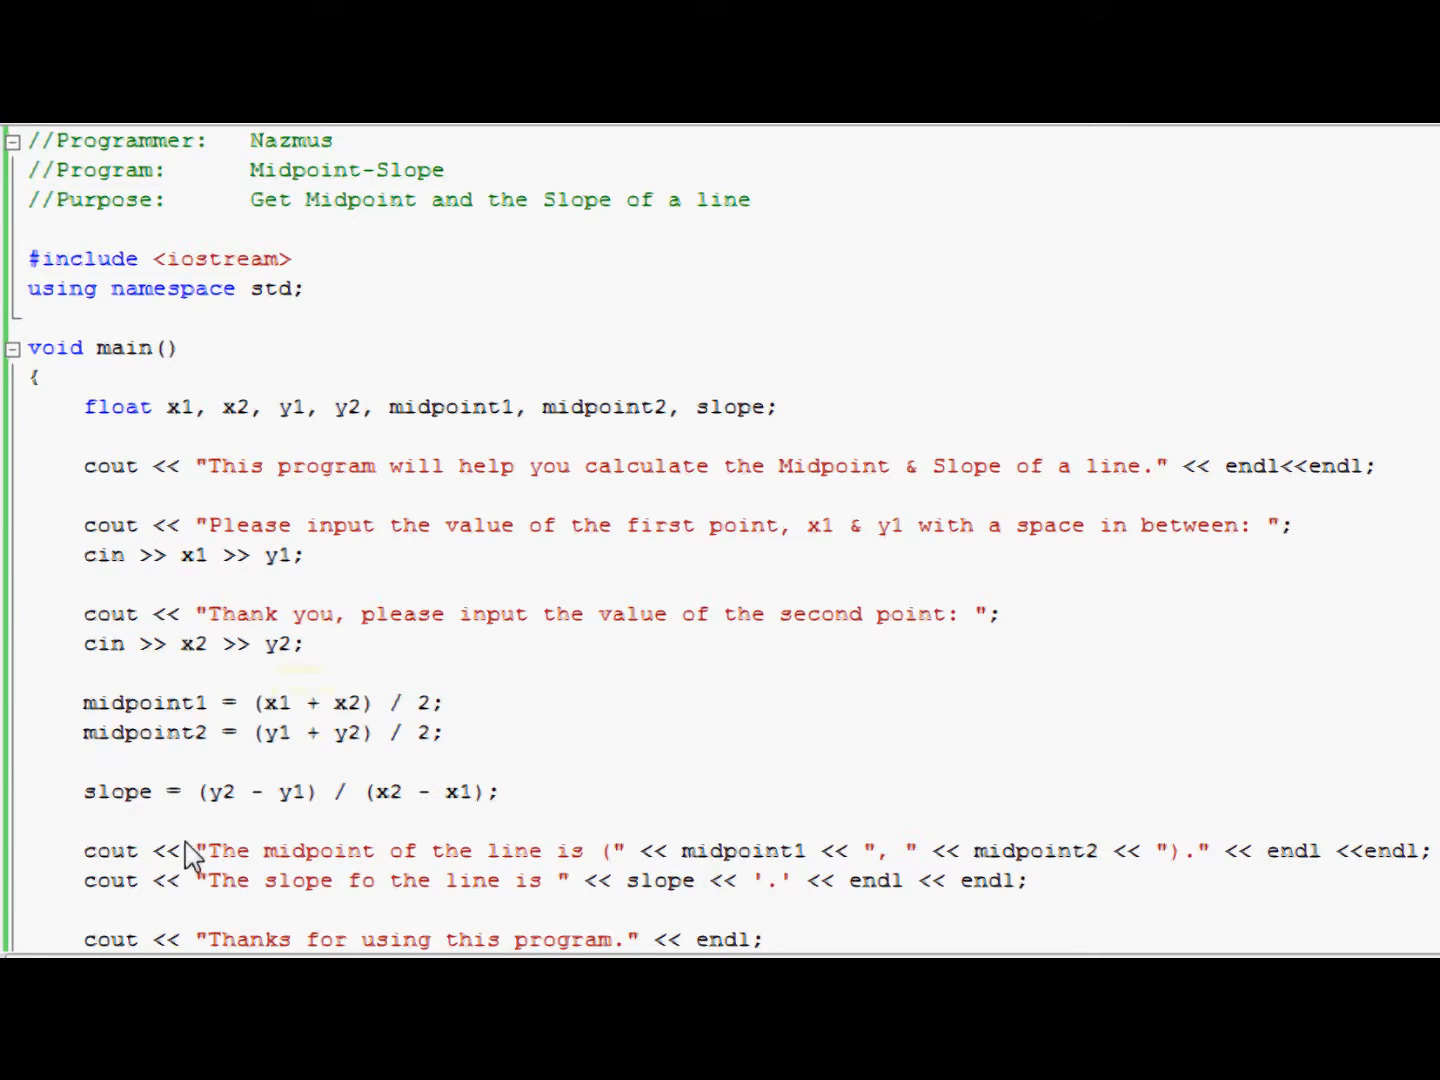
Step: Insert endl << at the start of the midpoint cout for a blank line before it
text(endl <<)
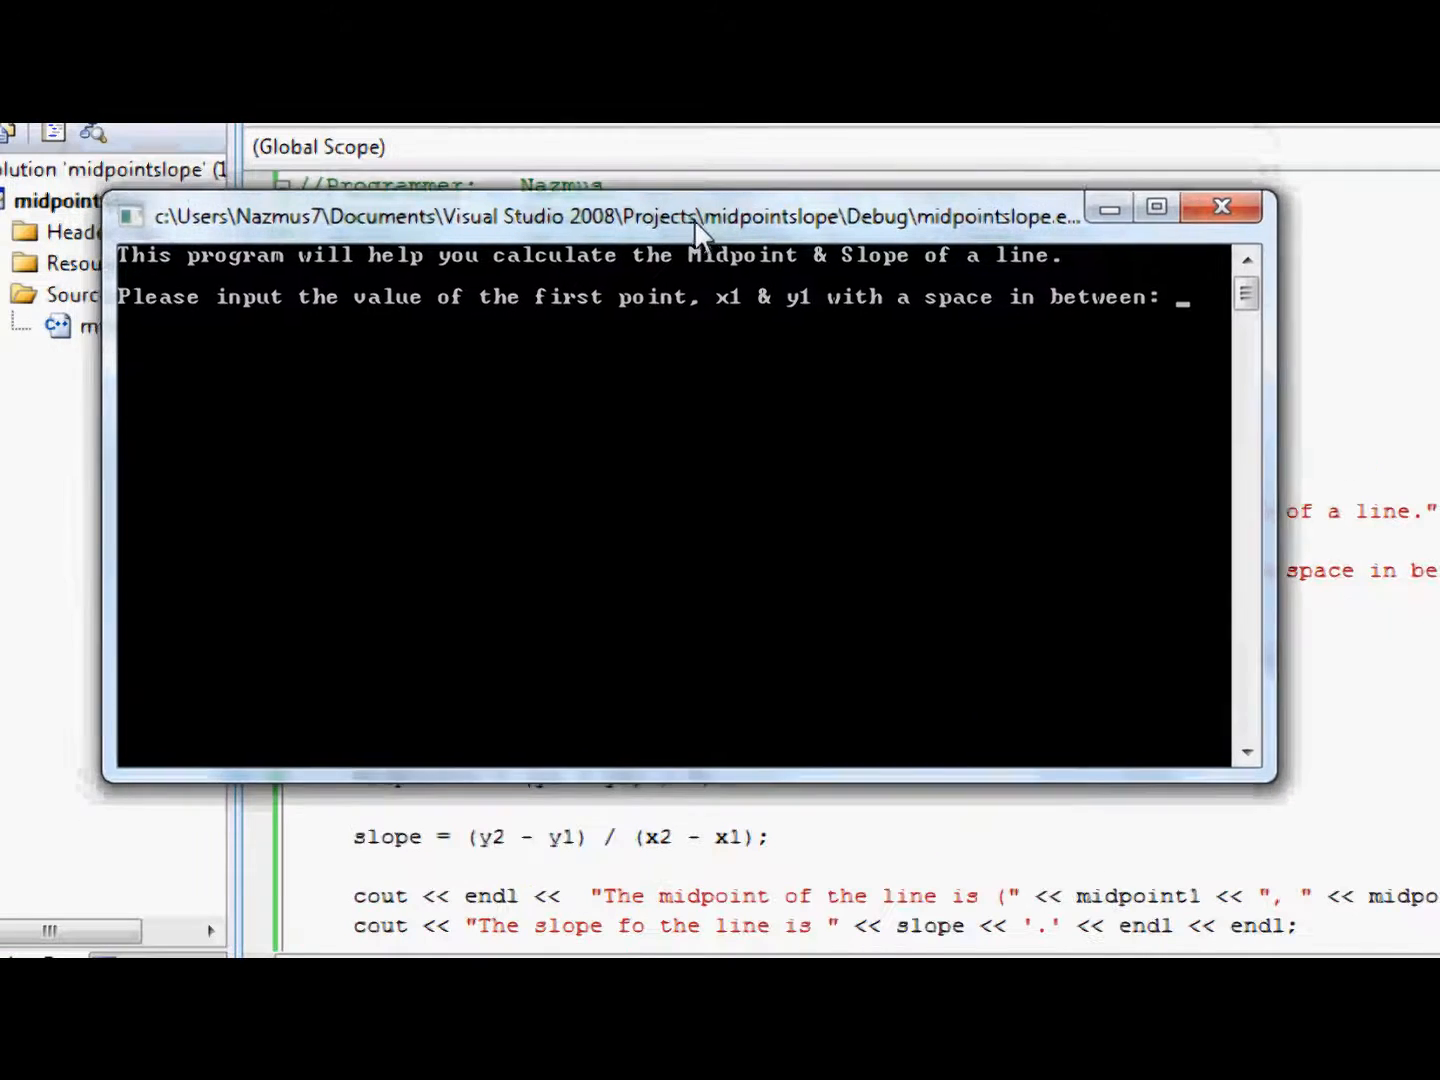
Step: Rerun and enter the first point 2 to check the midpoint now sits on its own line
text(2 5)
text(8 3)
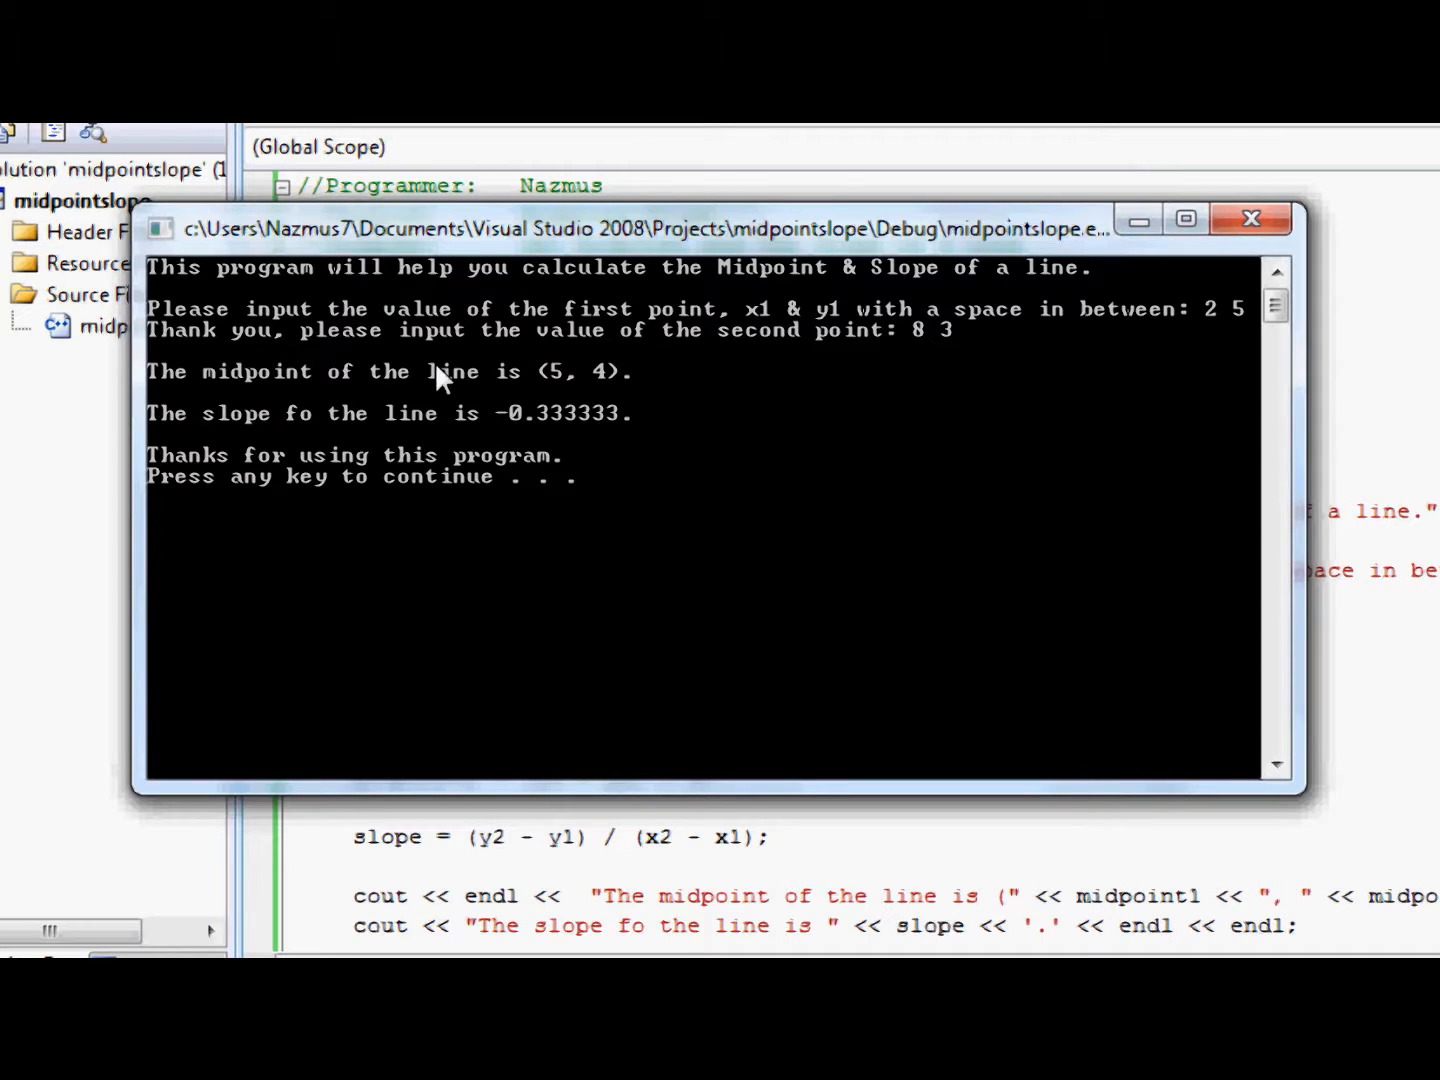
mouse_move(400, 490)
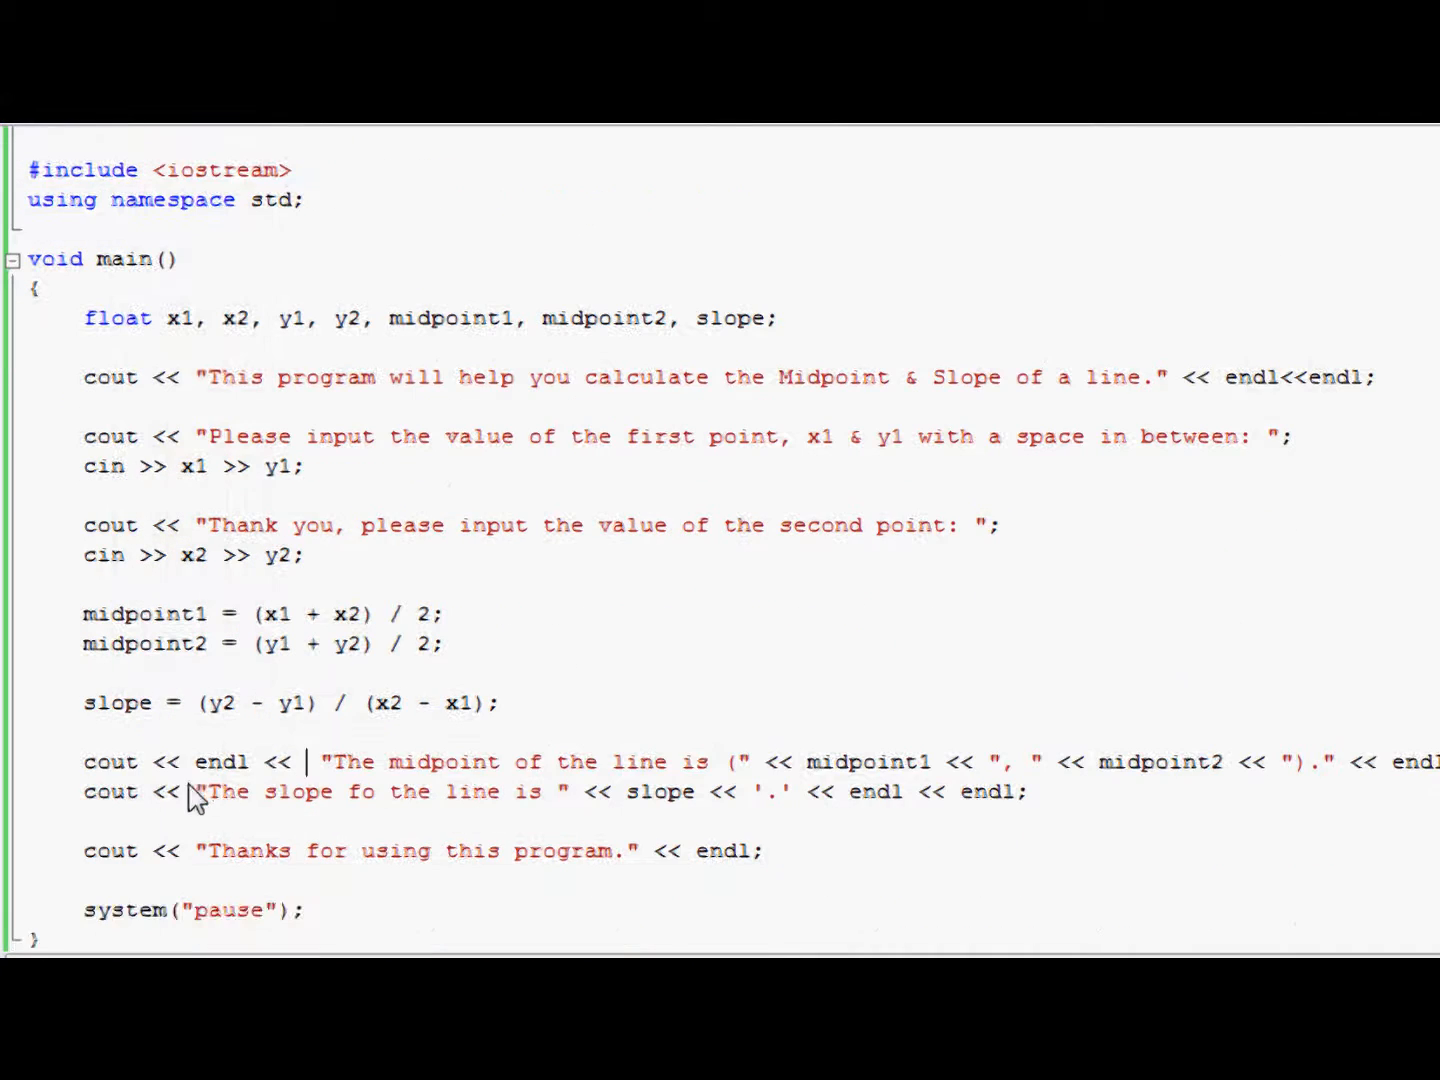
mouse_move(1010, 804)
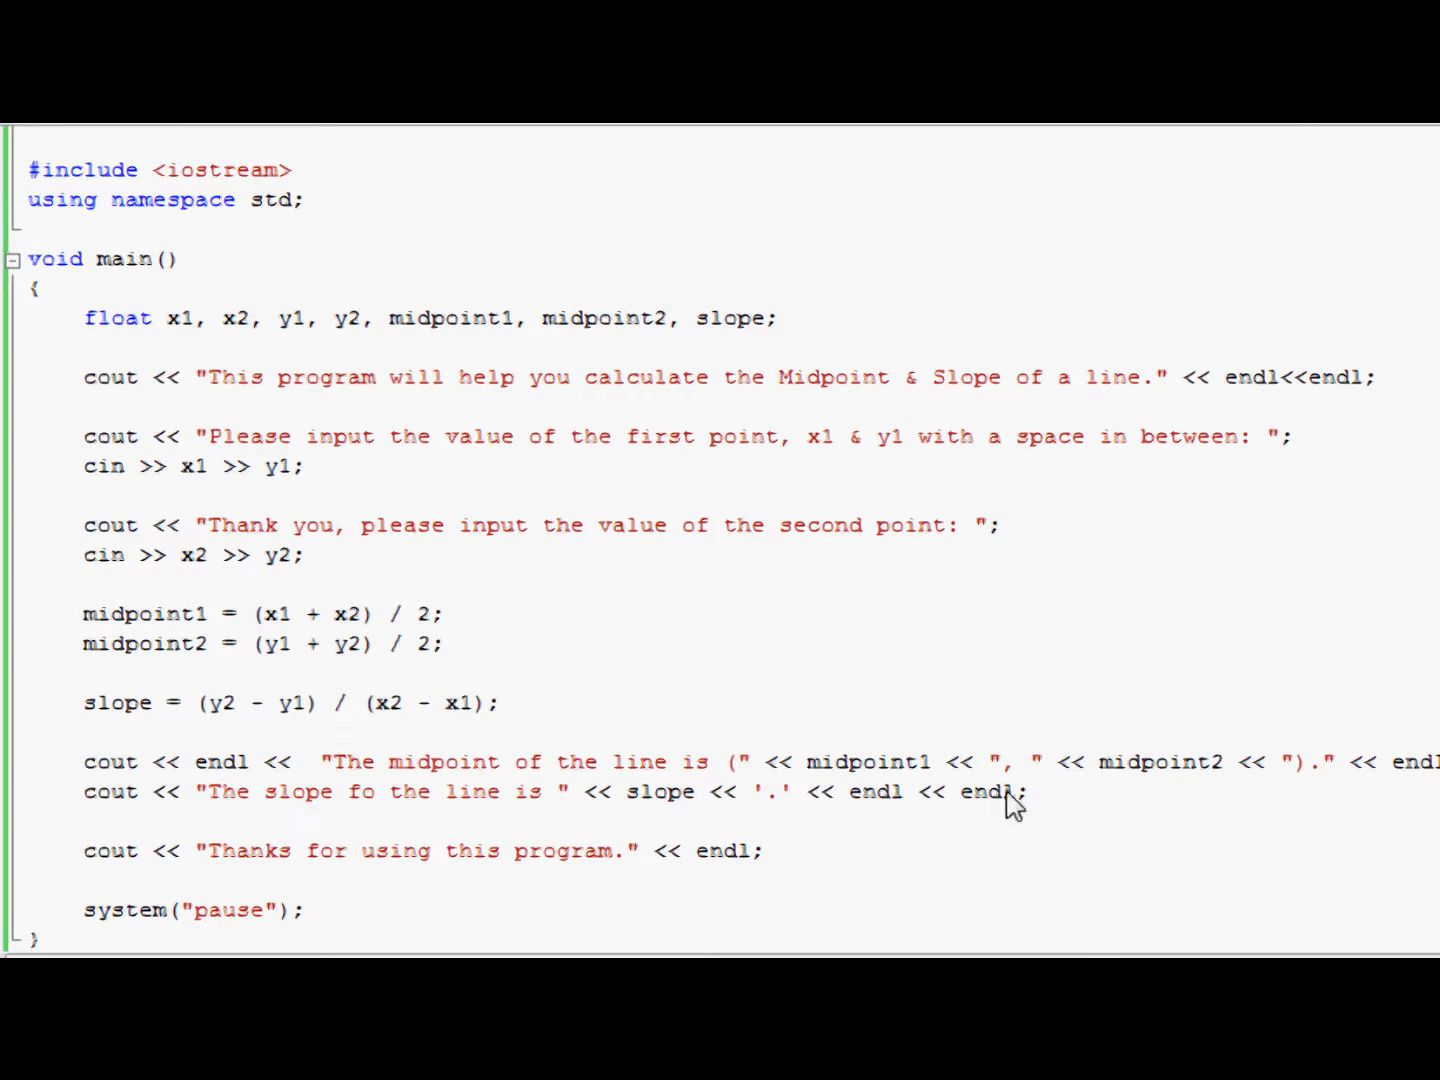
mouse_move(1036, 804)
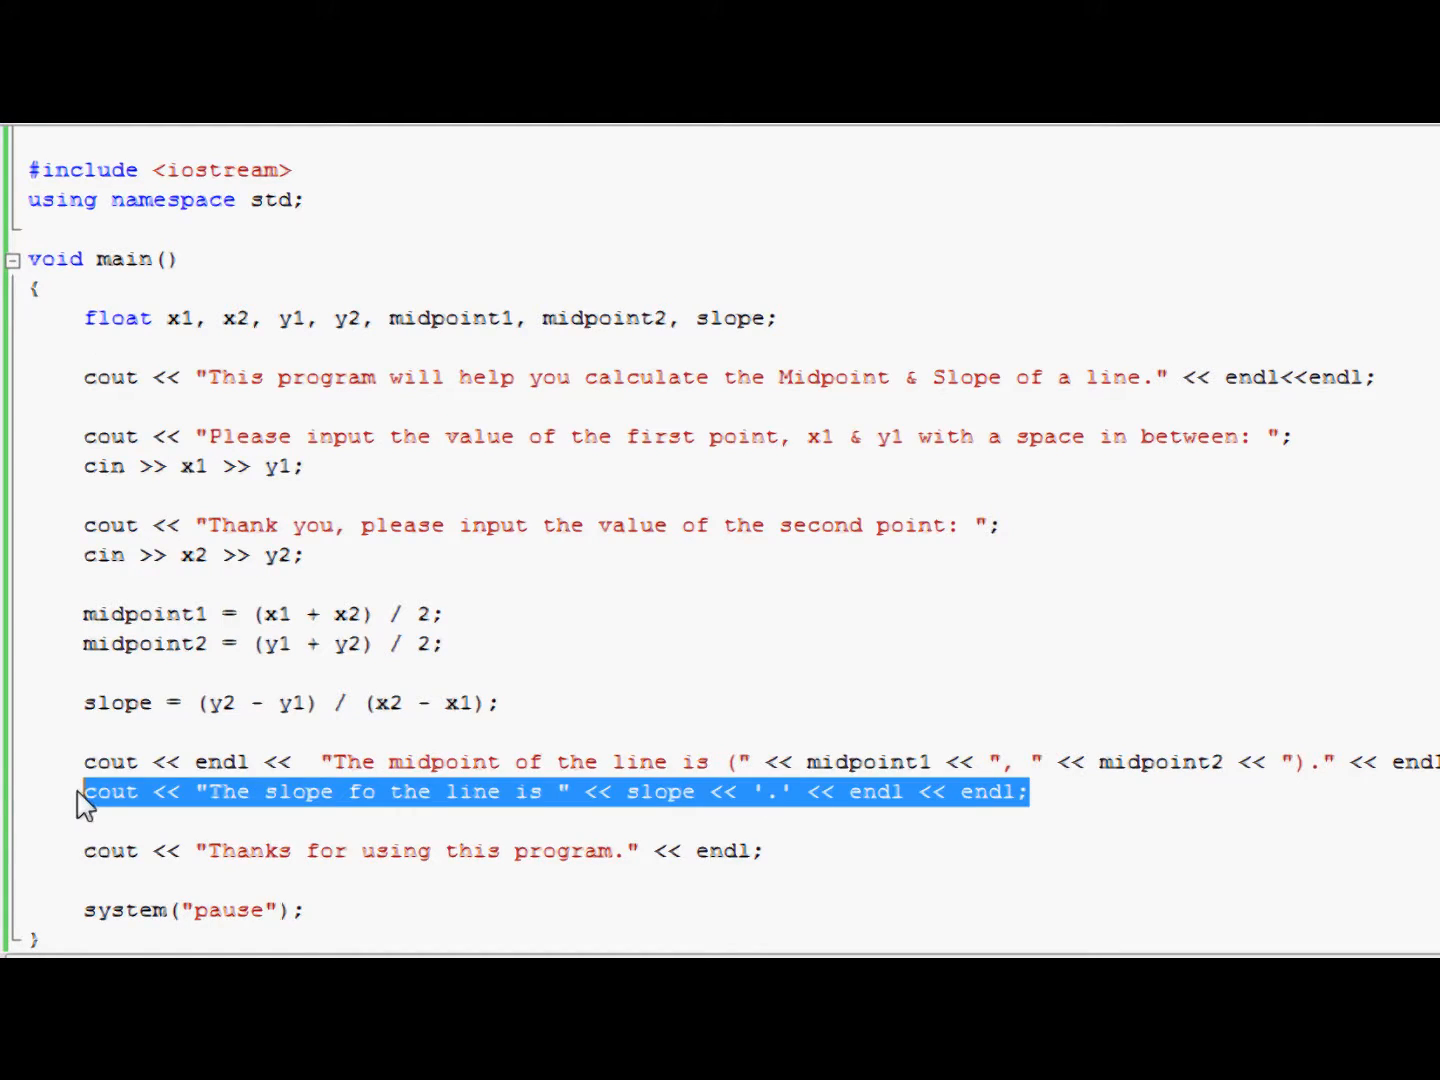
Step: Delete the slope cout and retype it above the midpoint cout so slope prints first
key(Delete)
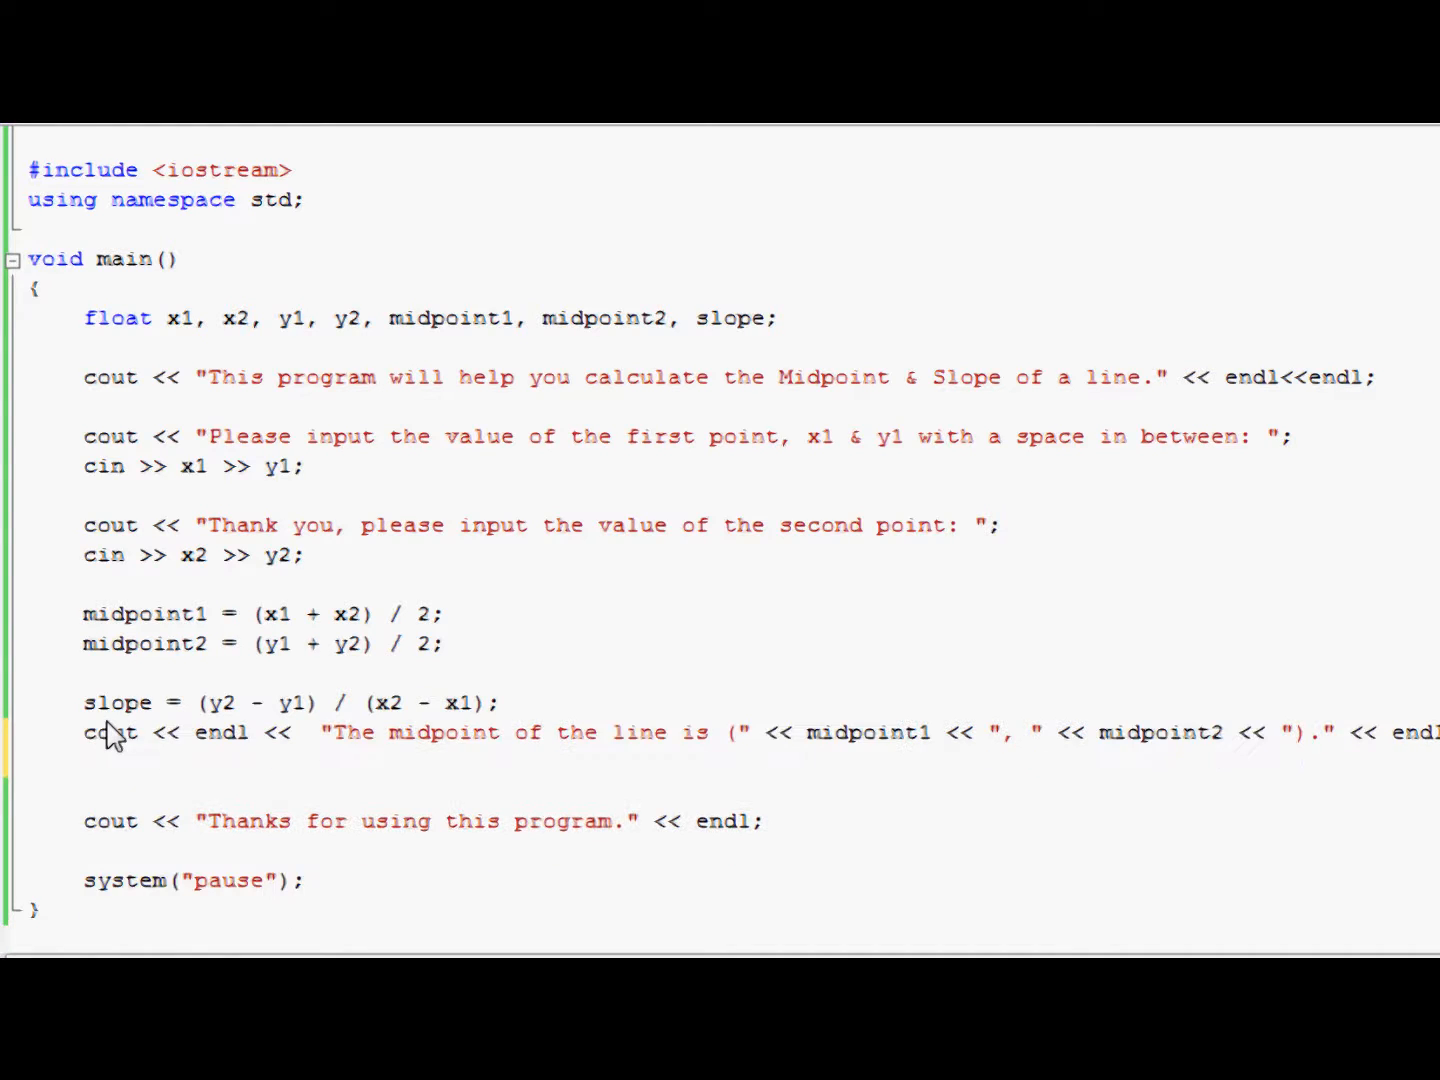
key(enter)
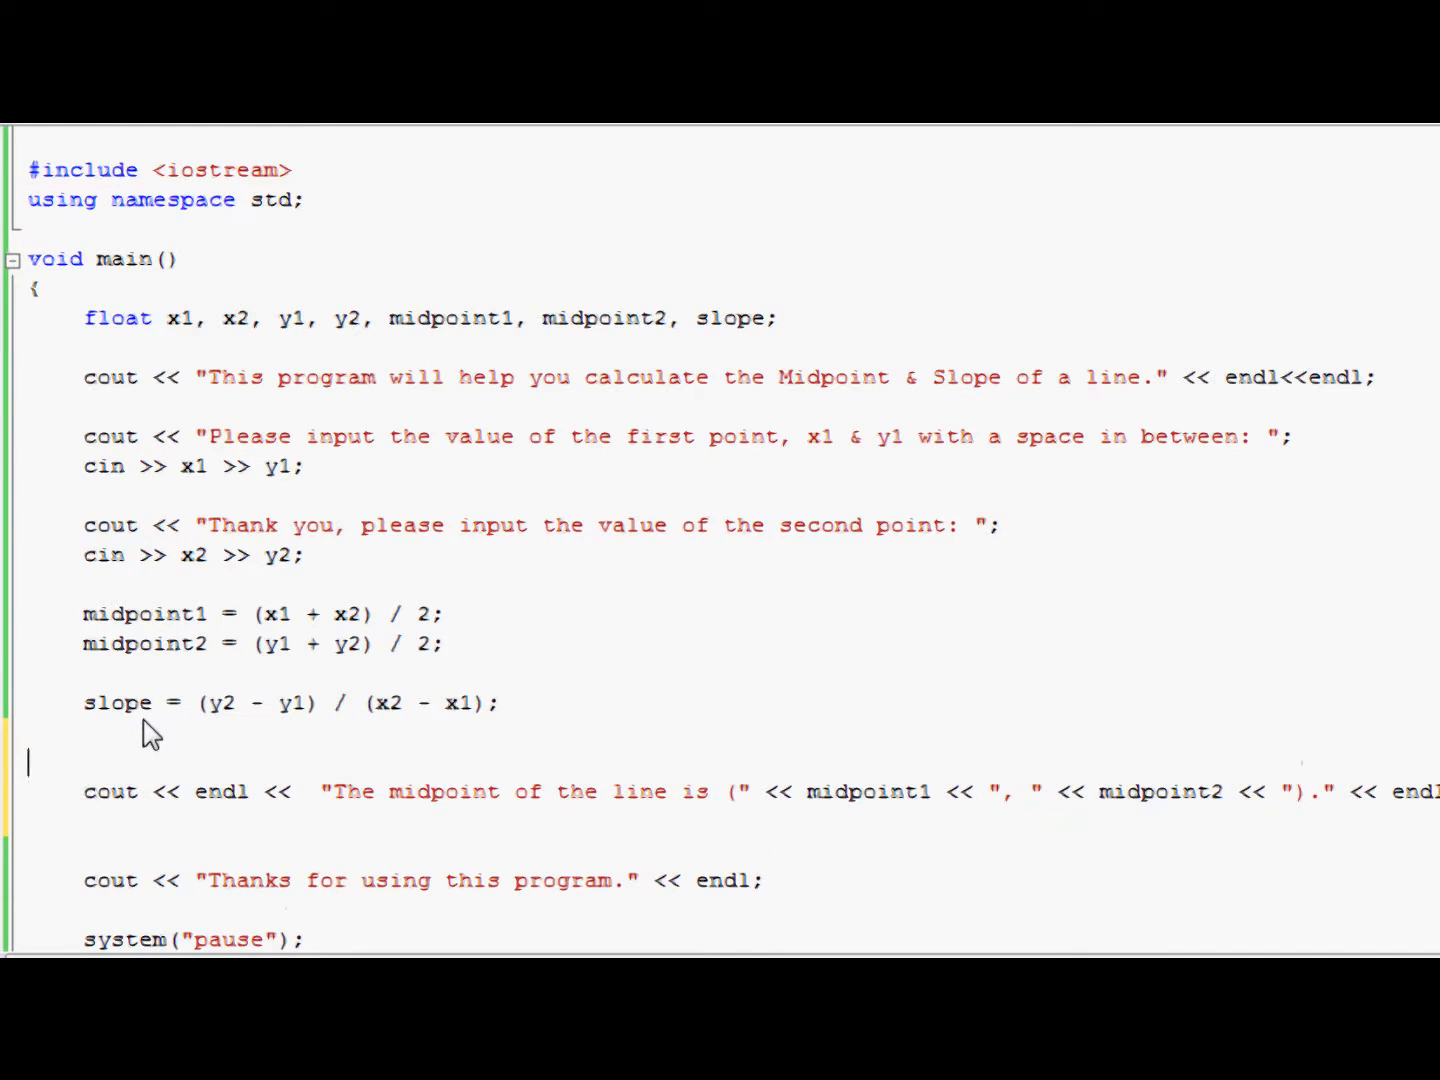
text(cout << "The slope fo the line is " << slope << '.' << endl << endl;)
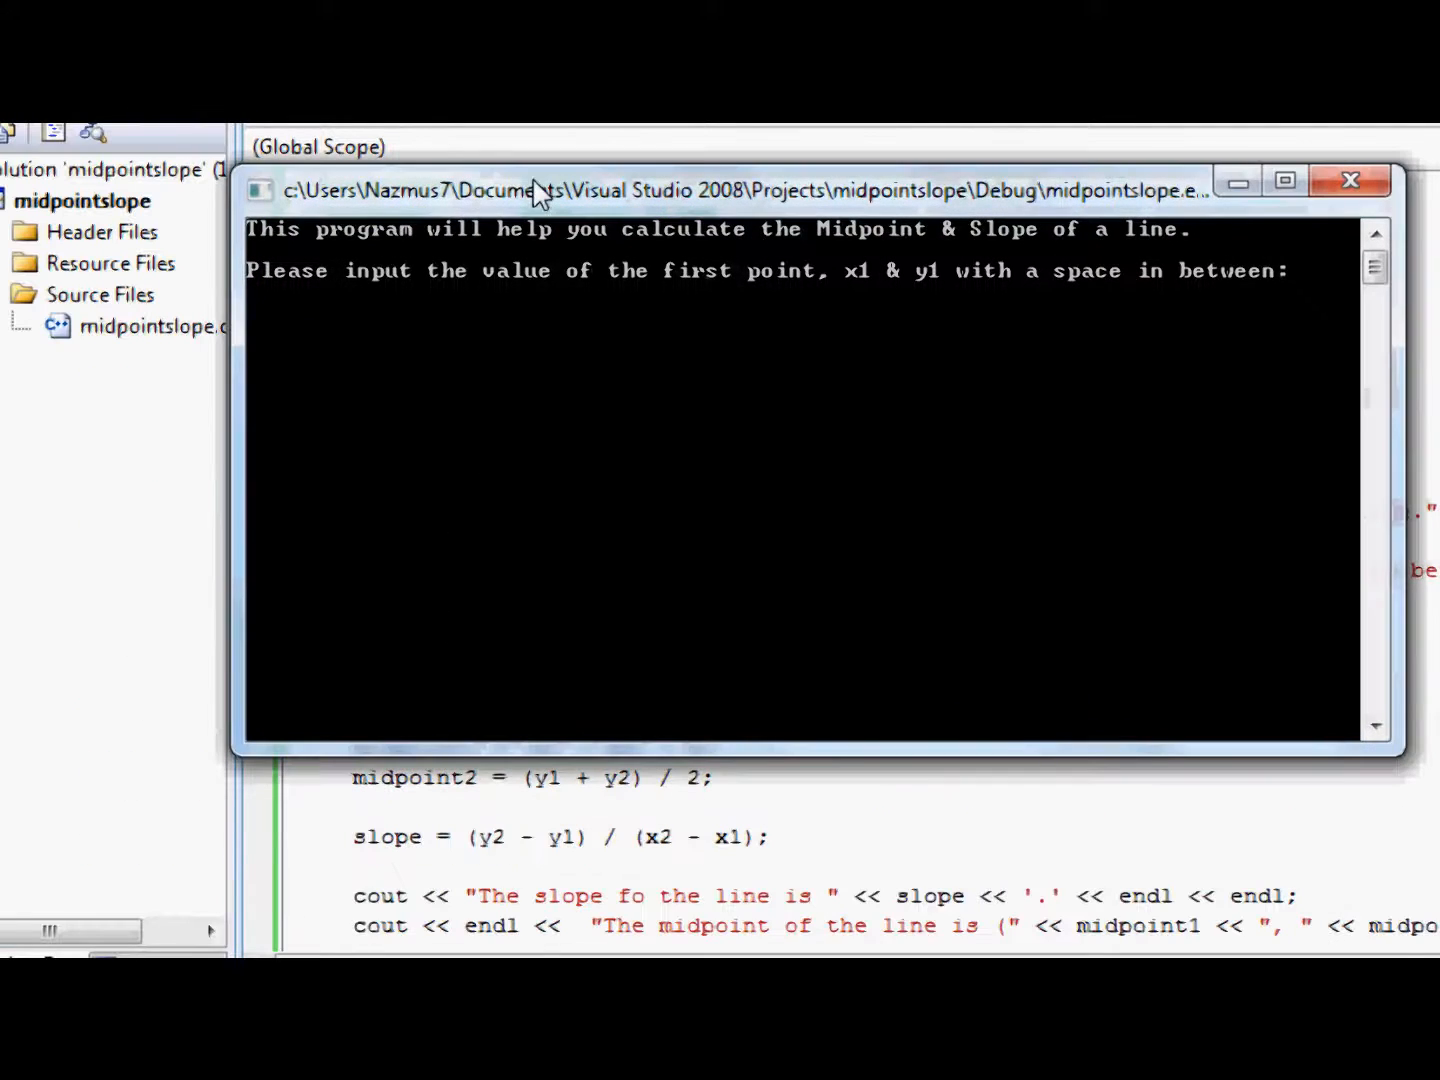
Step: Enter points 2 5 and 8 3, read slope -0.333333 and midpoint (5, 4), then close the console
text(2 5)
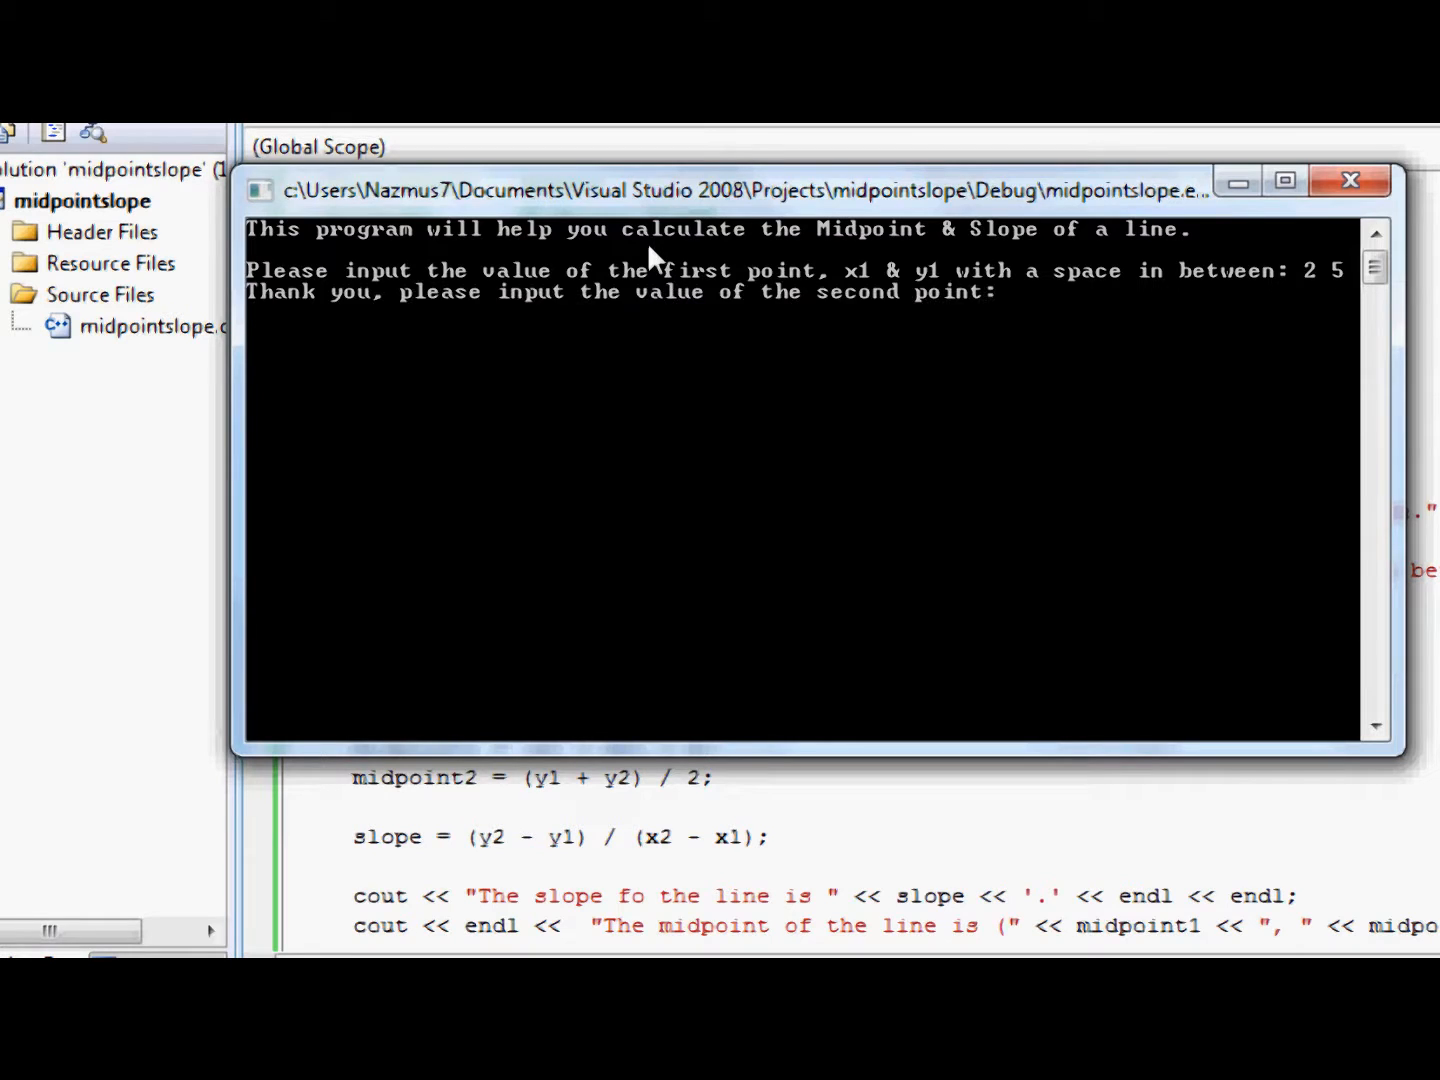
text(8 3)
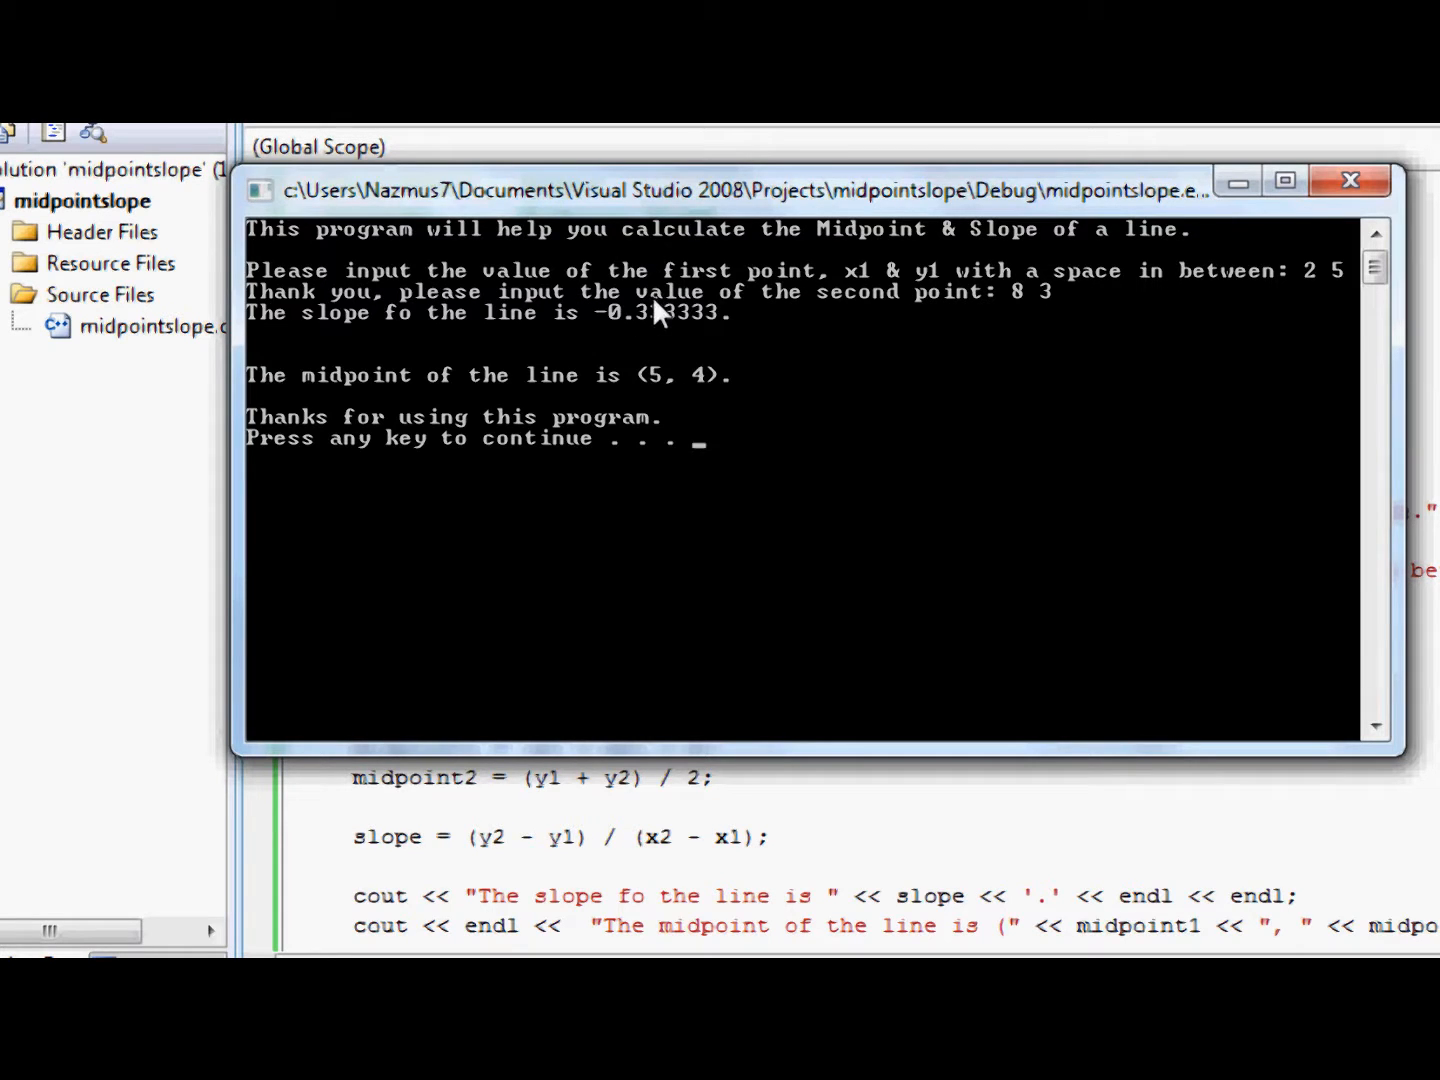
mouse_move(1352, 180)
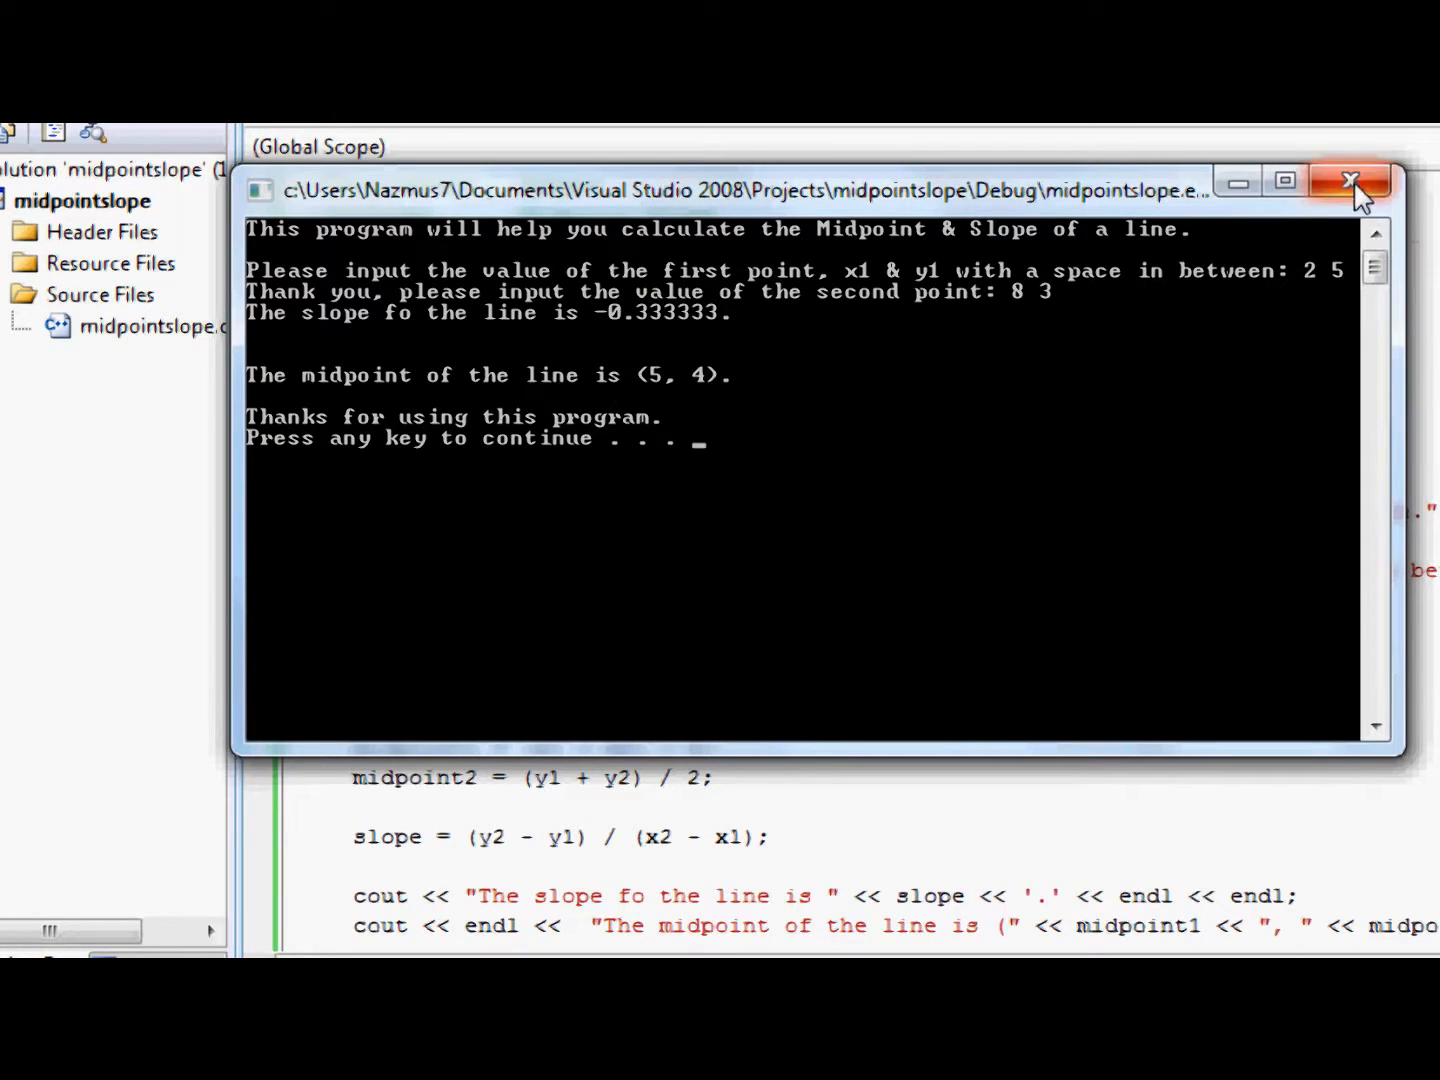
click(1350, 180)
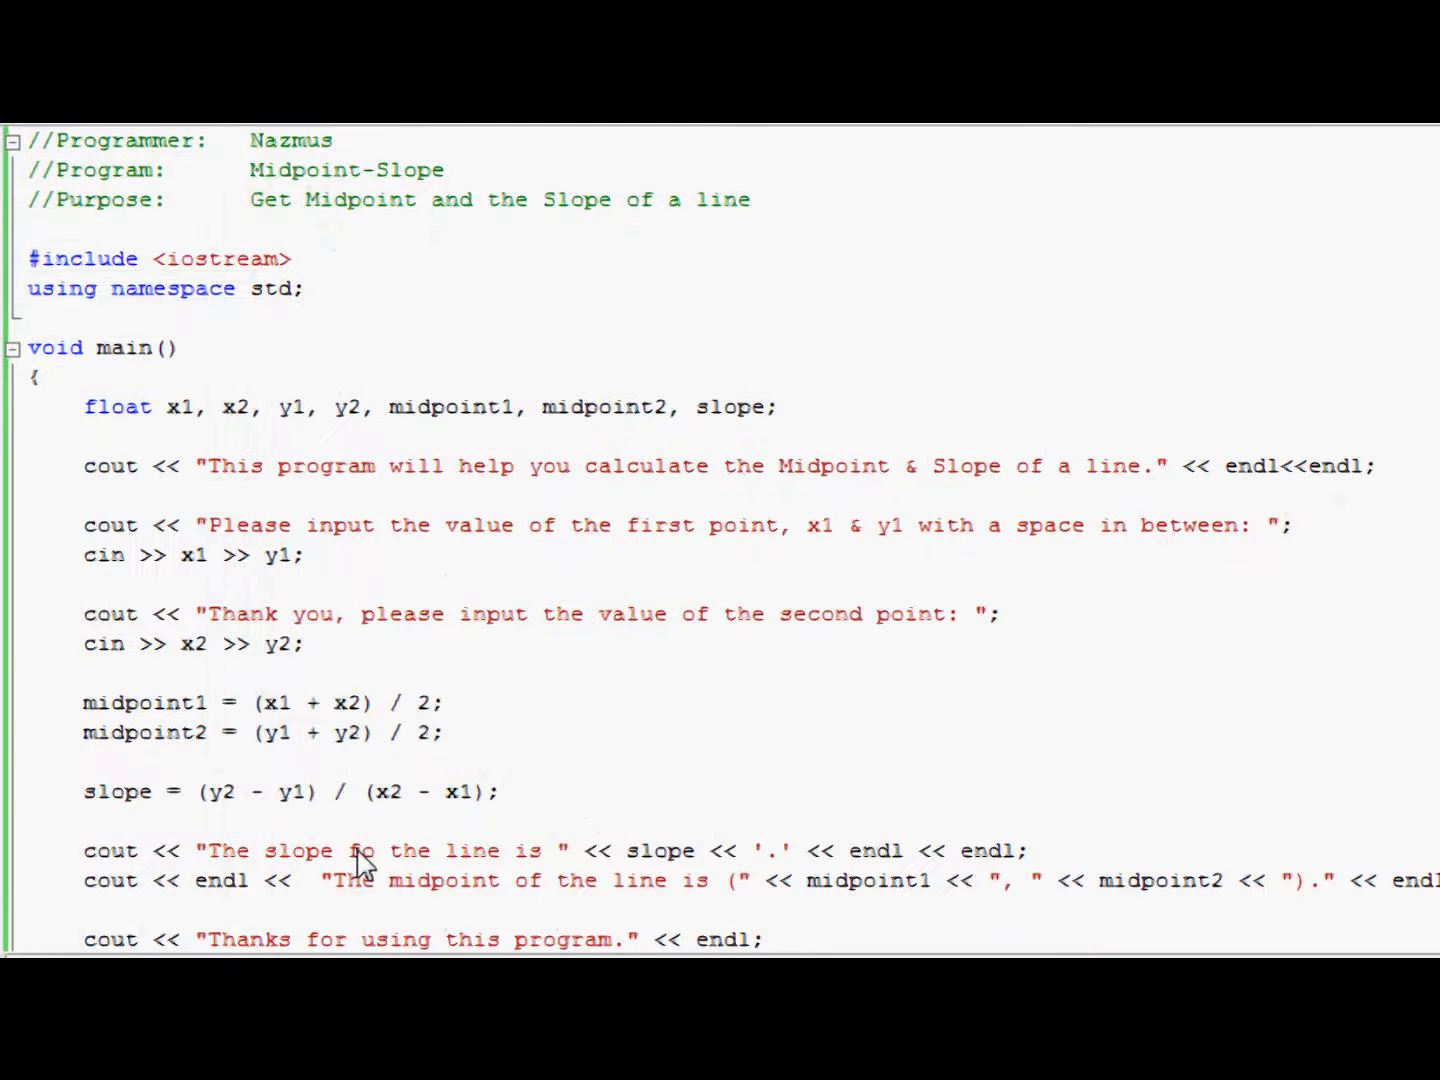
Step: Fix 'fo' to 'of' in the slope message and move the leading endl<< from midpoint to slope output
click(360, 850)
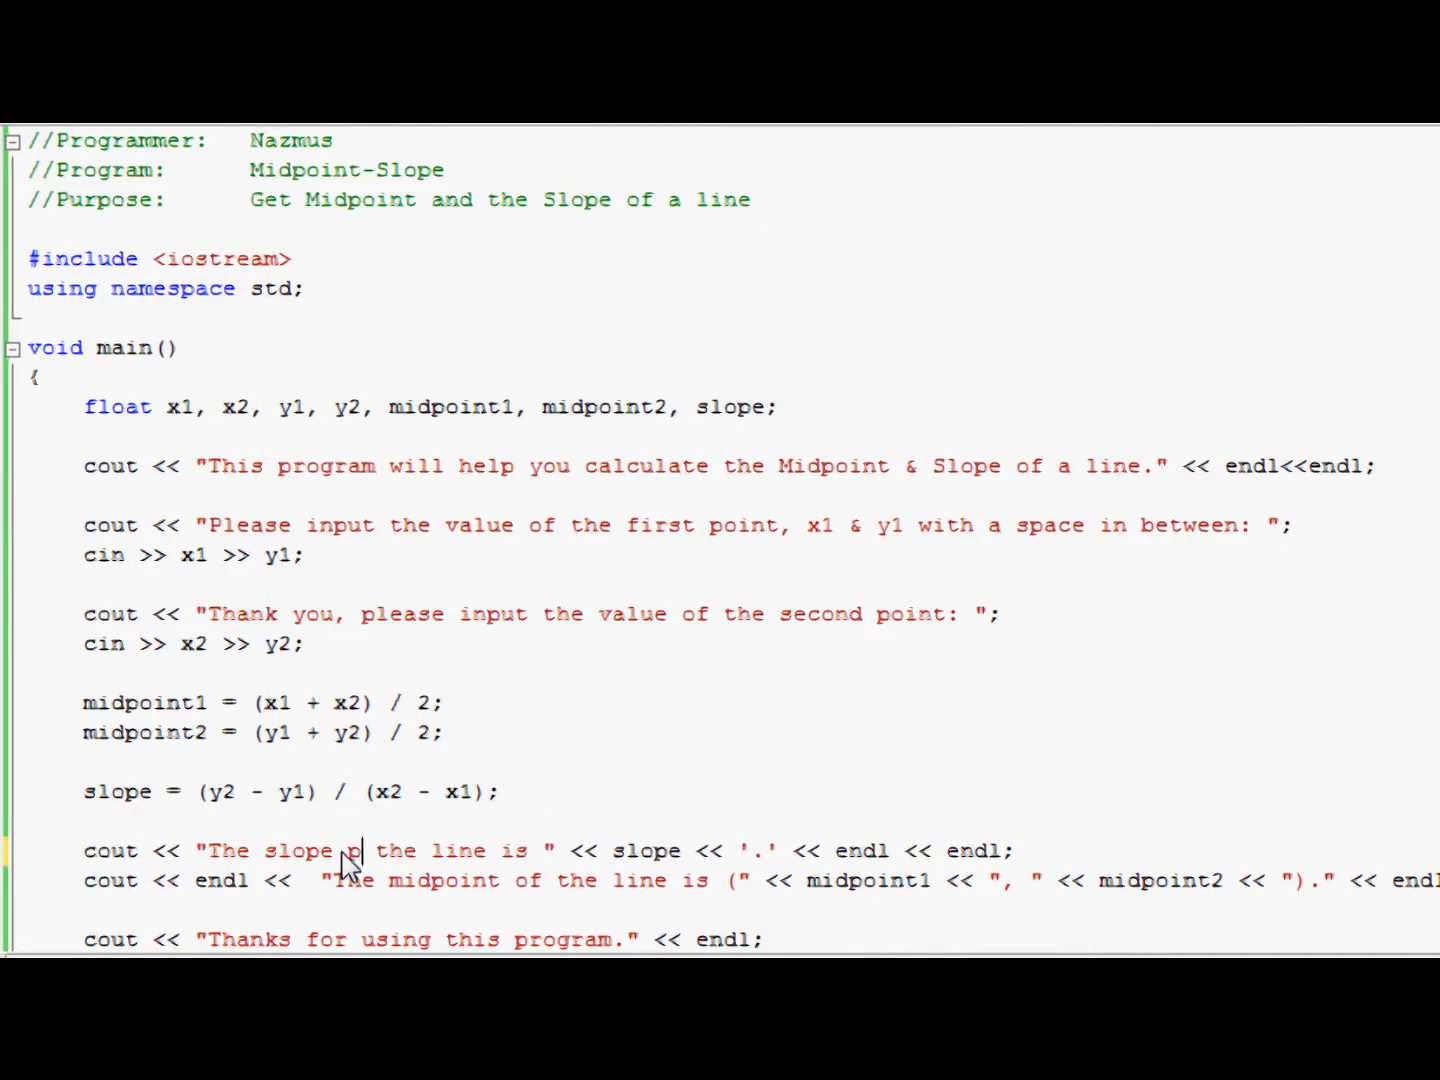
double_click(222, 880)
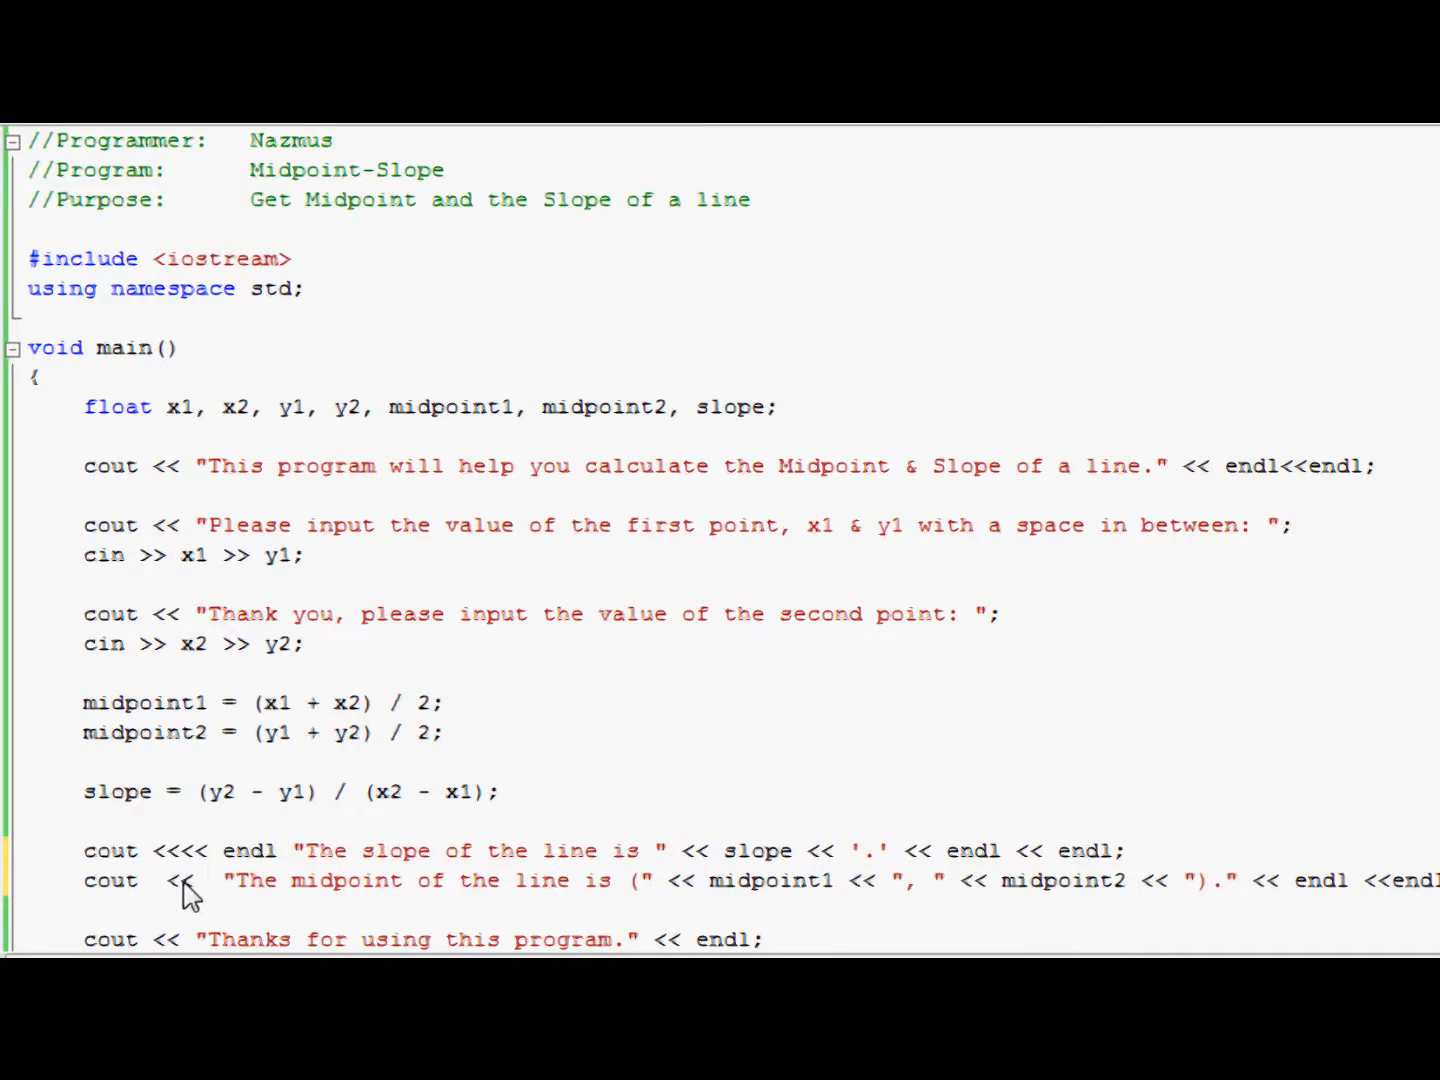
text(endl)
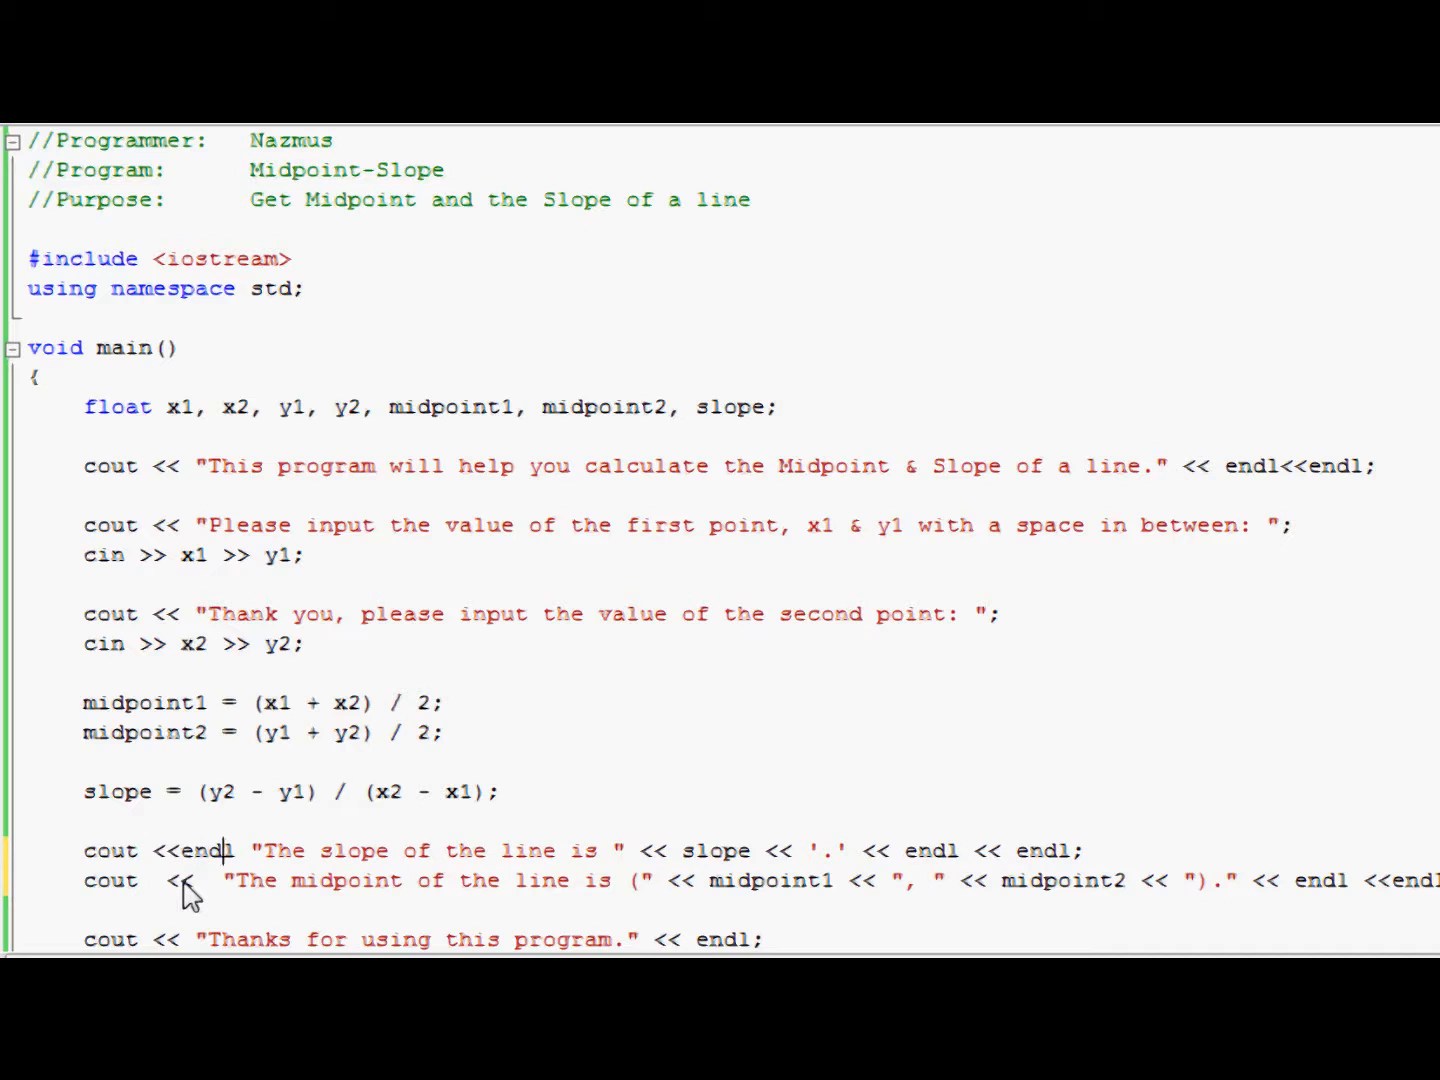
text(<<)
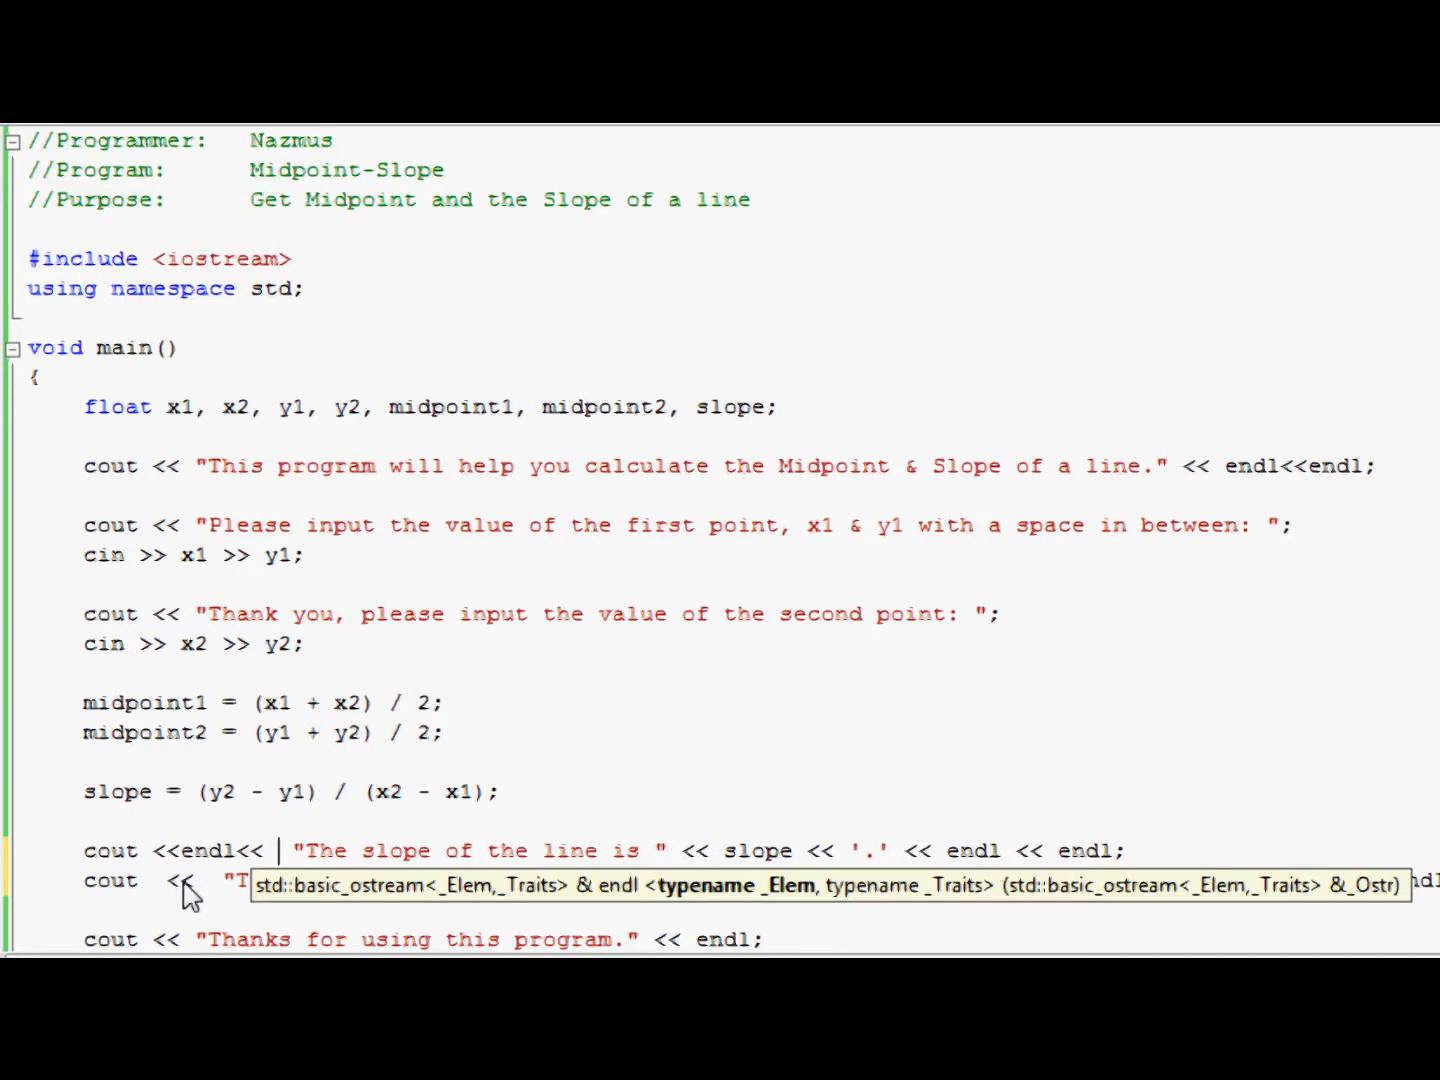
mouse_move(114, 898)
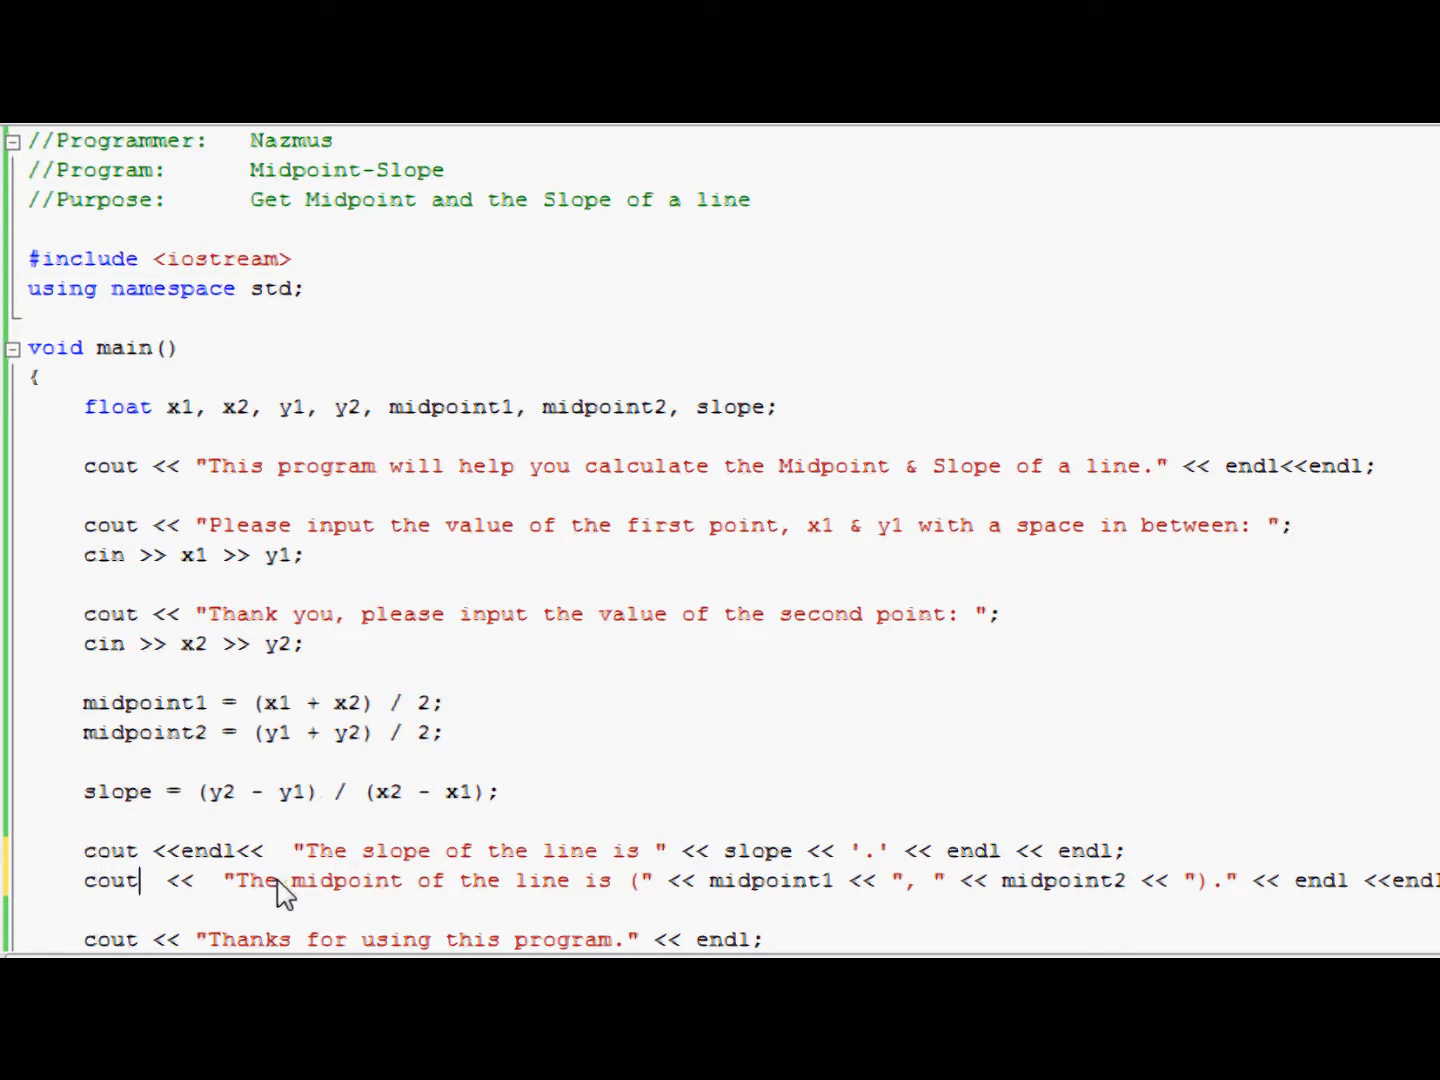
mouse_move(520, 832)
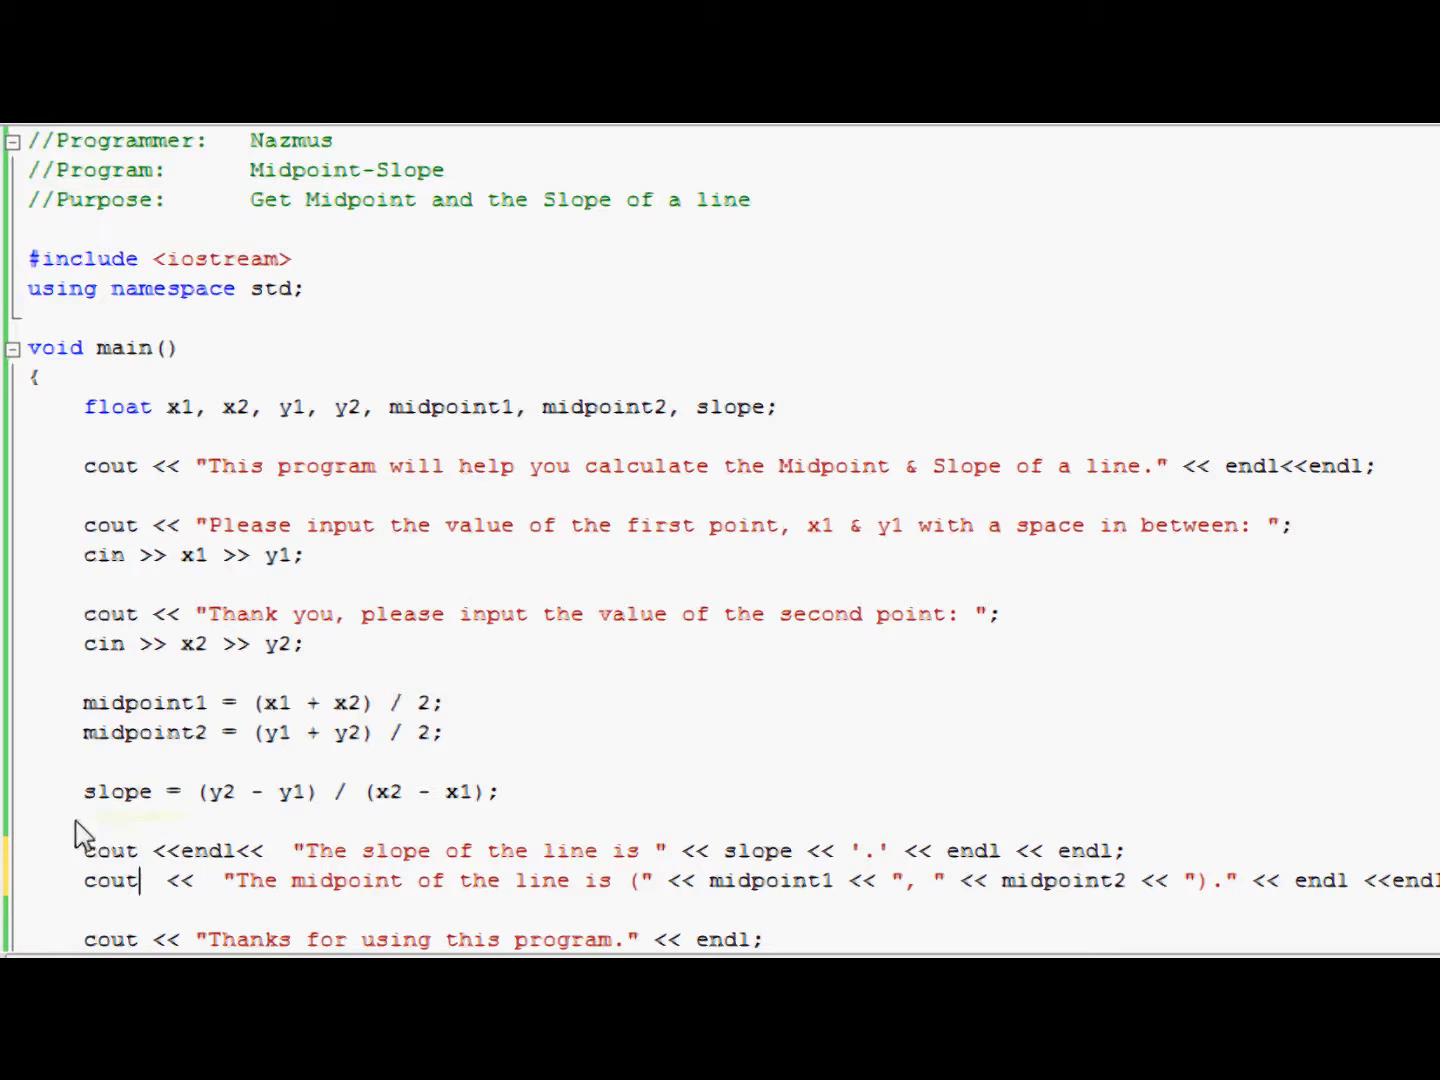
mouse_move(944, 716)
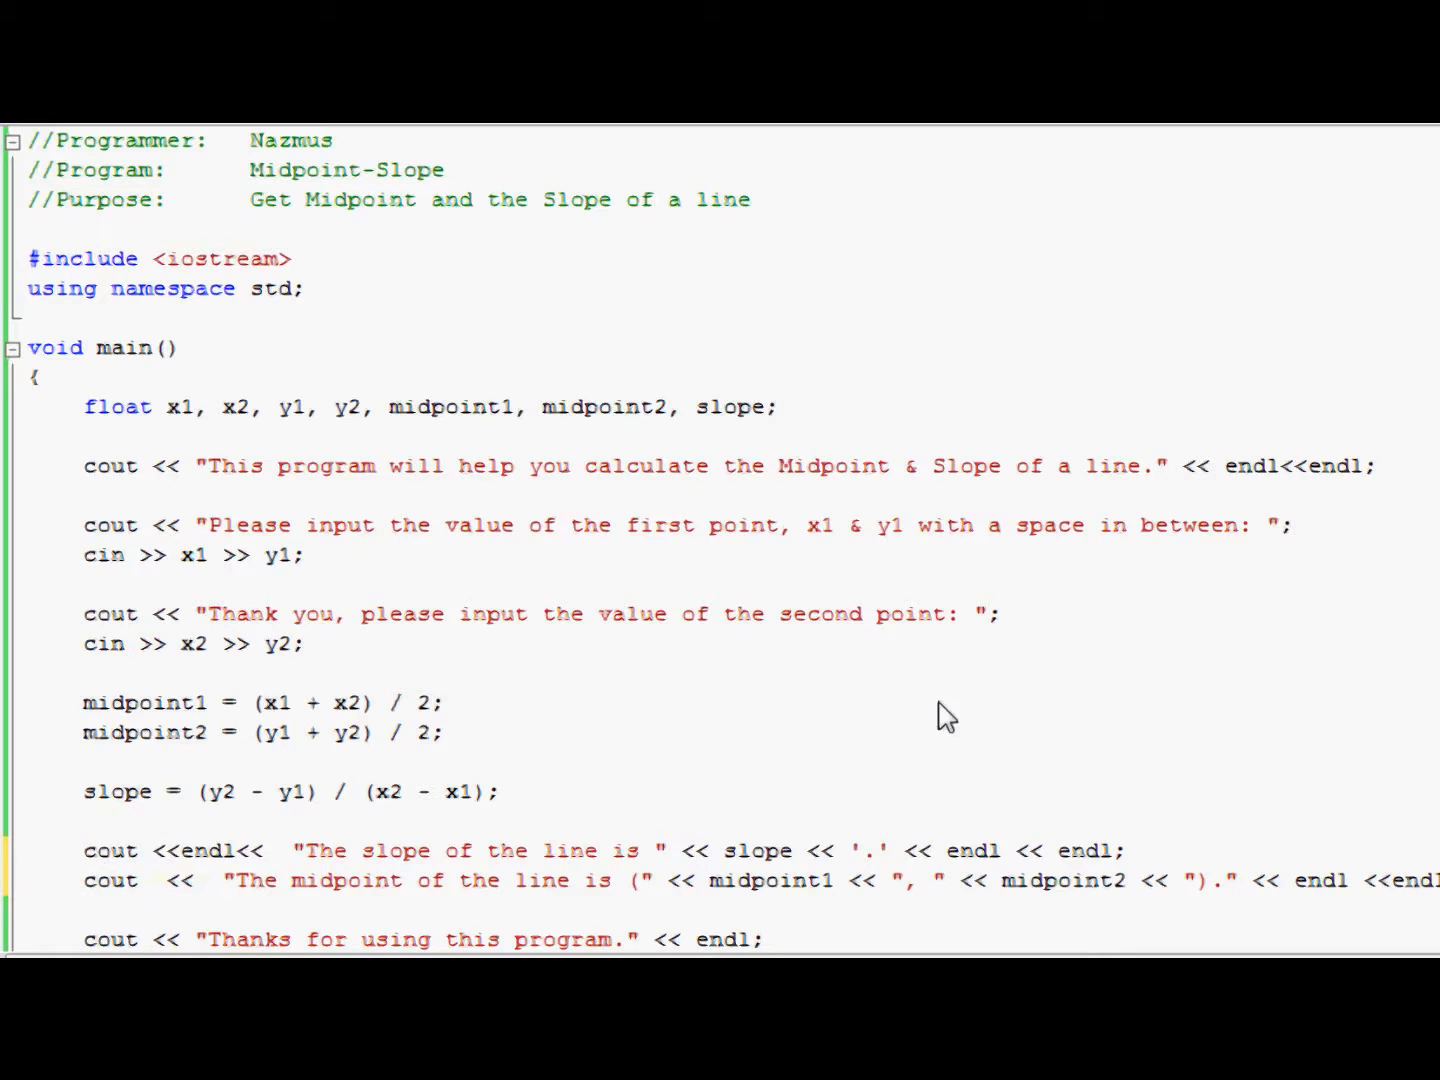
mouse_move(944, 730)
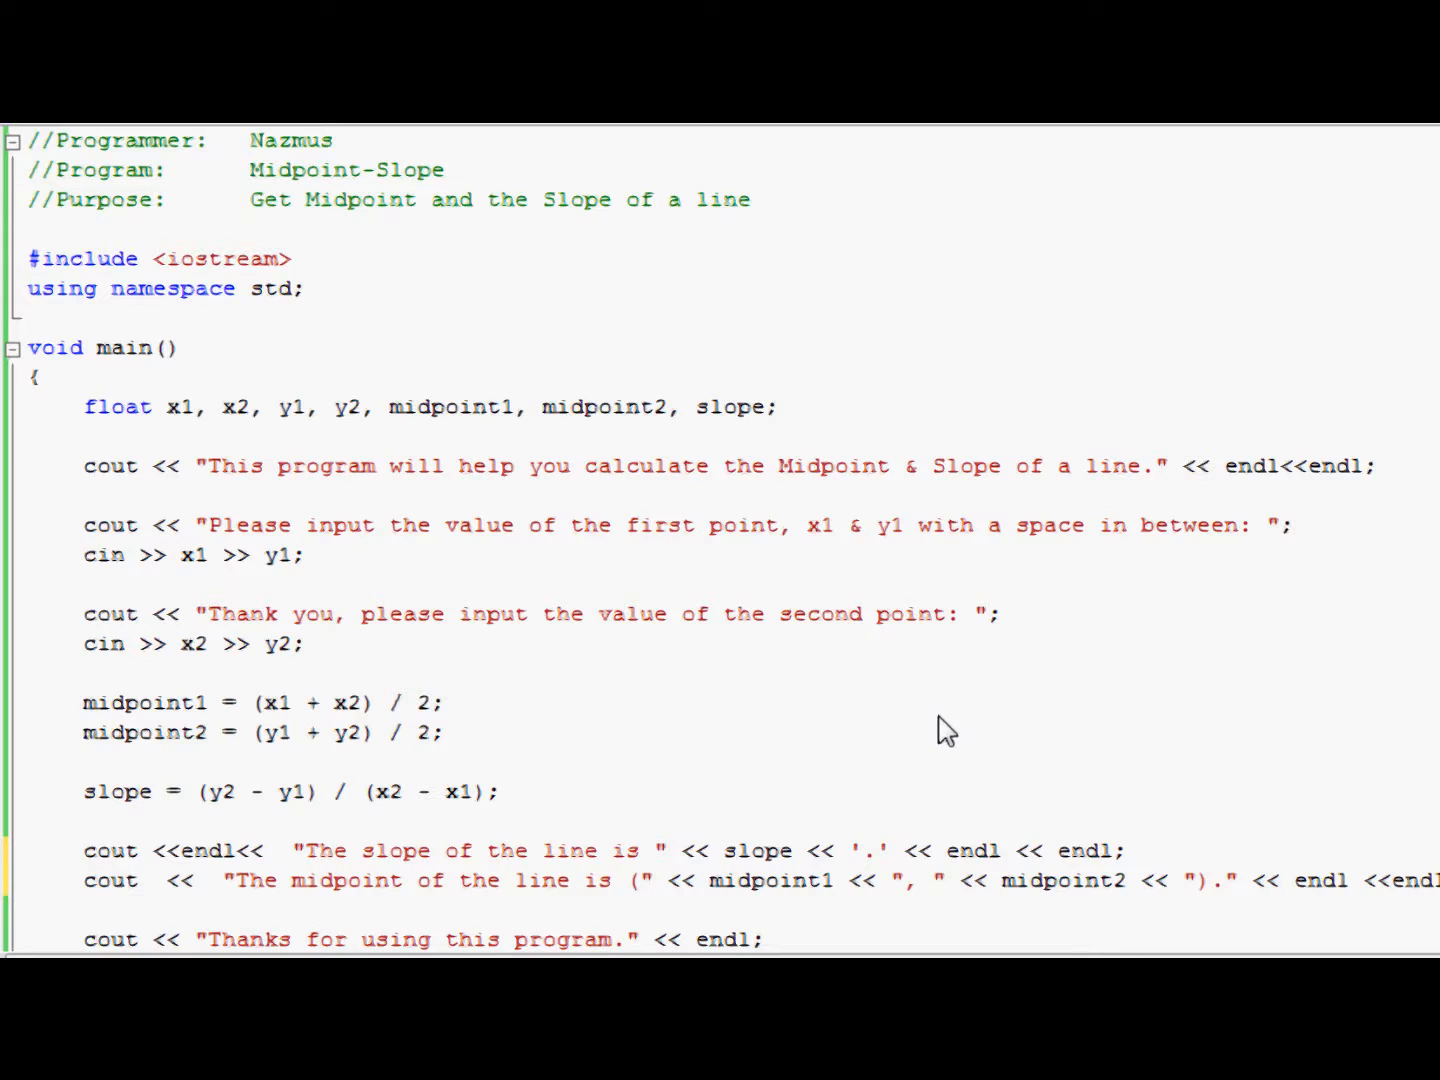
mouse_move(100, 720)
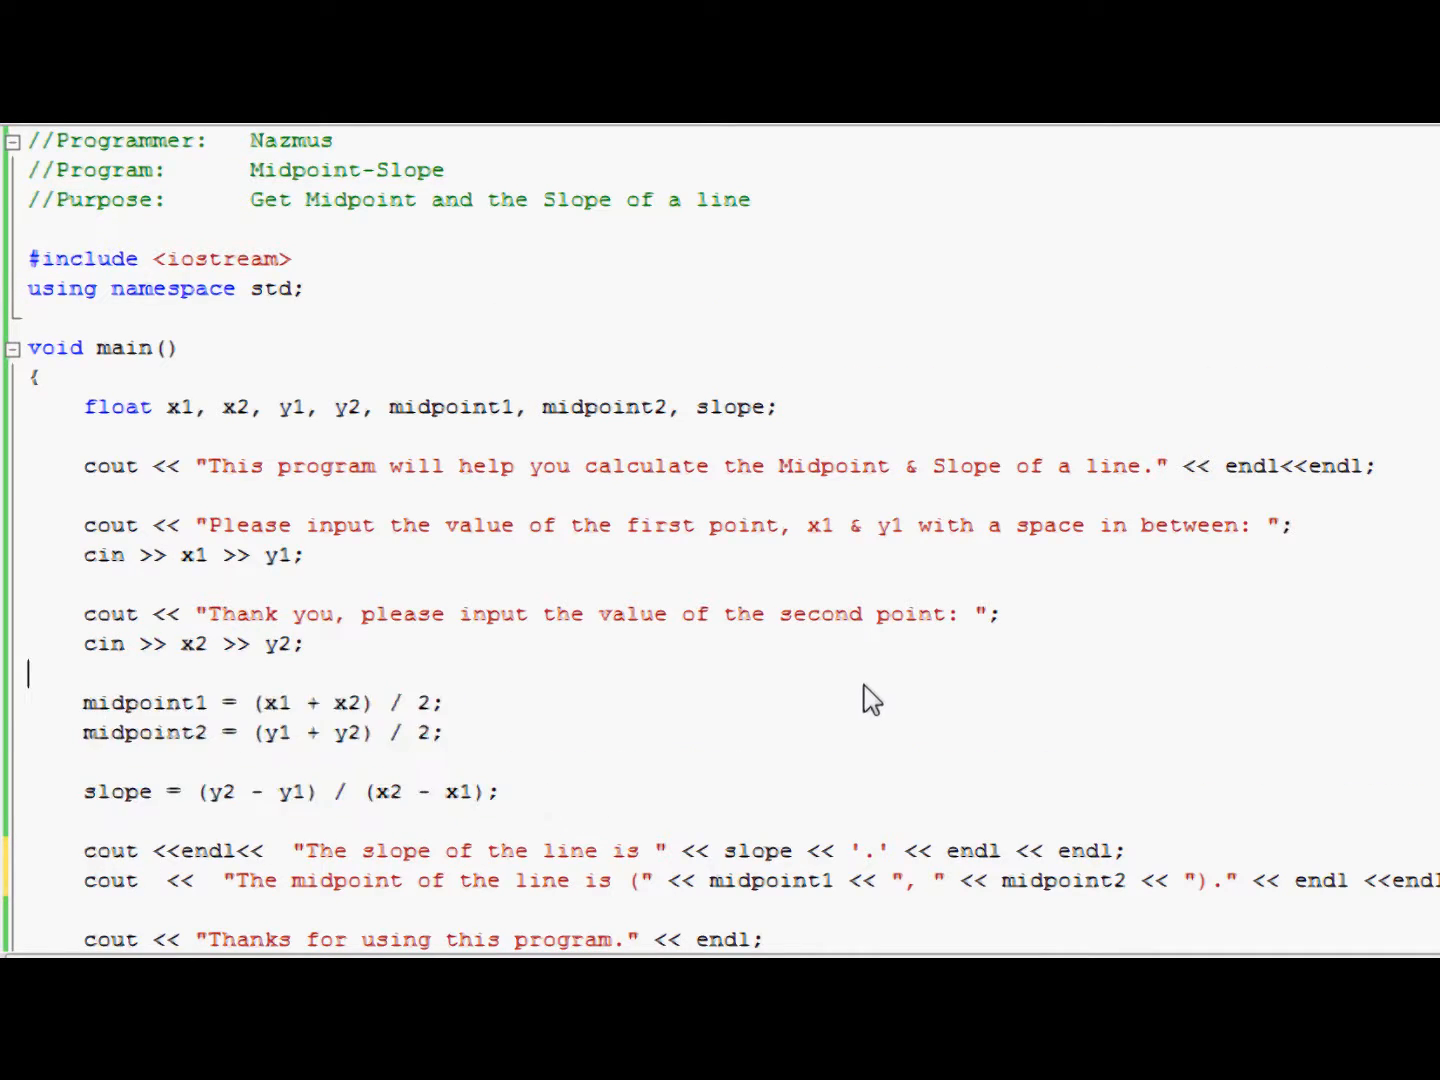
scroll(down, 3)
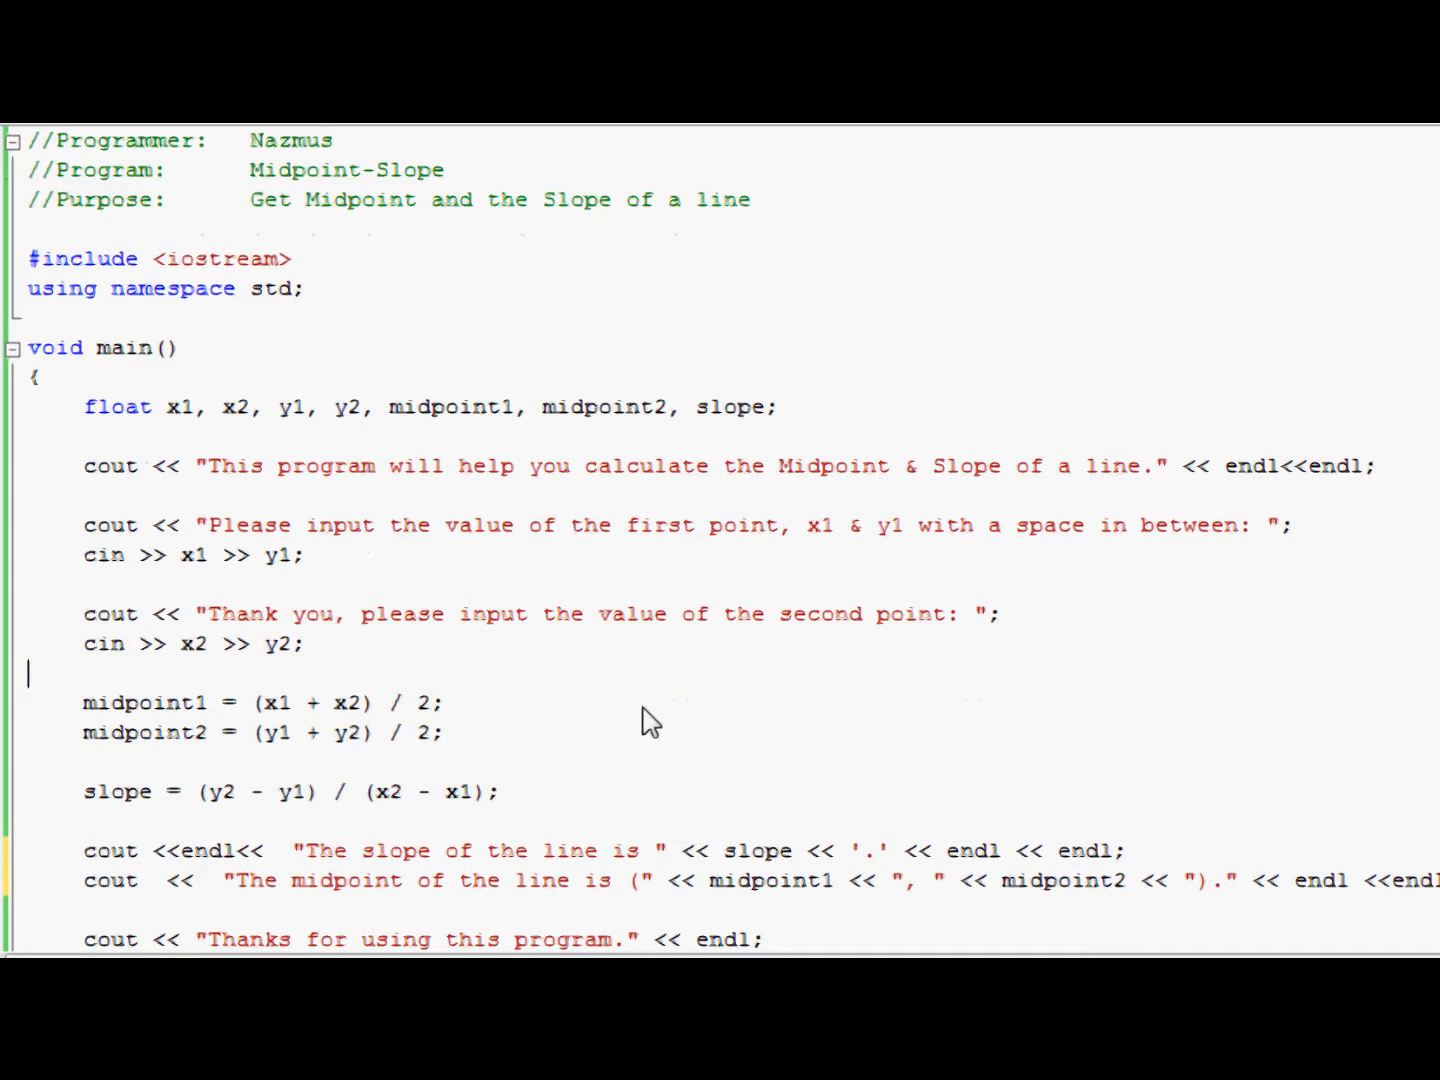
mouse_move(976, 758)
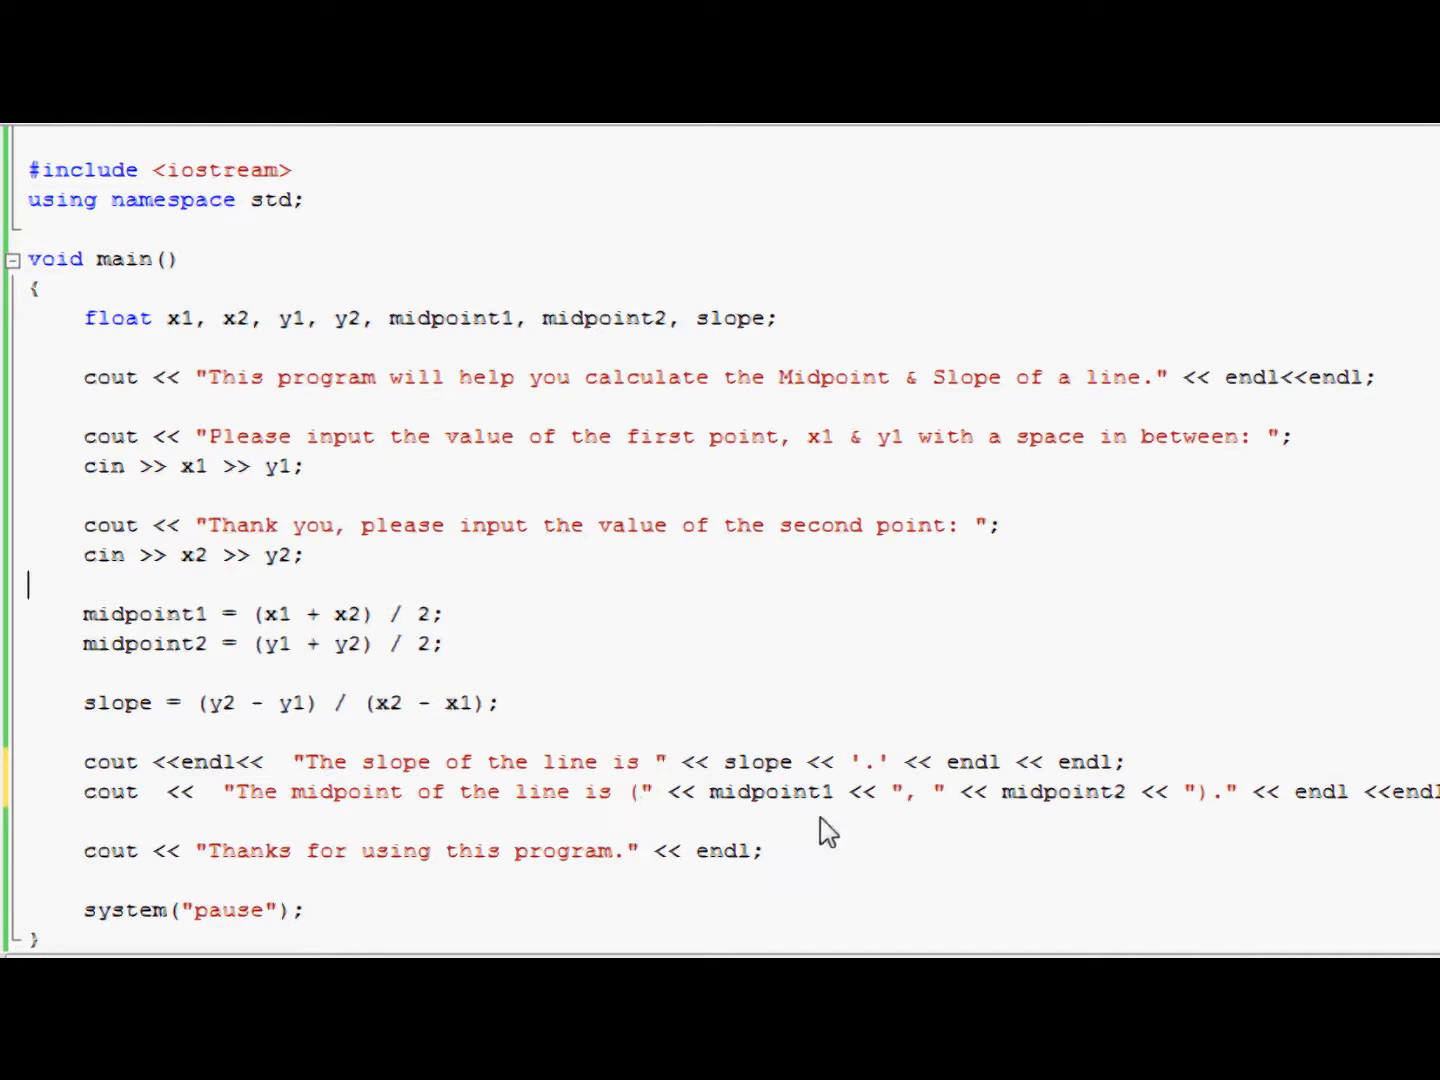
scroll(up, 3)
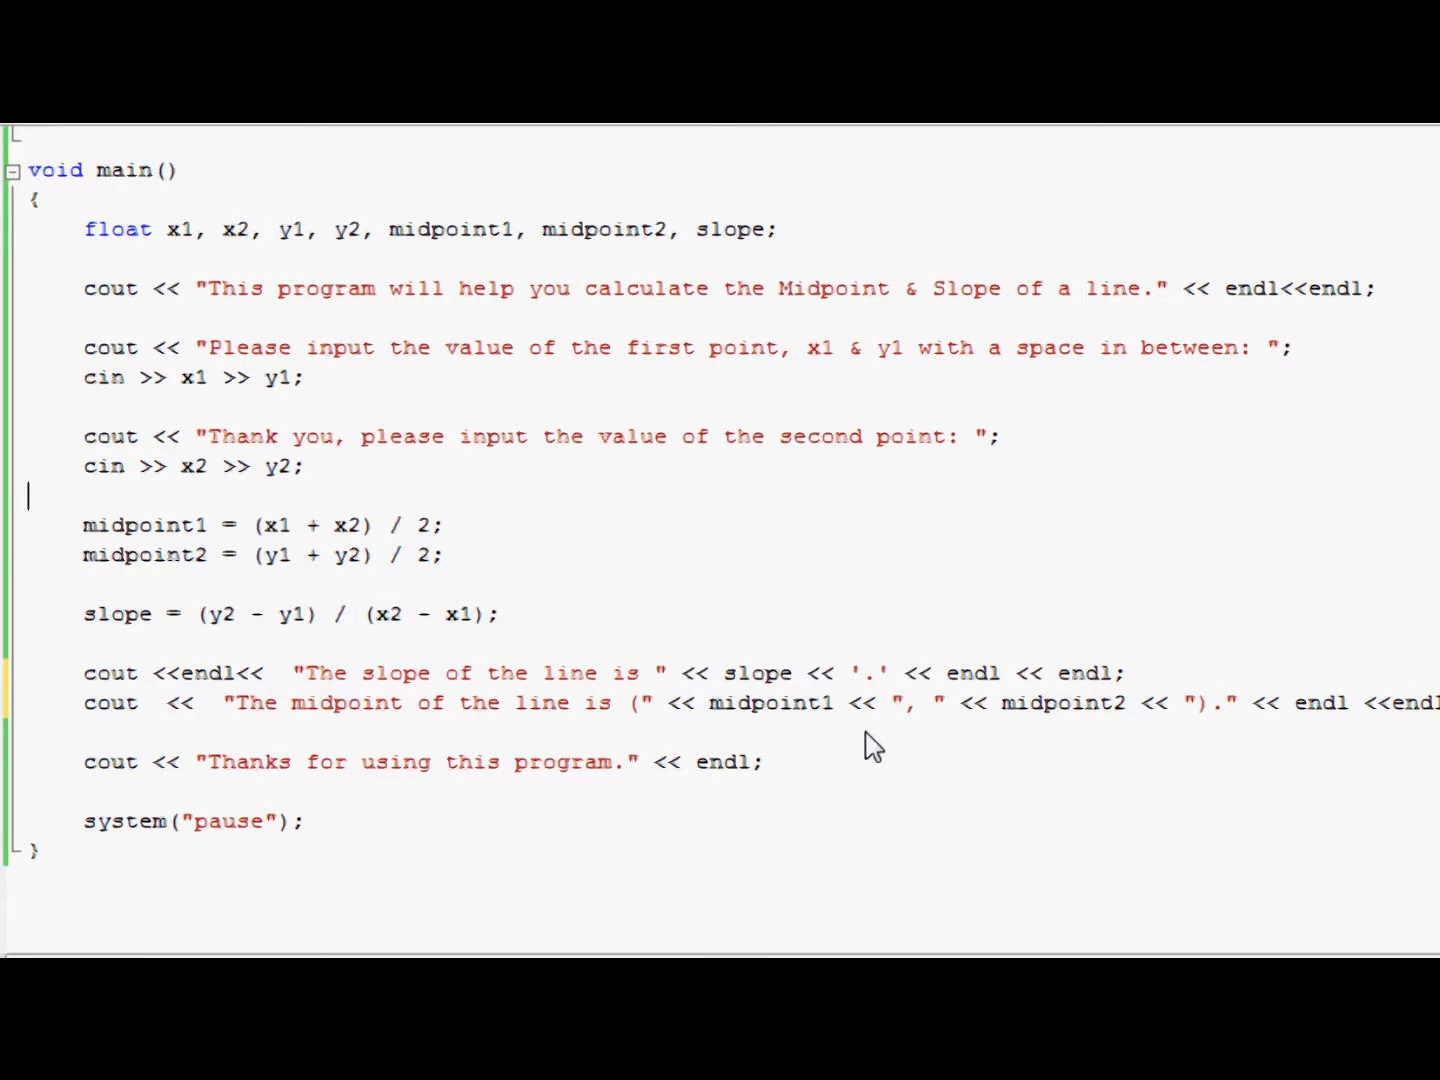
mouse_move(860, 764)
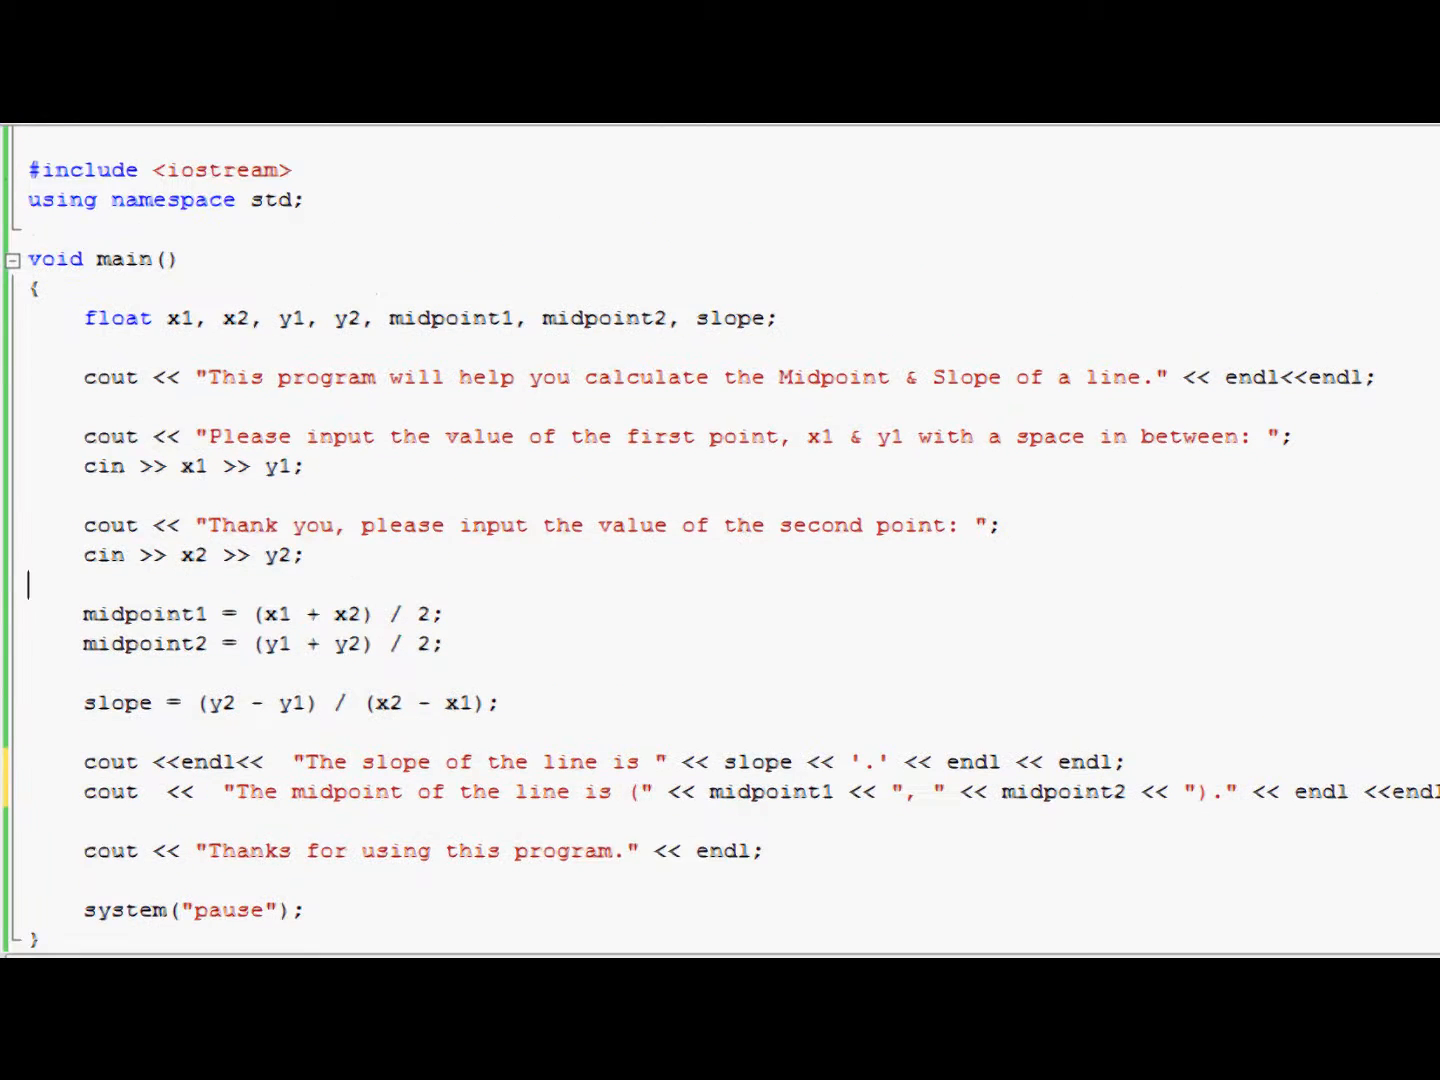
mouse_move(612, 520)
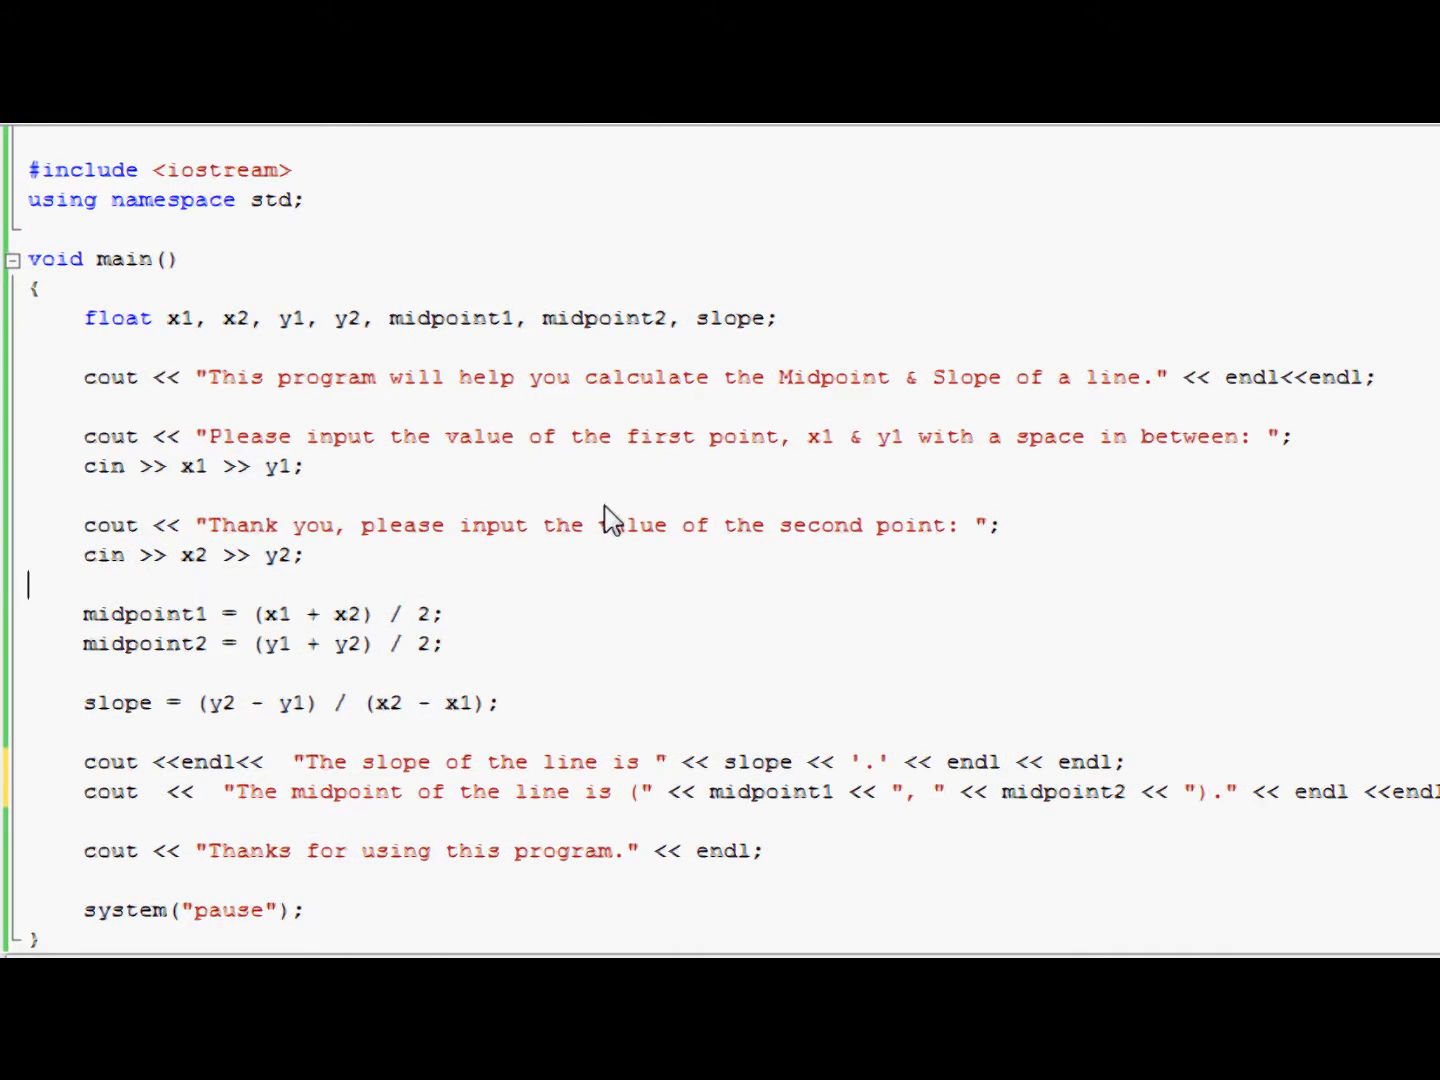
mouse_move(504, 644)
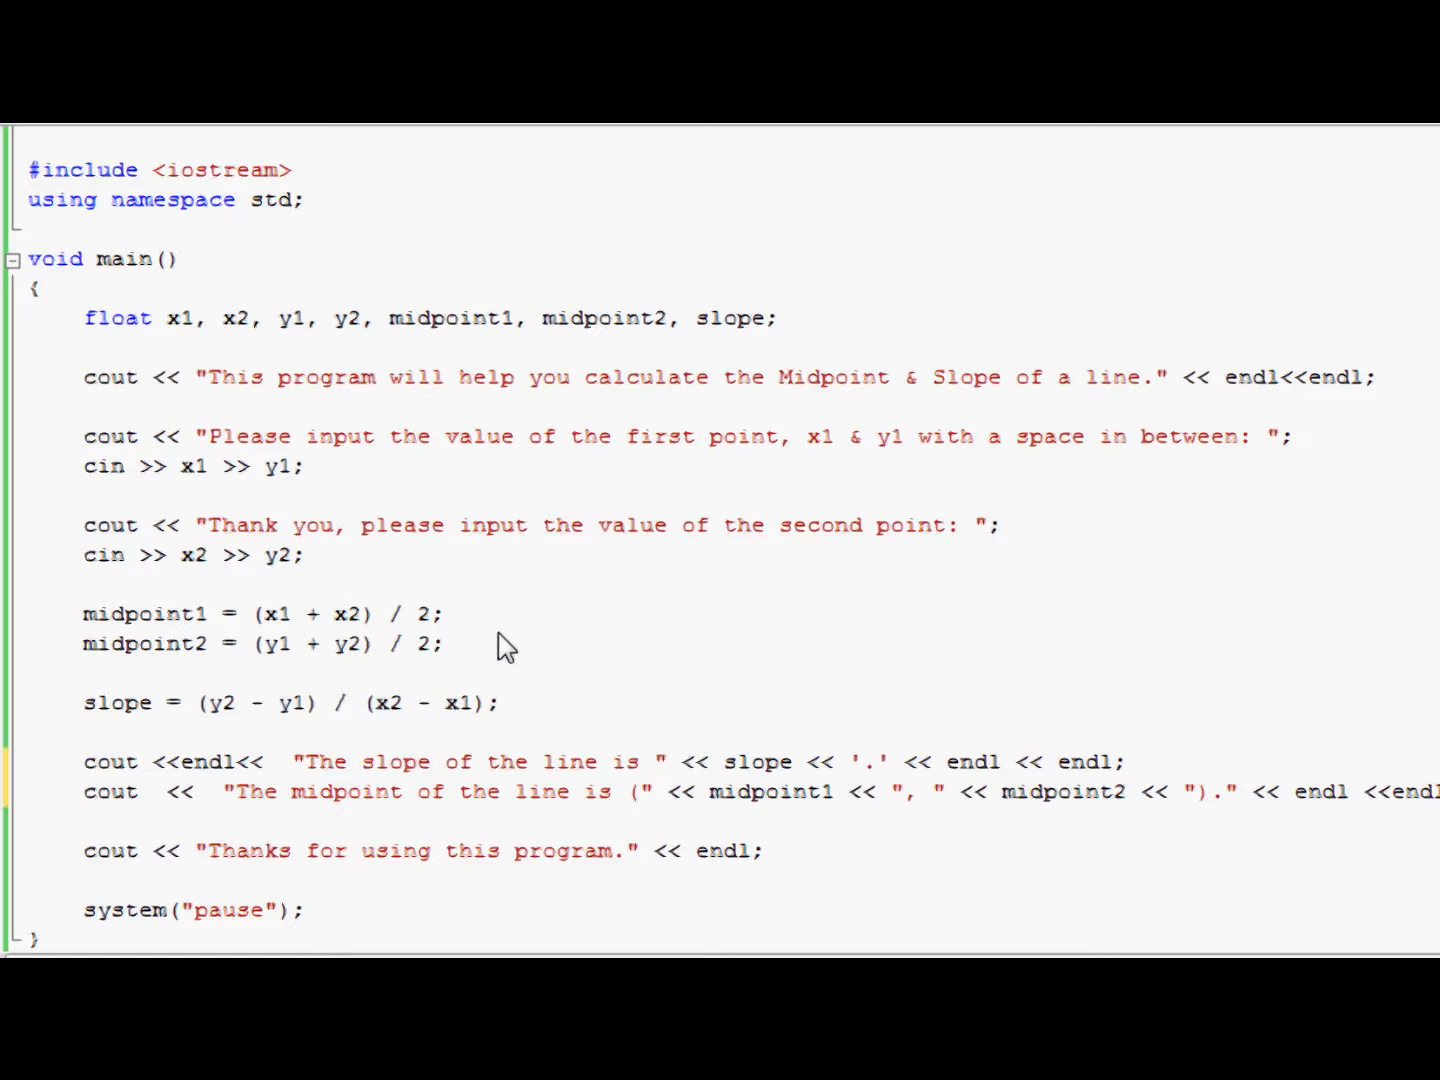
mouse_move(728, 586)
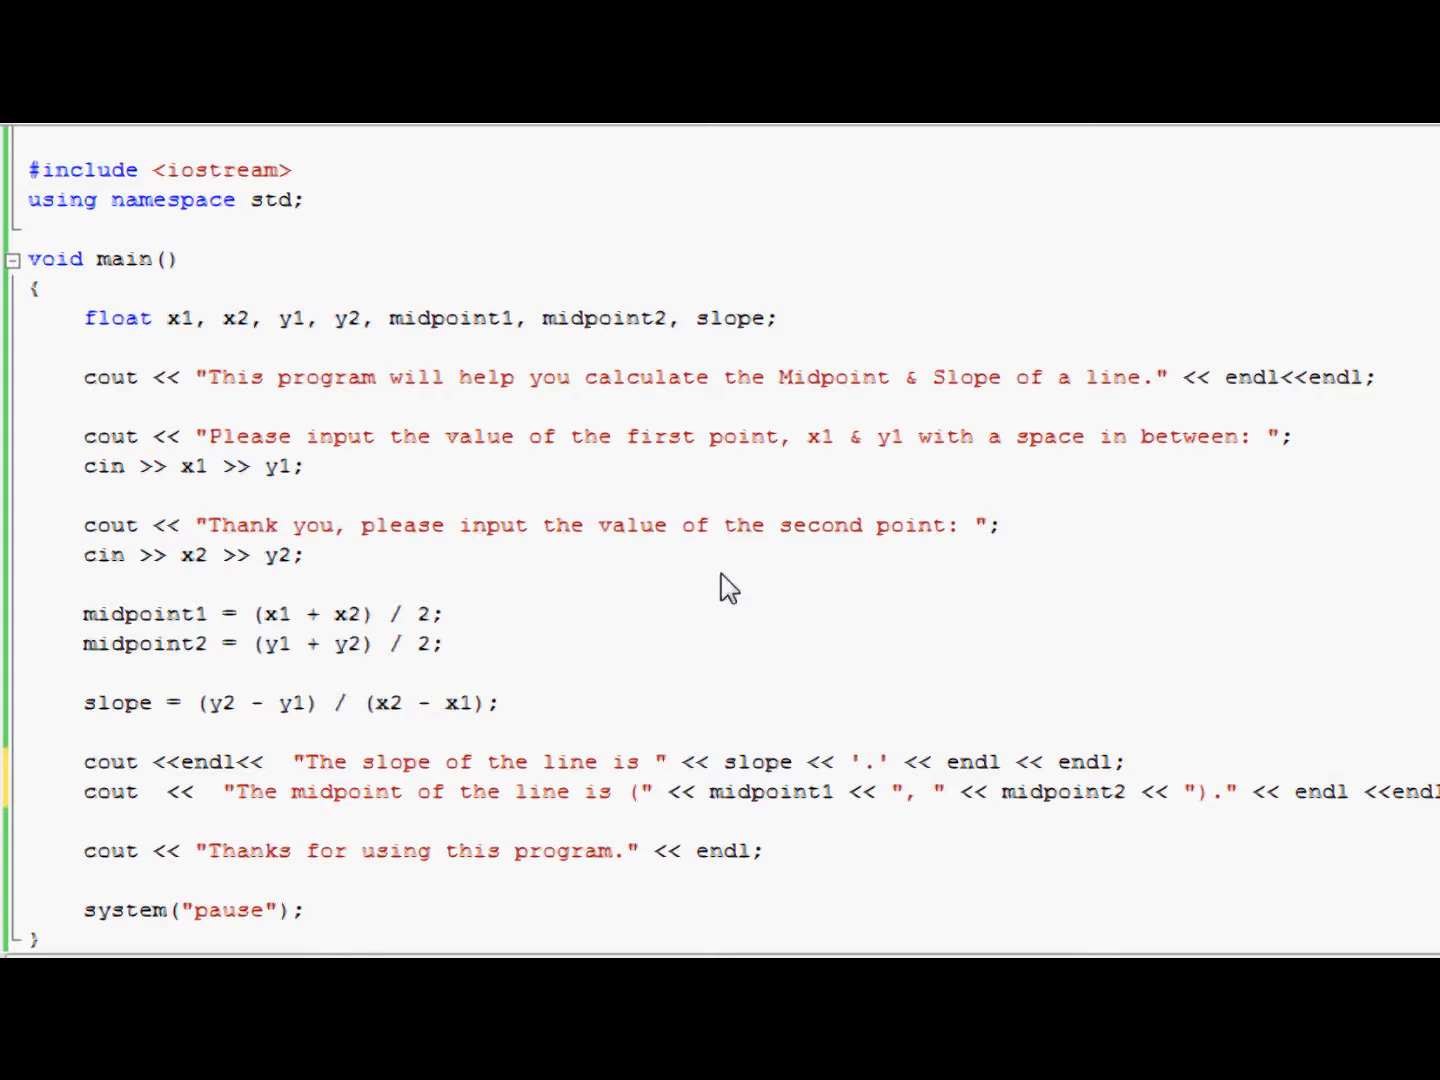
mouse_move(896, 412)
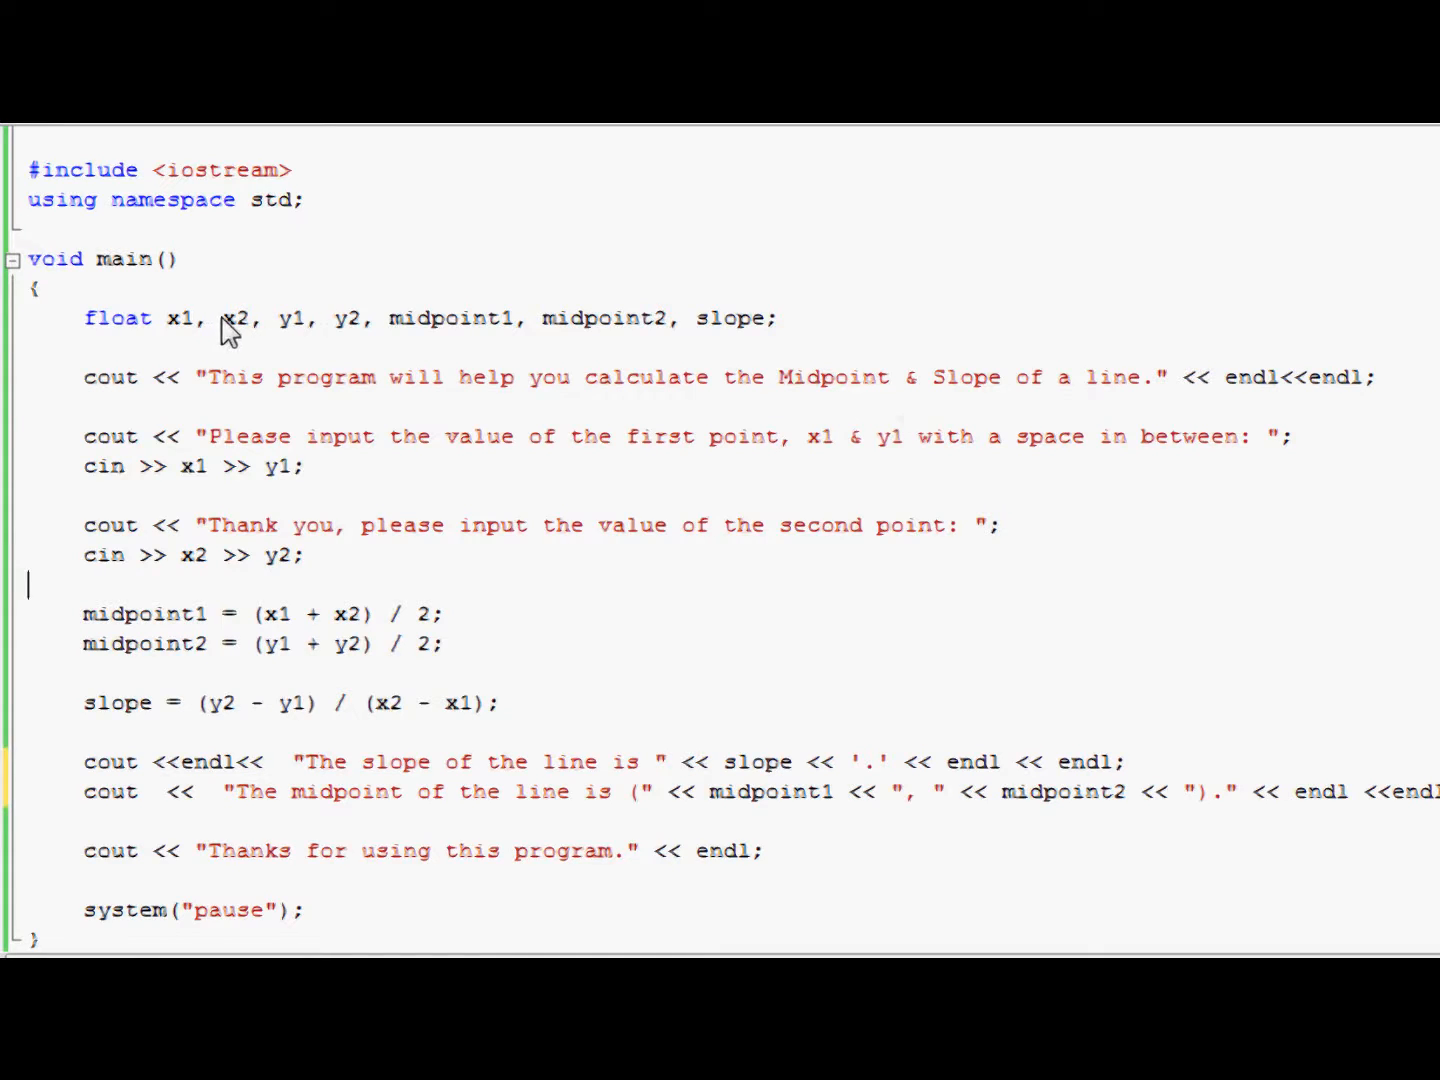
mouse_move(1084, 646)
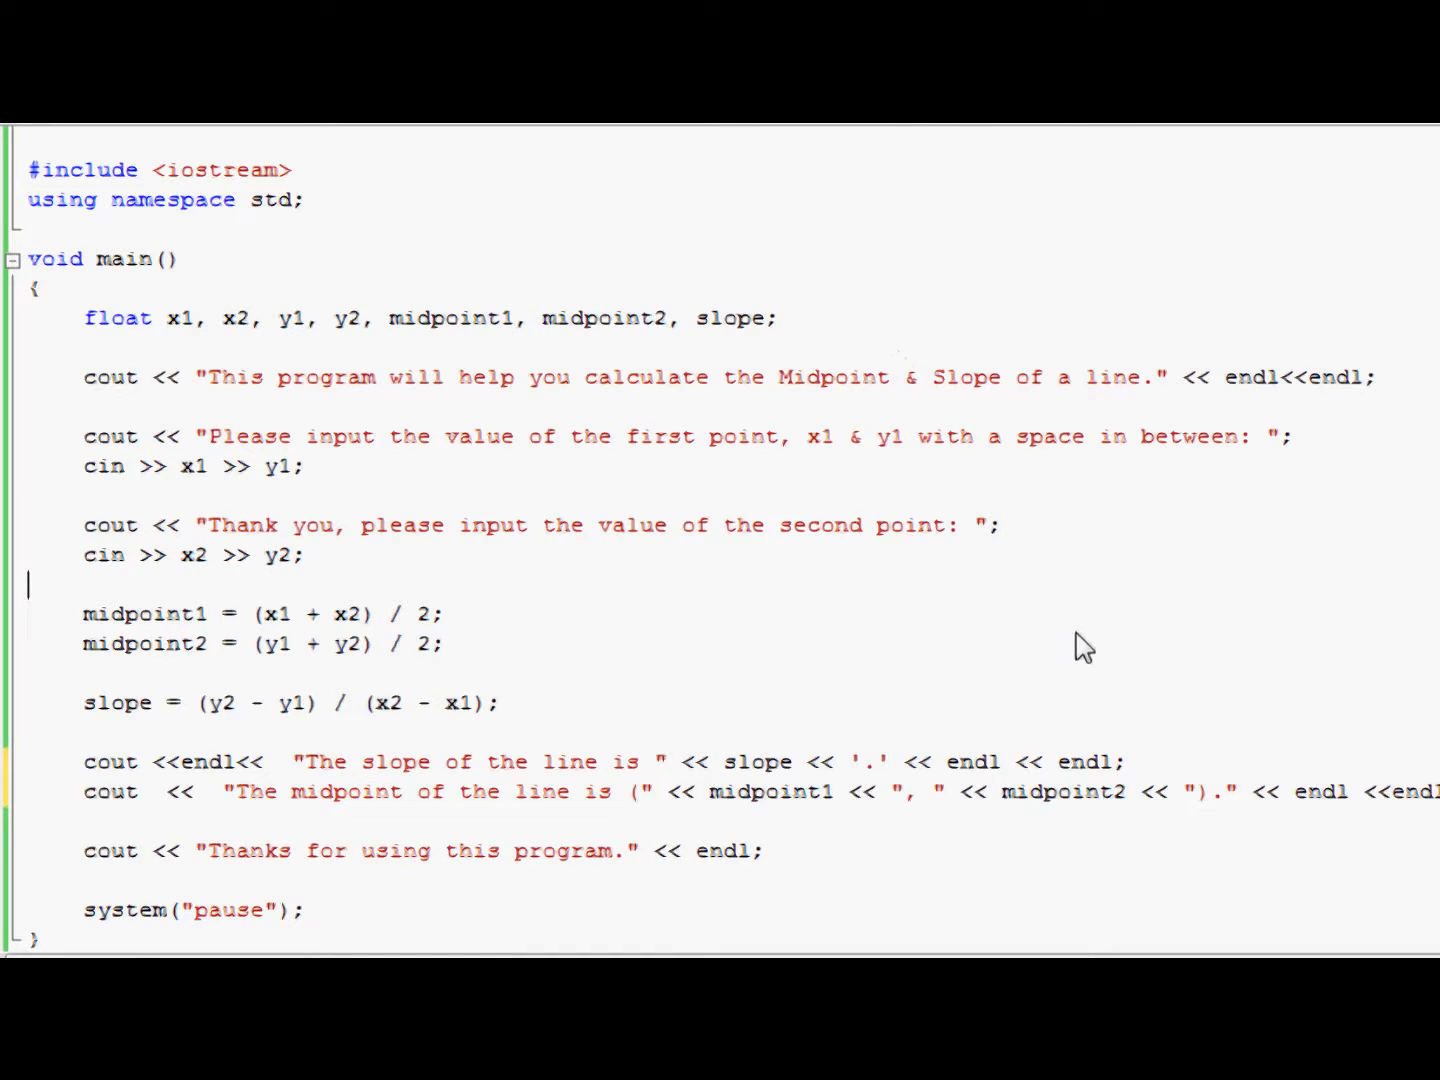
mouse_move(814, 592)
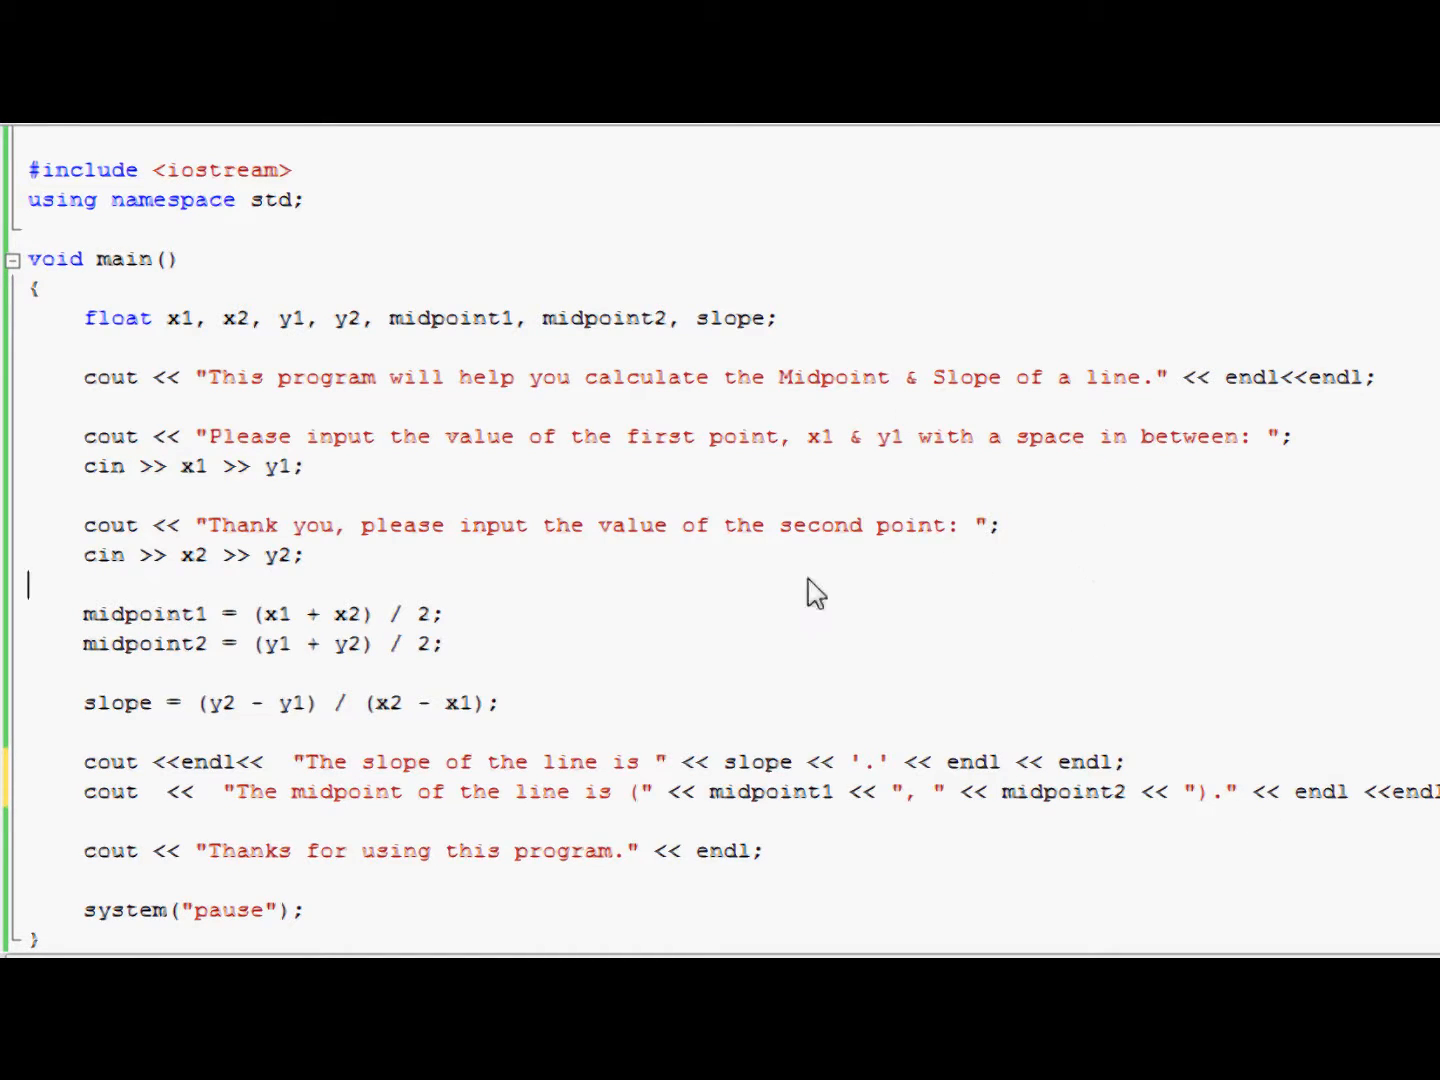
mouse_move(504, 540)
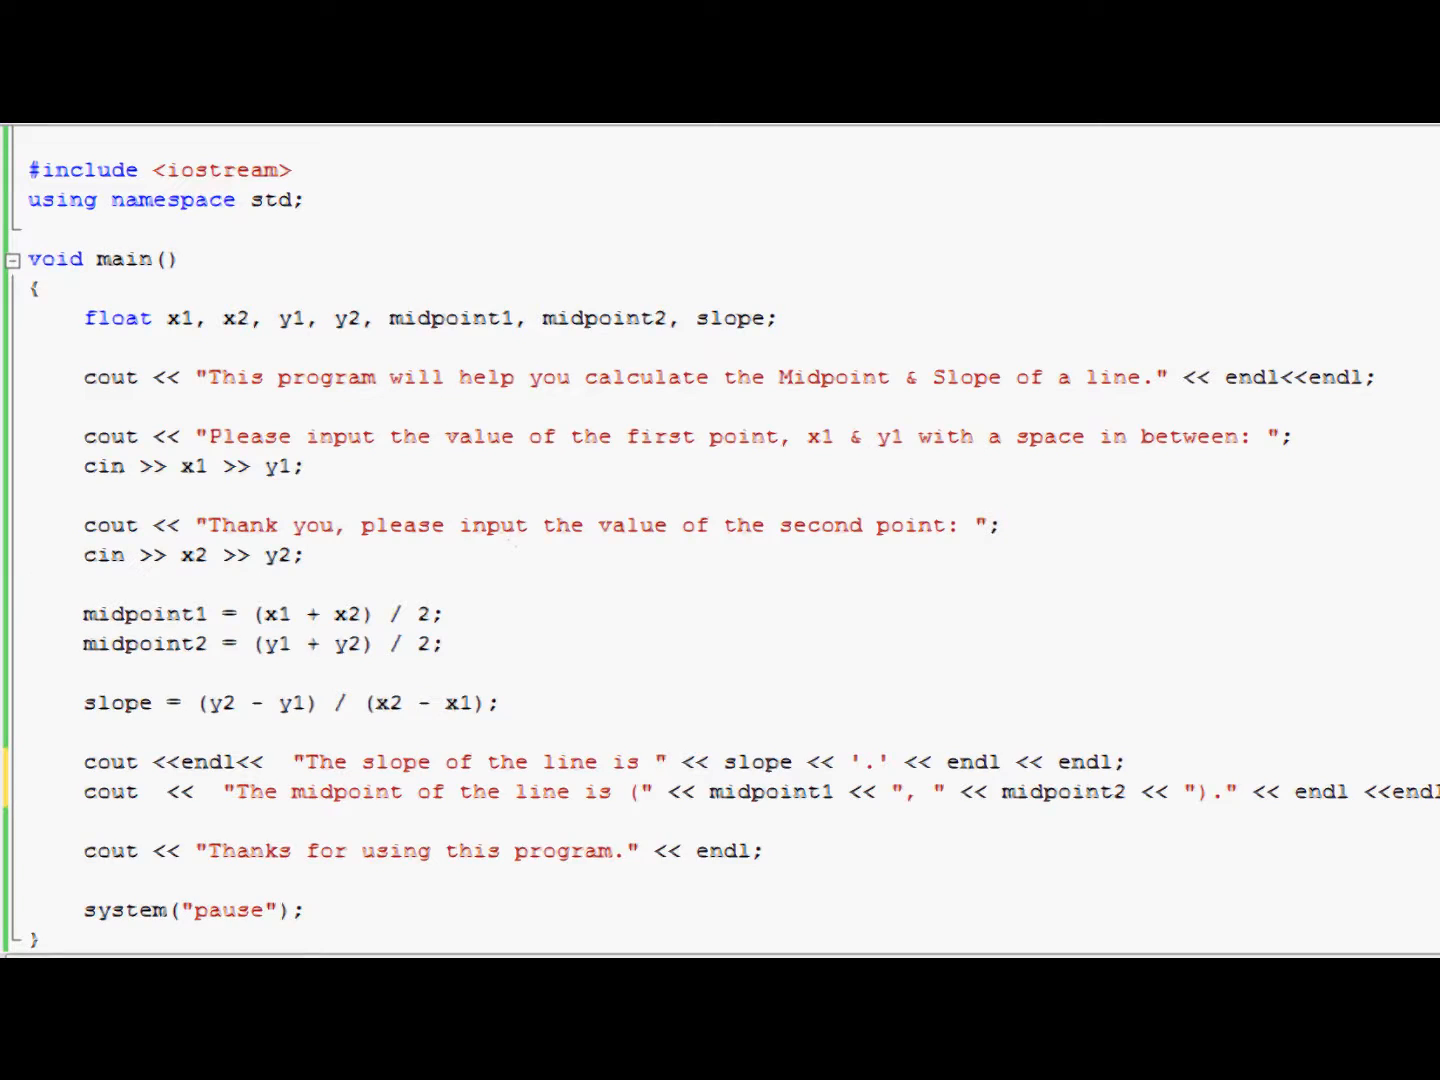
scroll(up, 3)
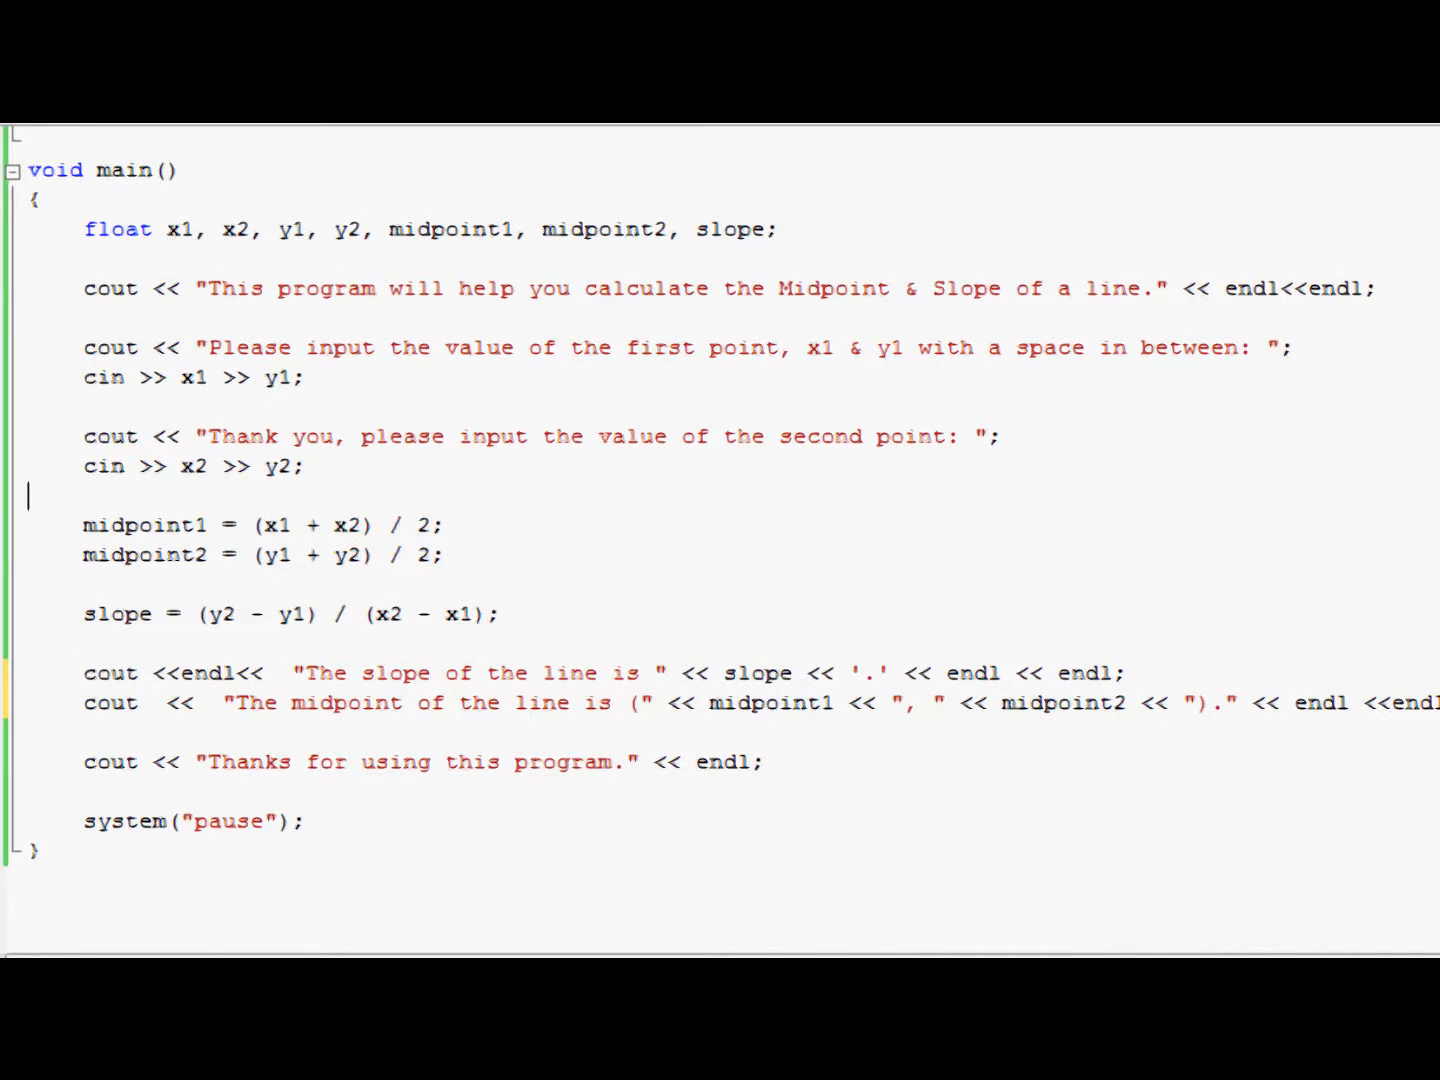